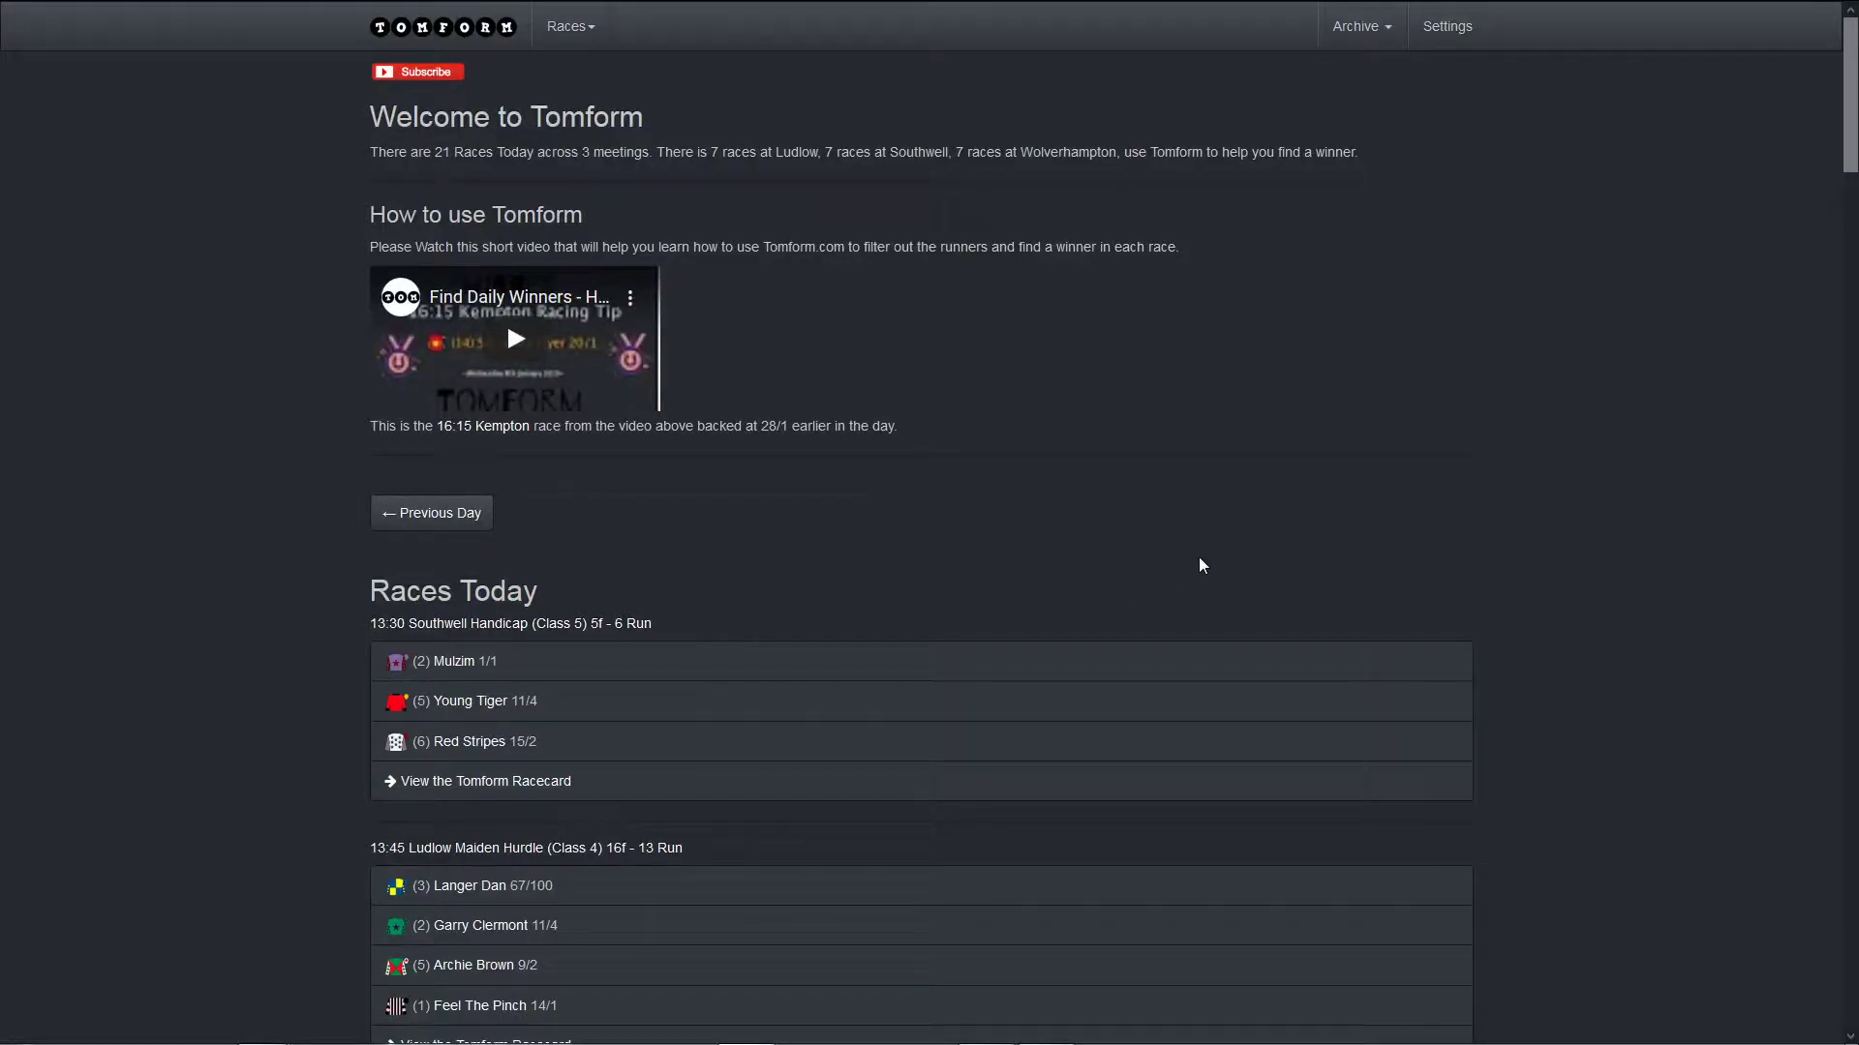
pyautogui.moveTo(453, 97)
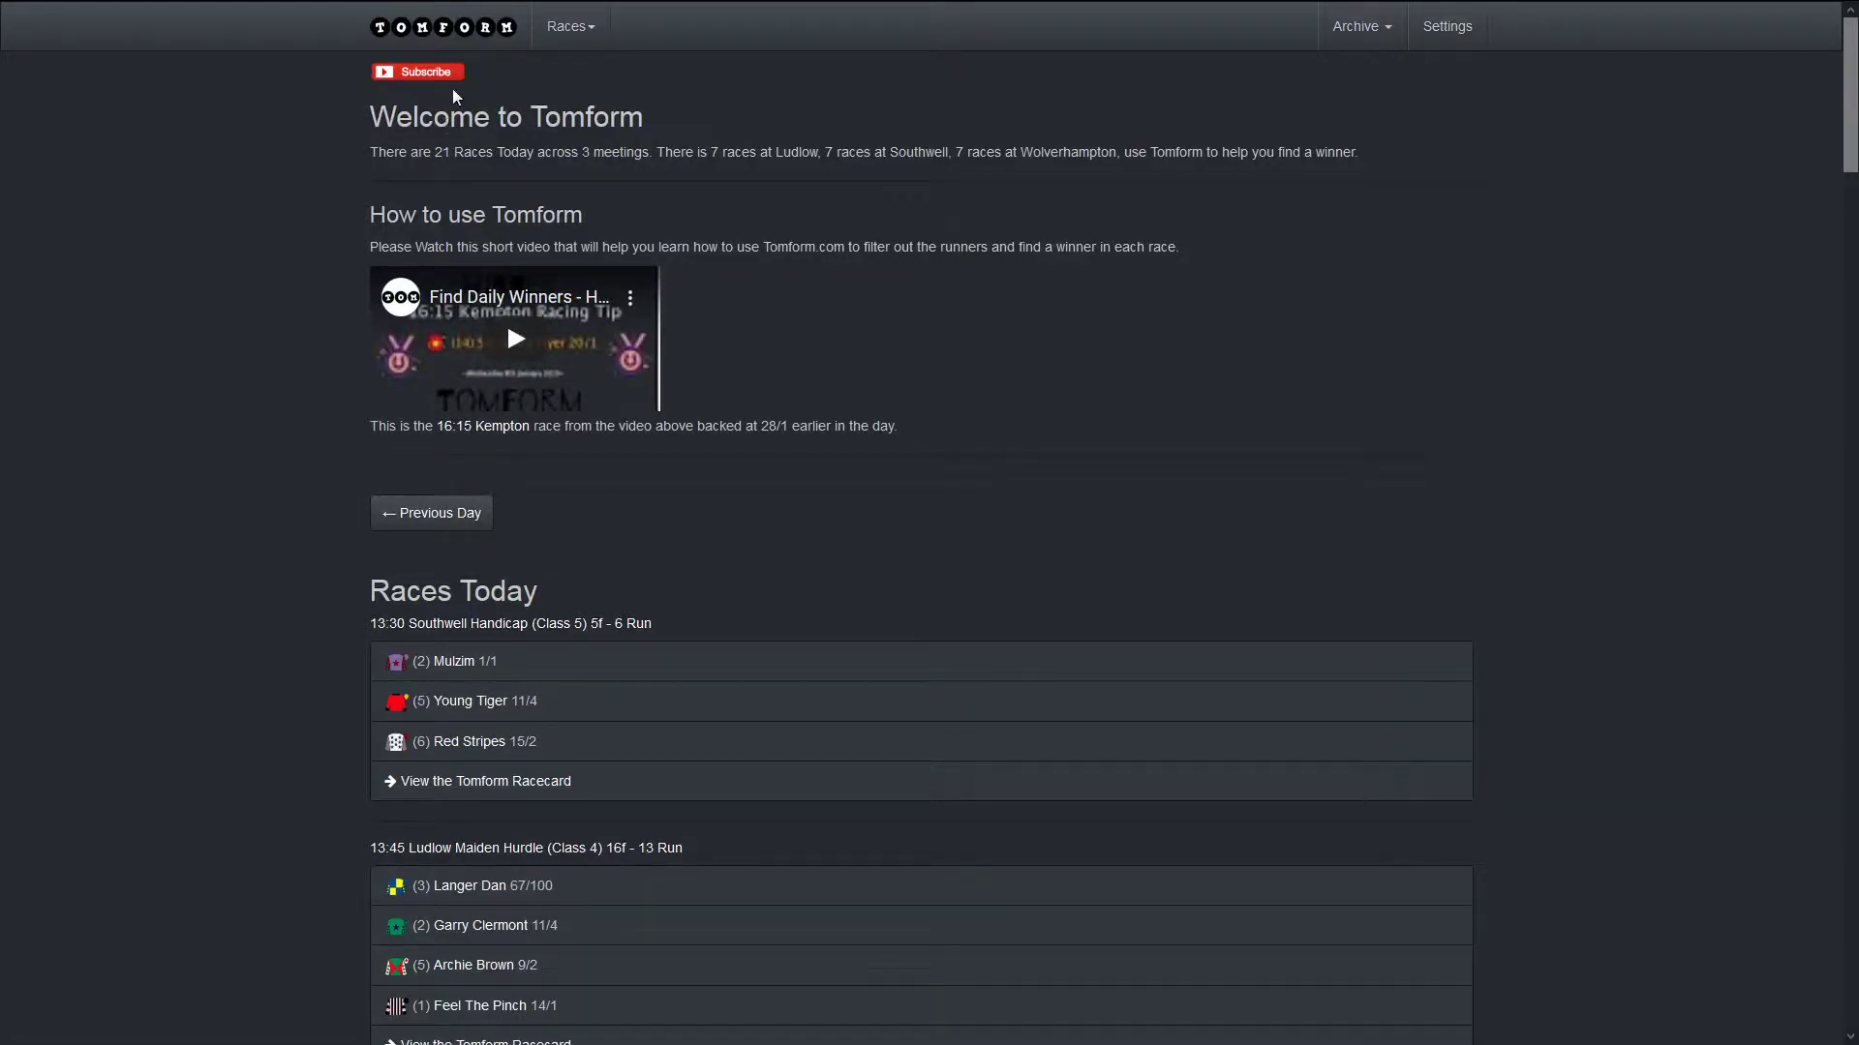
pyautogui.moveTo(869, 223)
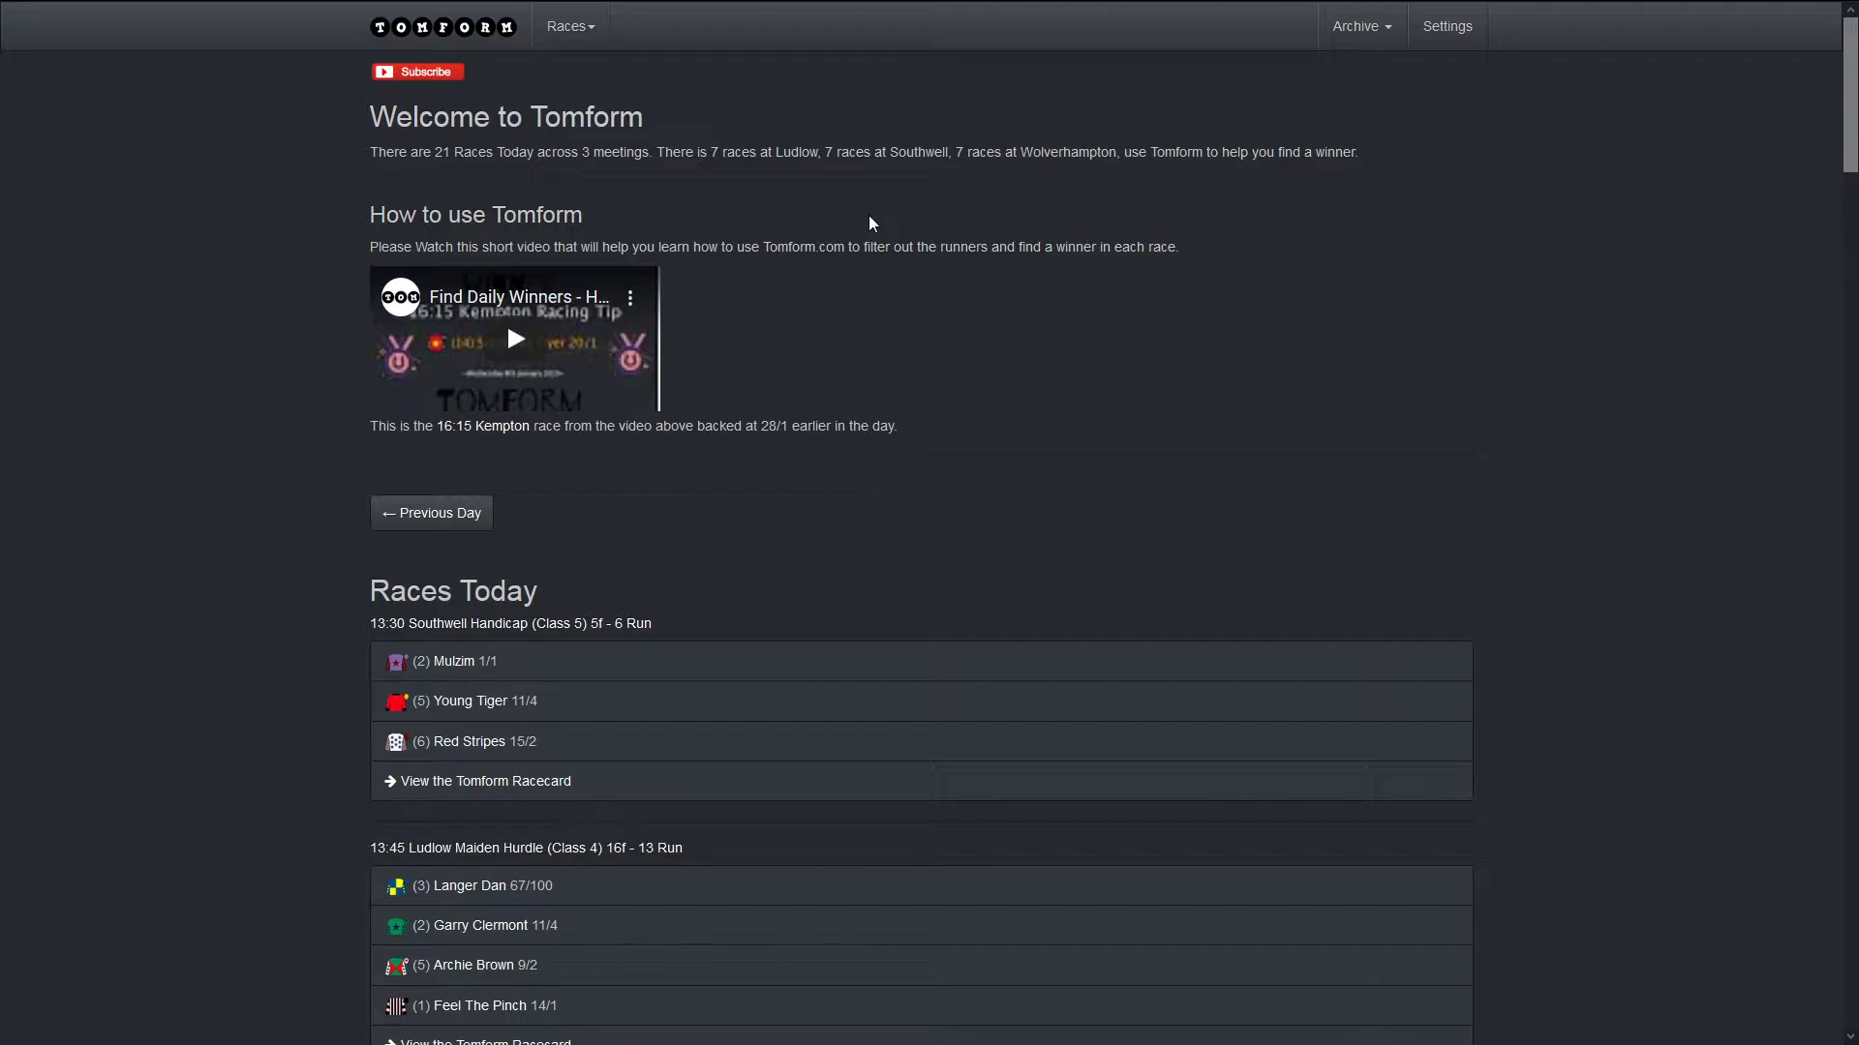
pyautogui.moveTo(1048, 499)
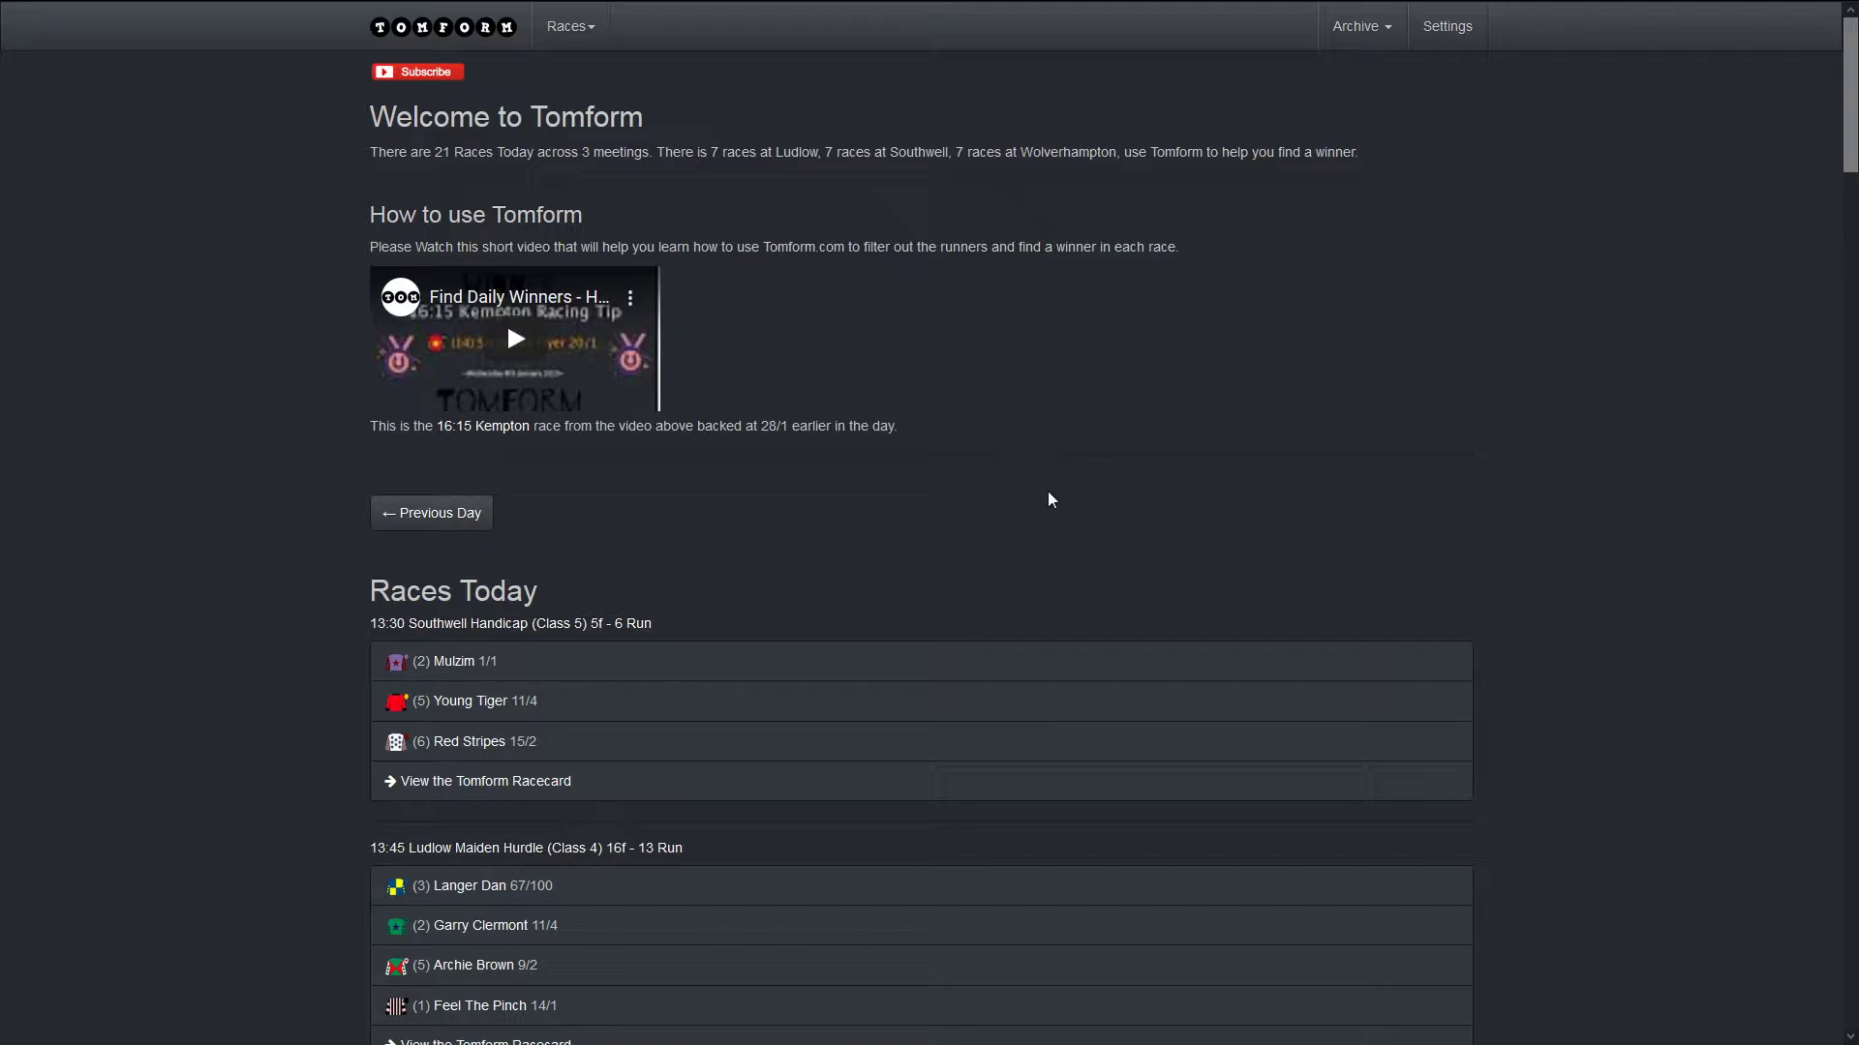
# Step: Open the Southwell 13:30 racecard and switch Show Ratings Chart to On
pyautogui.scroll(-3)
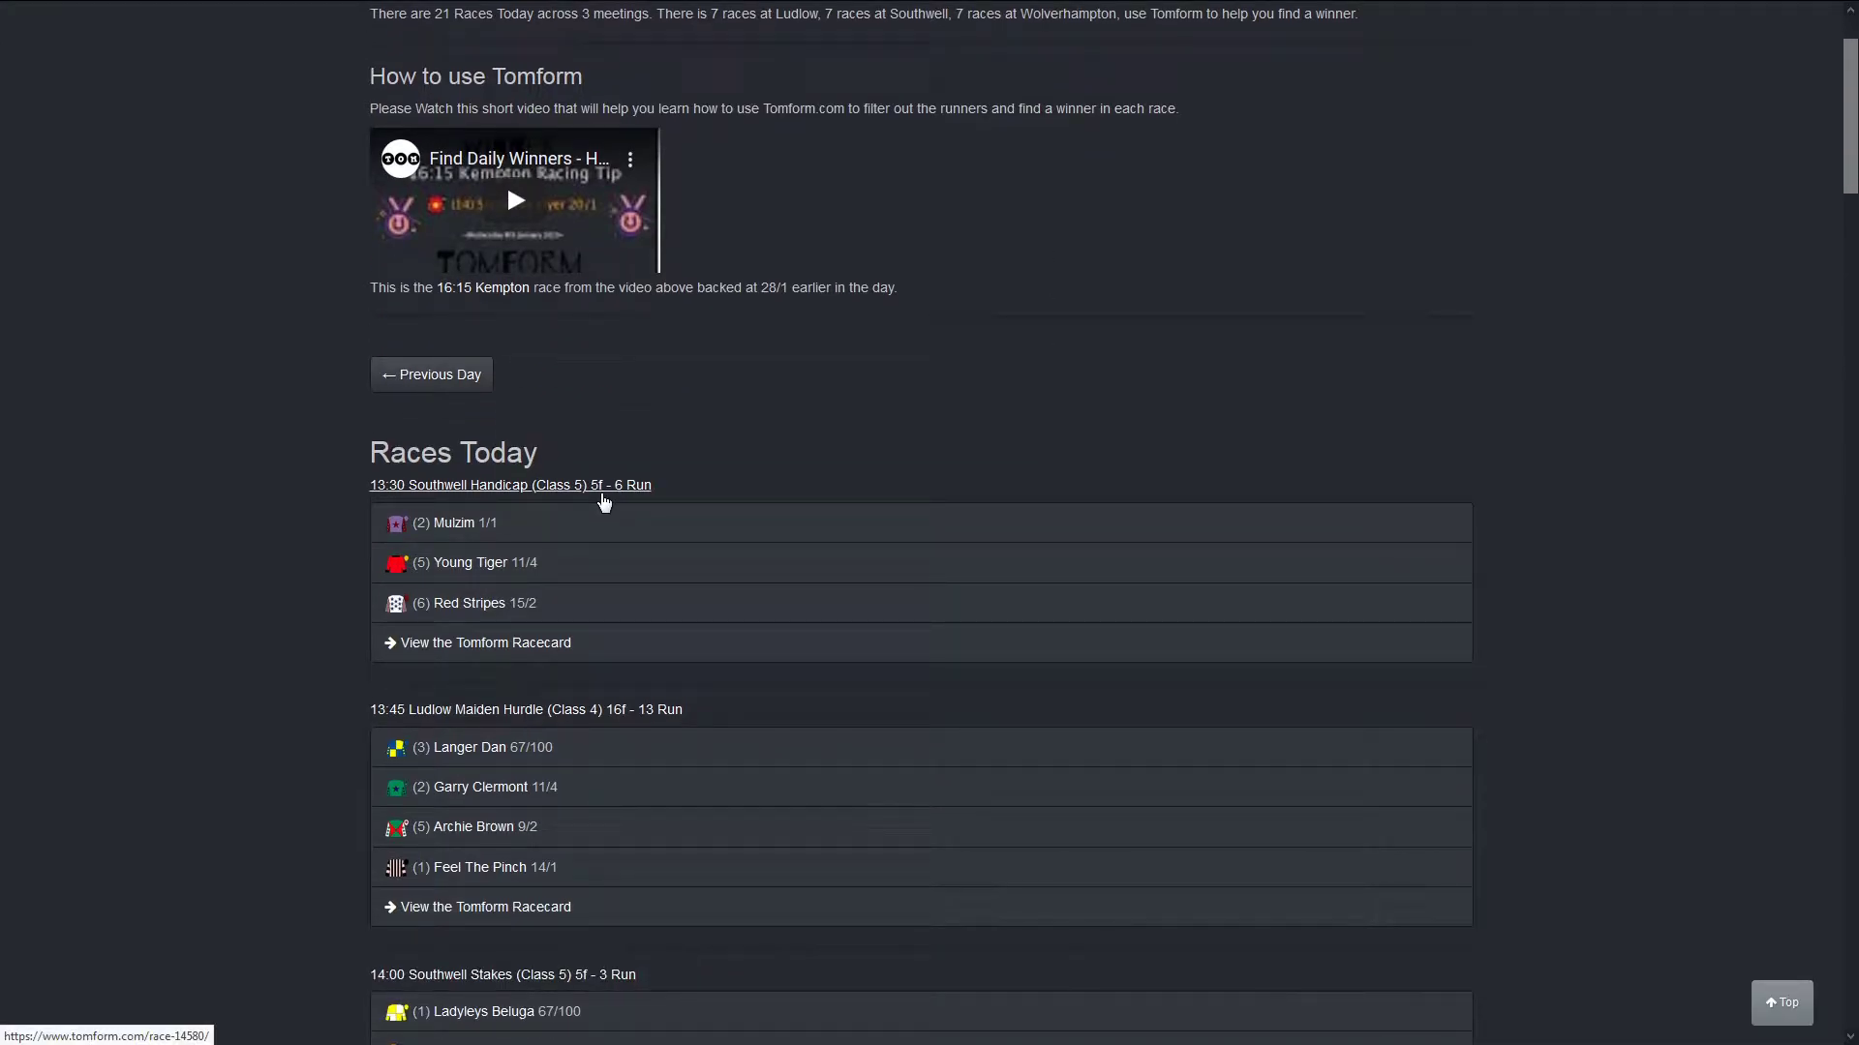
pyautogui.click(510, 484)
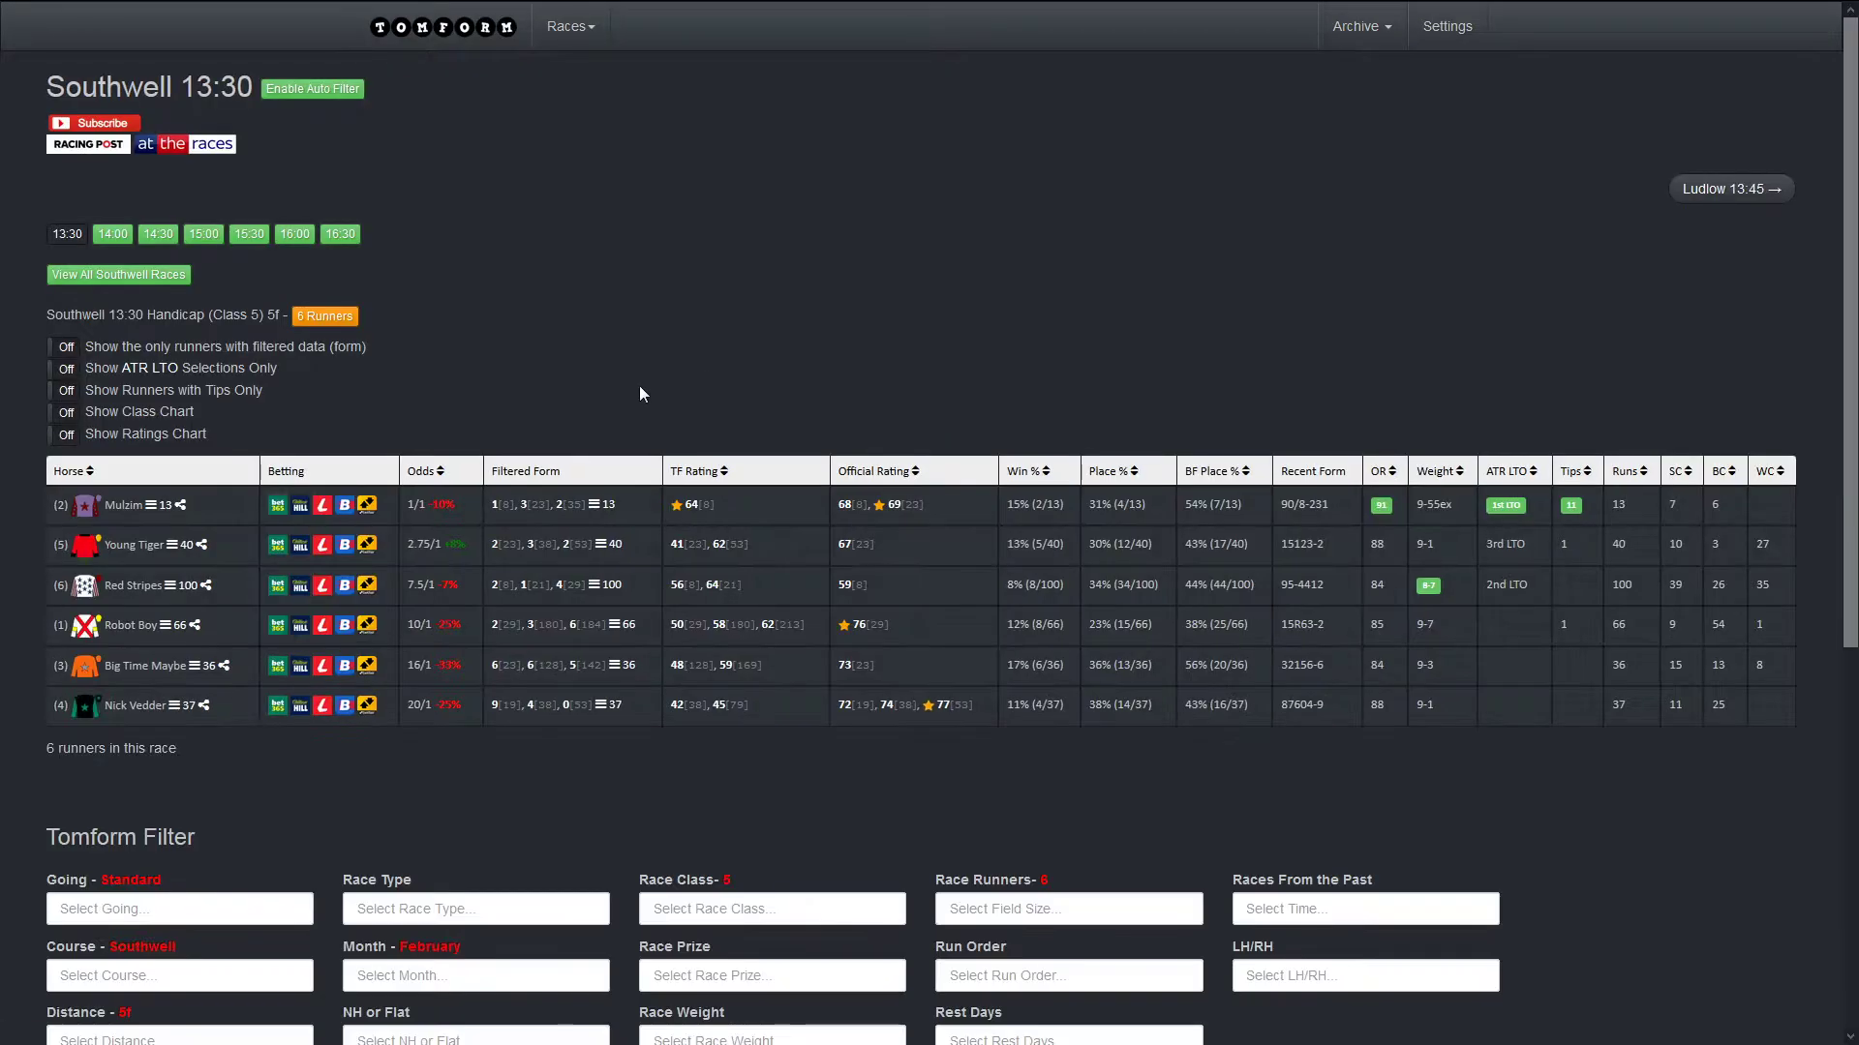
pyautogui.click(60, 436)
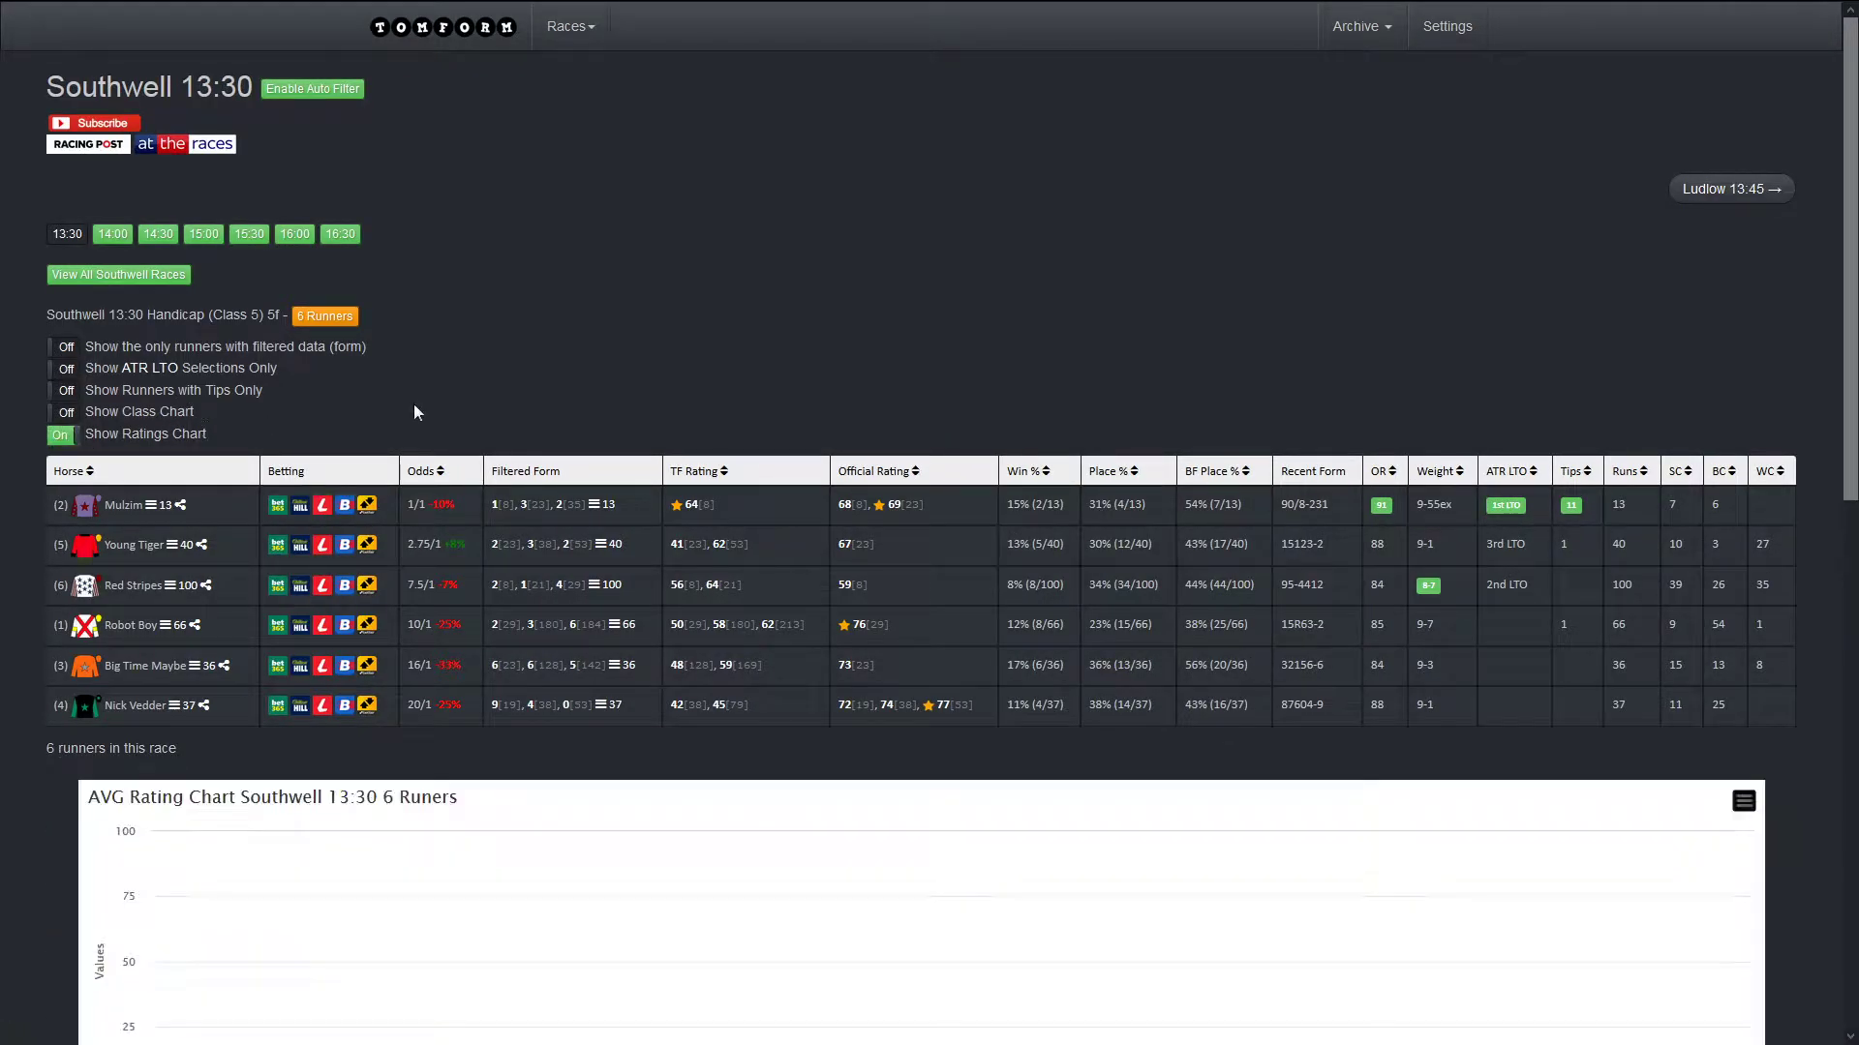
# Step: Scroll between the six-runner form table and the AVG rating chart to compare the runners
pyautogui.scroll(-3)
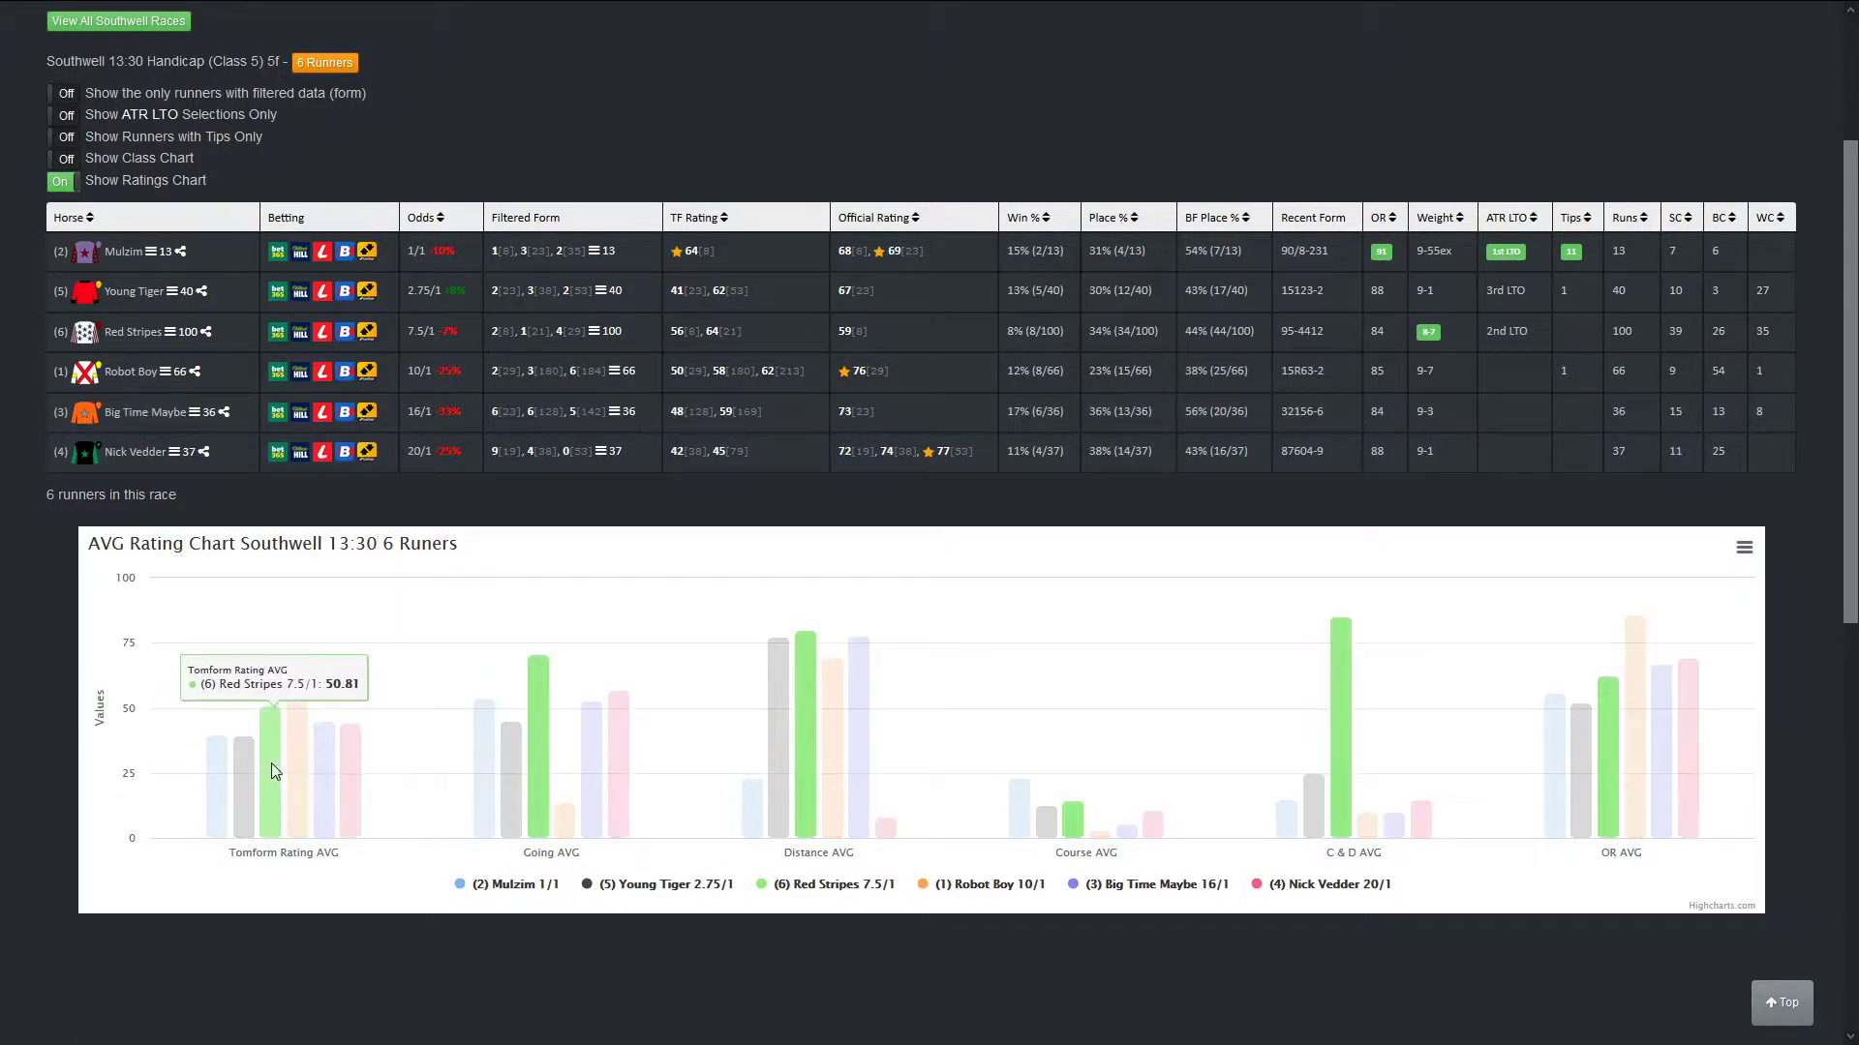
pyautogui.moveTo(298, 720)
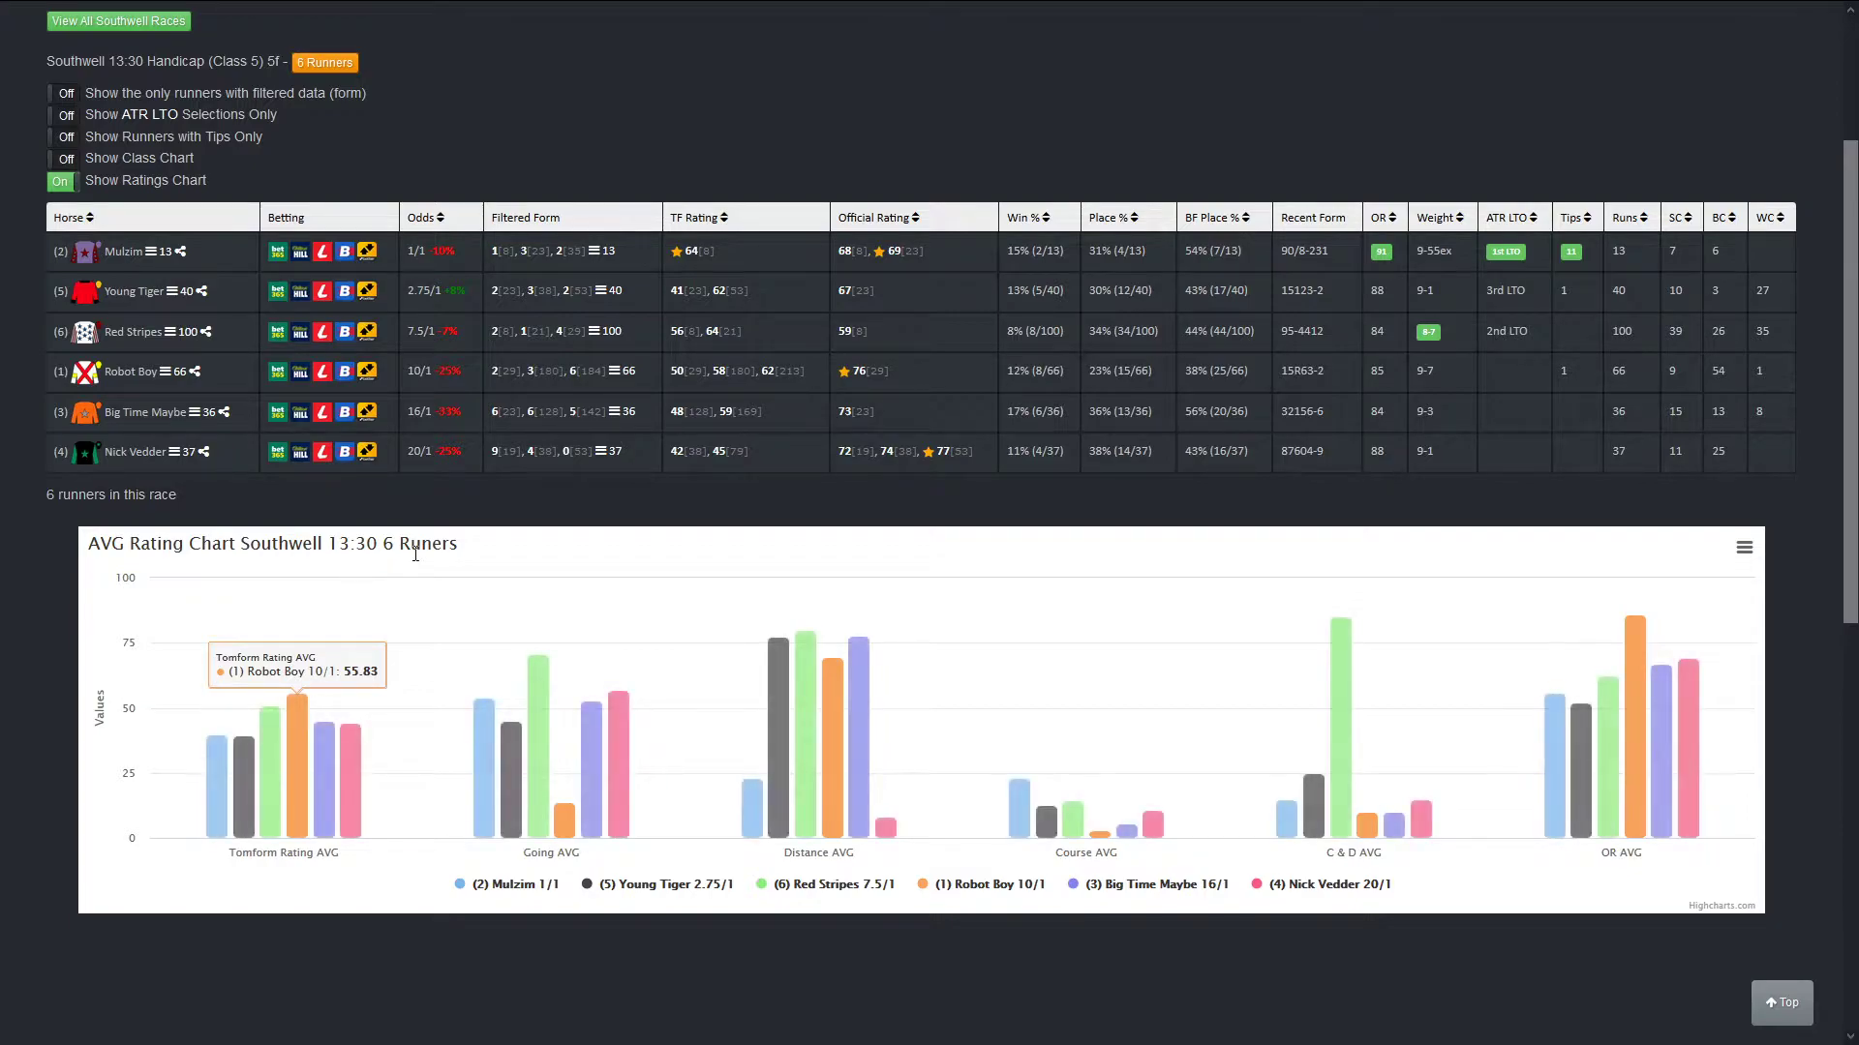
pyautogui.scroll(3)
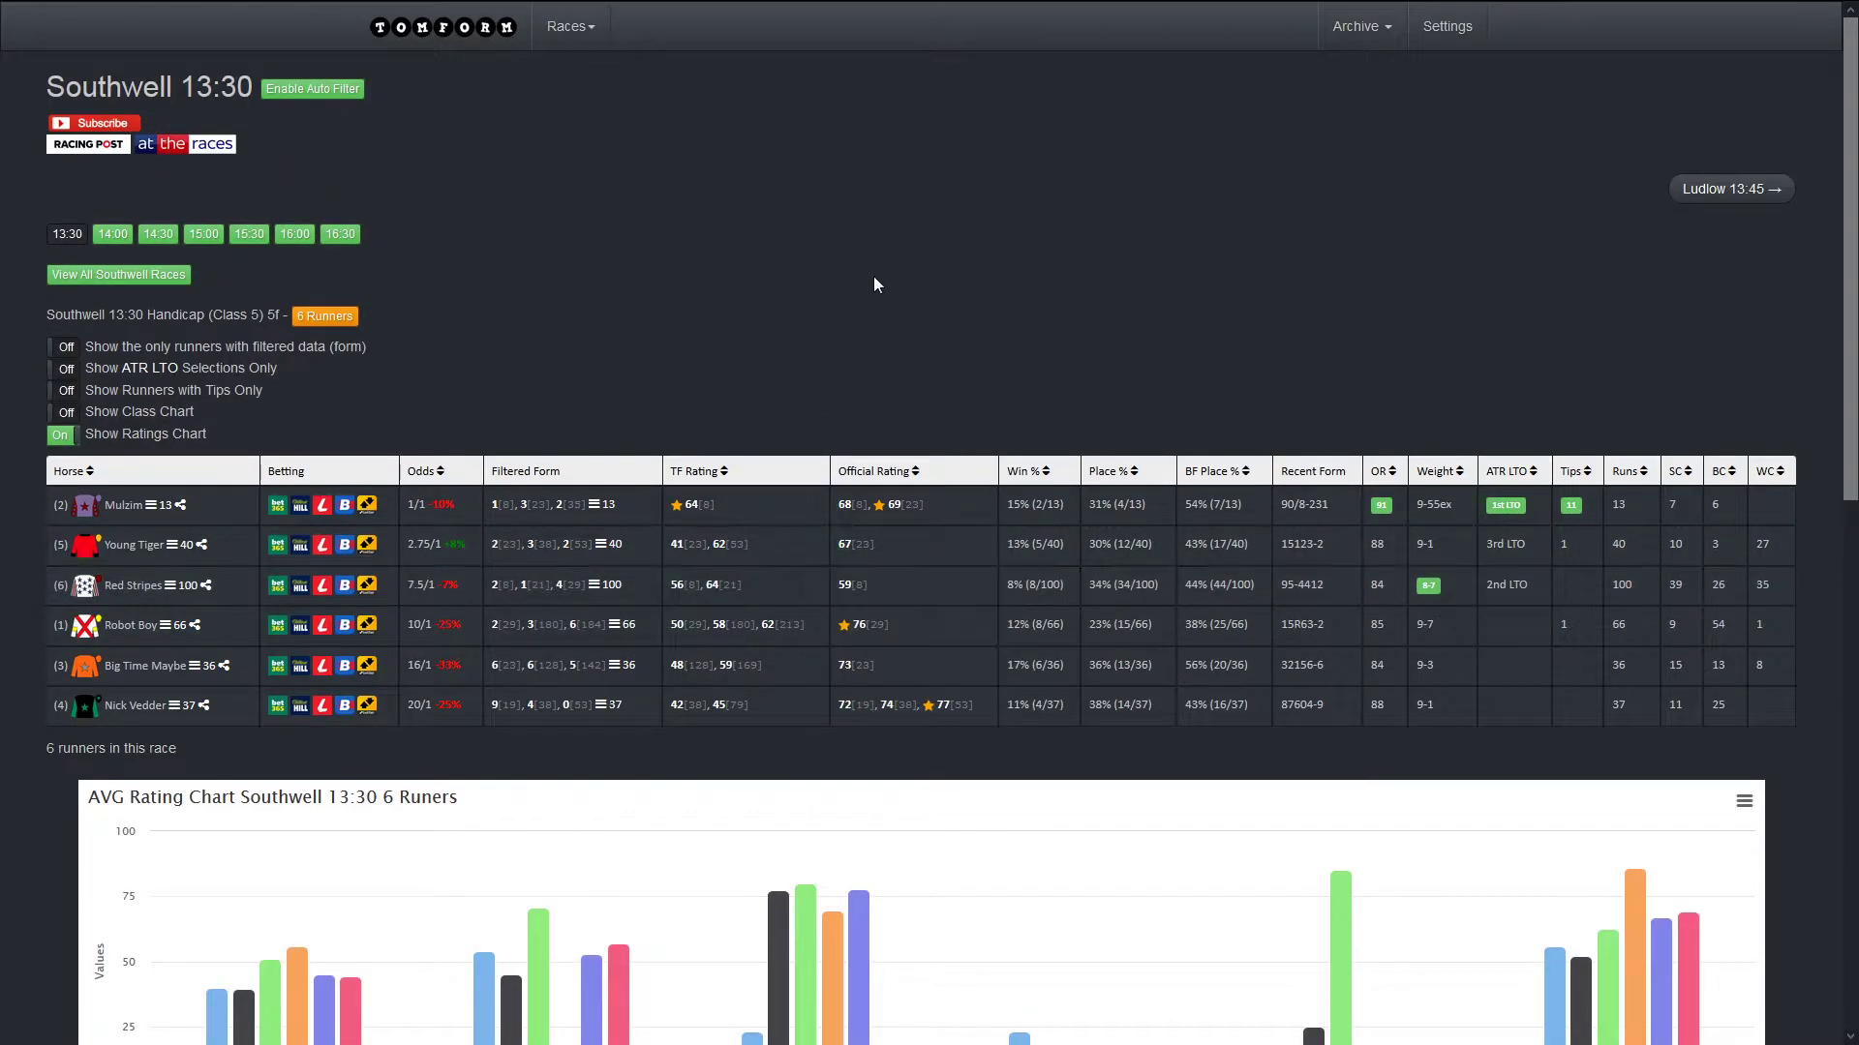
pyautogui.moveTo(875, 503)
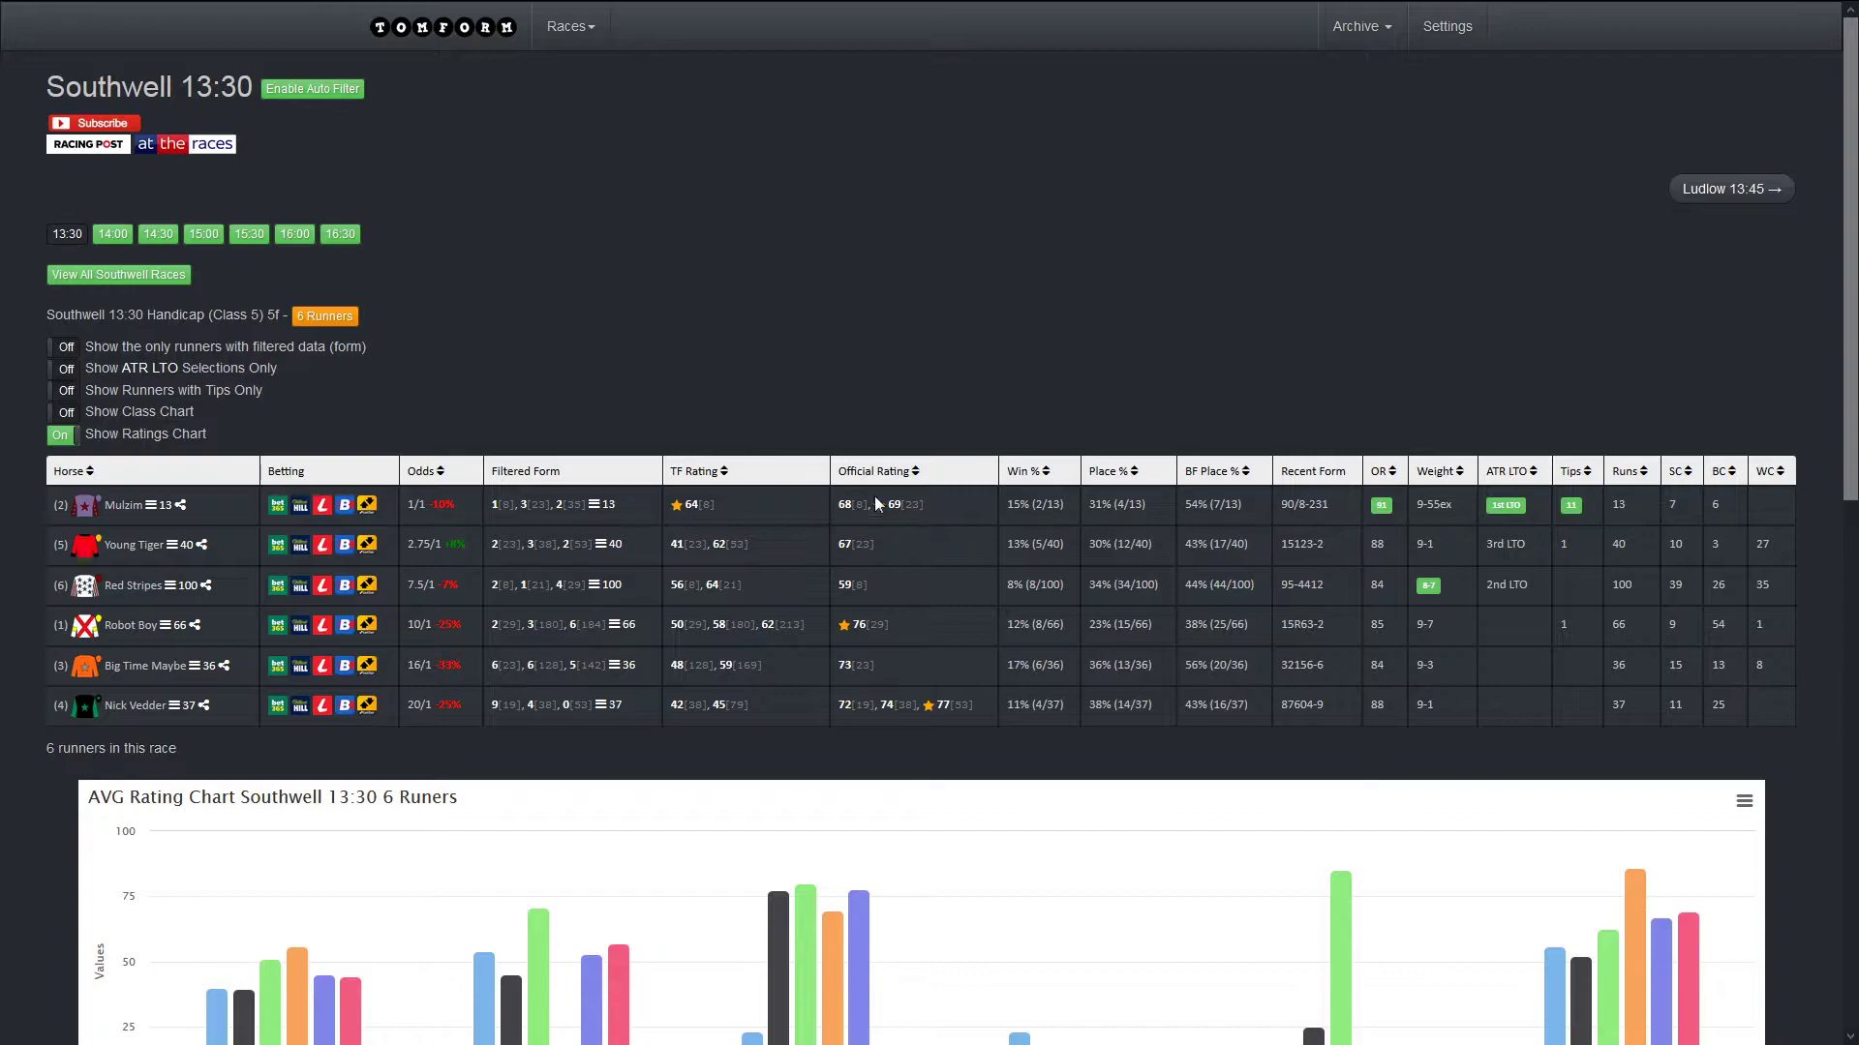
pyautogui.scroll(-3)
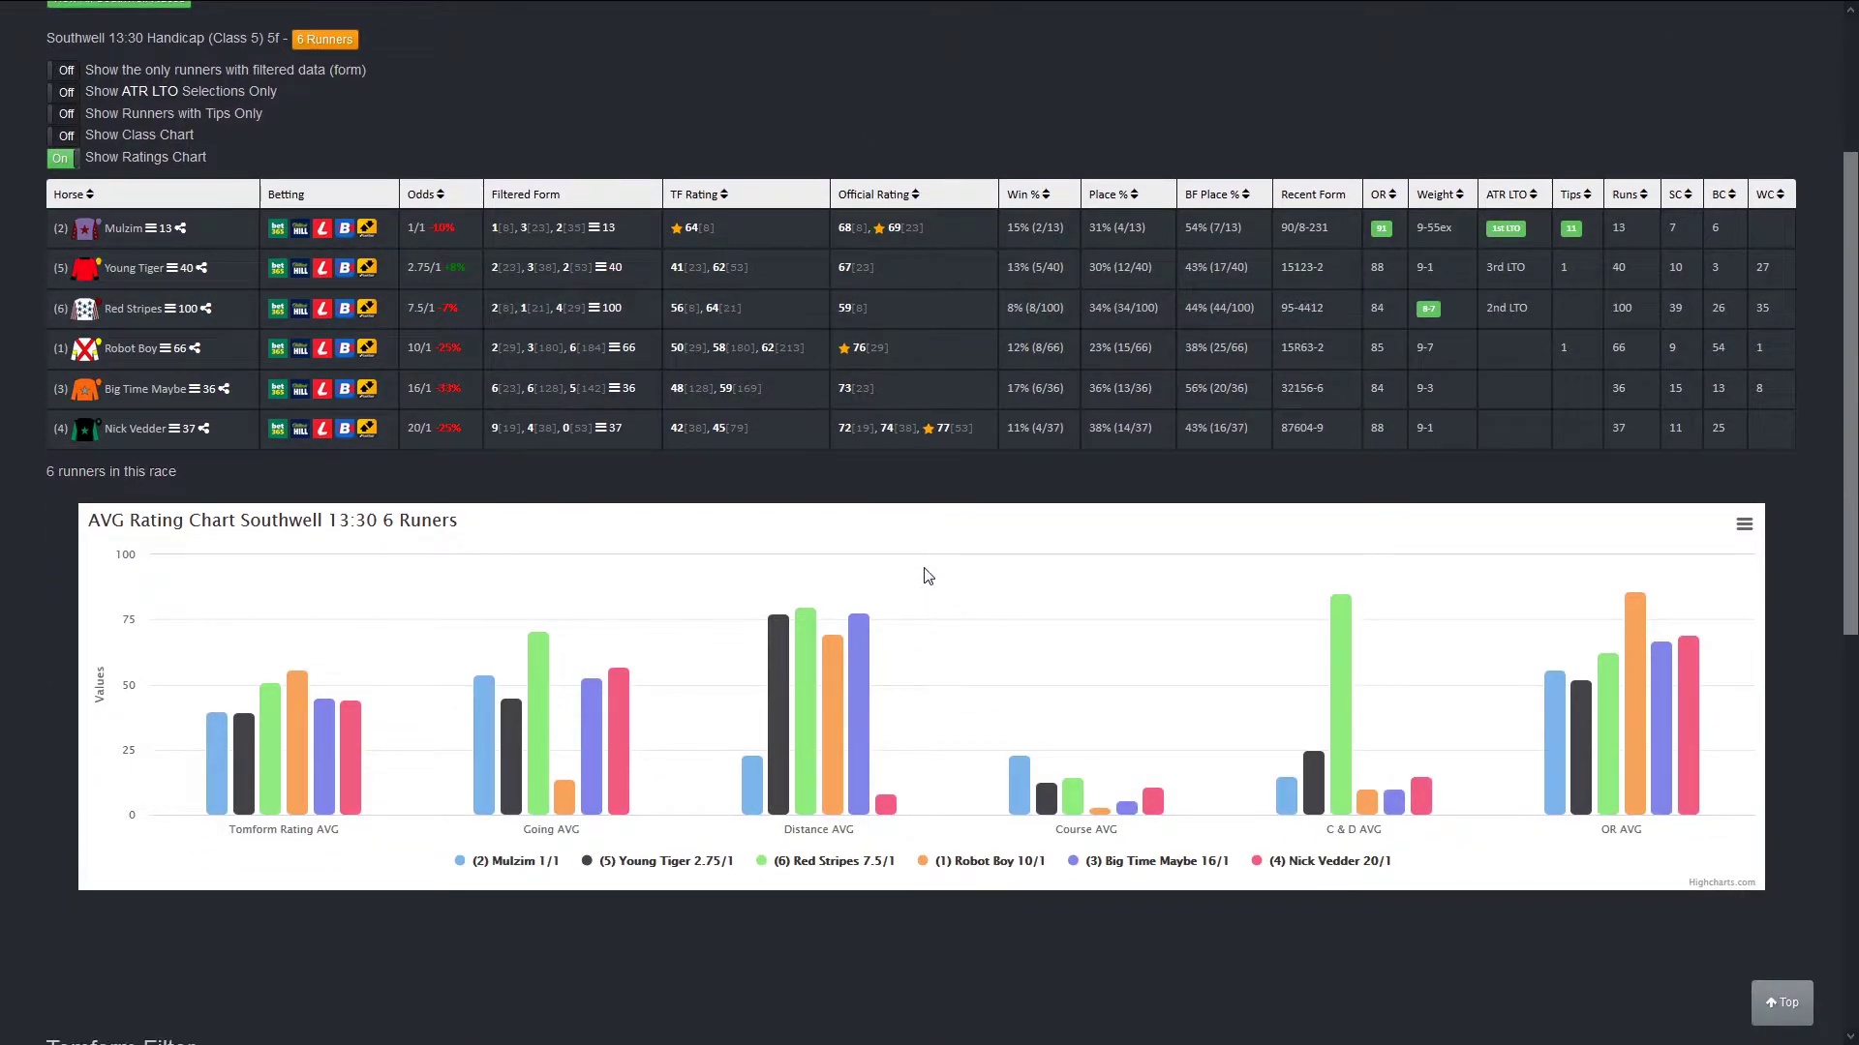
pyautogui.moveTo(1237, 666)
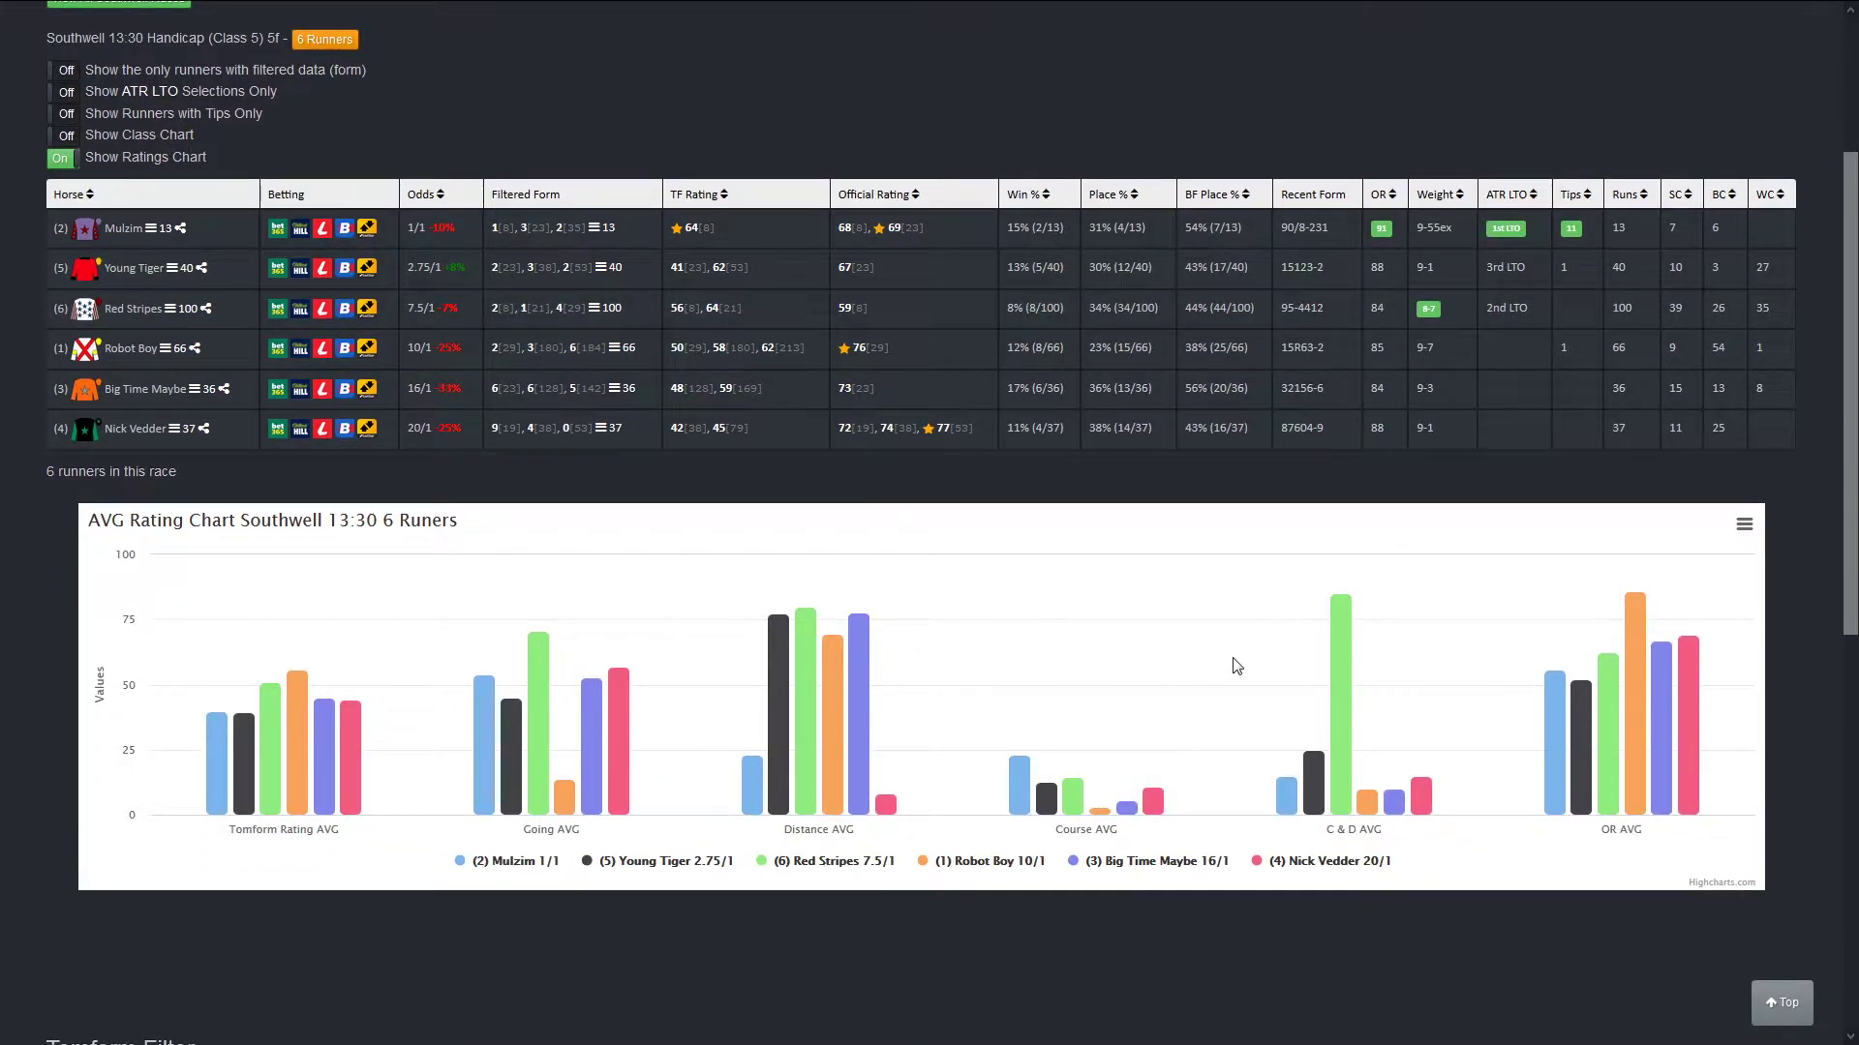
pyautogui.scroll(3)
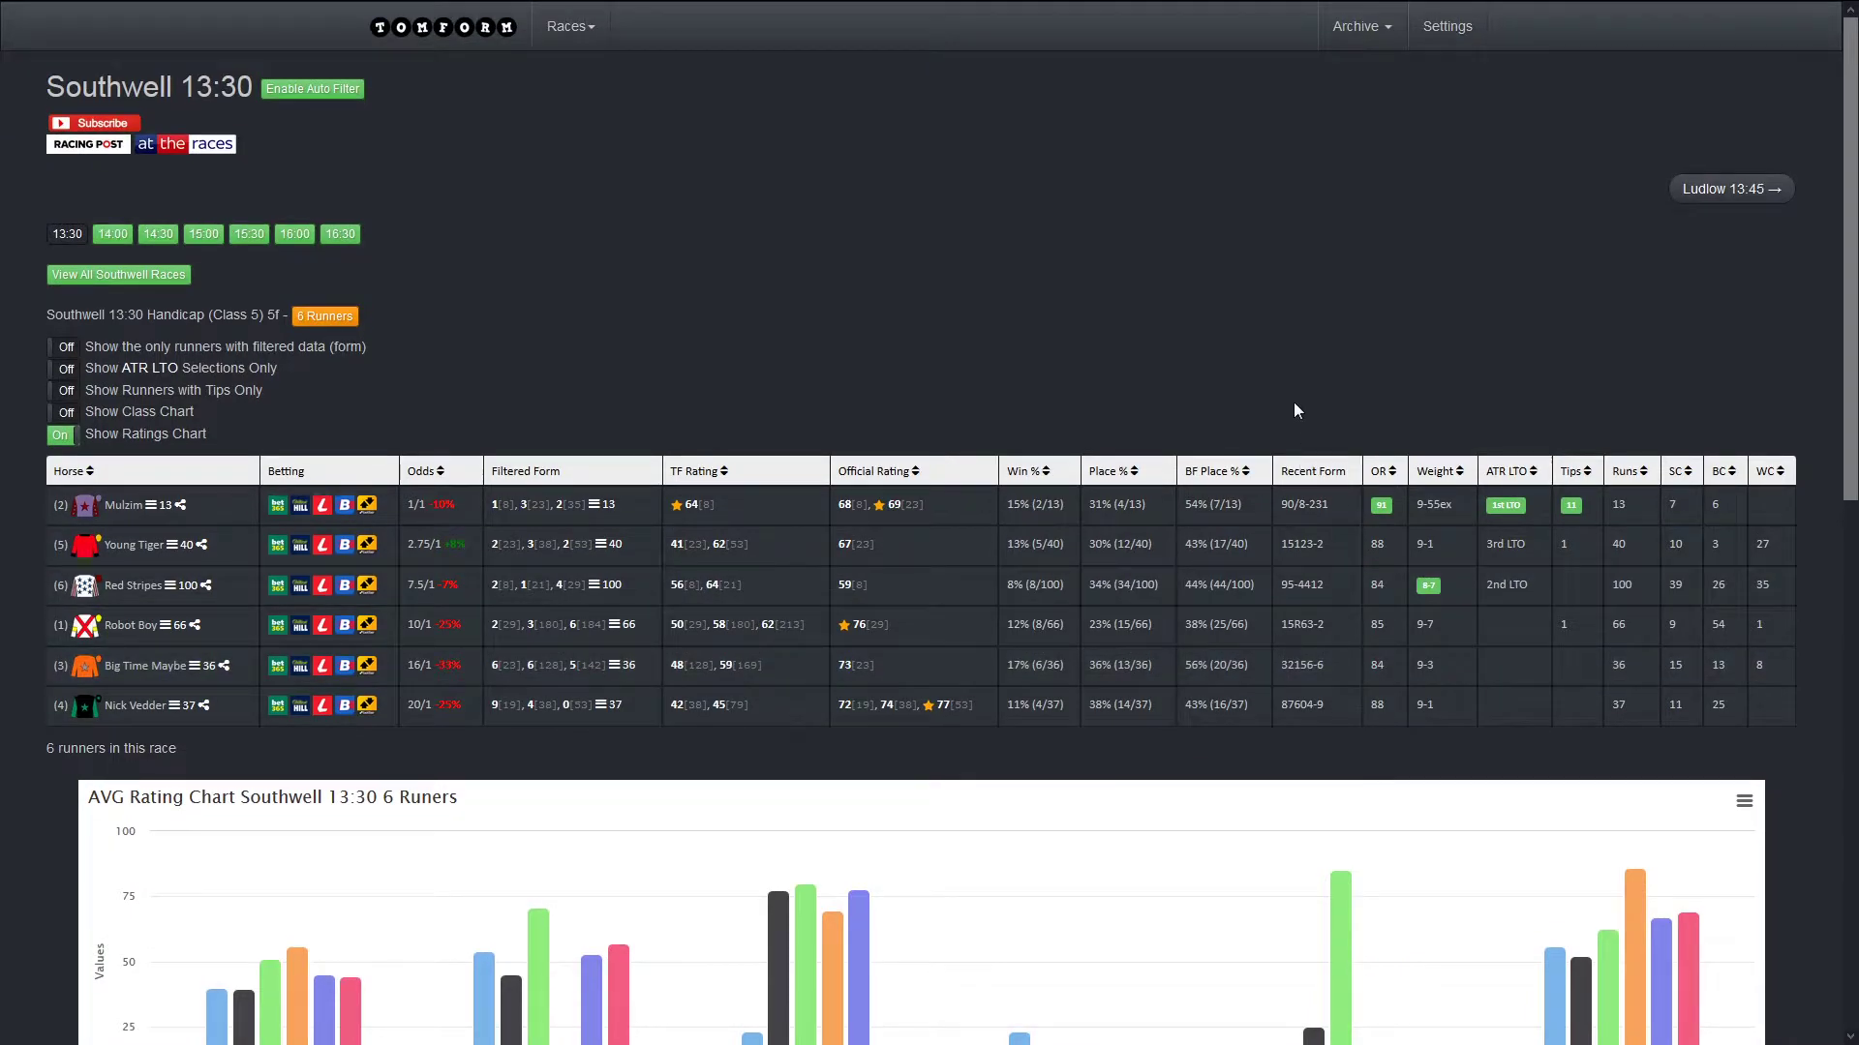
pyautogui.scroll(-3)
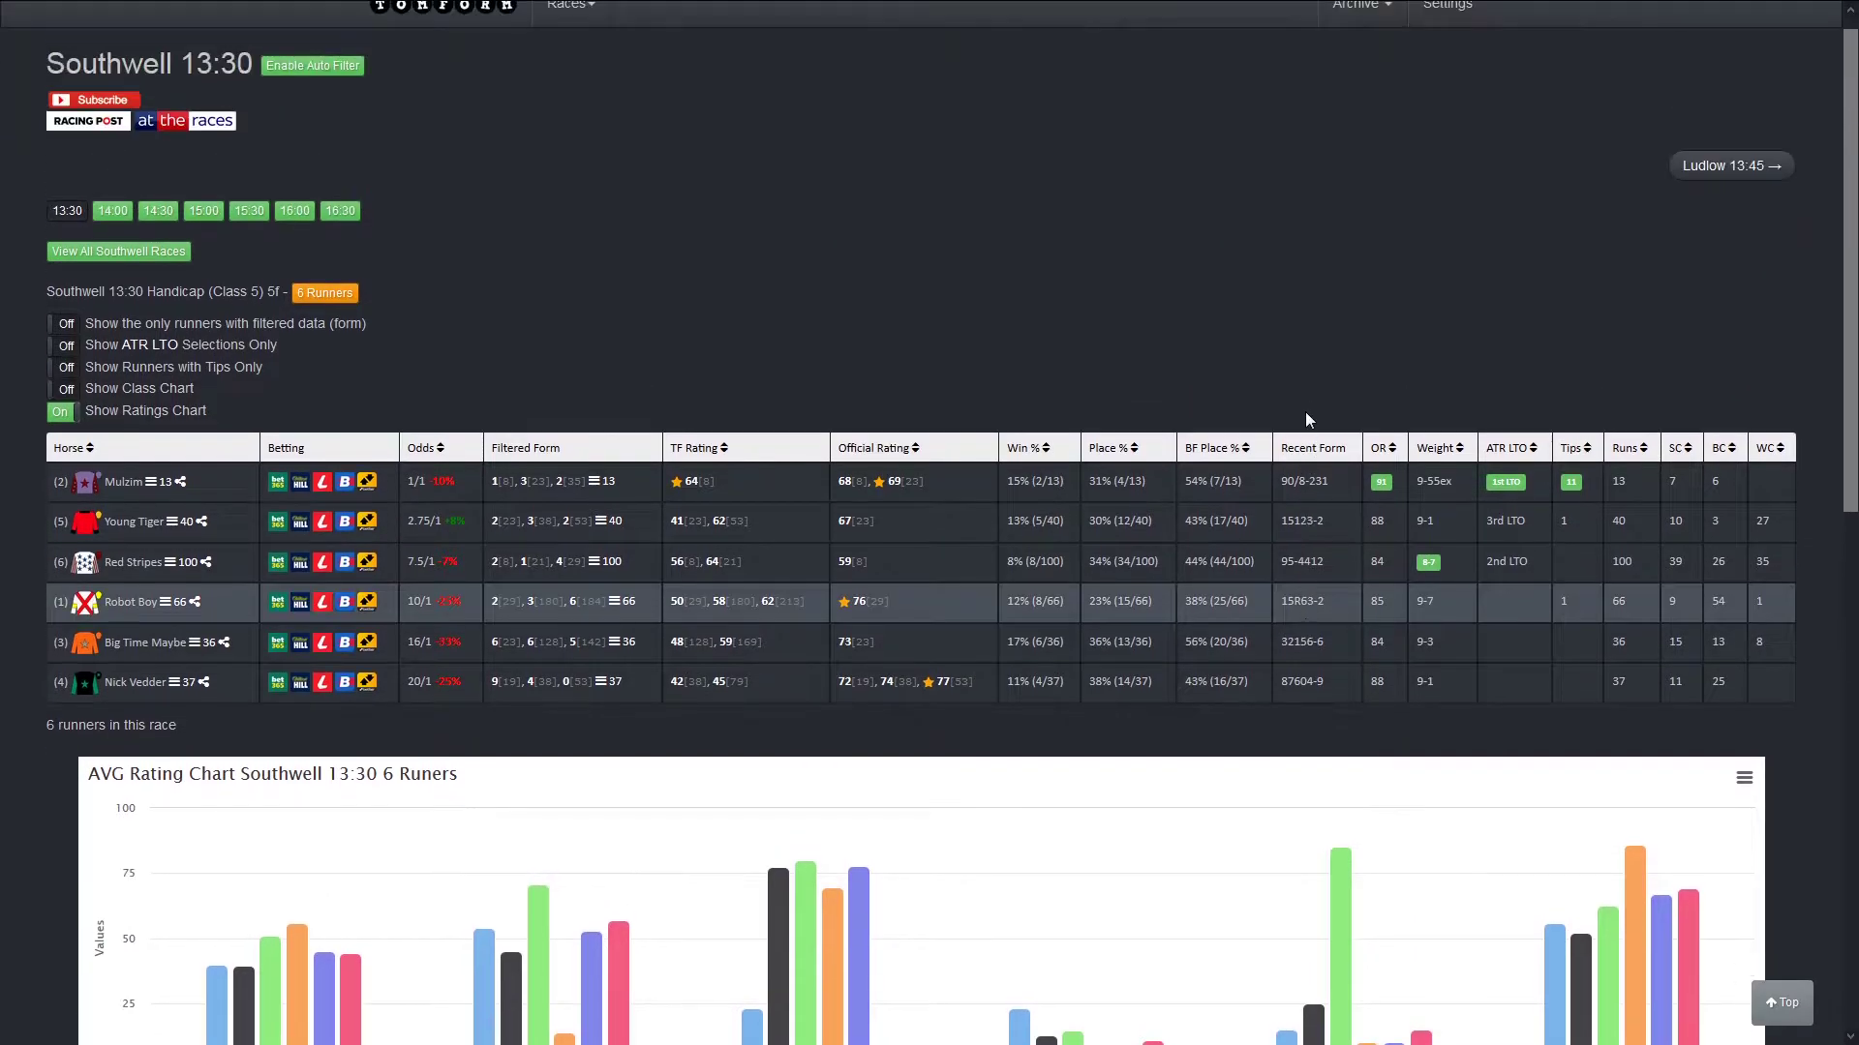
pyautogui.scroll(3)
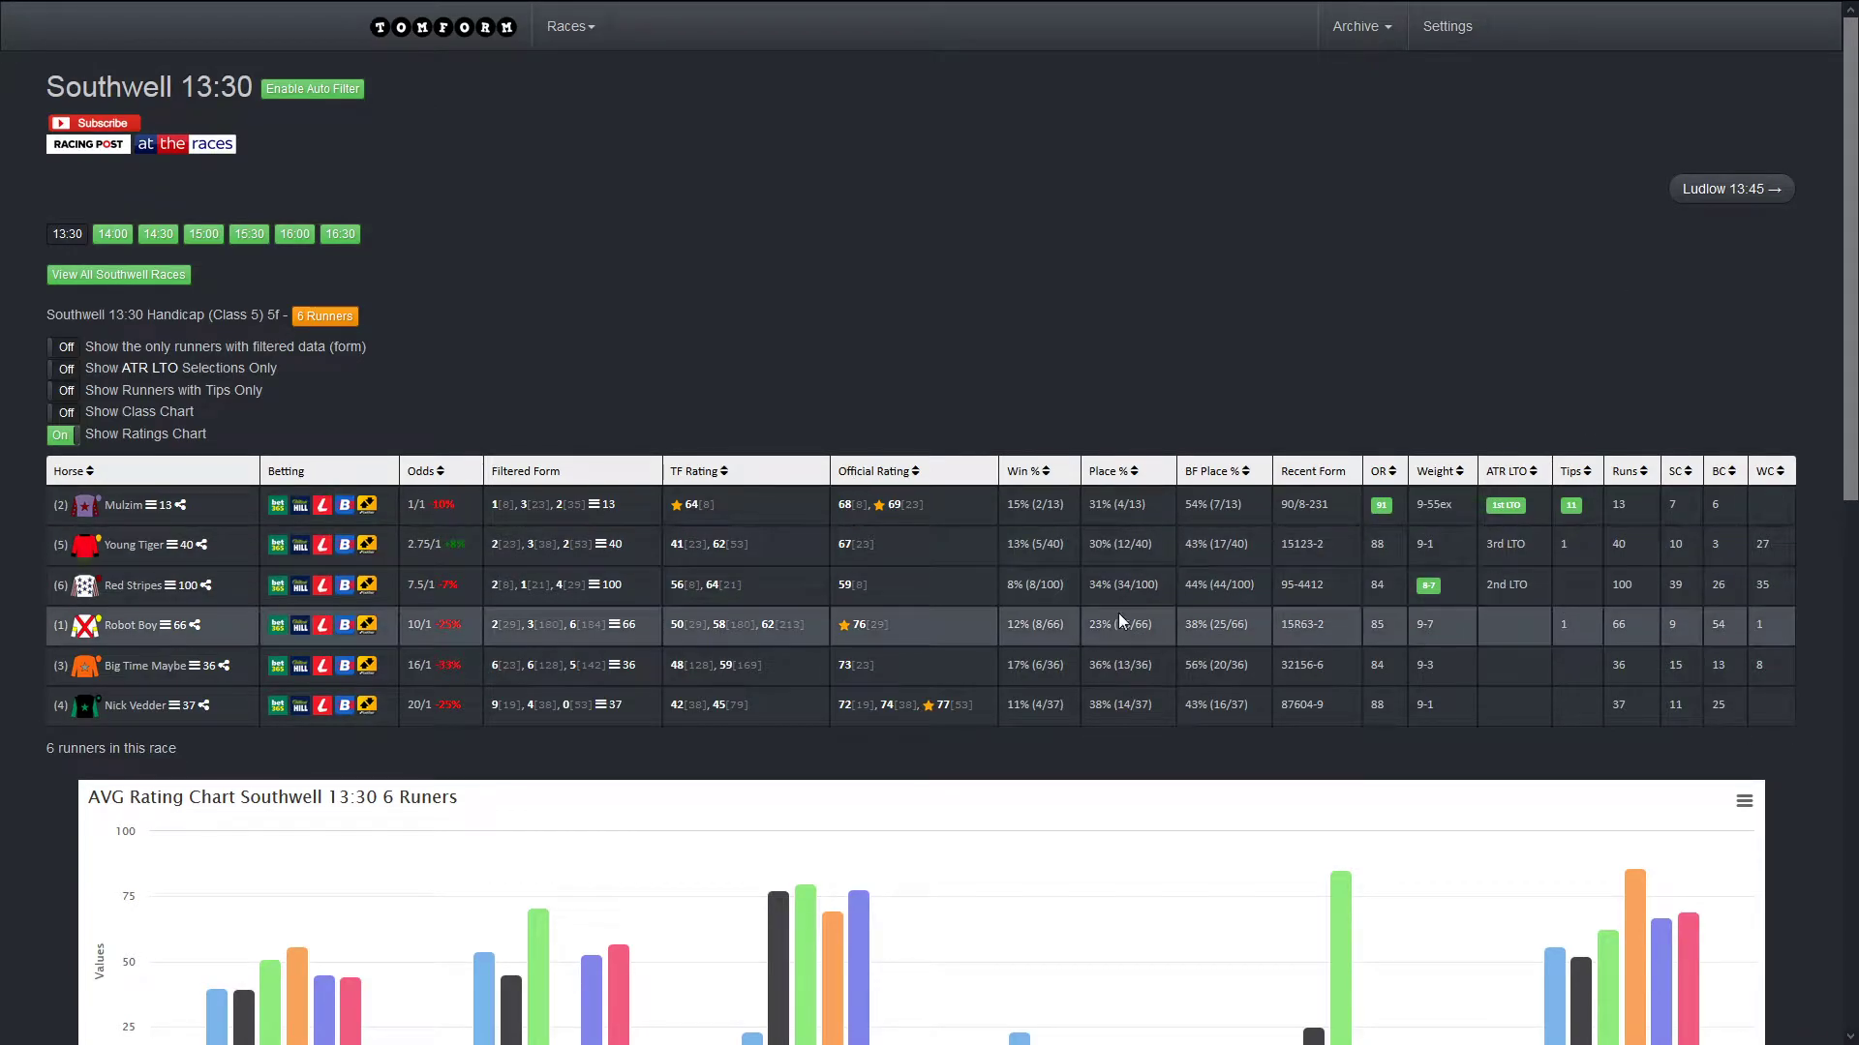
# Step: Move to the Ludlow 13:45 racecard and review its 13-runner AVG rating chart
pyautogui.click(1729, 188)
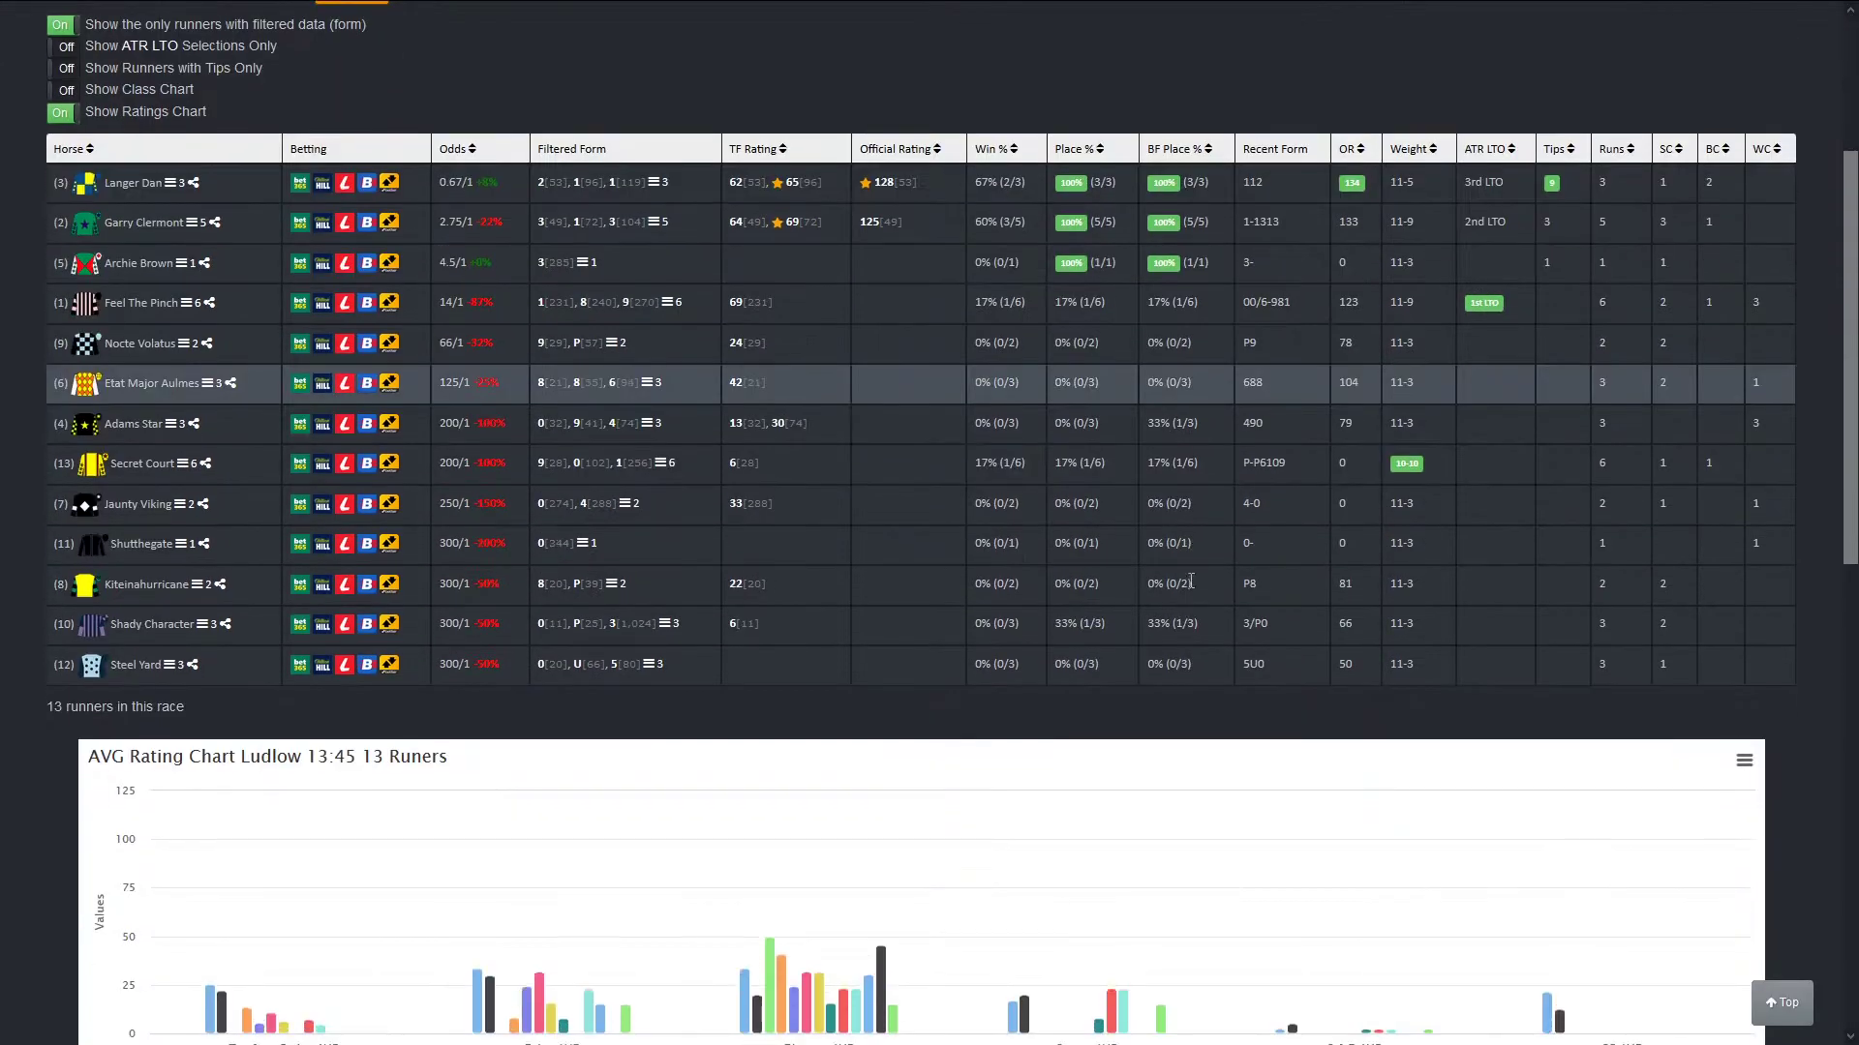
pyautogui.scroll(-3)
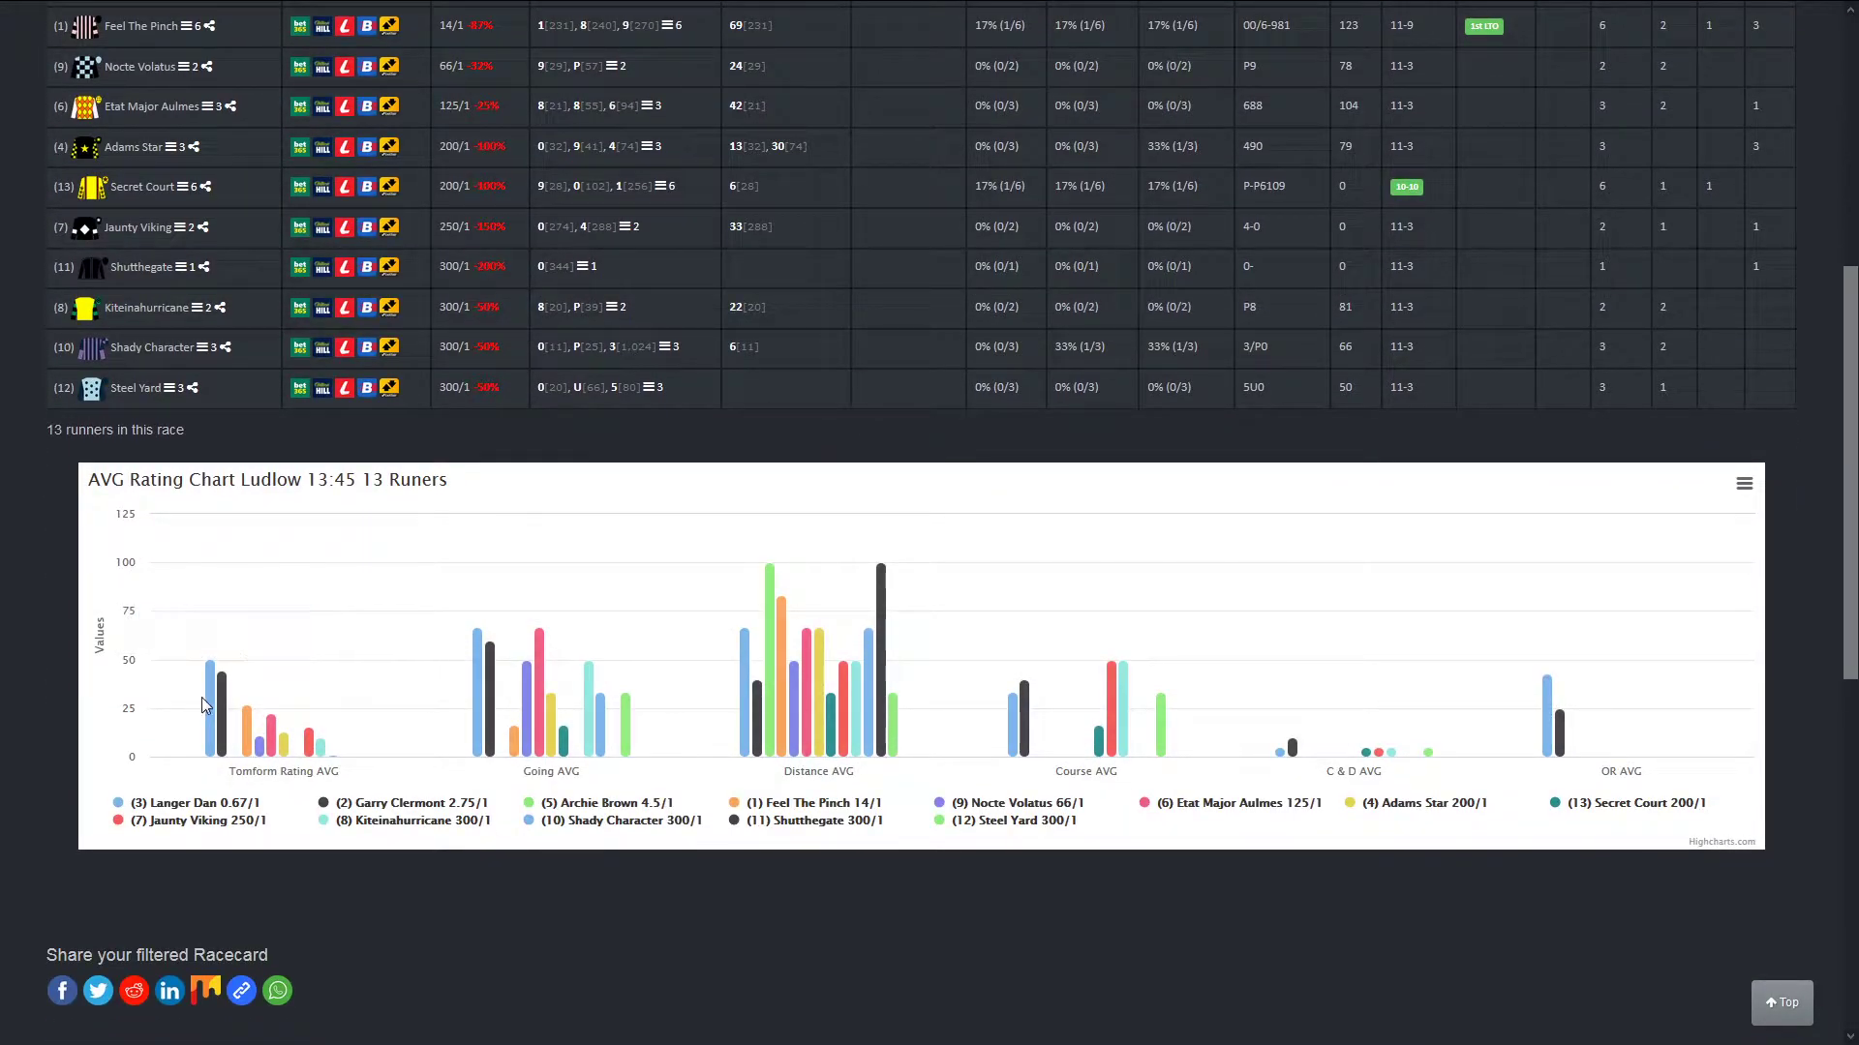
pyautogui.moveTo(219, 682)
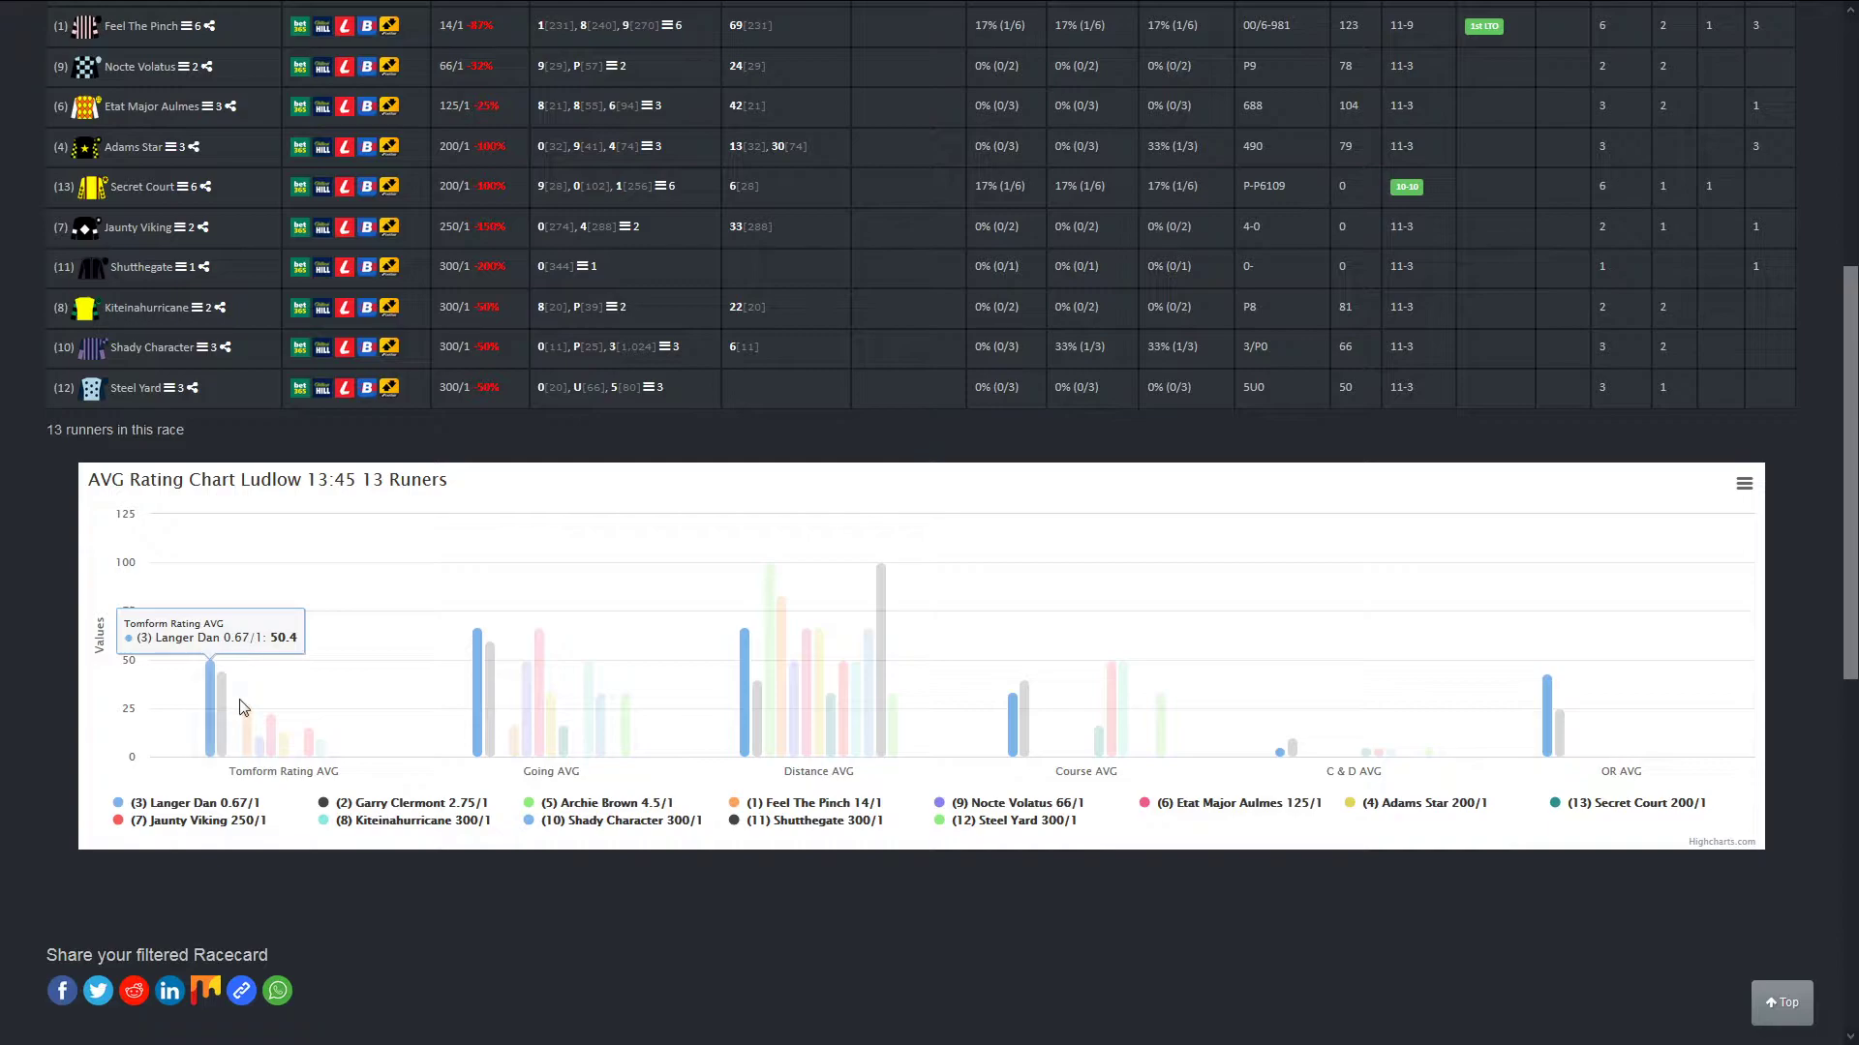
pyautogui.scroll(3)
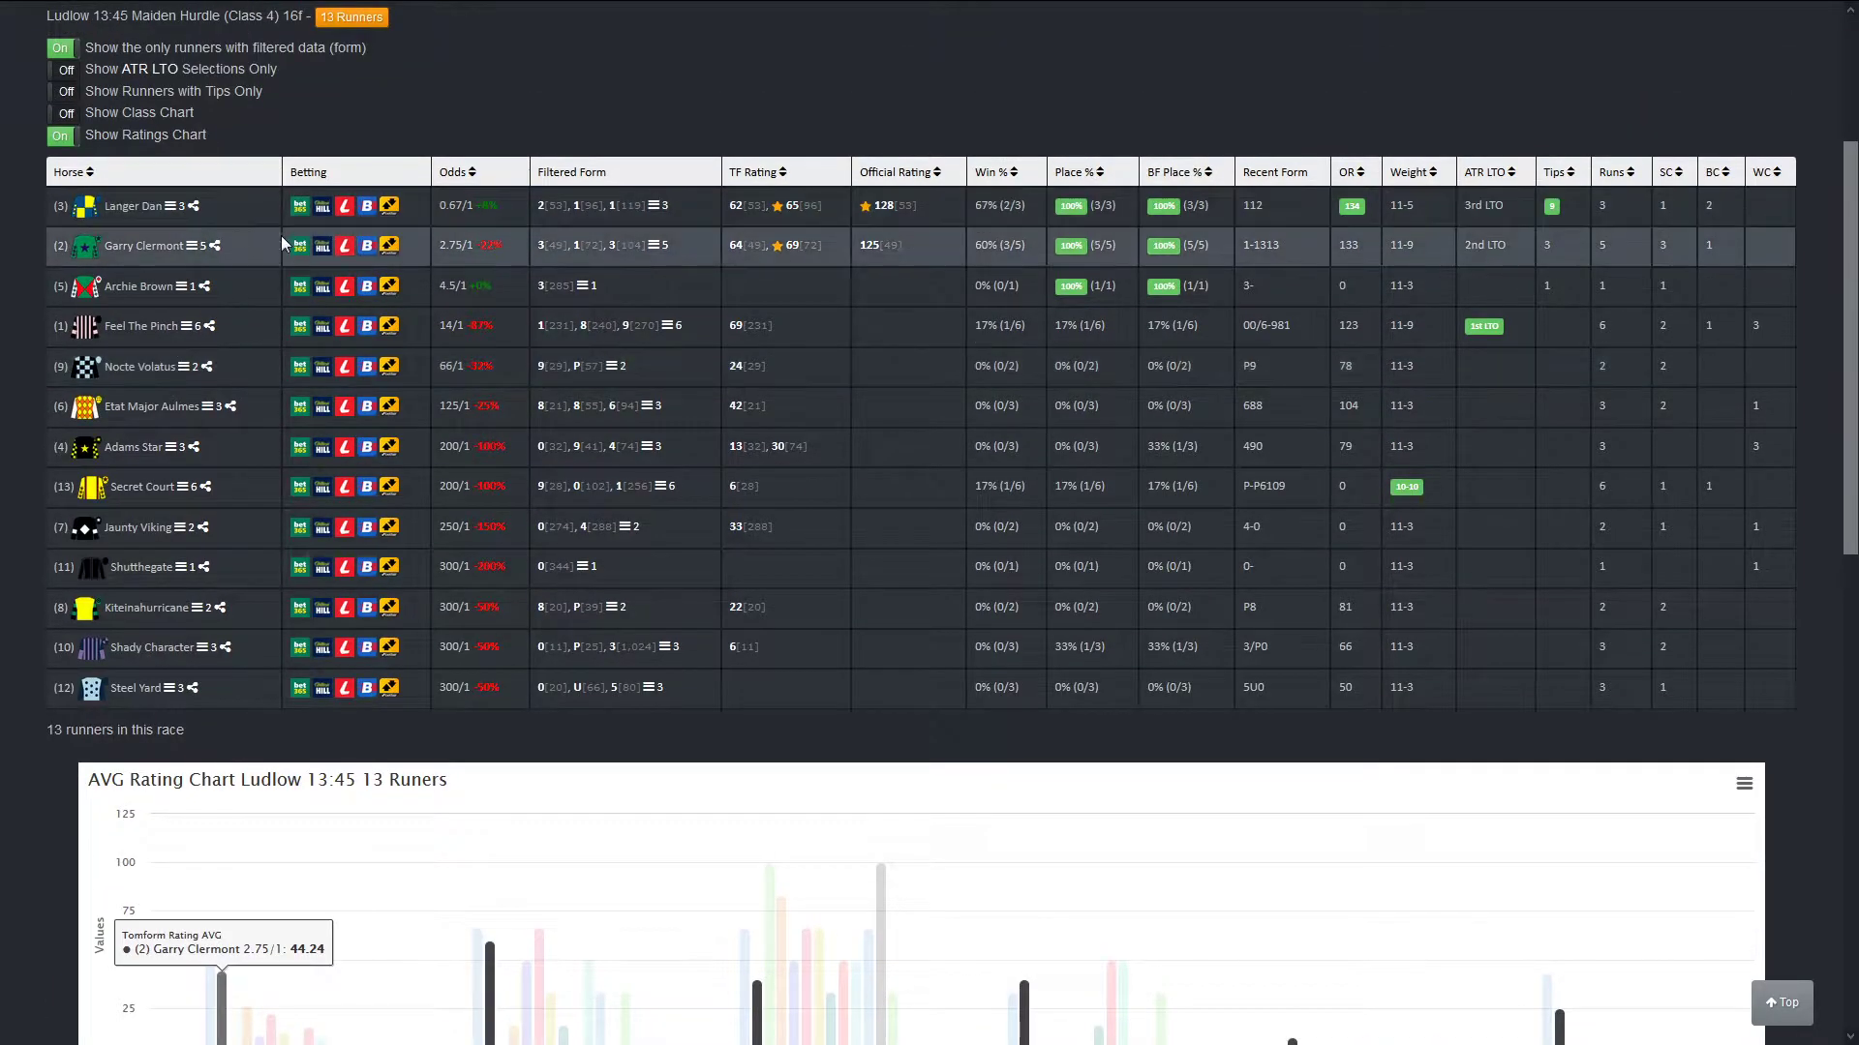
pyautogui.scroll(3)
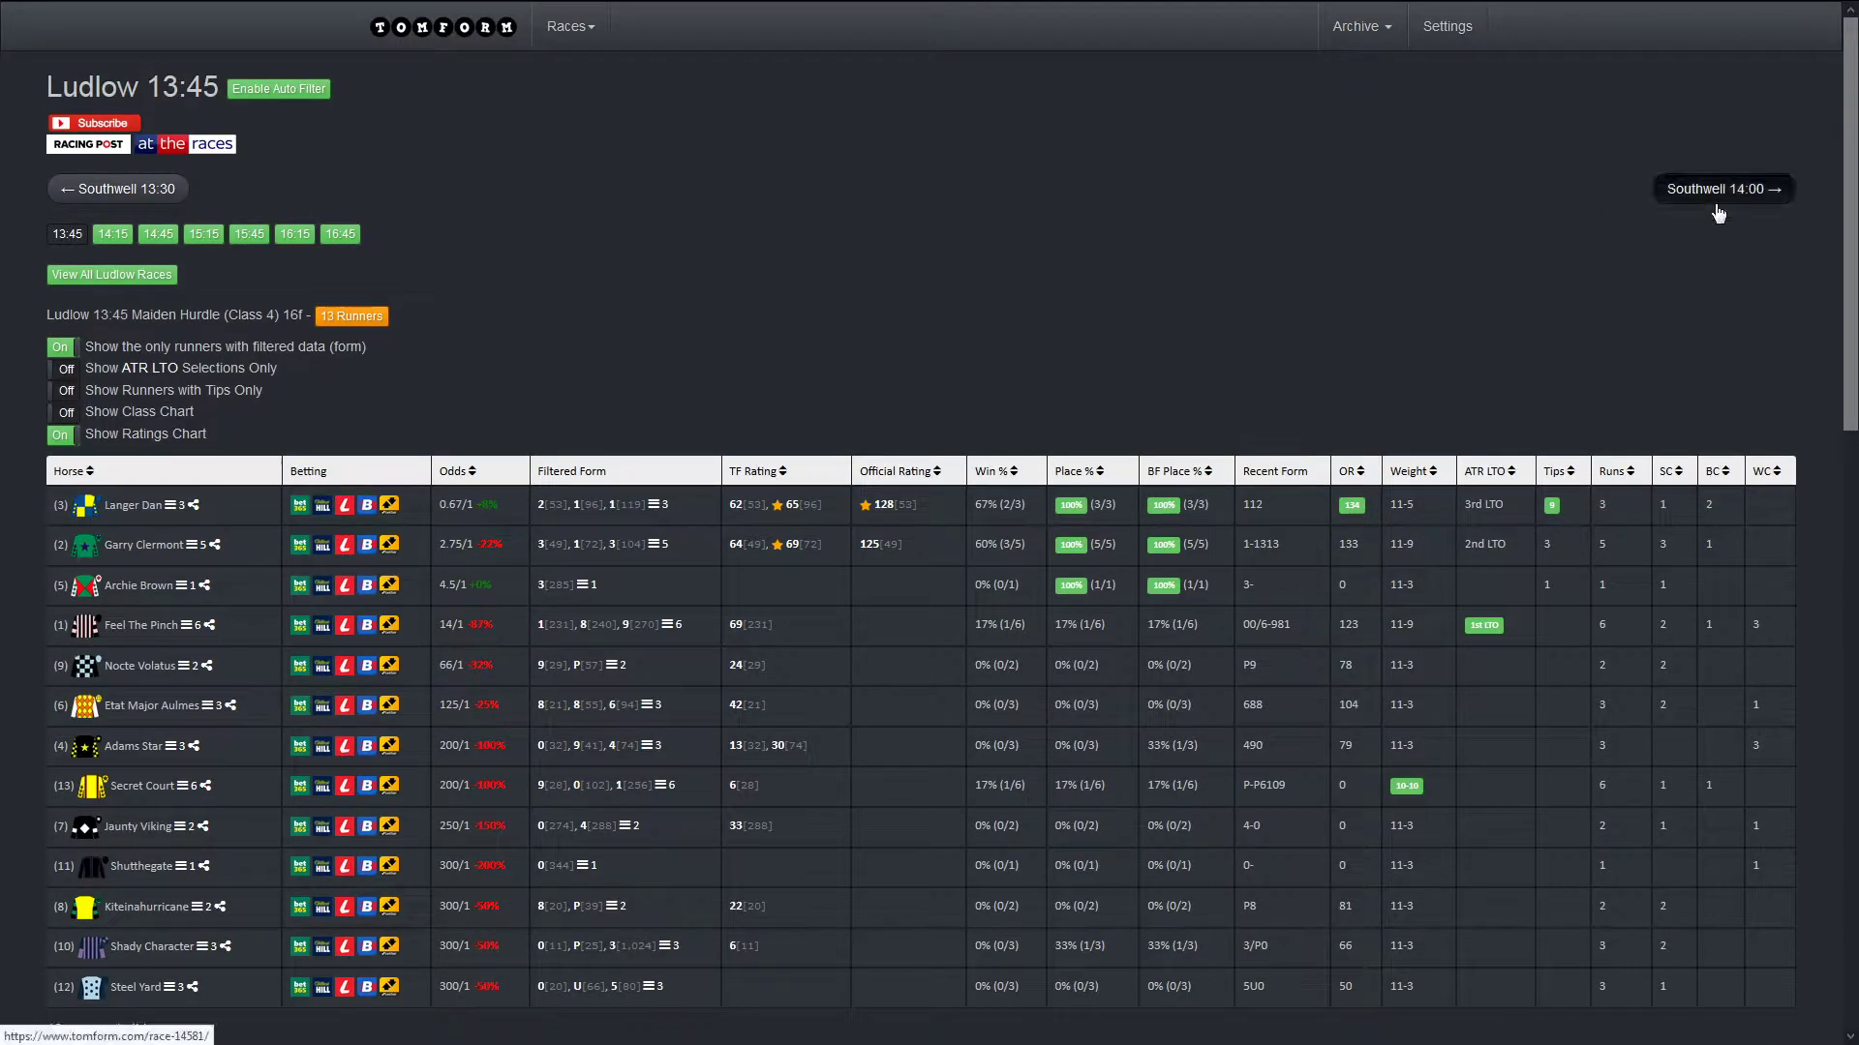
# Step: Step through Southwell 14:00 to the Ludlow 14:15 racecard and view its five-runner AVG rating chart
pyautogui.click(1720, 188)
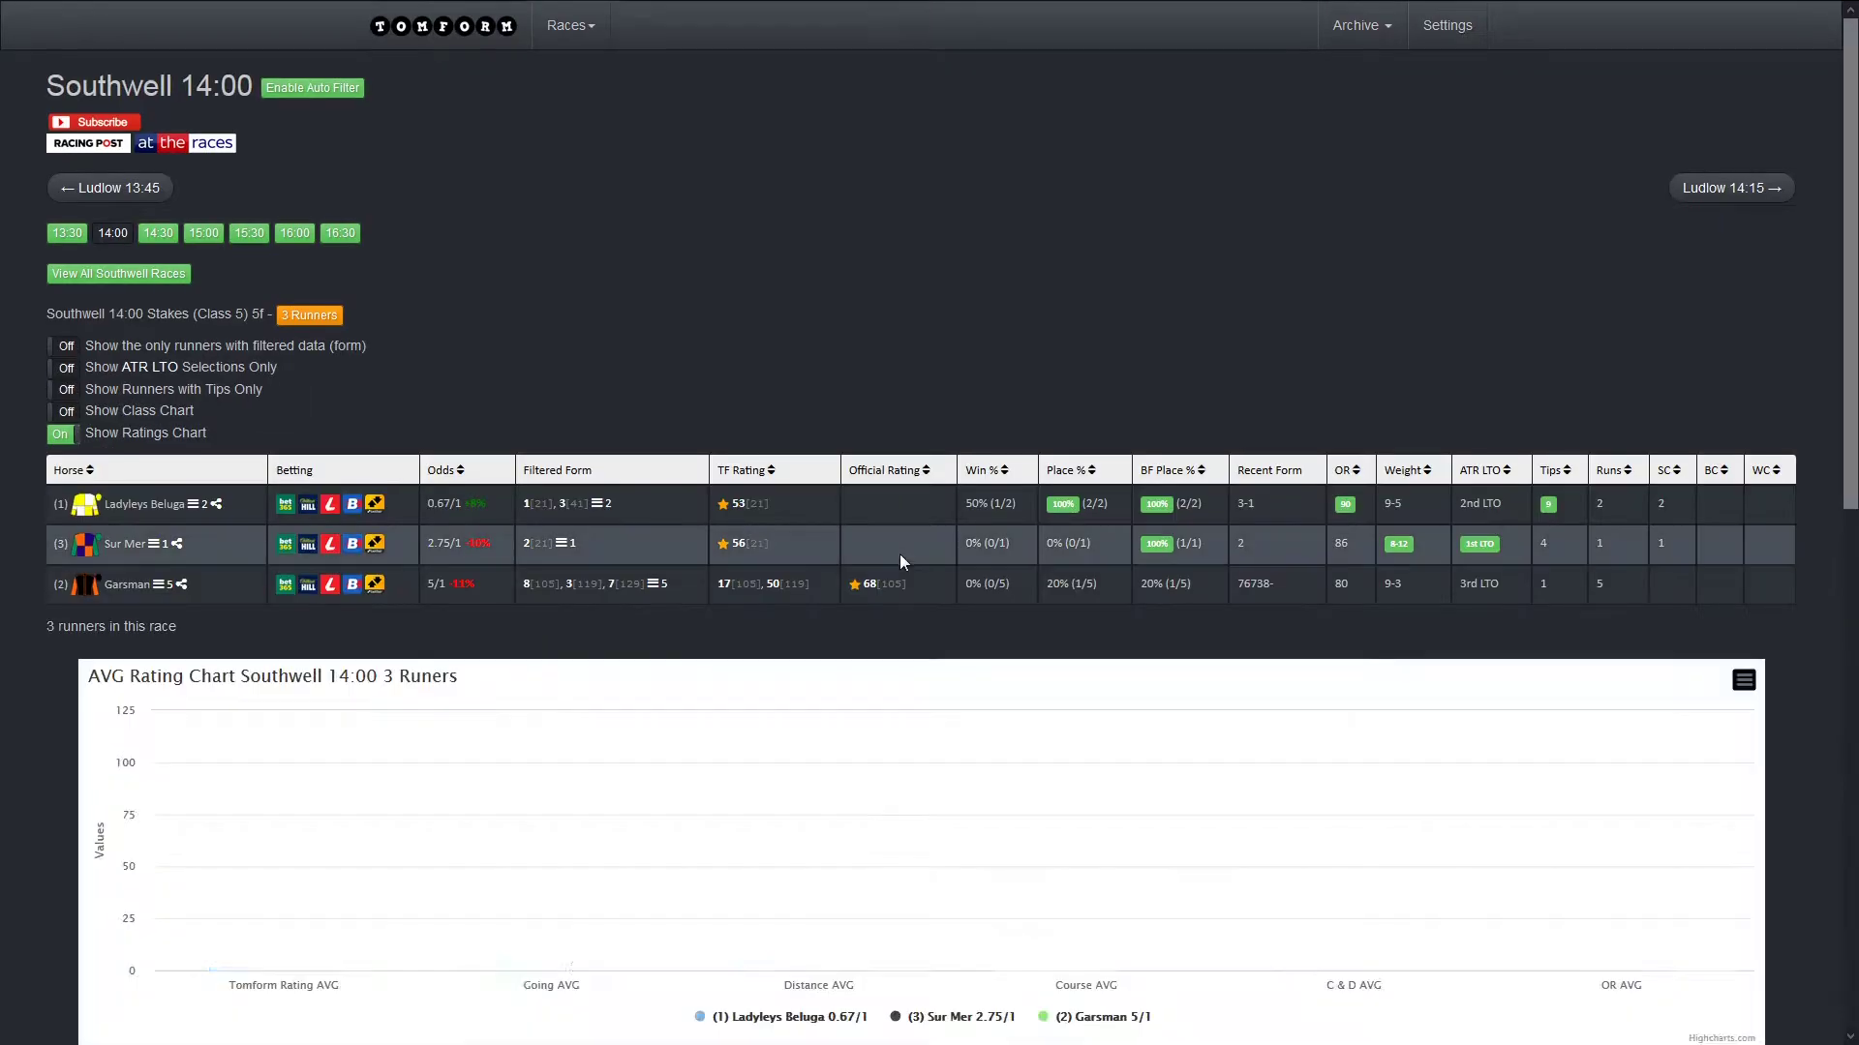
pyautogui.scroll(-3)
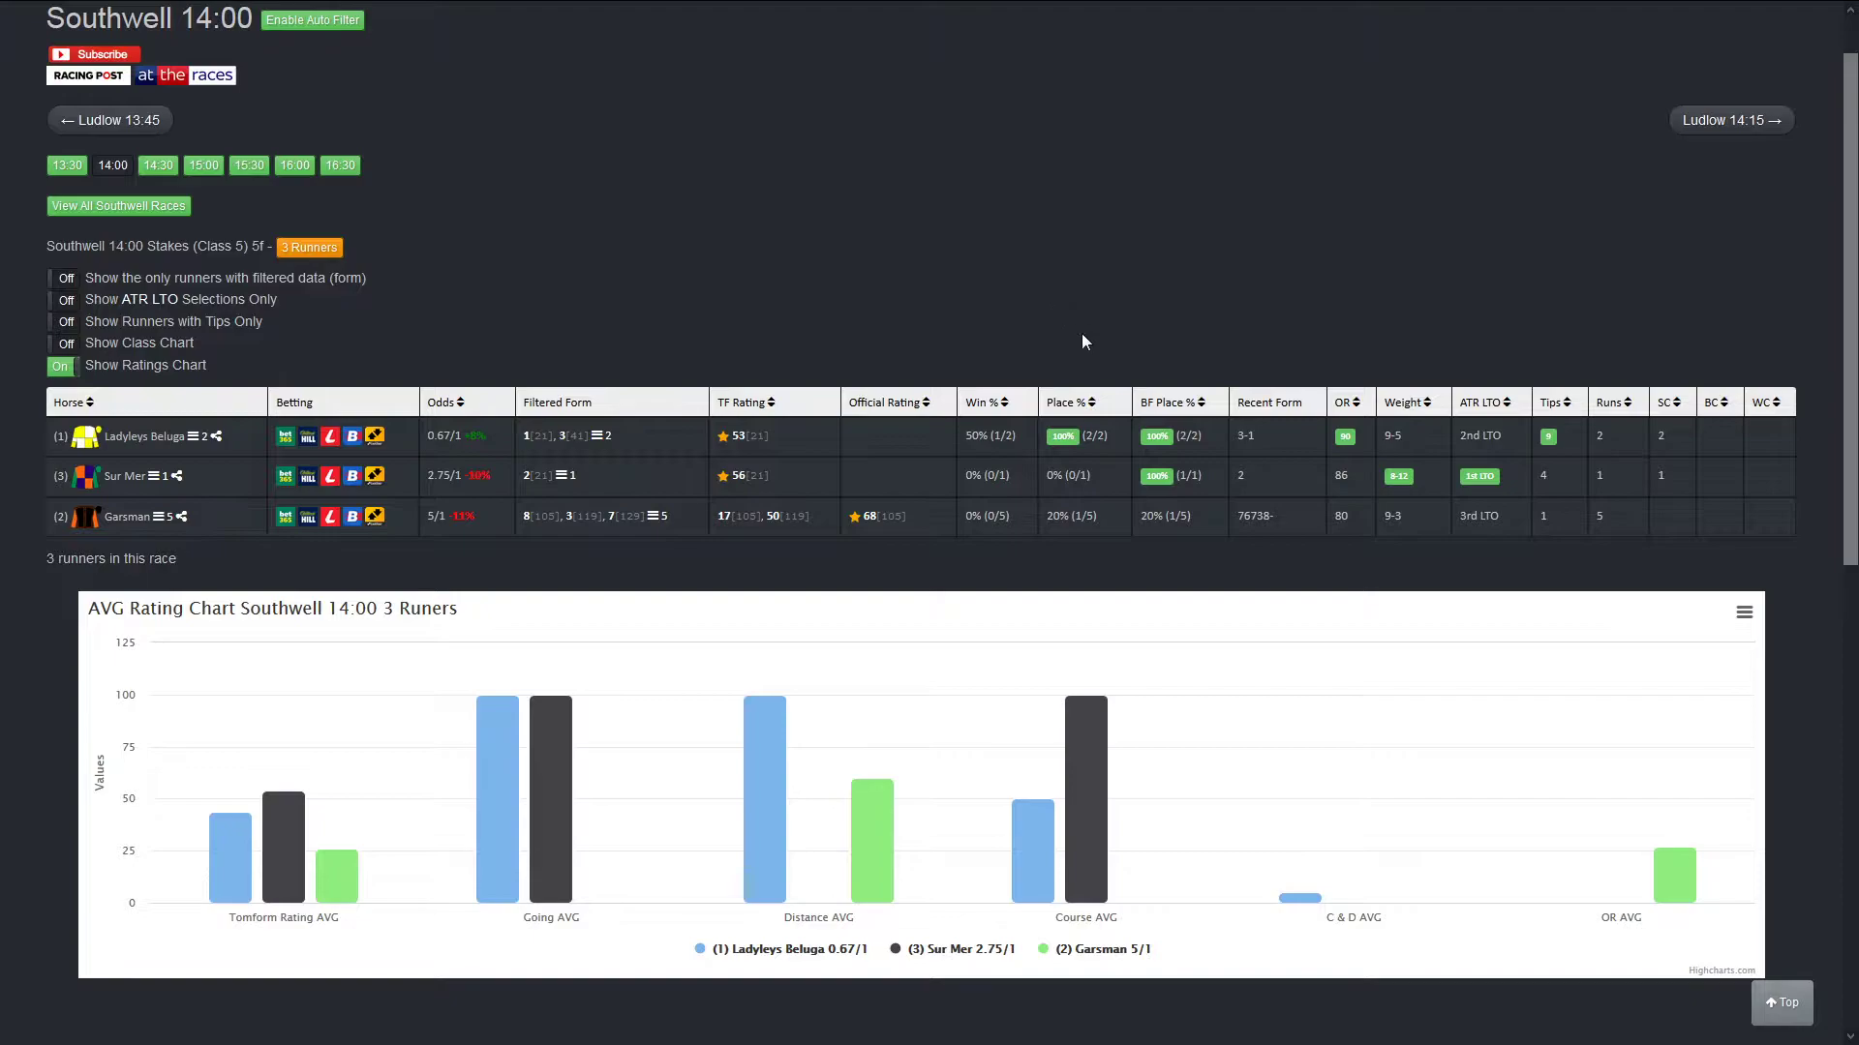
pyautogui.click(1729, 120)
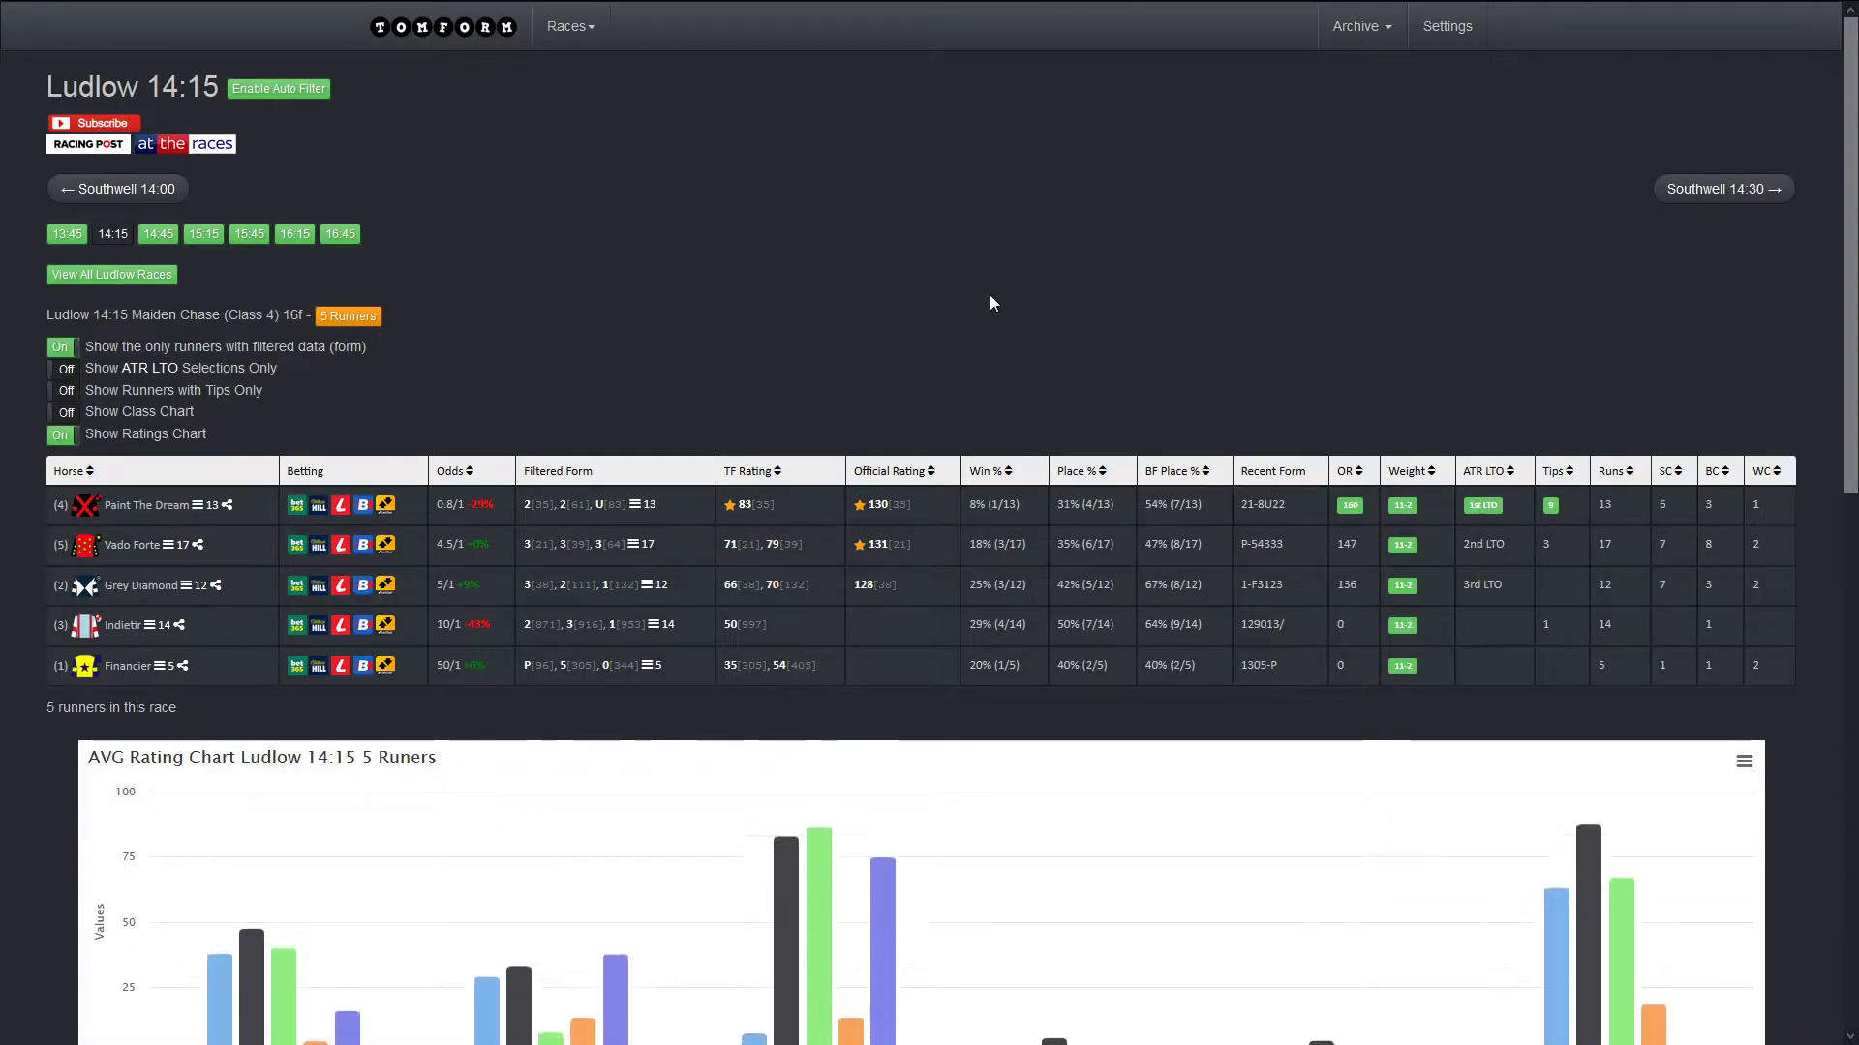
pyautogui.scroll(-3)
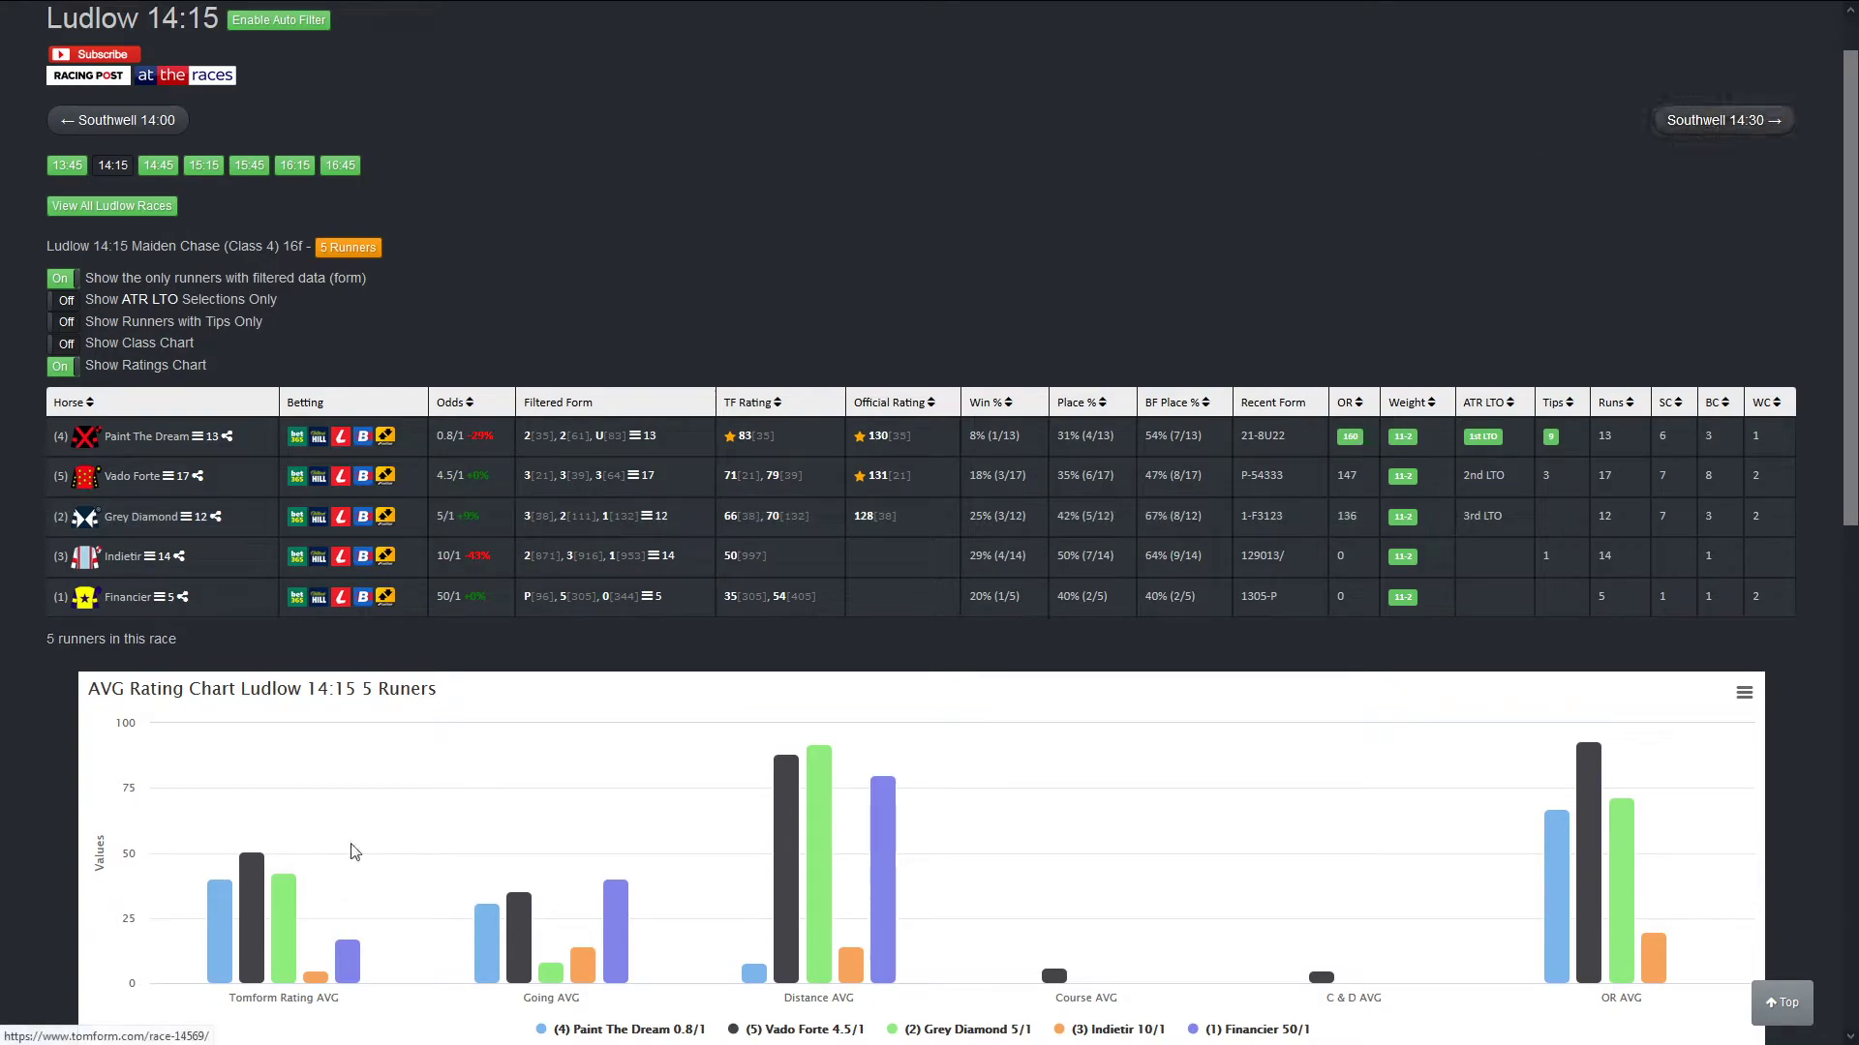
pyautogui.moveTo(250, 918)
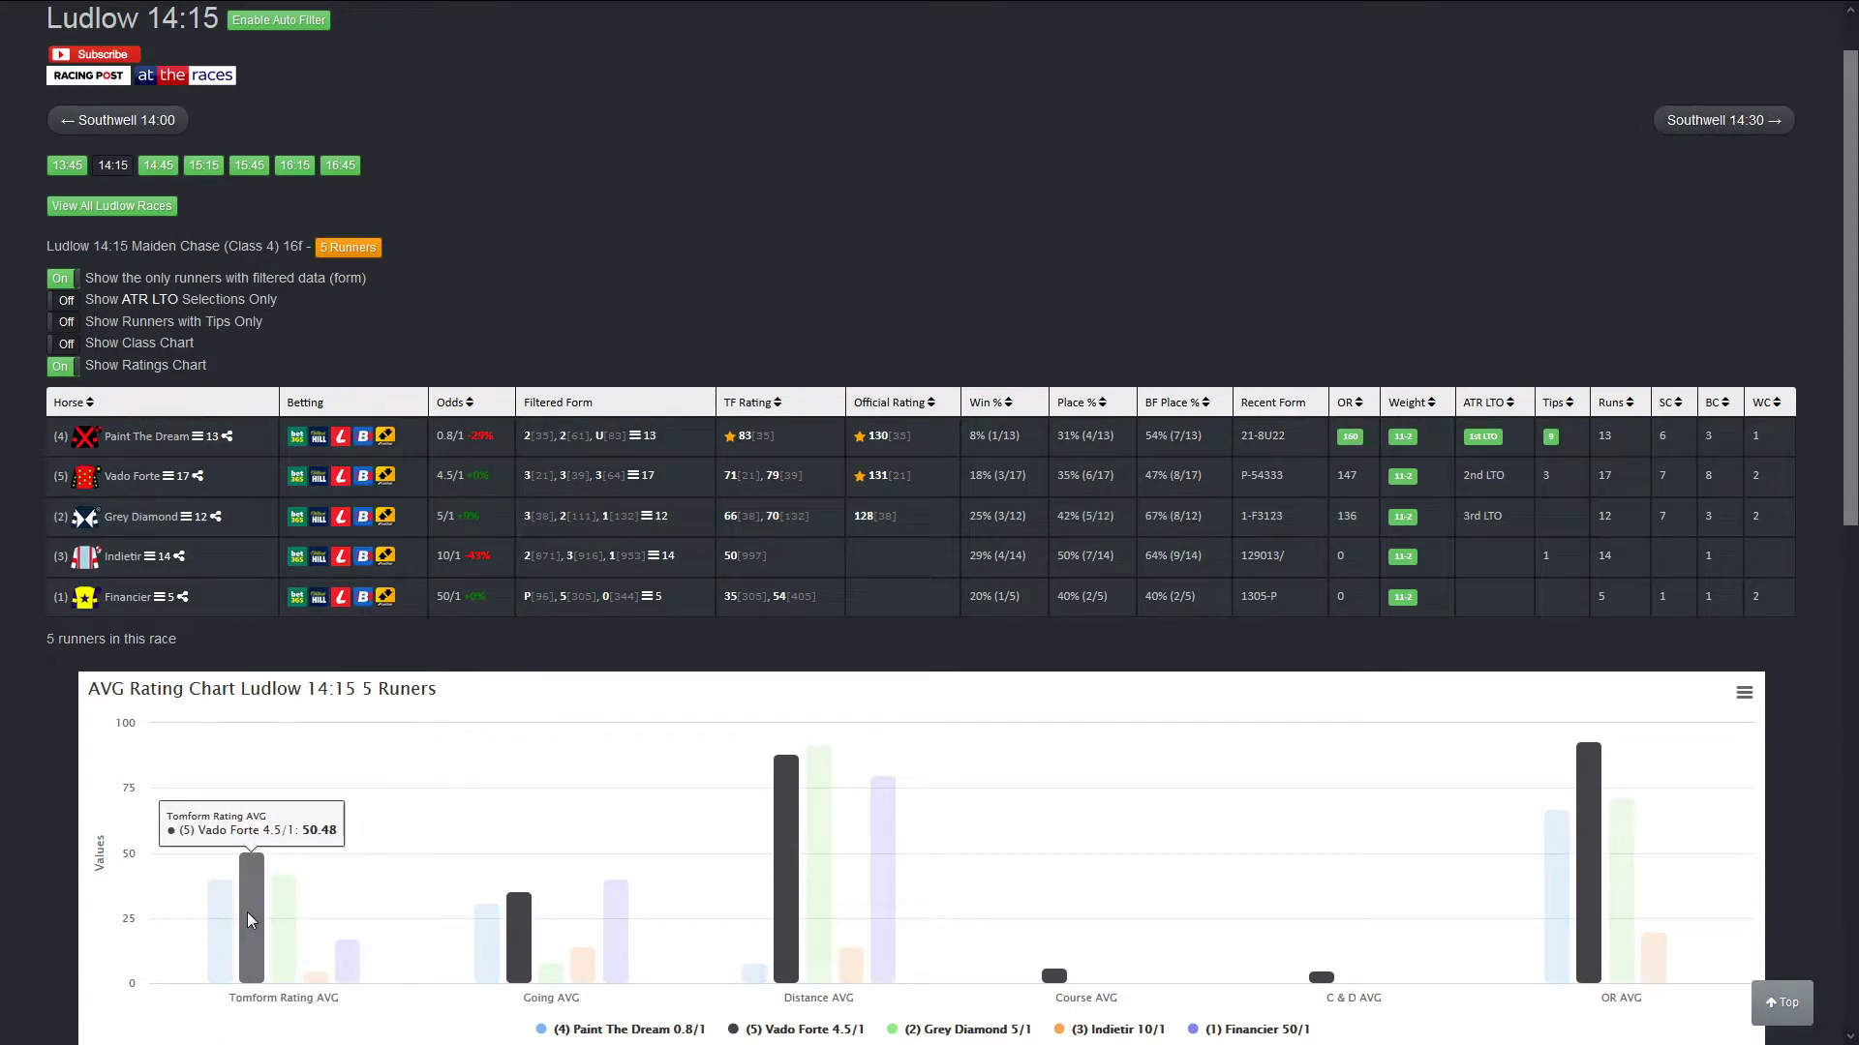
pyautogui.moveTo(1721, 120)
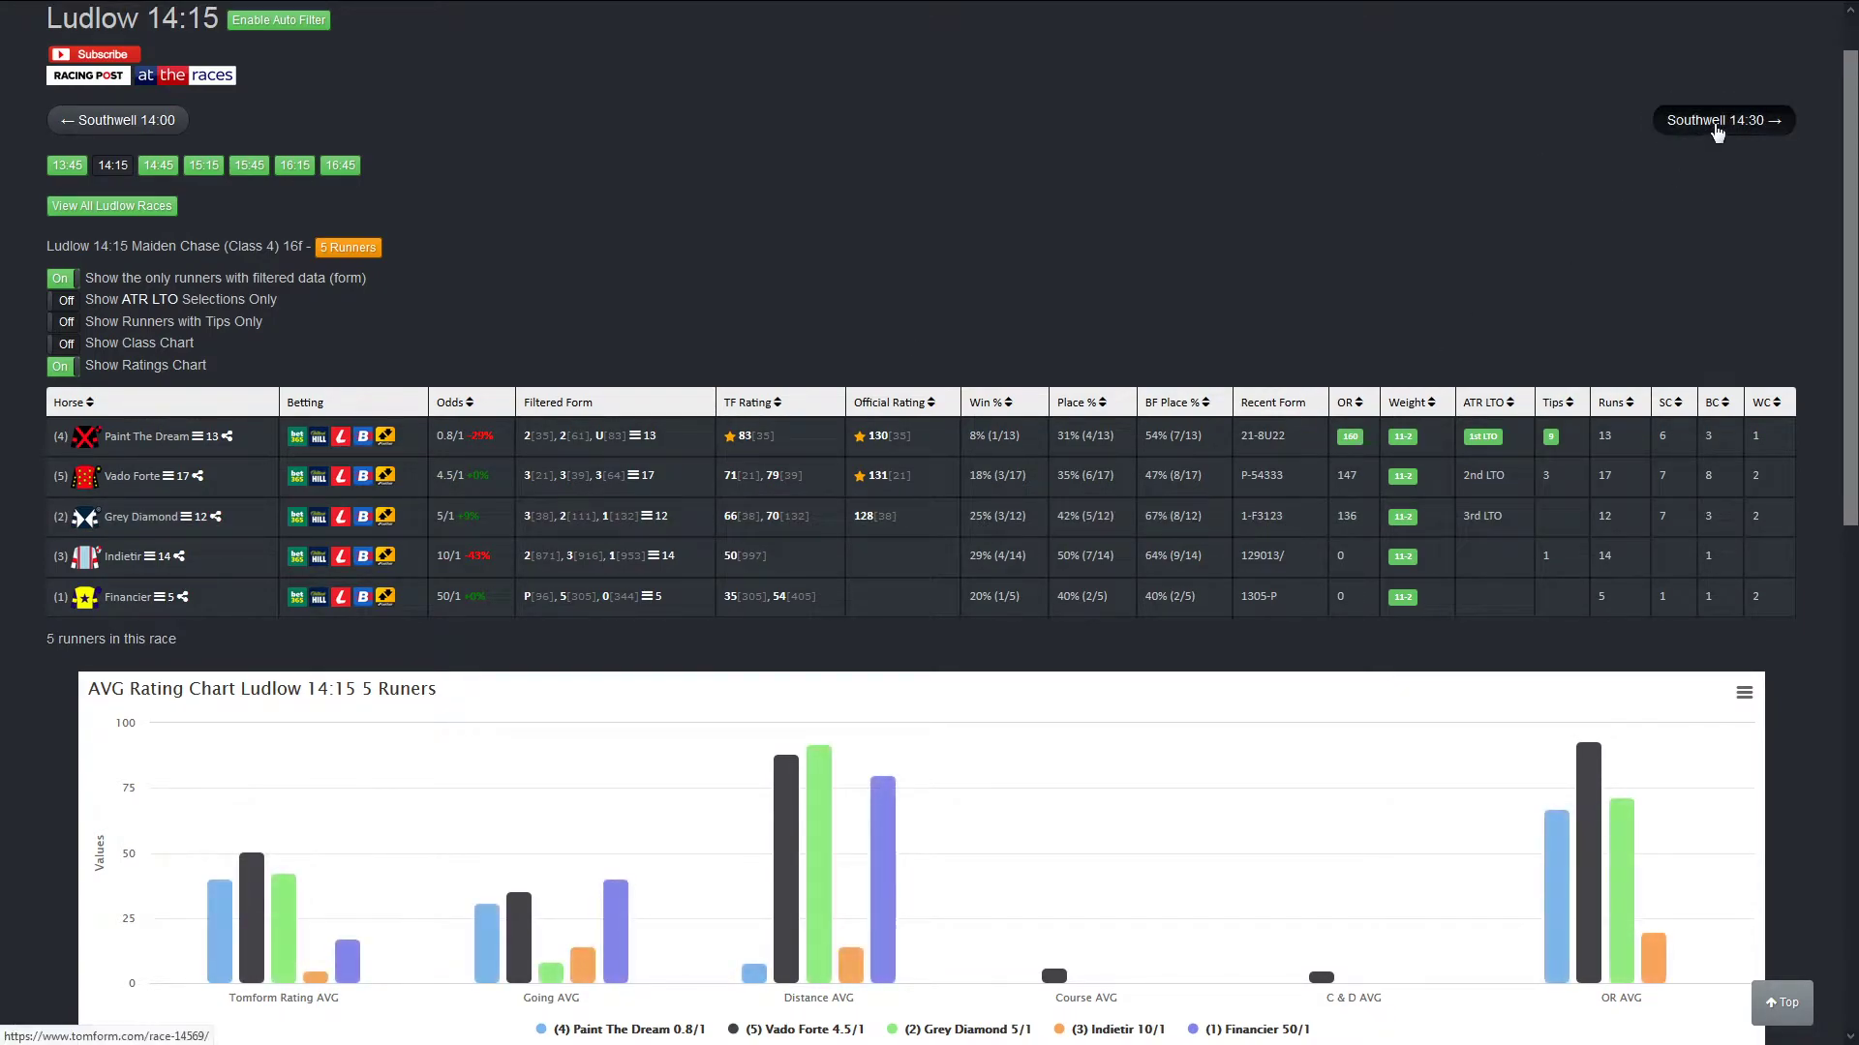
pyautogui.click(1721, 120)
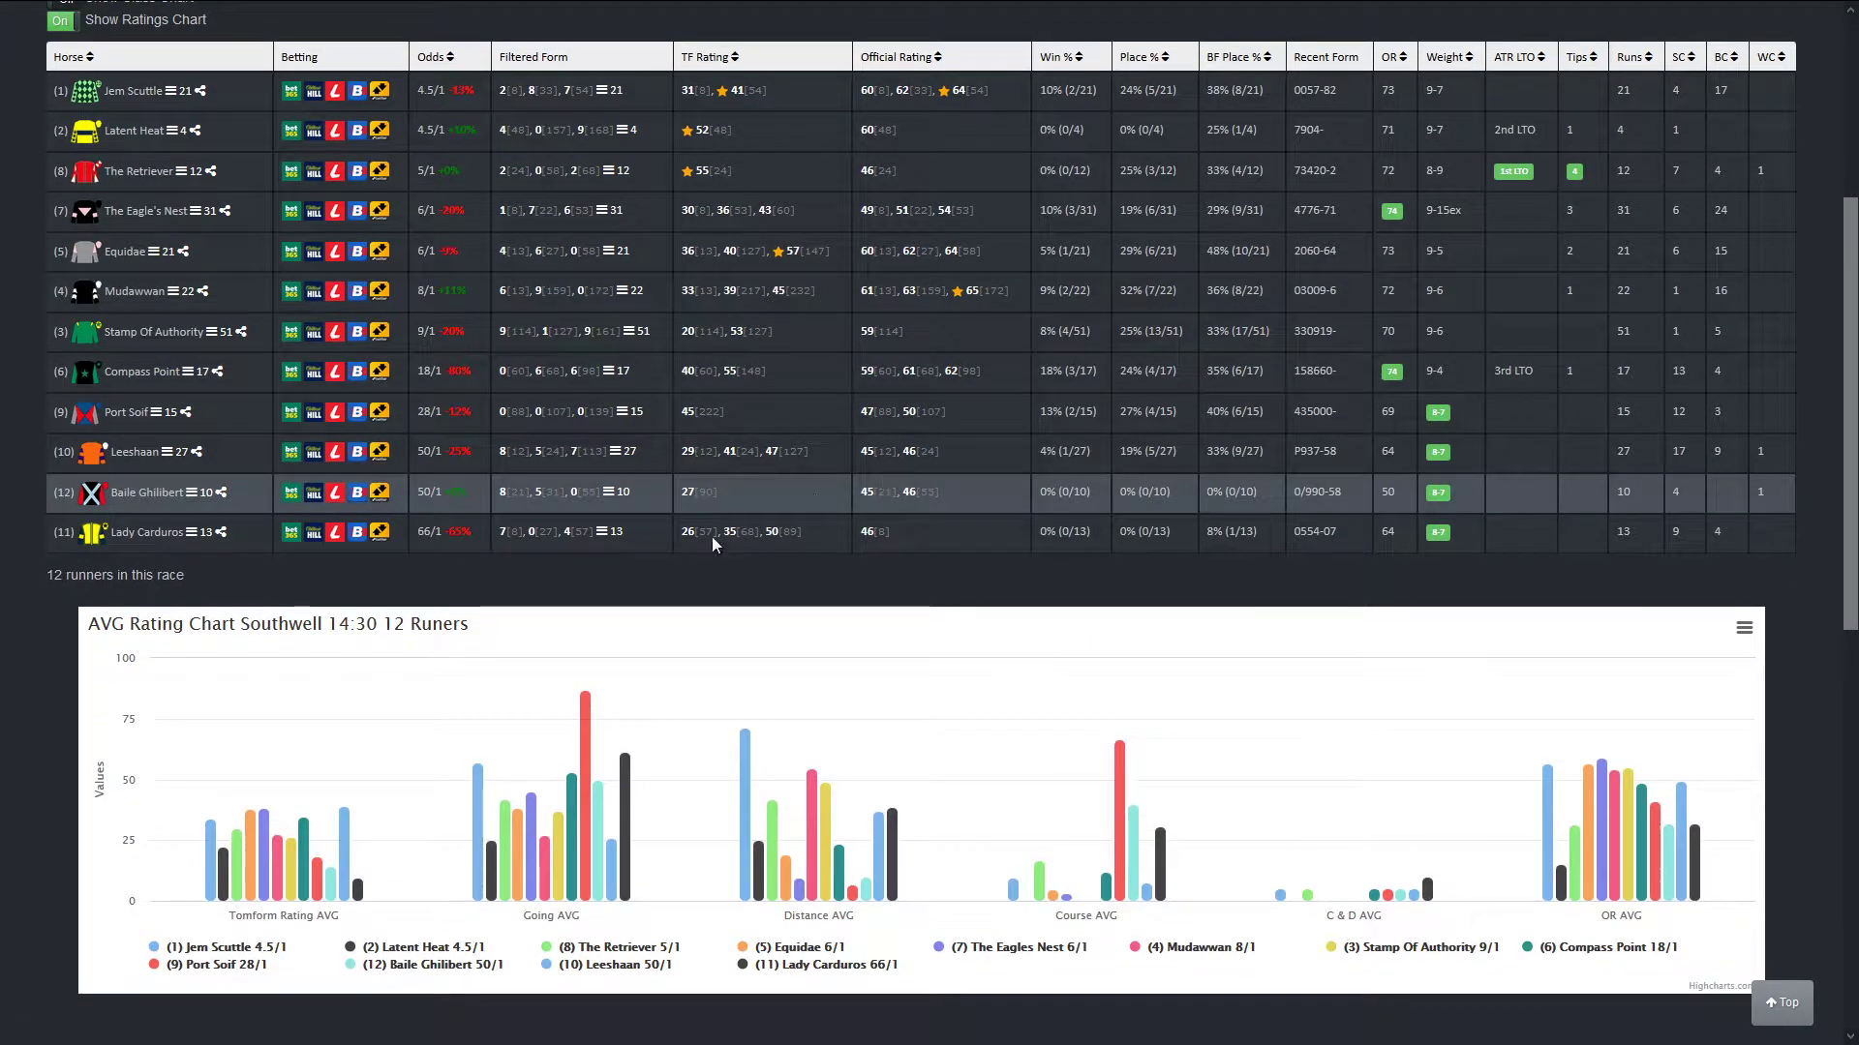
pyautogui.moveTo(250, 831)
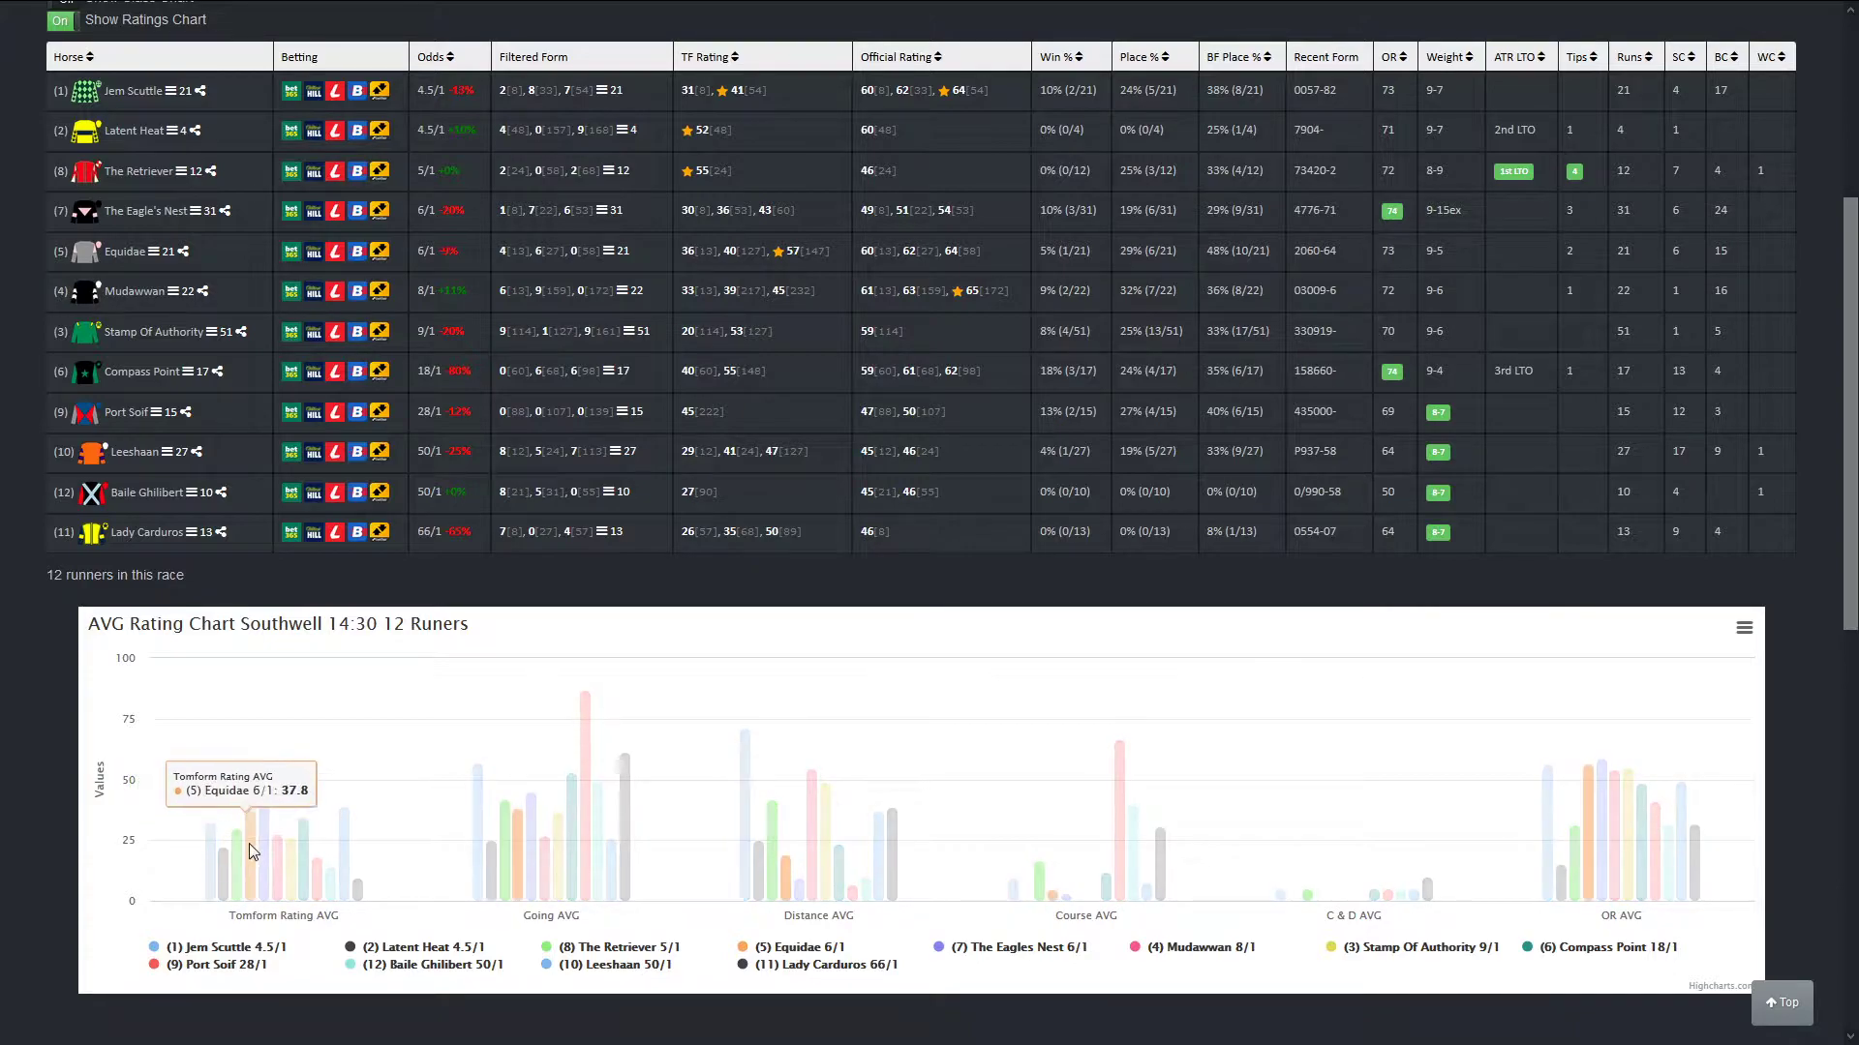
pyautogui.moveTo(261, 842)
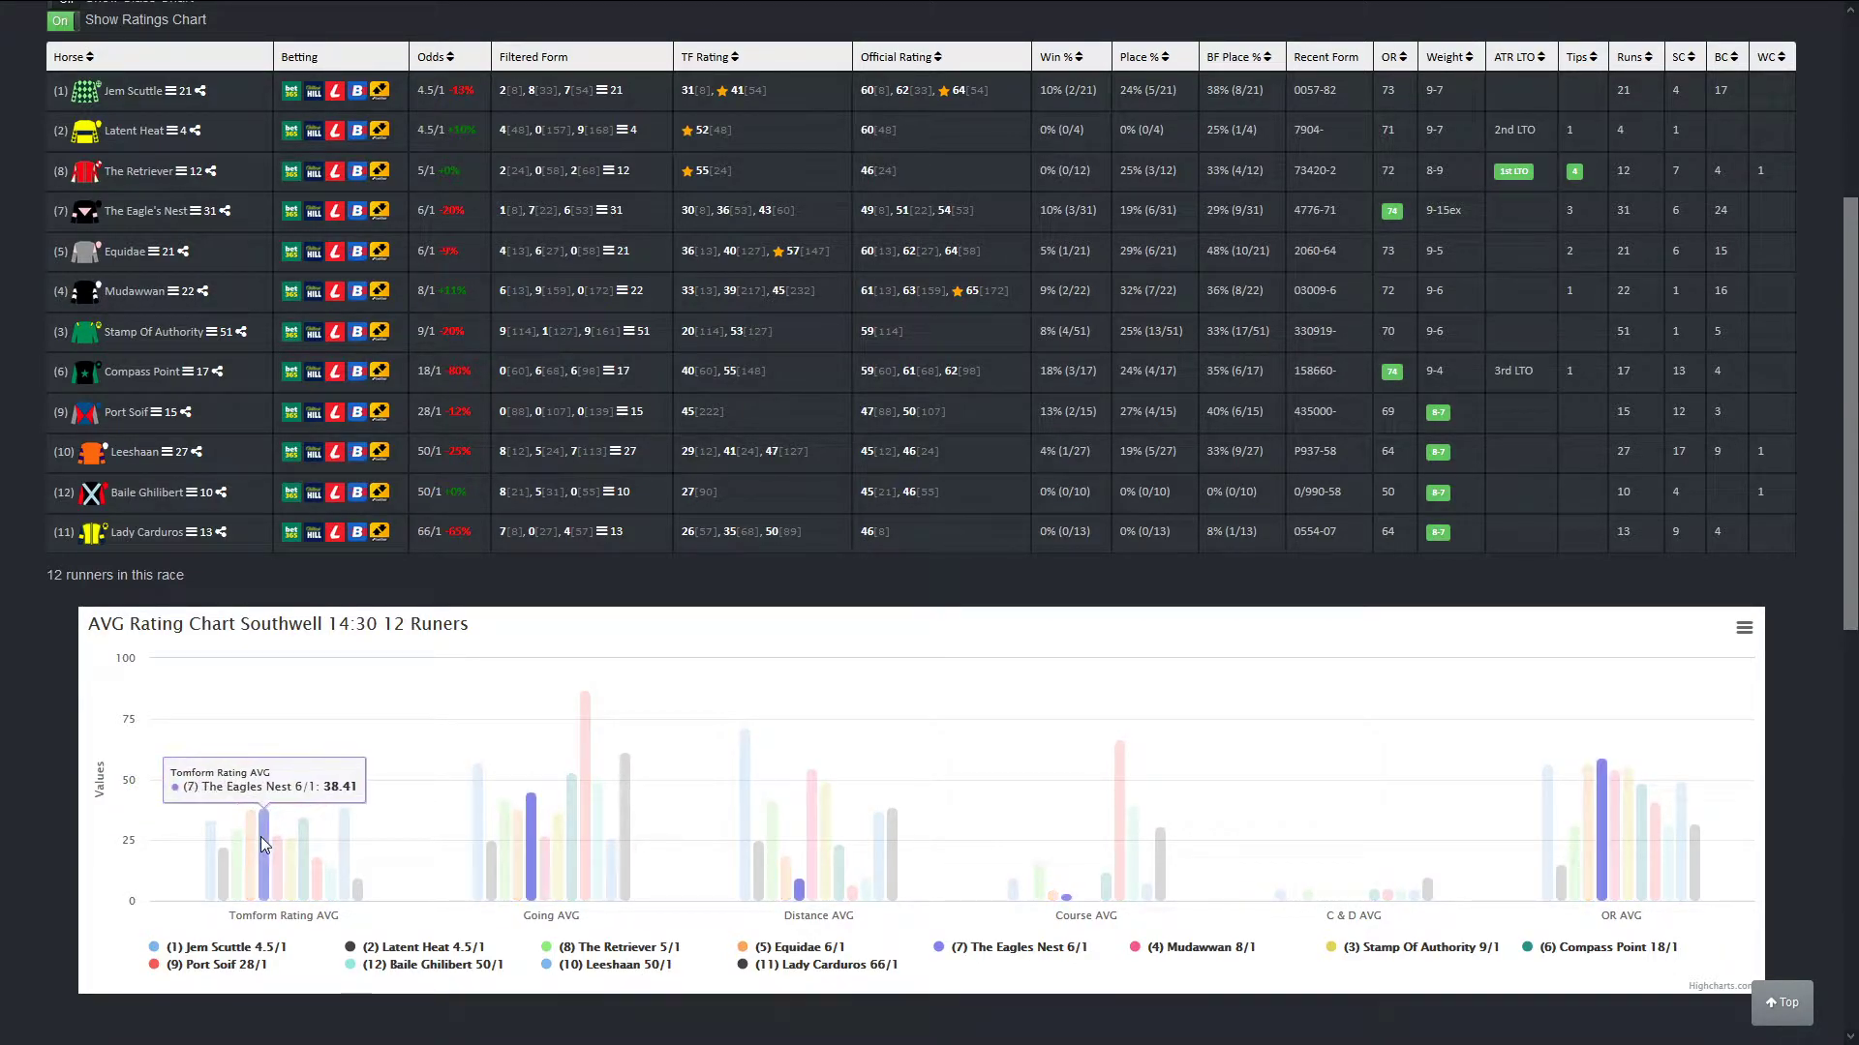
pyautogui.moveTo(252, 817)
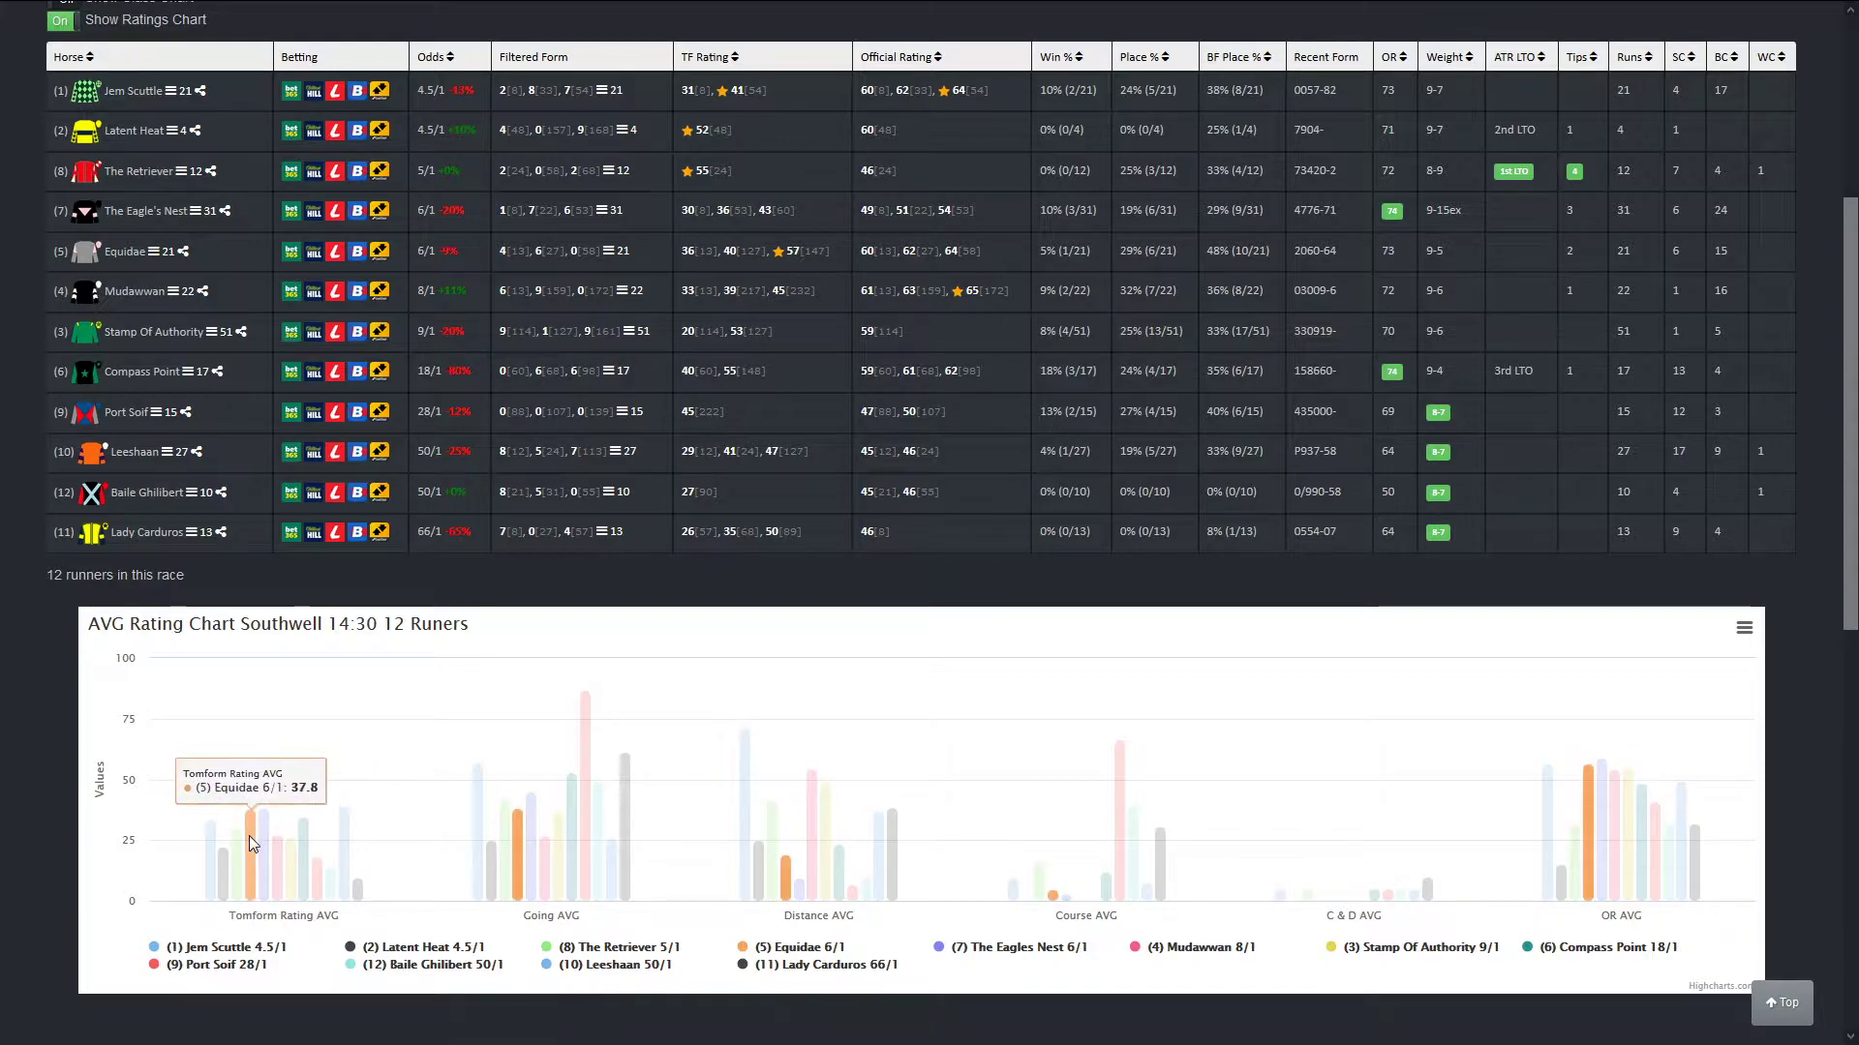
pyautogui.moveTo(262, 843)
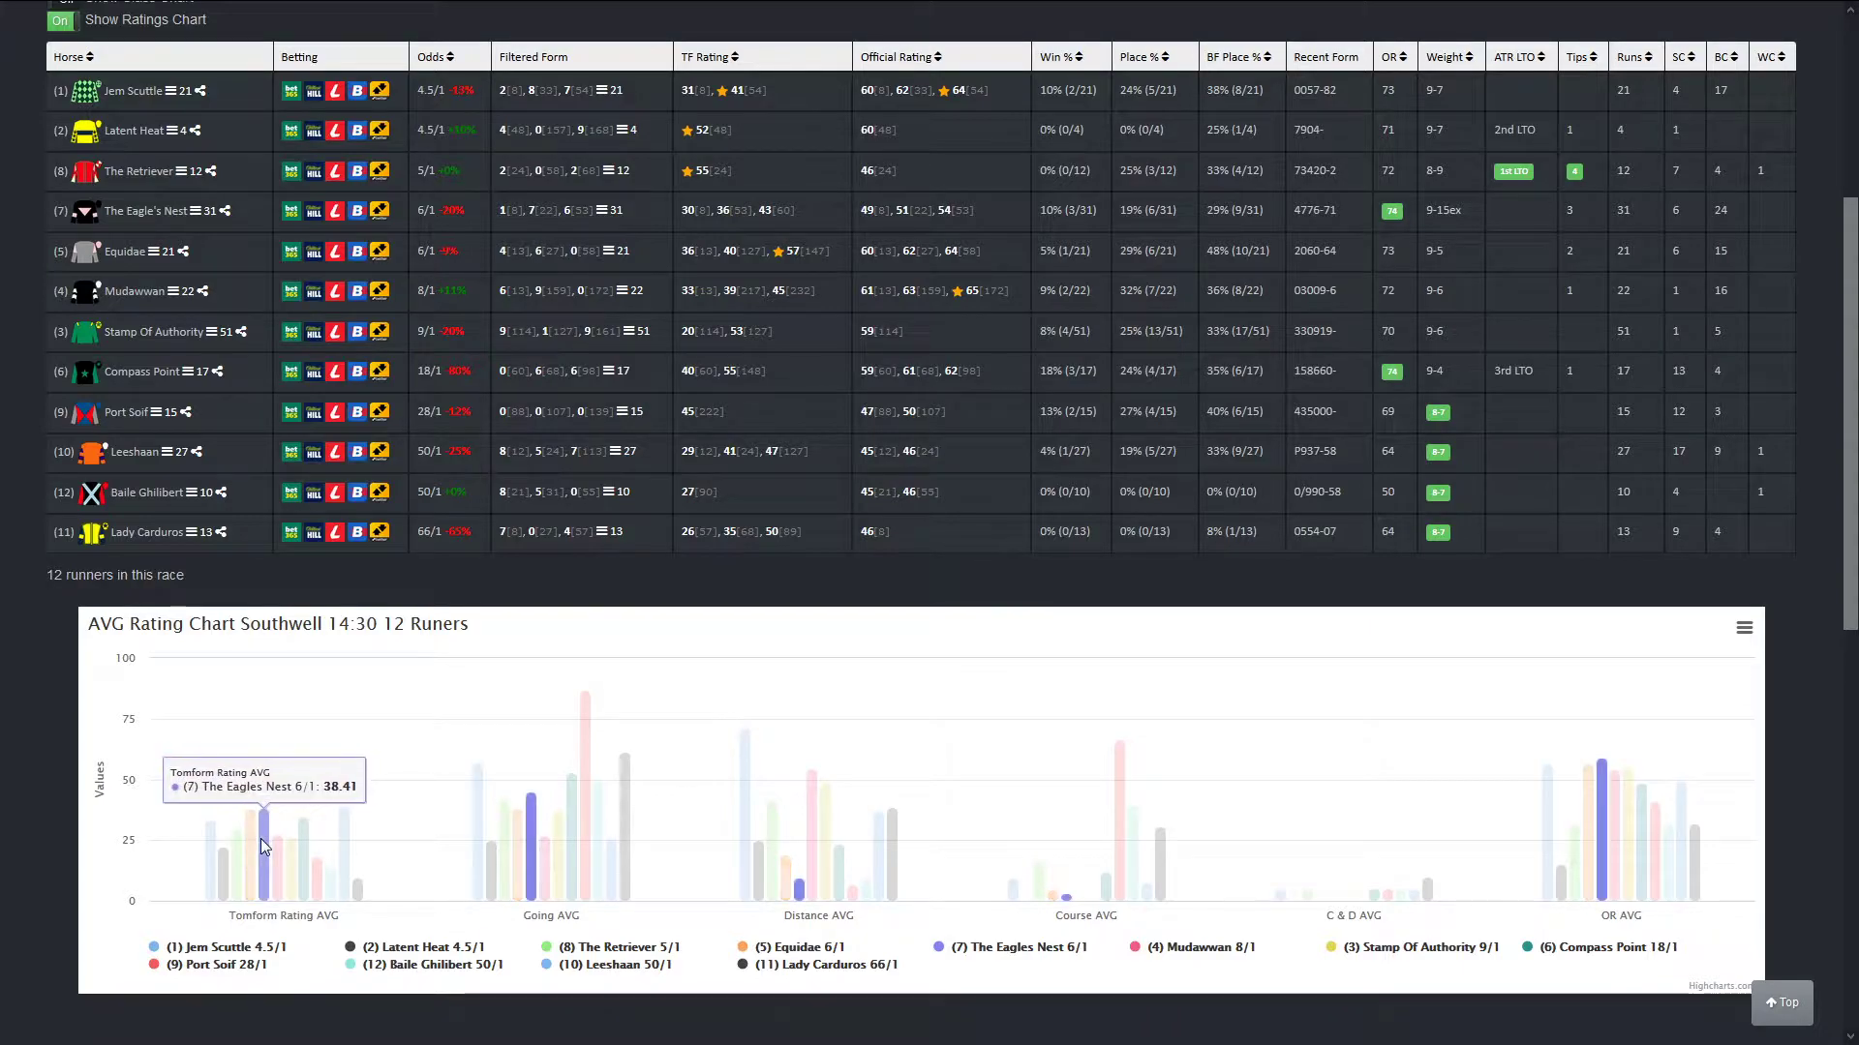
pyautogui.moveTo(251, 815)
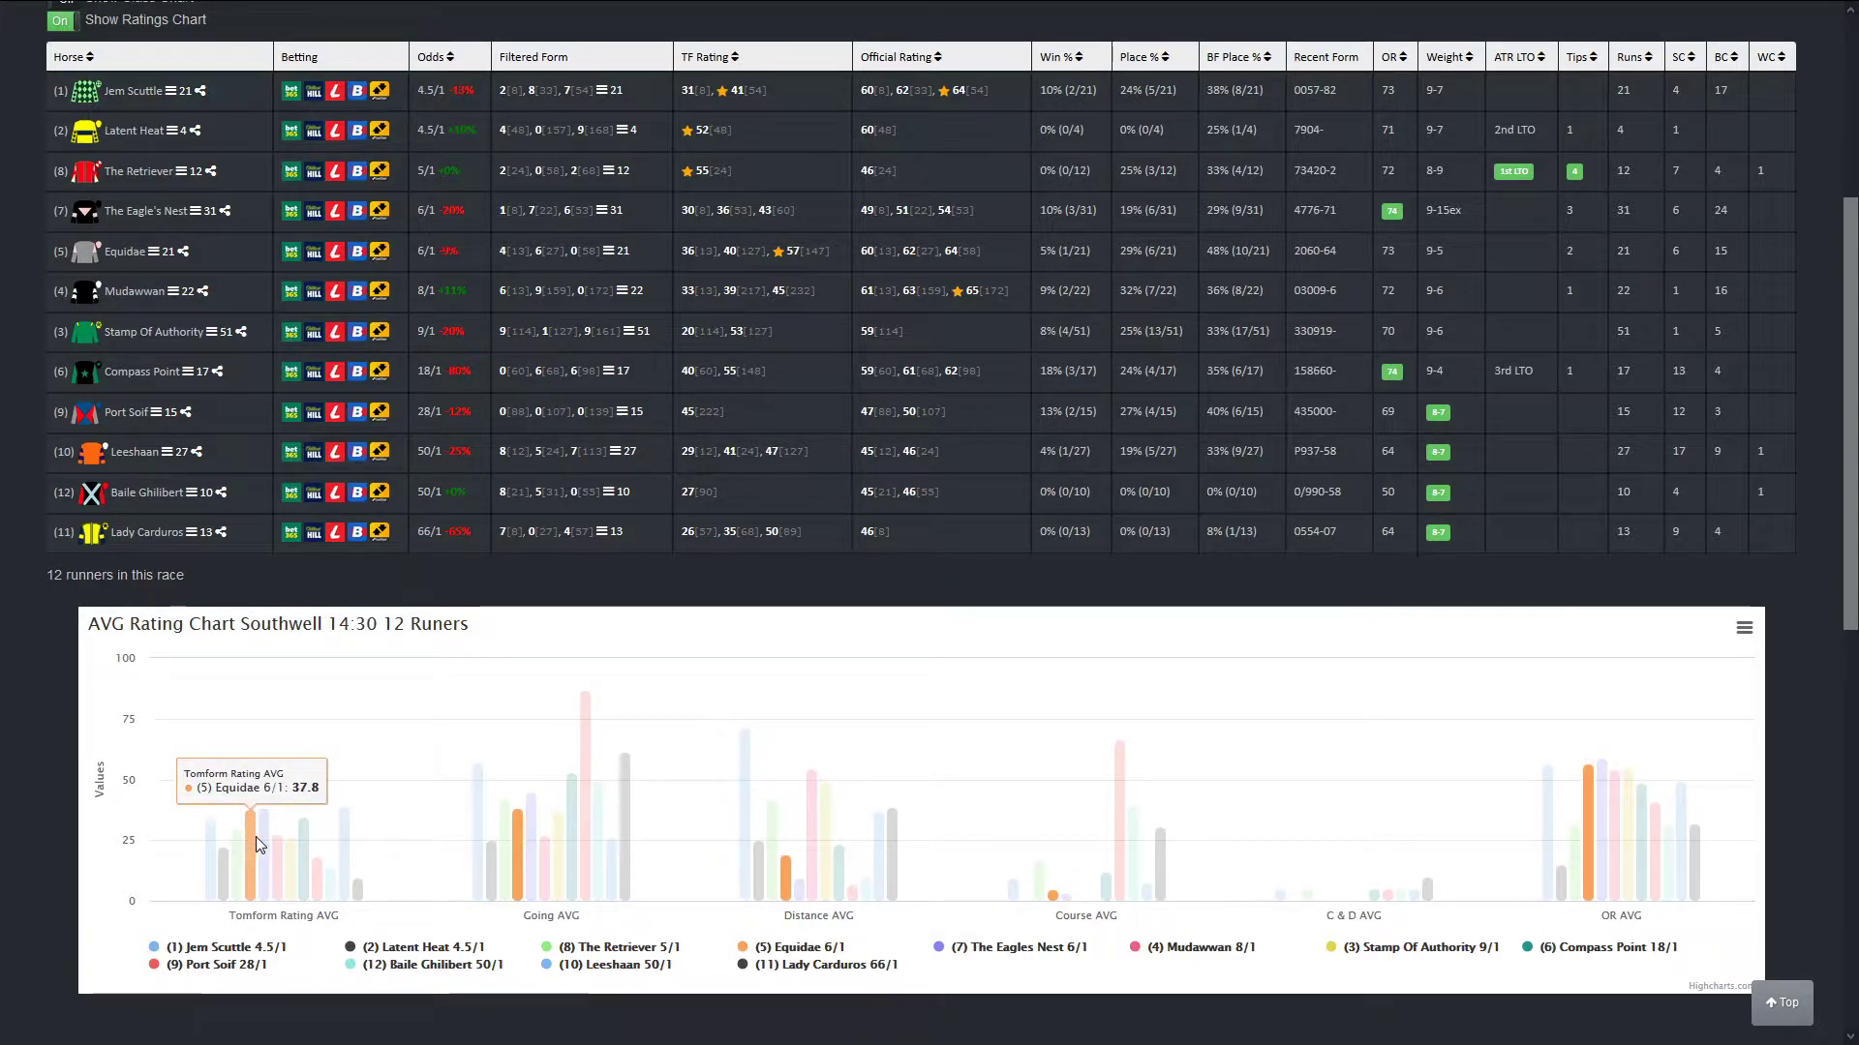
pyautogui.moveTo(262, 831)
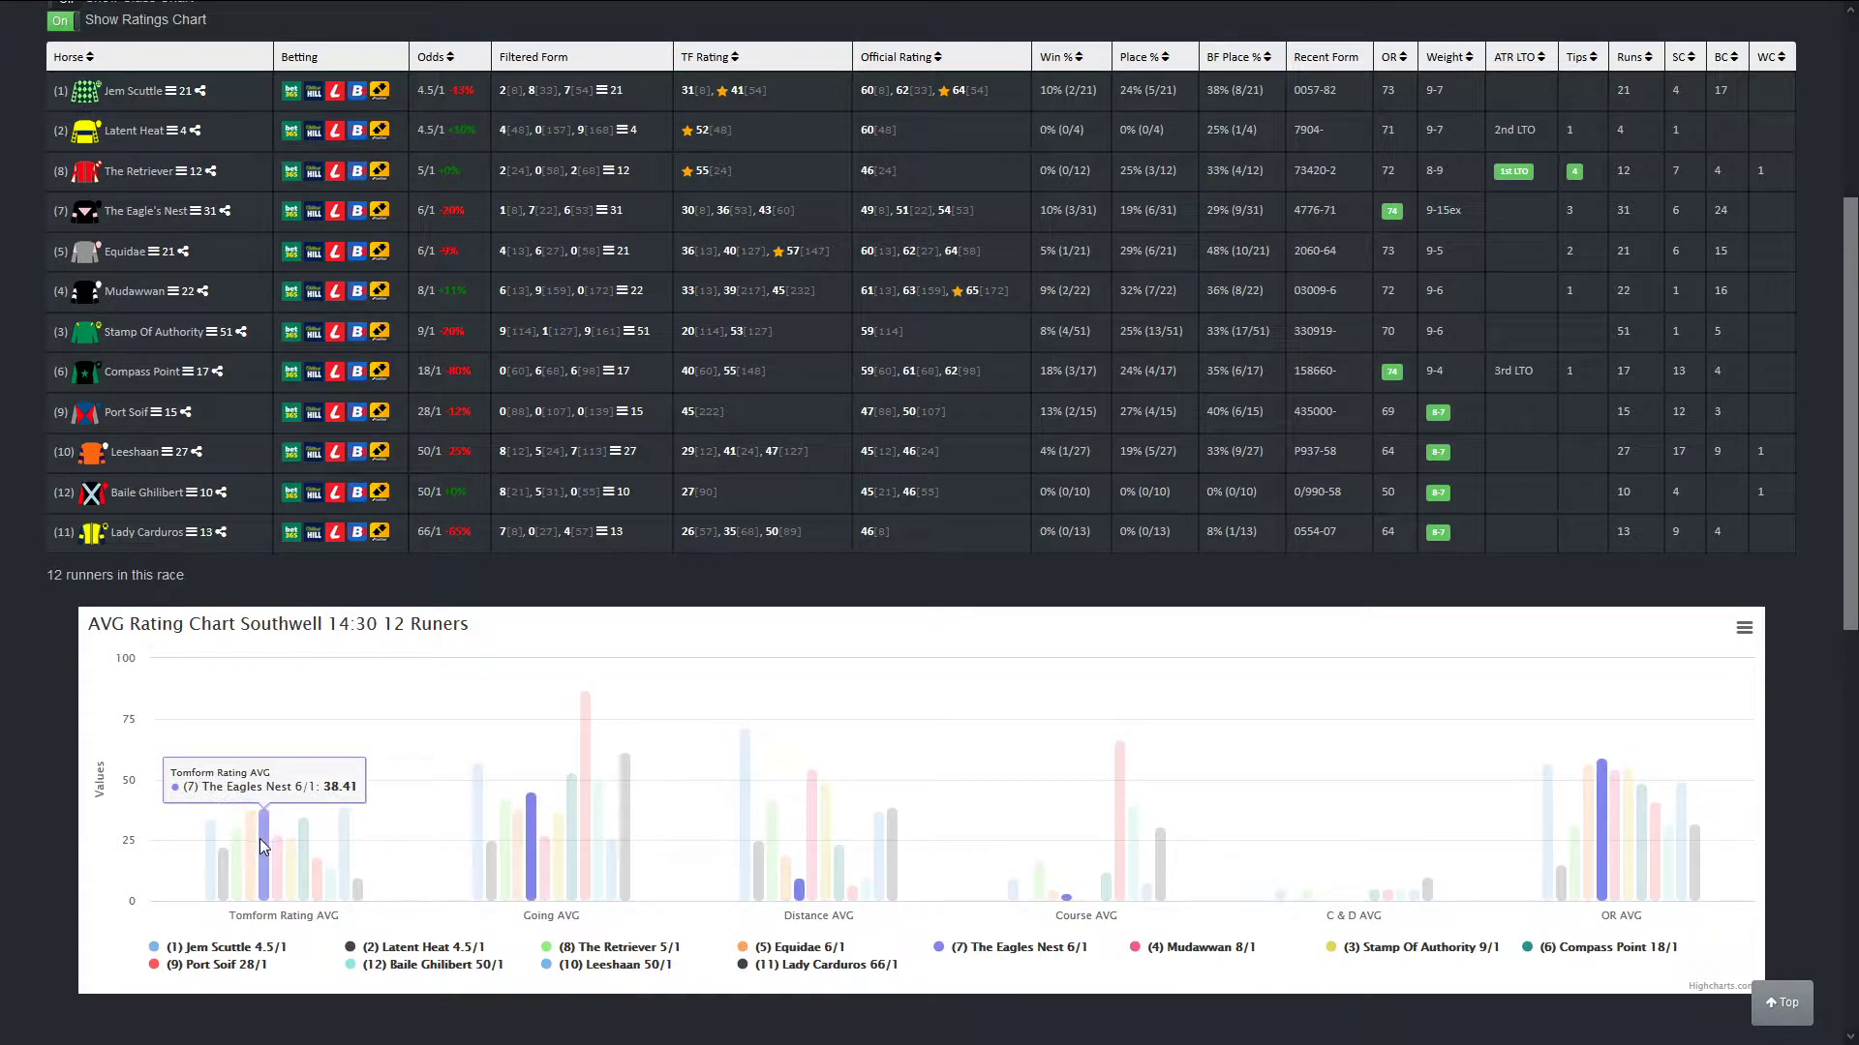
pyautogui.scroll(3)
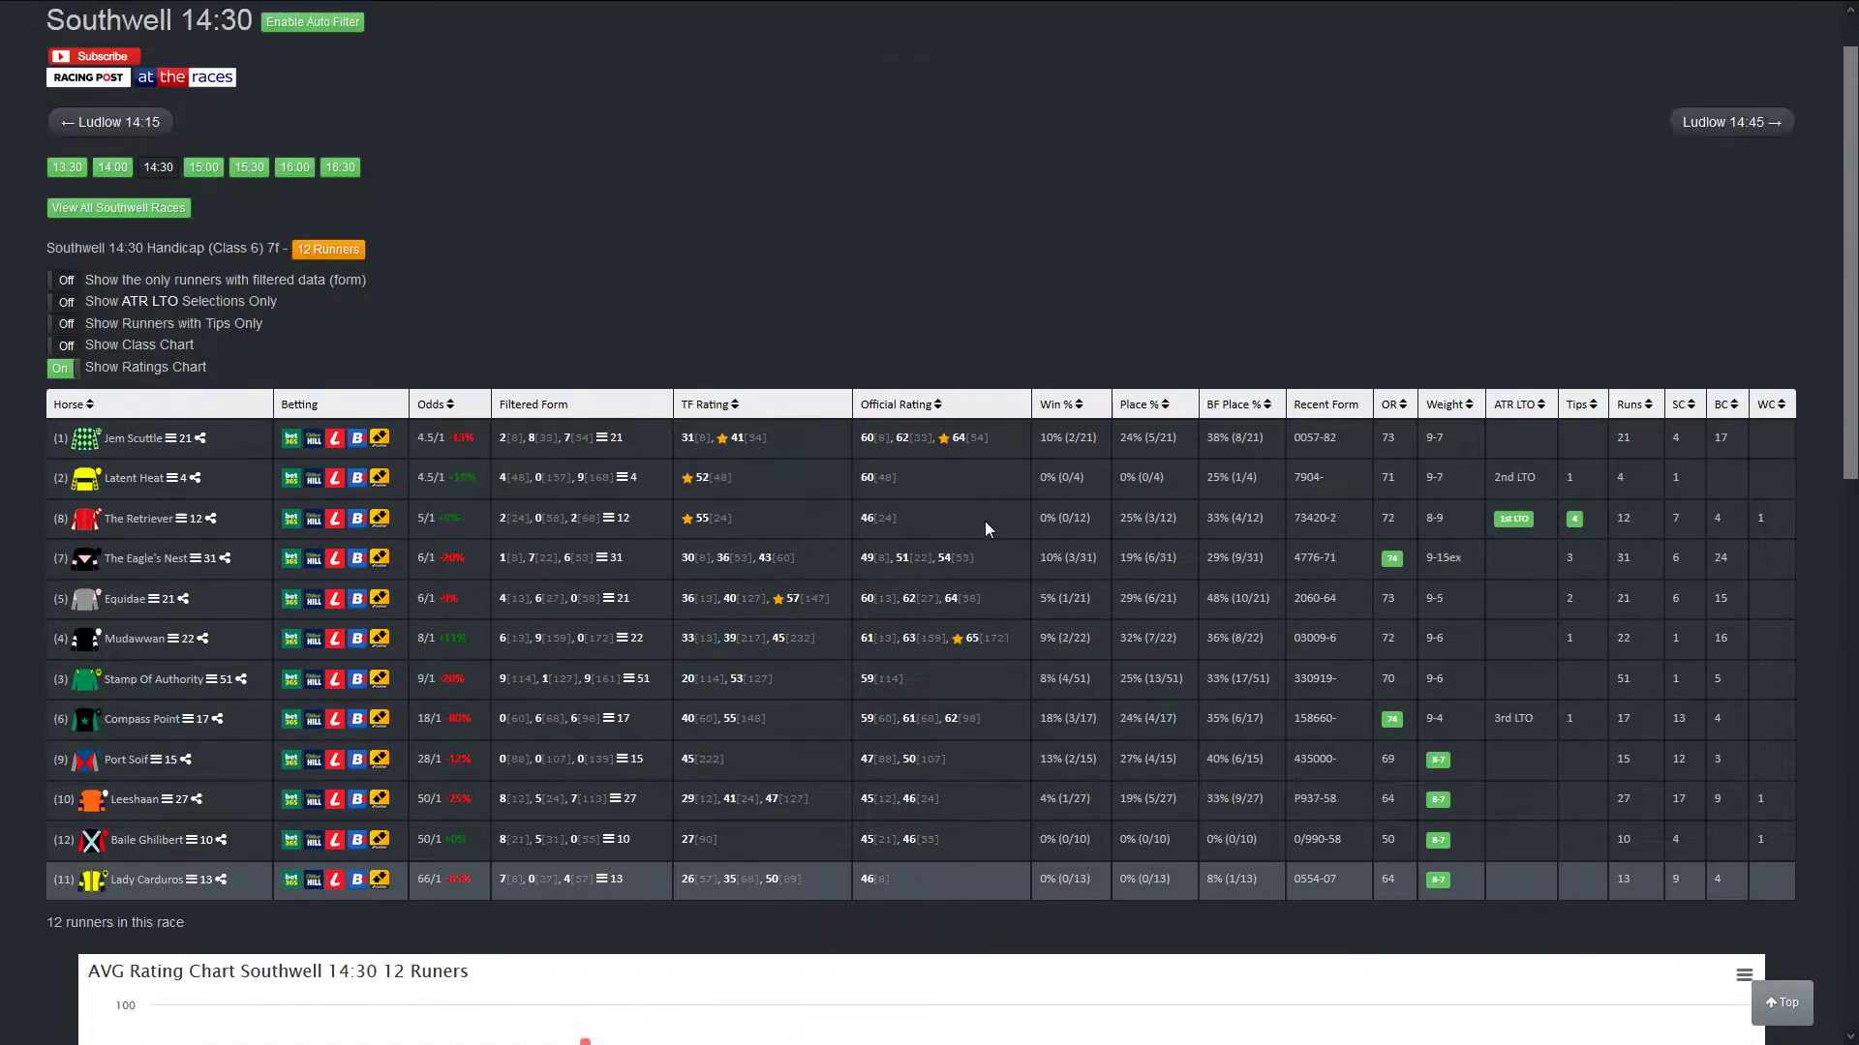
# Step: Move to the Ludlow 14:45 handicap hurdle racecard and review its eight-runner AVG rating chart
pyautogui.click(1729, 120)
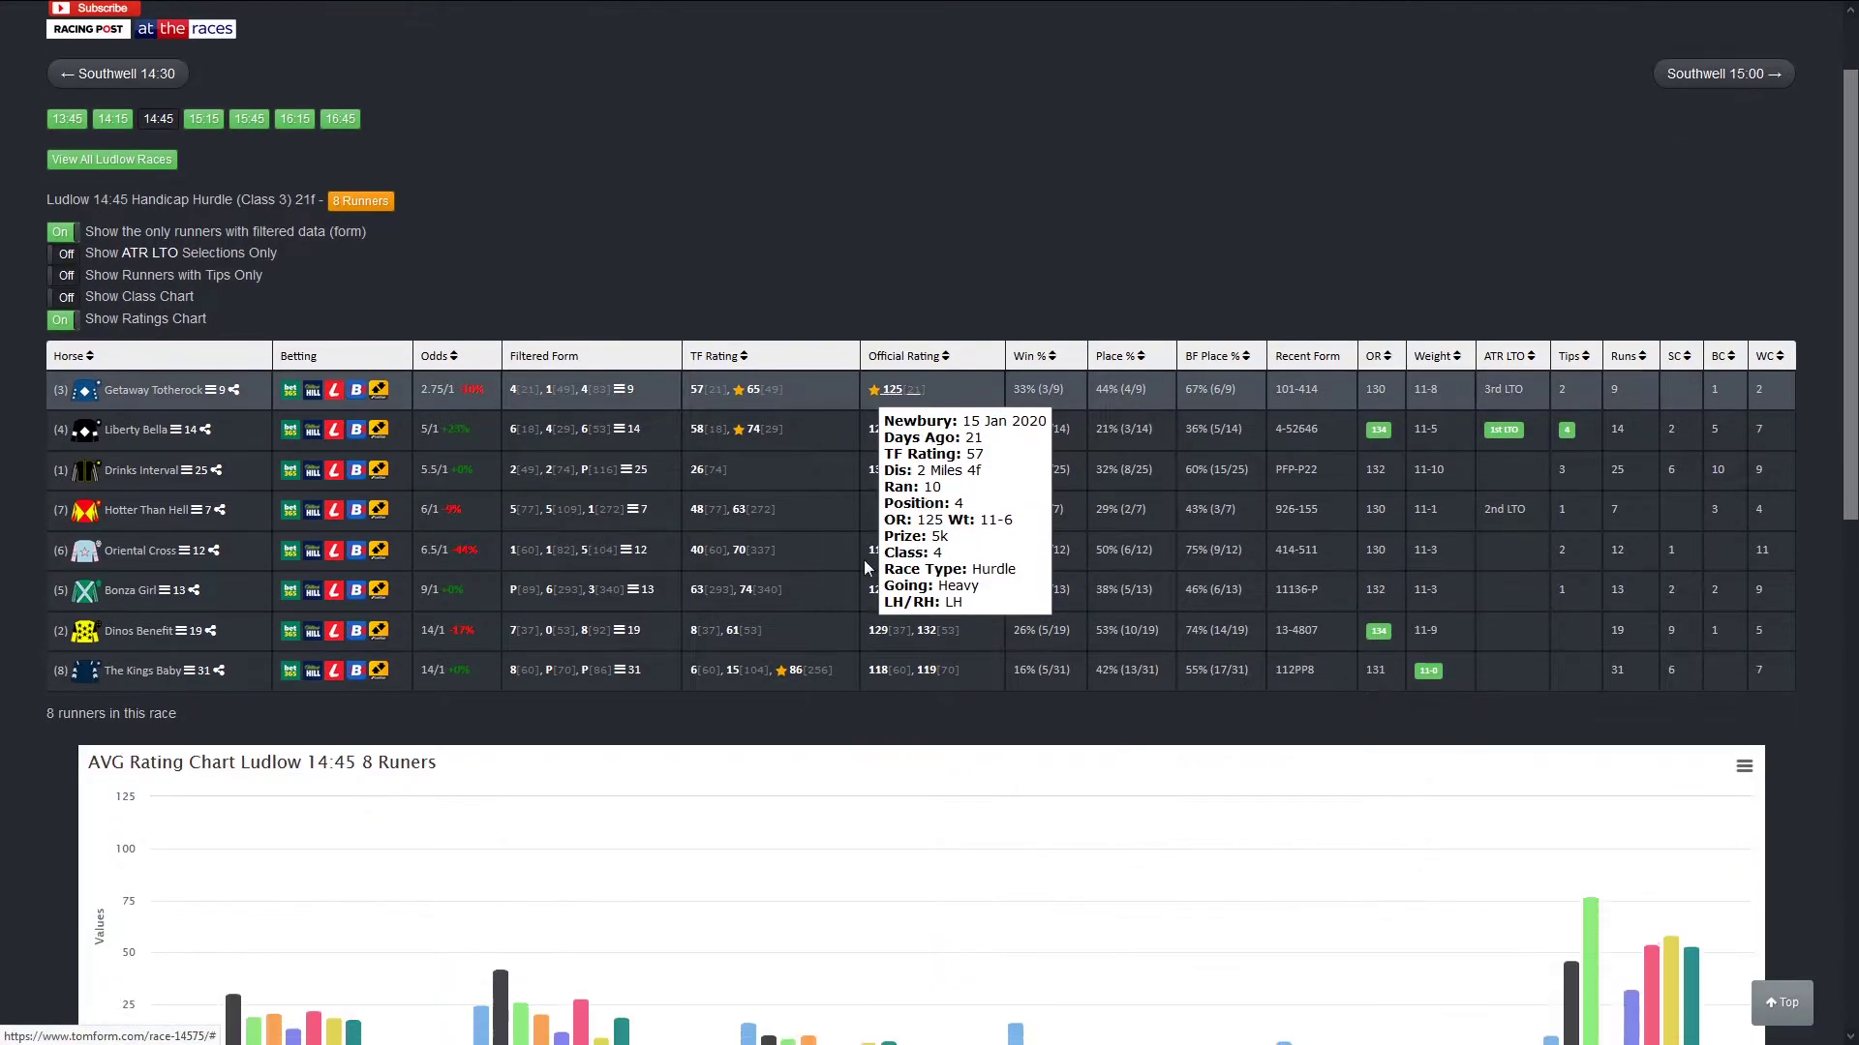
pyautogui.scroll(-3)
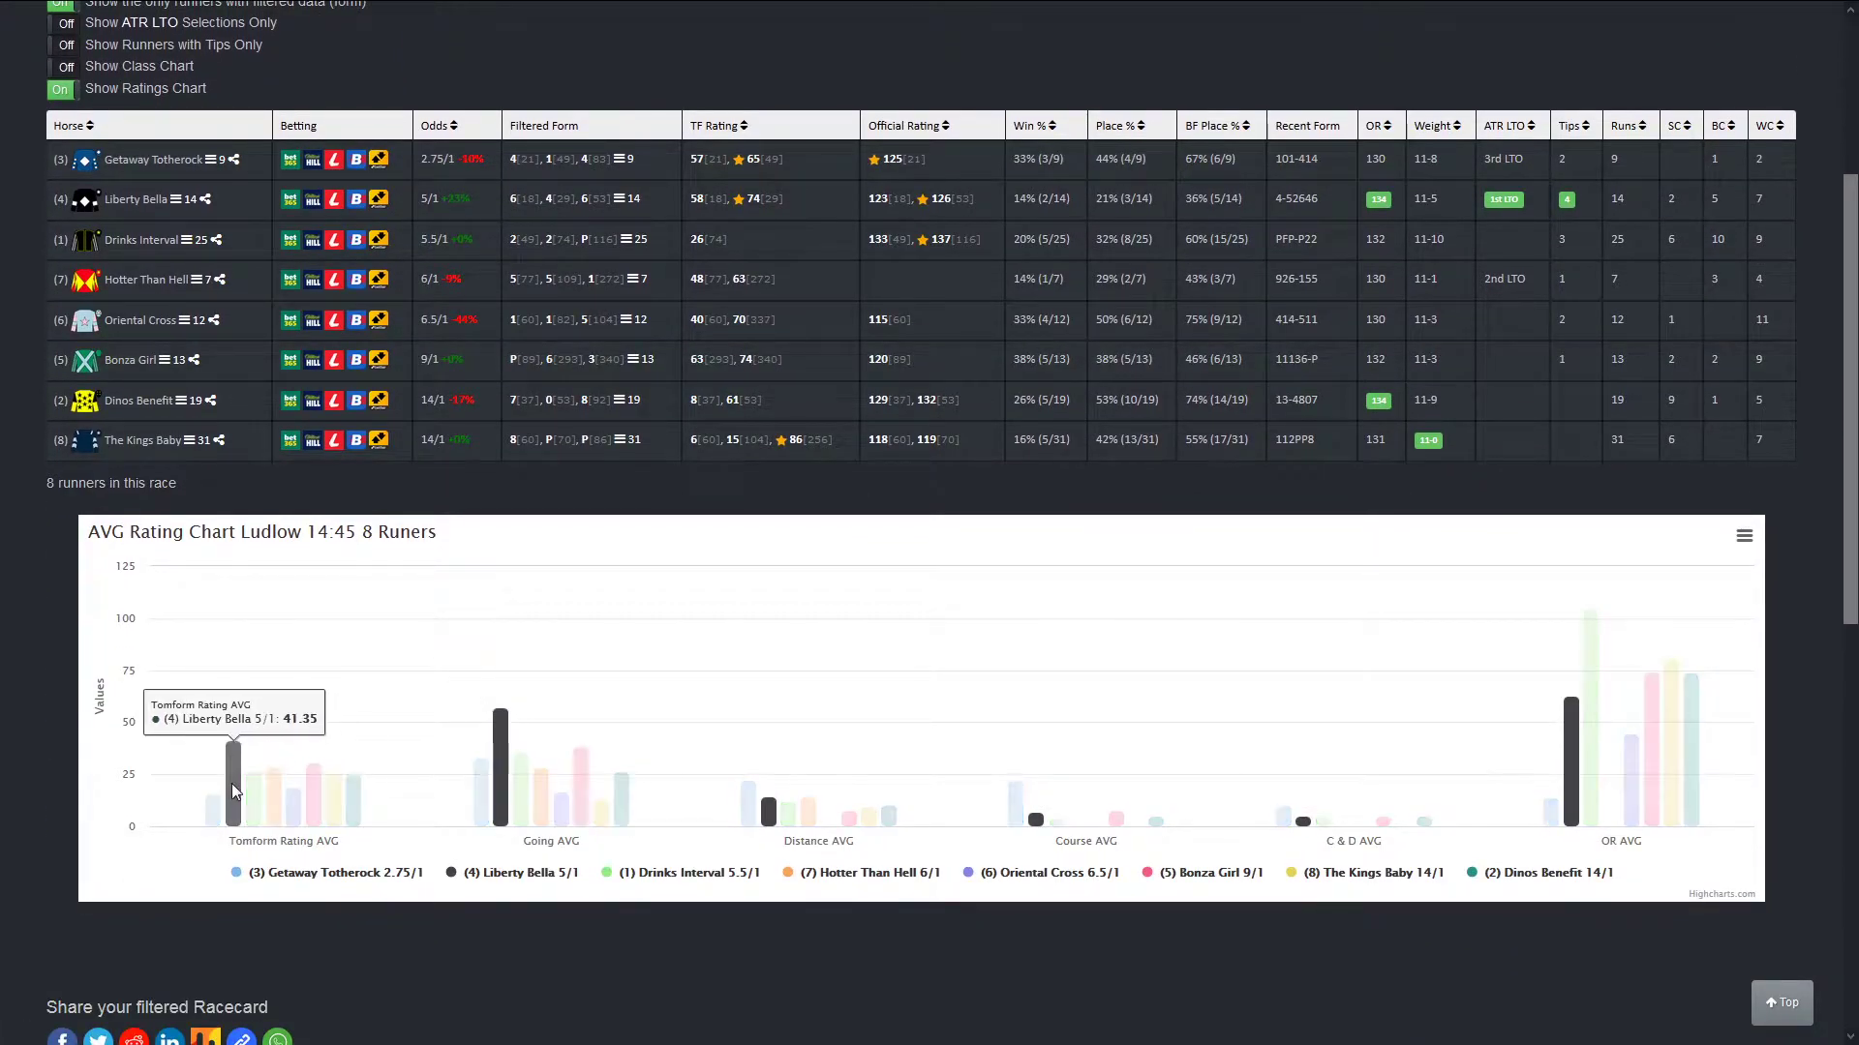
pyautogui.scroll(3)
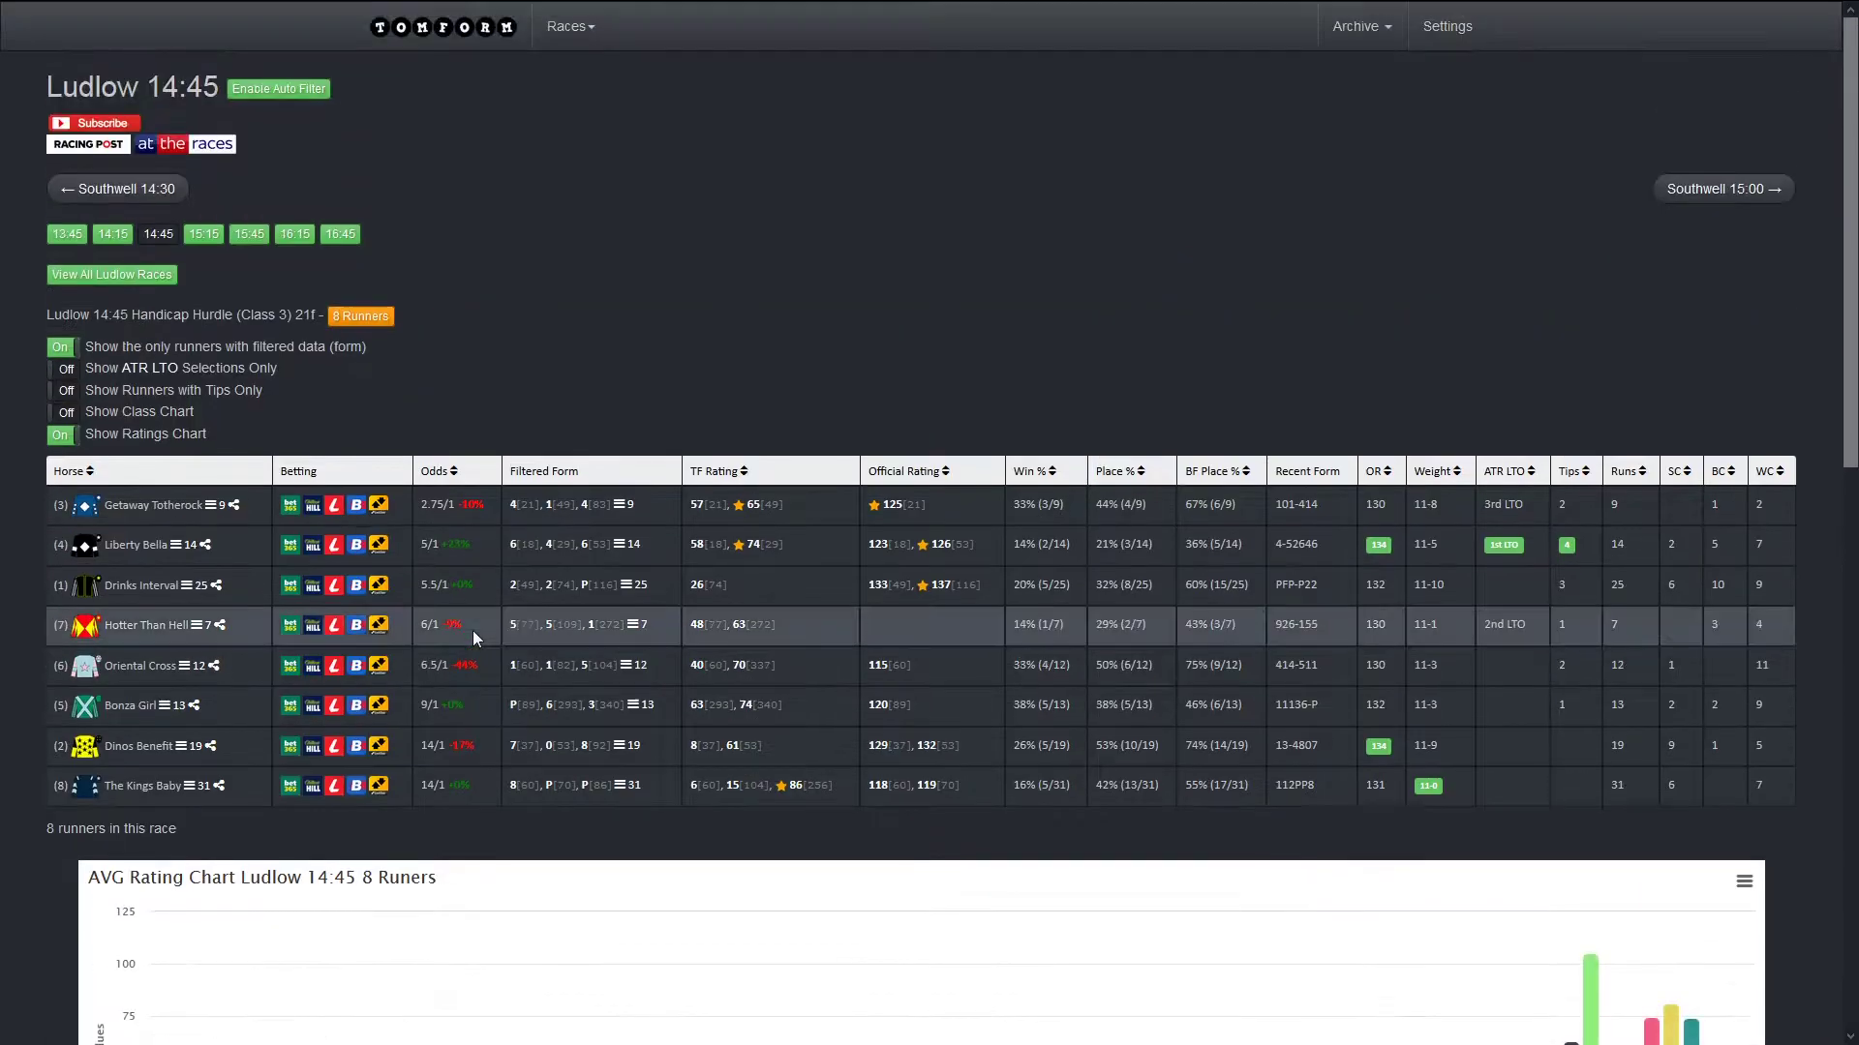
pyautogui.moveTo(472, 637)
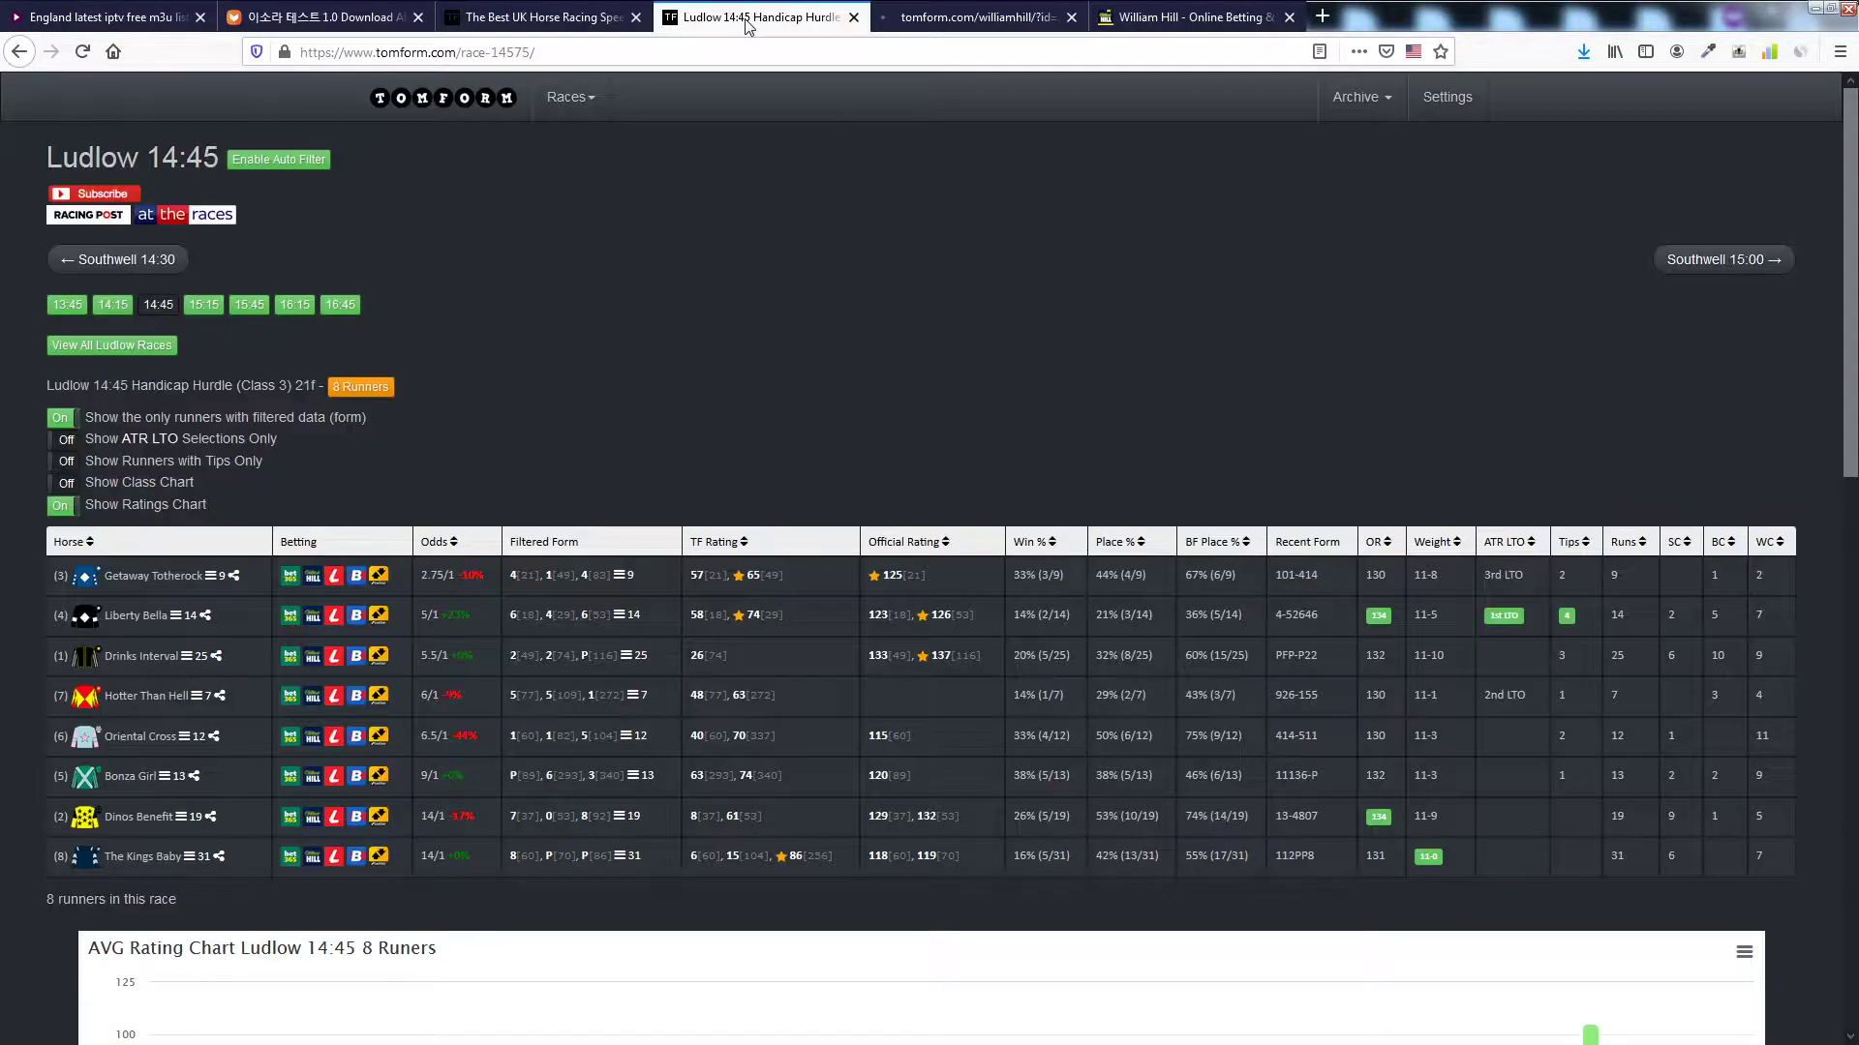
# Step: Move to the Southwell 15:00 Class 5 stakes racecard and compare its eight runners' AVG rating bars
pyautogui.click(1721, 258)
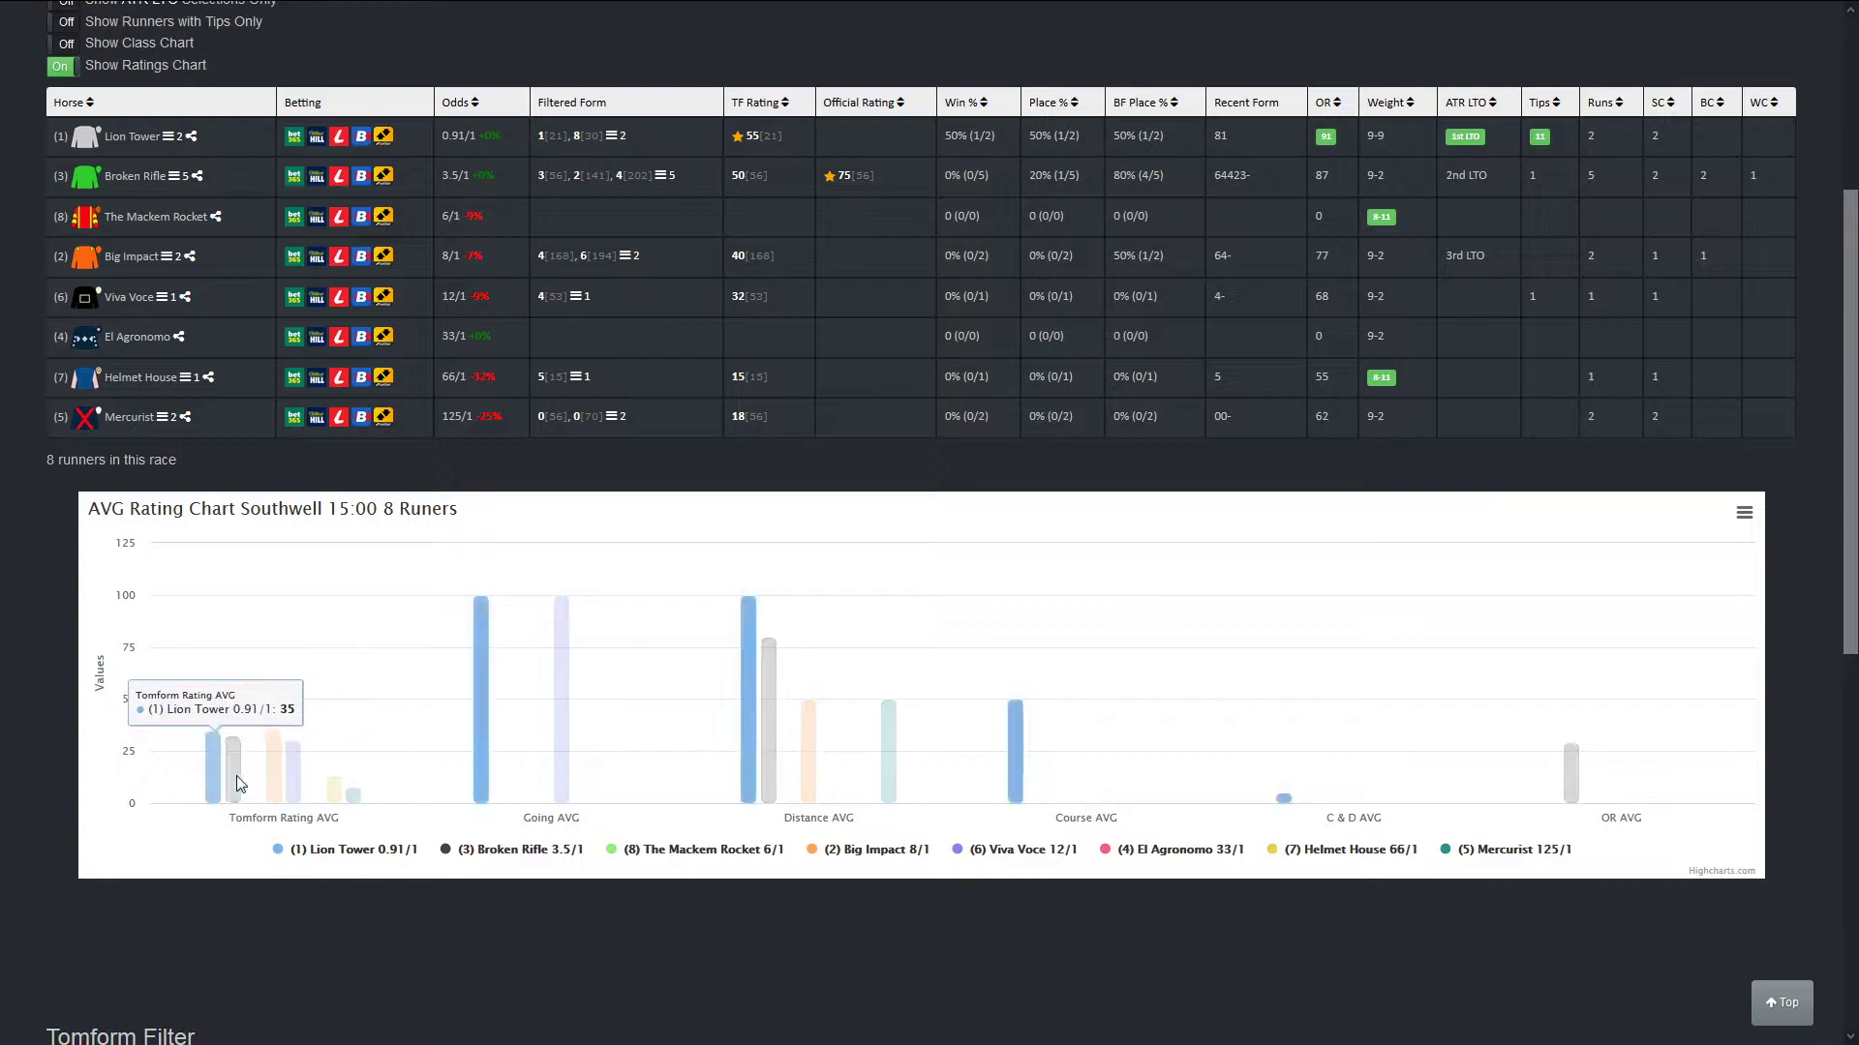
pyautogui.moveTo(217, 795)
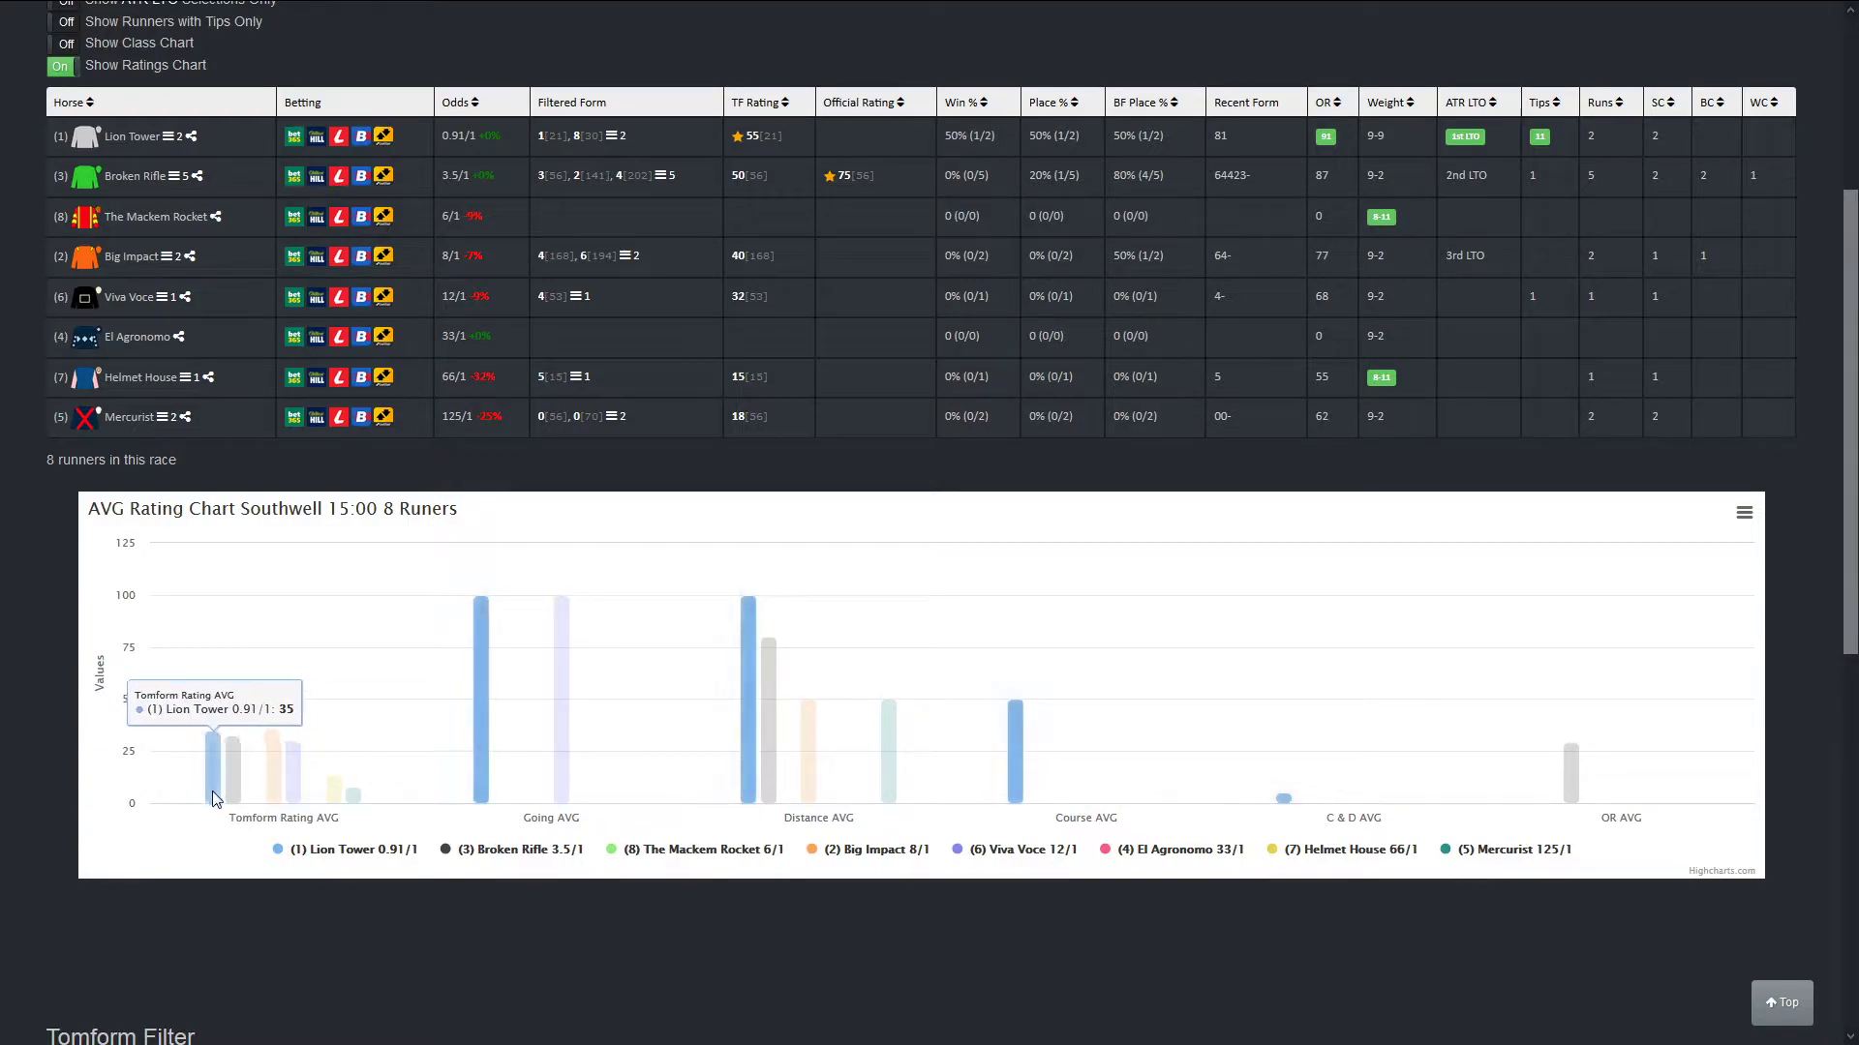
pyautogui.moveTo(1281, 800)
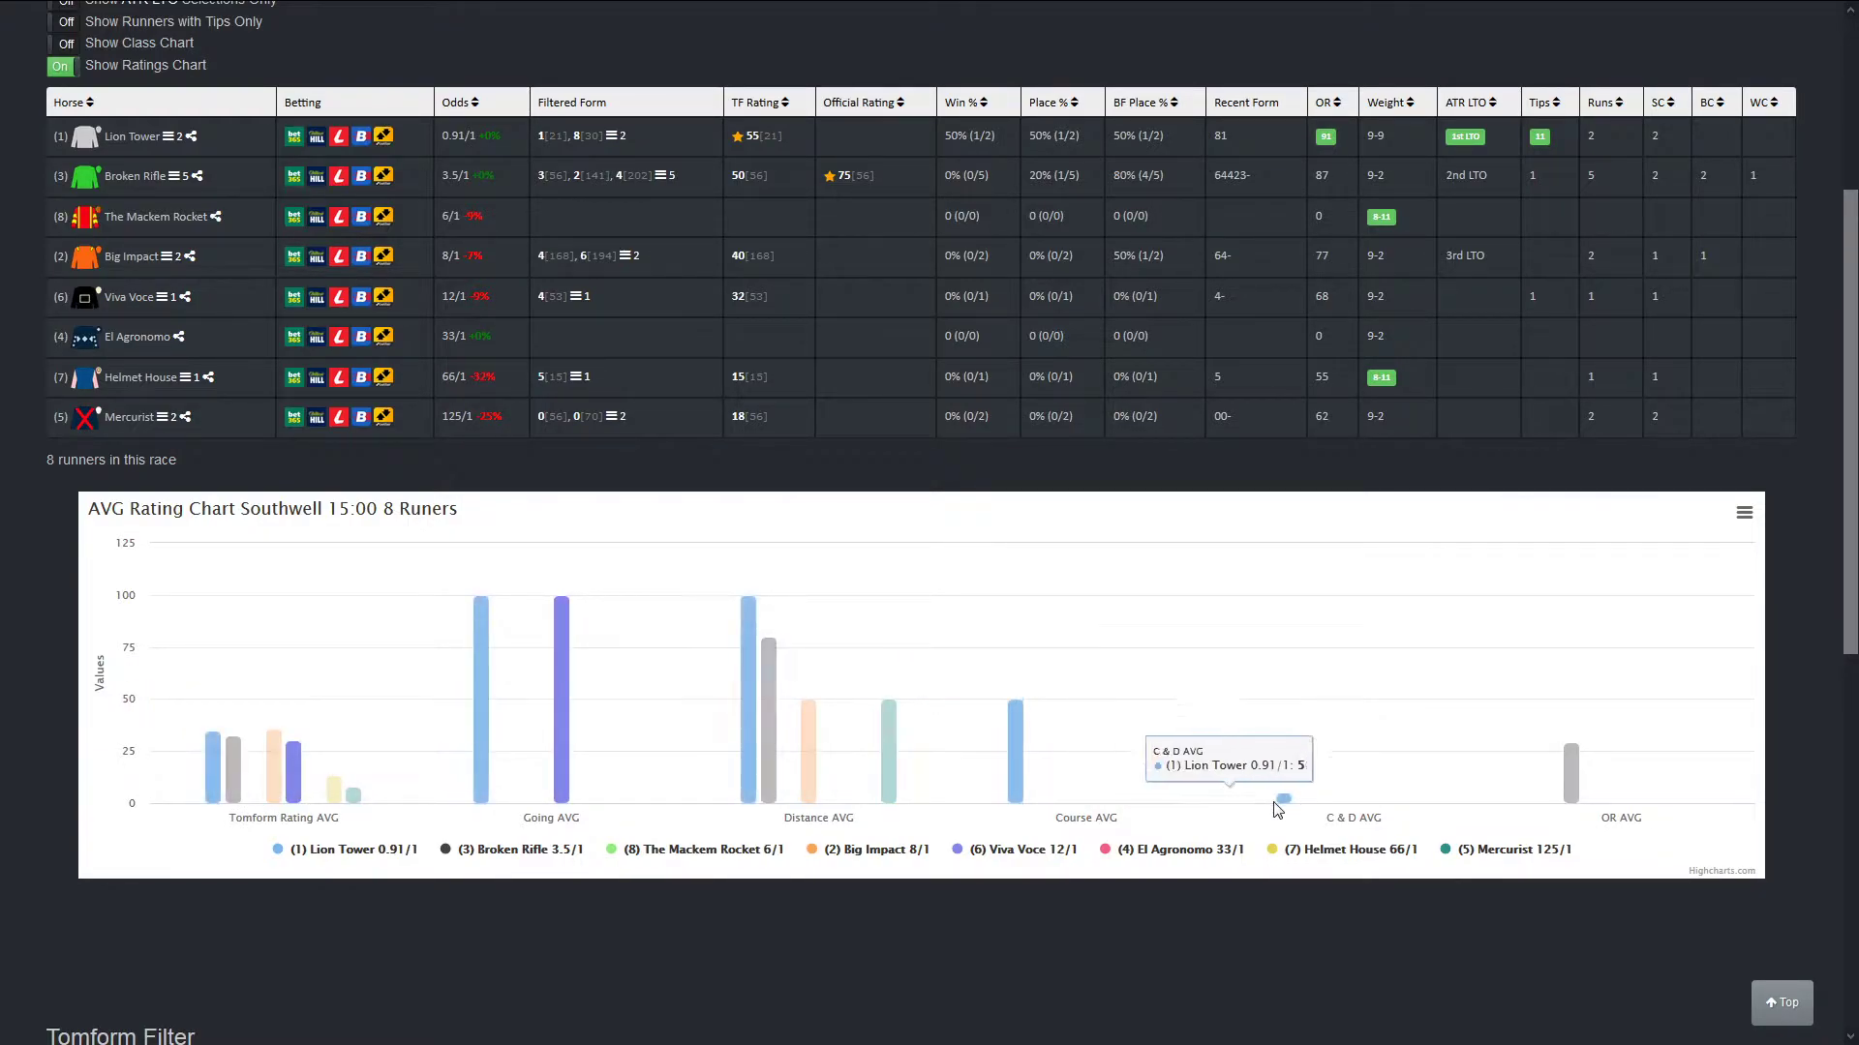
pyautogui.moveTo(213, 776)
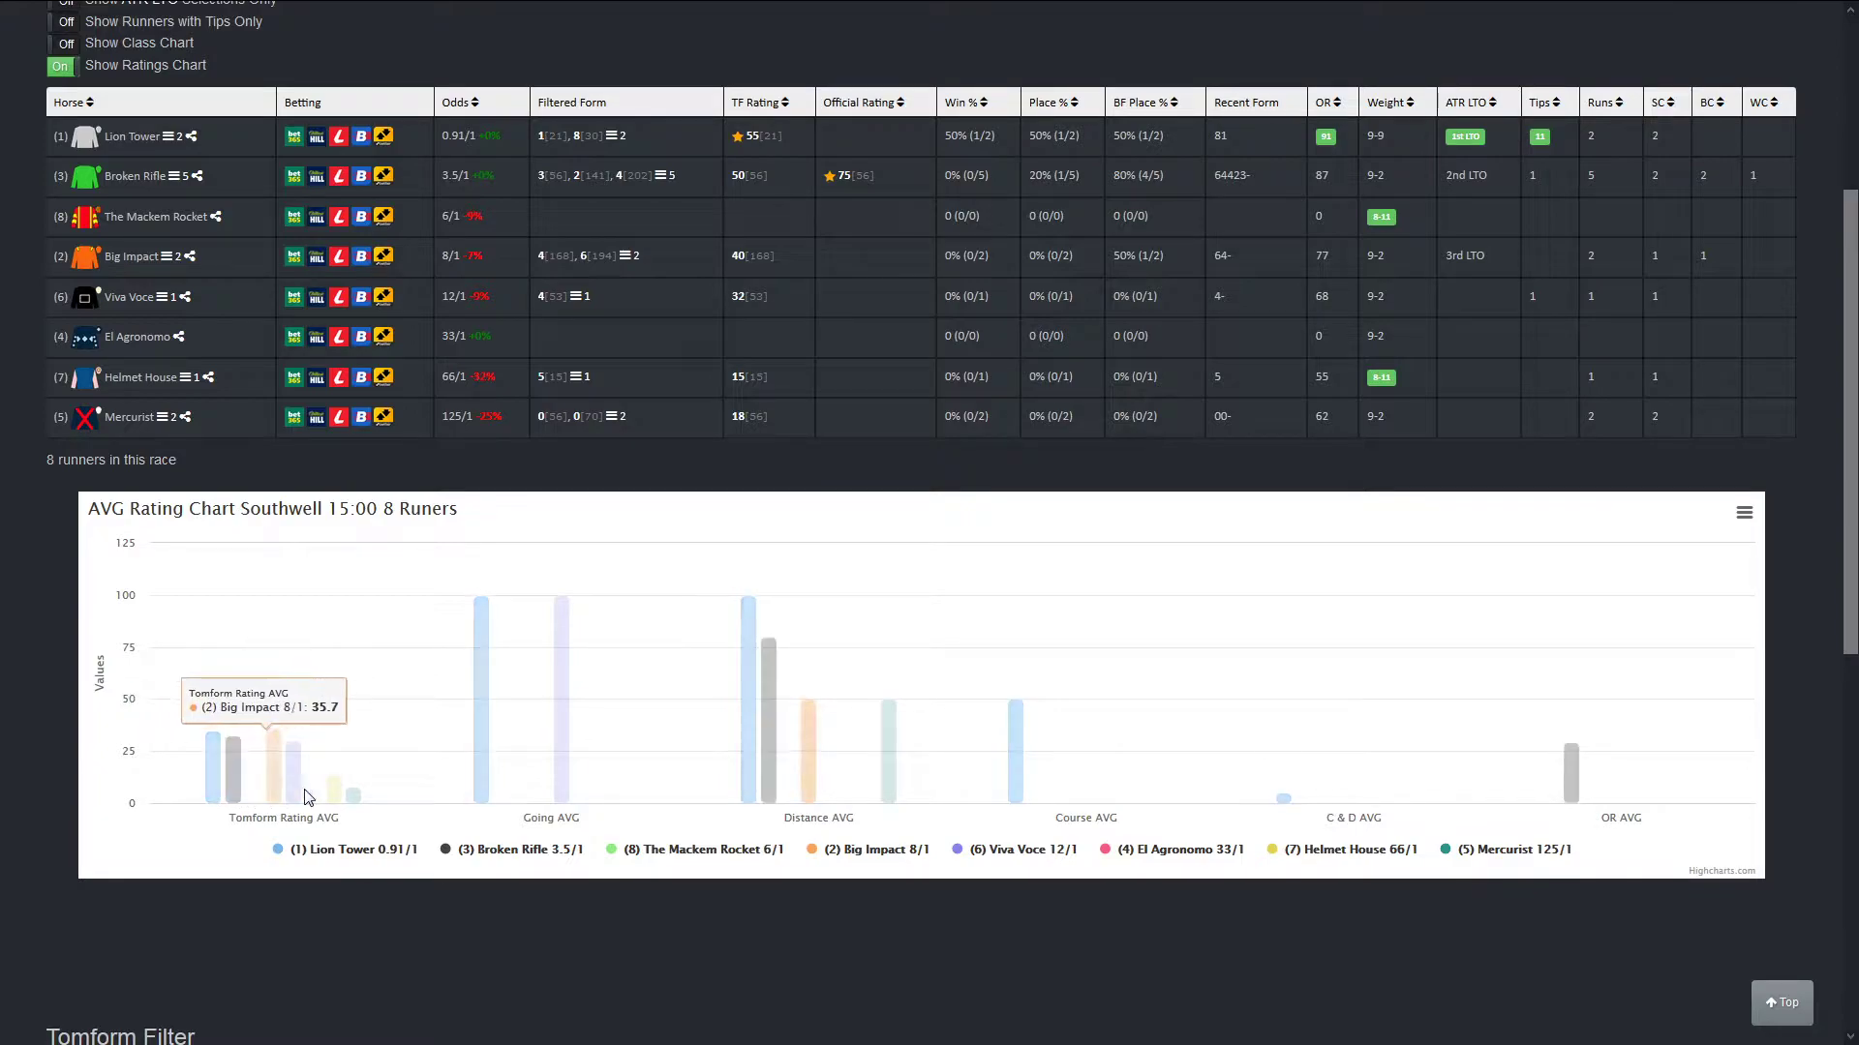
pyautogui.moveTo(234, 770)
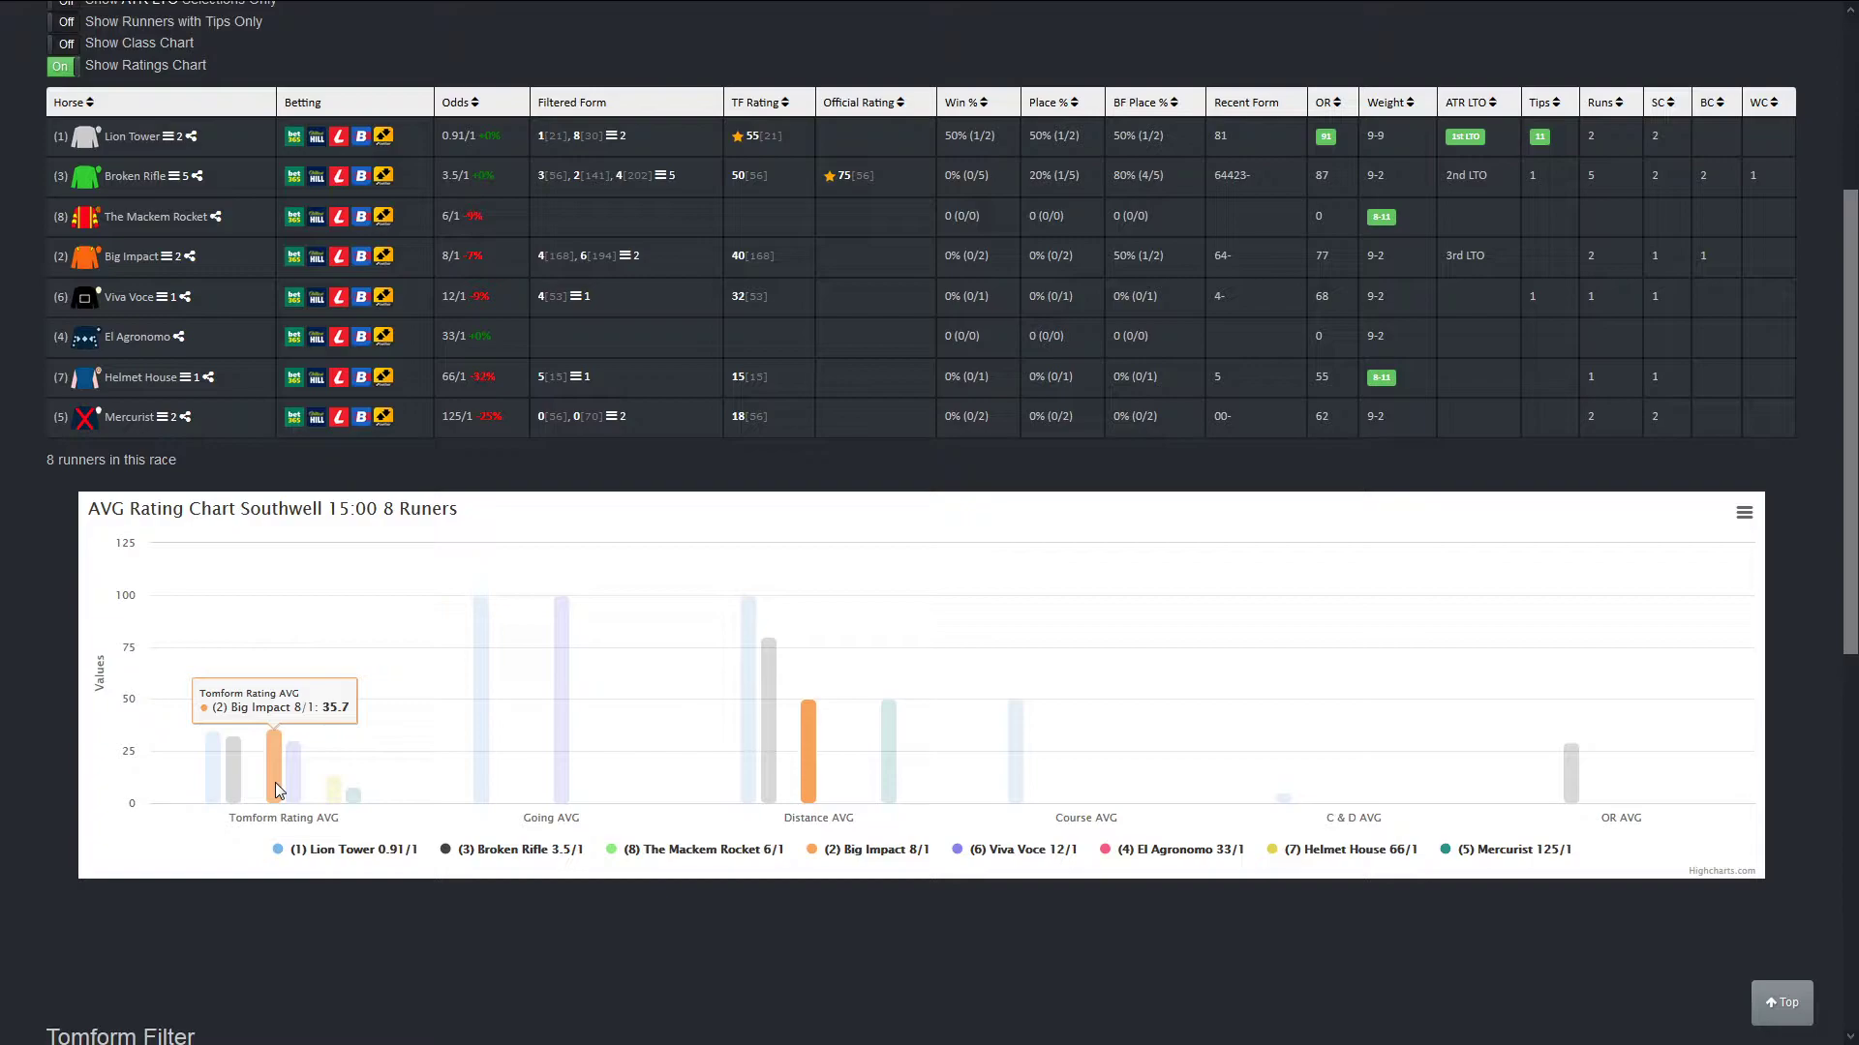
pyautogui.scroll(3)
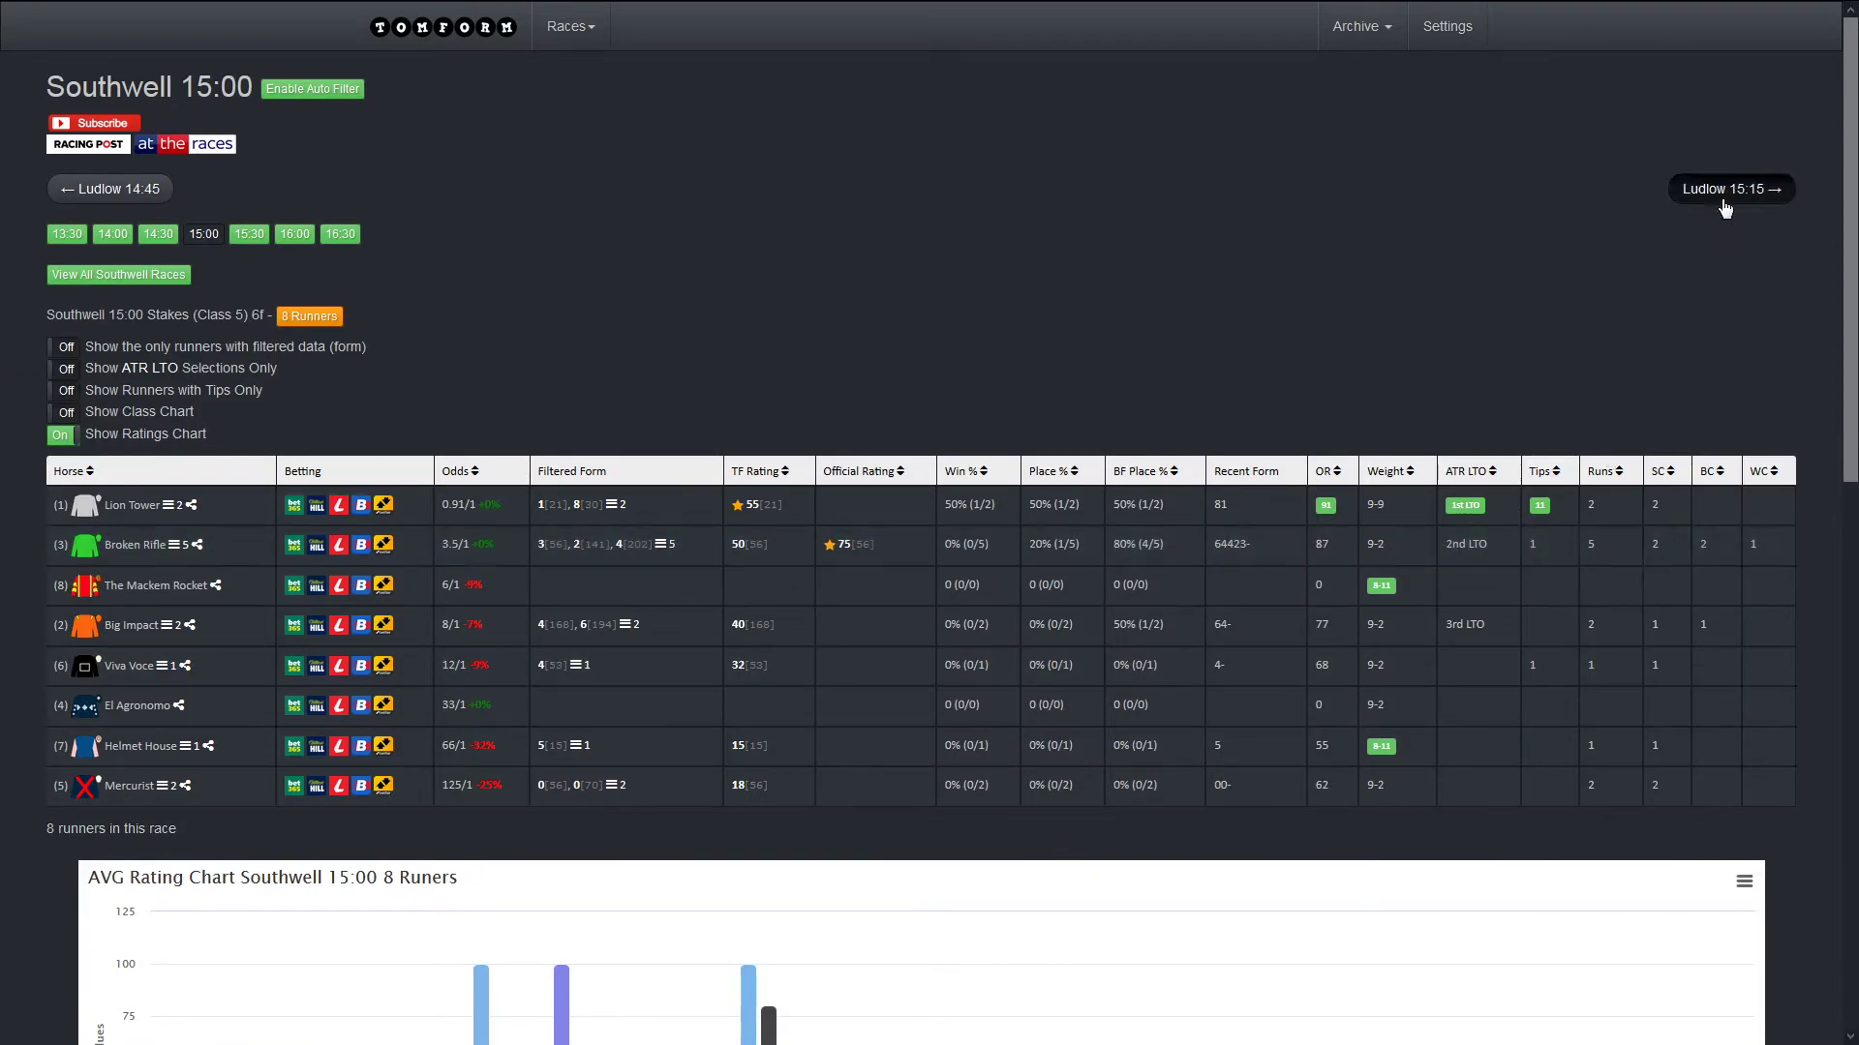
# Step: Move to the Ludlow 15:15 handicap chase racecard and compare its seven runners' AVG rating bars
pyautogui.click(1729, 188)
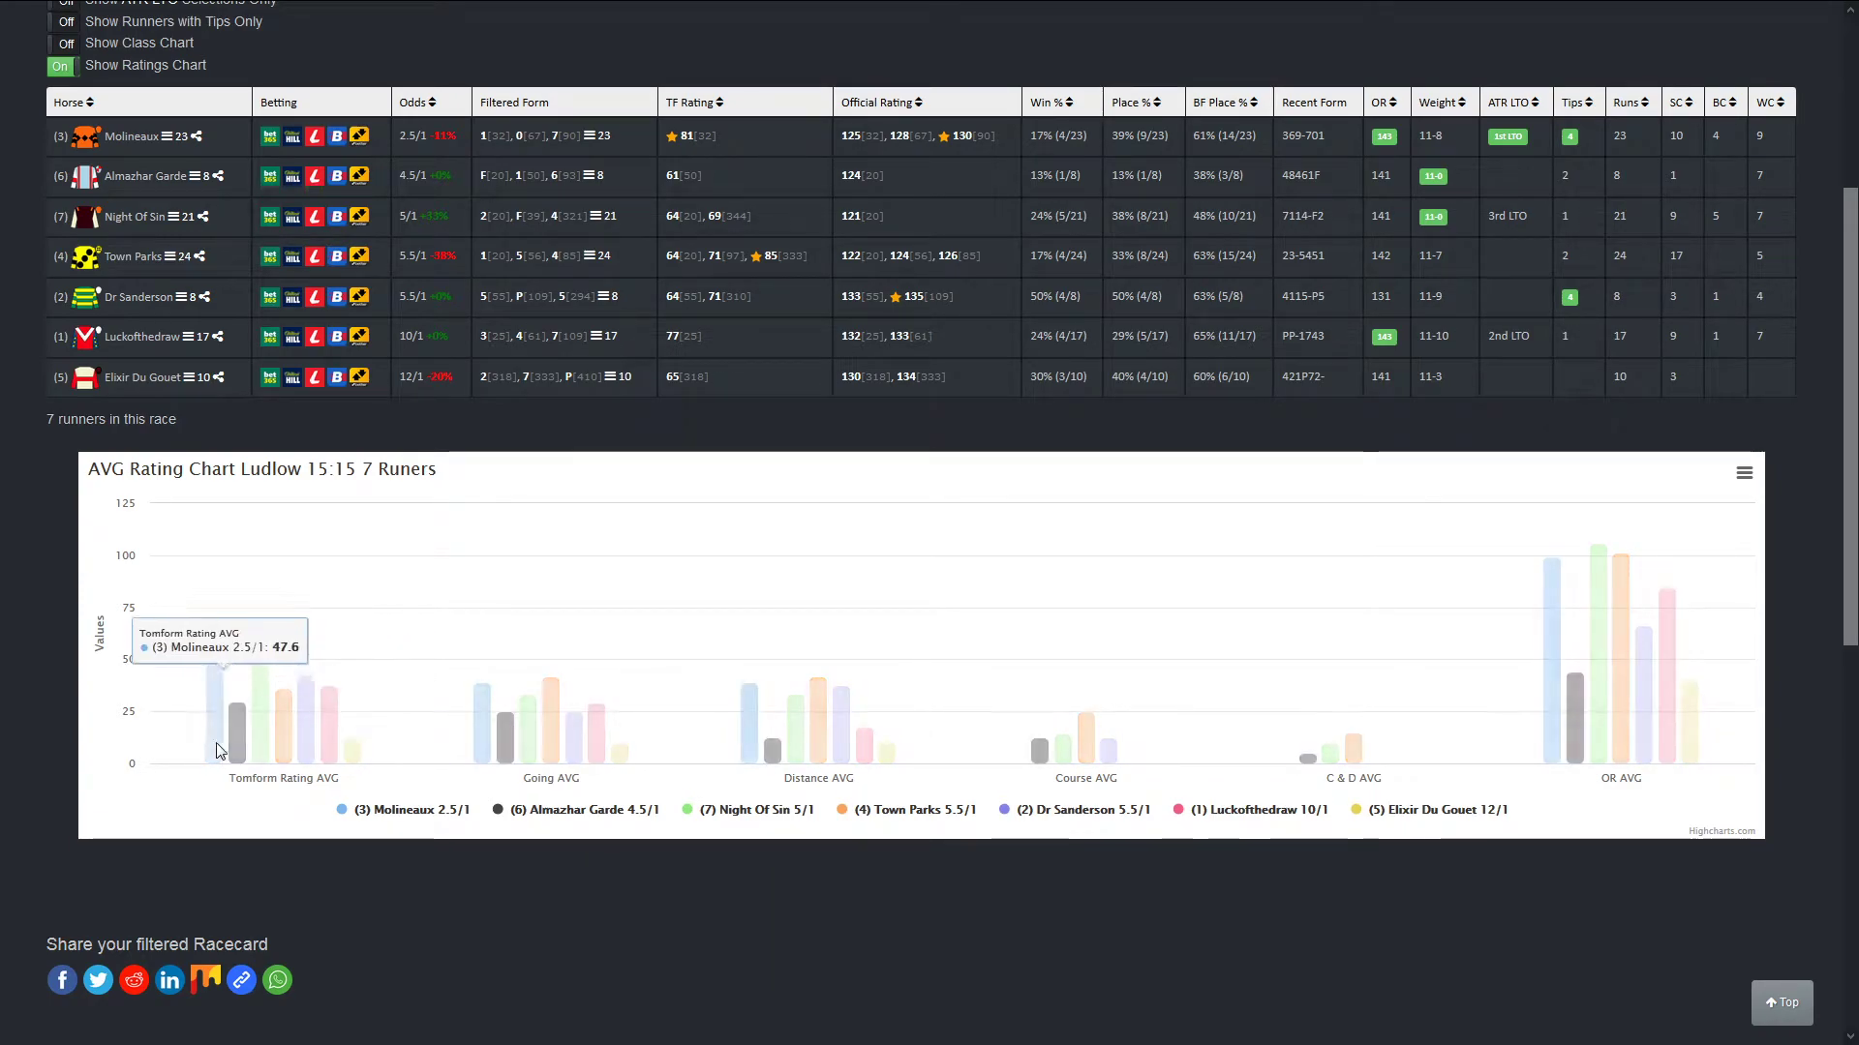
pyautogui.moveTo(273, 735)
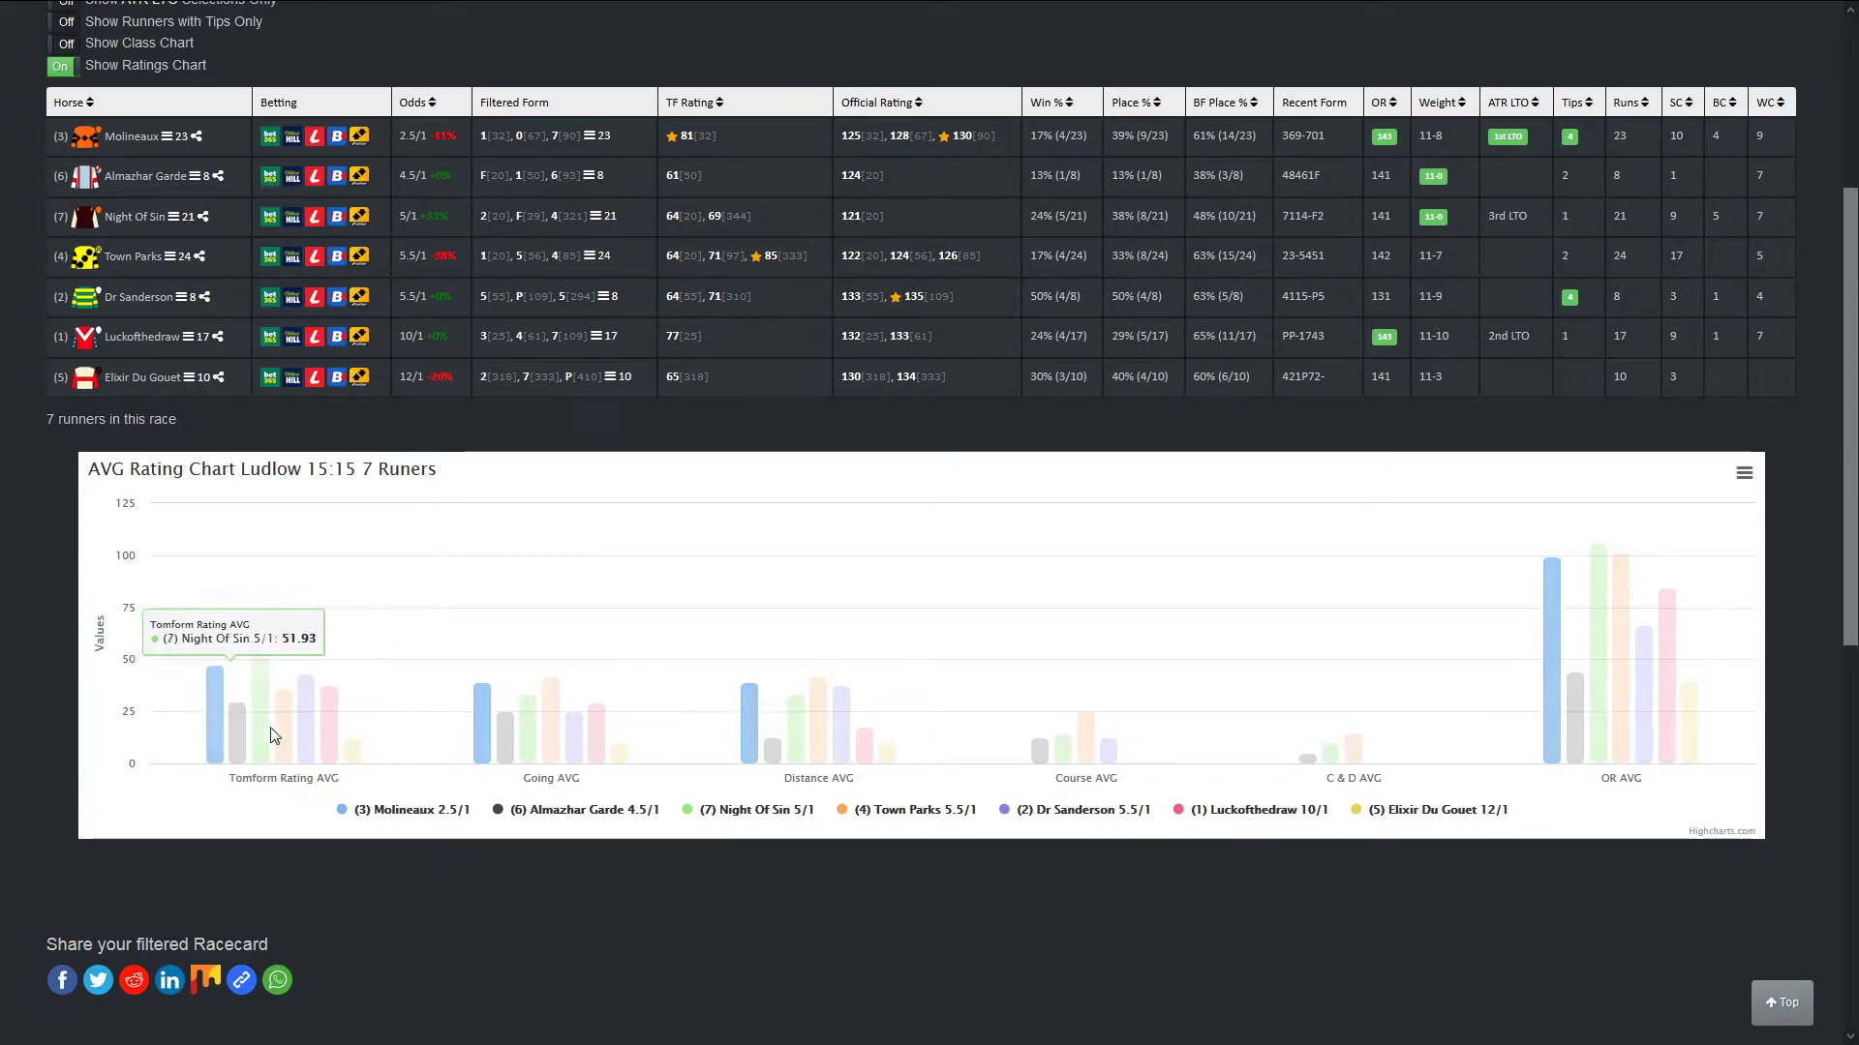
pyautogui.moveTo(263, 728)
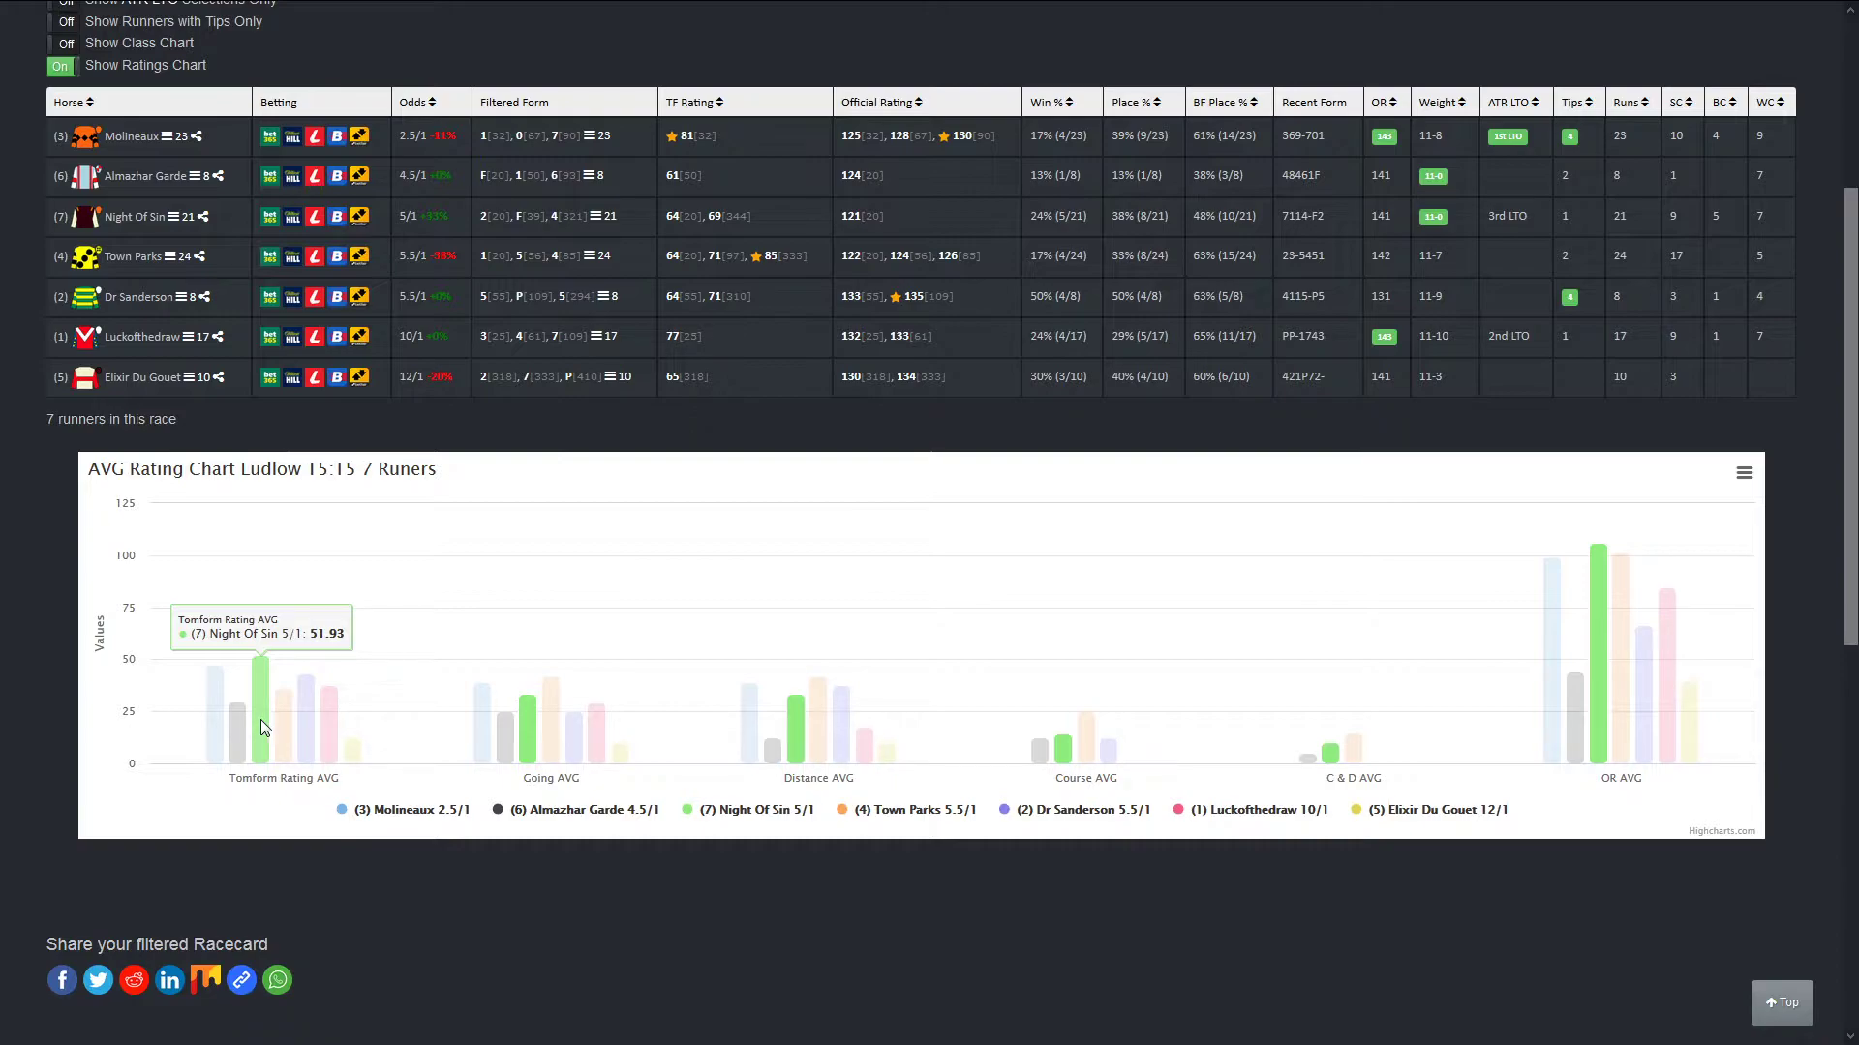
pyautogui.moveTo(399, 747)
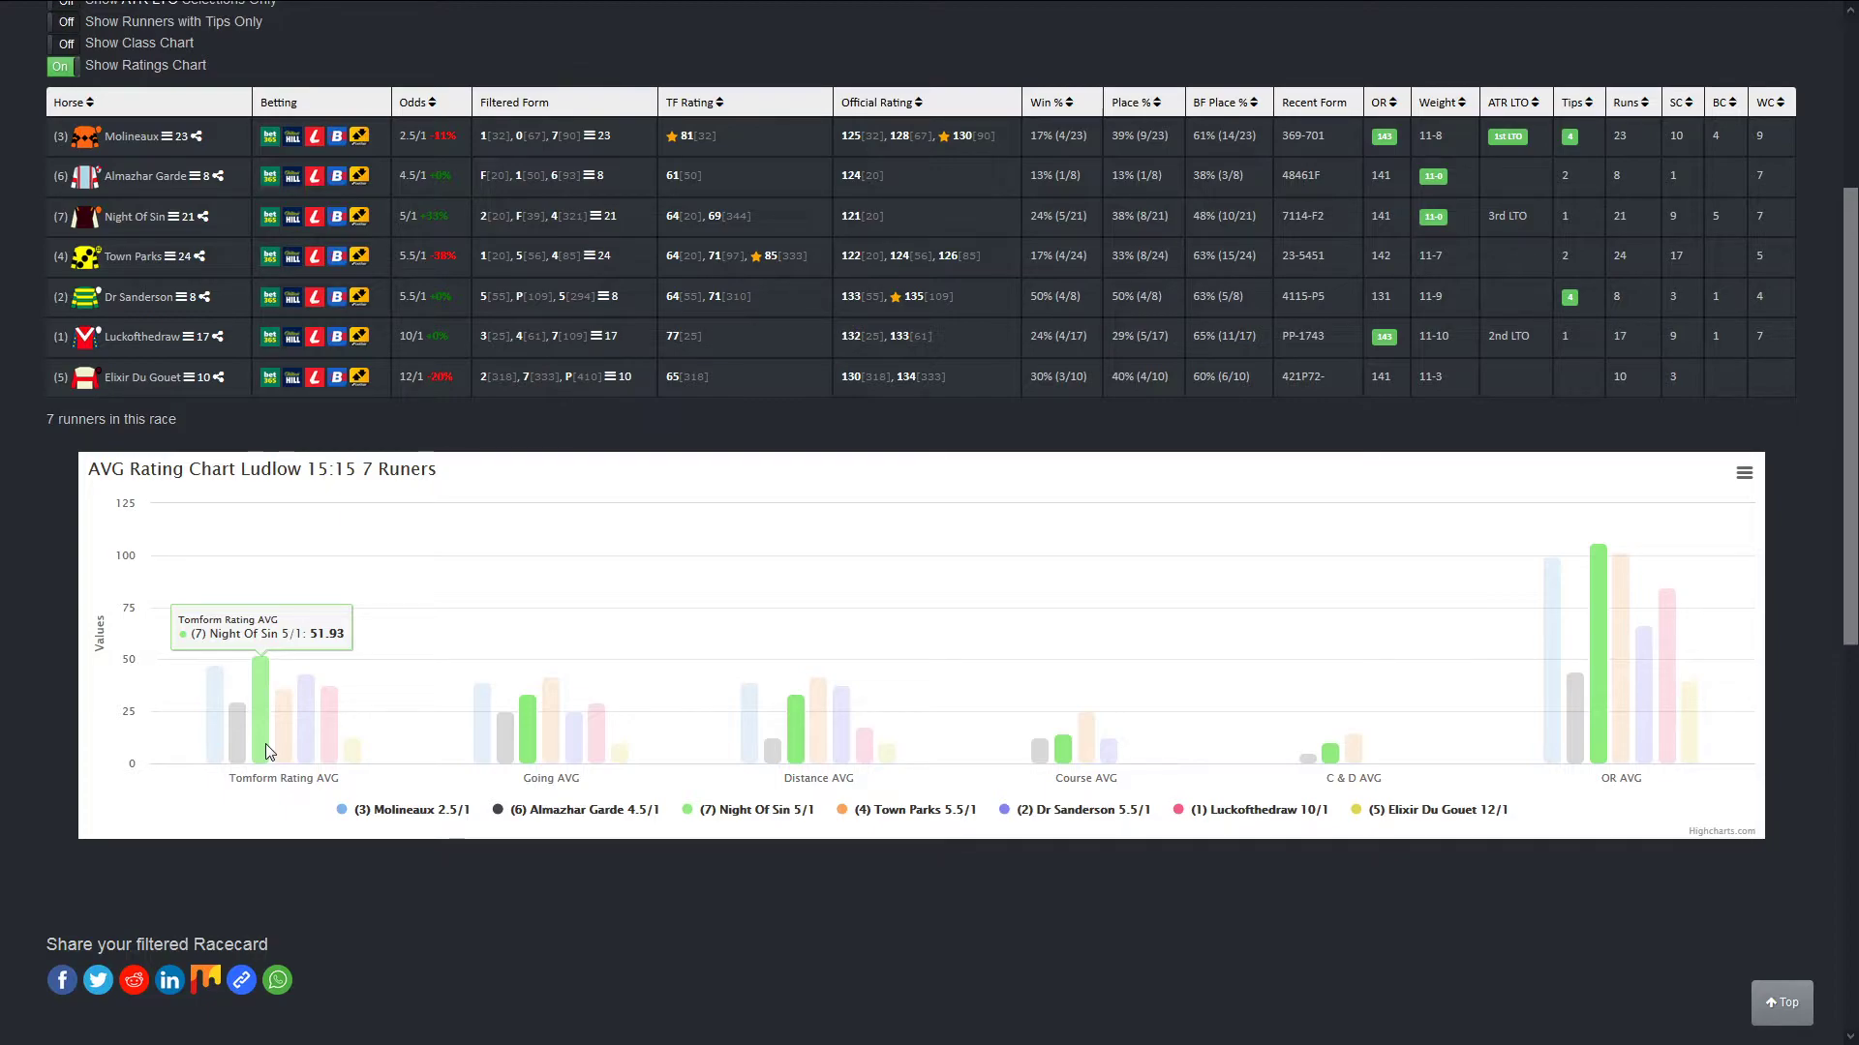
pyautogui.moveTo(259, 753)
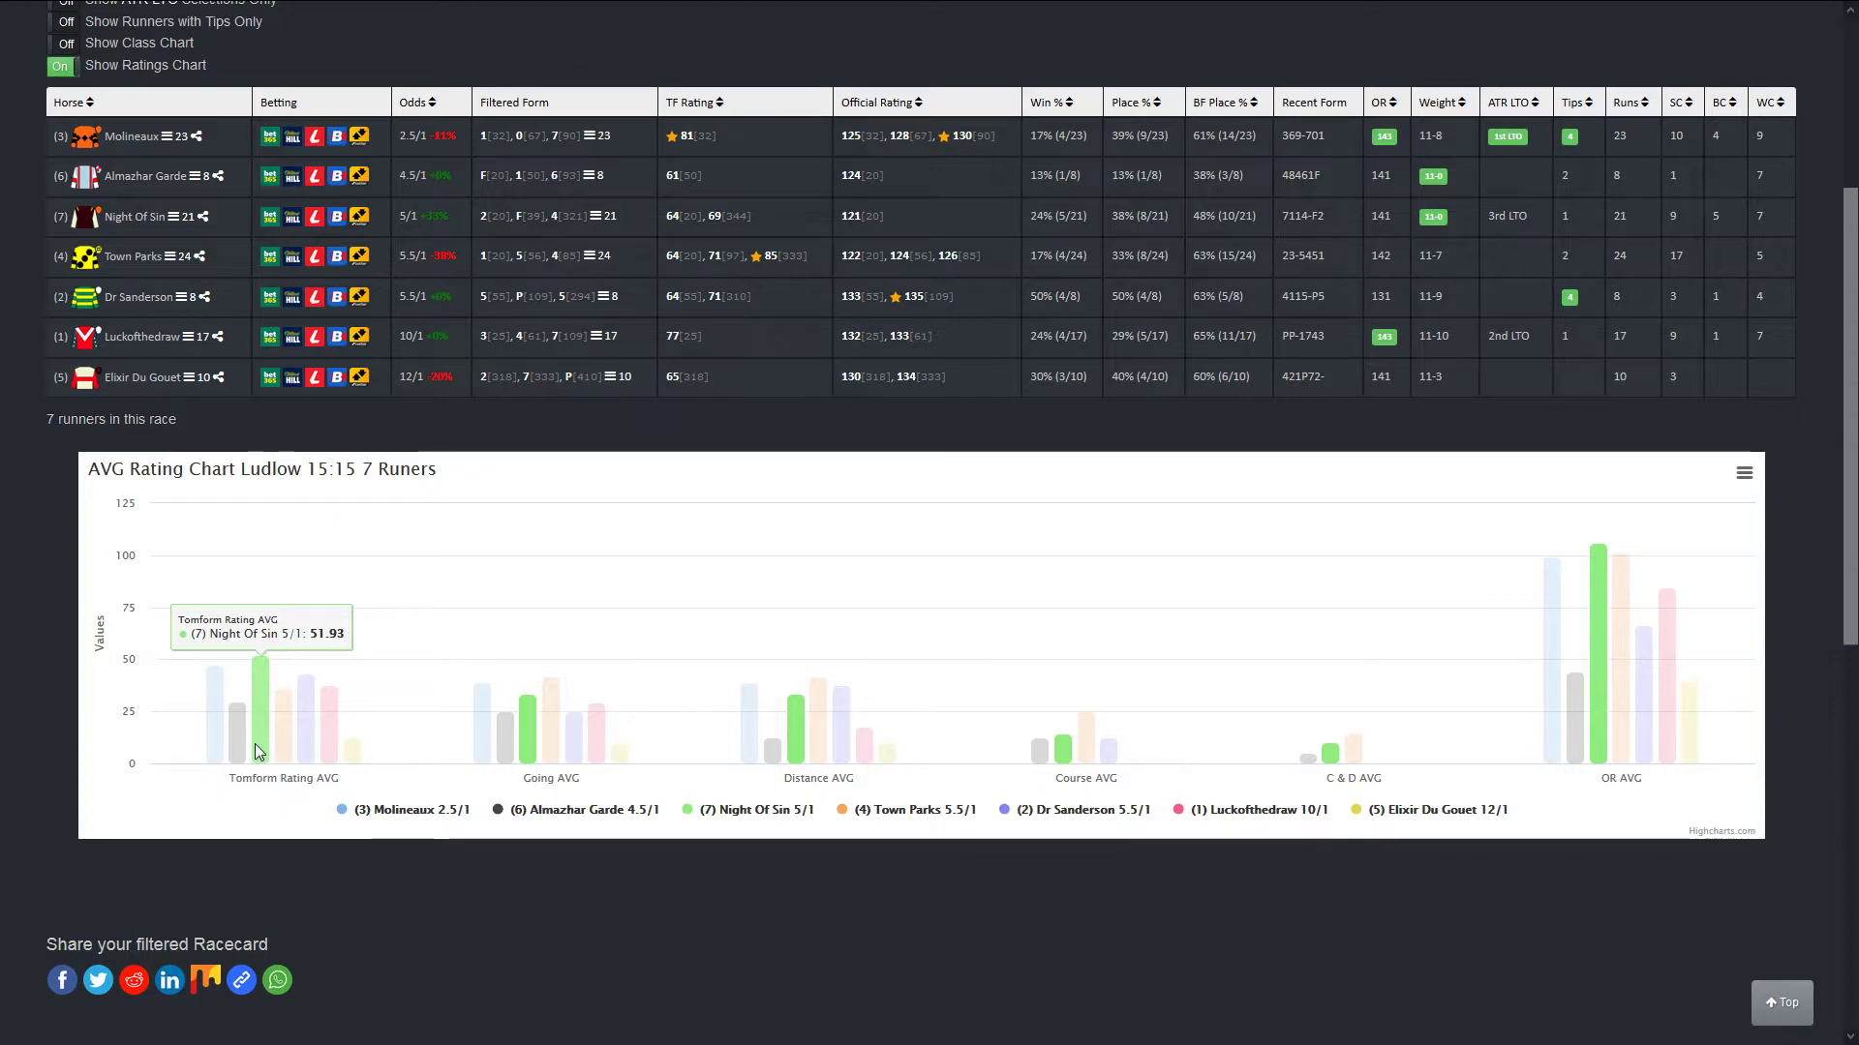
pyautogui.moveTo(290, 693)
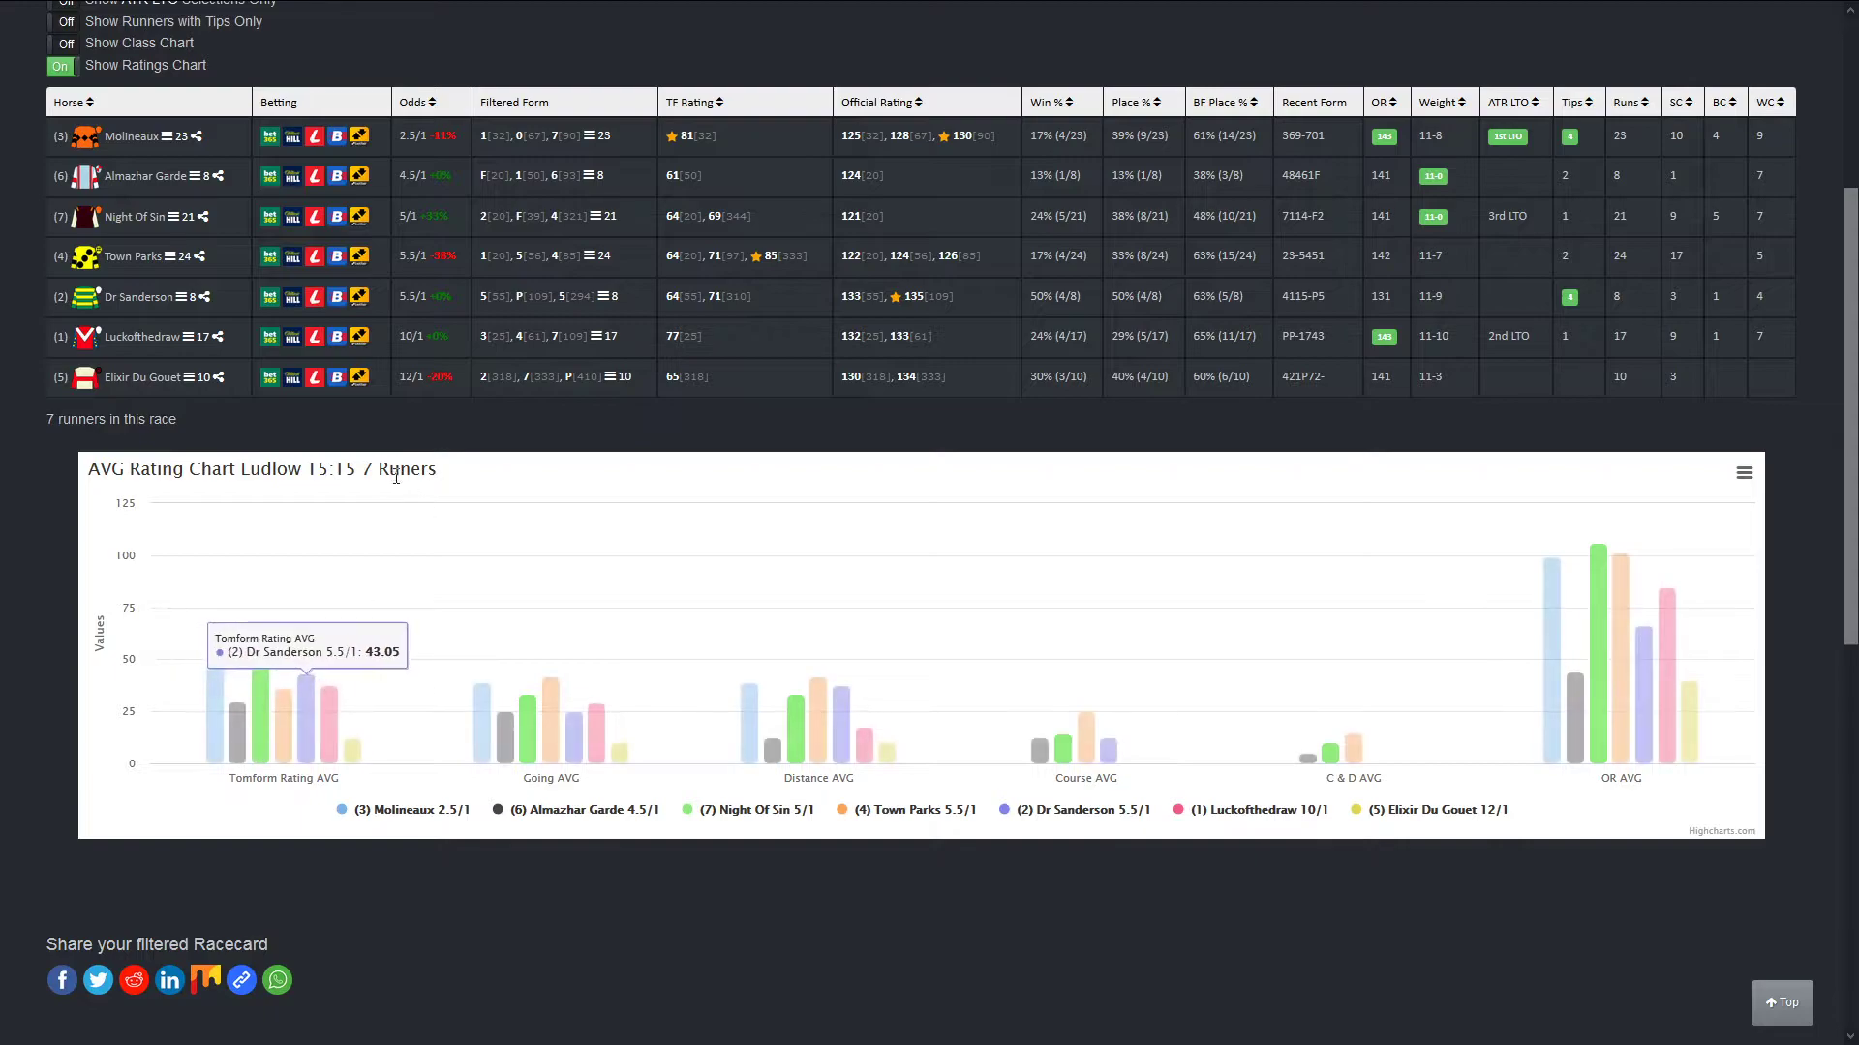
pyautogui.moveTo(368, 473)
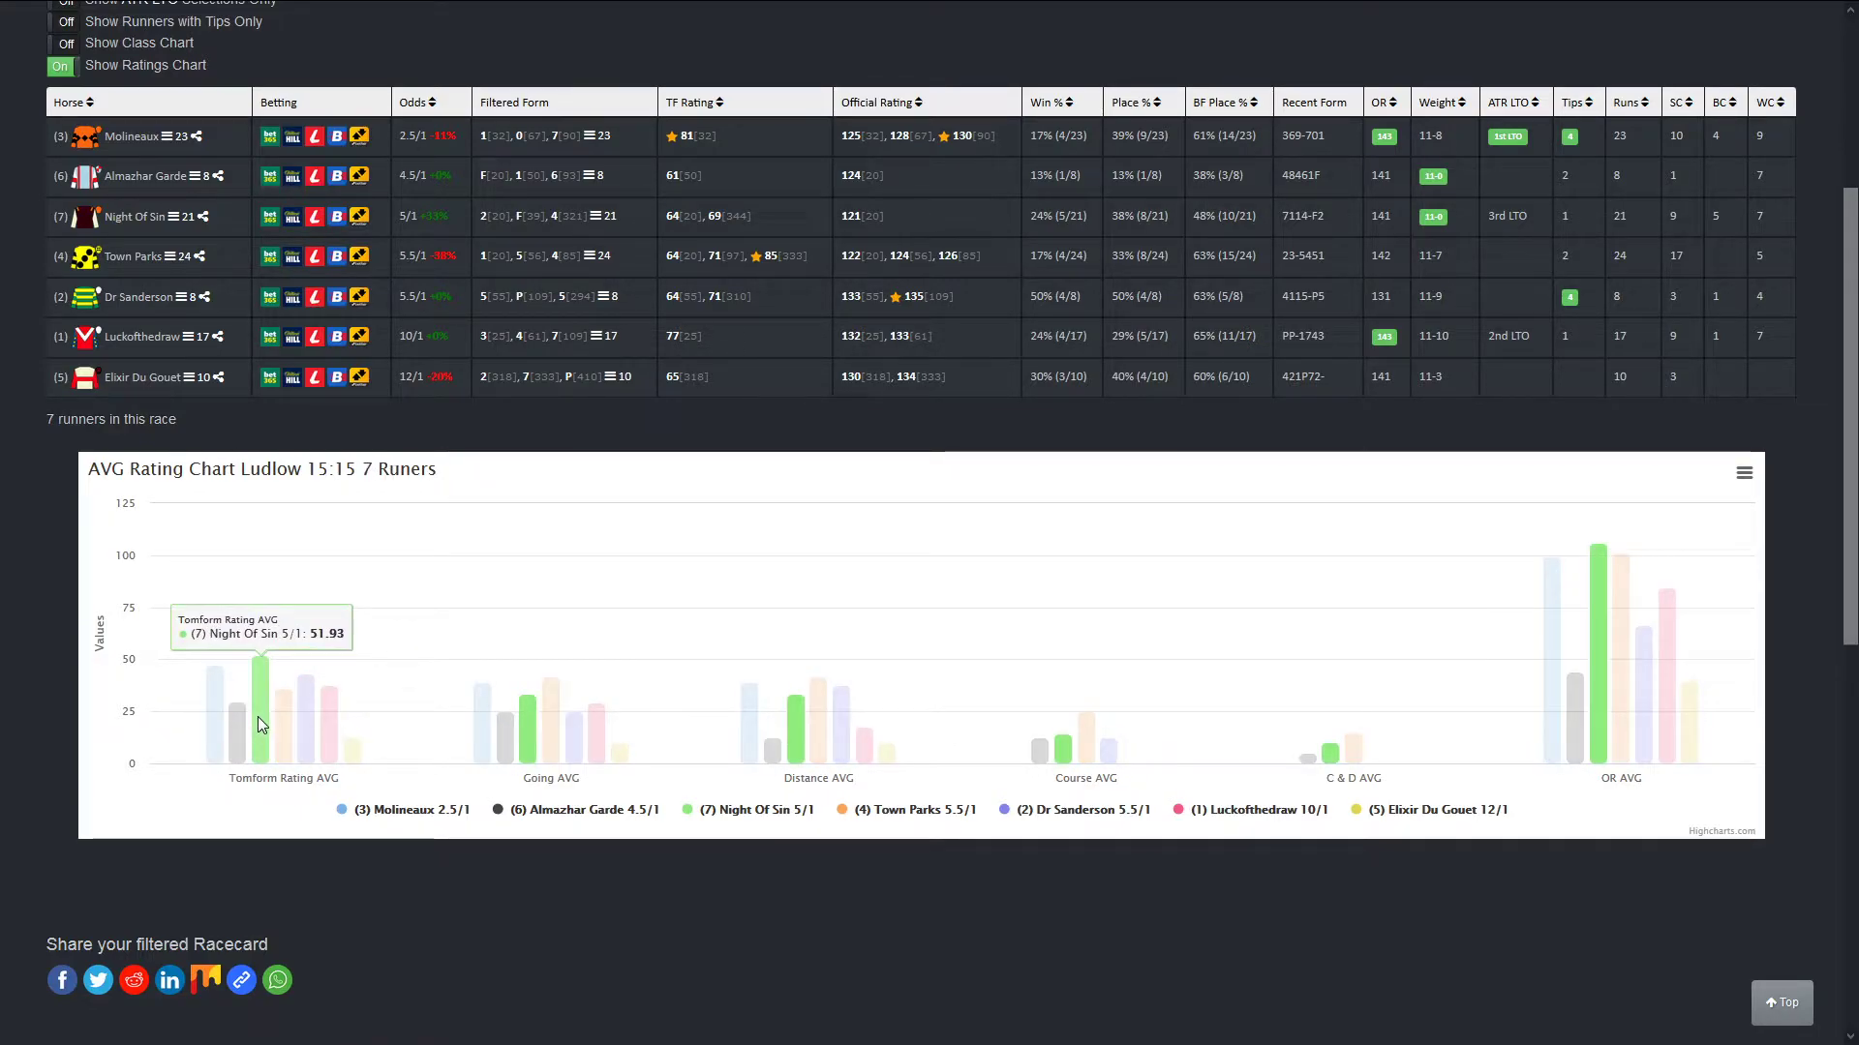
pyautogui.scroll(3)
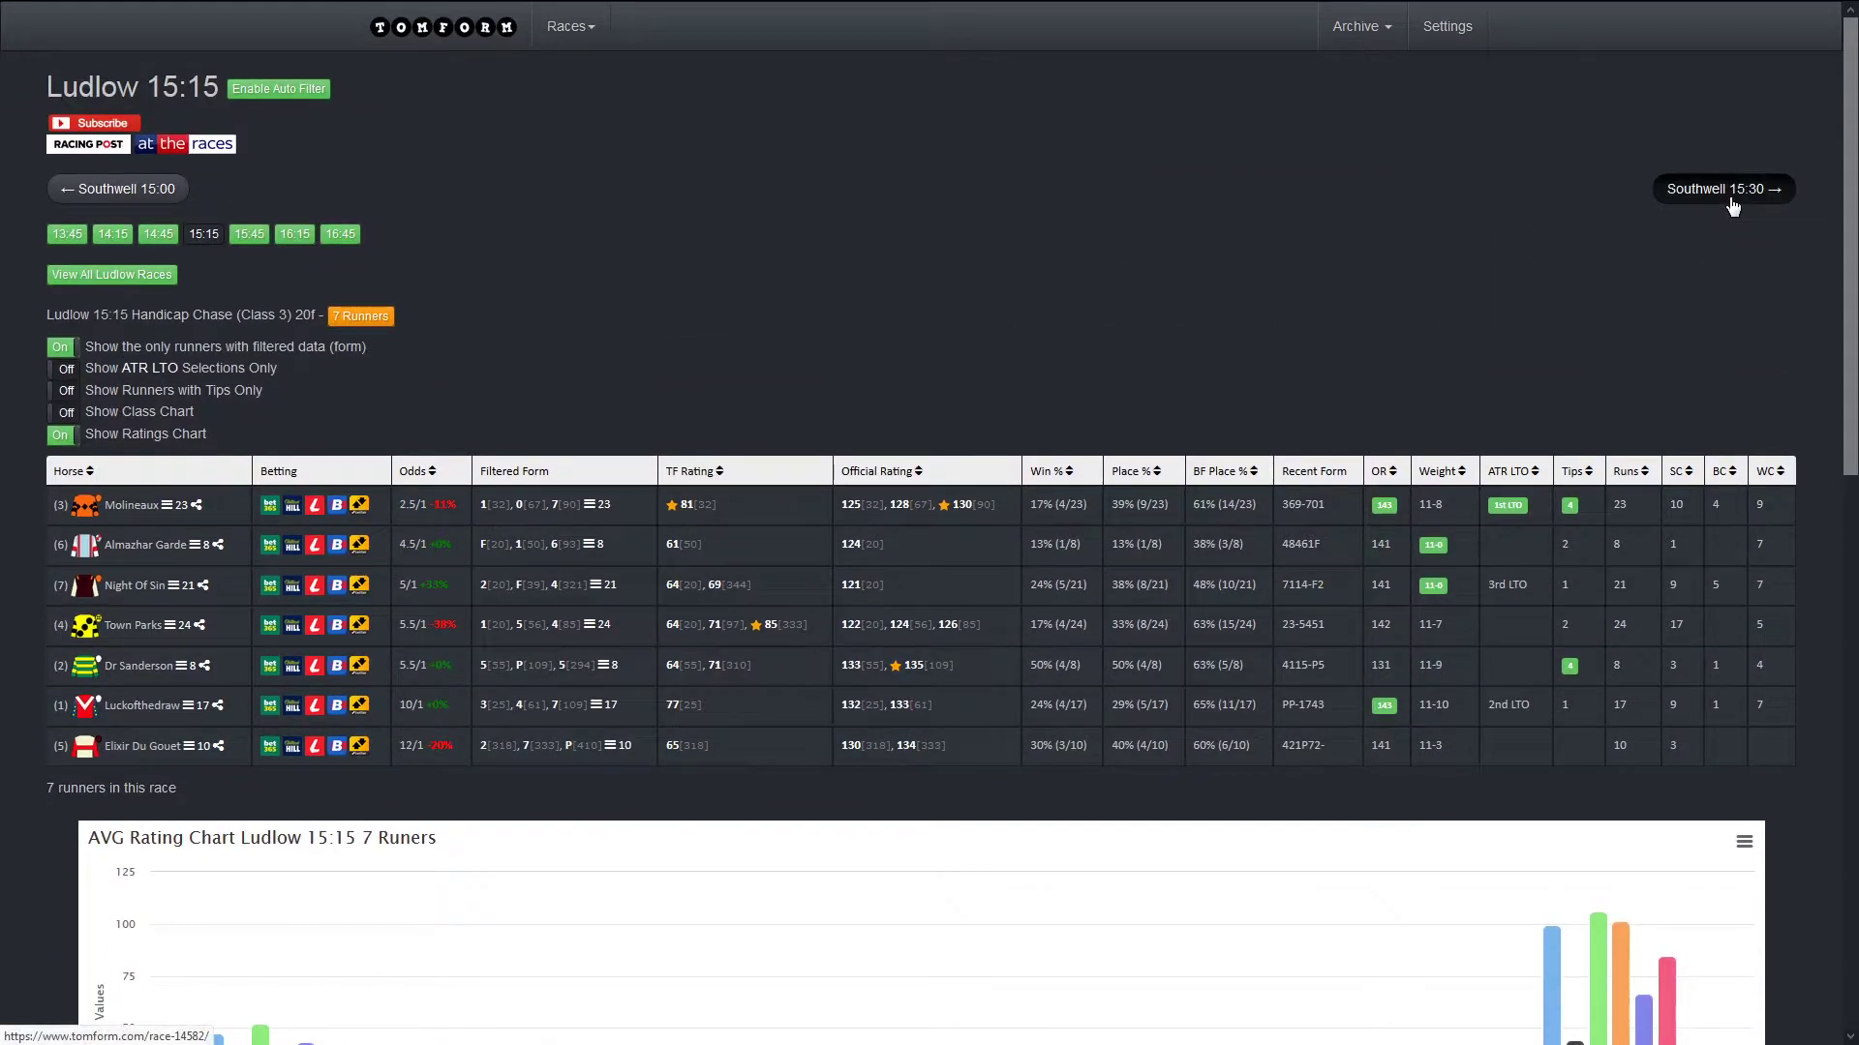
# Step: Move to the Southwell 15:30 Class 4 handicap racecard and glance at its six-runner AVG rating chart
pyautogui.click(1721, 188)
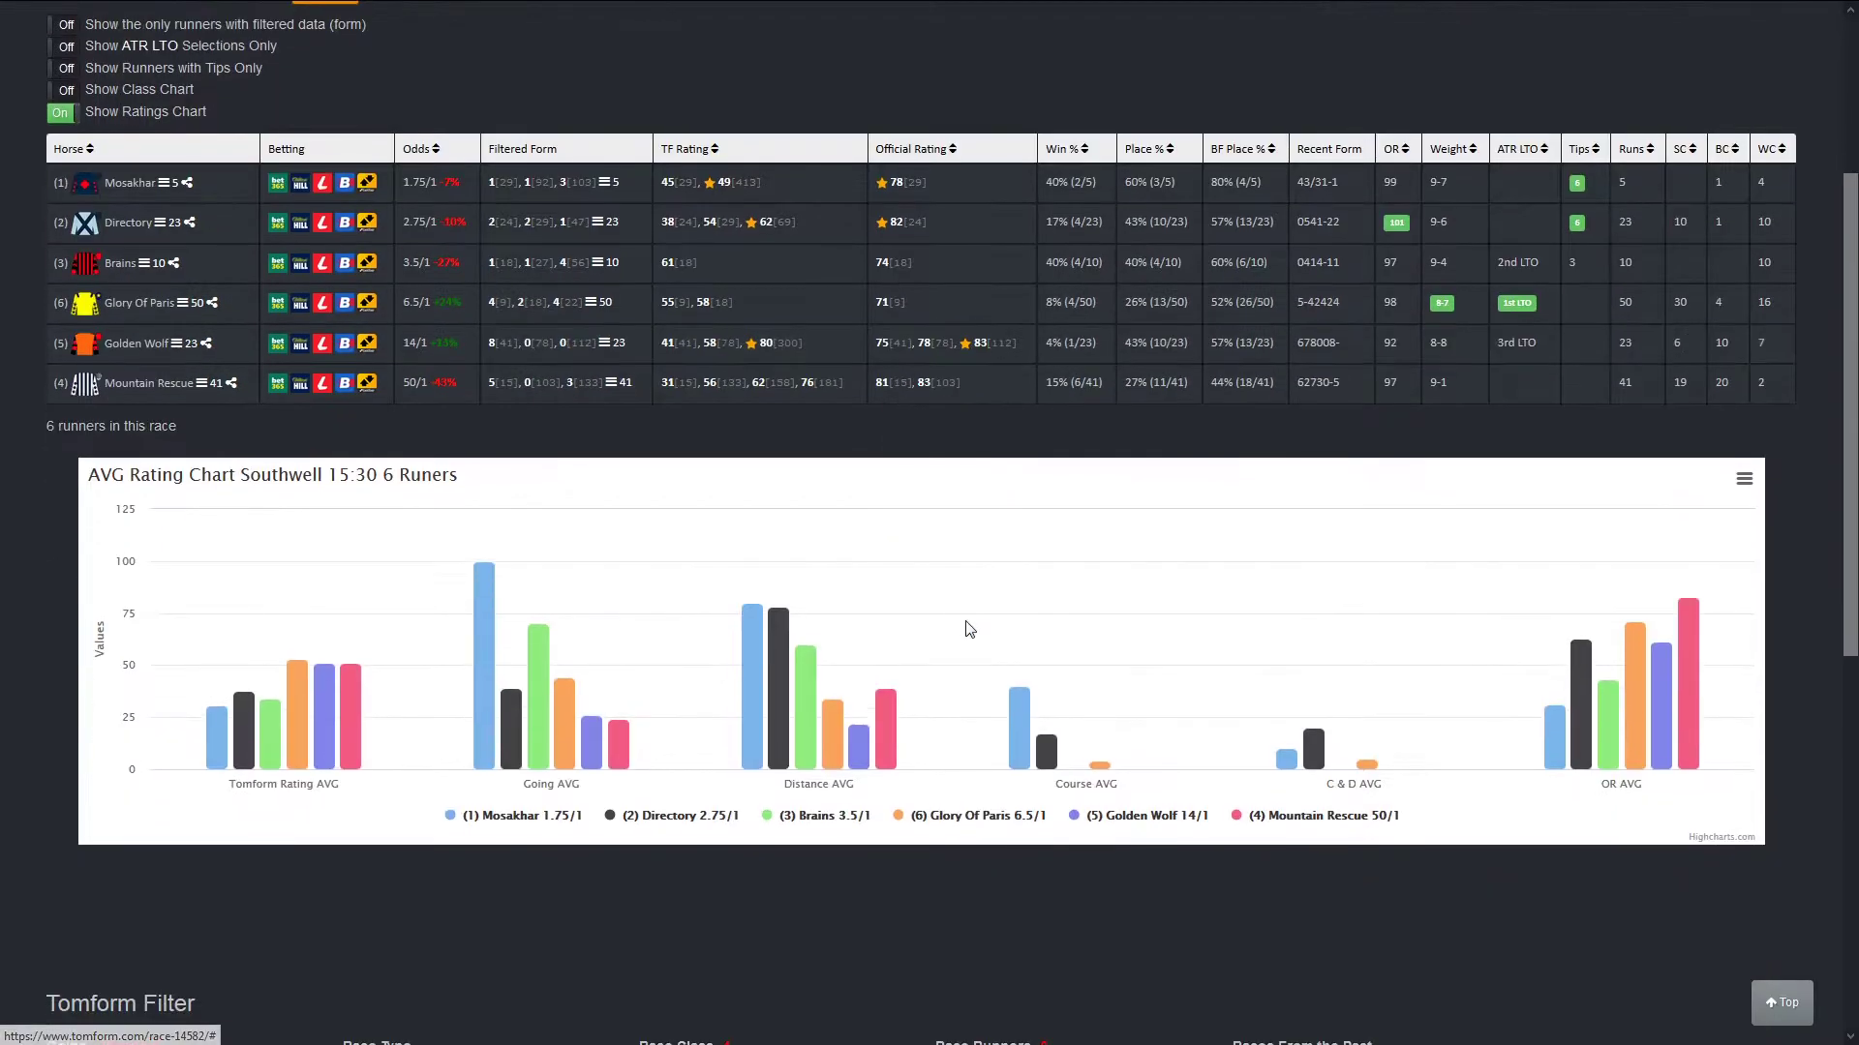
pyautogui.moveTo(273, 751)
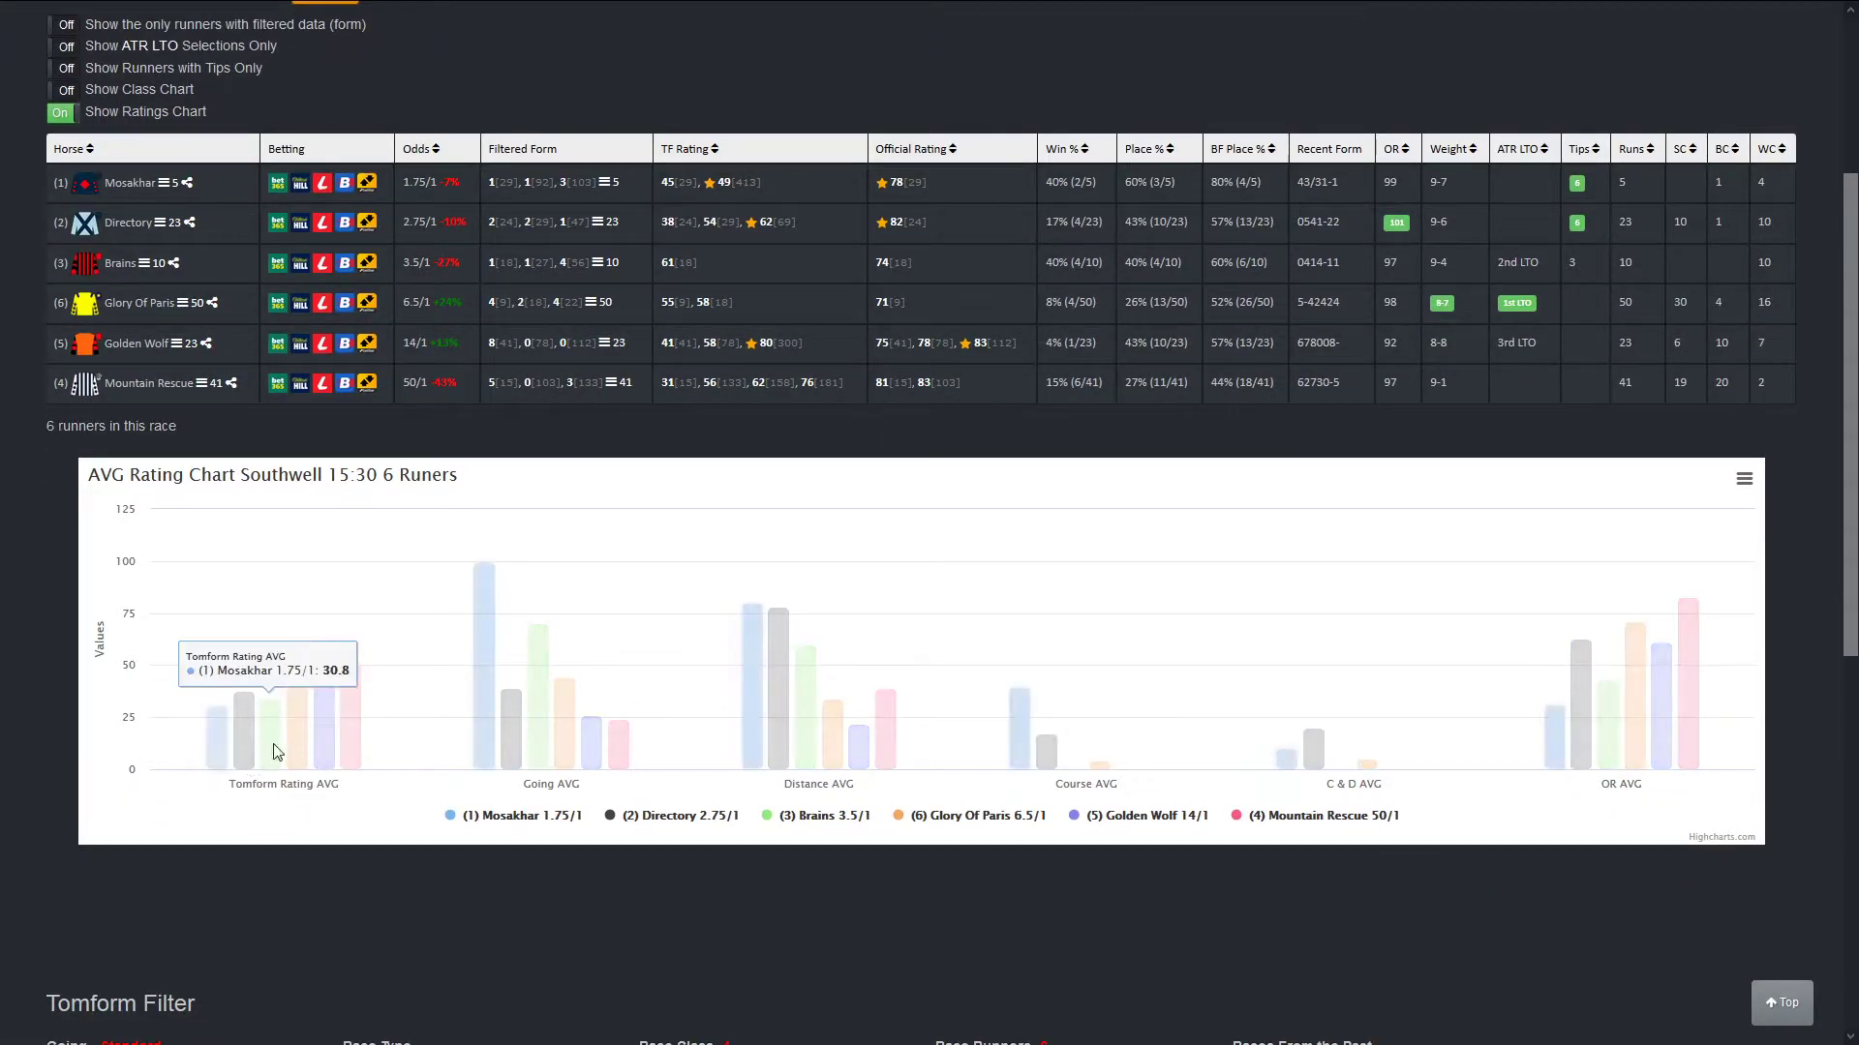
pyautogui.scroll(3)
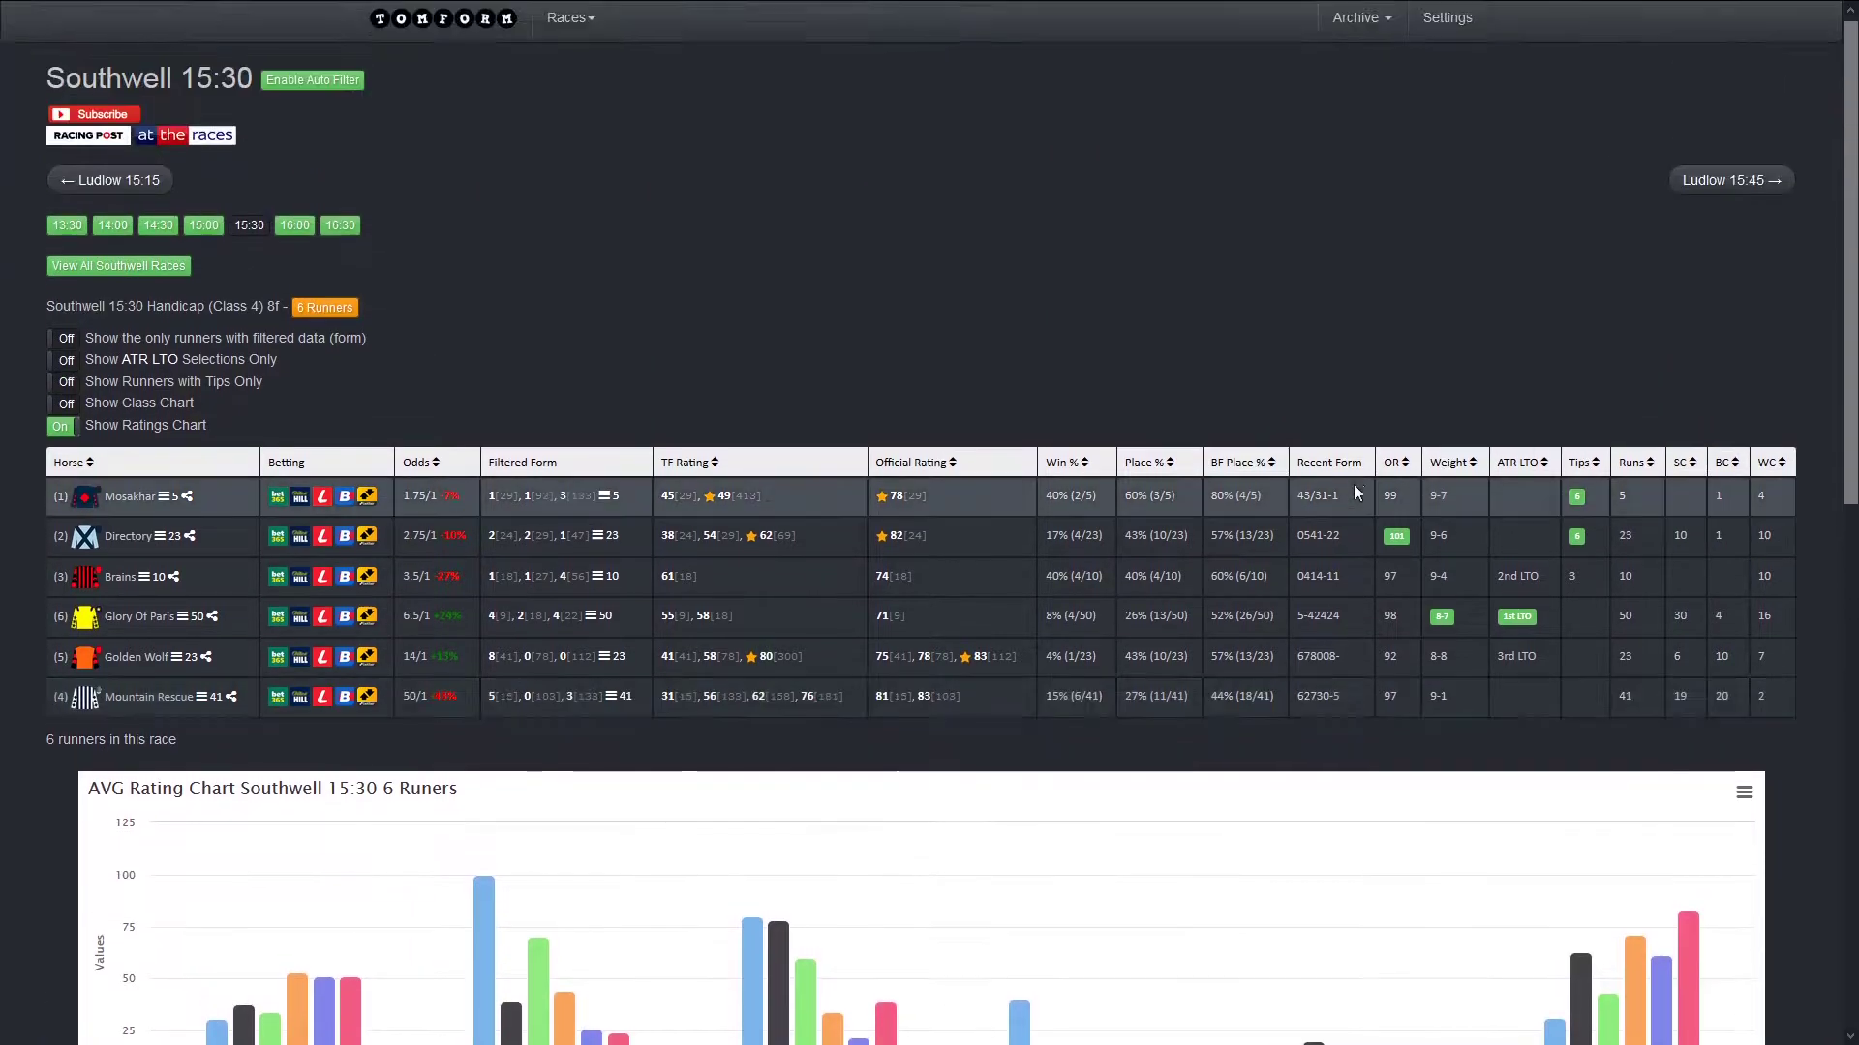
# Step: Move to the Ludlow 15:45 racecard and compare Tomform Rating averages such as Tronada and Operatic Export
pyautogui.click(1729, 178)
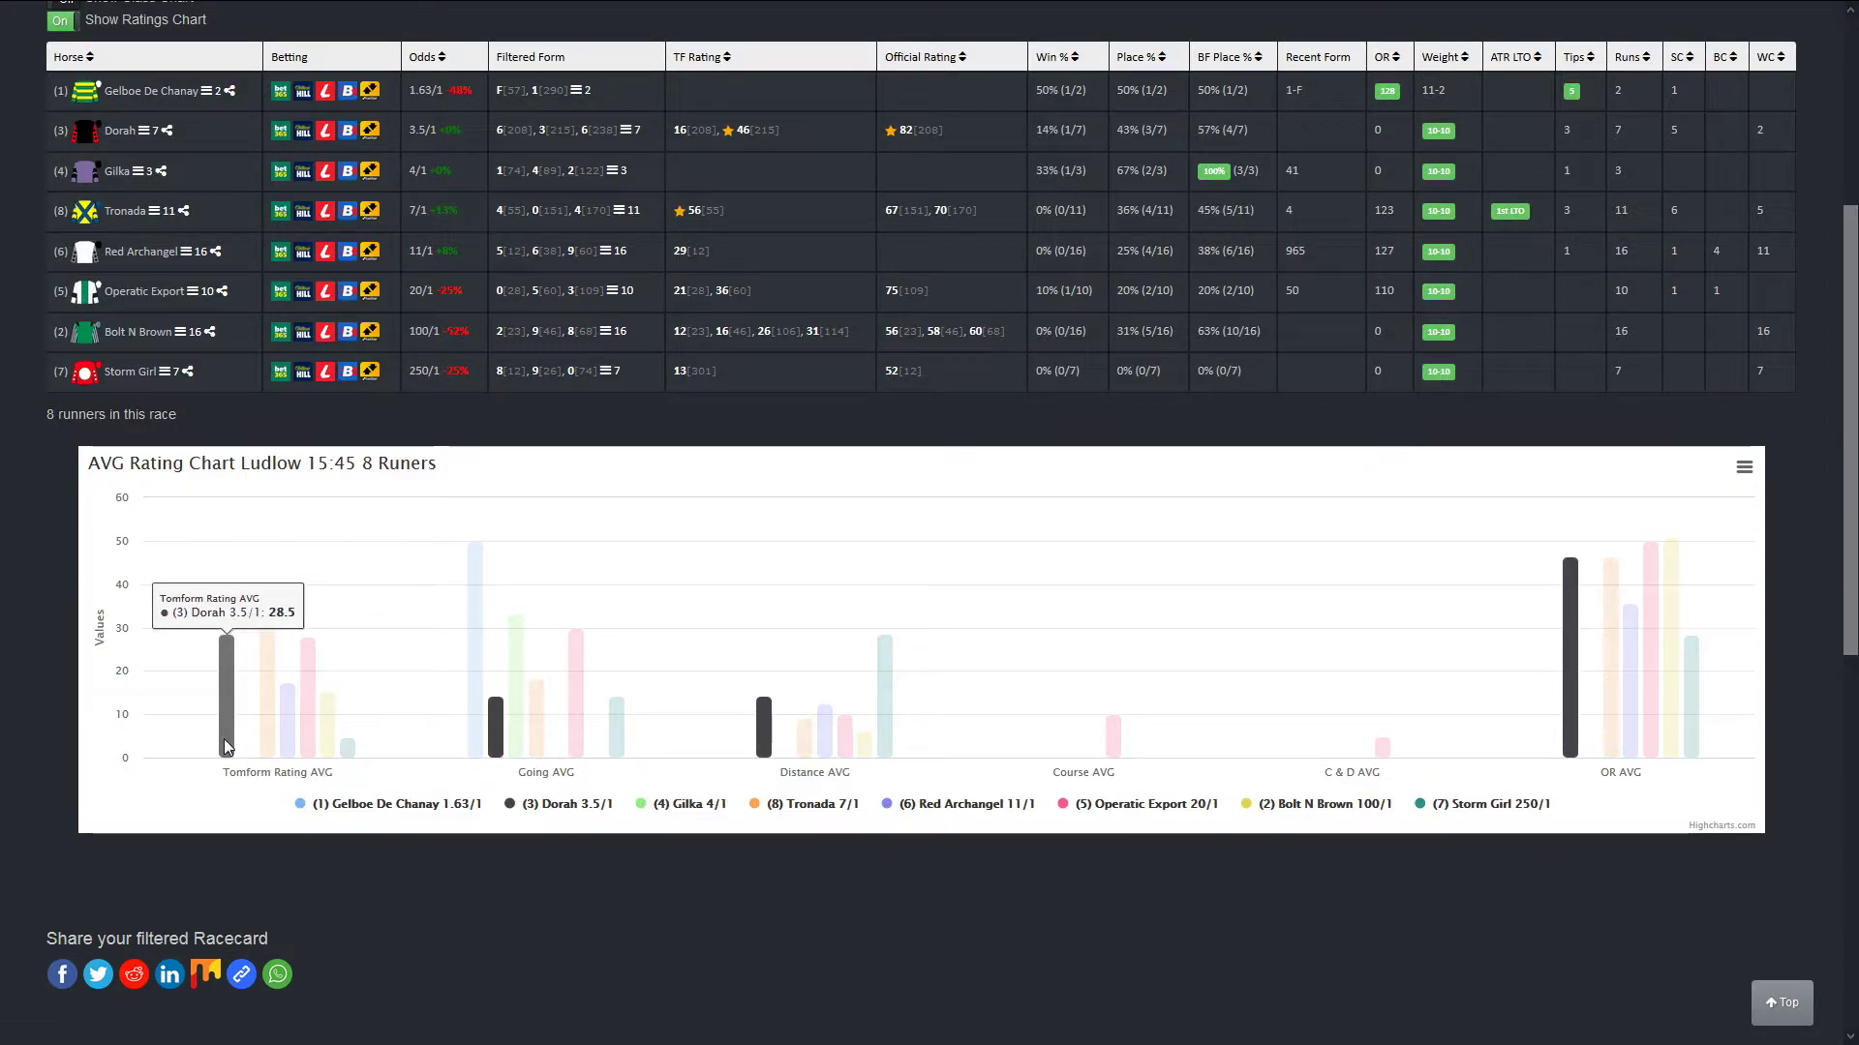
pyautogui.moveTo(614, 744)
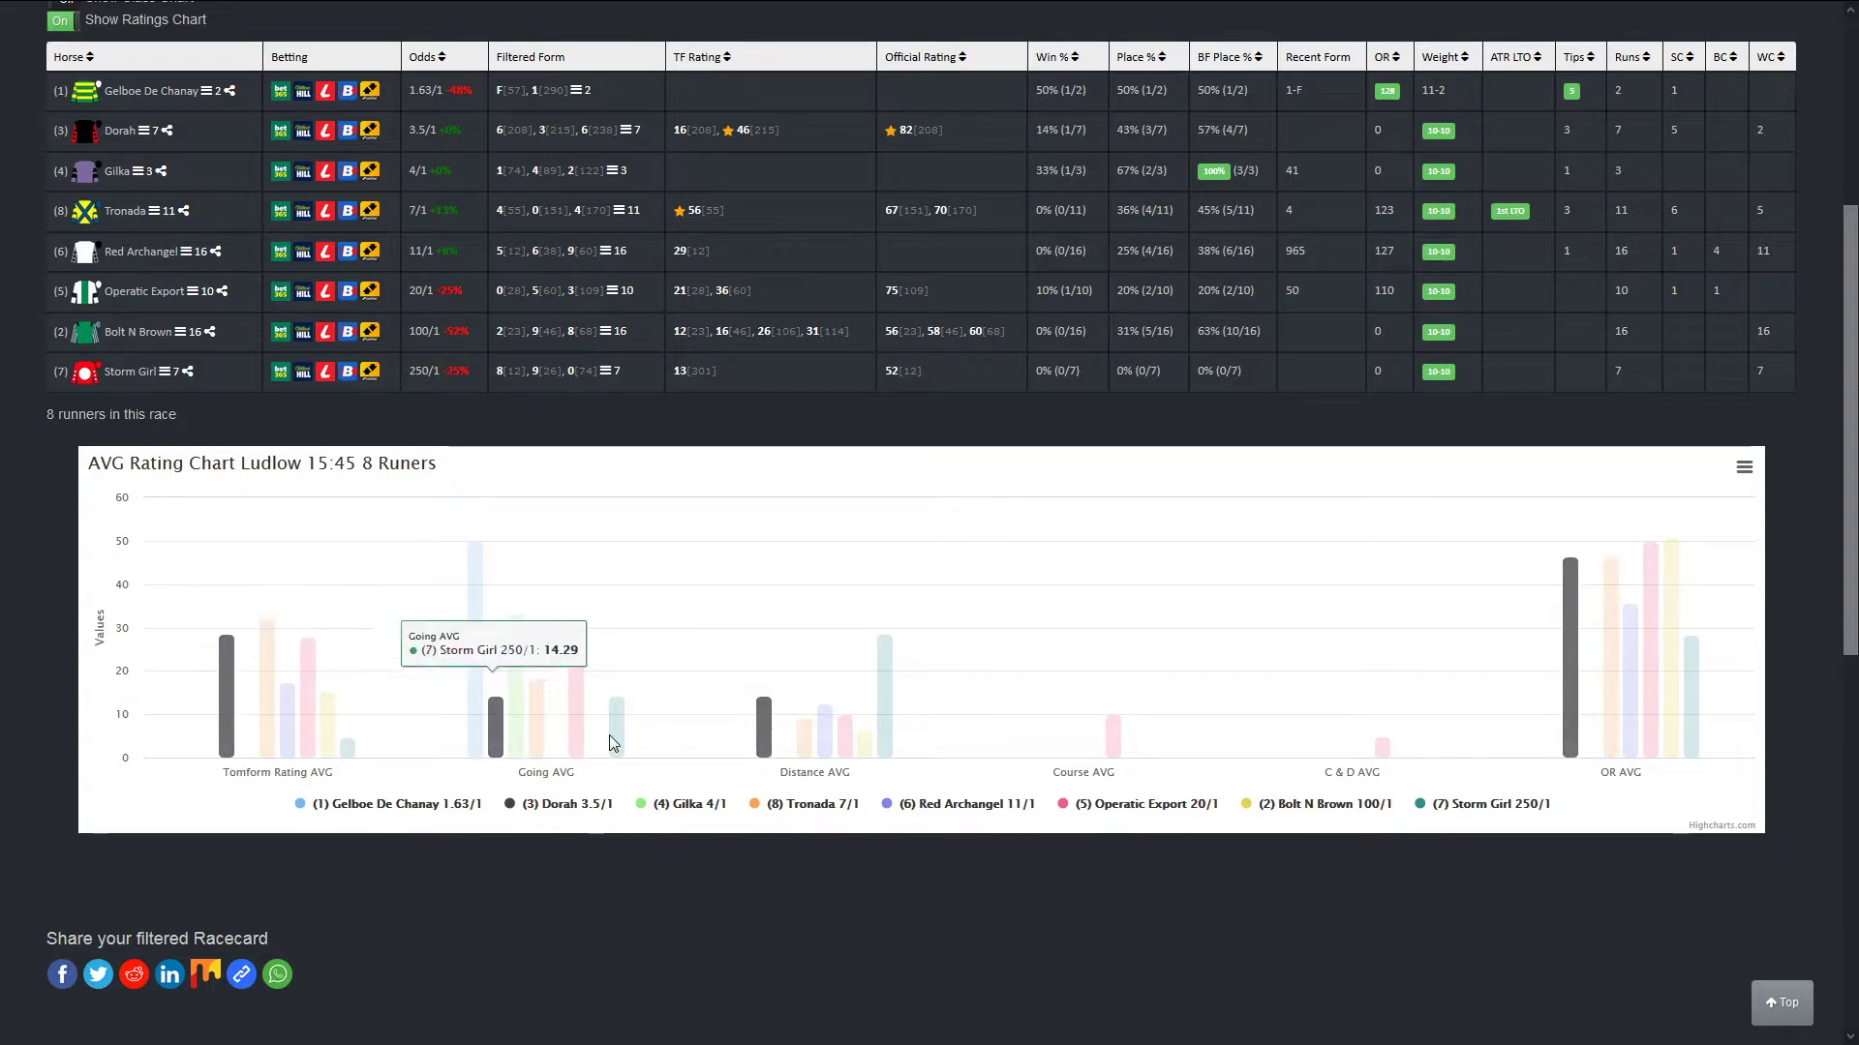
pyautogui.scroll(3)
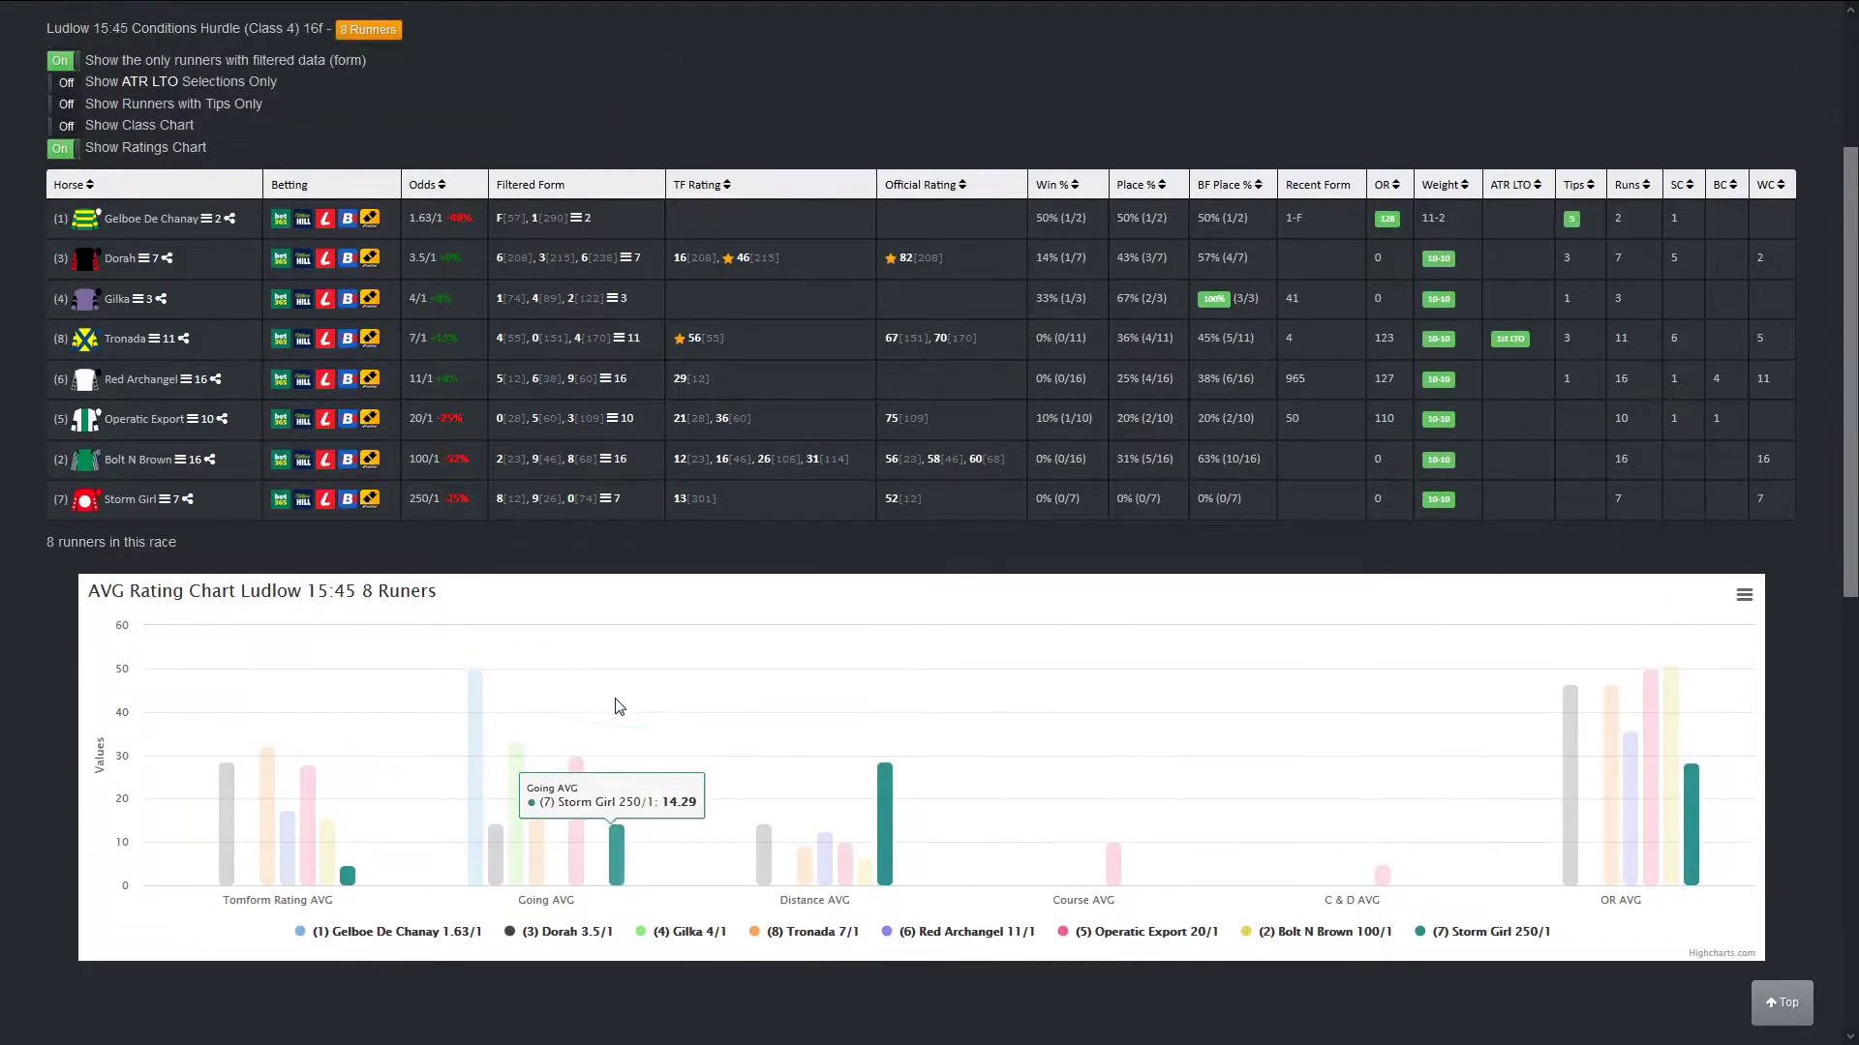
pyautogui.scroll(3)
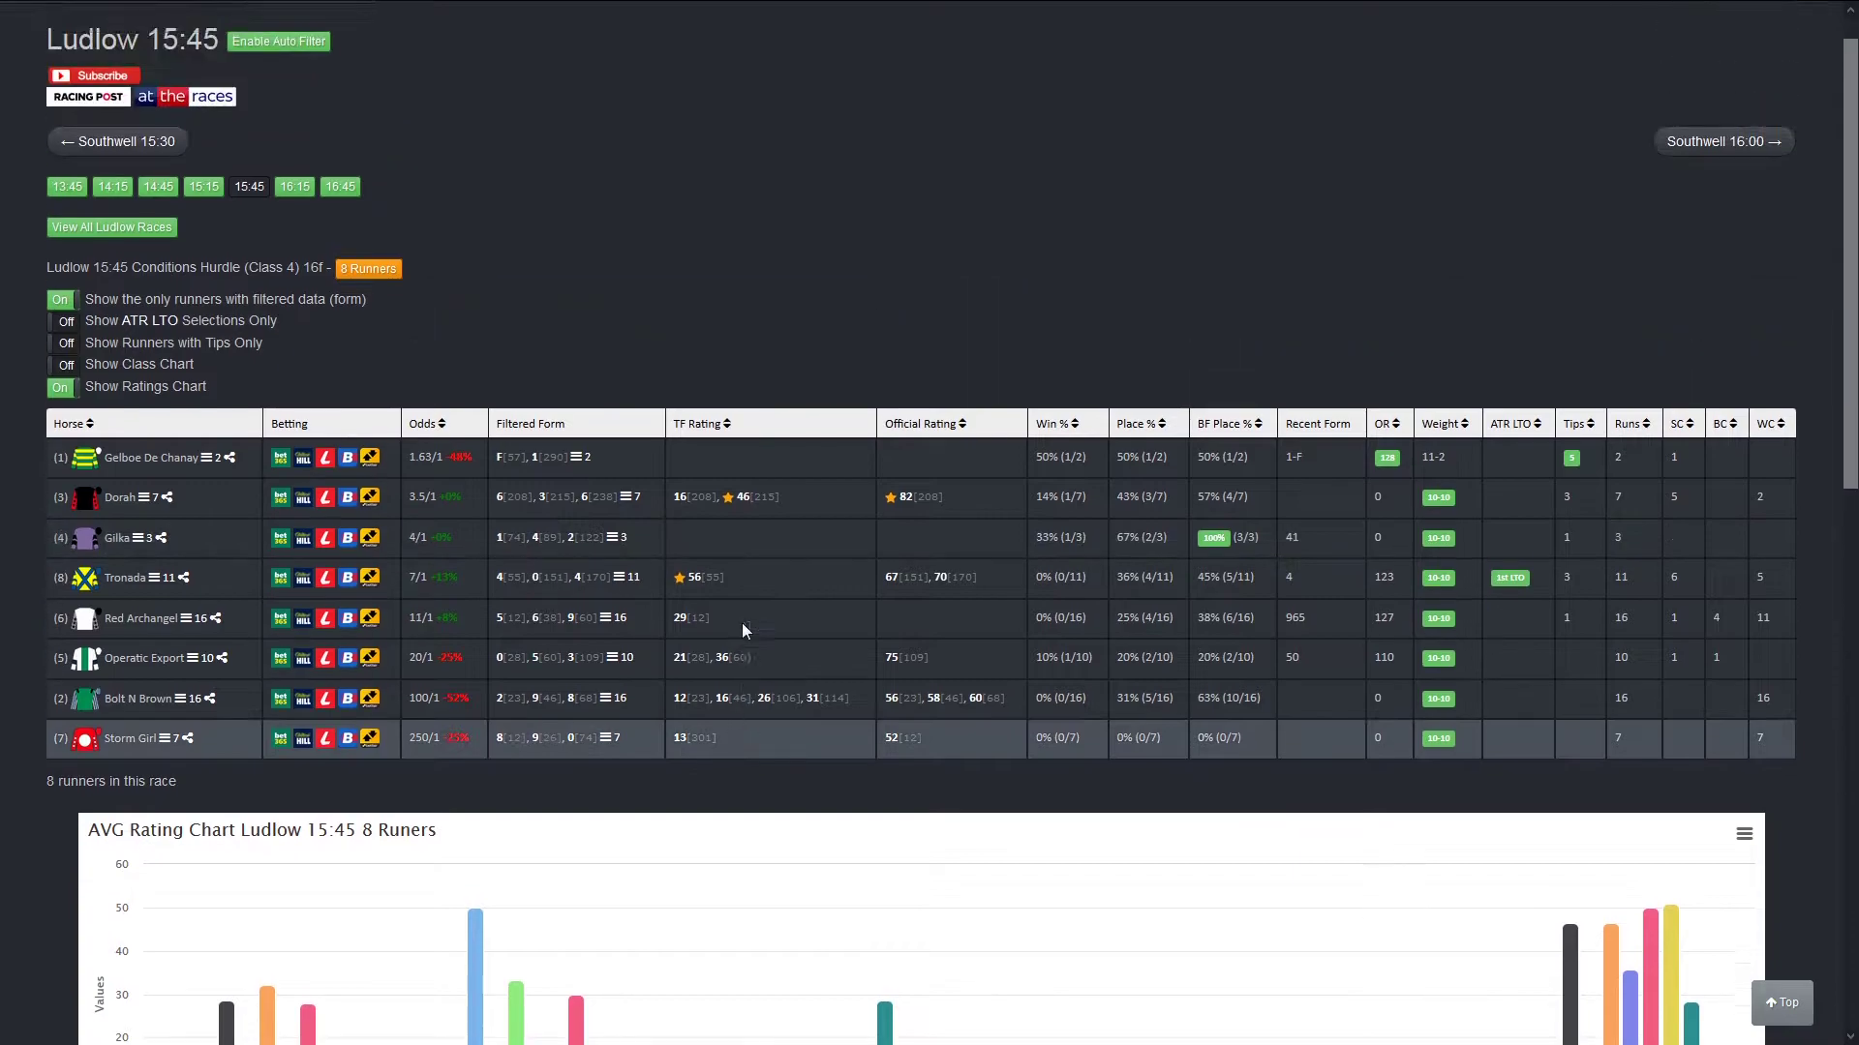
pyautogui.scroll(-3)
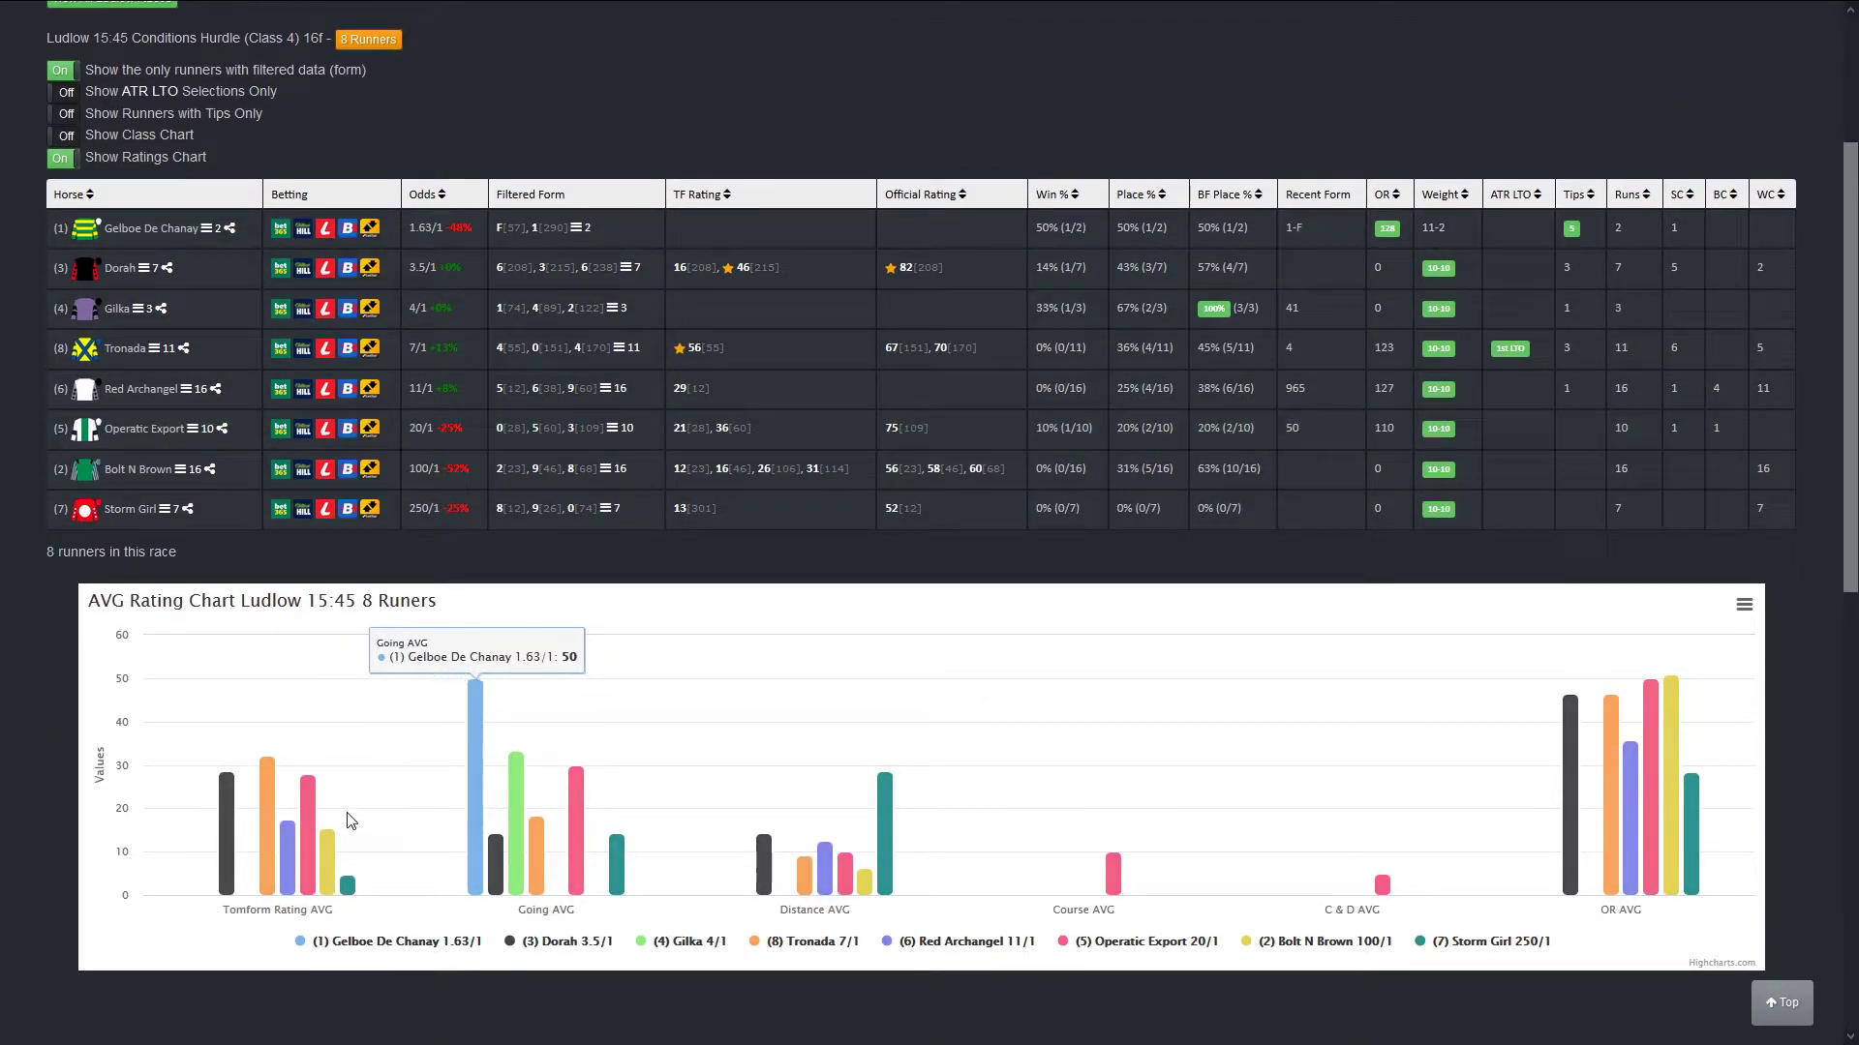
pyautogui.moveTo(275, 827)
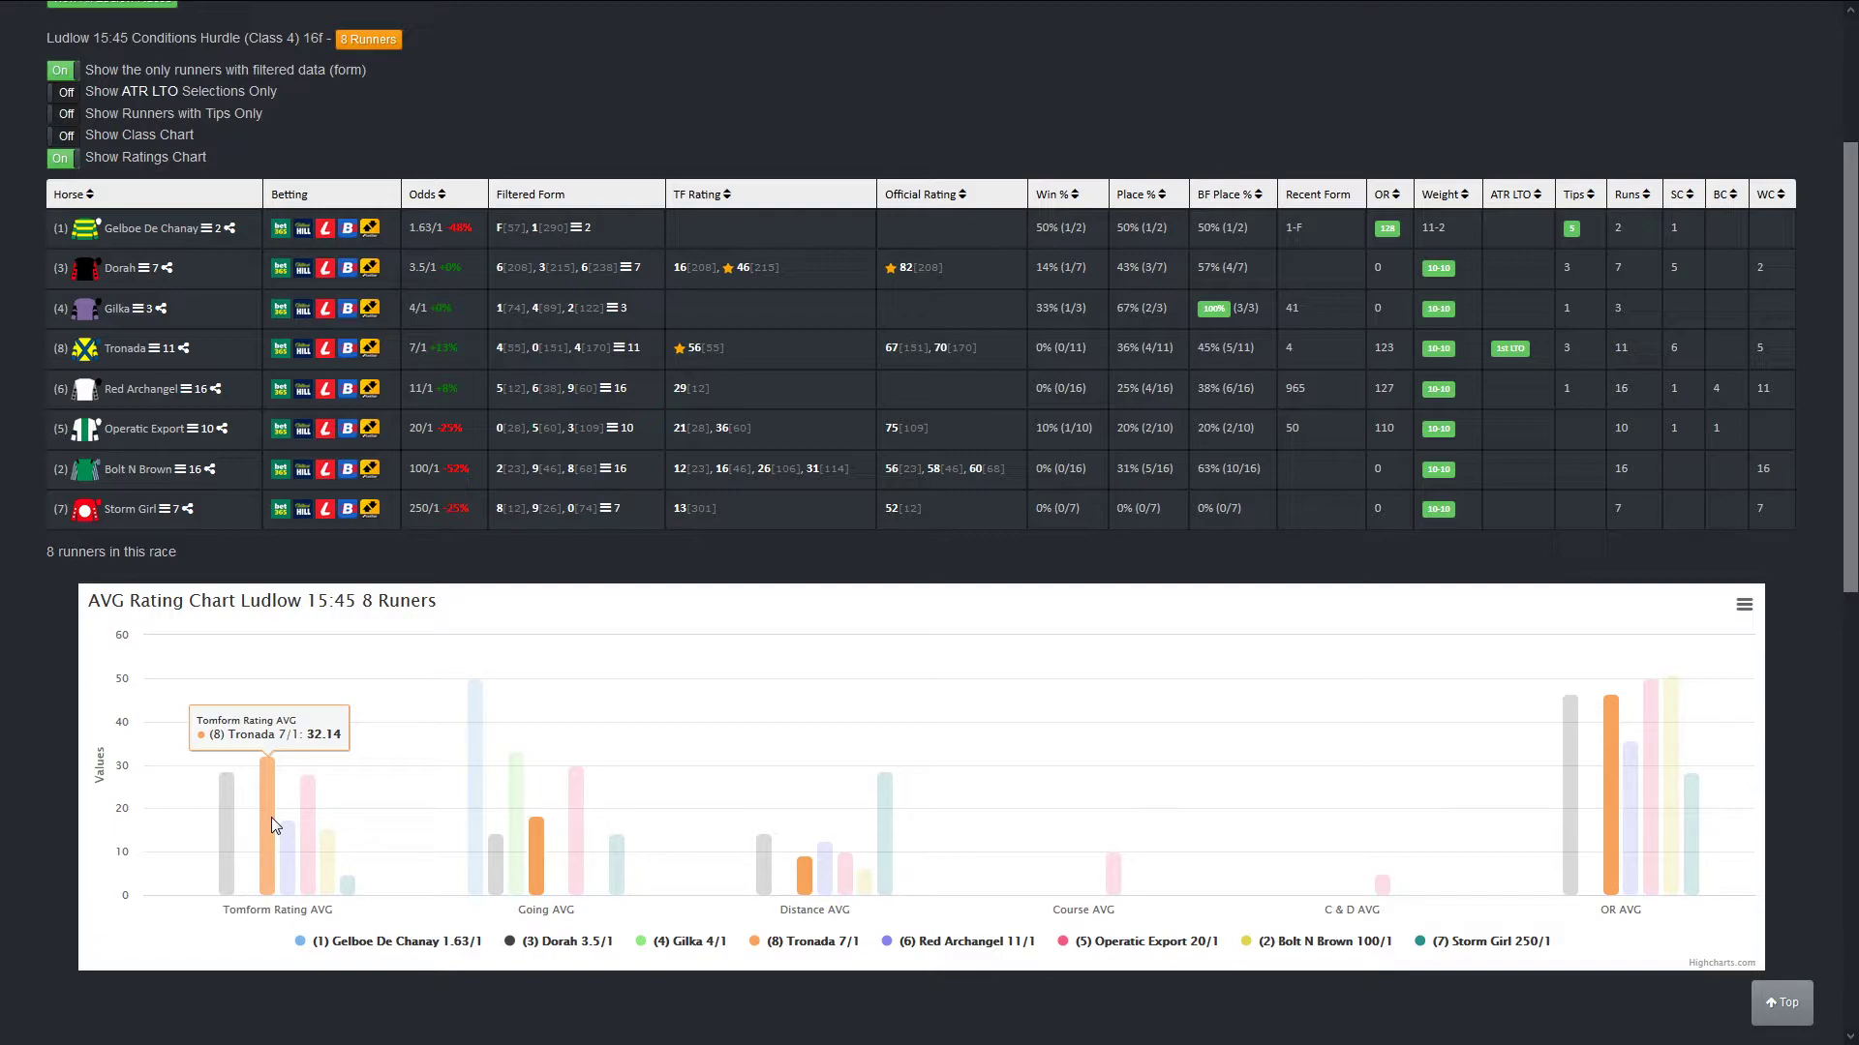
pyautogui.moveTo(266, 825)
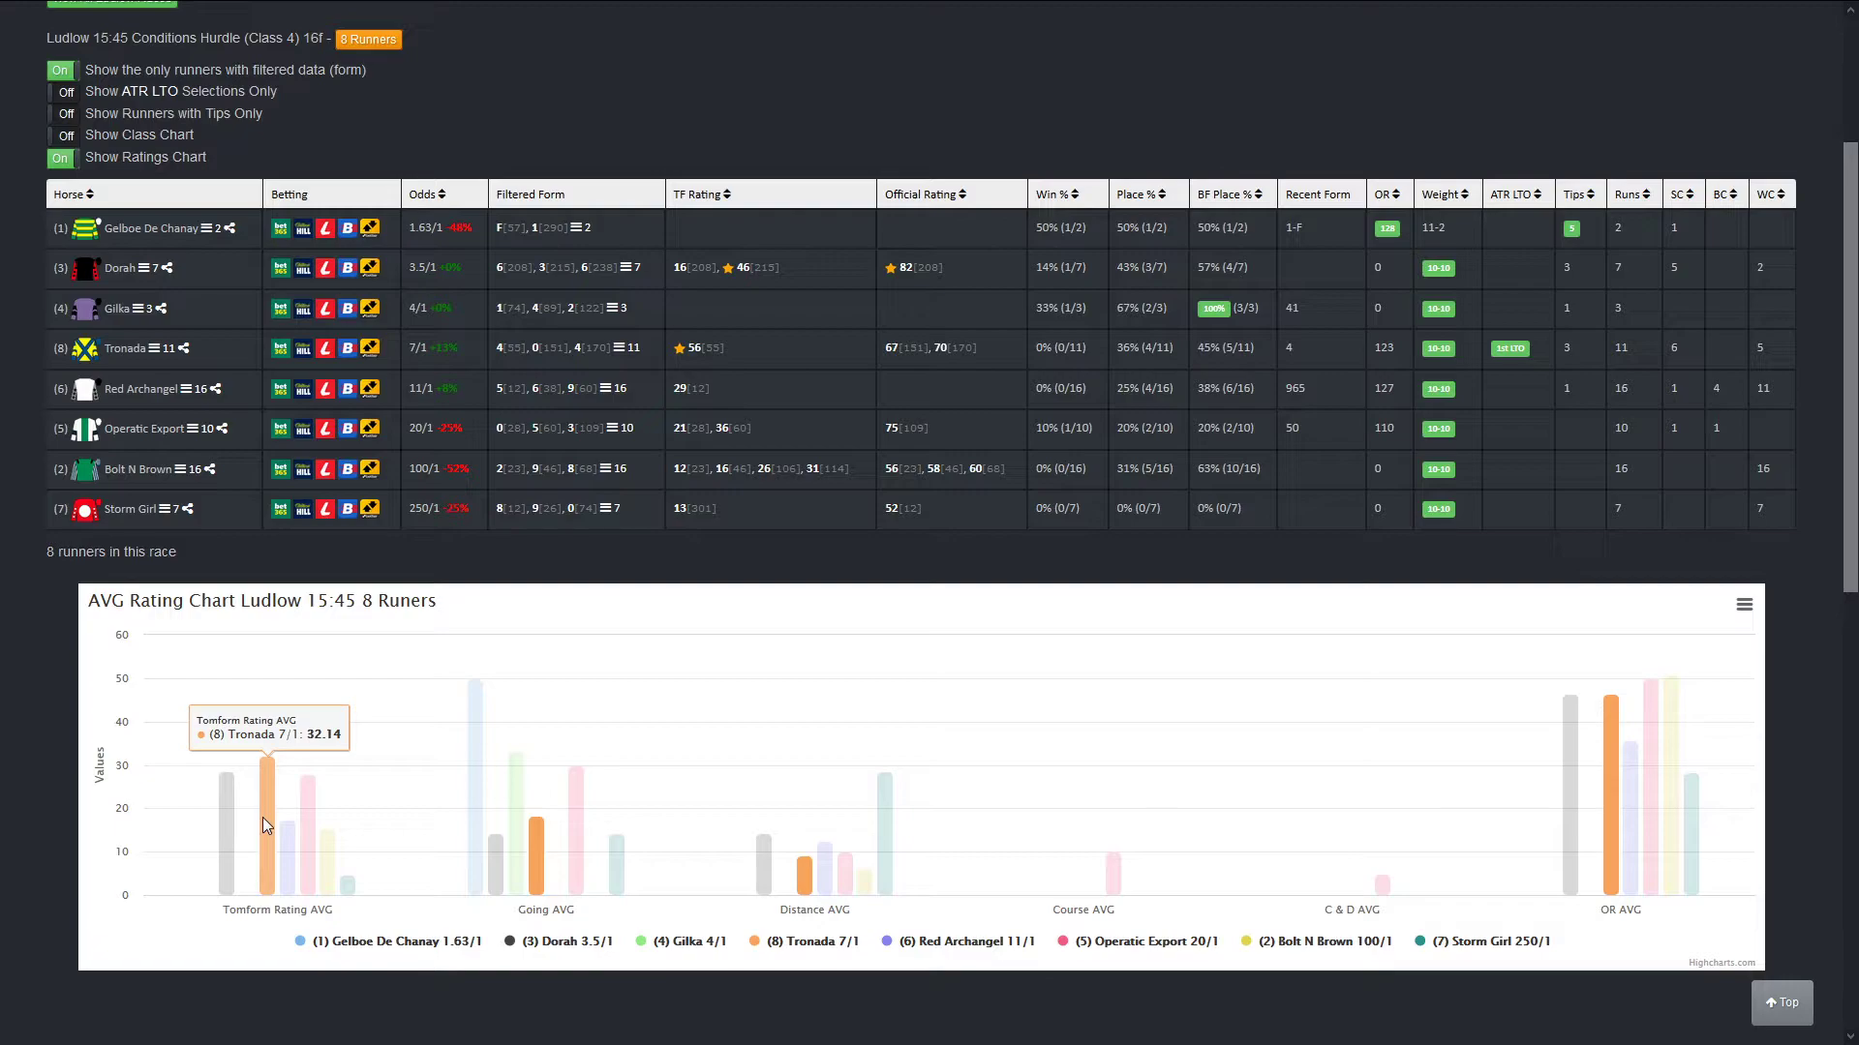
pyautogui.moveTo(269, 794)
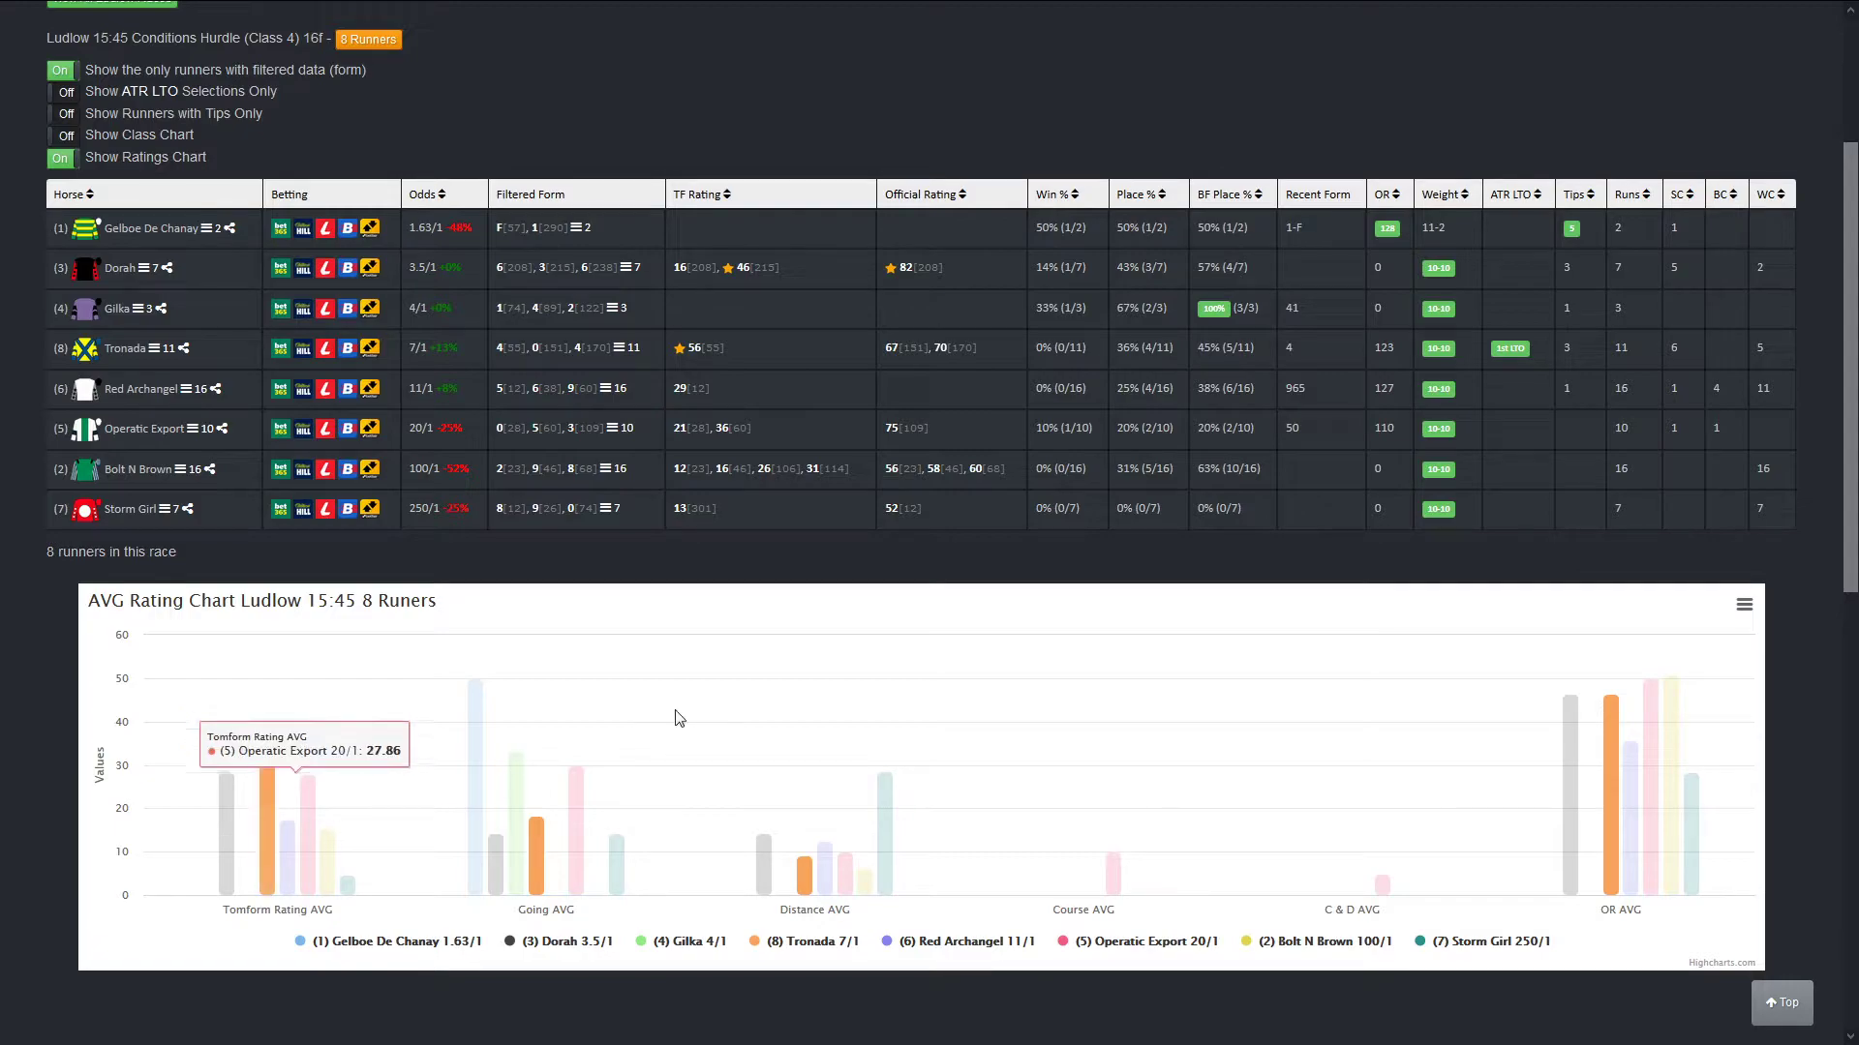
pyautogui.scroll(3)
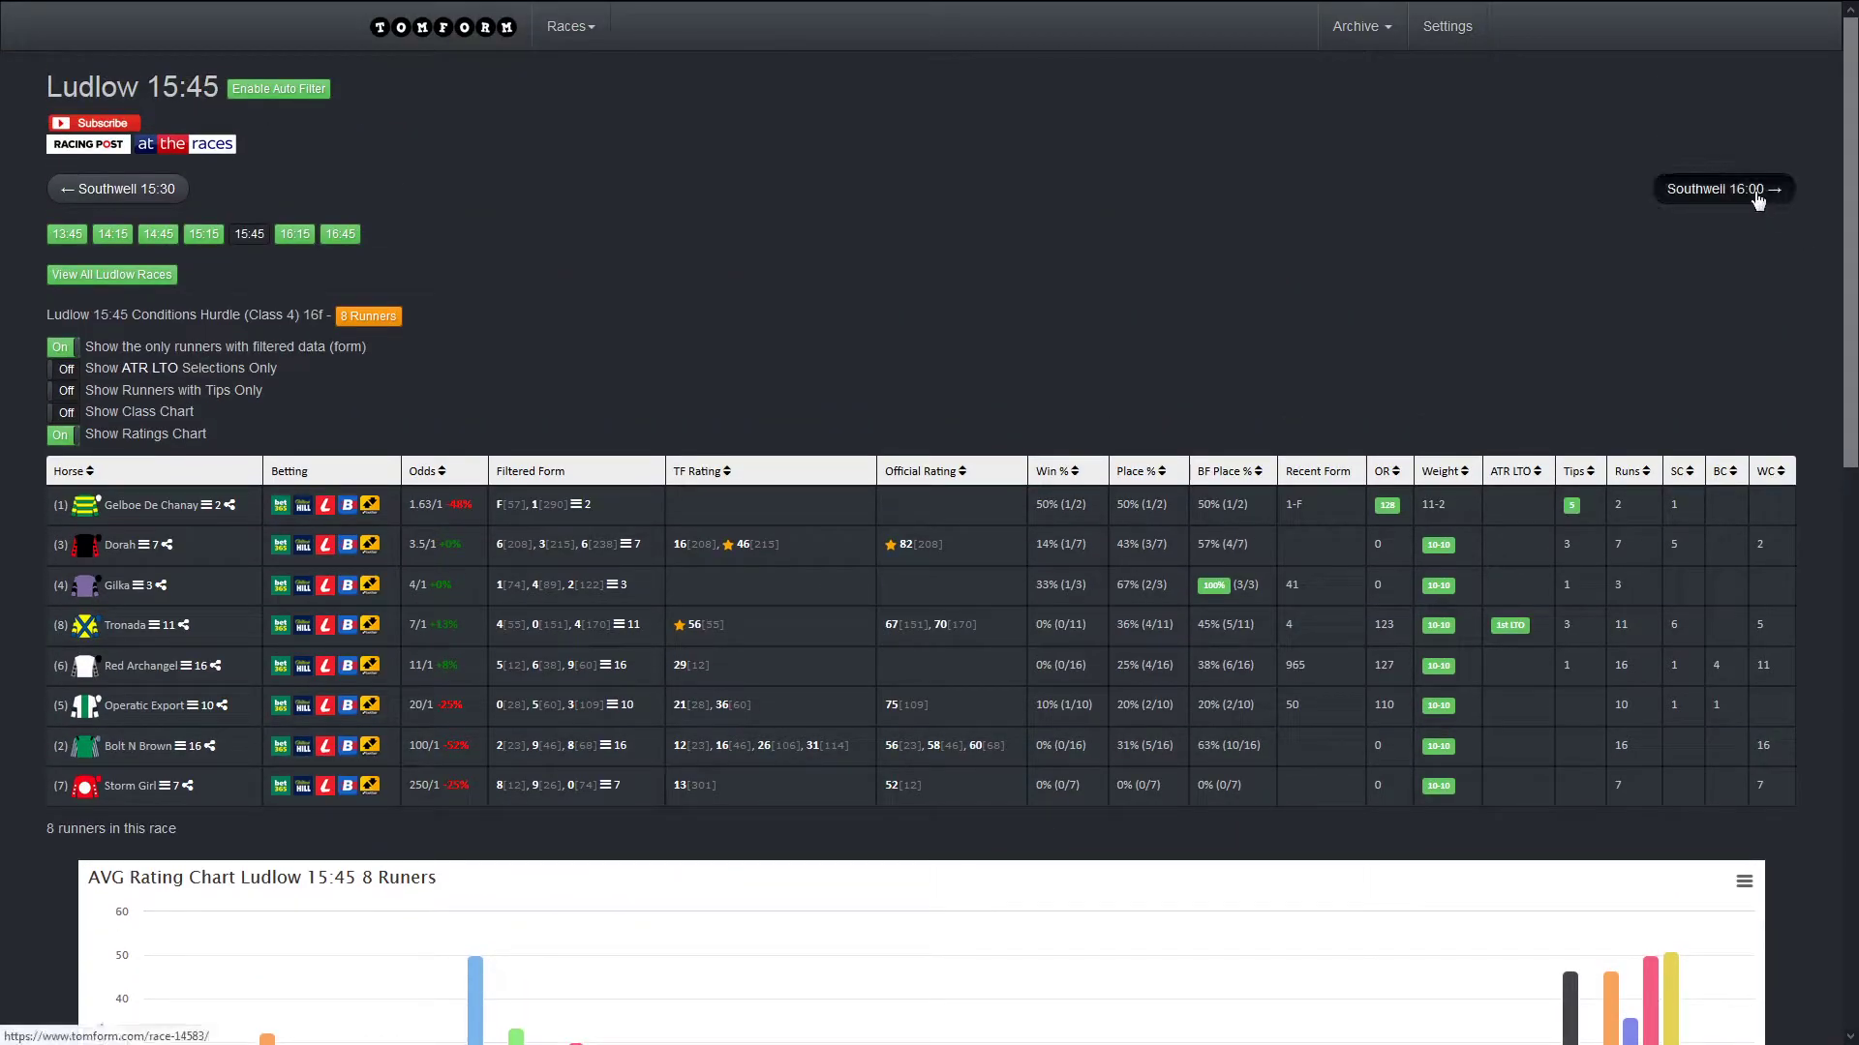
# Step: Move to the Southwell 16:00 Class 6 handicap racecard and view its ten-runner AVG rating chart
pyautogui.click(1719, 188)
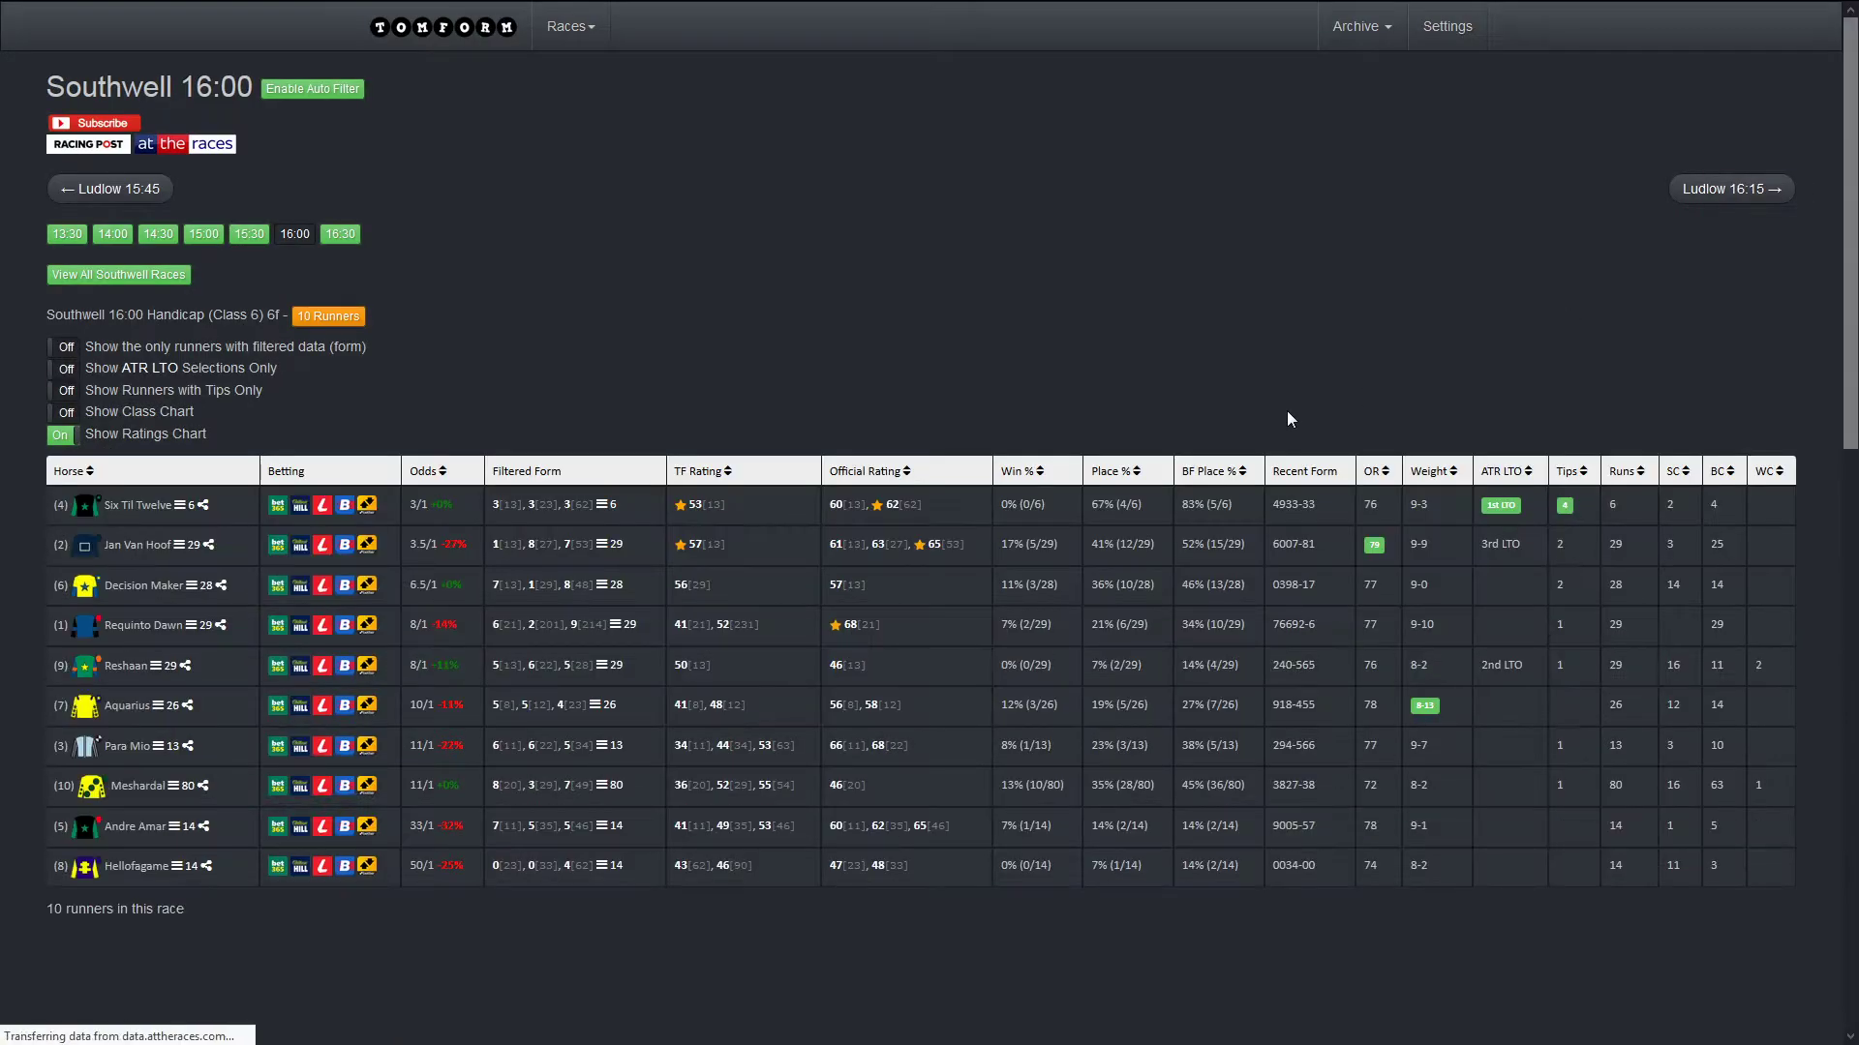
pyautogui.scroll(-3)
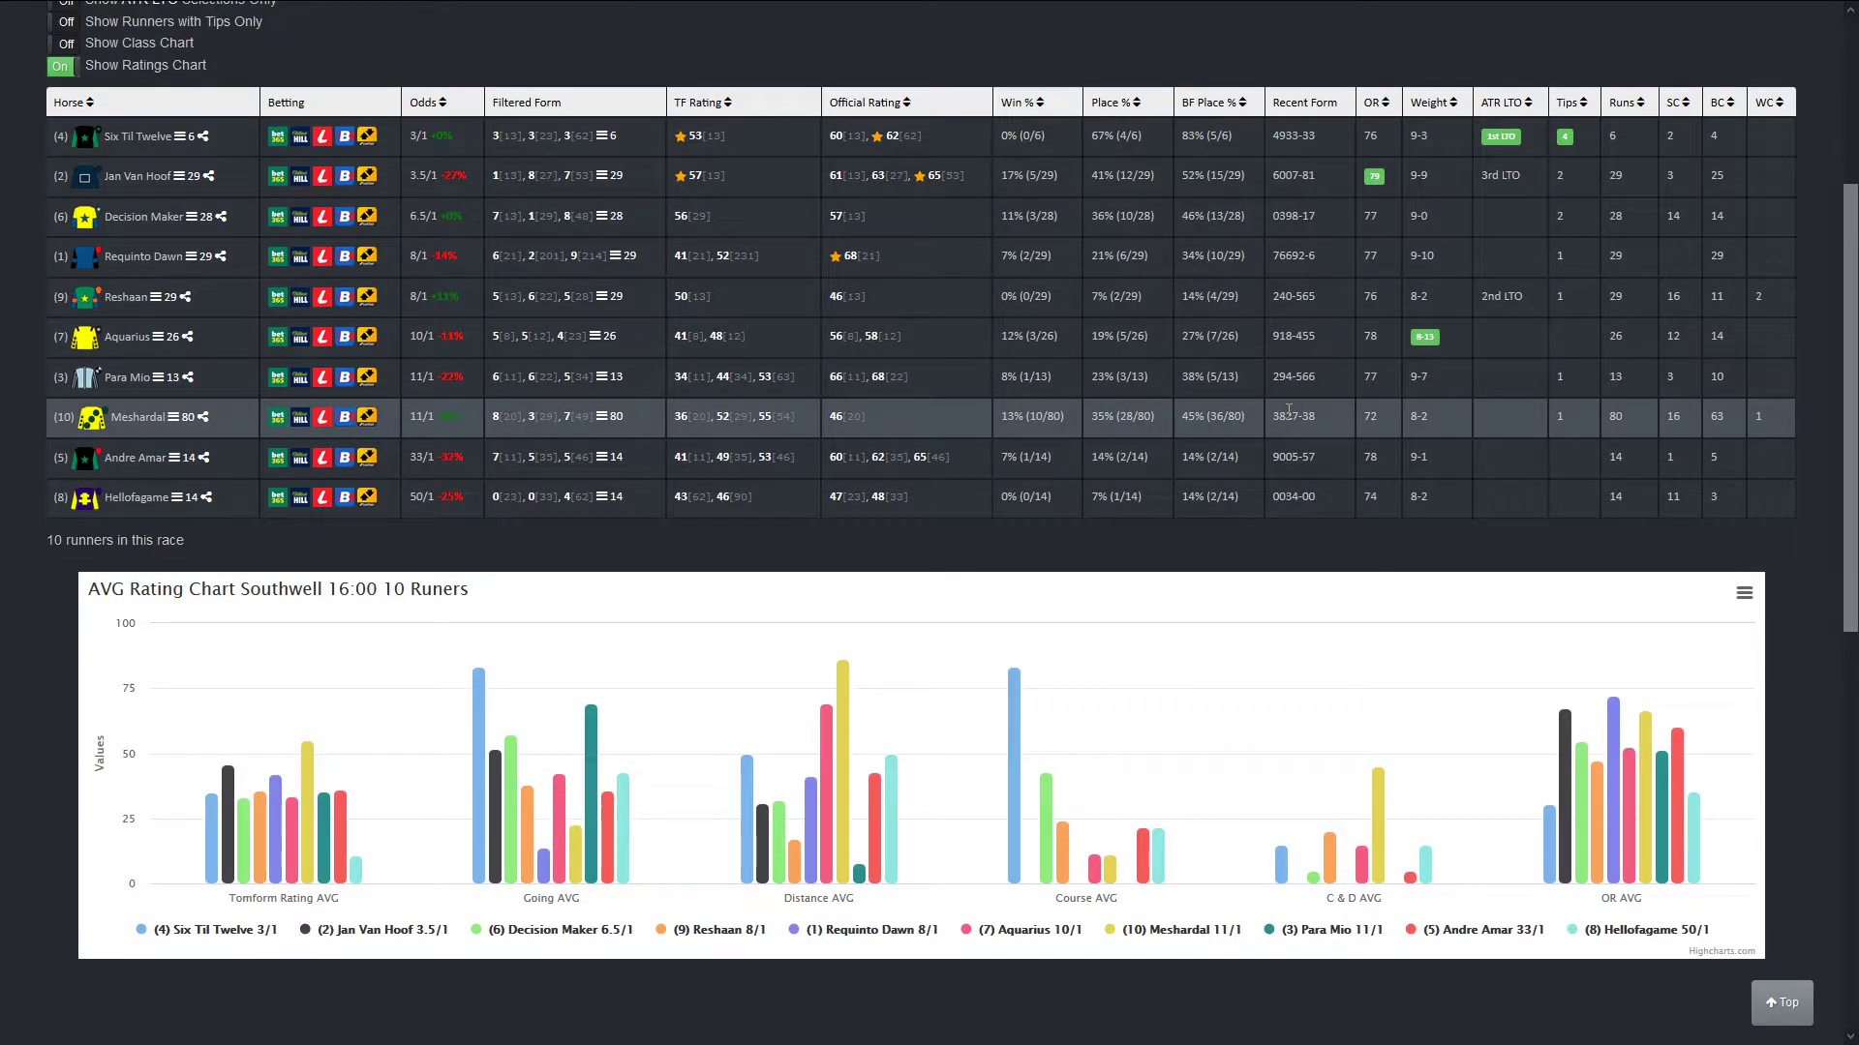
pyautogui.moveTo(229, 792)
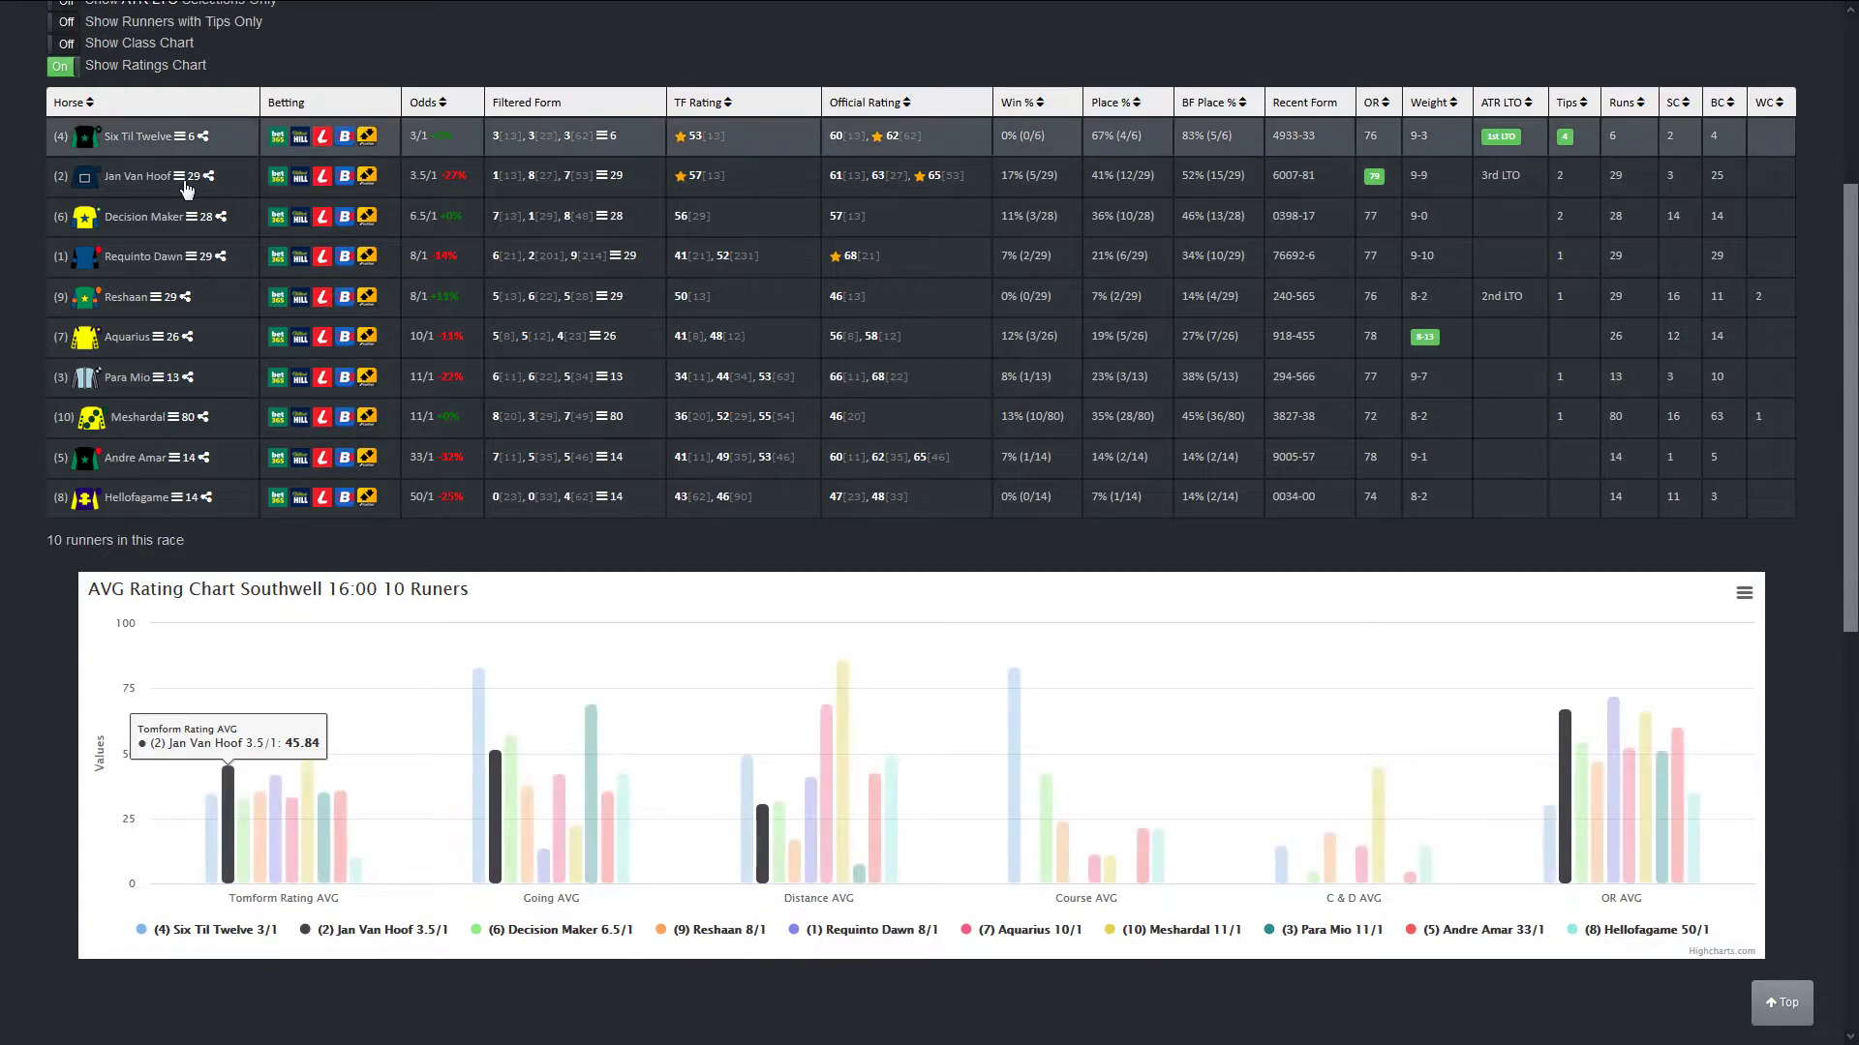
pyautogui.click(139, 176)
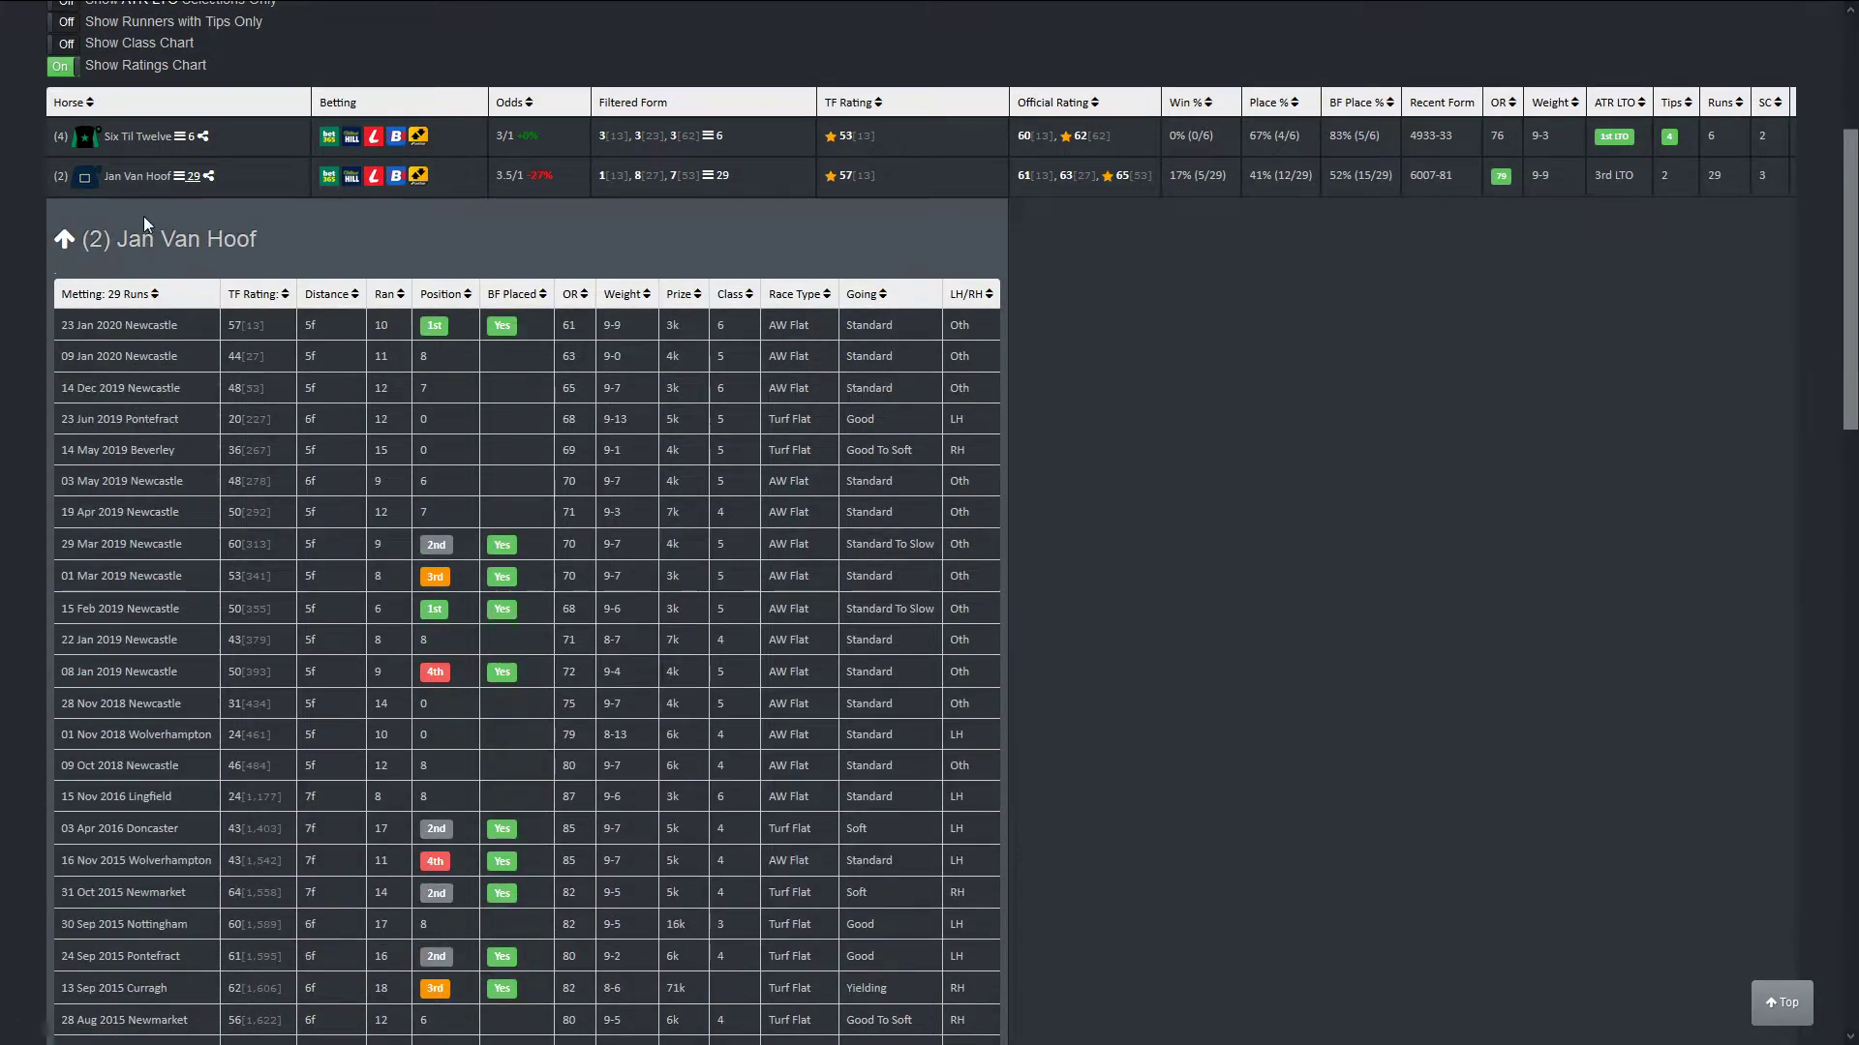
pyautogui.scroll(3)
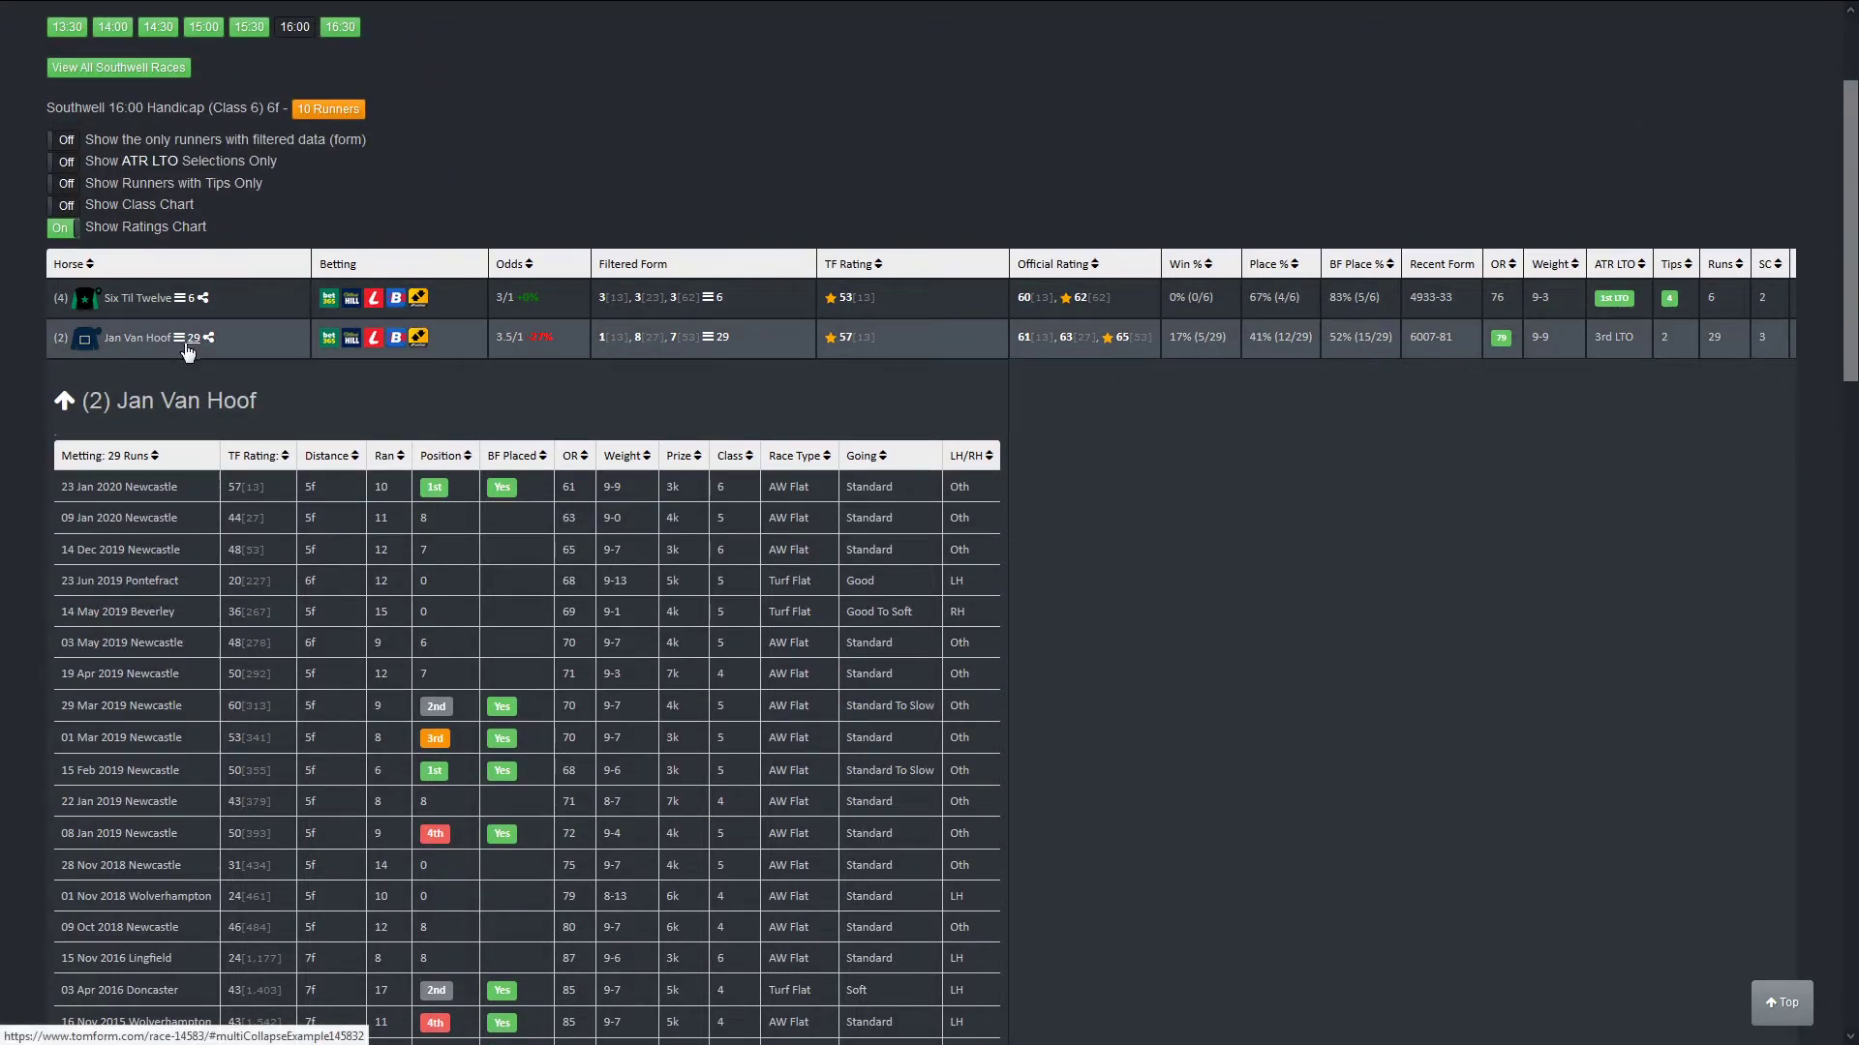
pyautogui.click(186, 344)
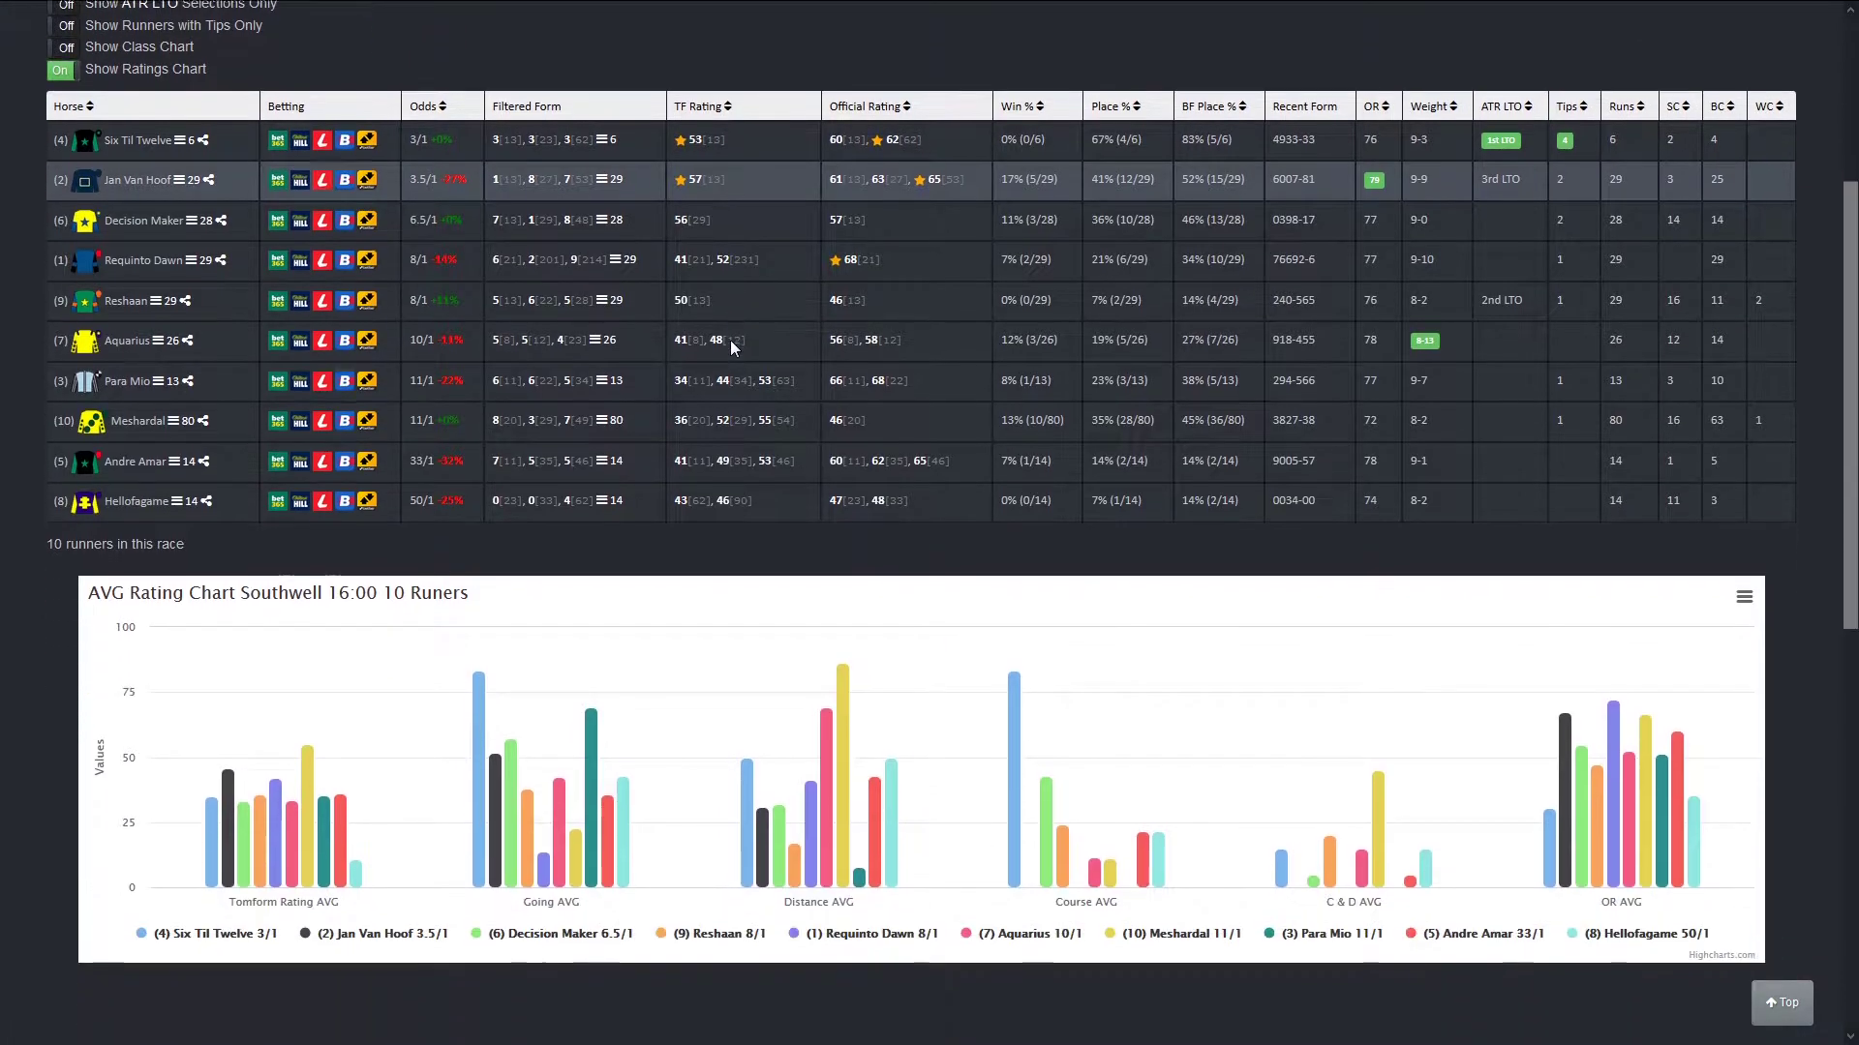
pyautogui.scroll(-3)
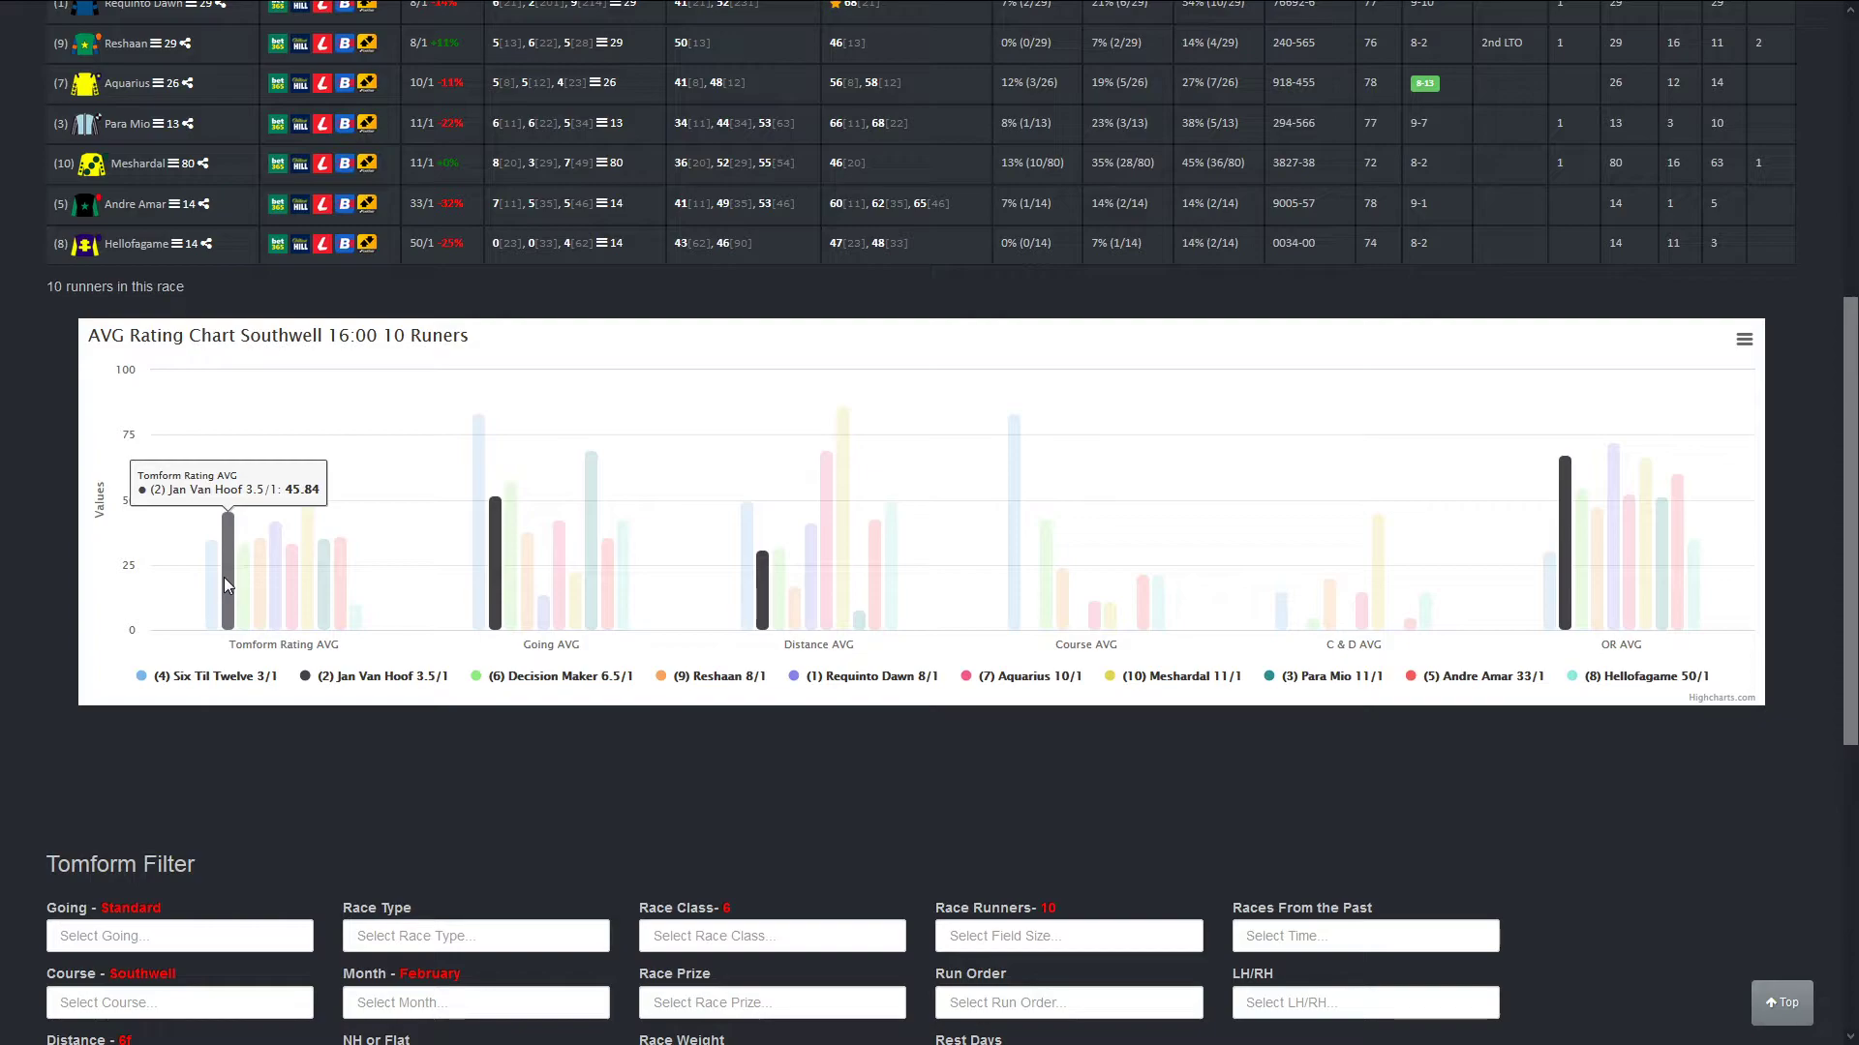
pyautogui.scroll(3)
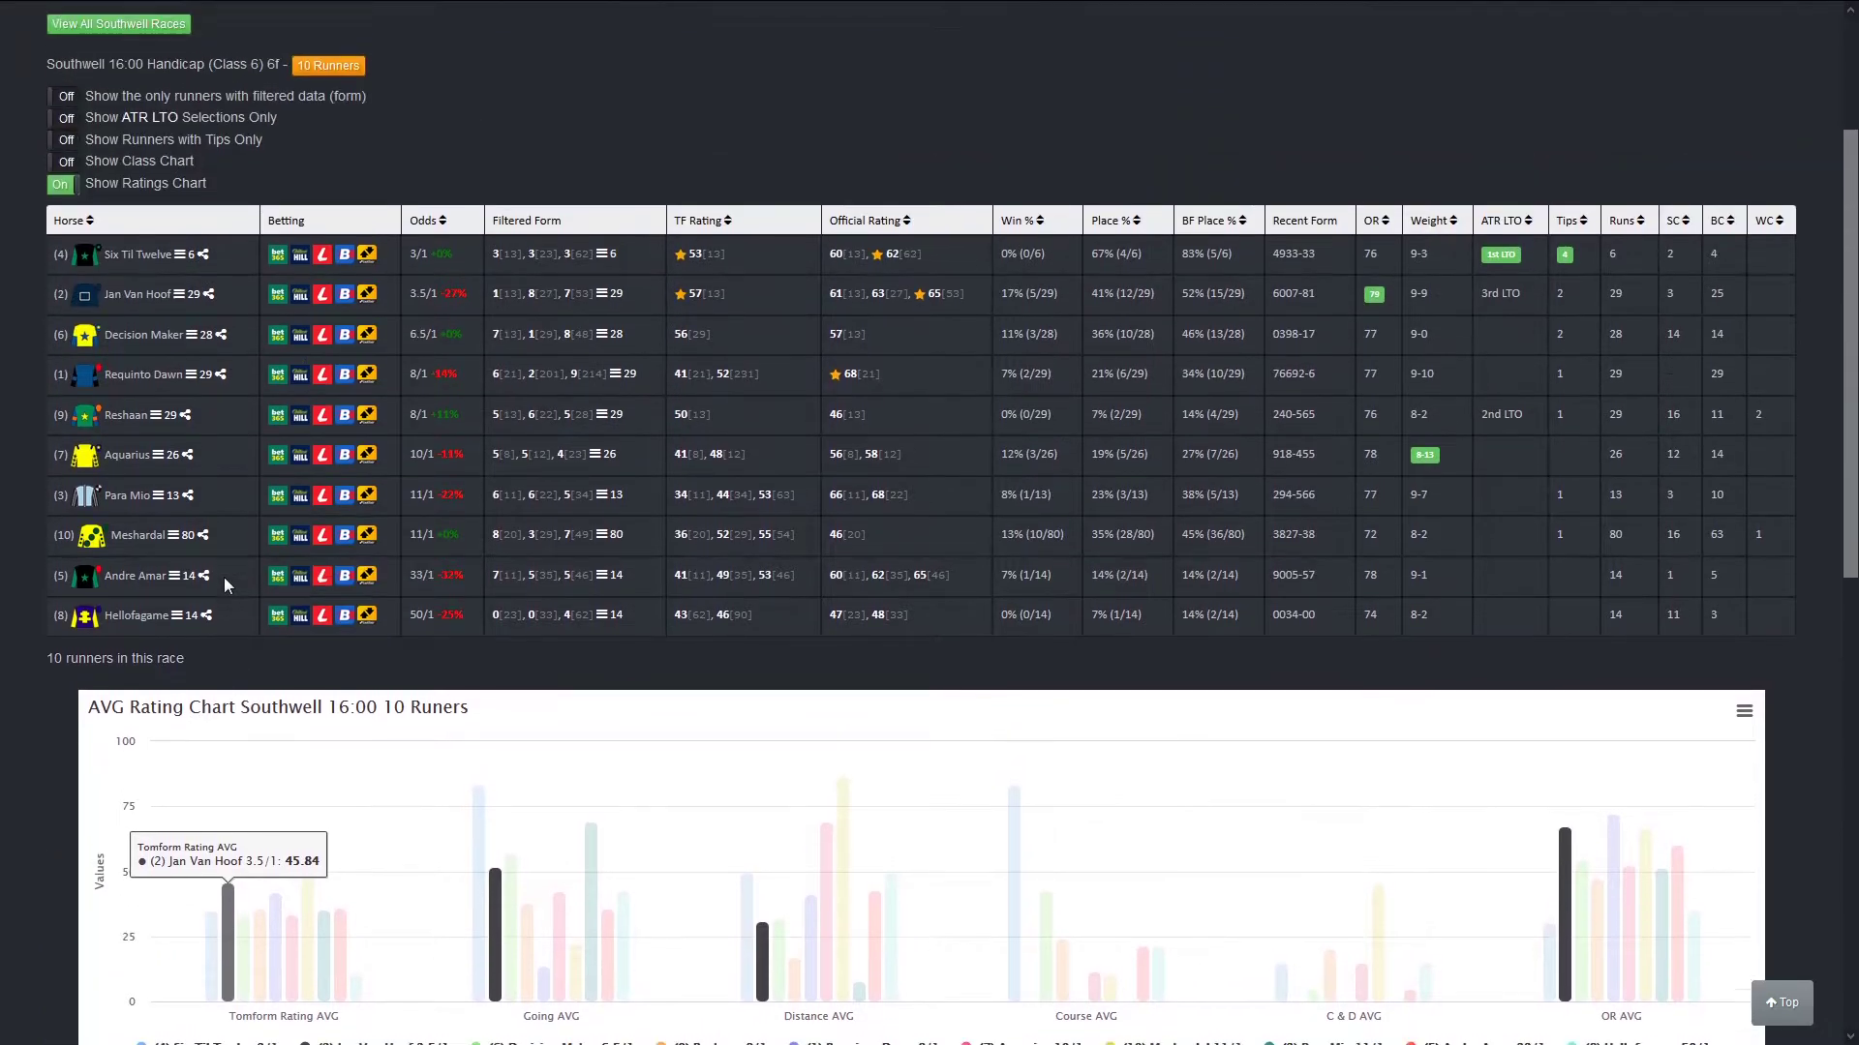
pyautogui.scroll(3)
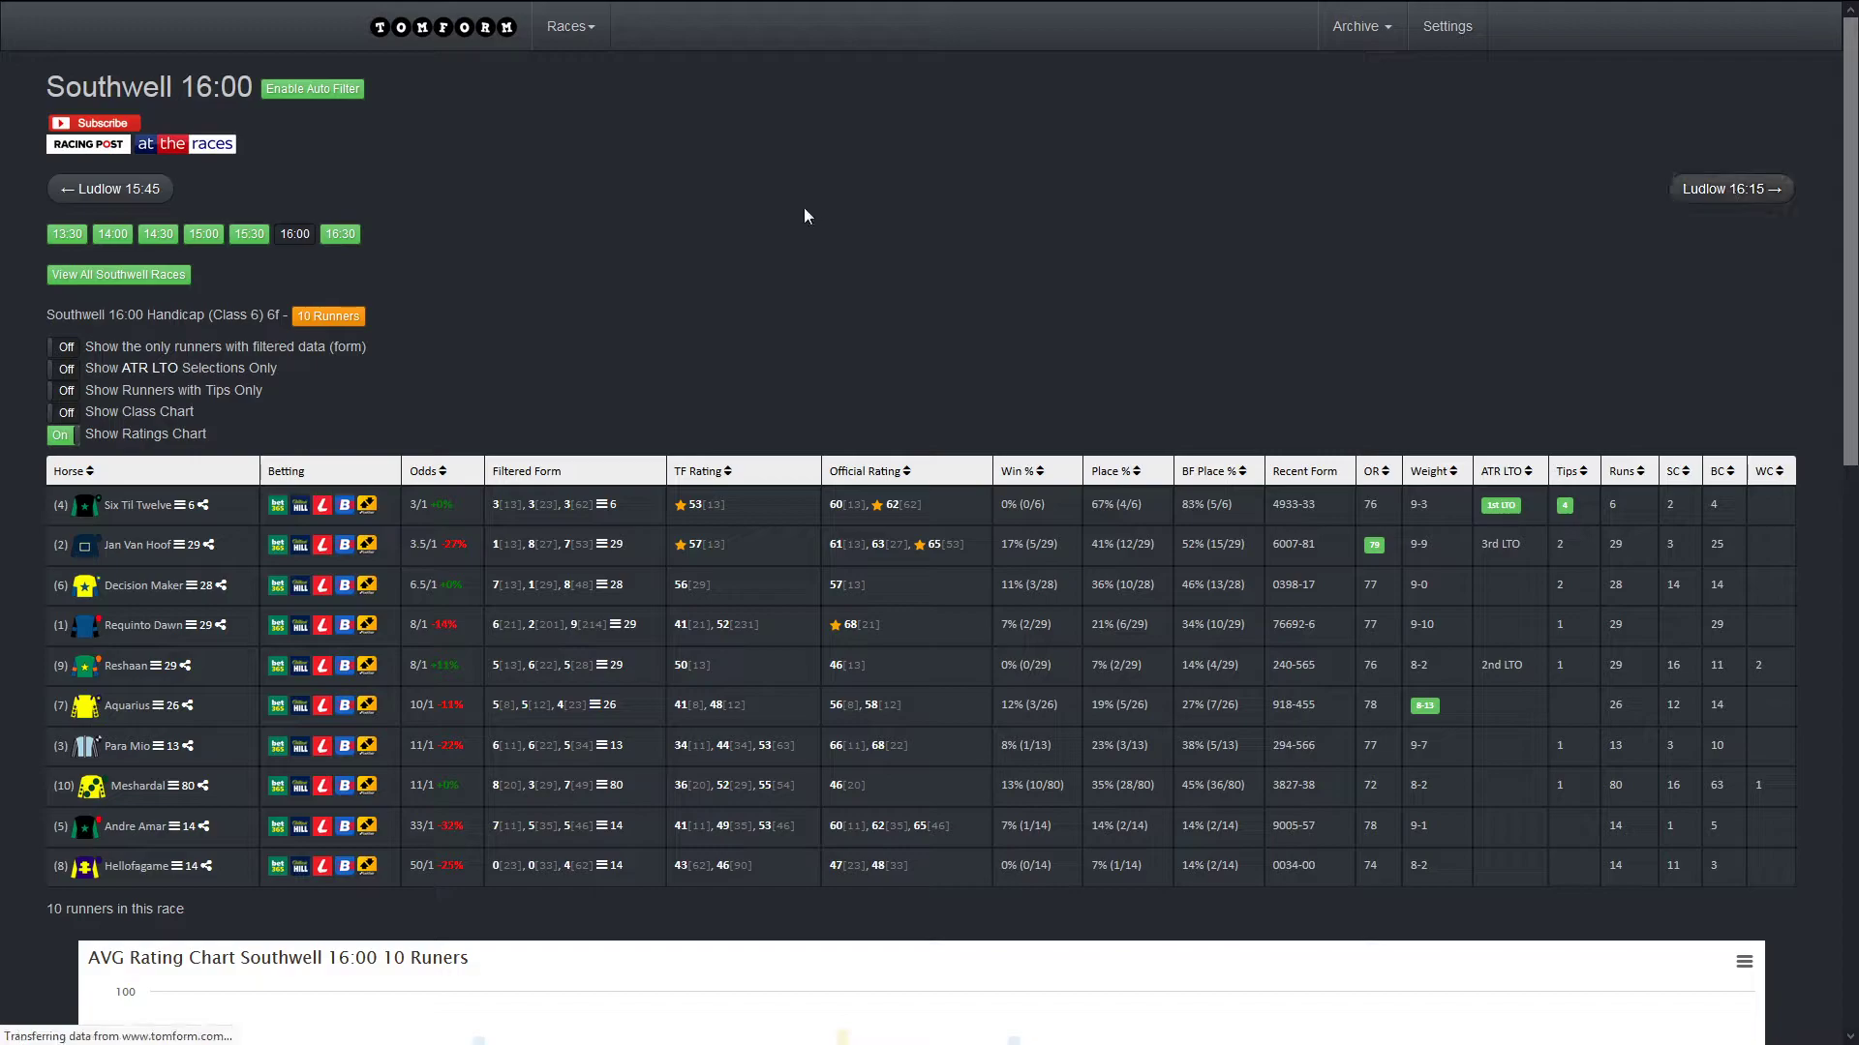
# Step: Move to the Ludlow 16:15 hunter chase racecard and check Monbeg Gold's standout AVG rating bar
pyautogui.click(1729, 188)
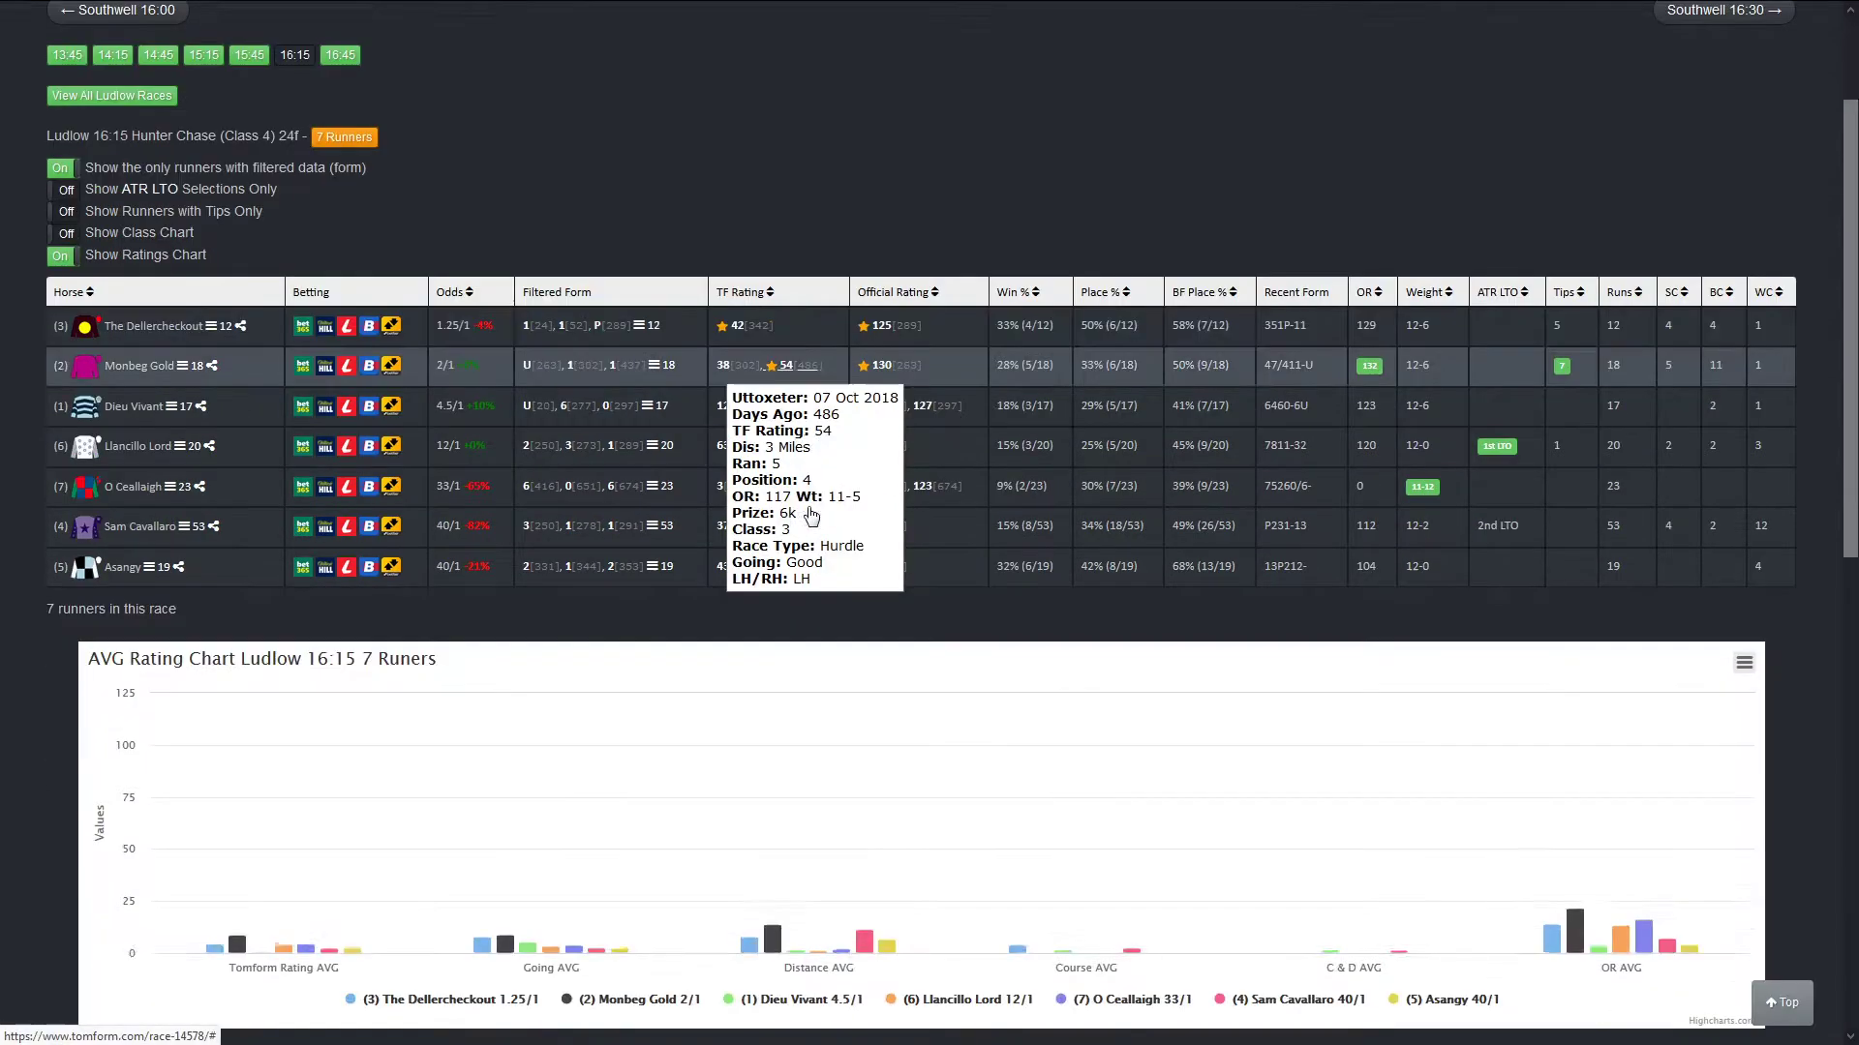
pyautogui.scroll(-3)
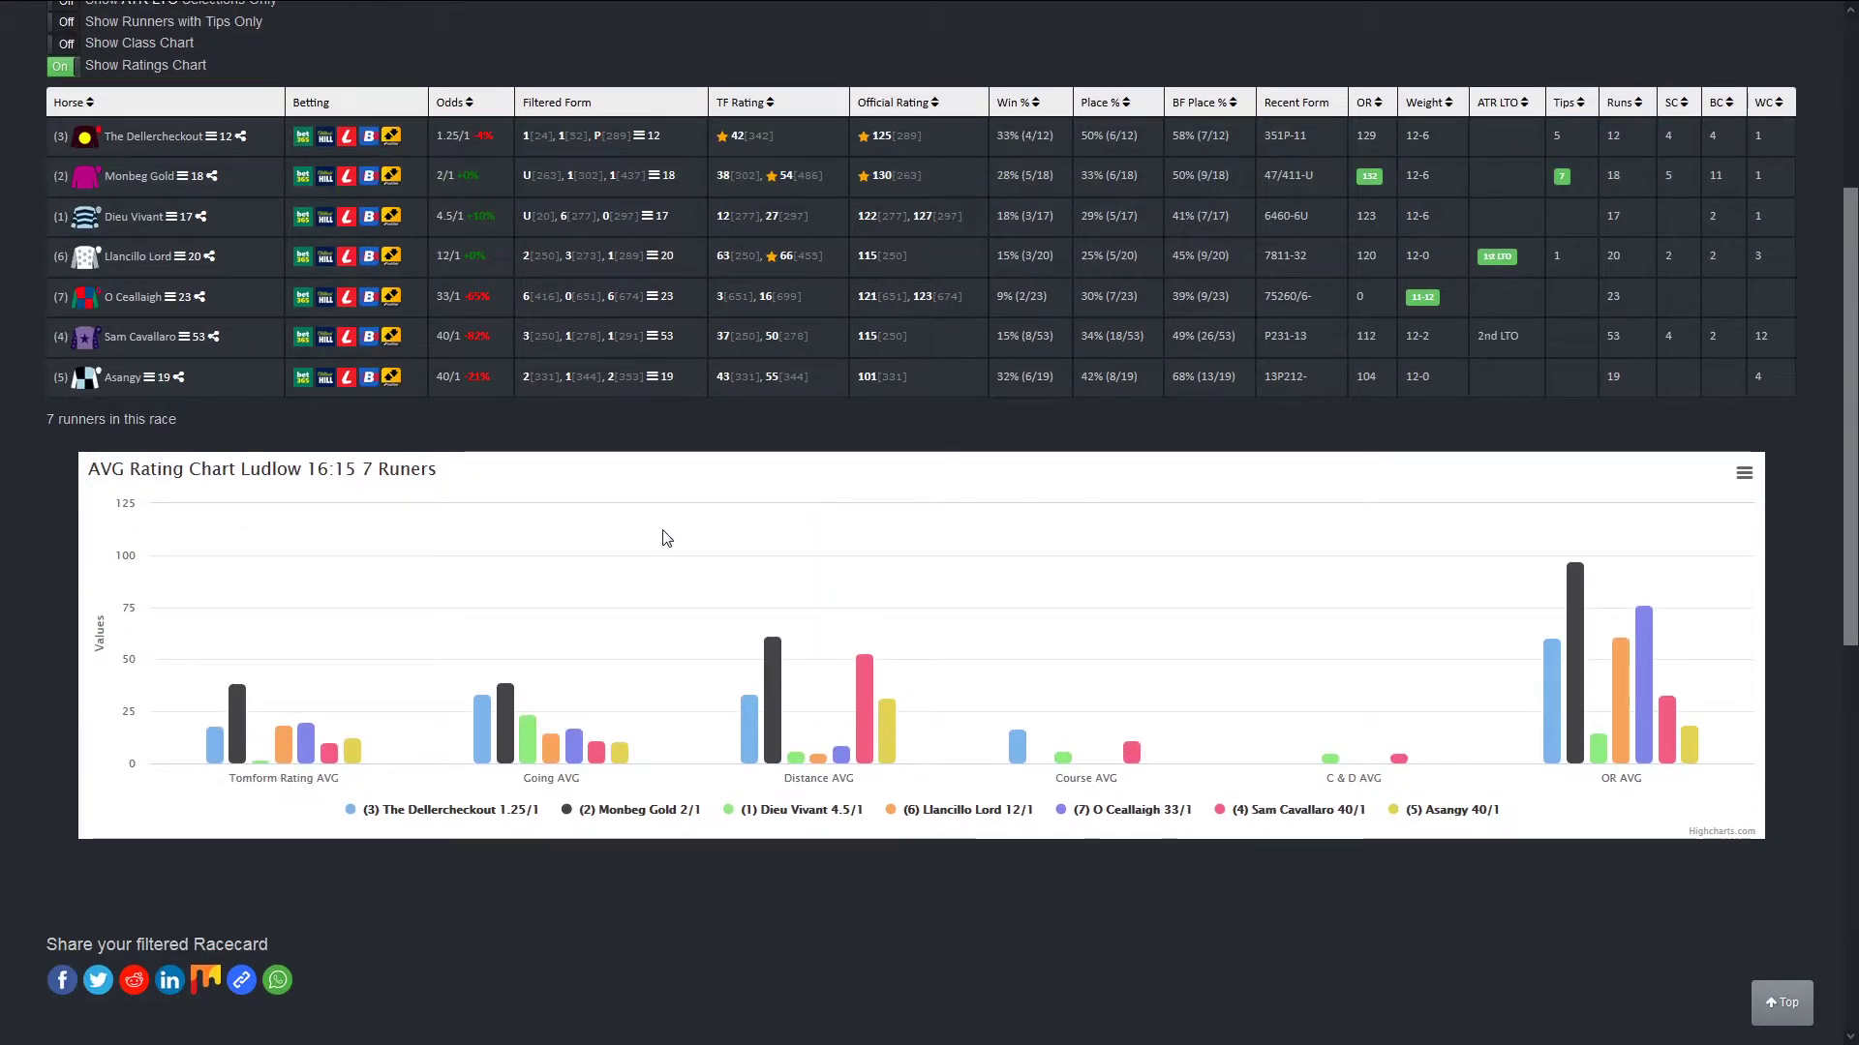
pyautogui.moveTo(236, 710)
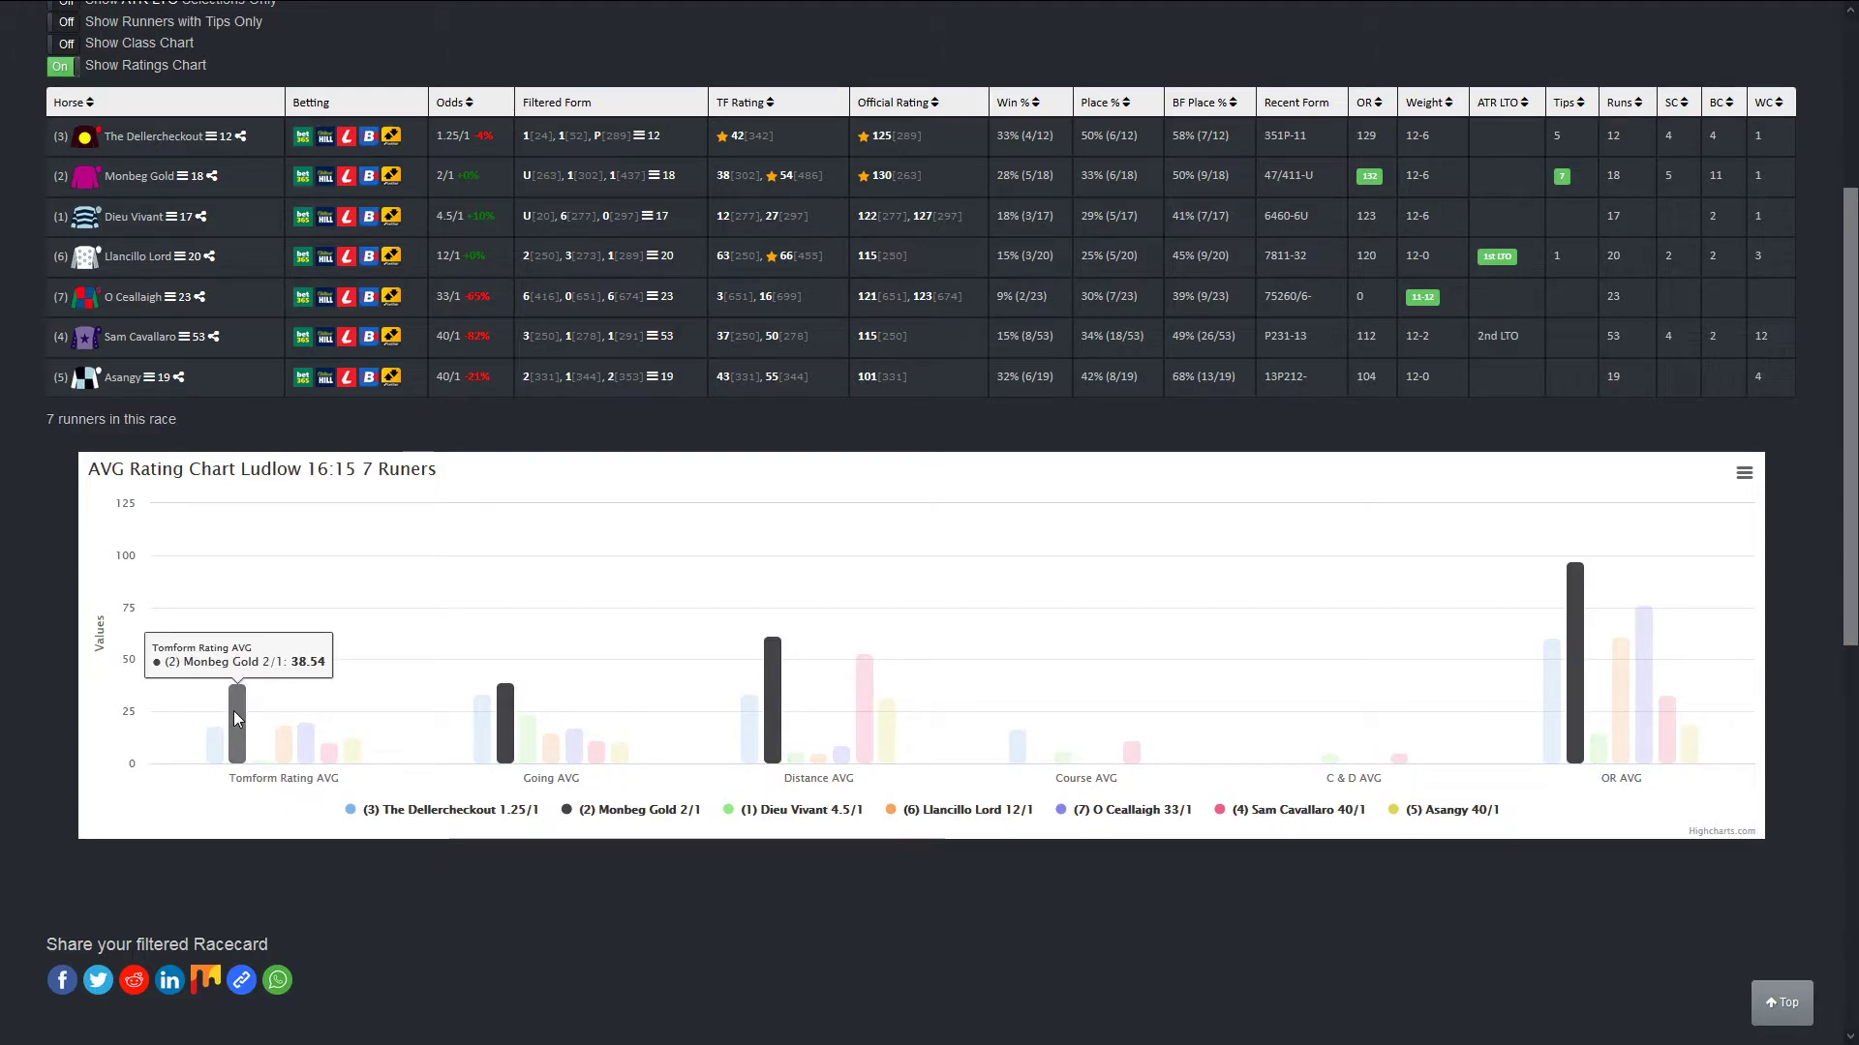
pyautogui.moveTo(240, 743)
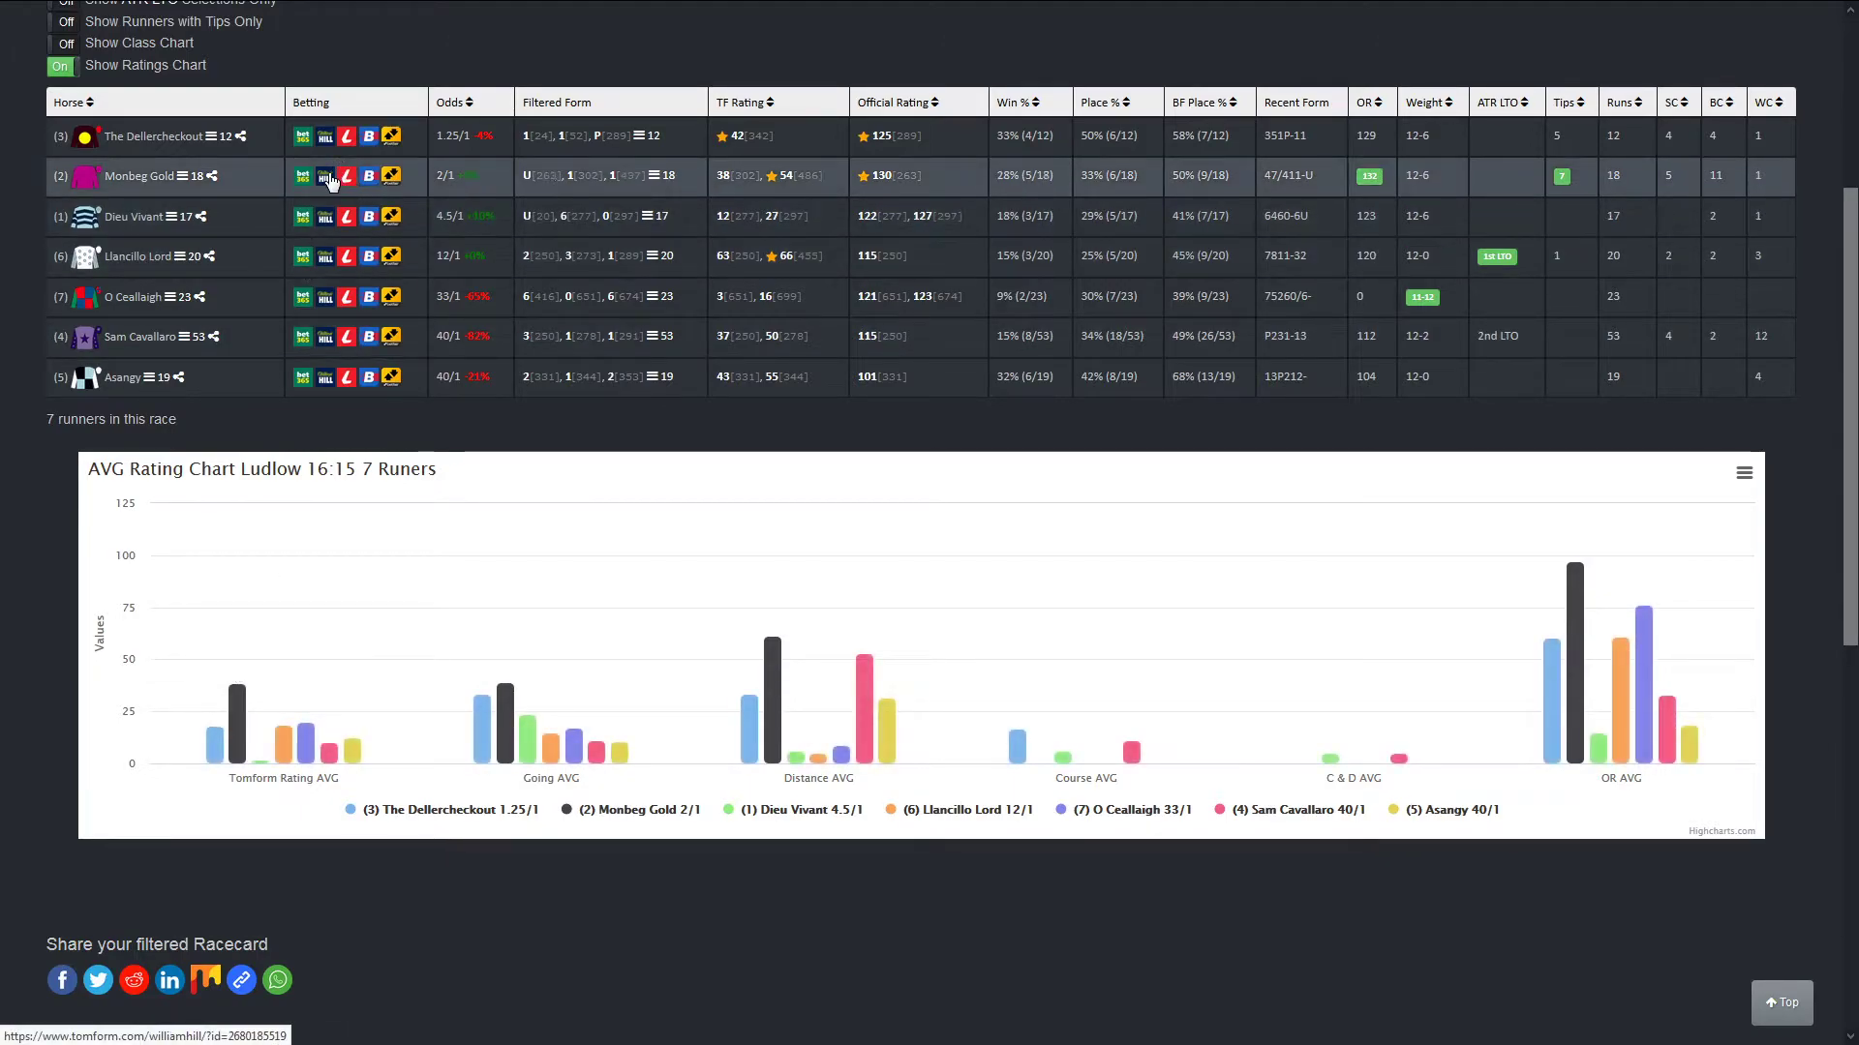
pyautogui.scroll(3)
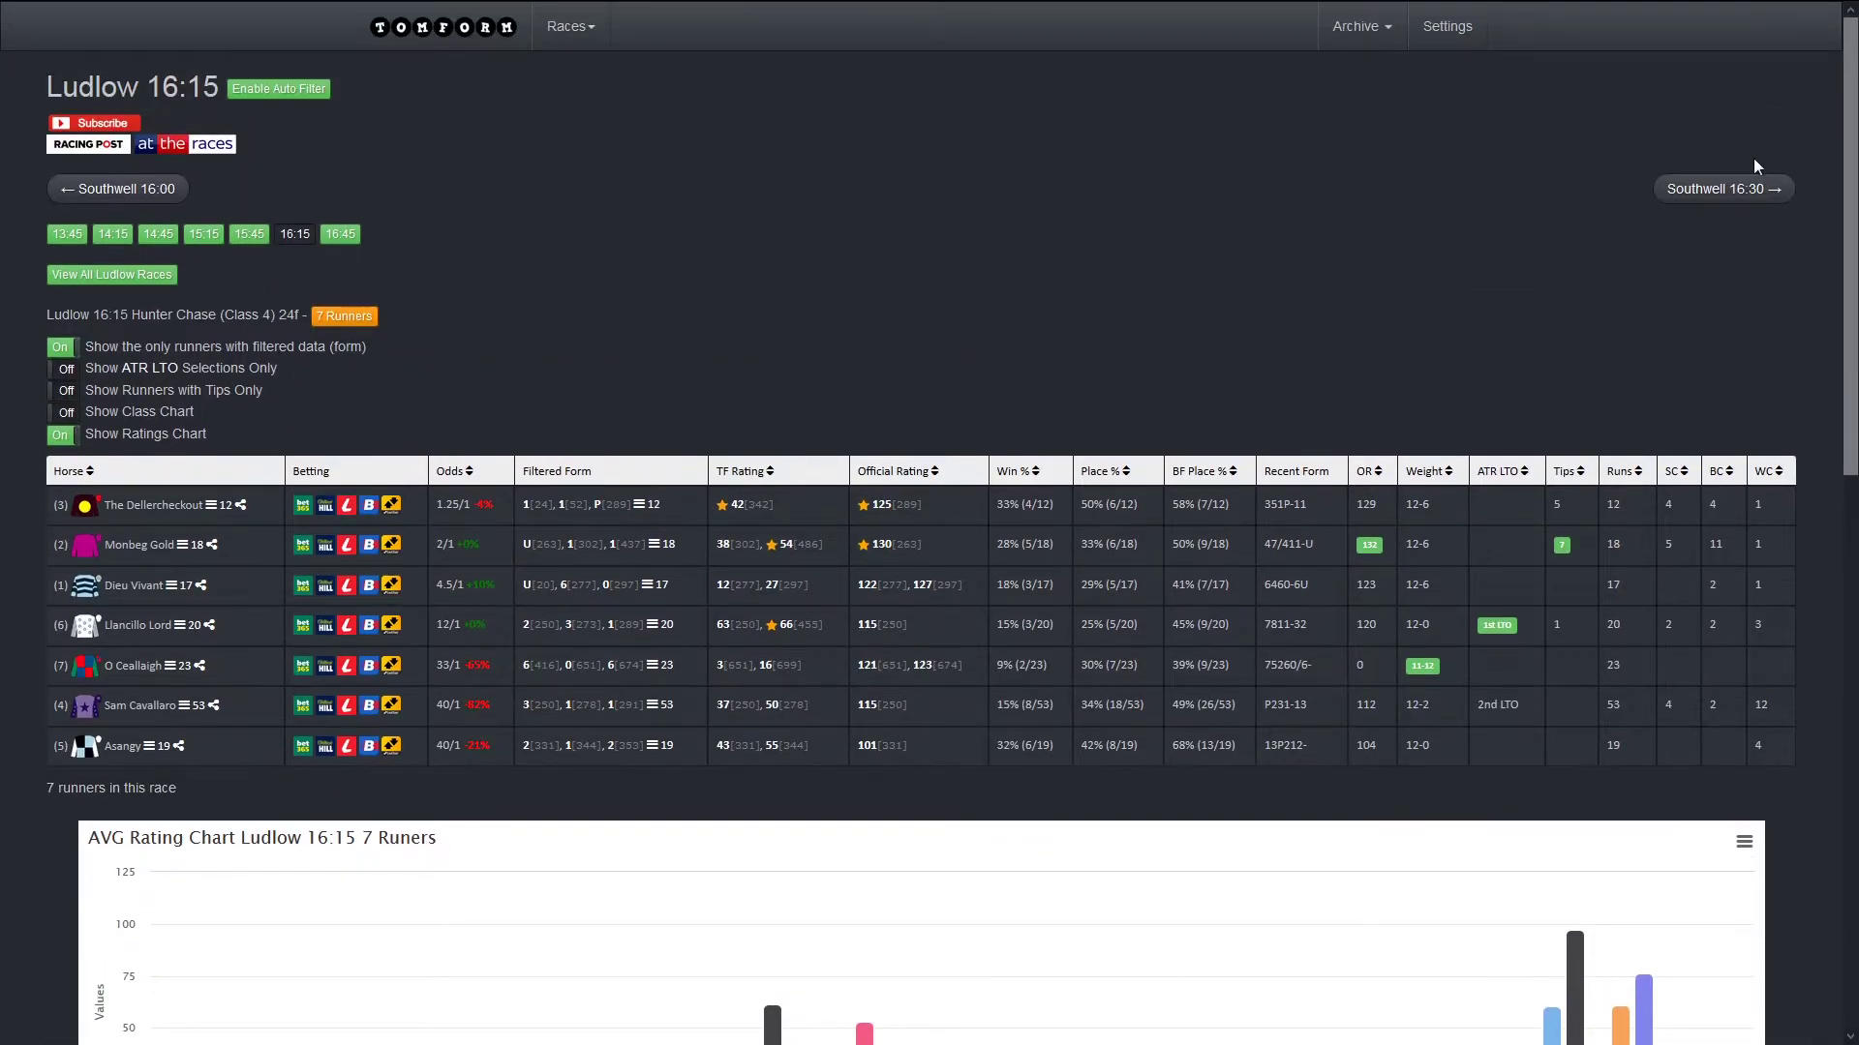
# Step: Move to the Southwell 16:30 Class 6 handicap and review its five runners' AVG rating bars
pyautogui.click(1722, 188)
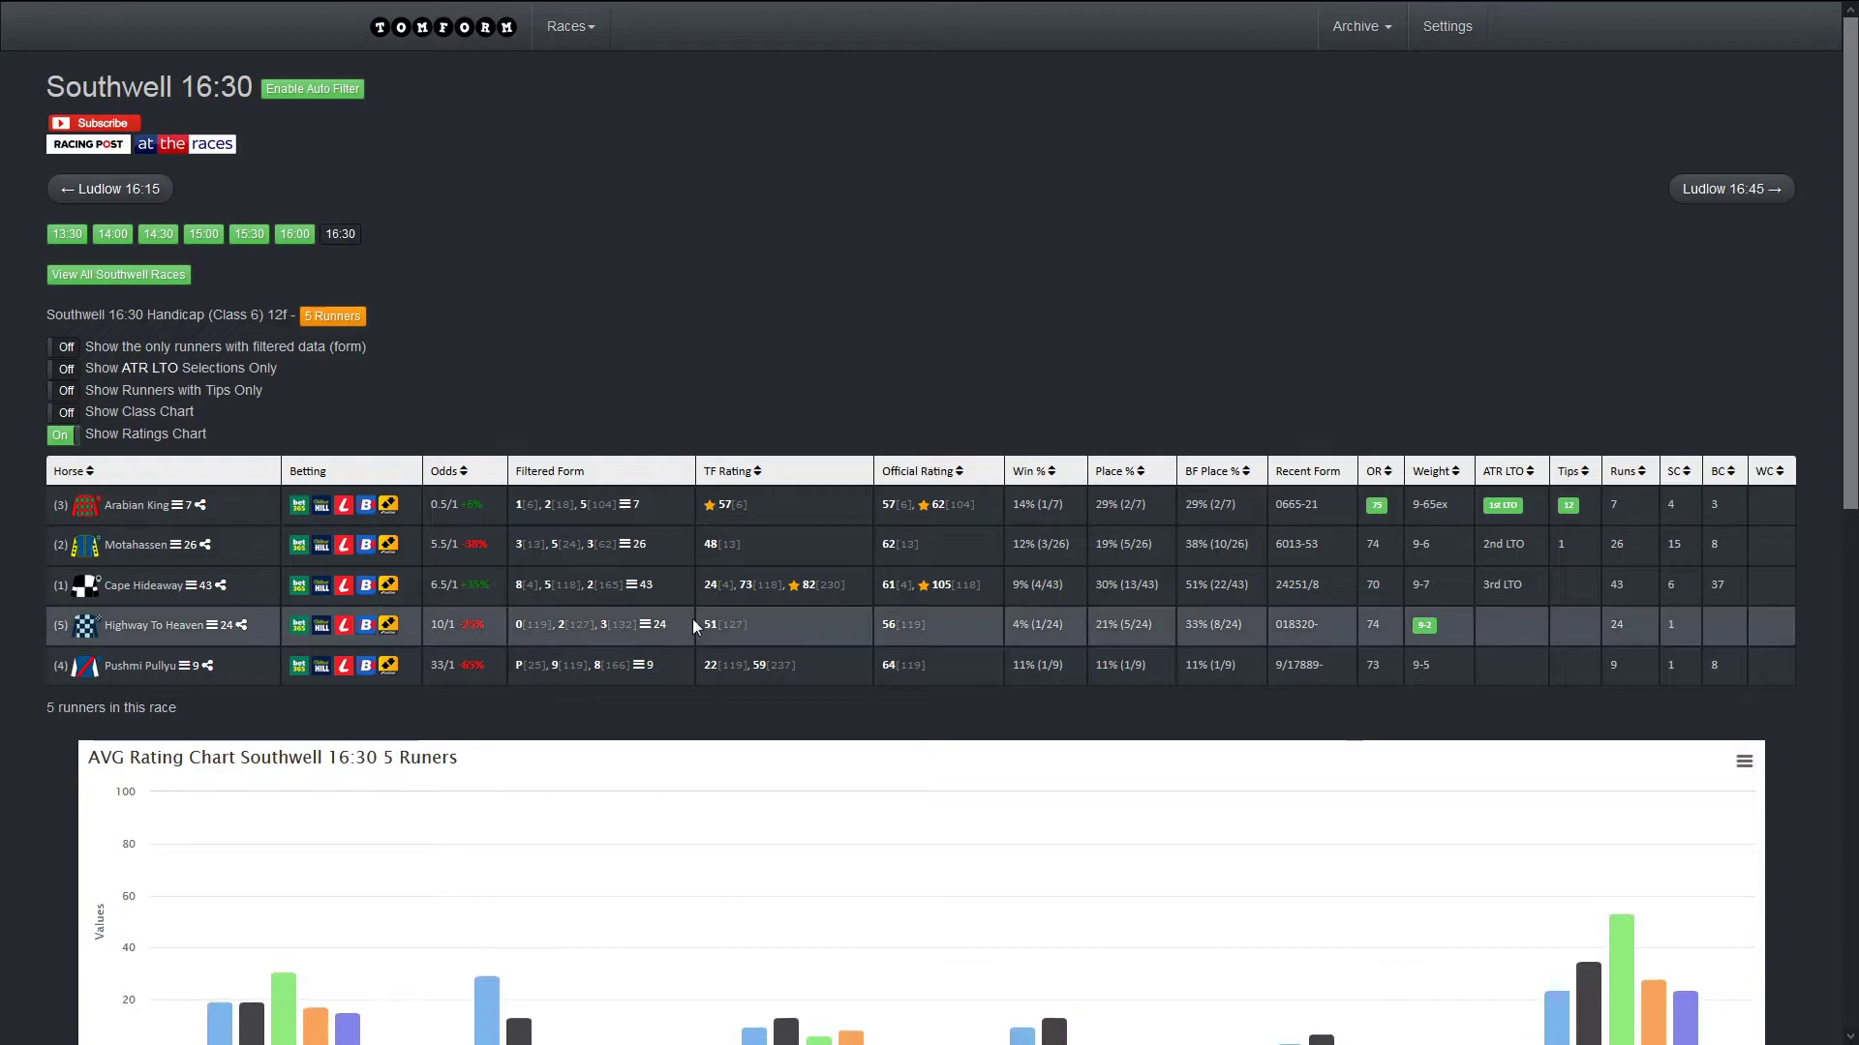
pyautogui.scroll(-3)
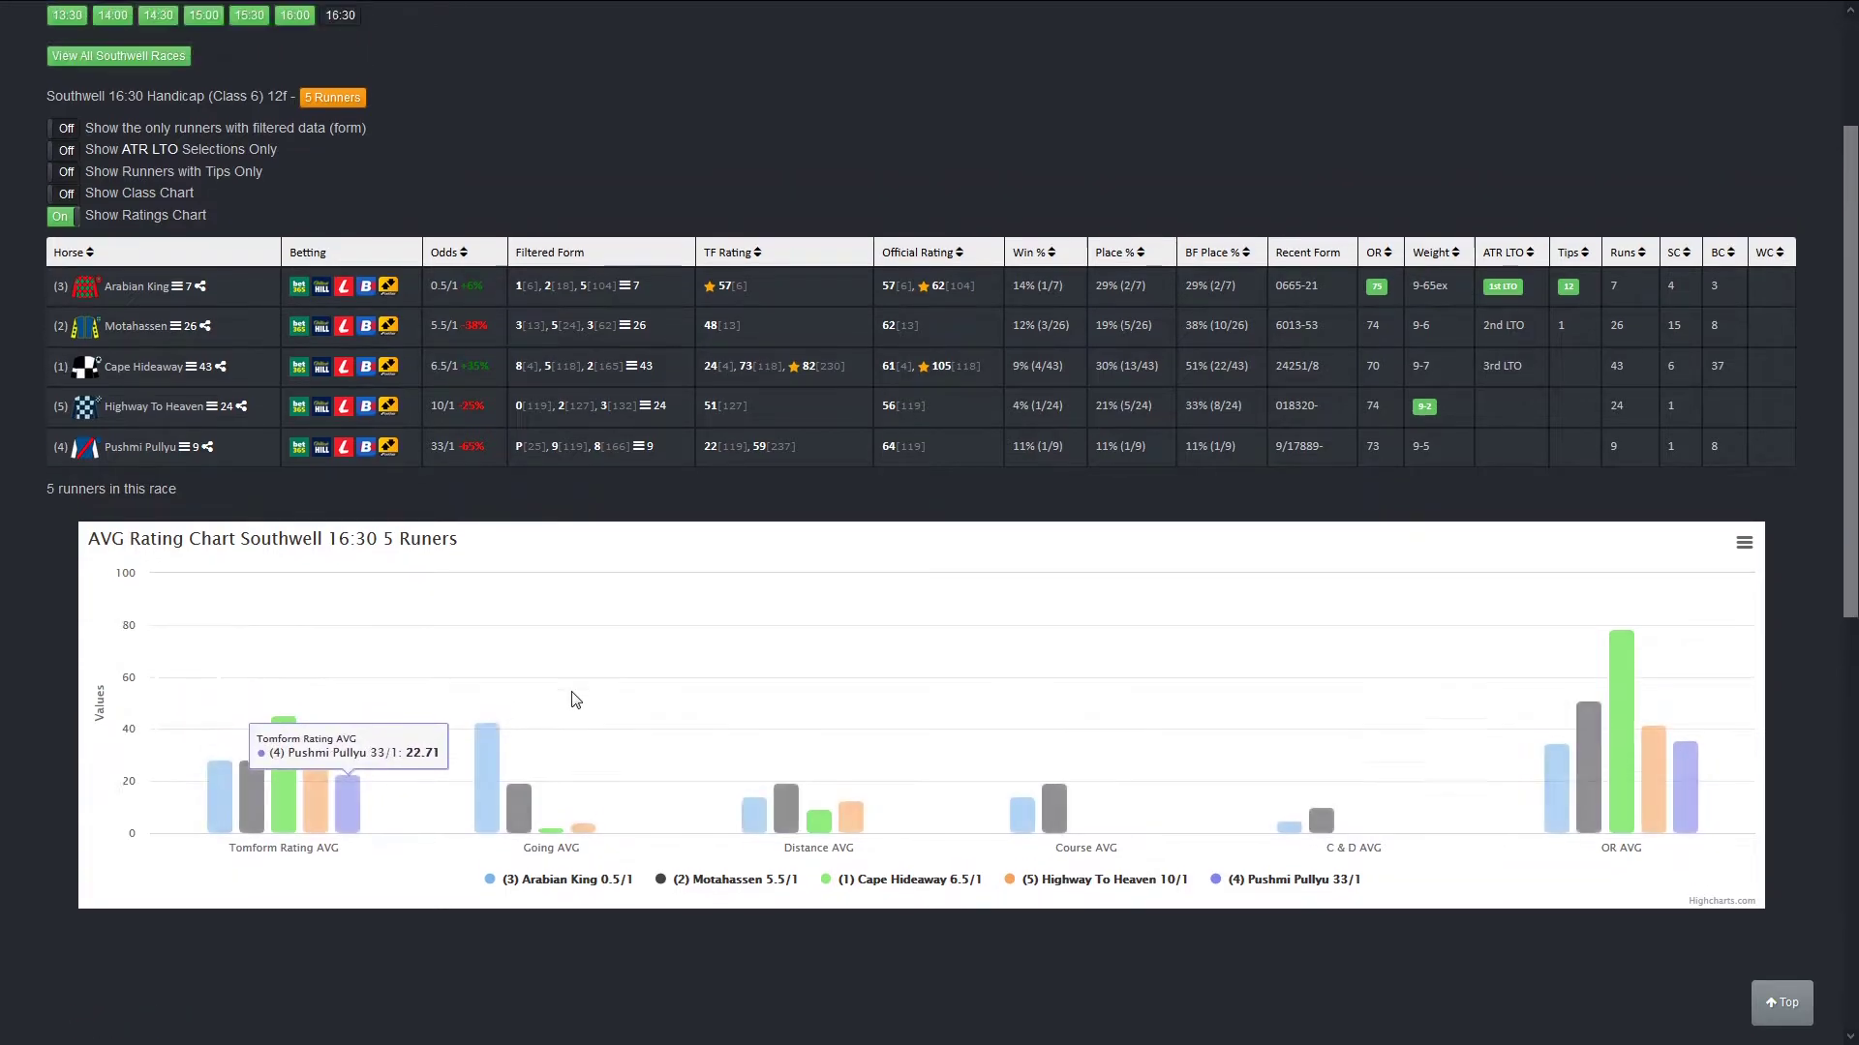
pyautogui.scroll(3)
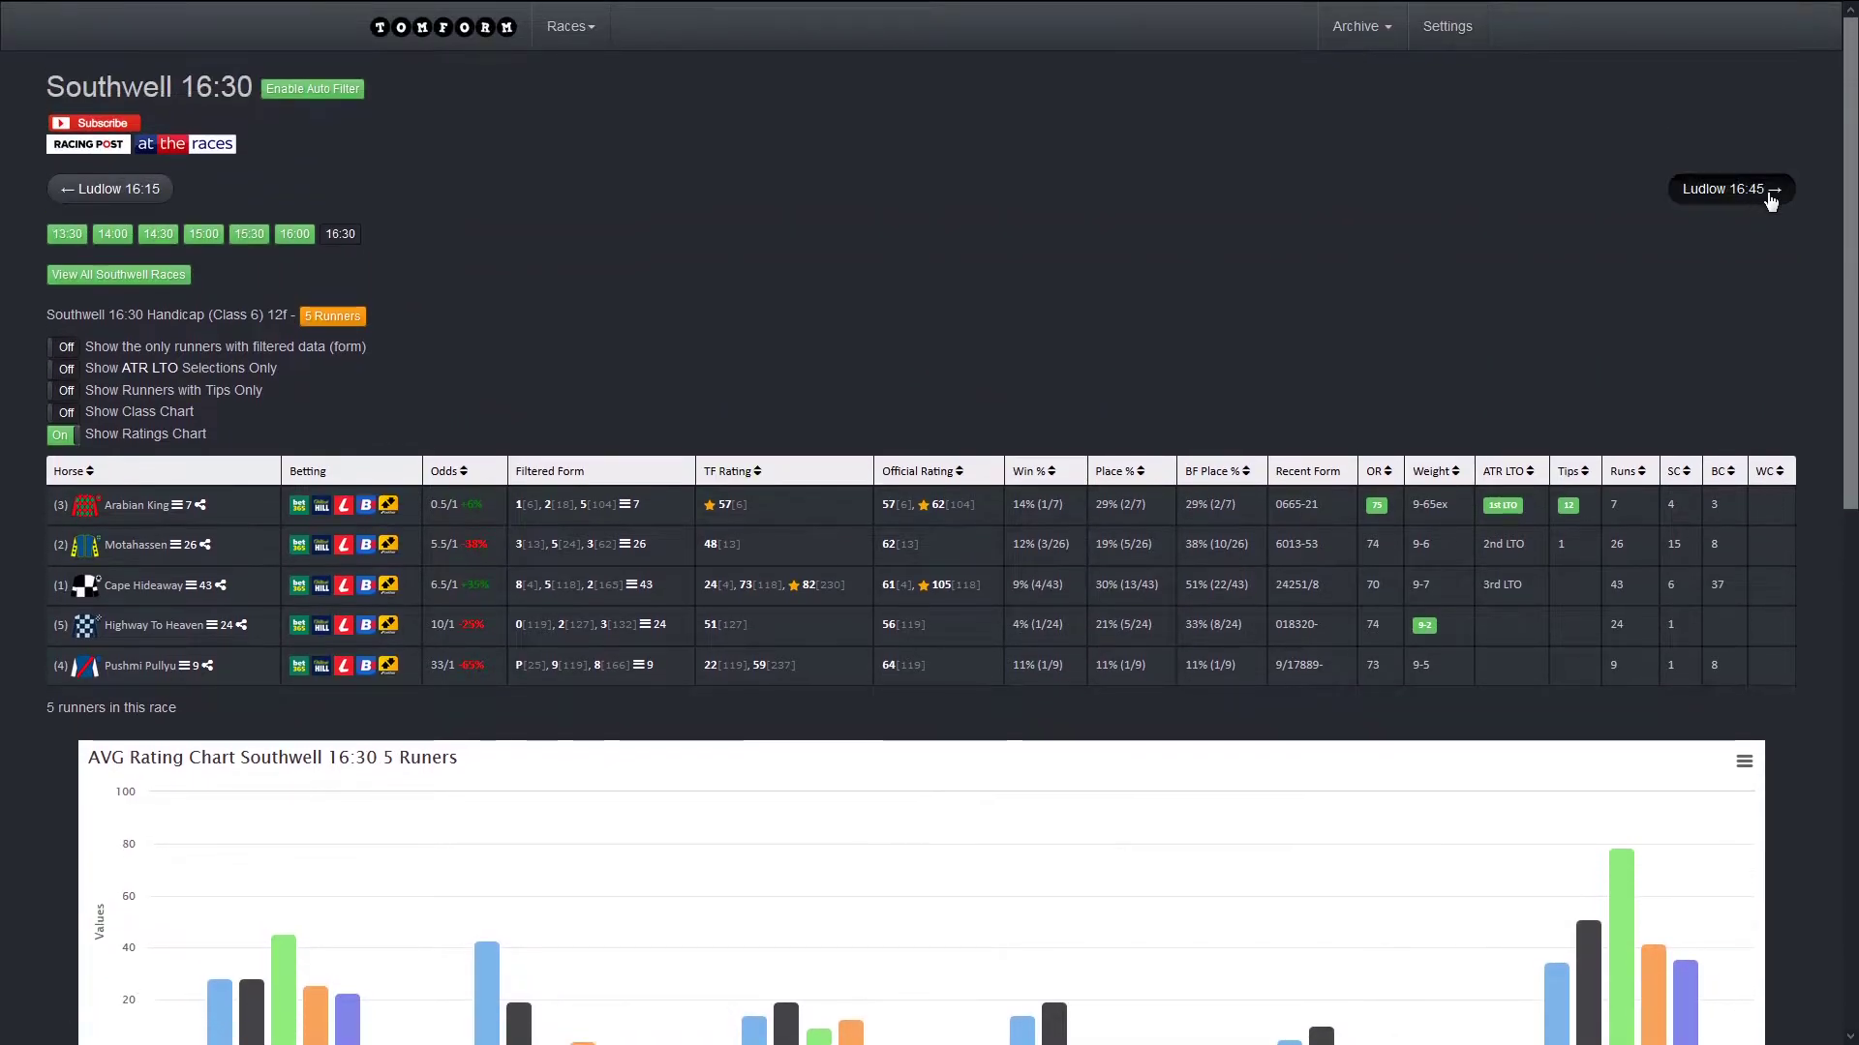
# Step: Move to the Ludlow 16:45 maiden hurdle and check Come On Teddy's bar among the twelve runners
pyautogui.click(1723, 188)
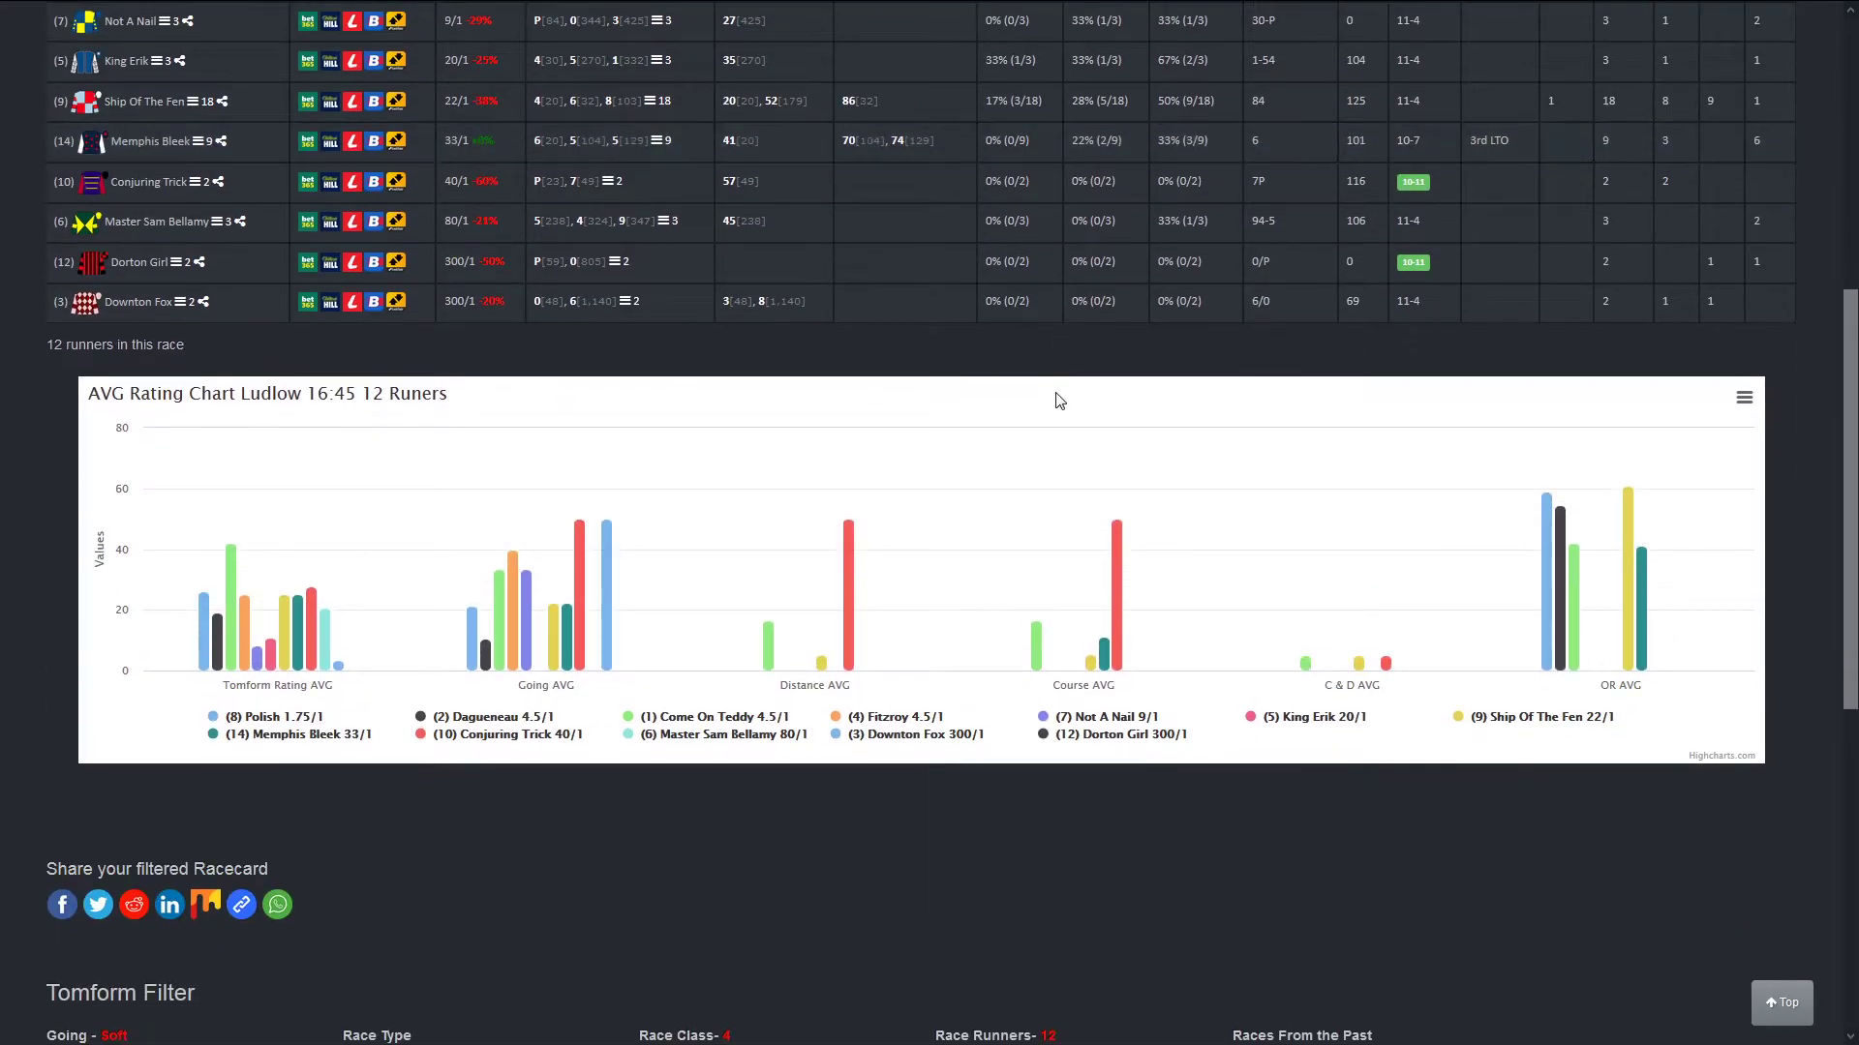
pyautogui.moveTo(231, 610)
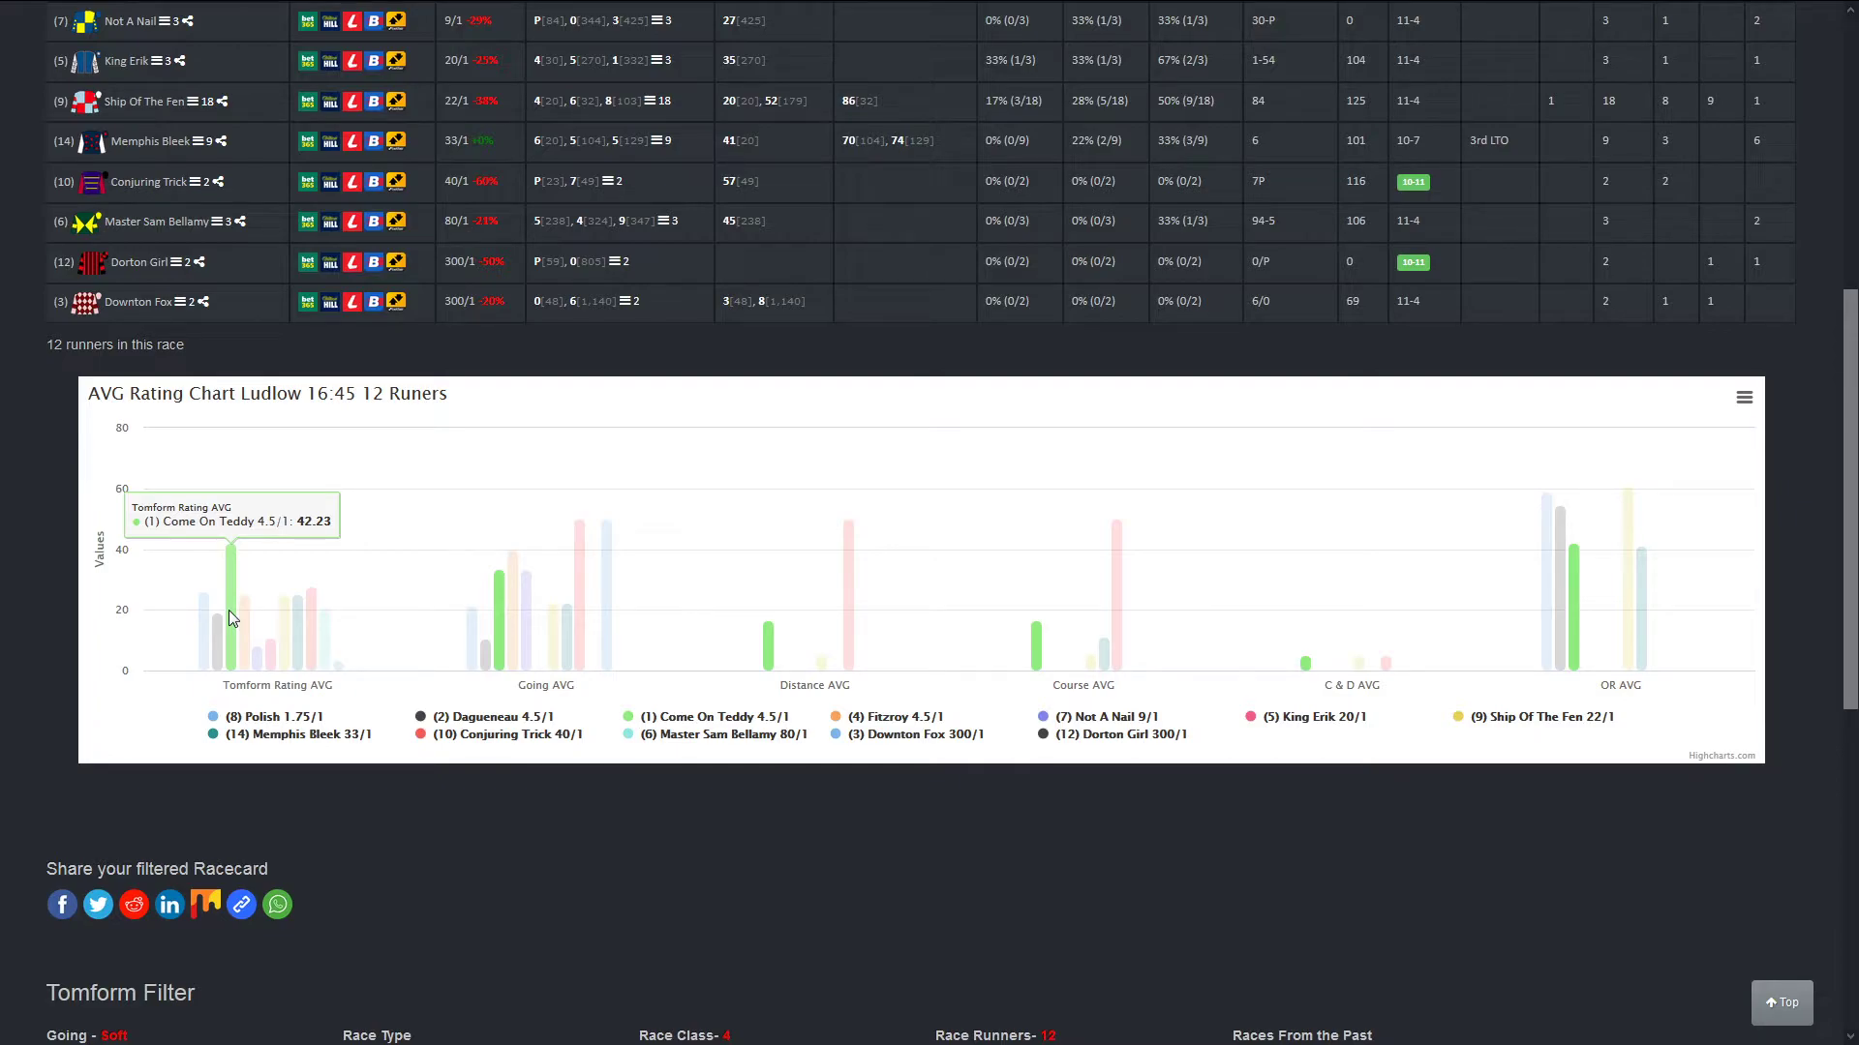
pyautogui.scroll(3)
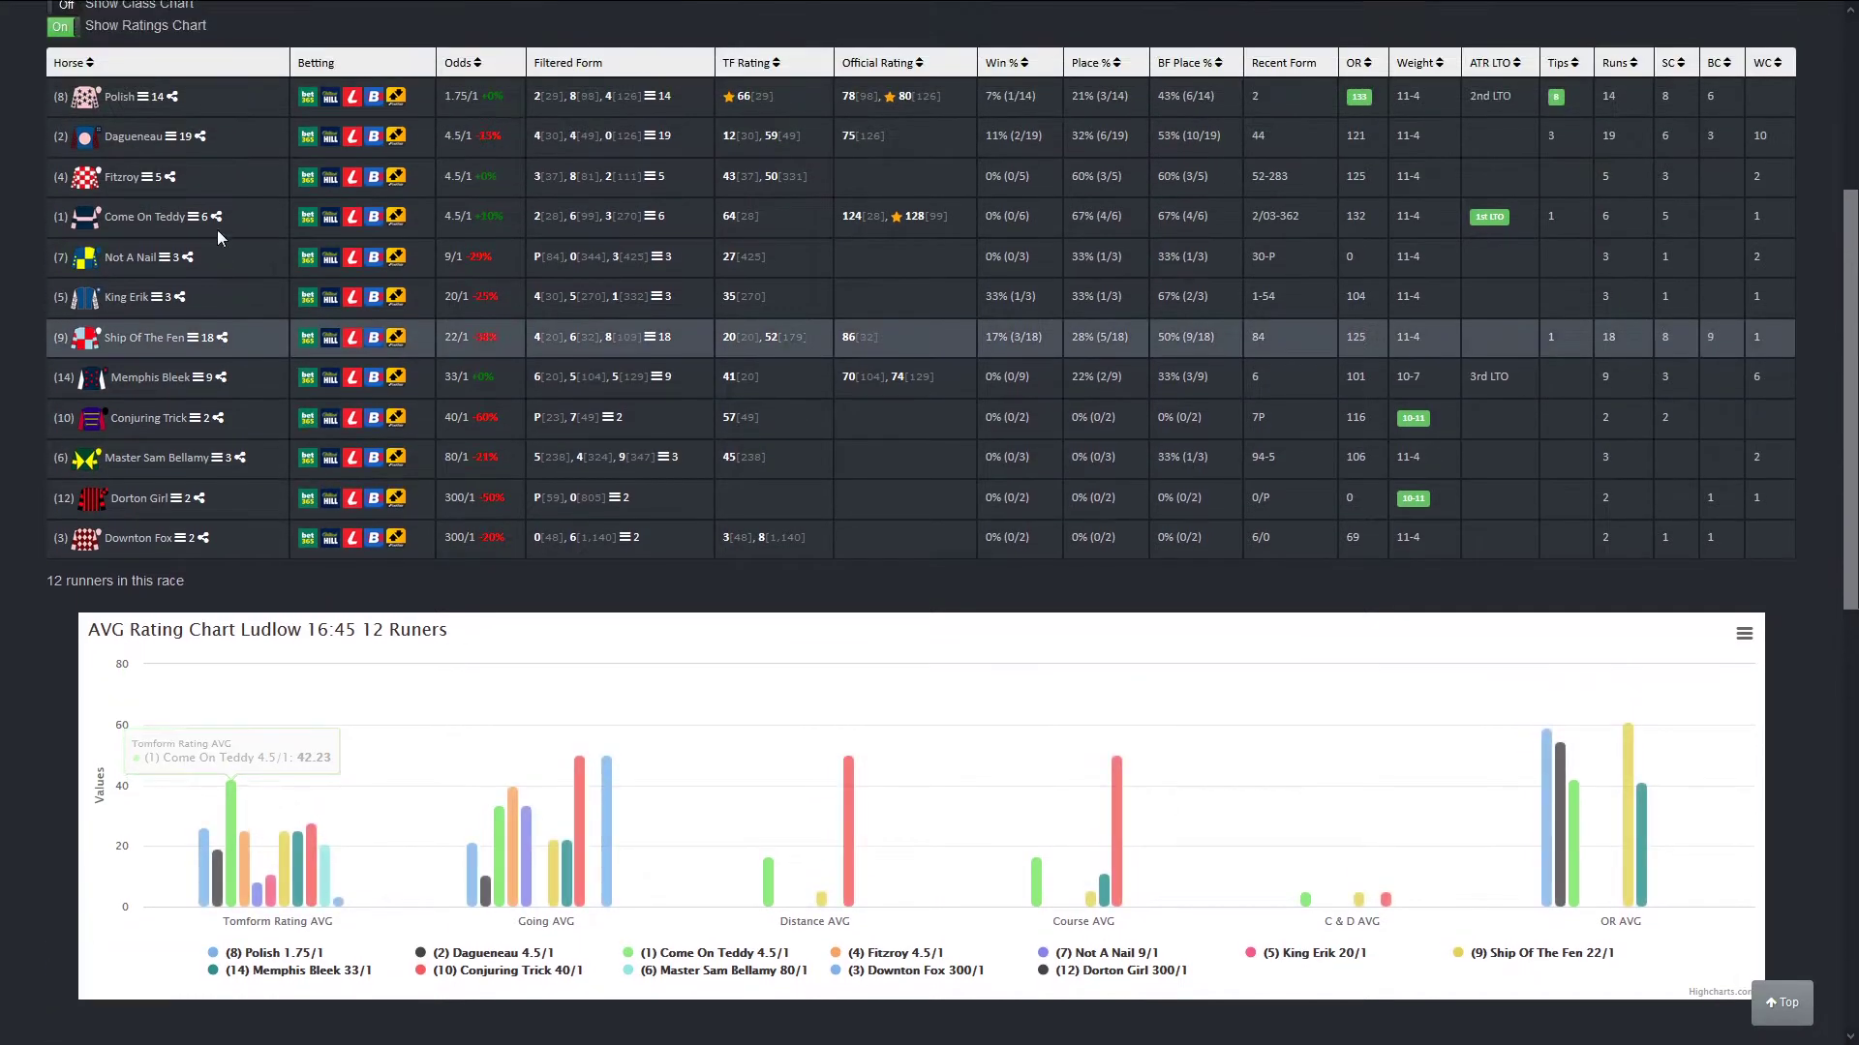
pyautogui.scroll(3)
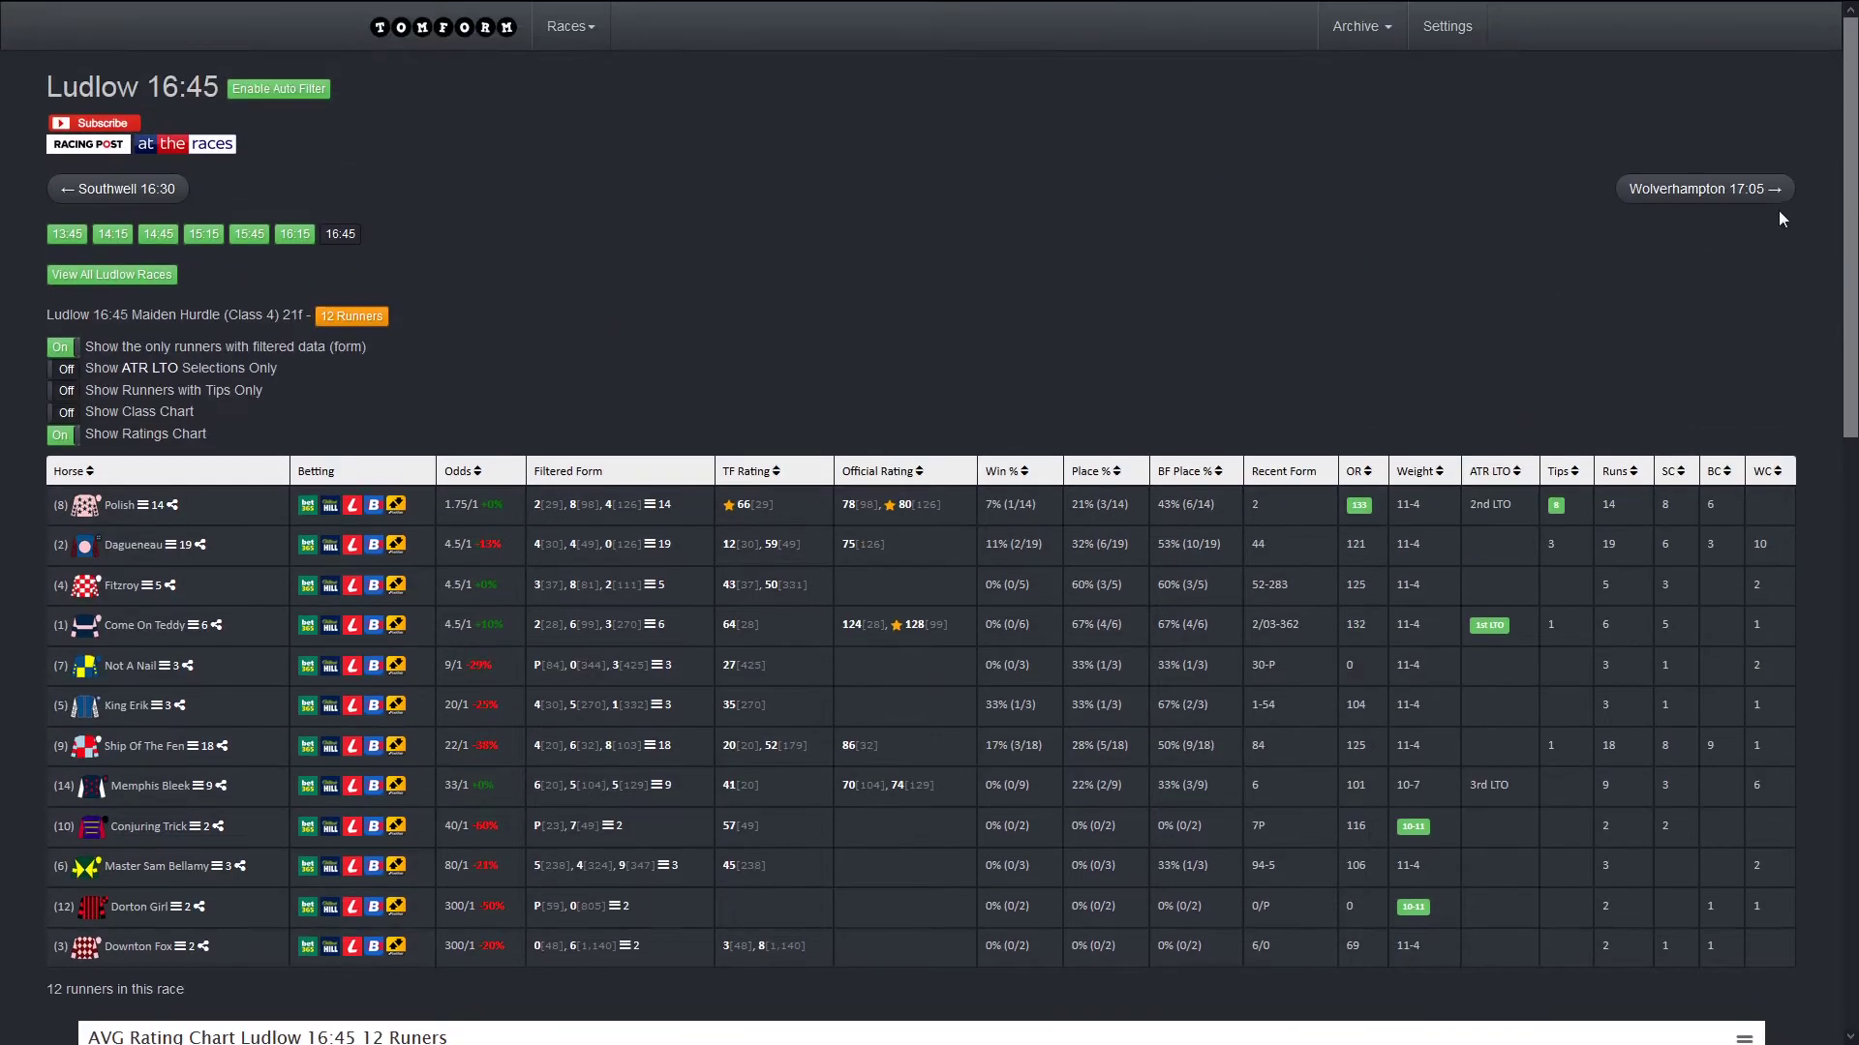
# Step: Move to the Wolverhampton 17:05 Class 5 handicap and check Willkommen's bar among the nine runners
pyautogui.click(1700, 188)
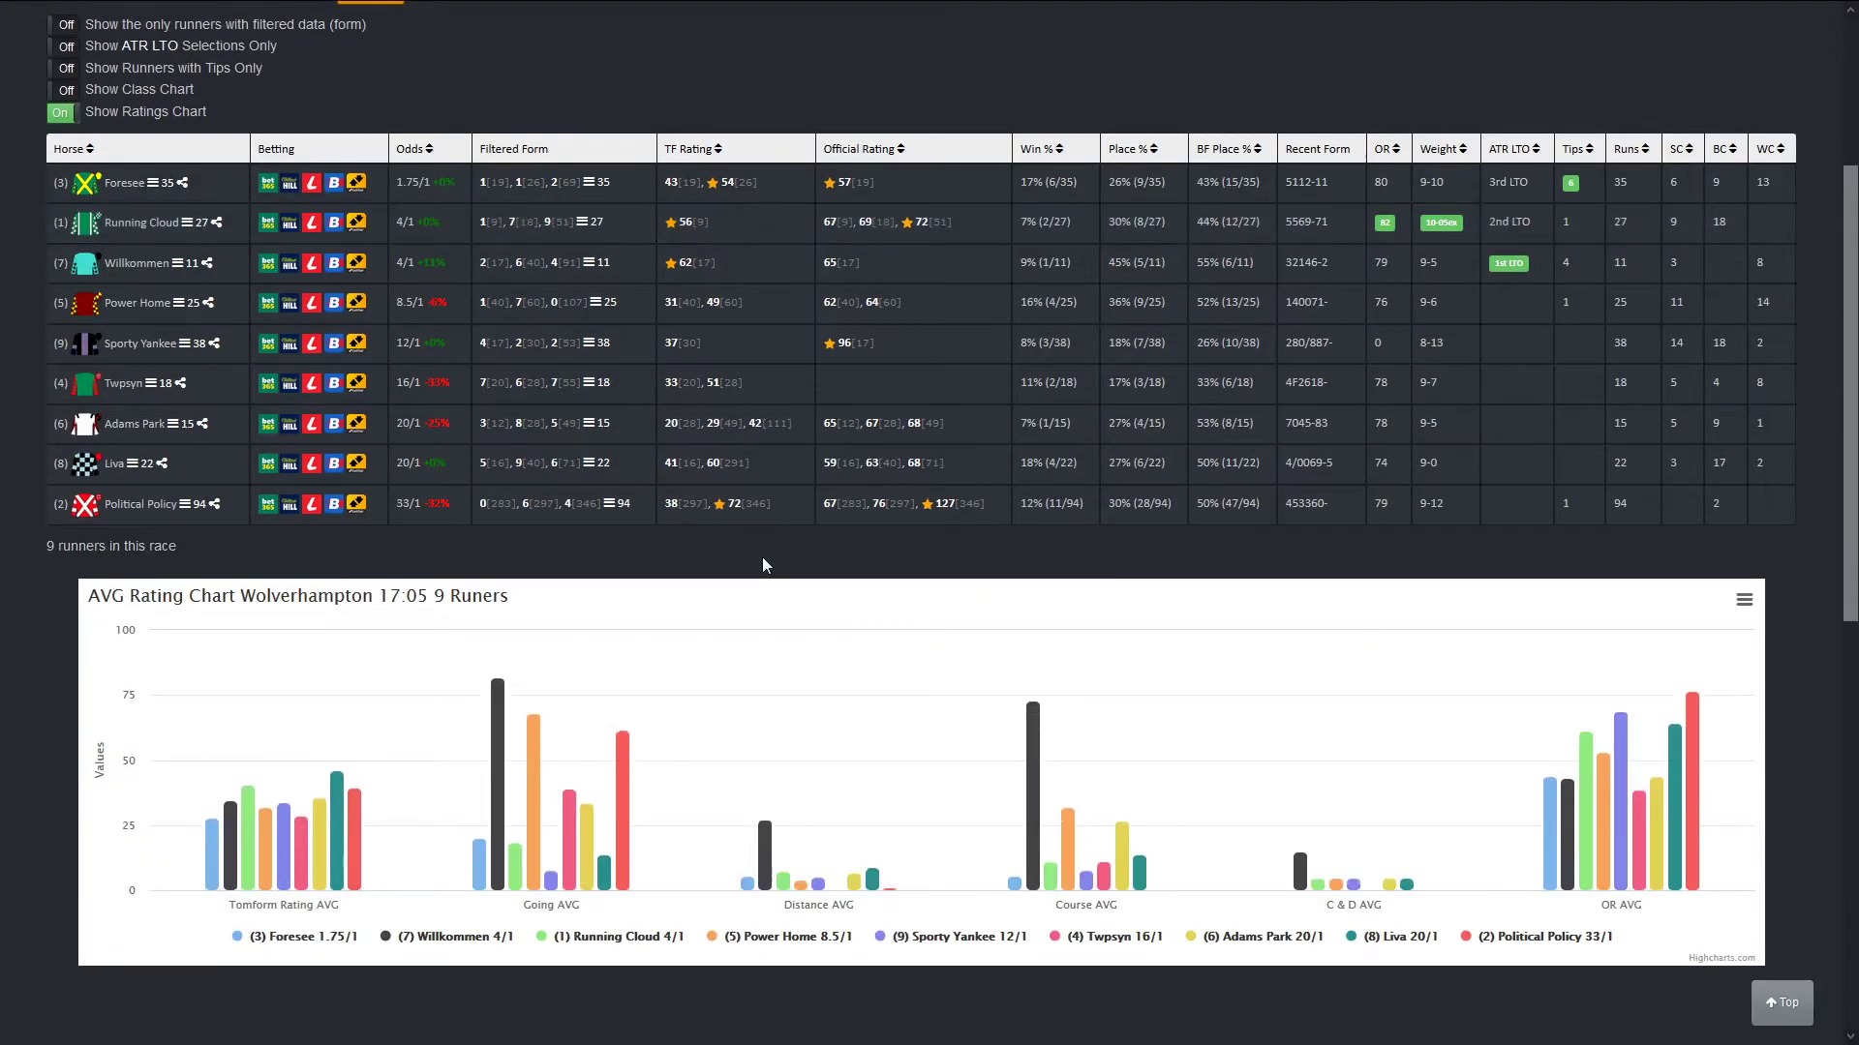
pyautogui.moveTo(225, 817)
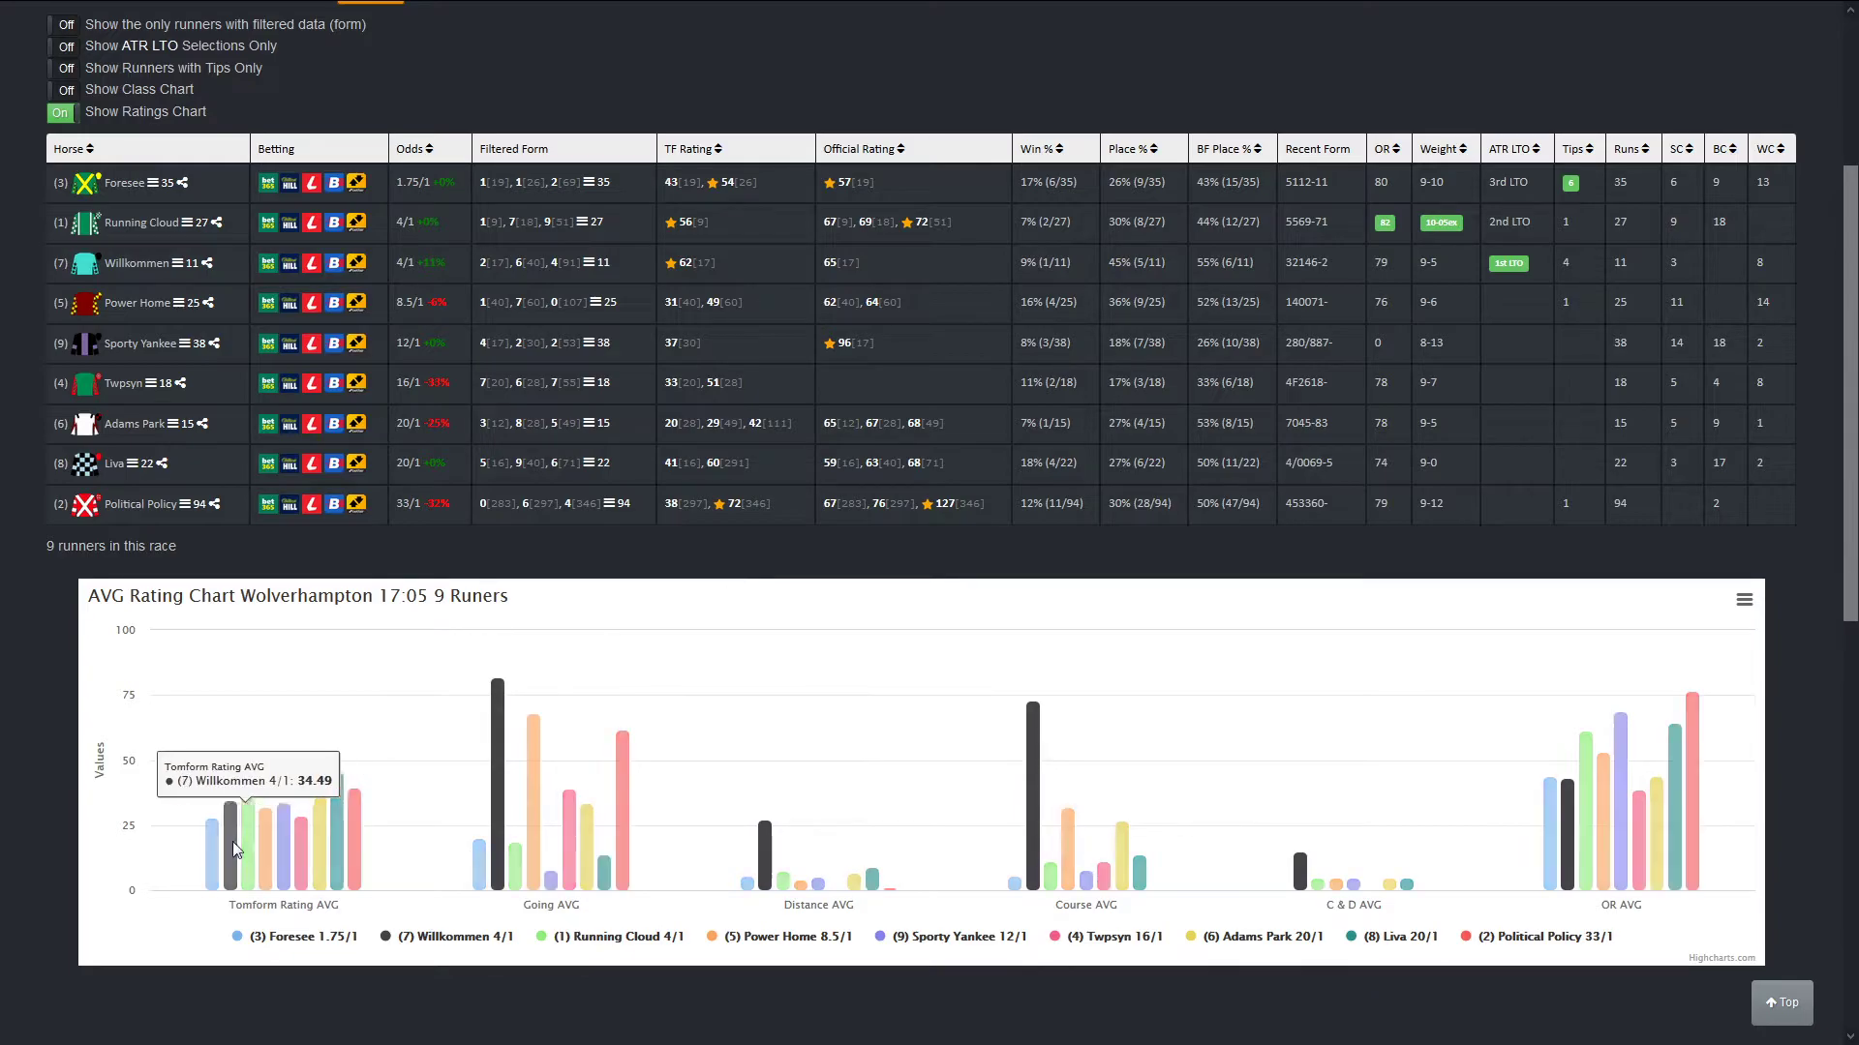
pyautogui.scroll(3)
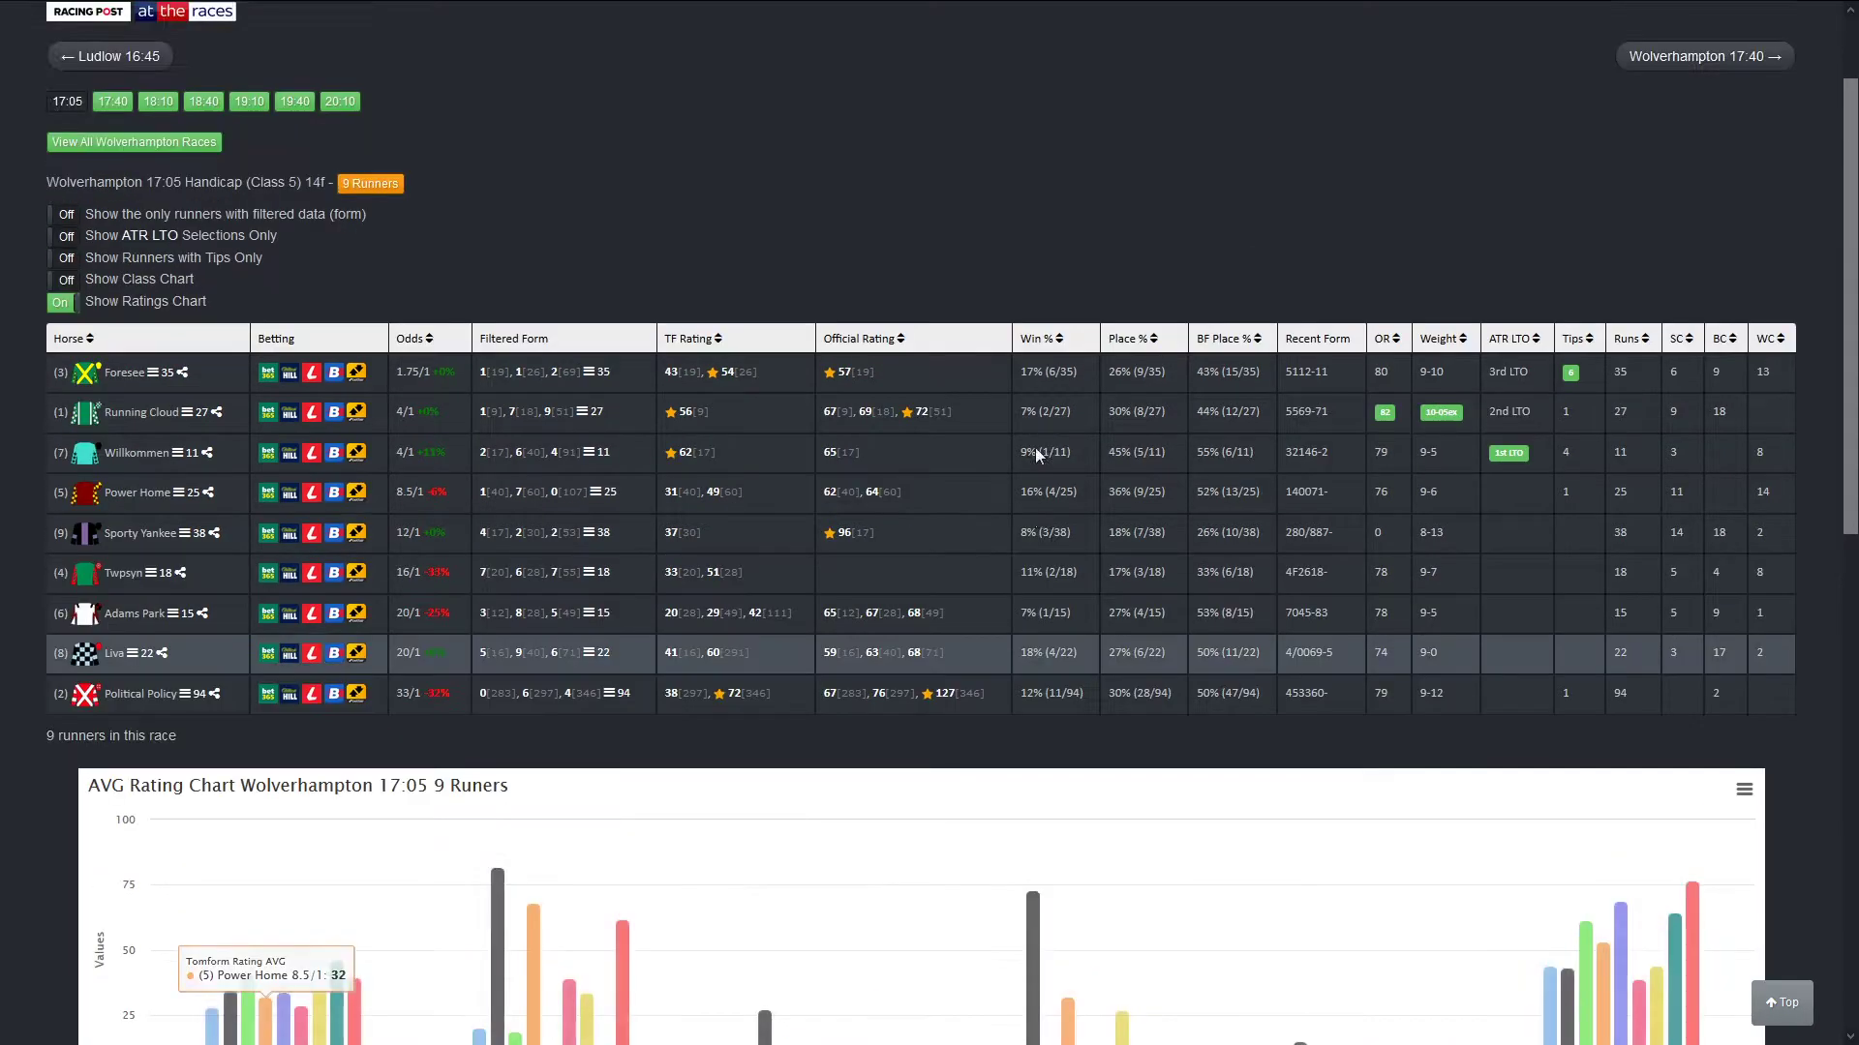
pyautogui.scroll(-3)
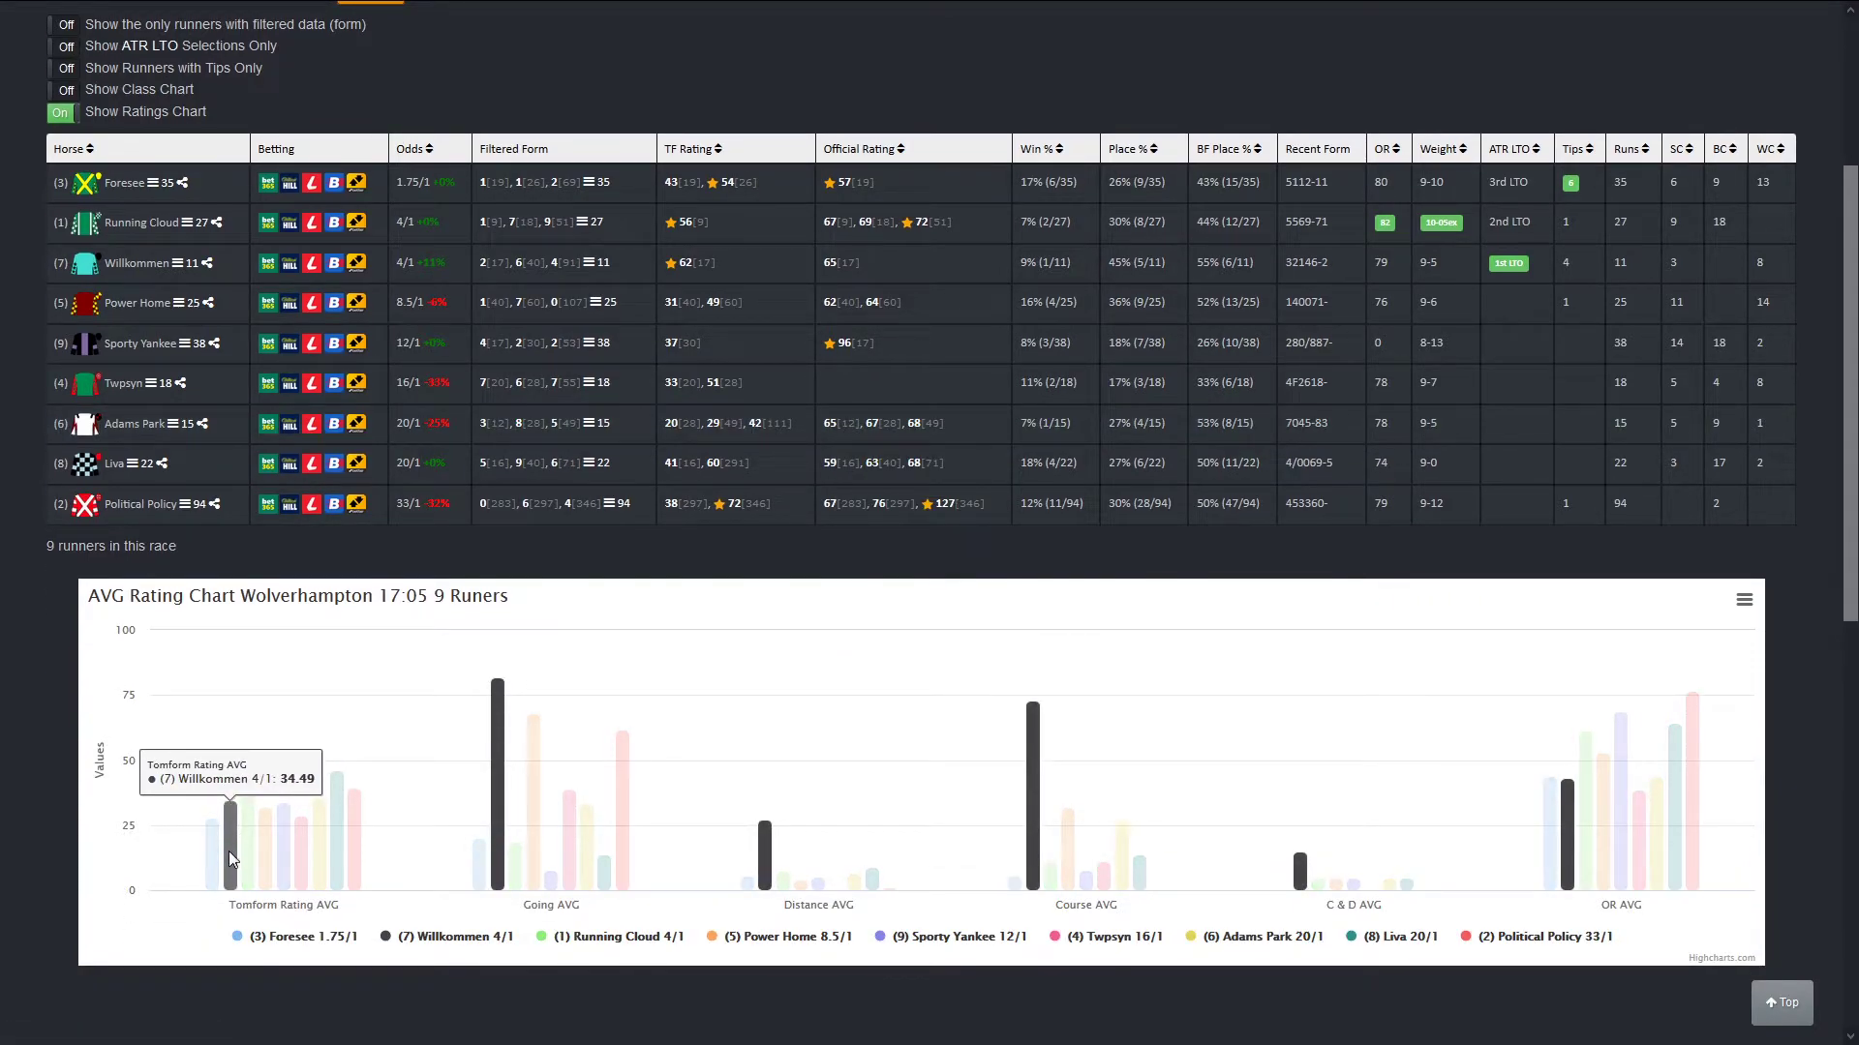
pyautogui.scroll(3)
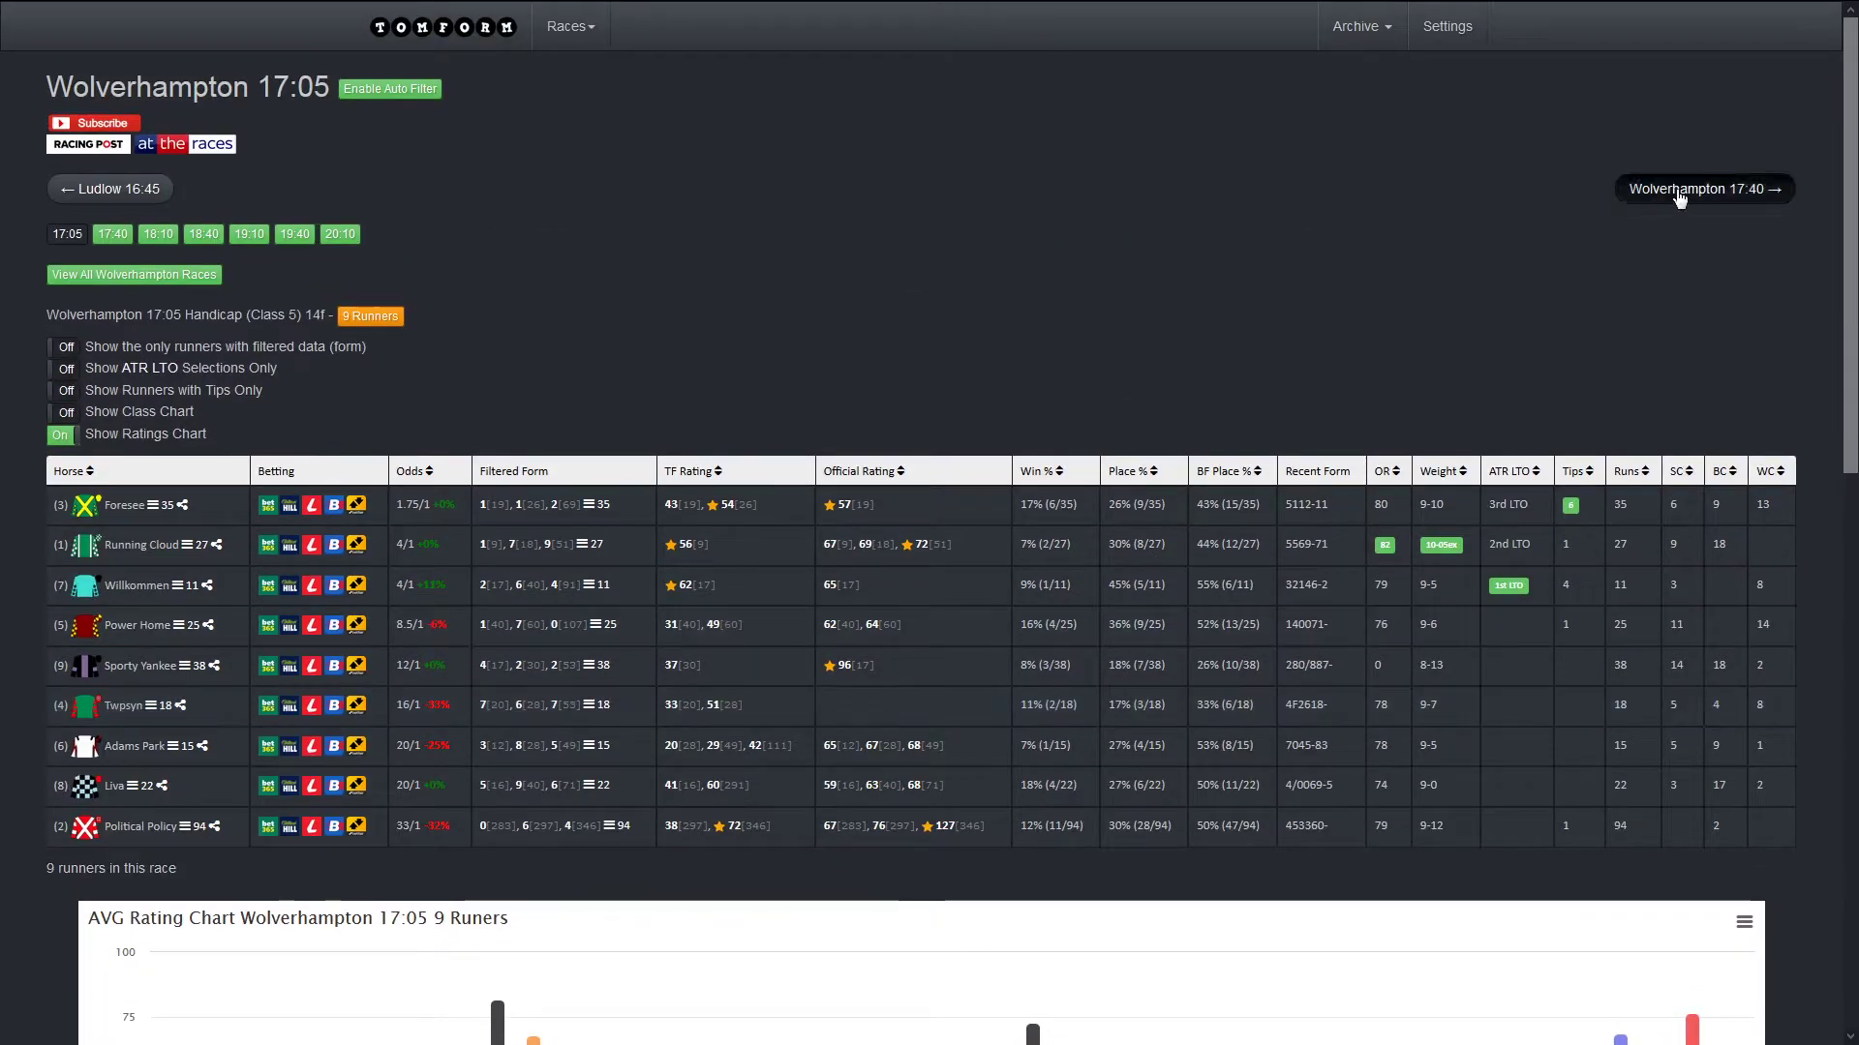
pyautogui.click(1702, 188)
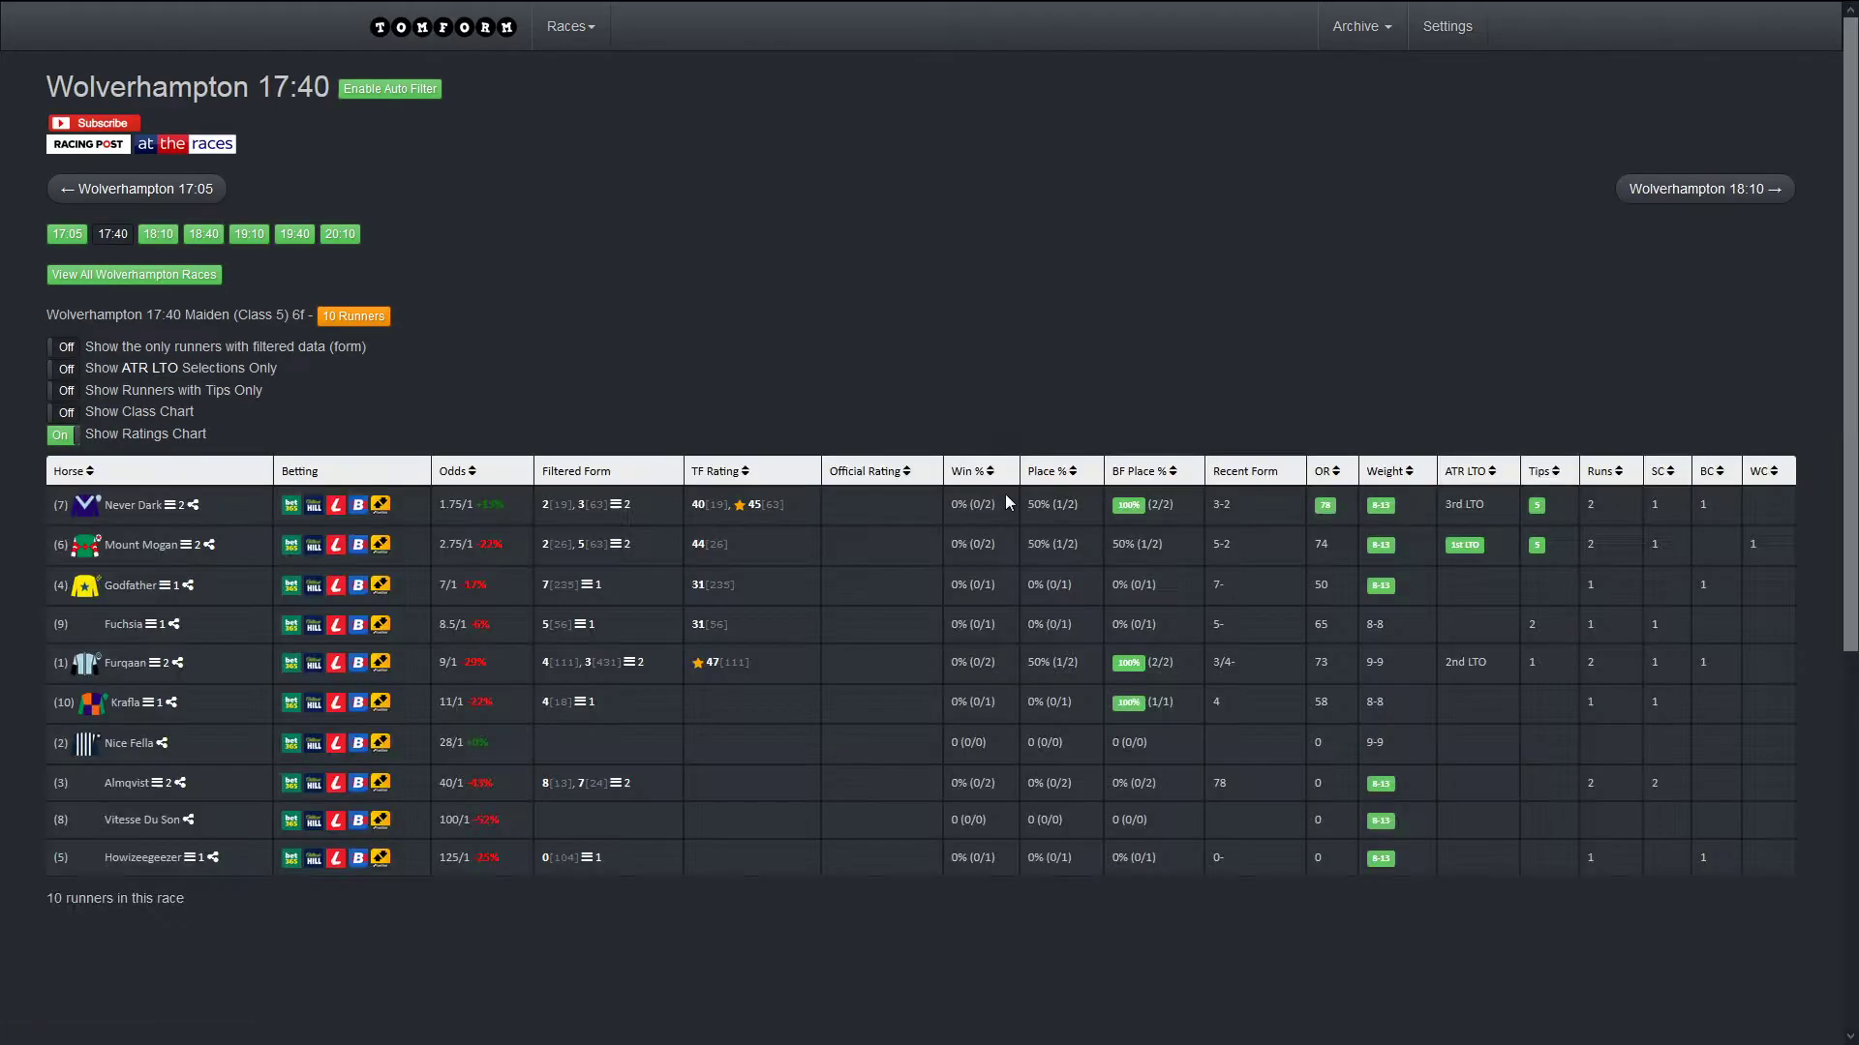
pyautogui.scroll(-3)
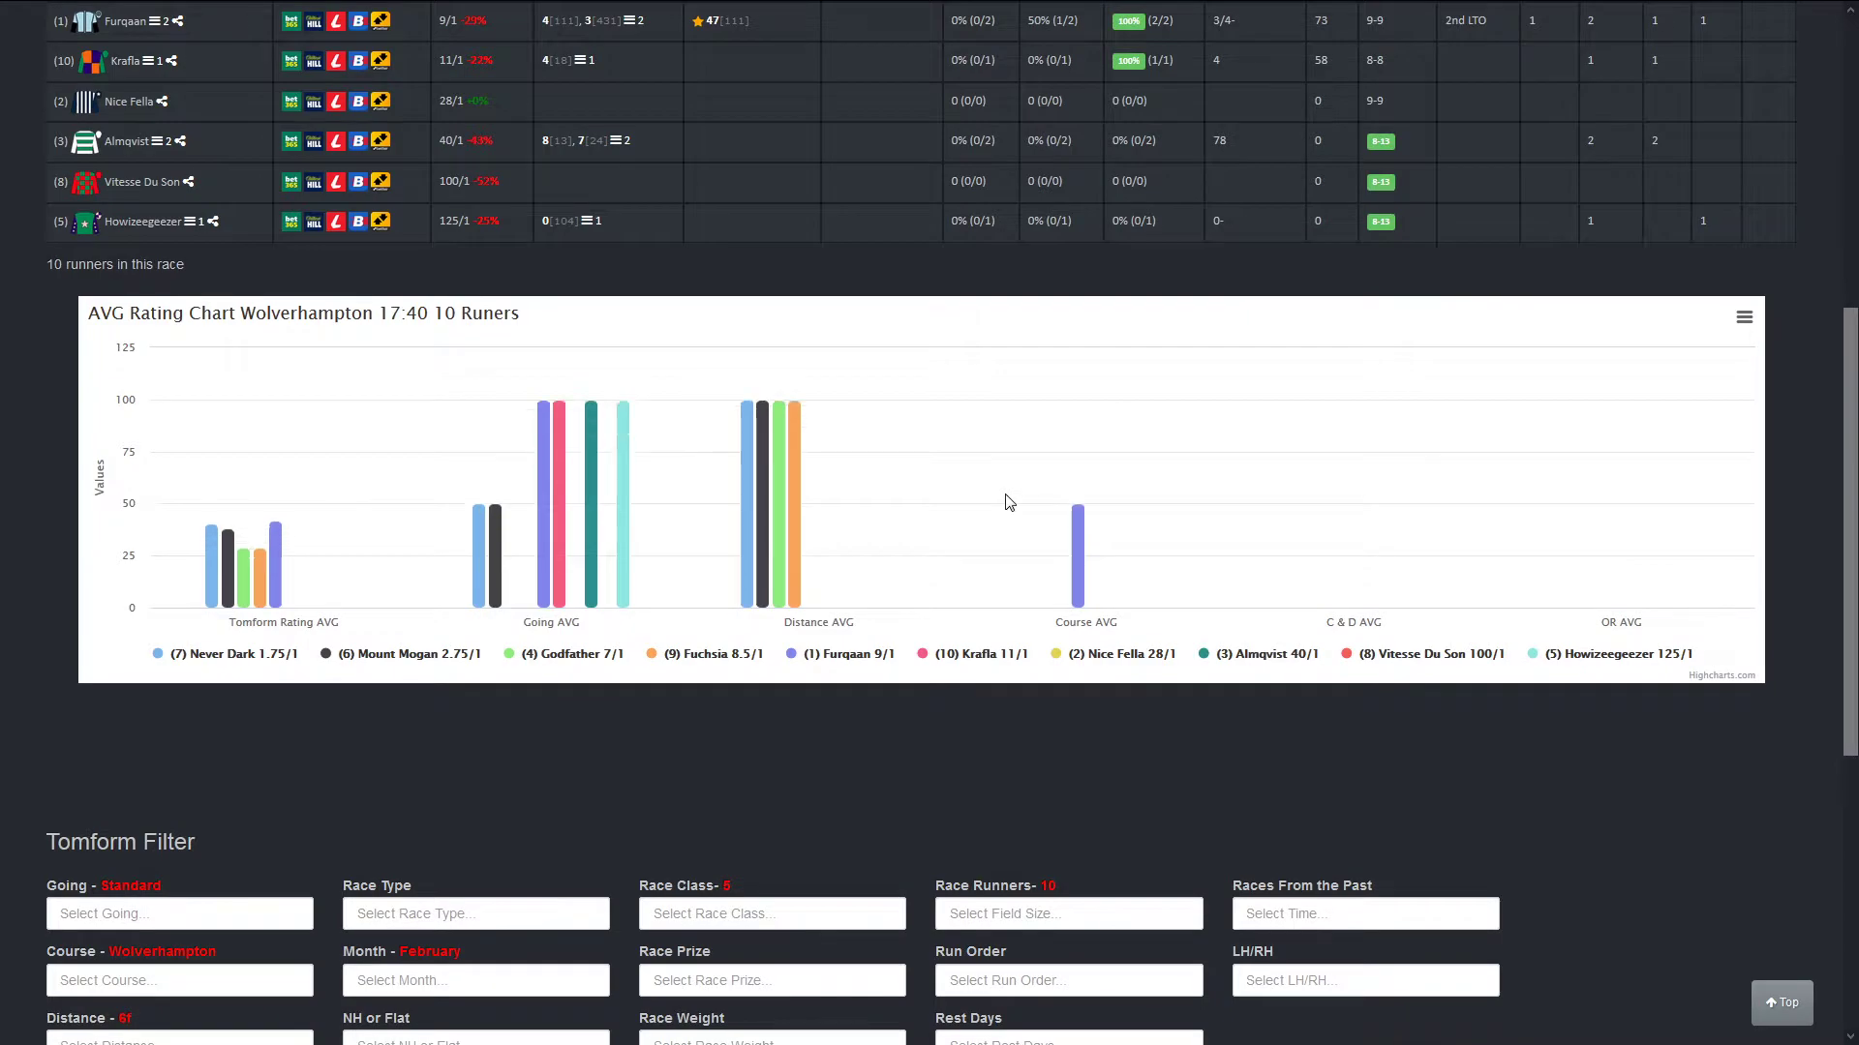
pyautogui.scroll(-3)
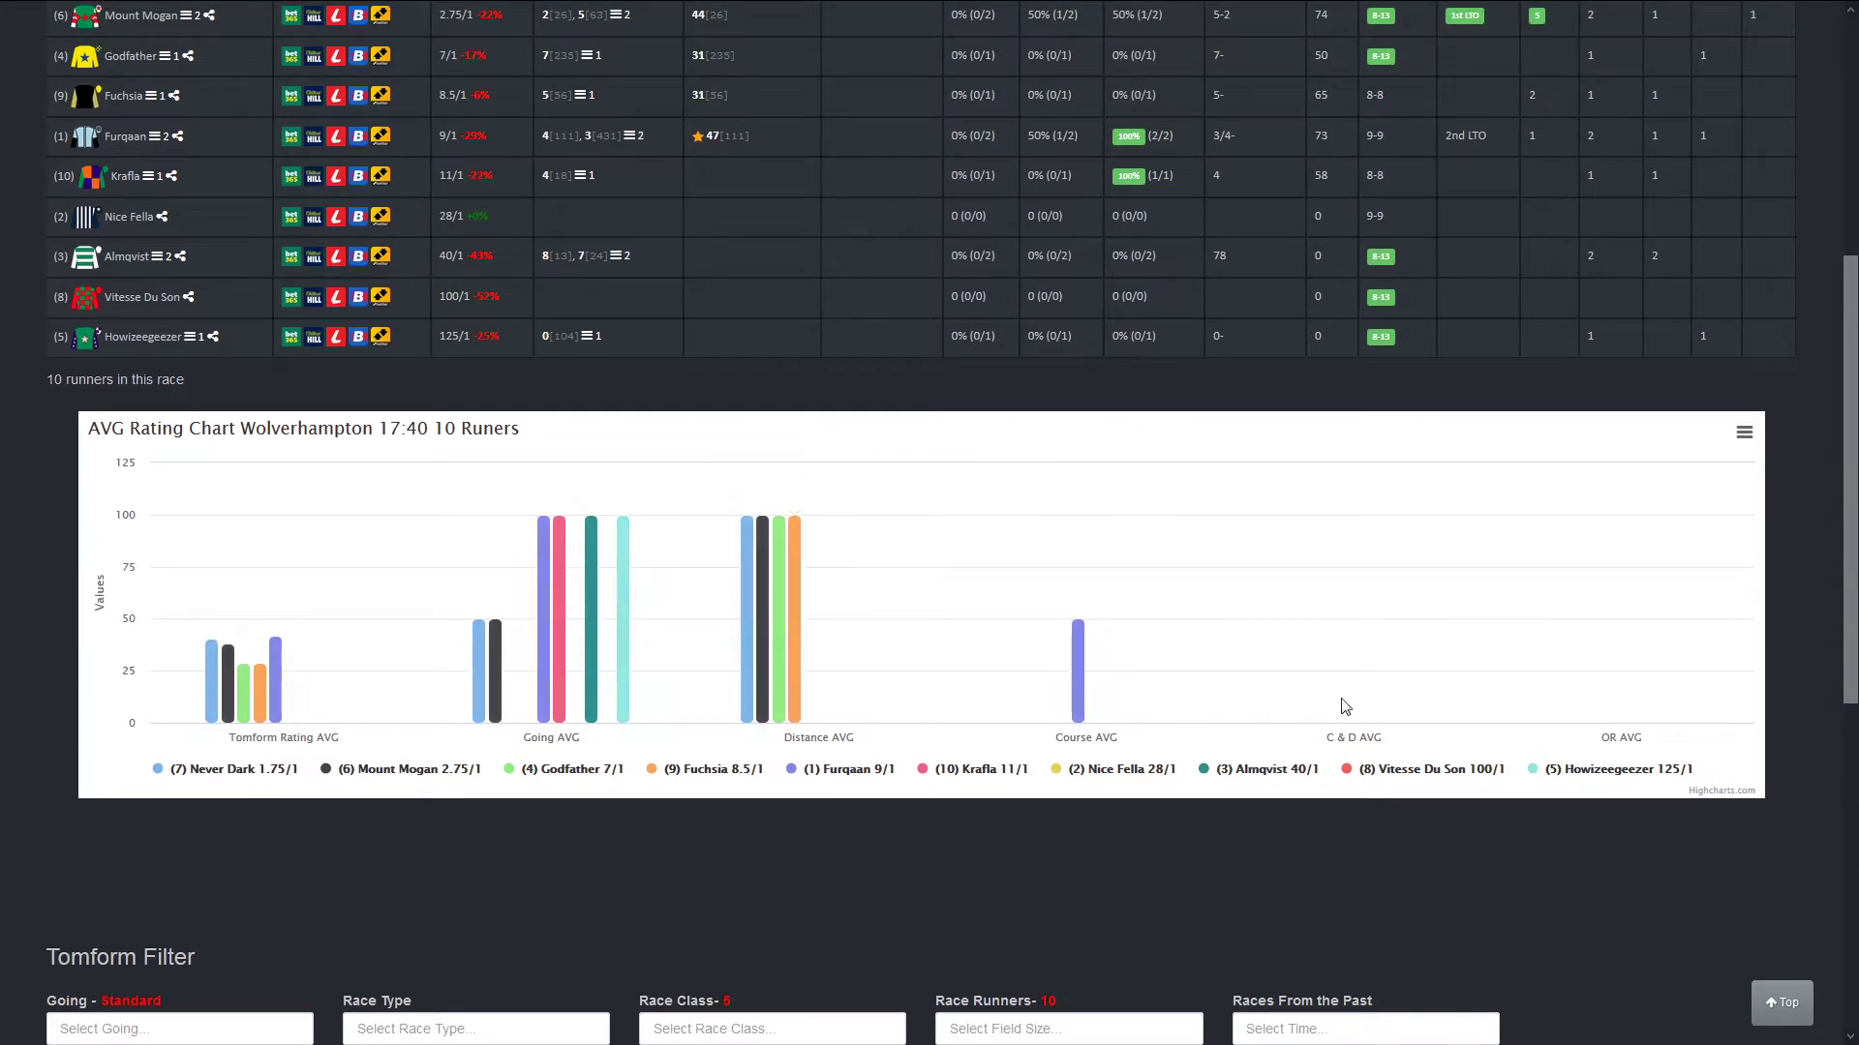
pyautogui.scroll(3)
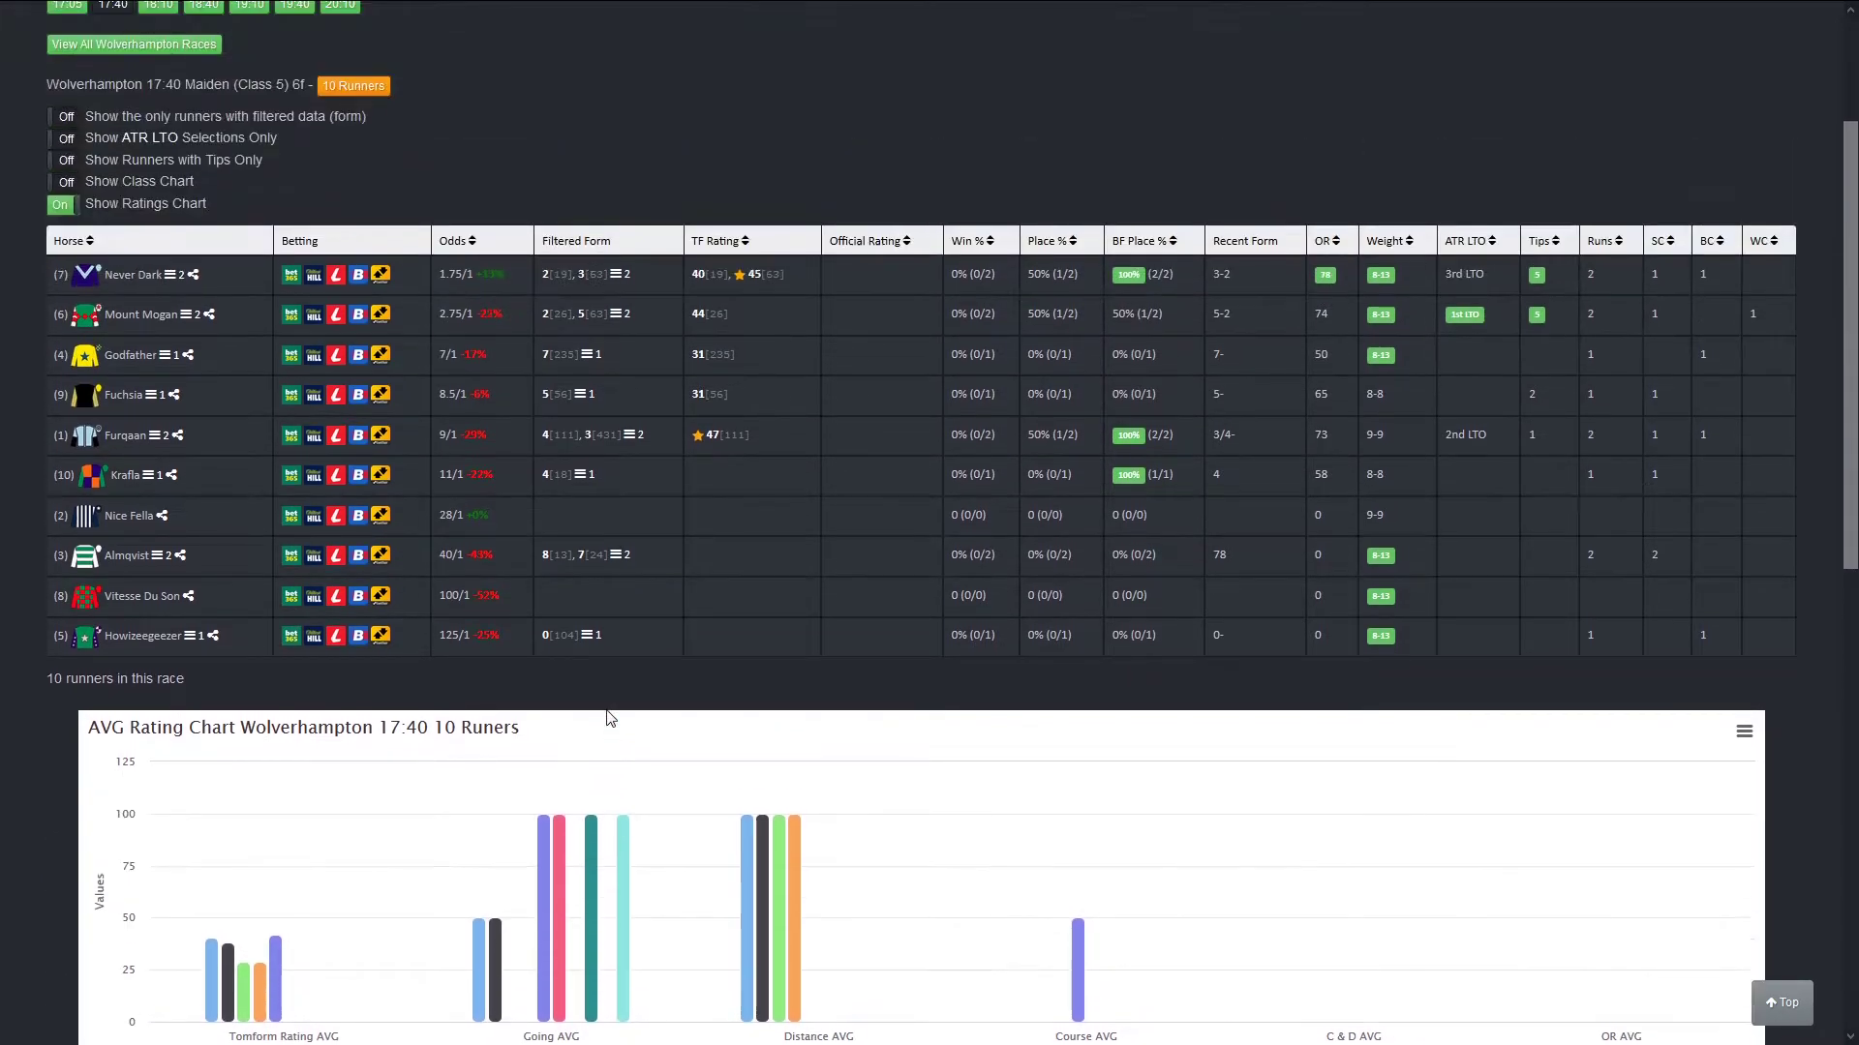
pyautogui.scroll(3)
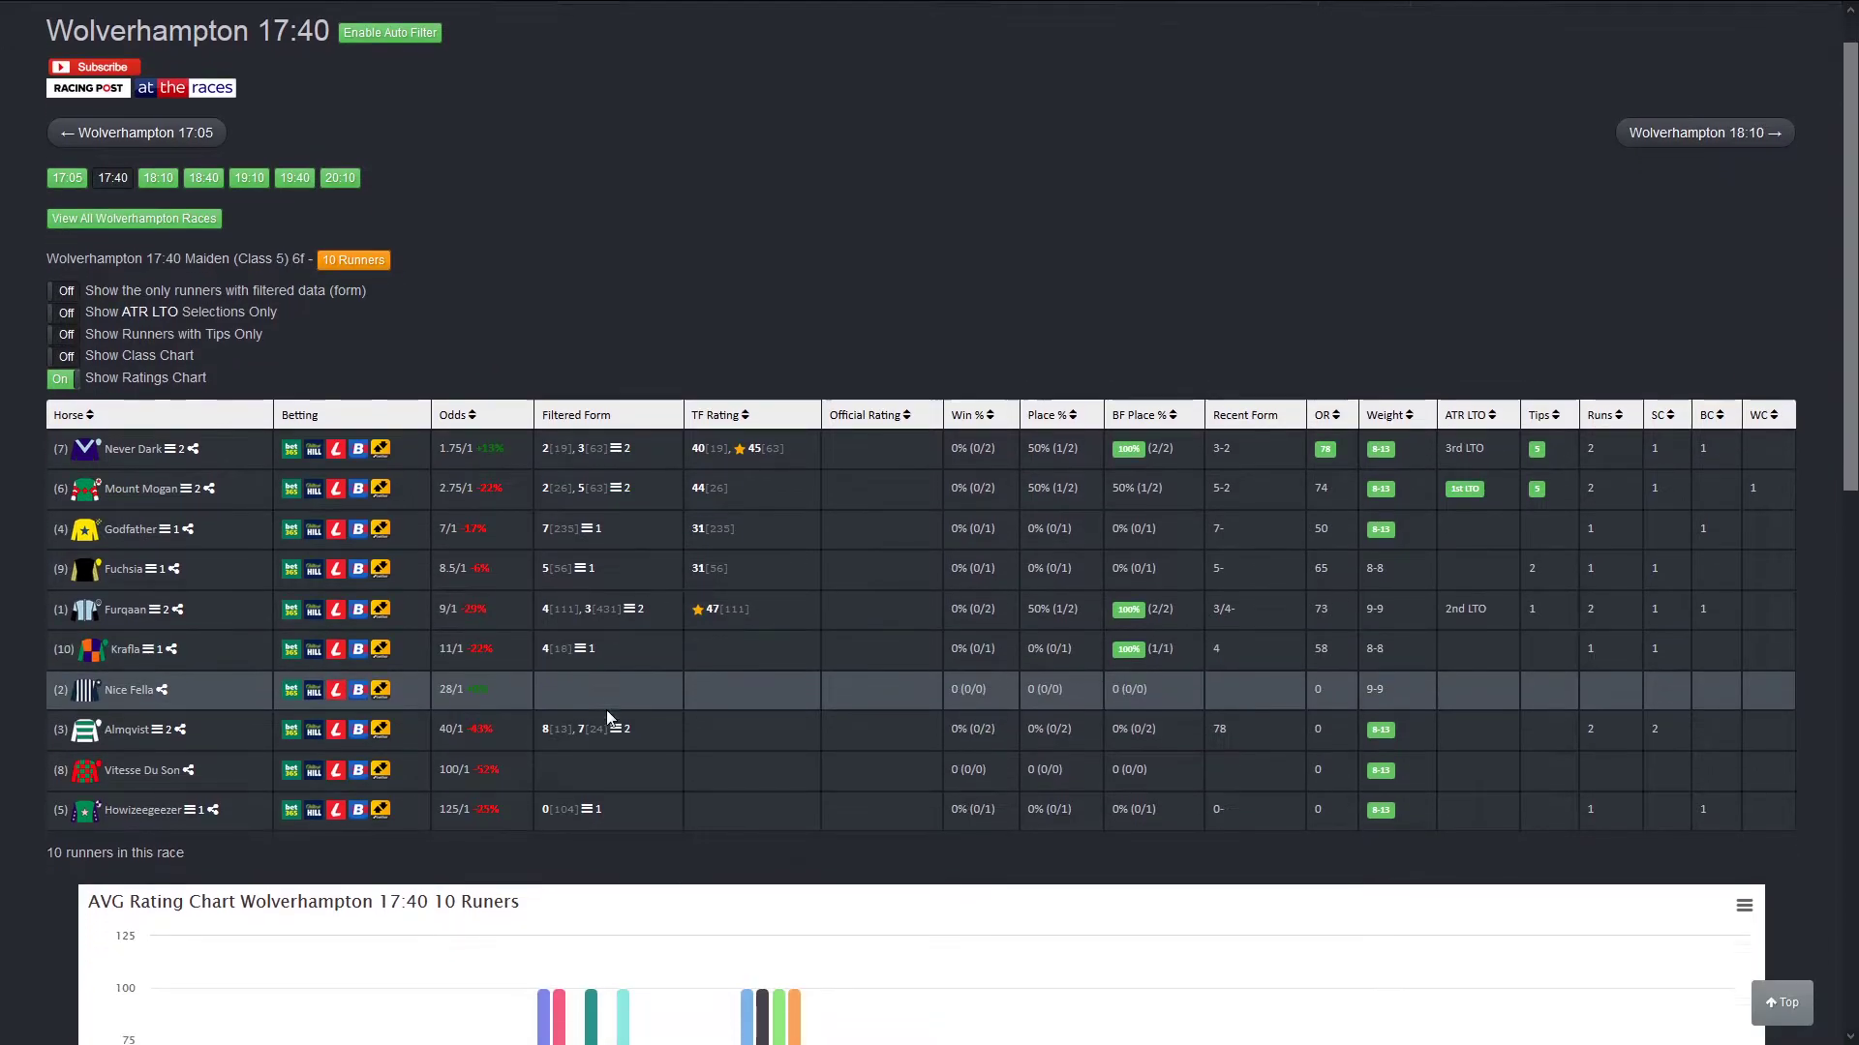
pyautogui.scroll(-3)
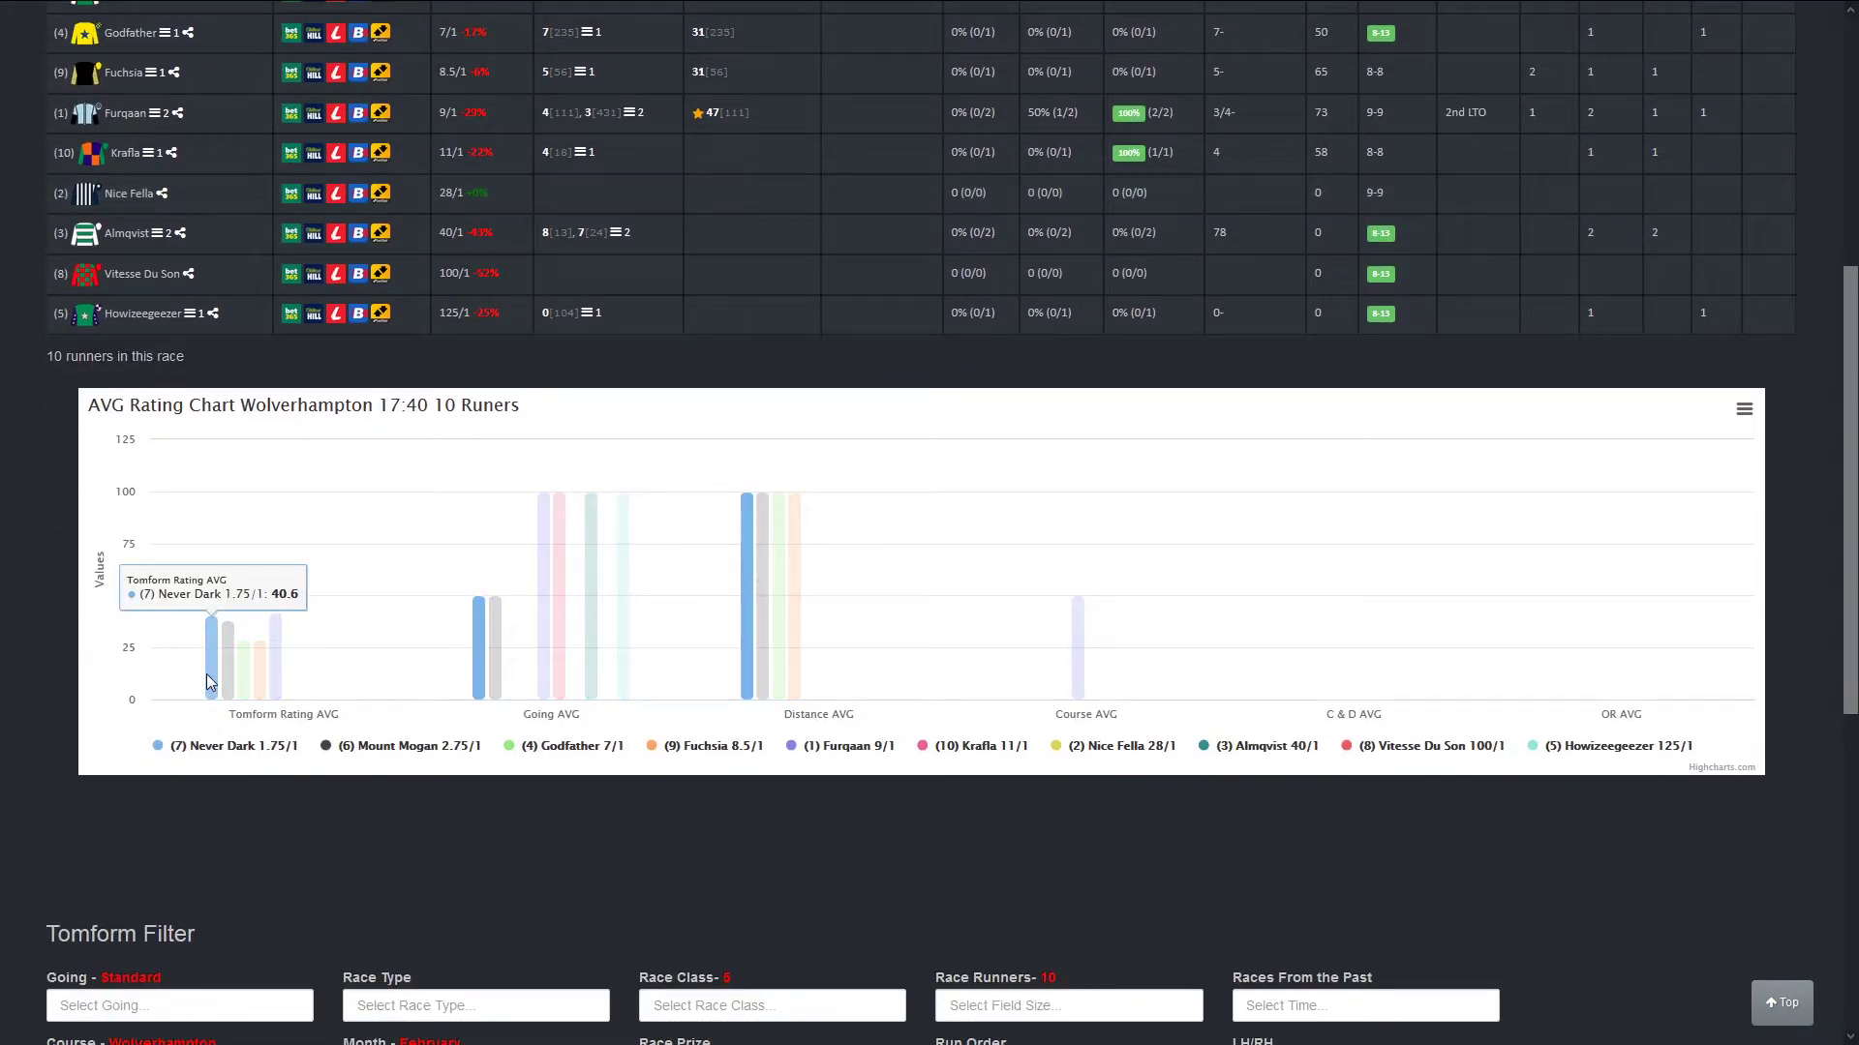
pyautogui.moveTo(246, 679)
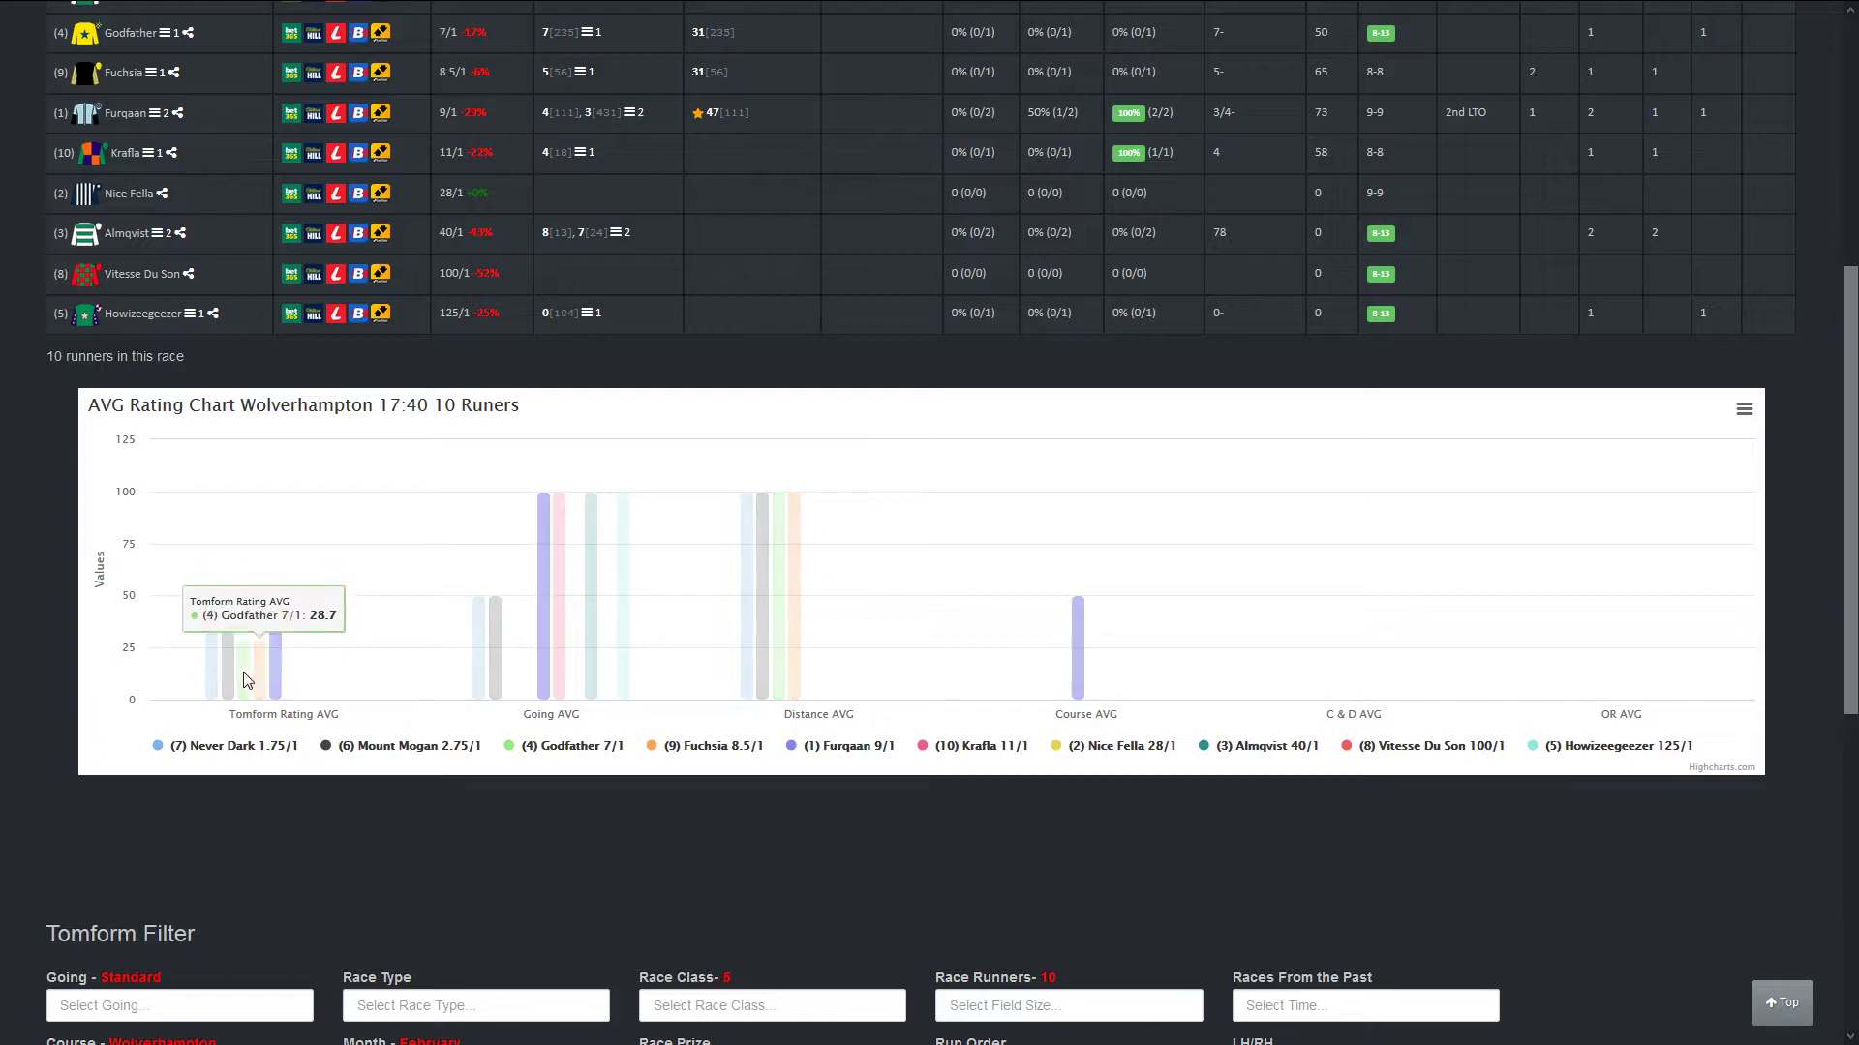
pyautogui.moveTo(211, 679)
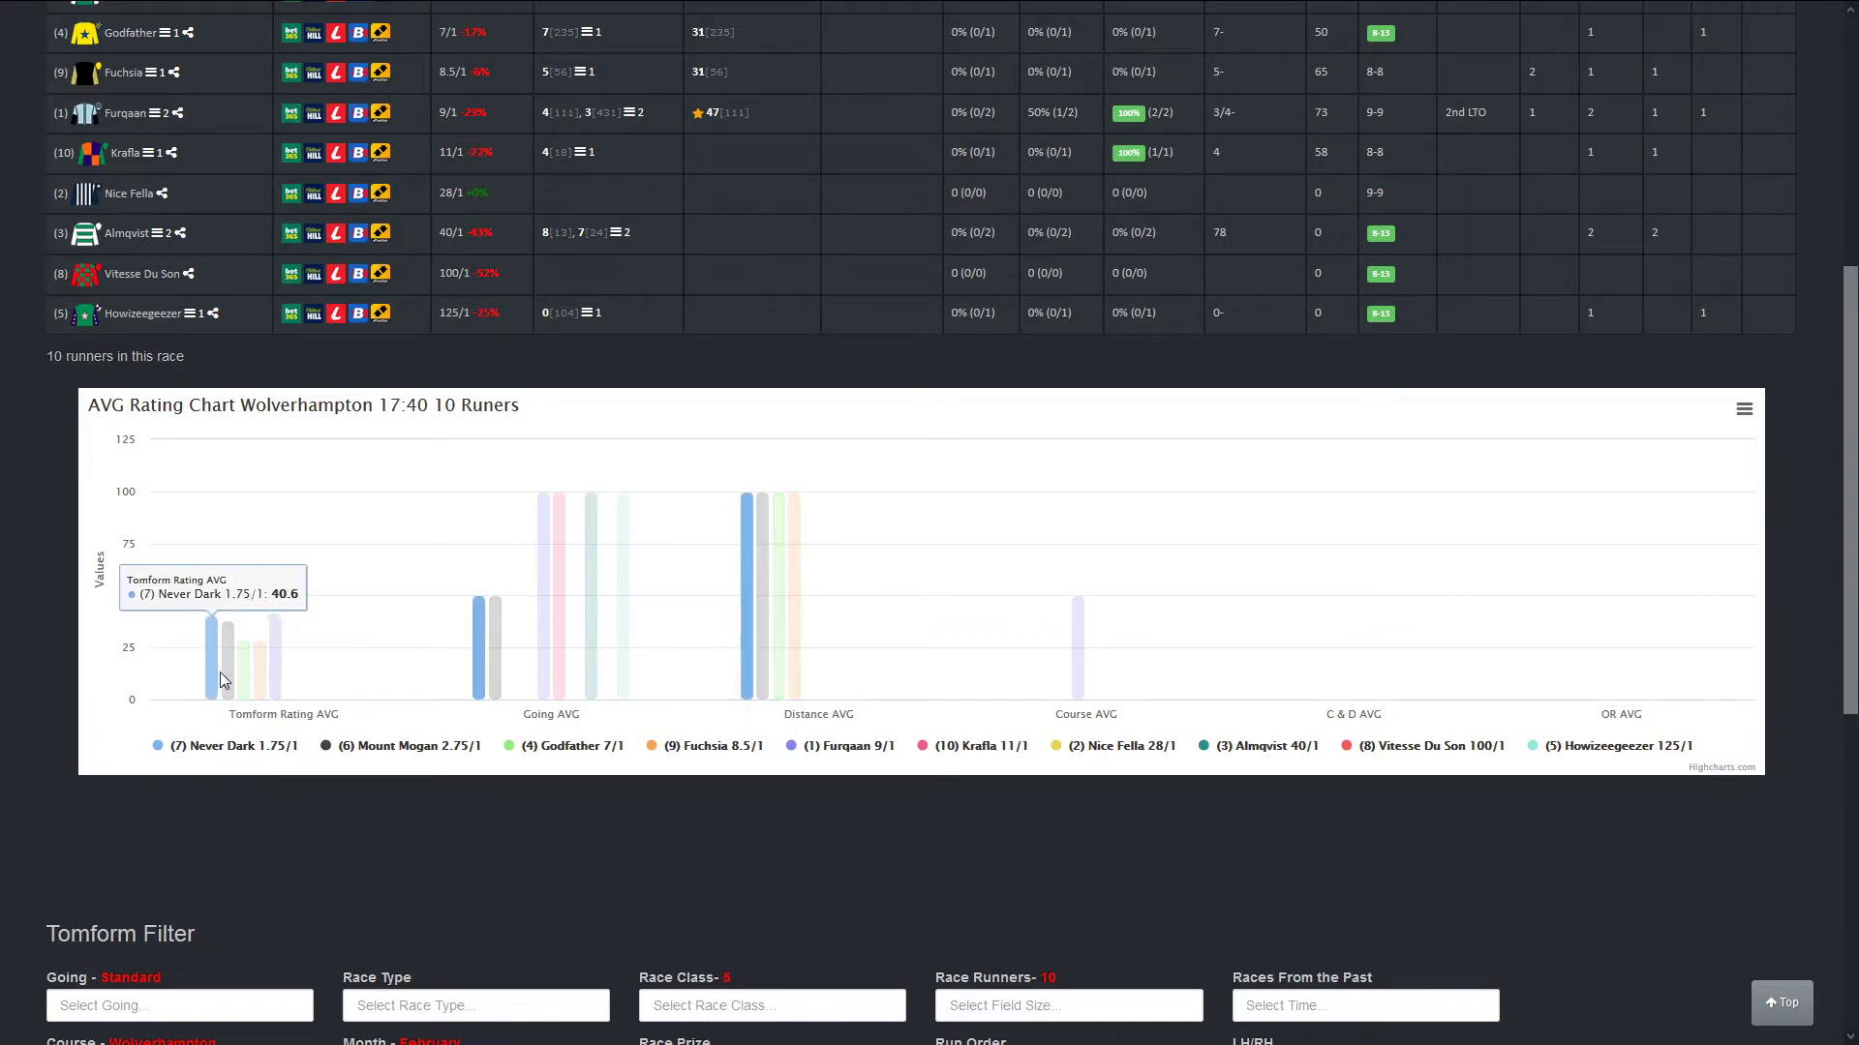
pyautogui.moveTo(213, 681)
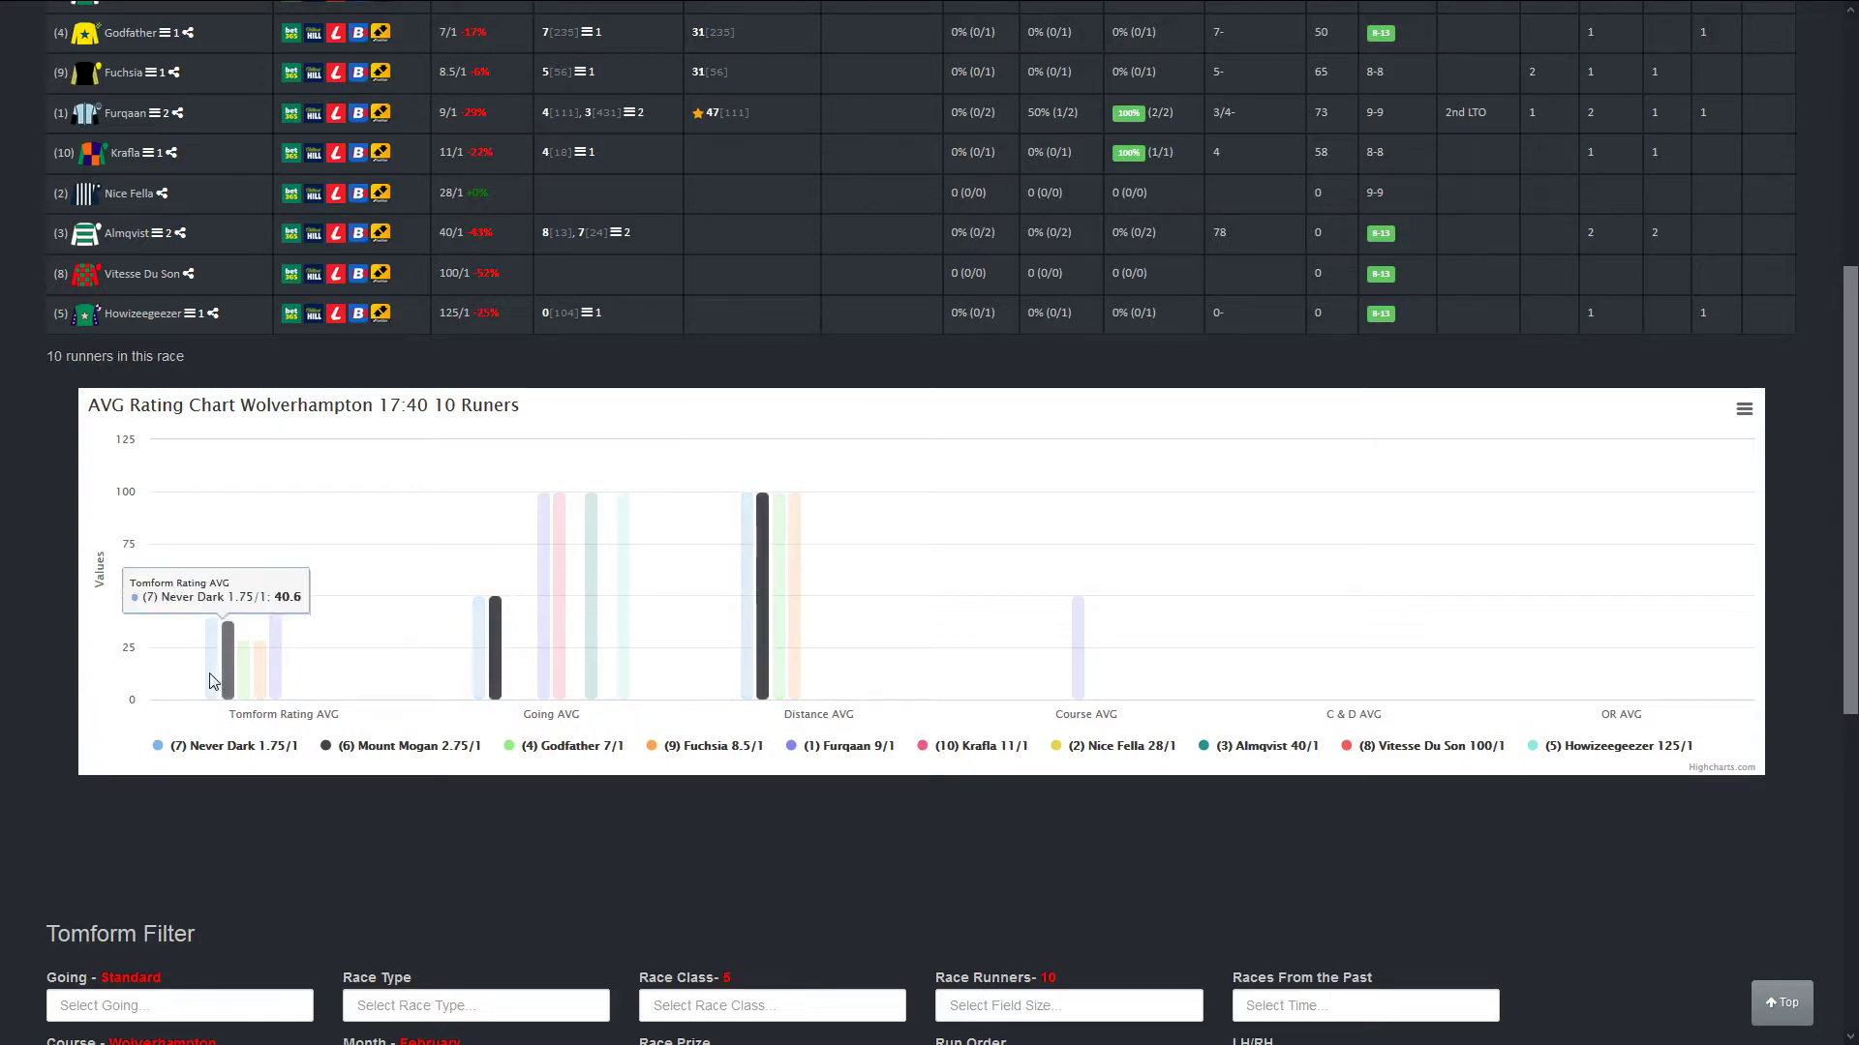
pyautogui.moveTo(229, 676)
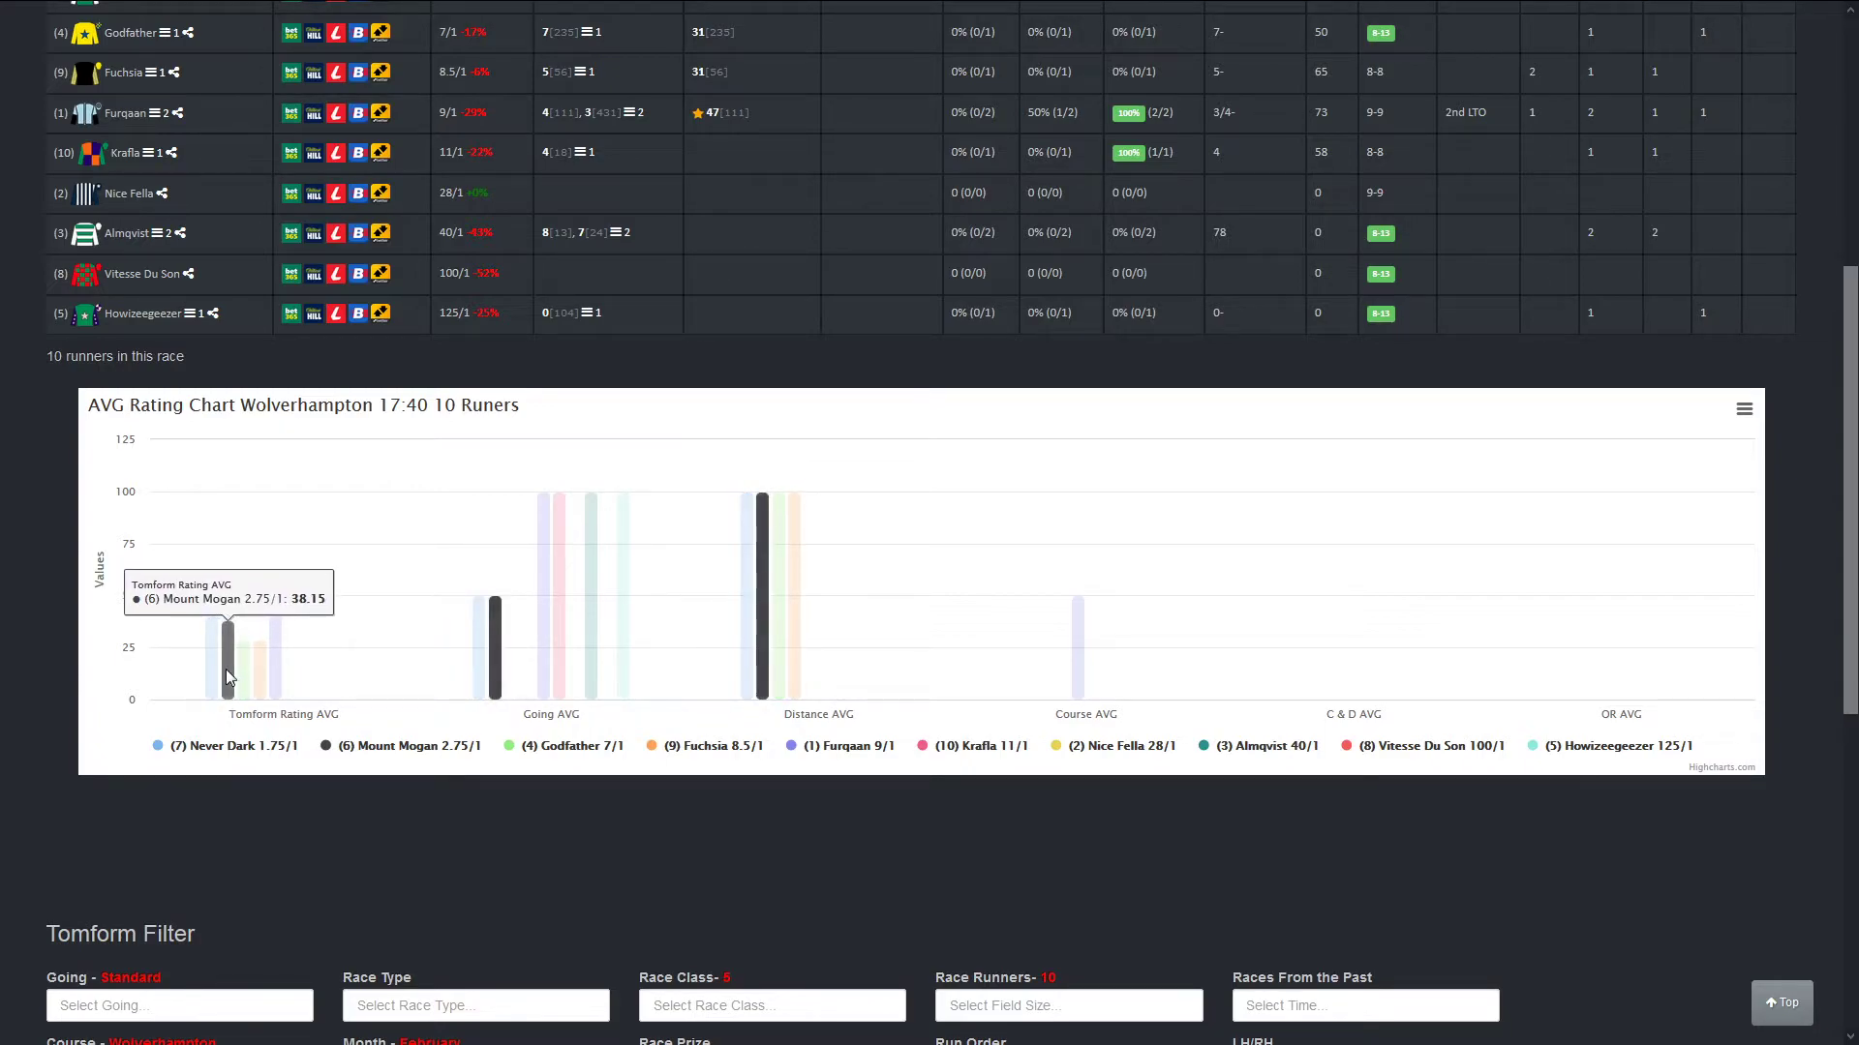
pyautogui.scroll(3)
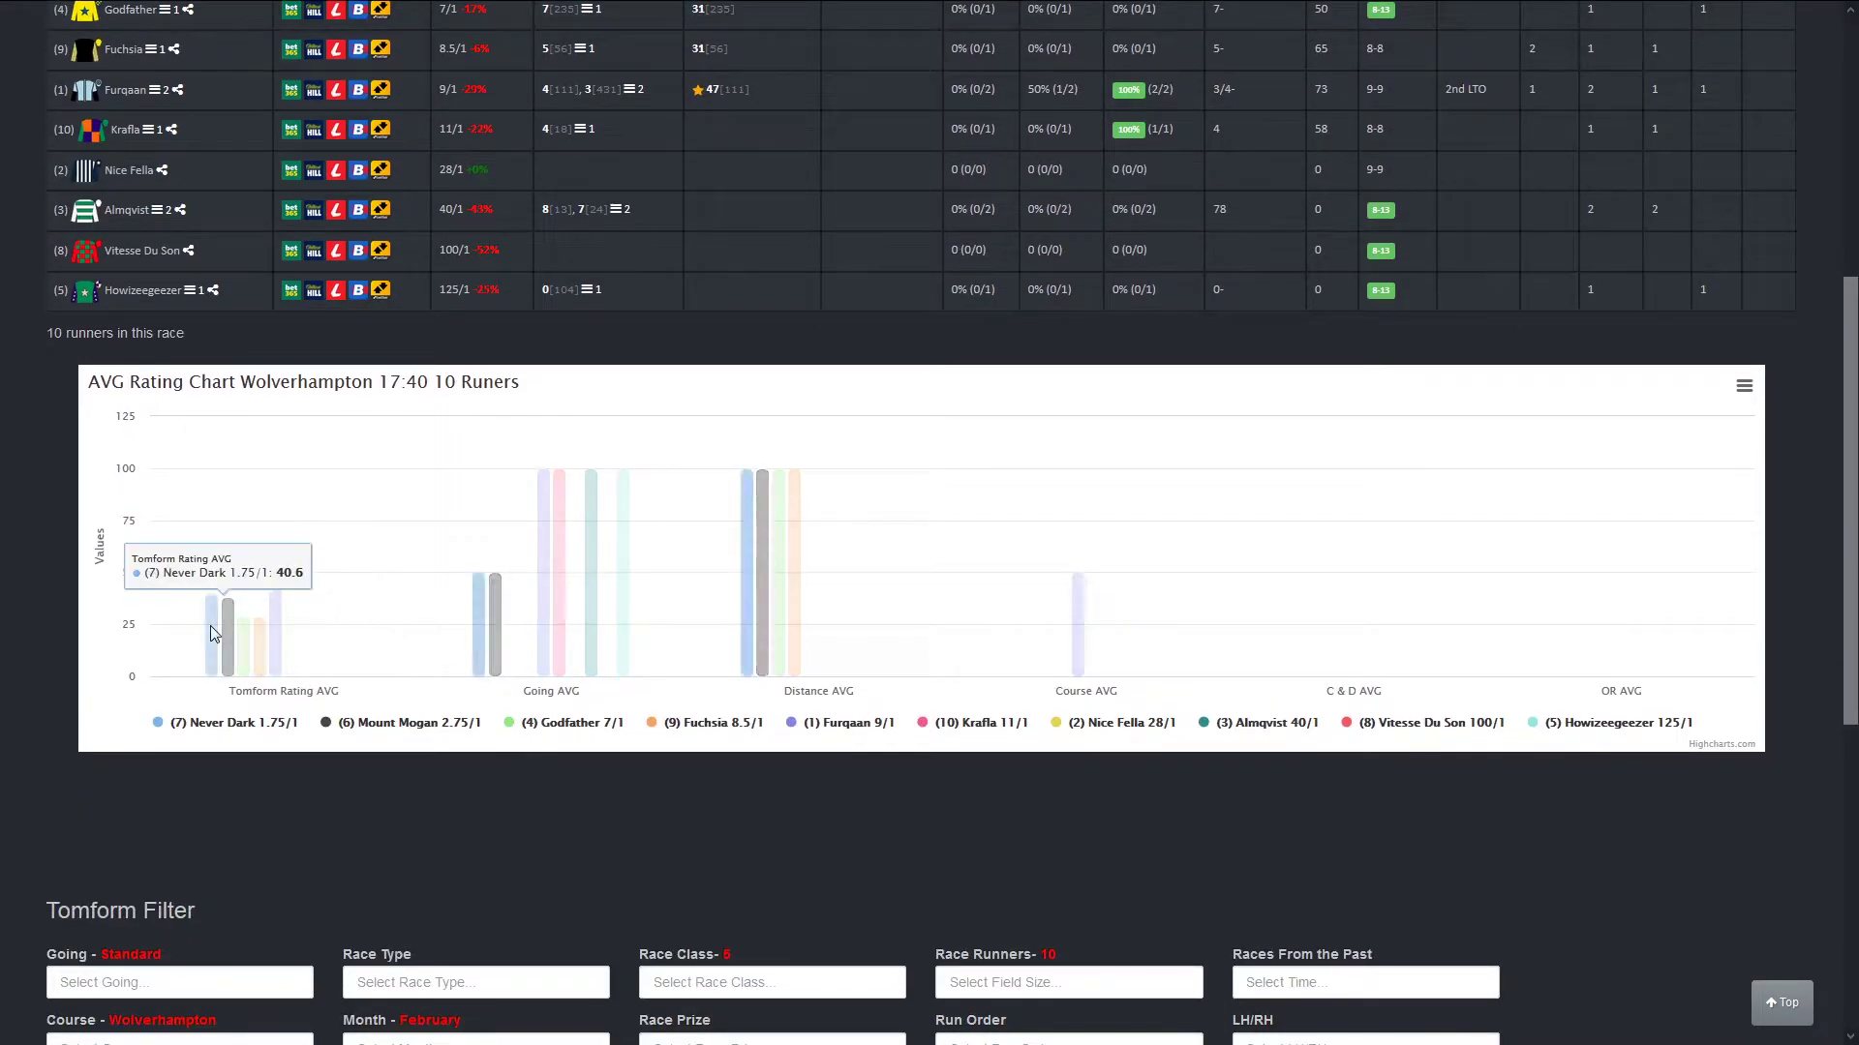
pyautogui.moveTo(227, 635)
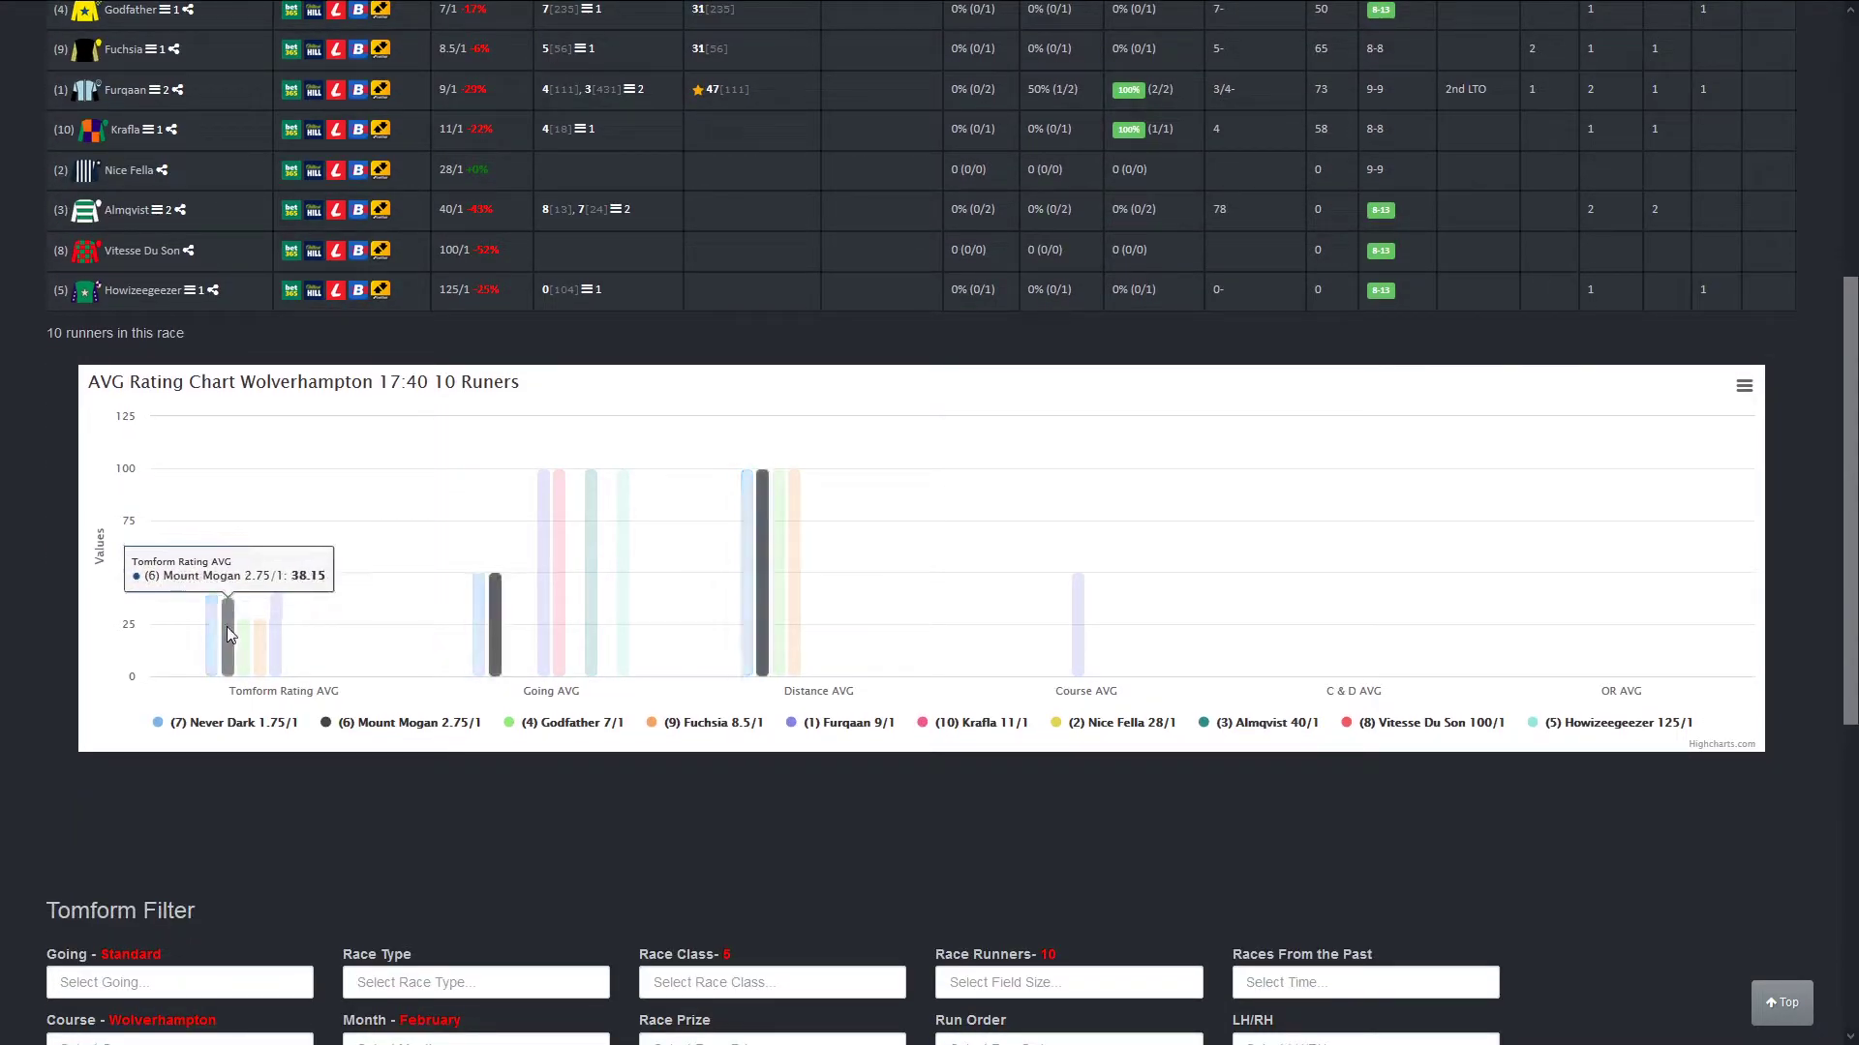
pyautogui.moveTo(211, 633)
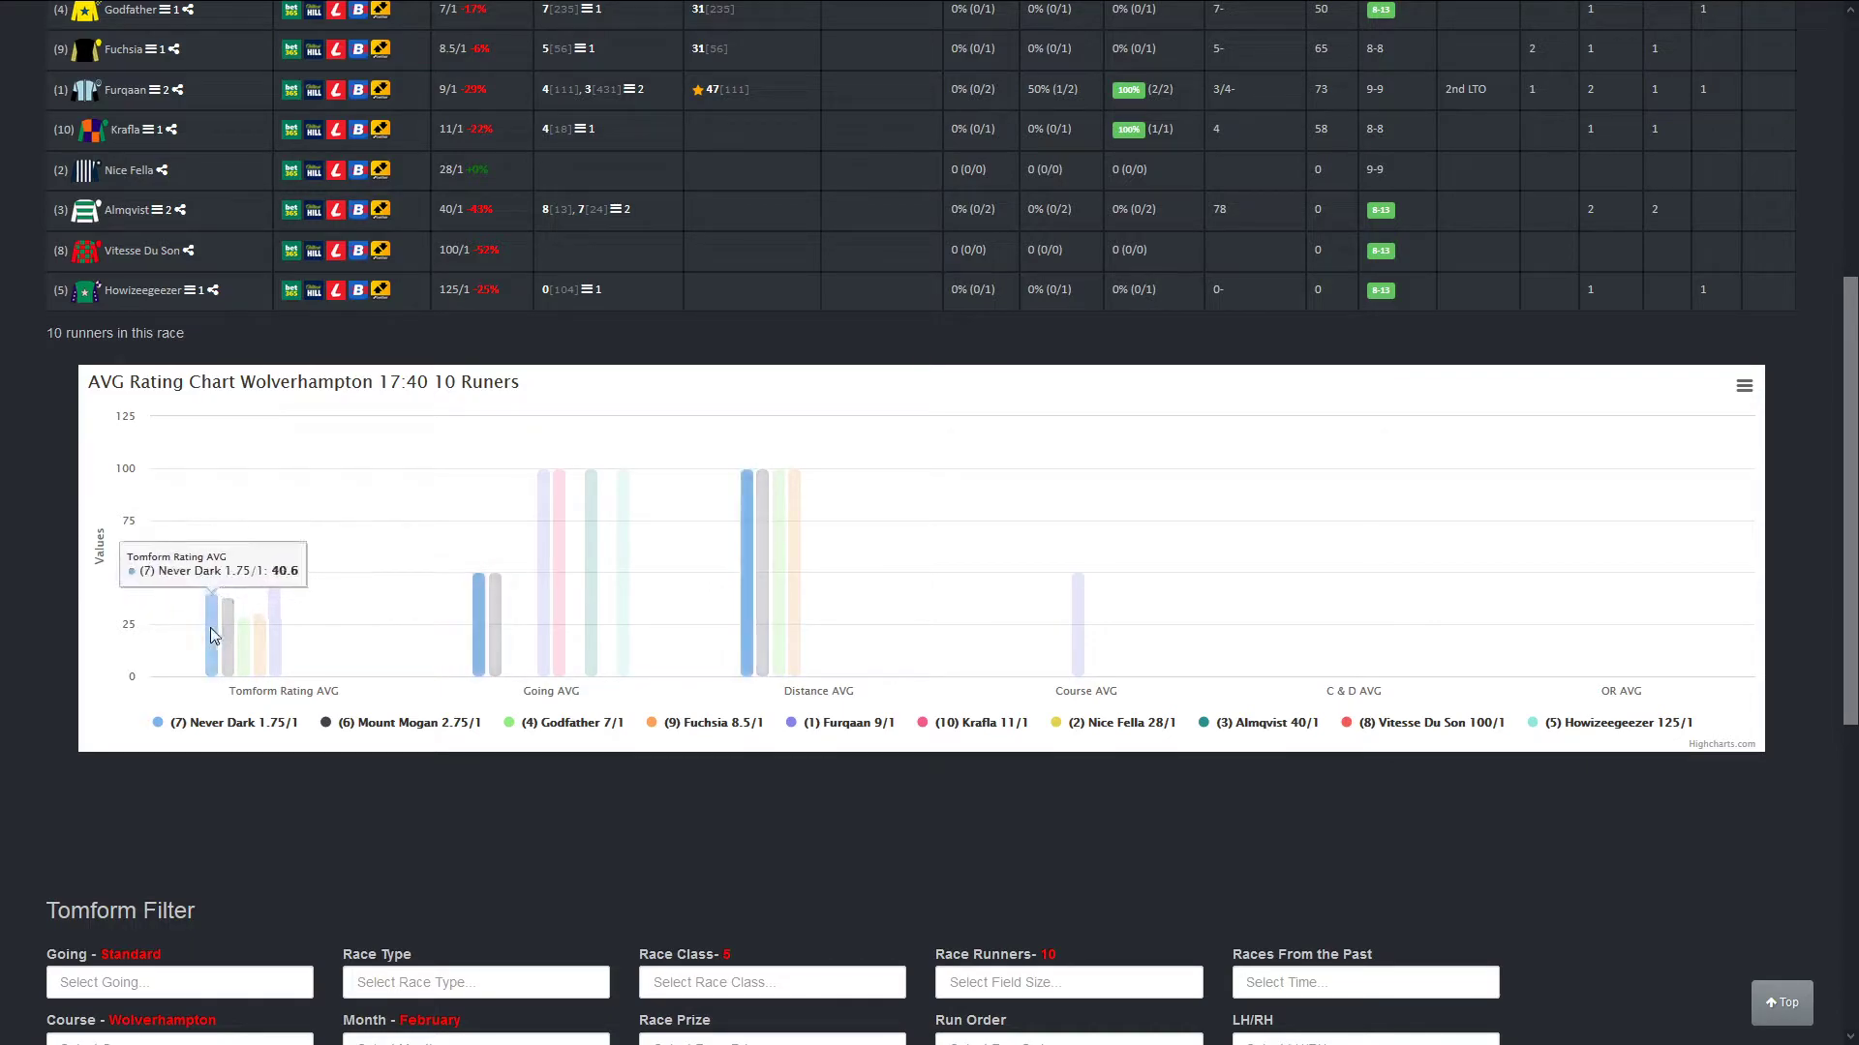
pyautogui.moveTo(229, 627)
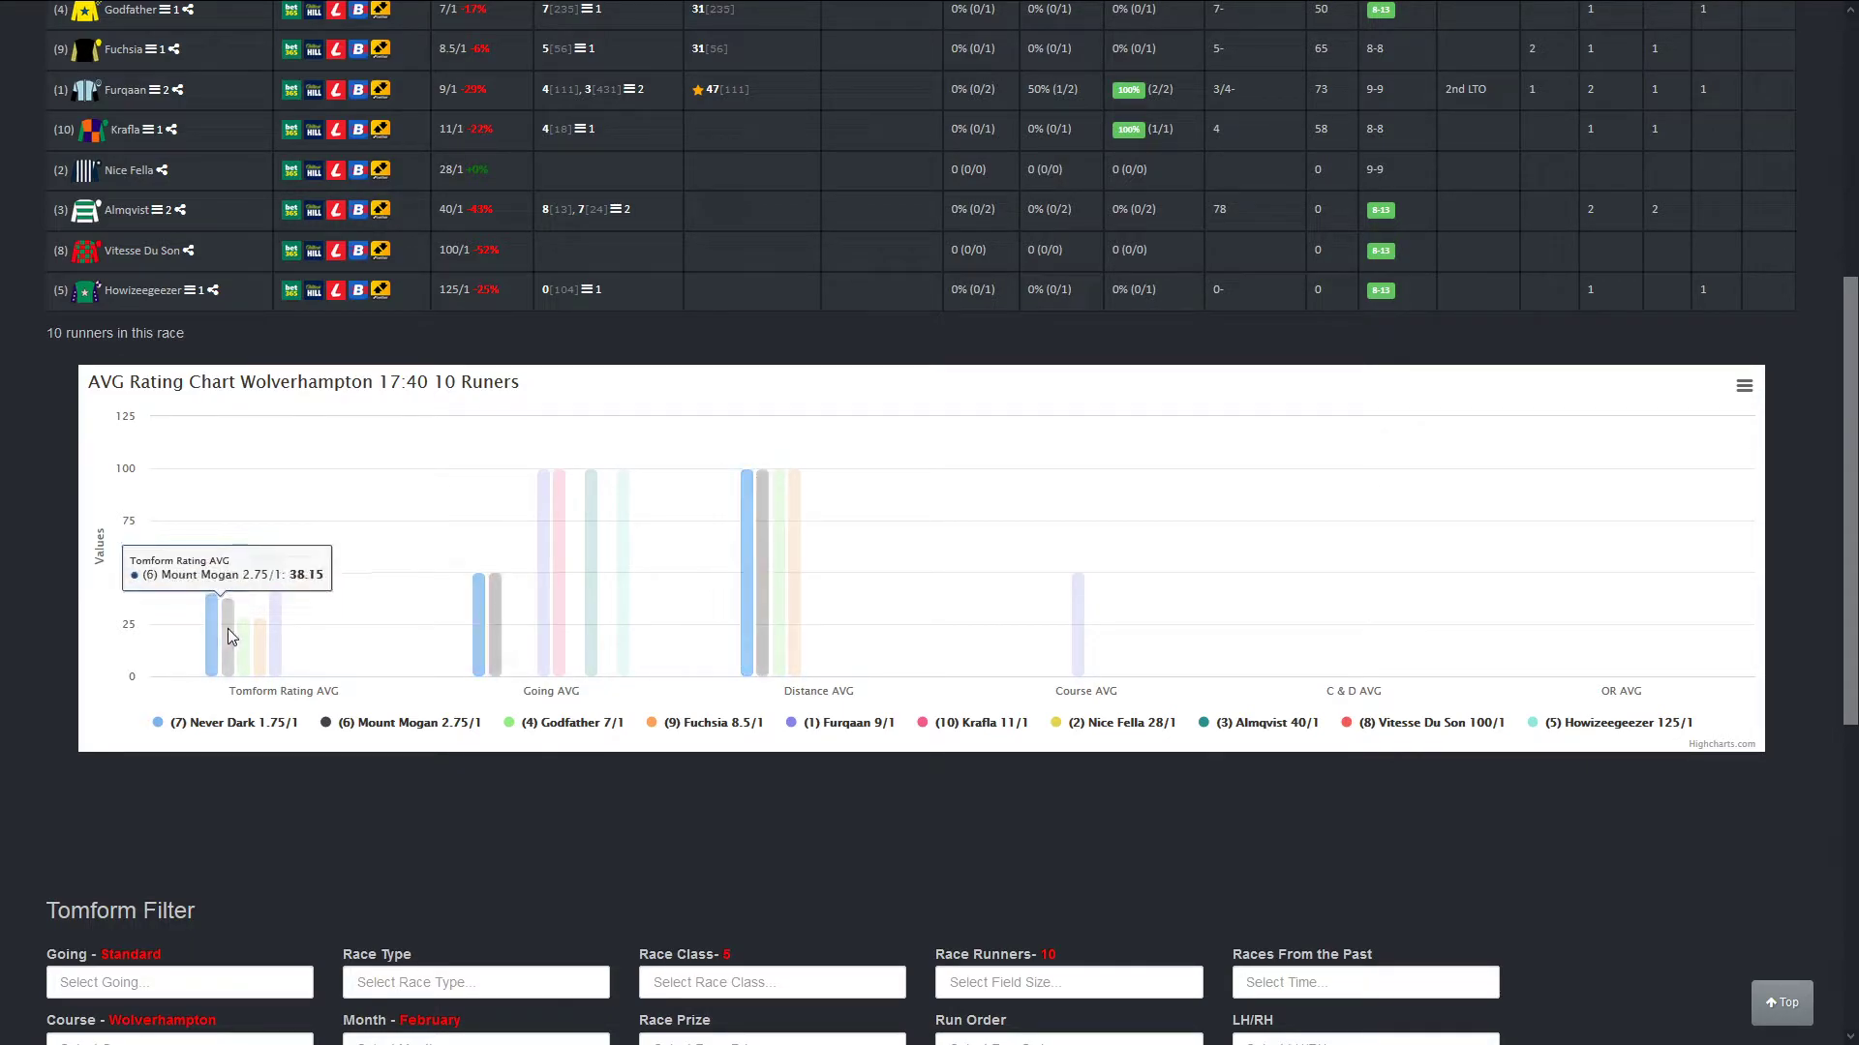
pyautogui.moveTo(1082, 645)
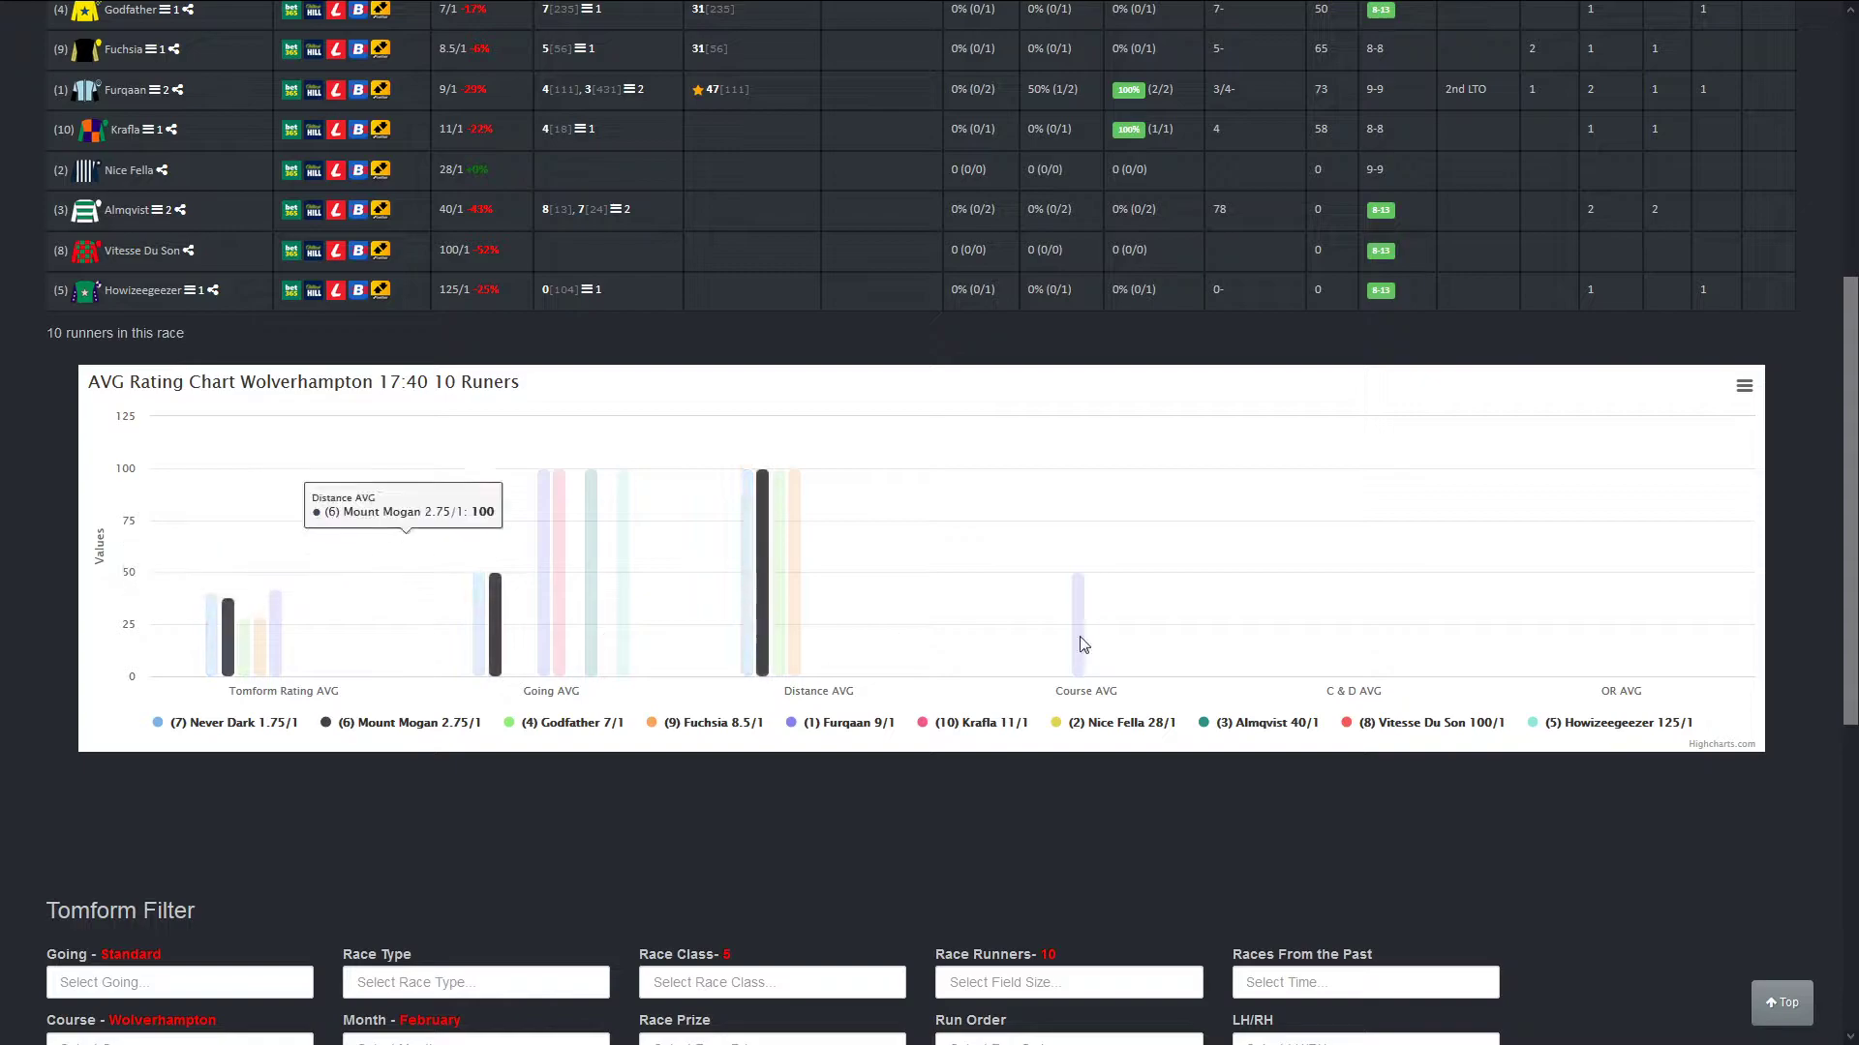
pyautogui.moveTo(1078, 652)
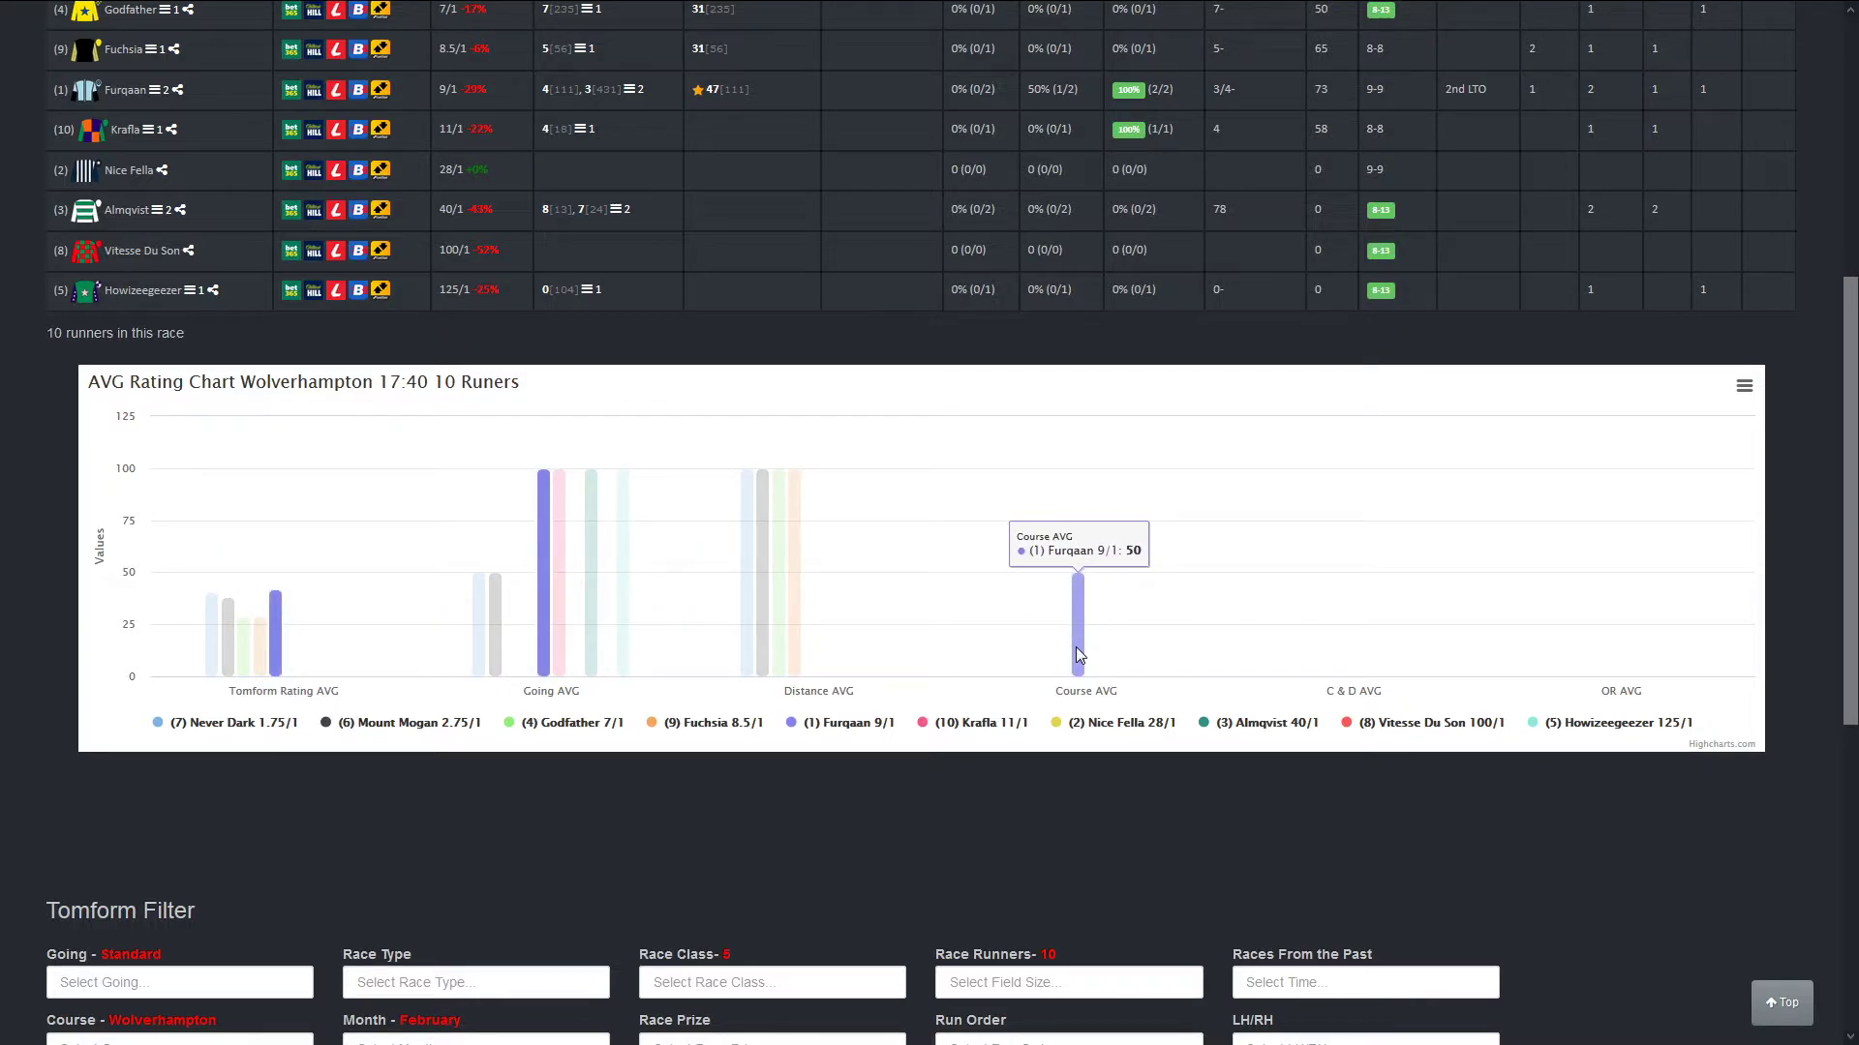
pyautogui.scroll(-3)
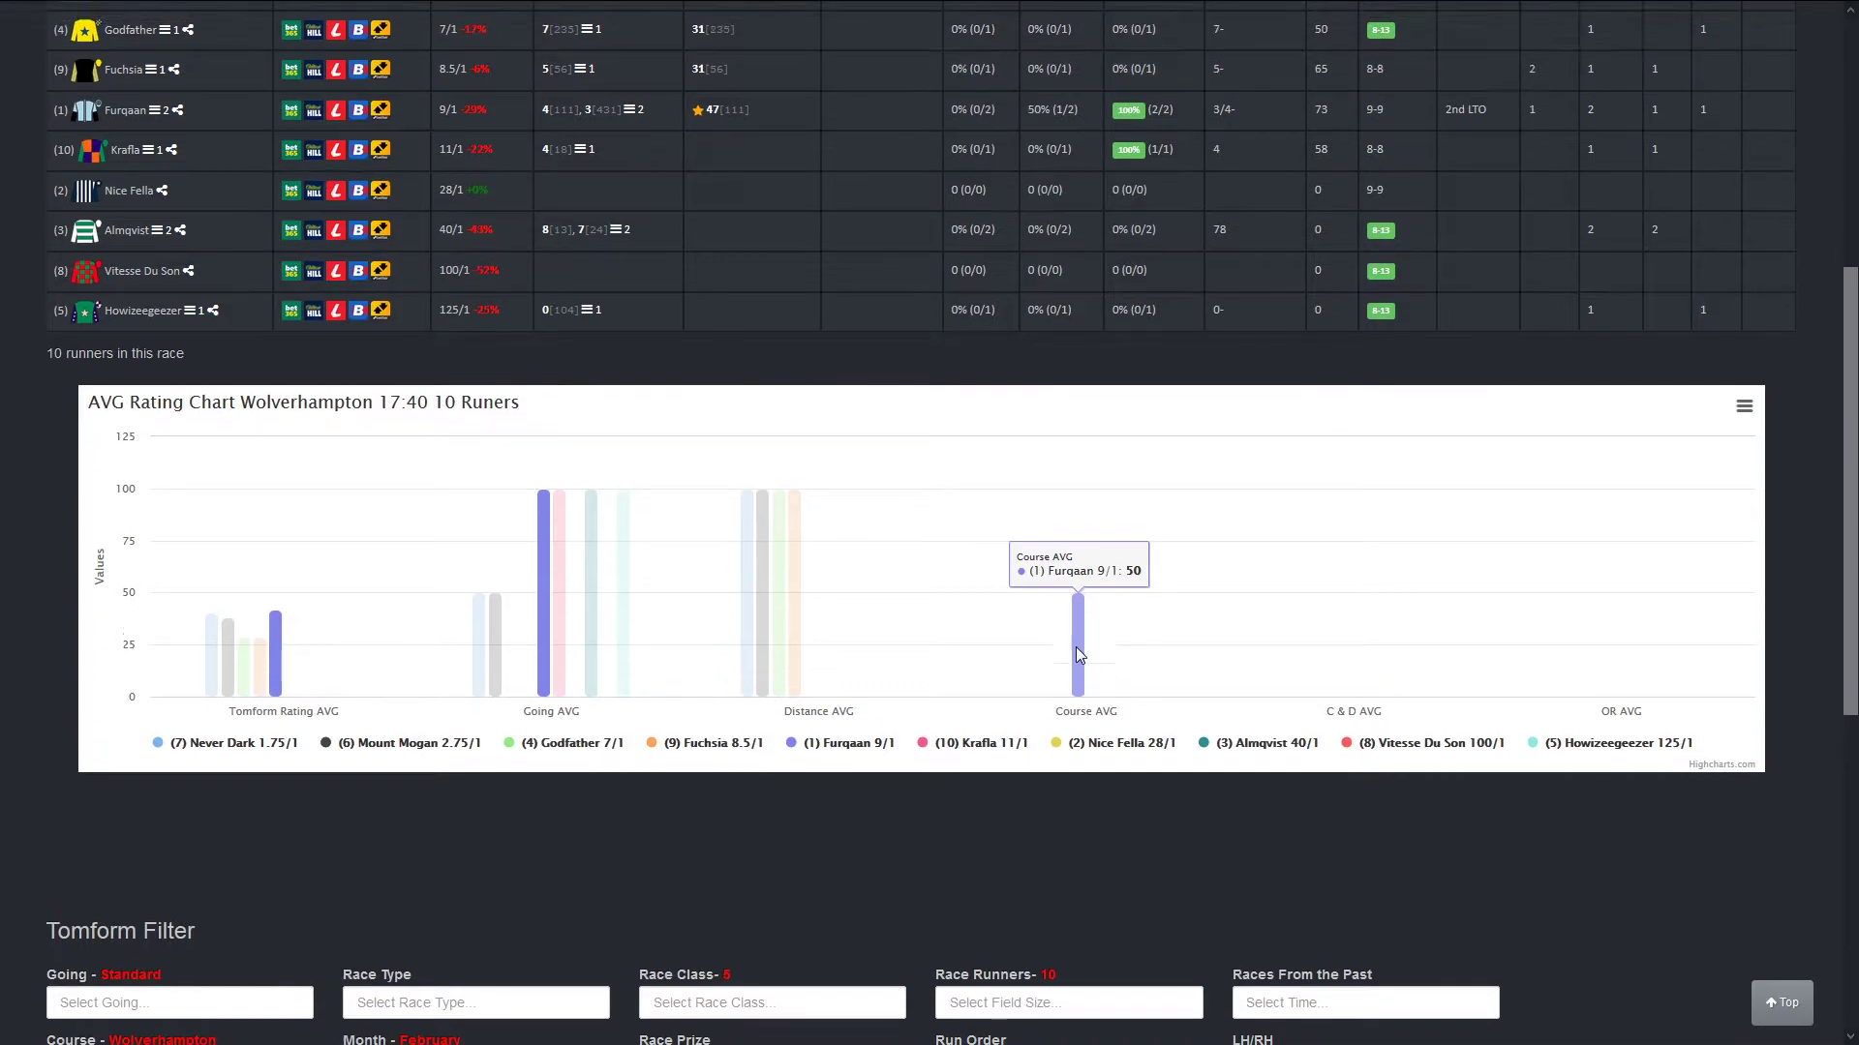
pyautogui.scroll(3)
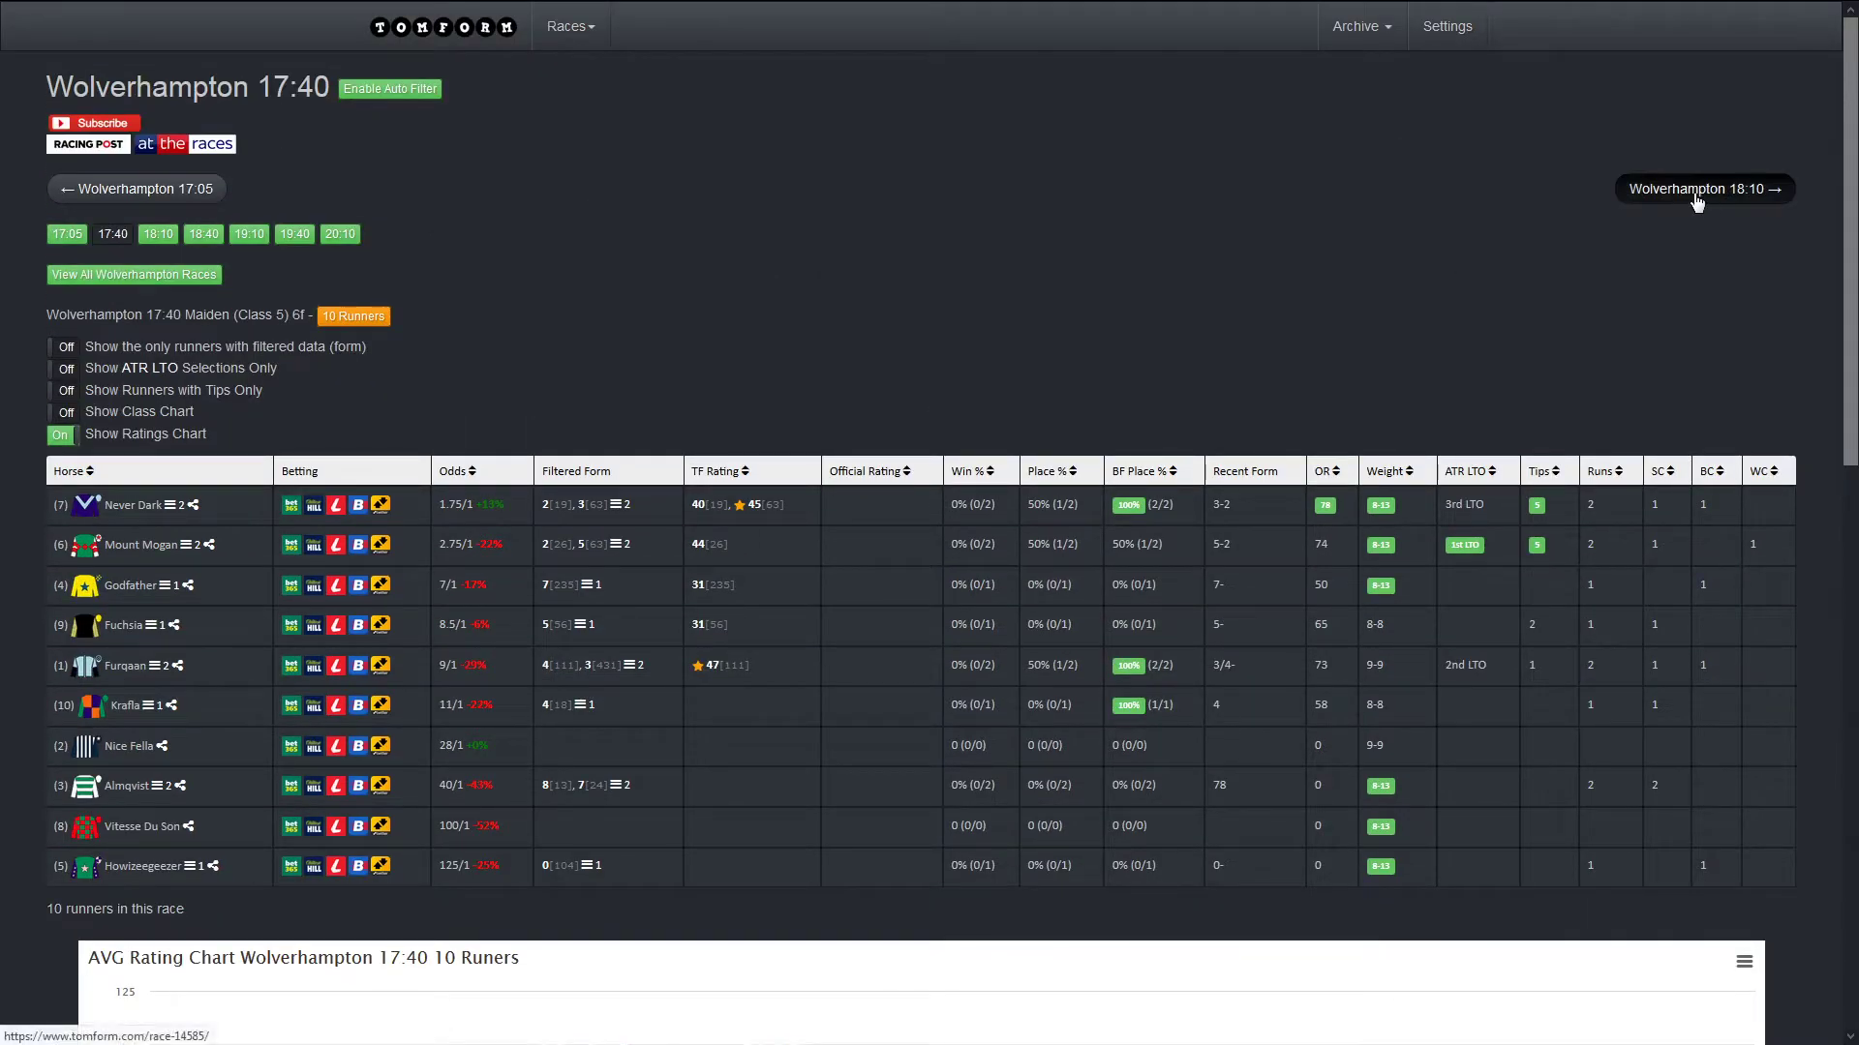
# Step: Look over the Wolverhampton 18:10 racecard's form table and rating chart before moving on
pyautogui.click(1699, 187)
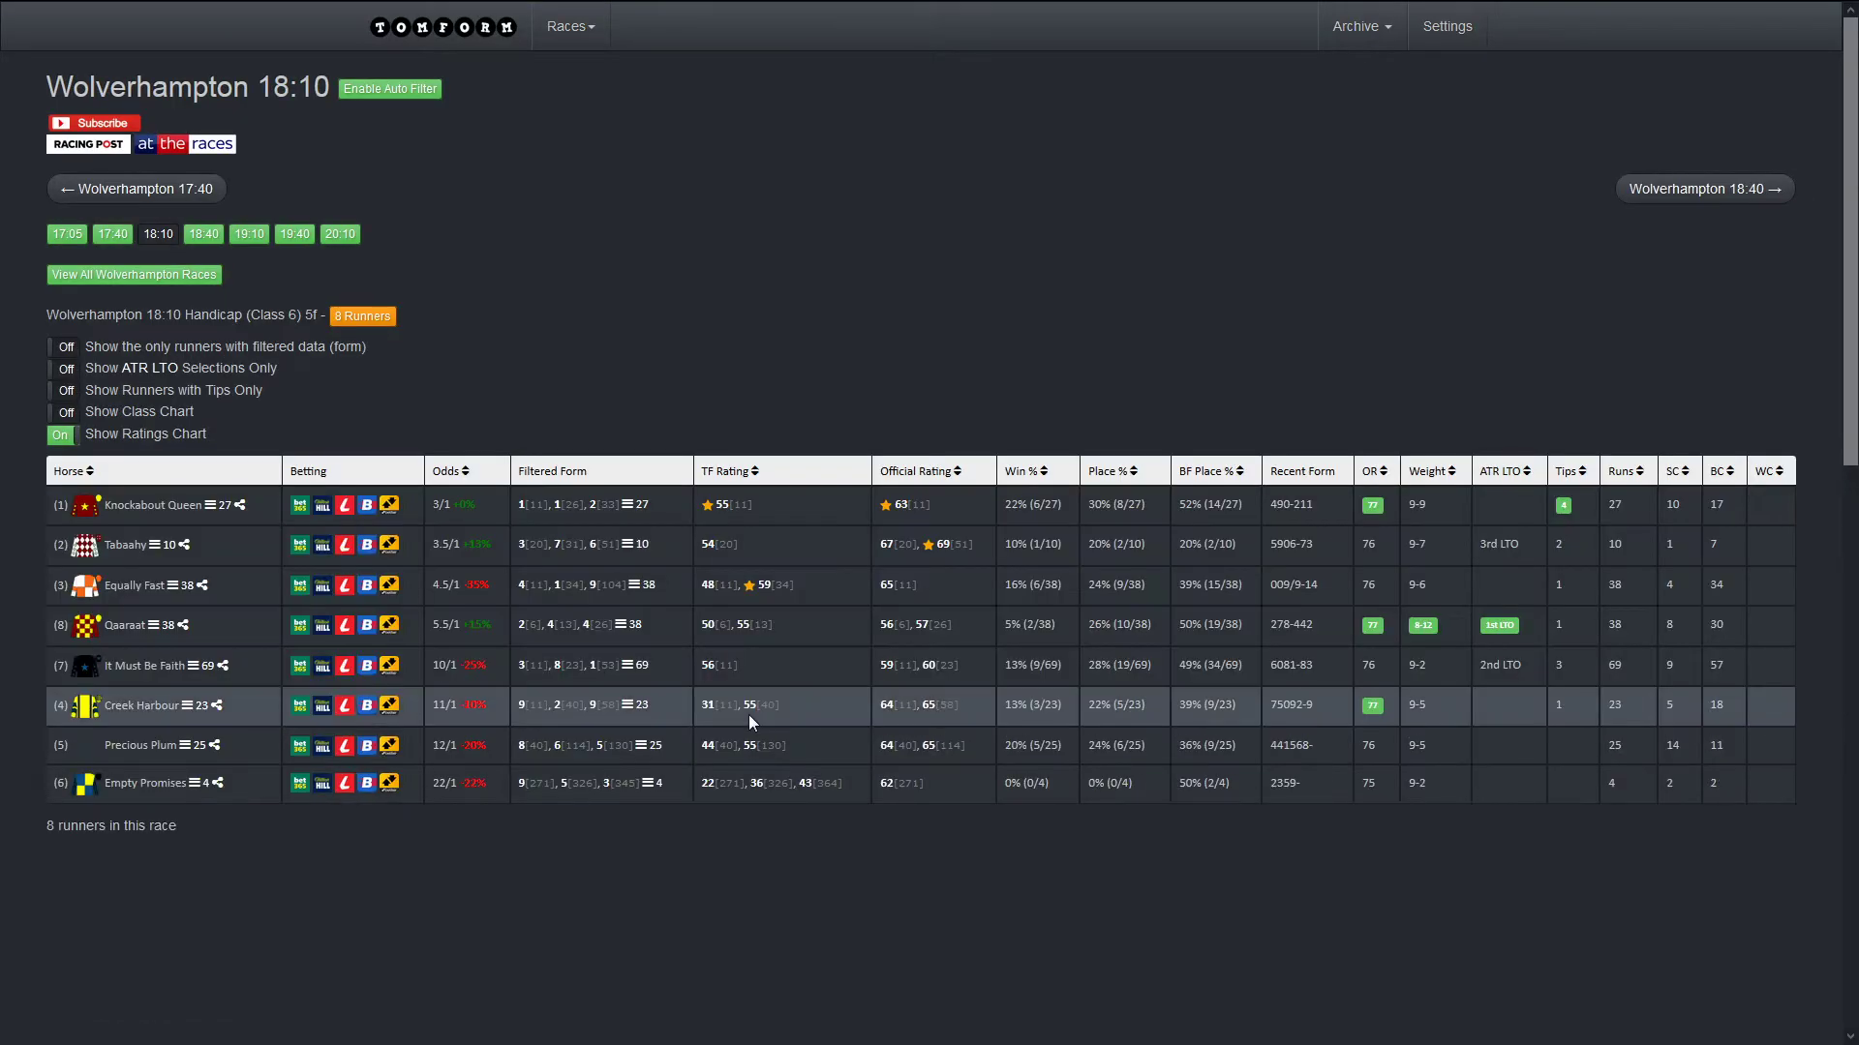
pyautogui.scroll(-3)
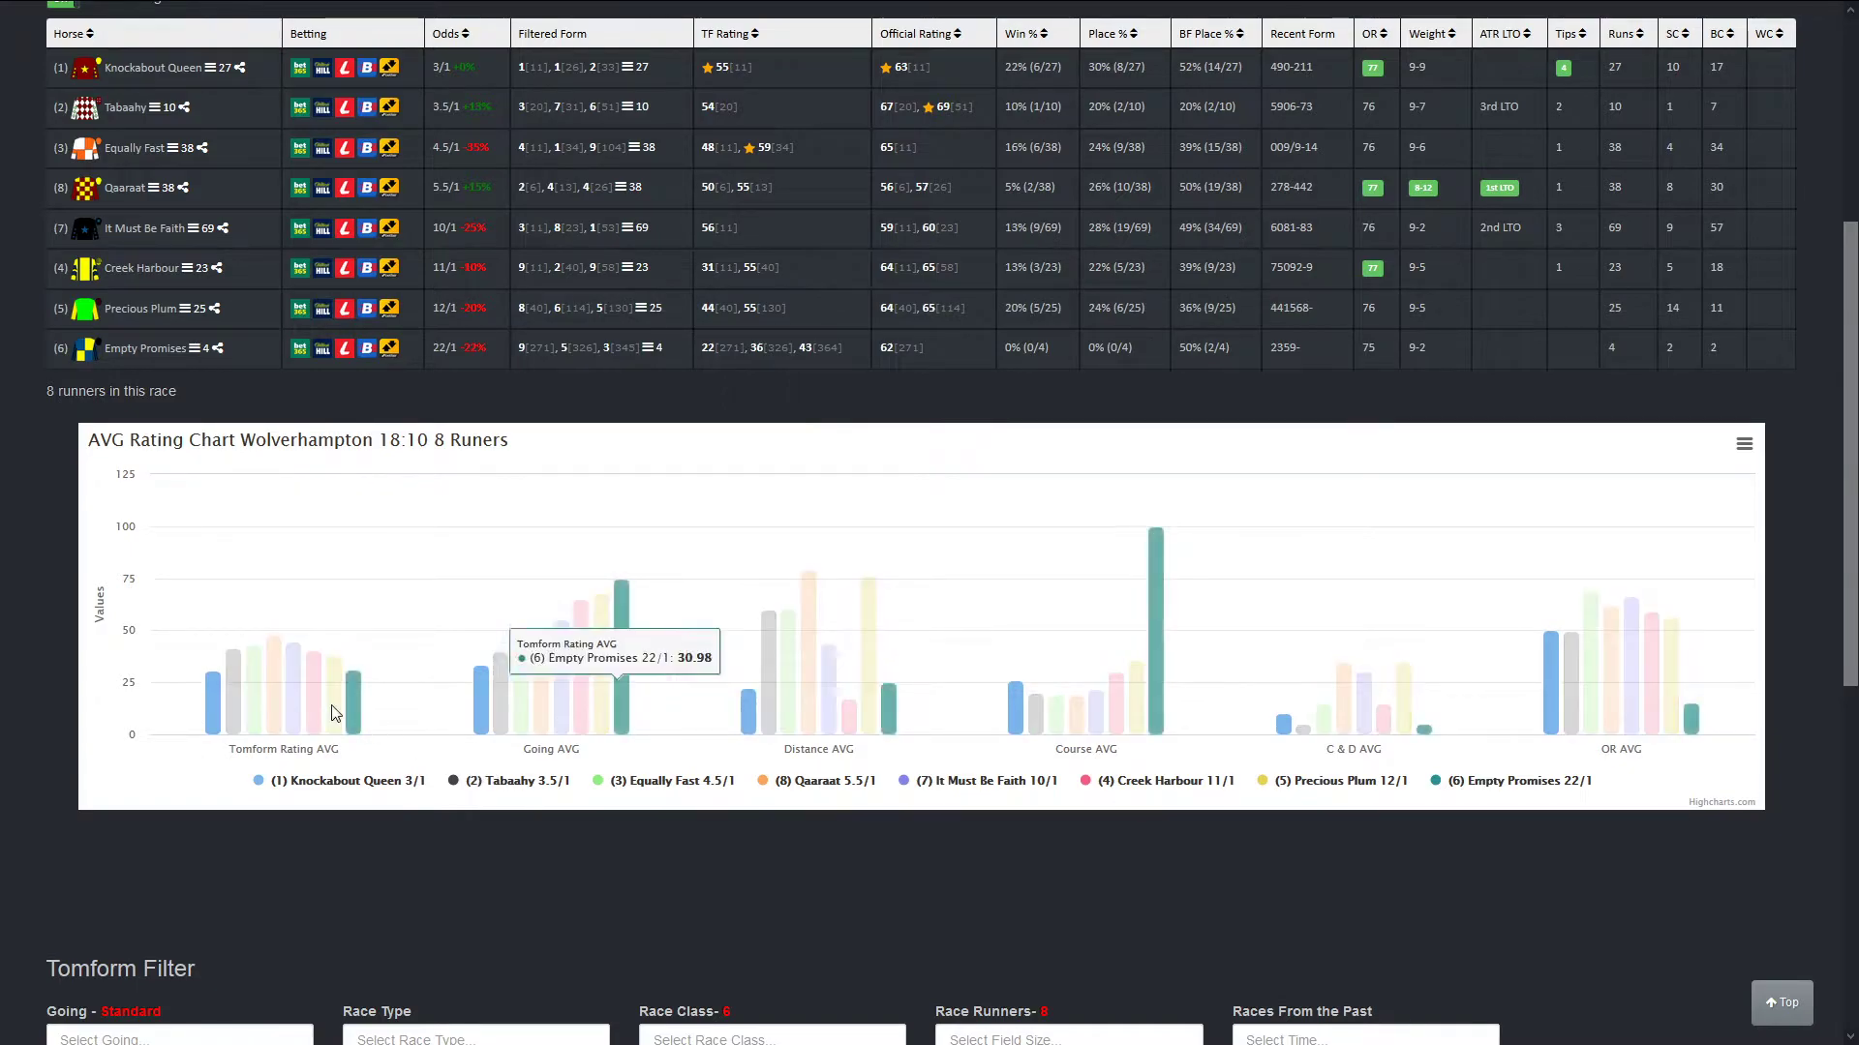
pyautogui.moveTo(250, 711)
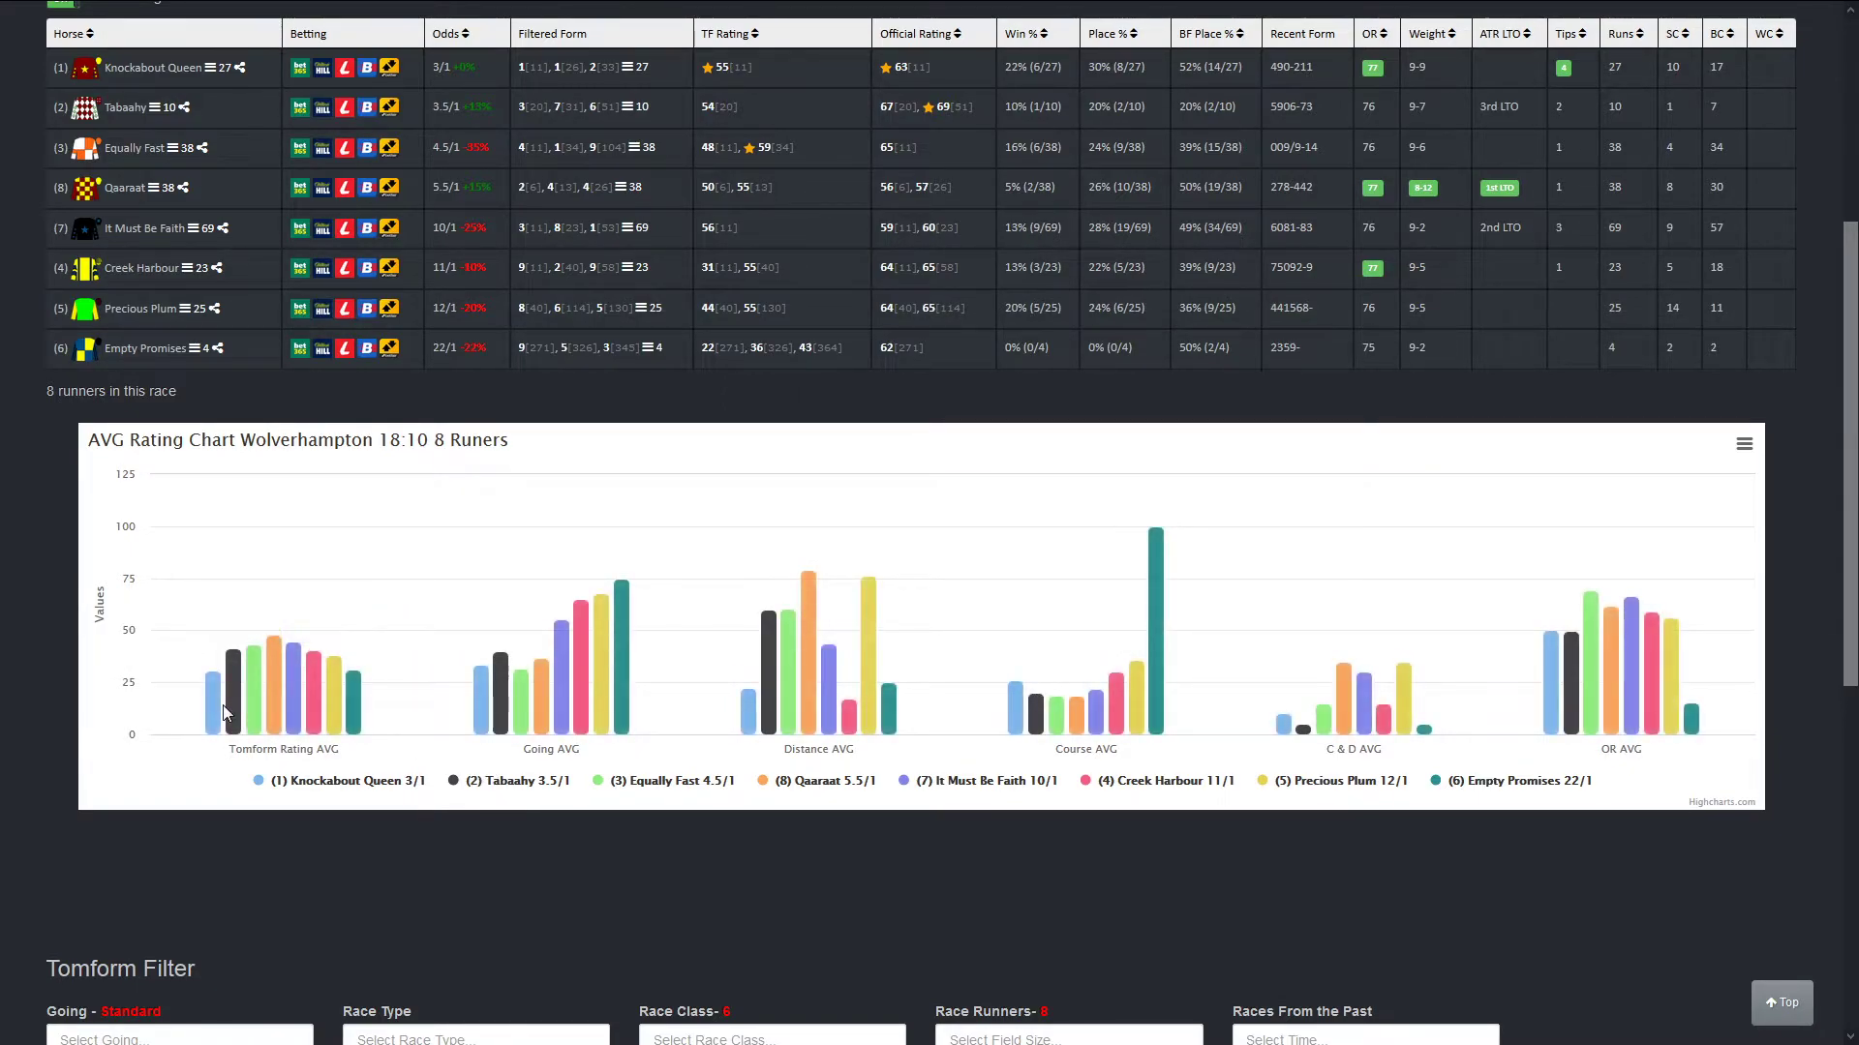
pyautogui.moveTo(223, 711)
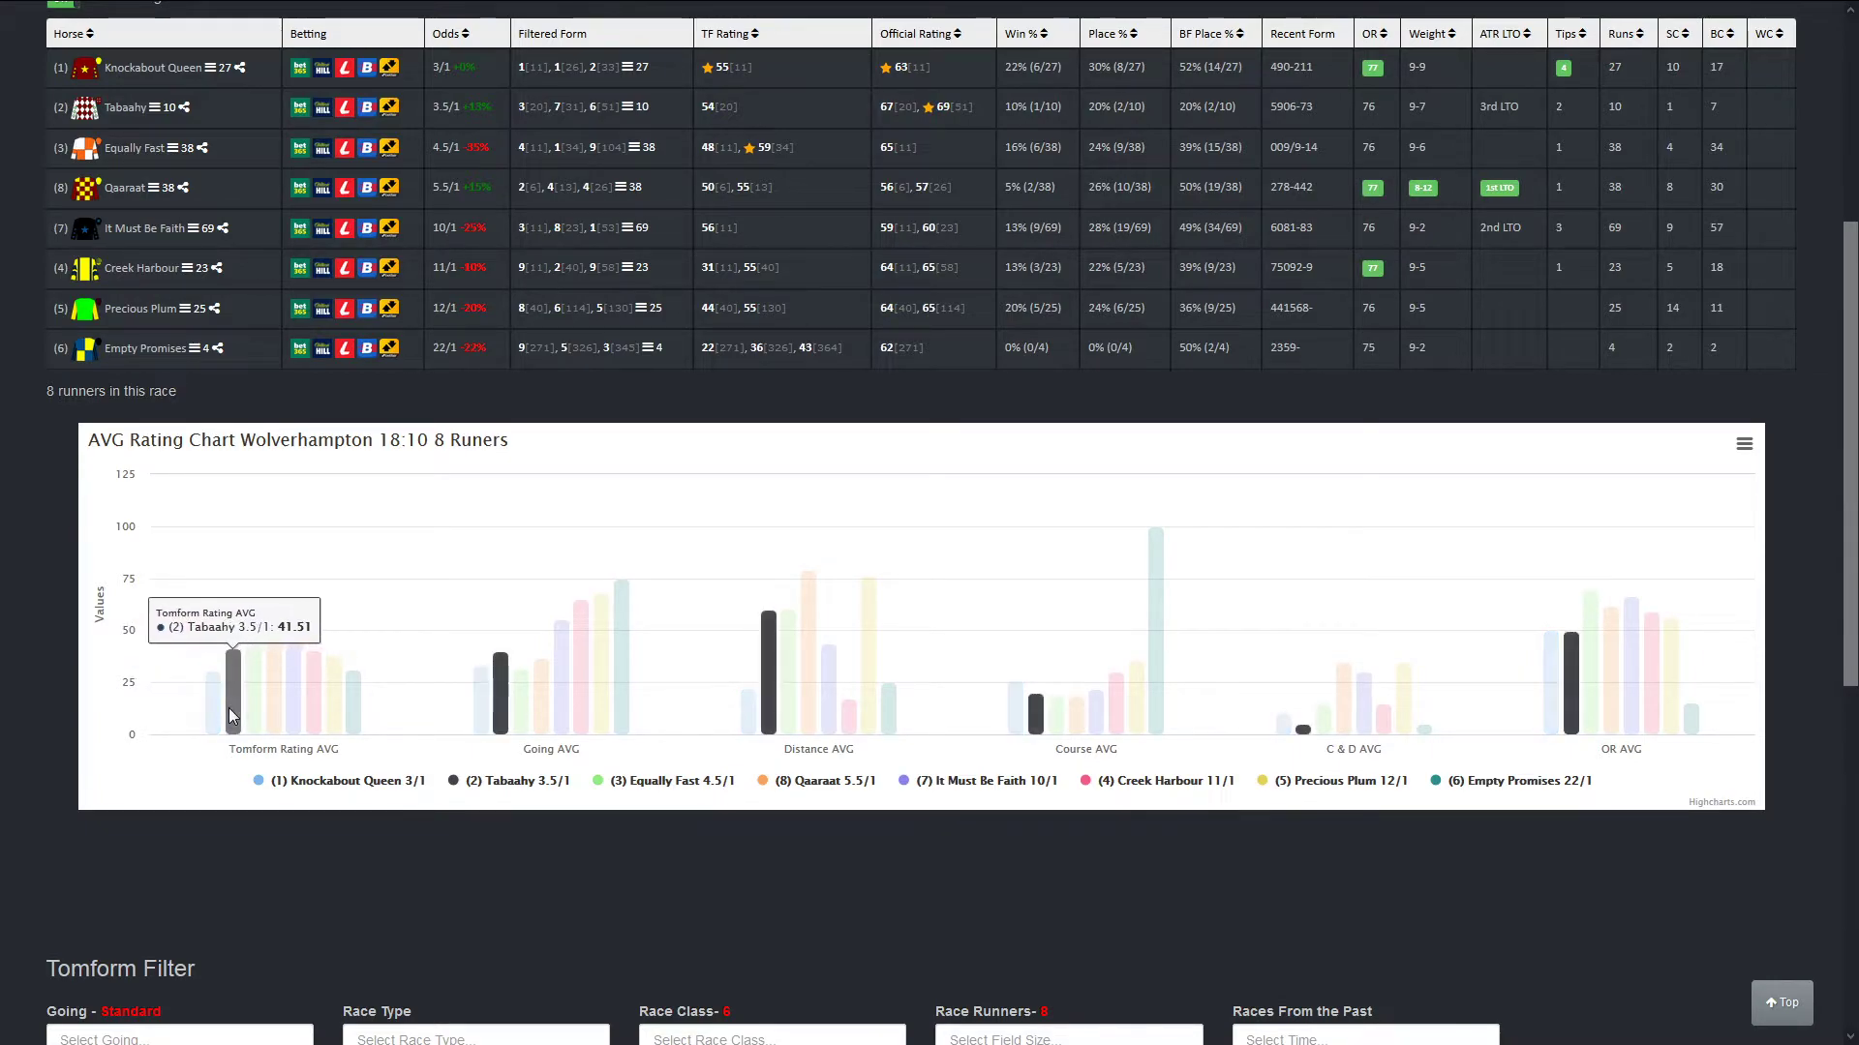
pyautogui.scroll(3)
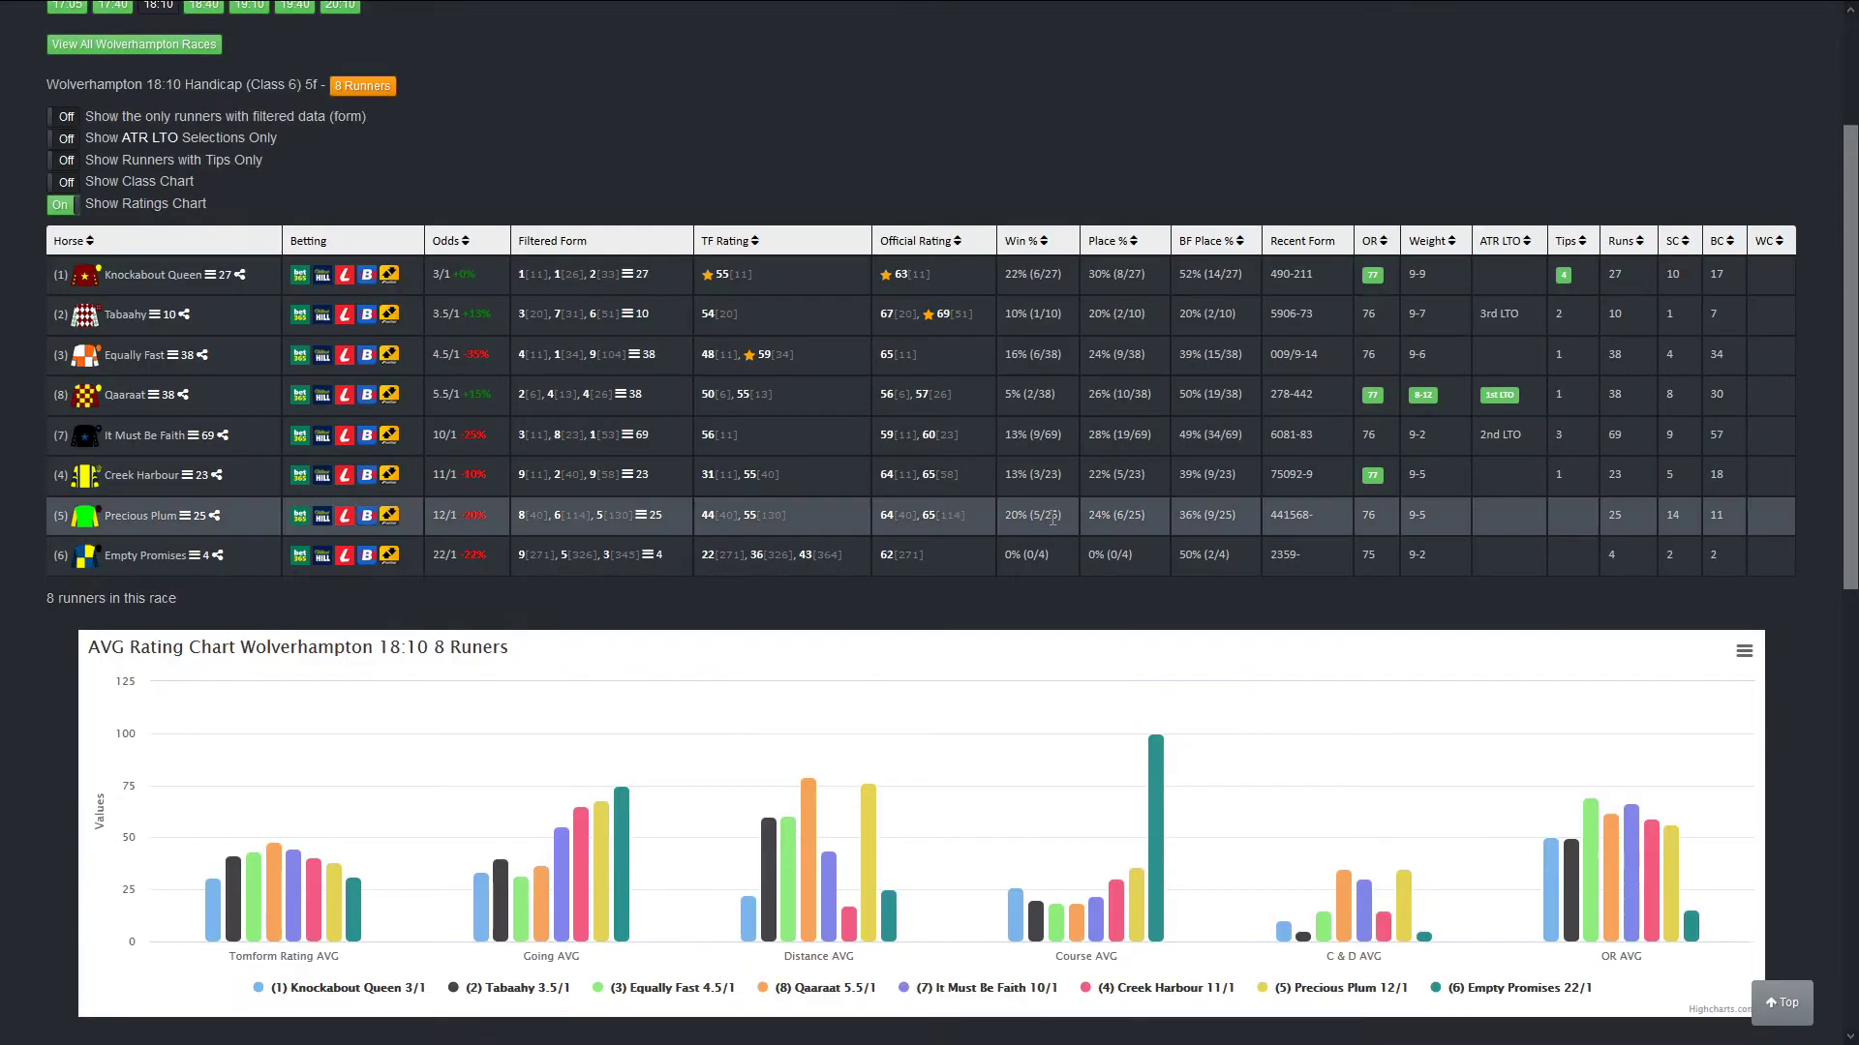
pyautogui.scroll(3)
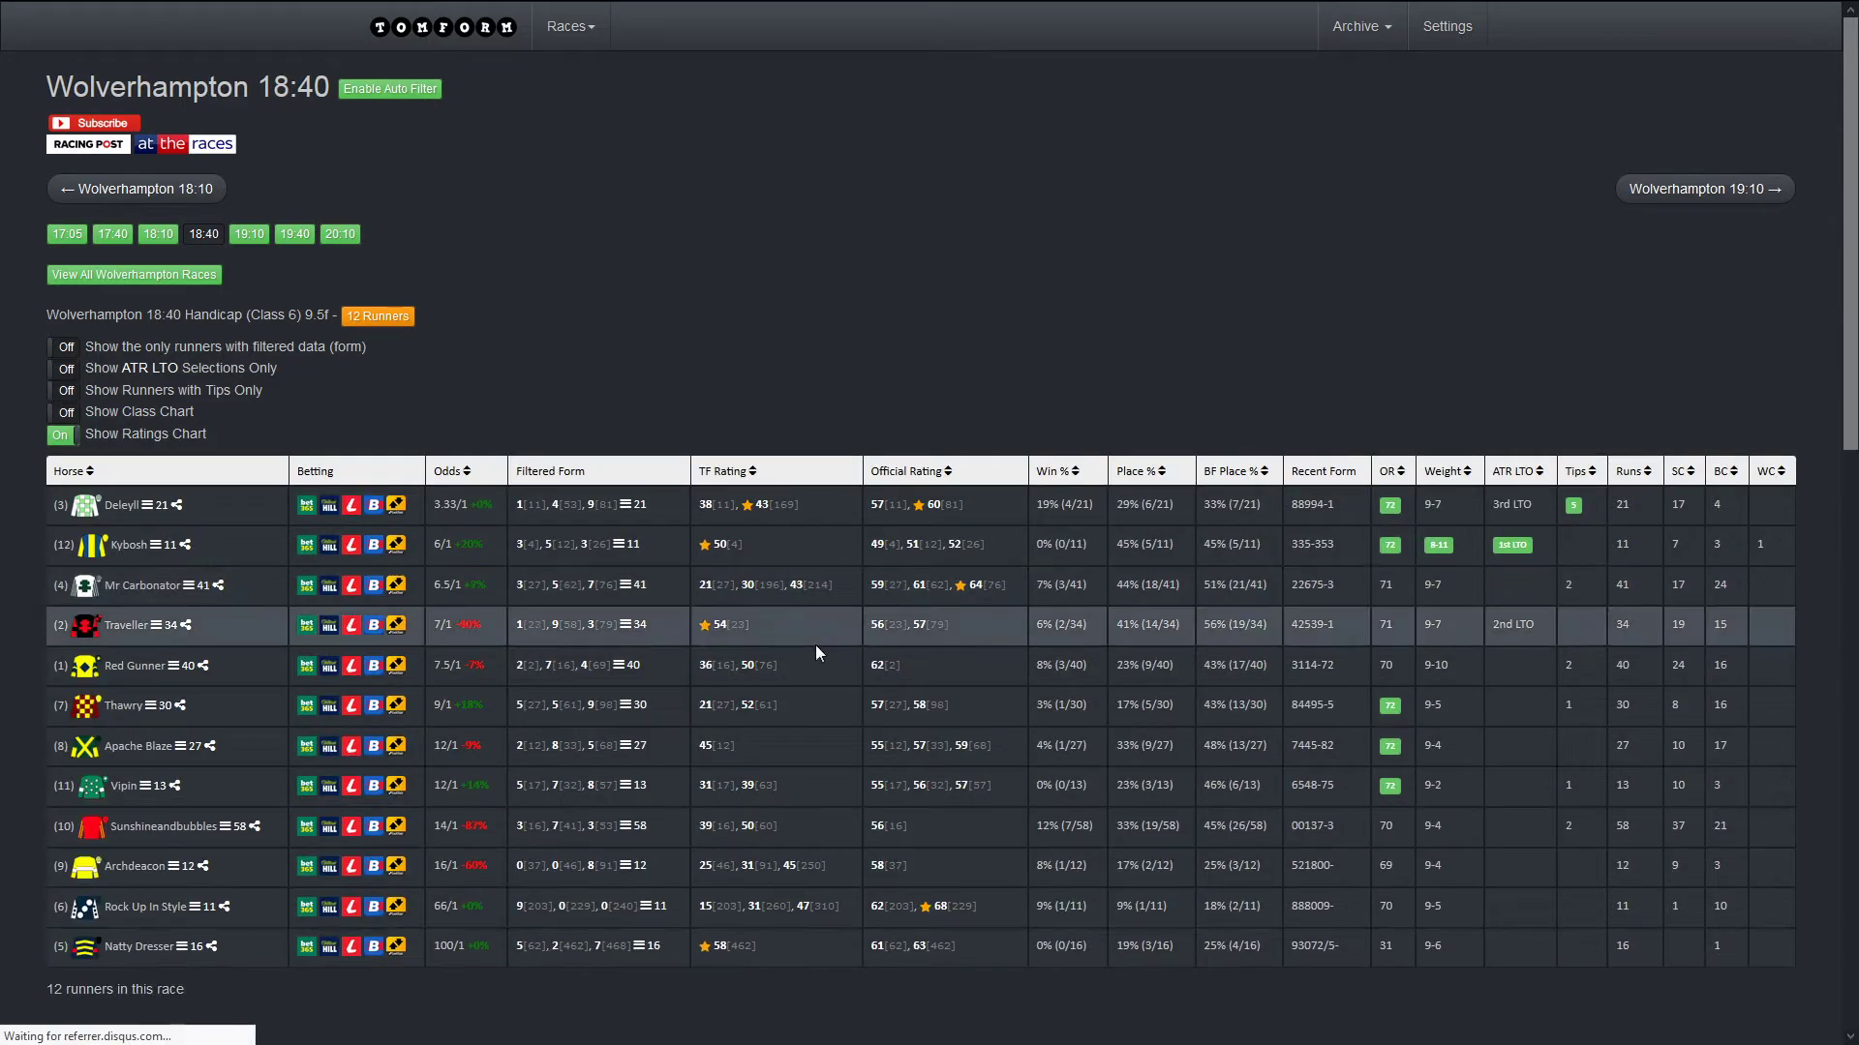
pyautogui.scroll(-3)
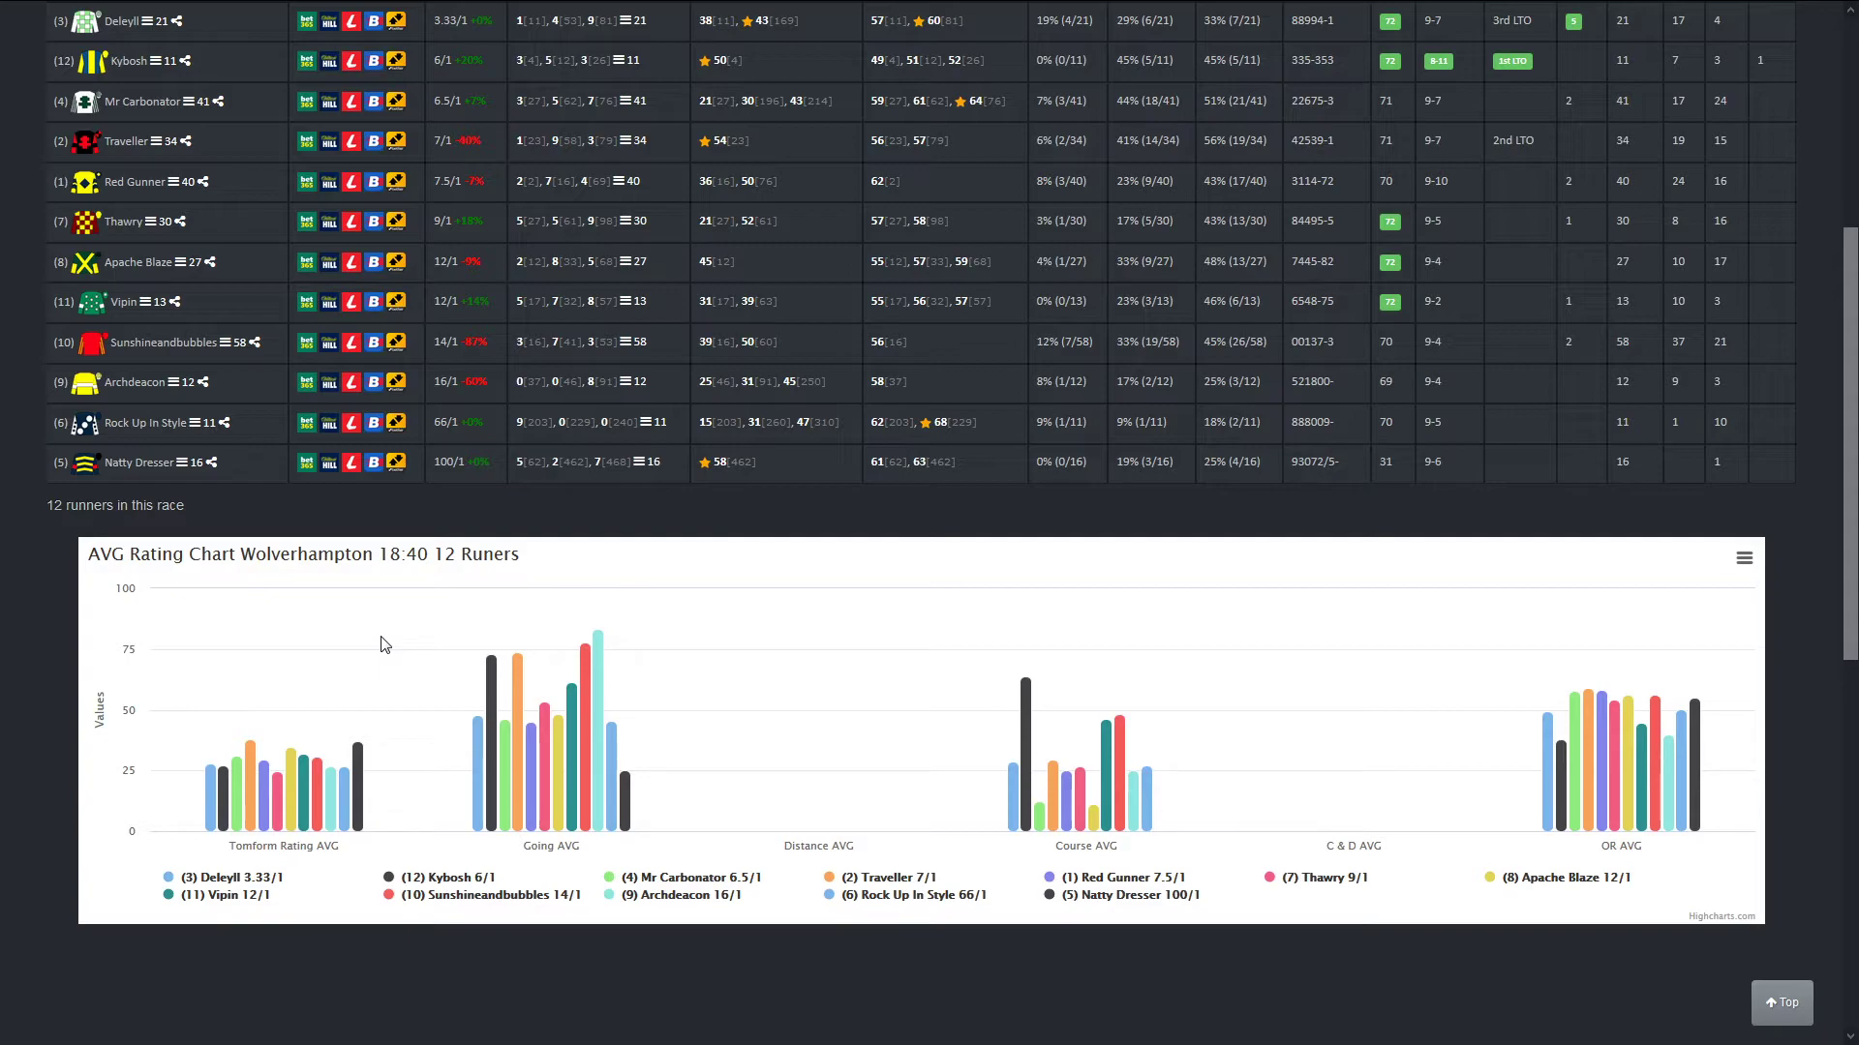
pyautogui.scroll(3)
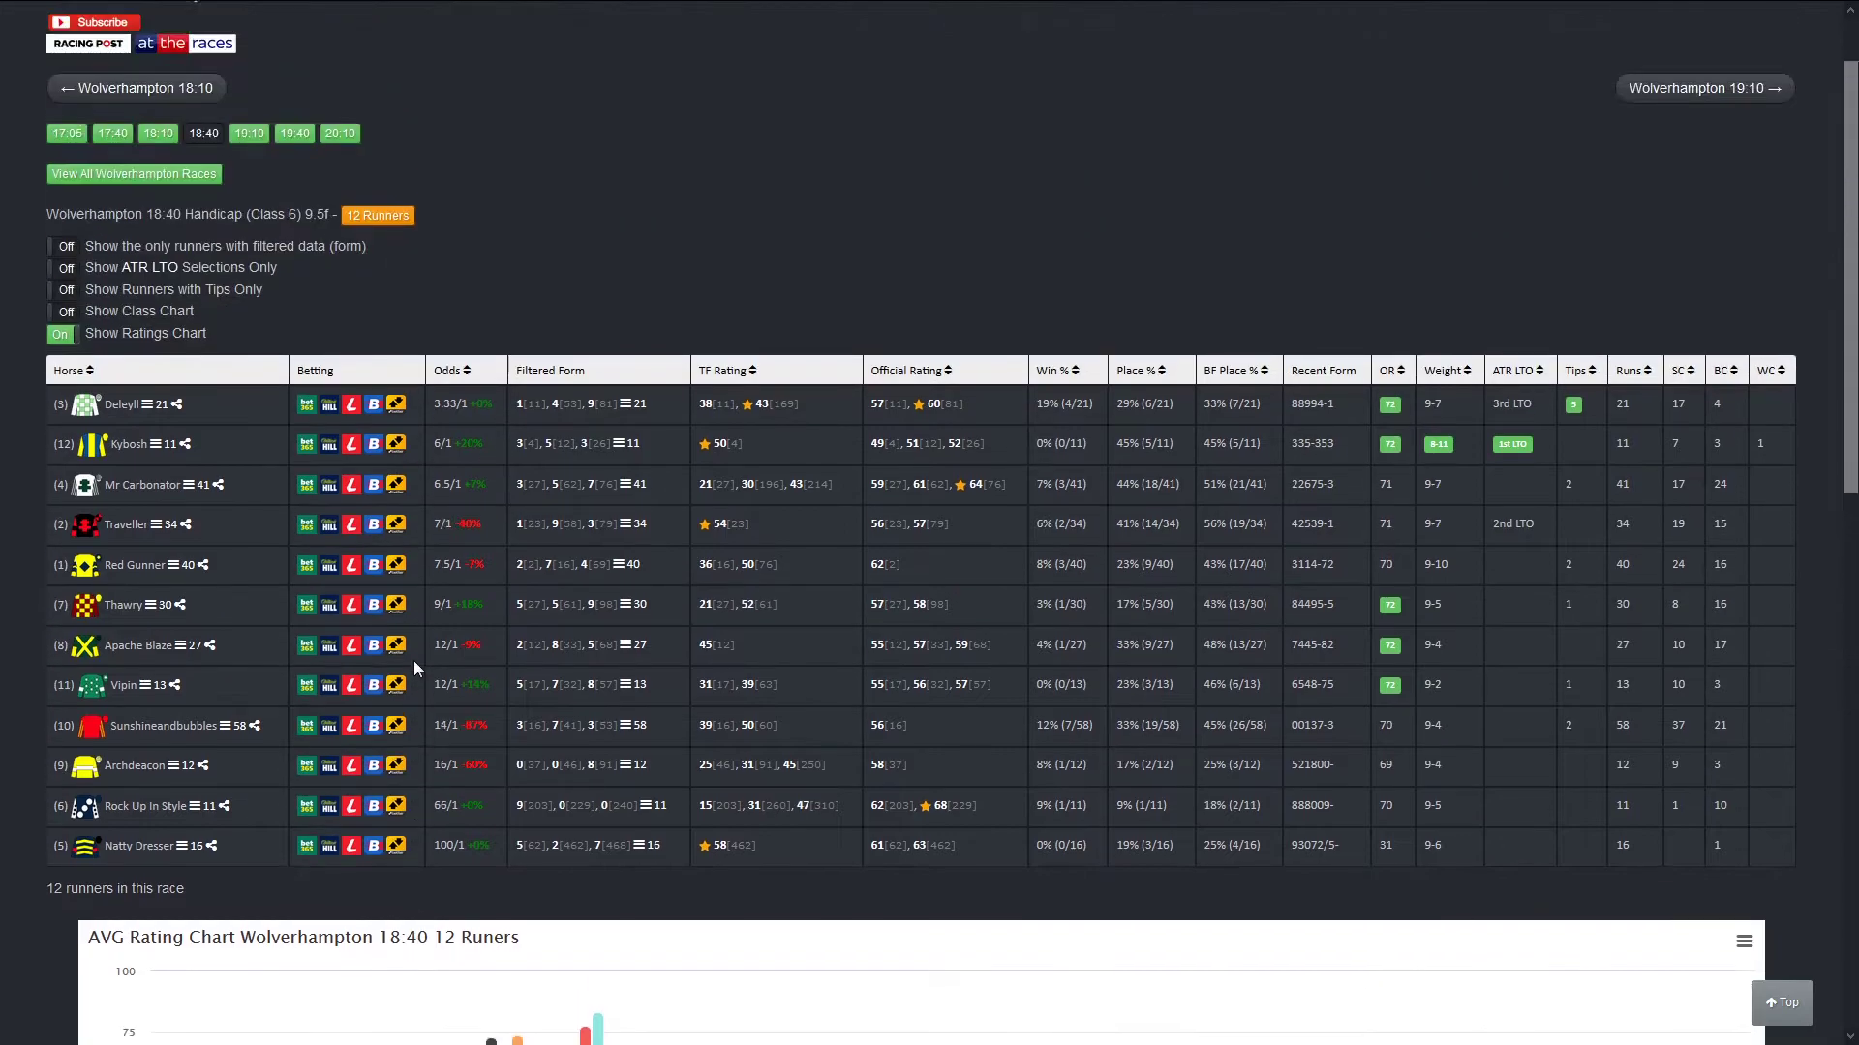
pyautogui.scroll(3)
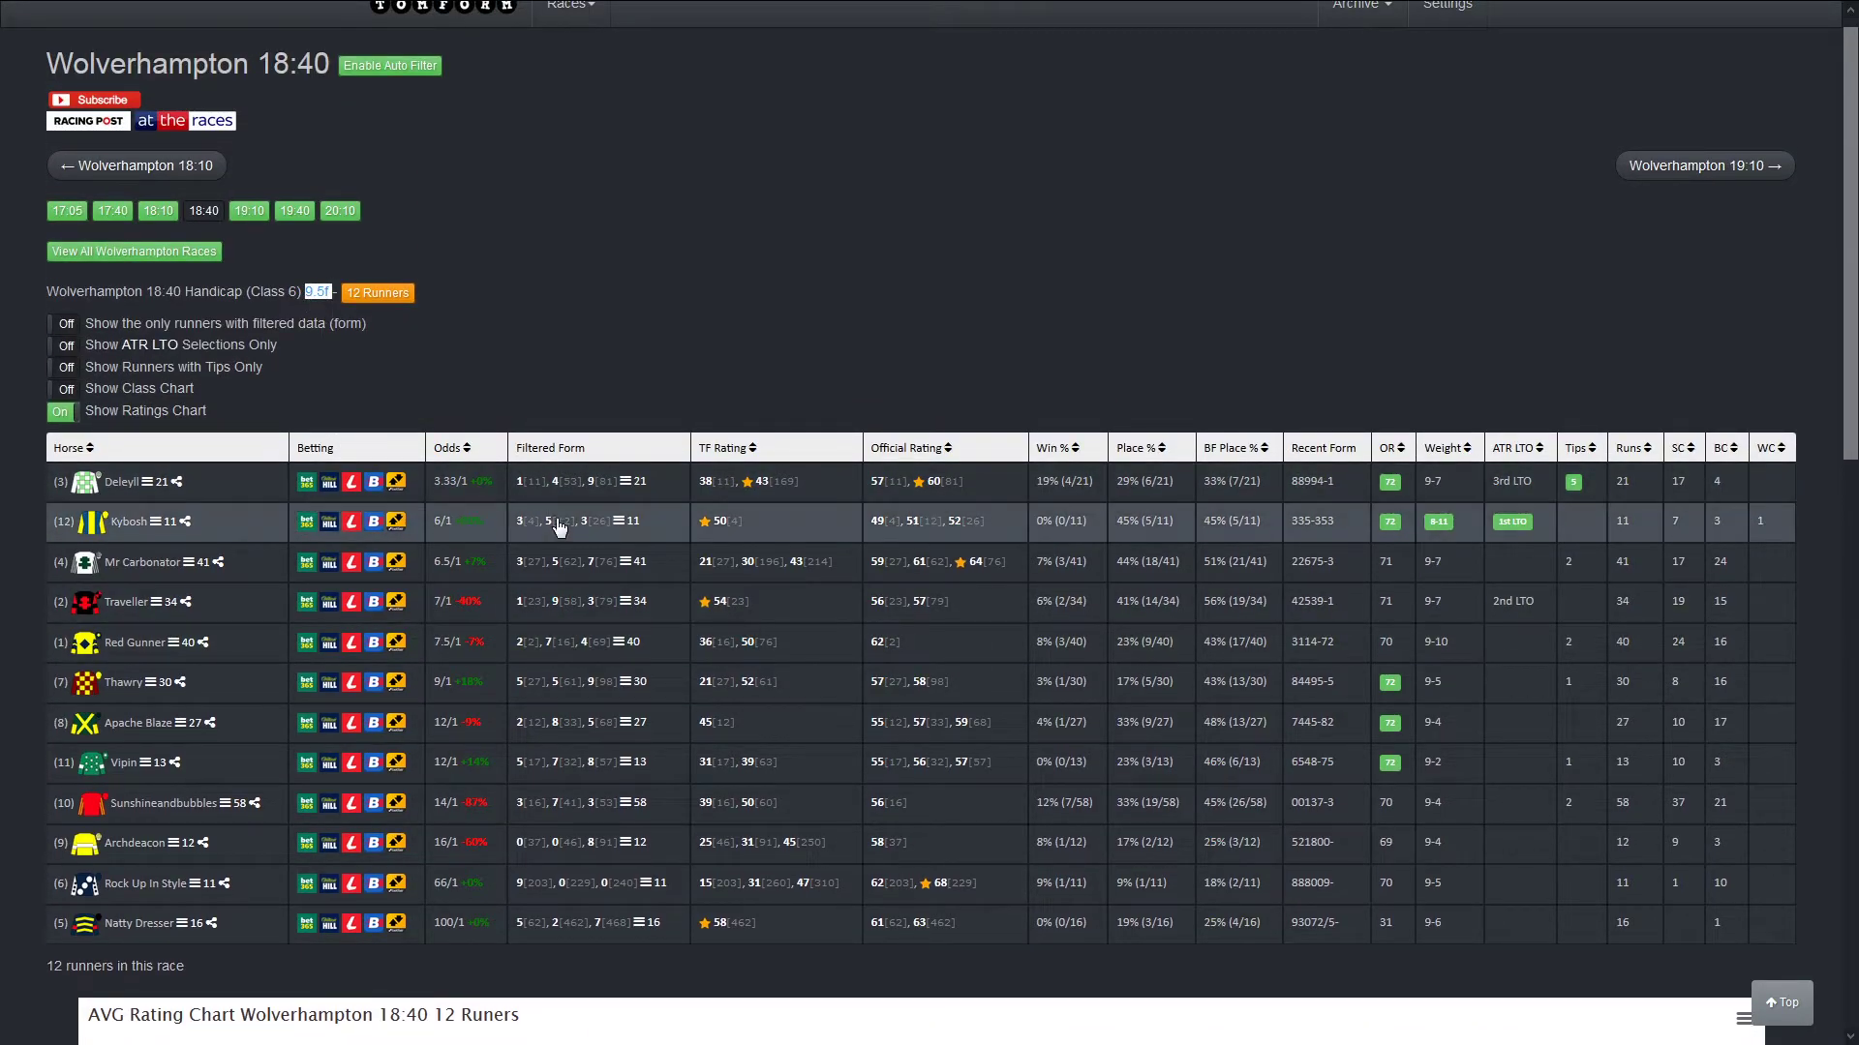
pyautogui.scroll(-3)
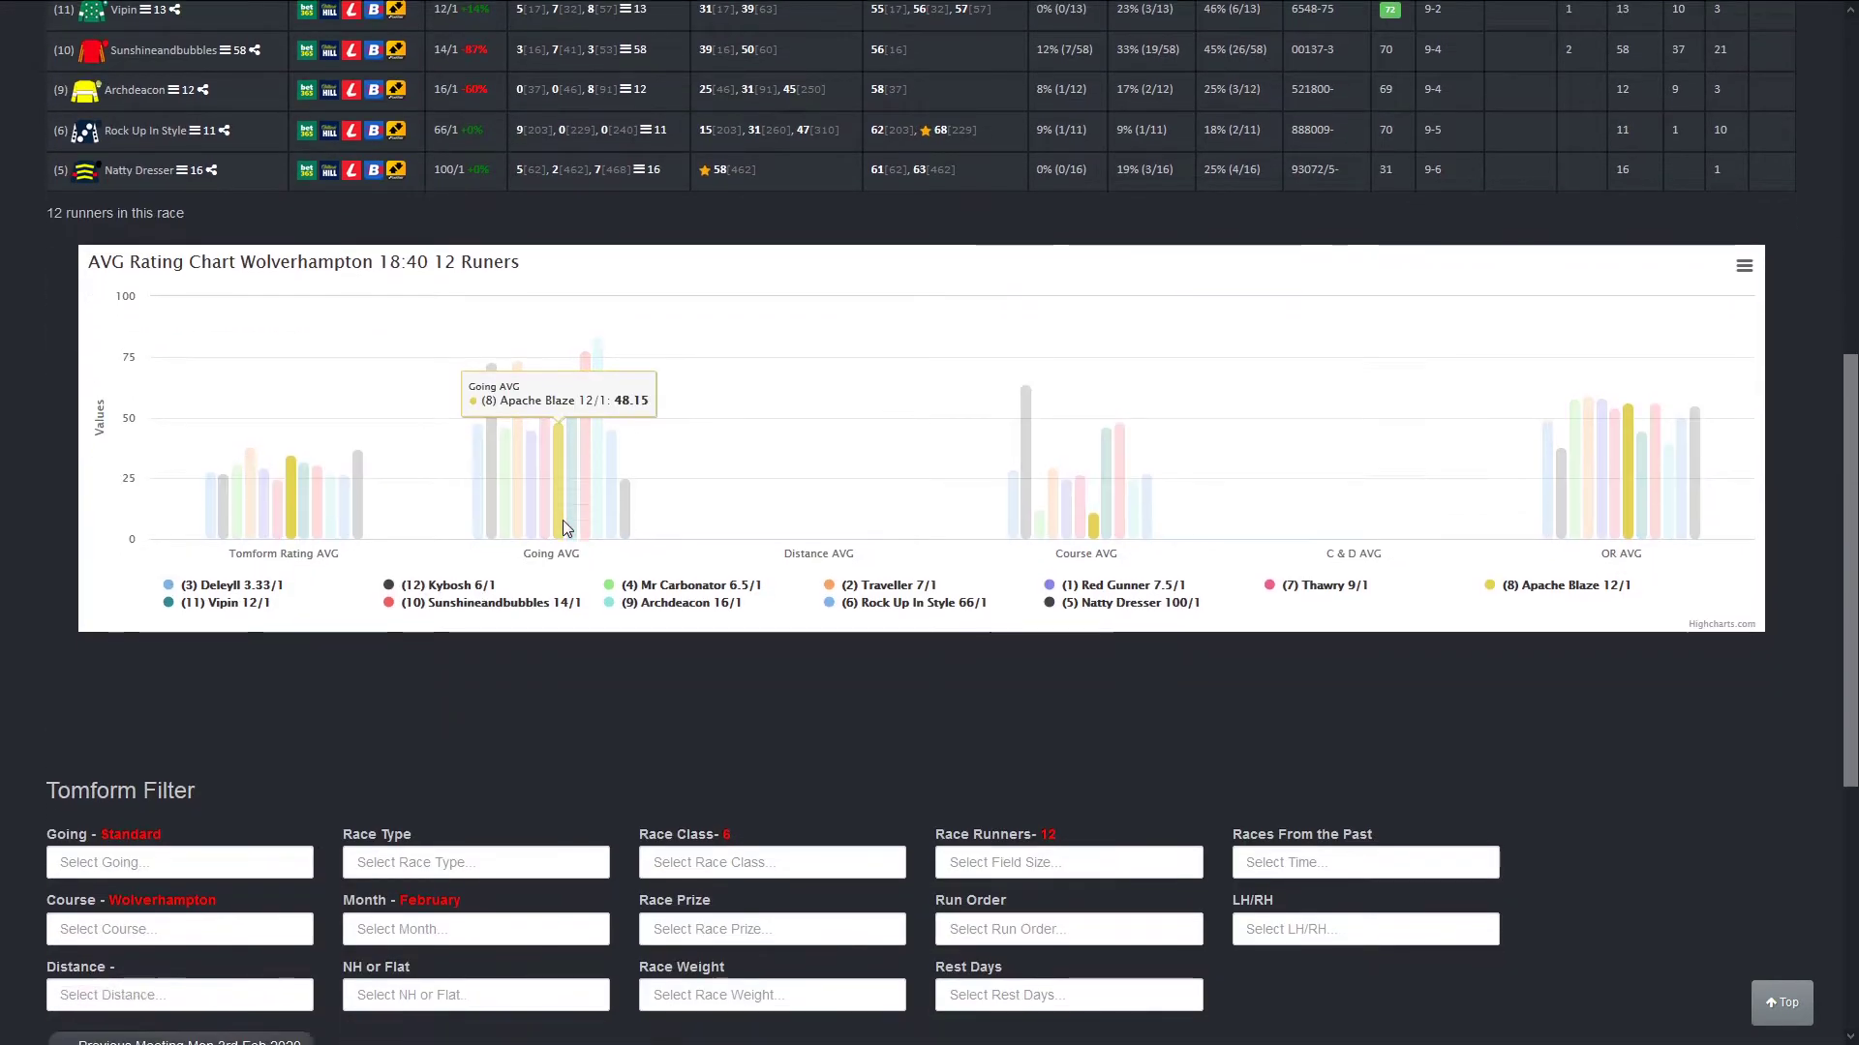
pyautogui.scroll(-3)
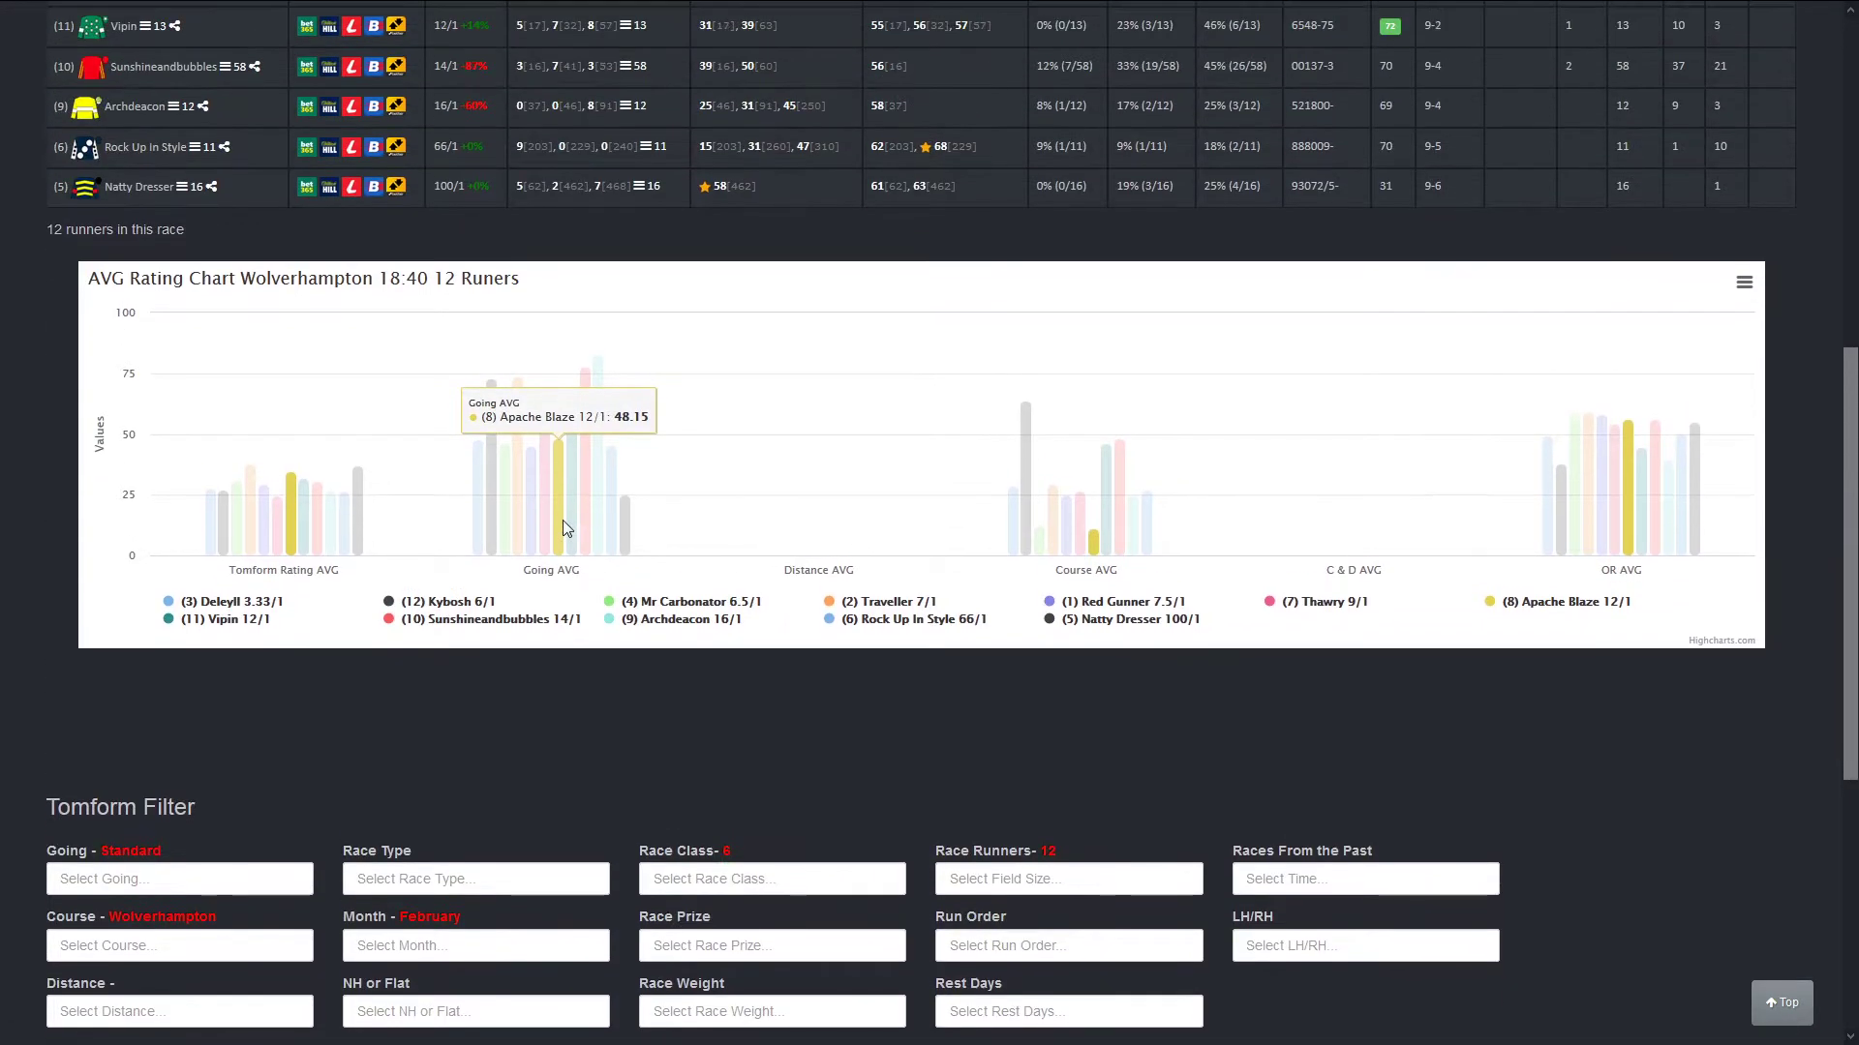
pyautogui.scroll(-3)
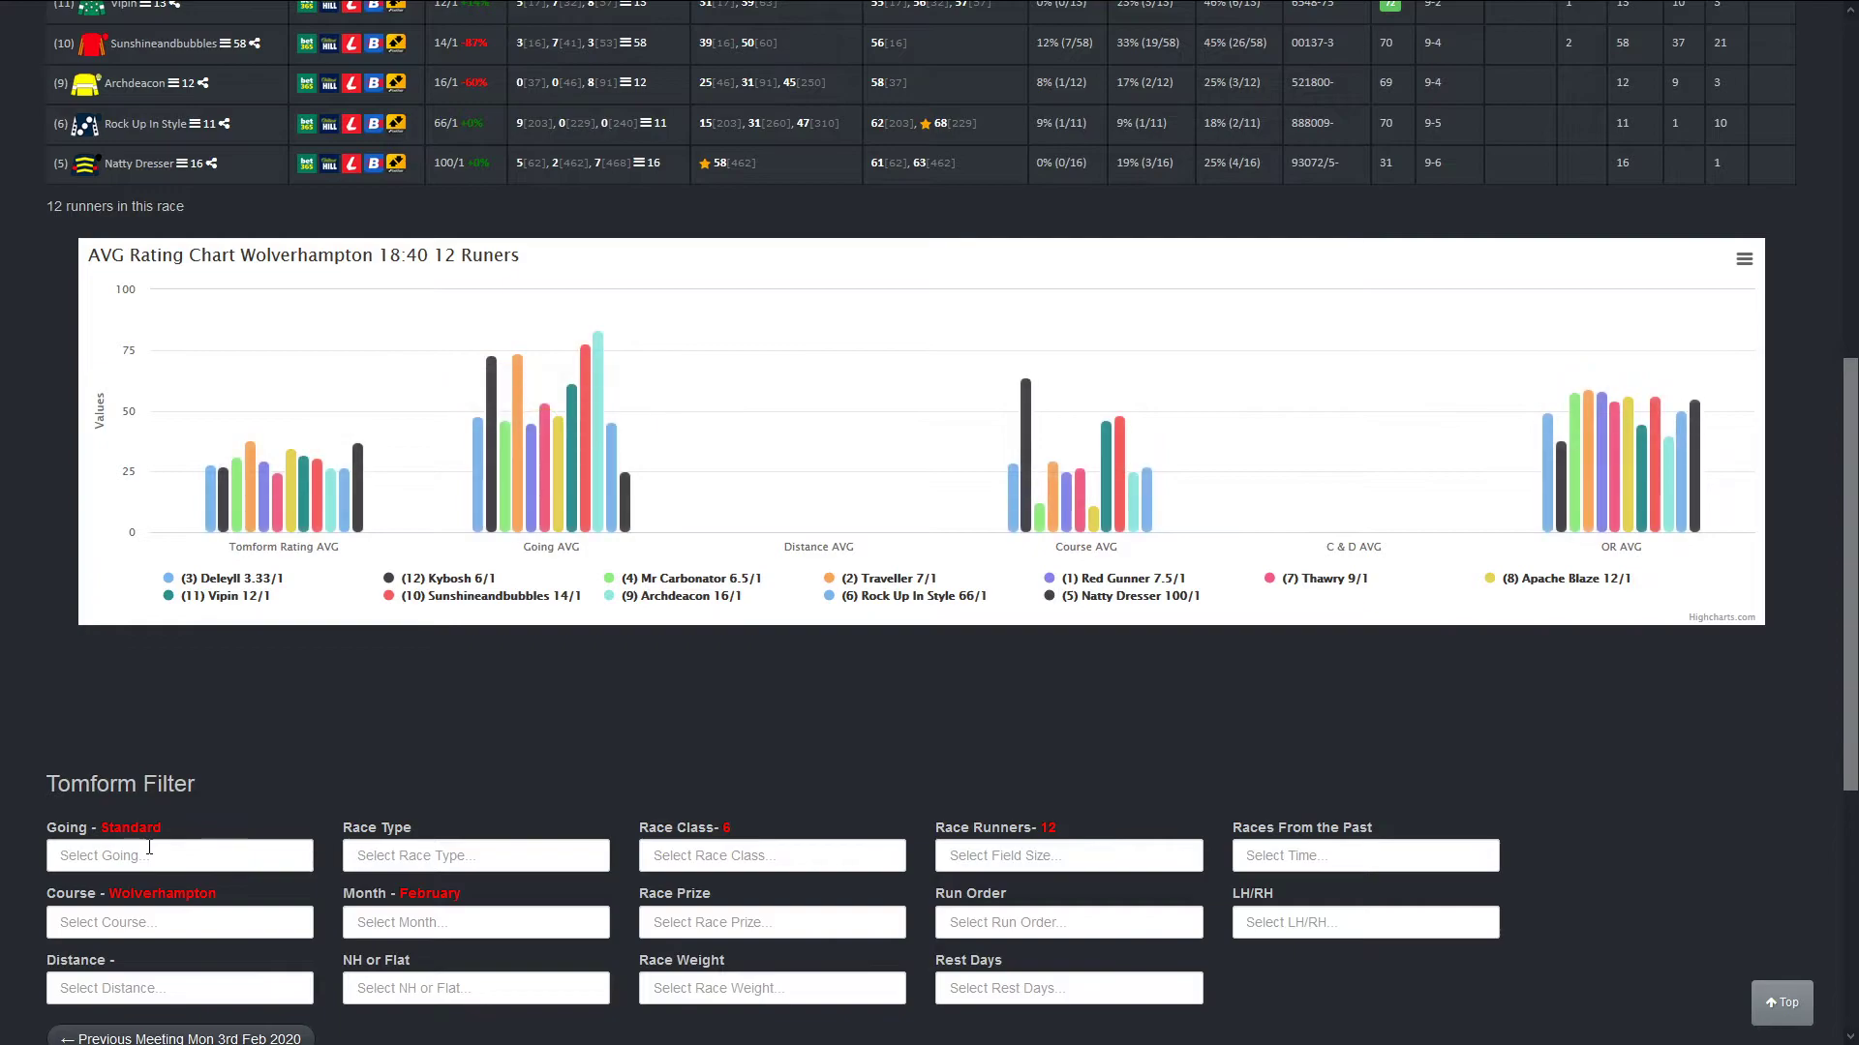
# Step: Use the race filter and scroll the 18:40 card to reach its twelve-runner AVG Rating Chart
pyautogui.click(178, 987)
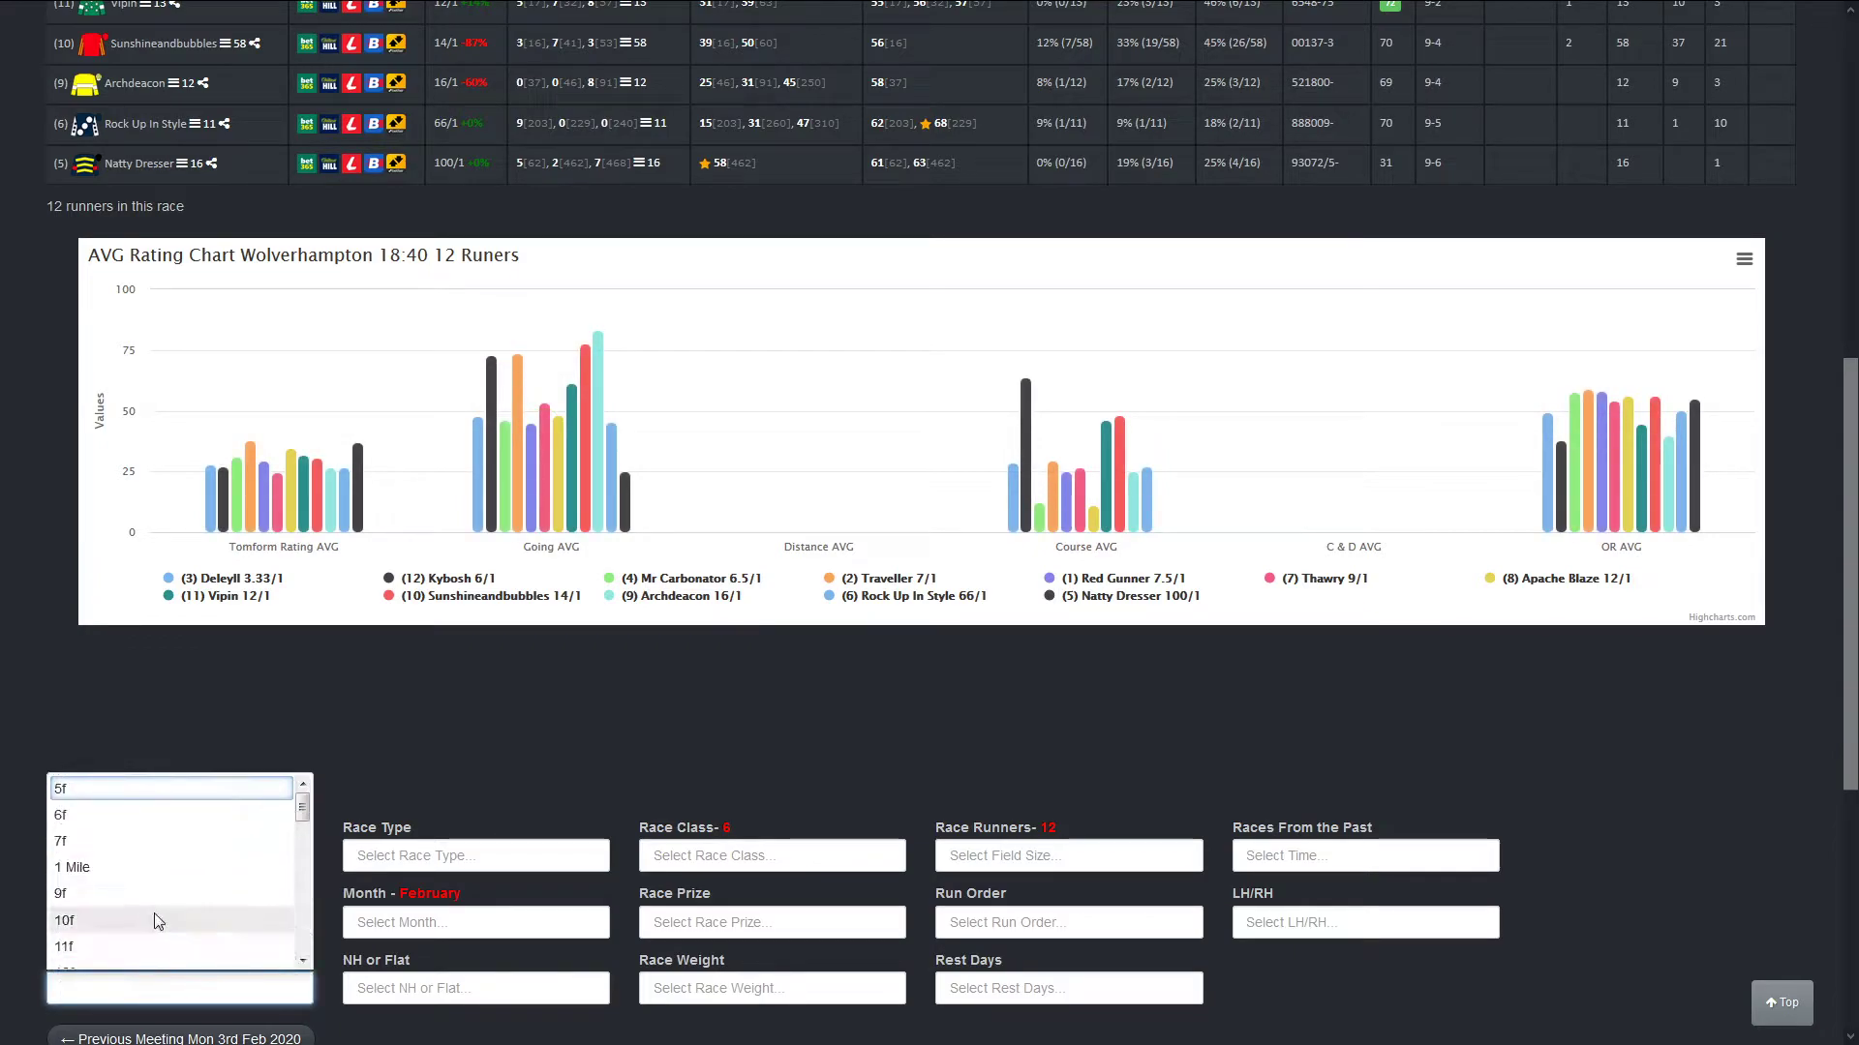
pyautogui.moveTo(103, 892)
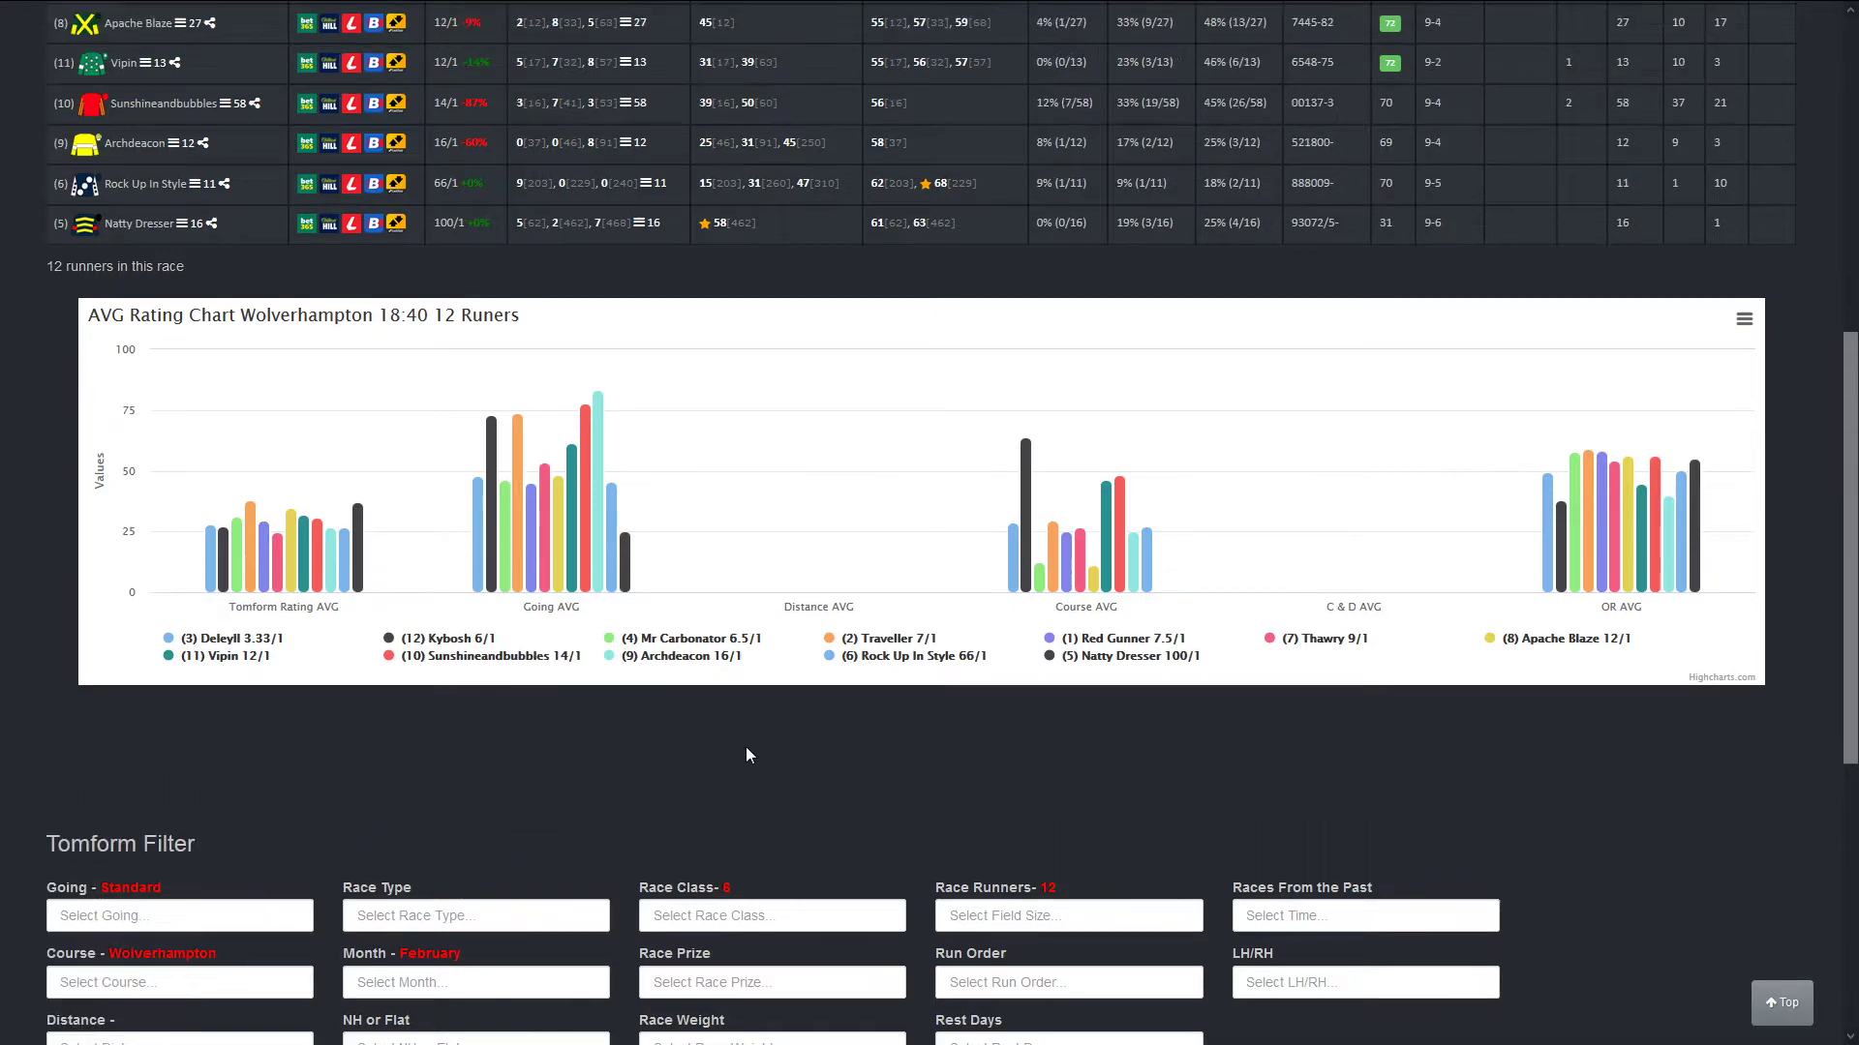
pyautogui.scroll(3)
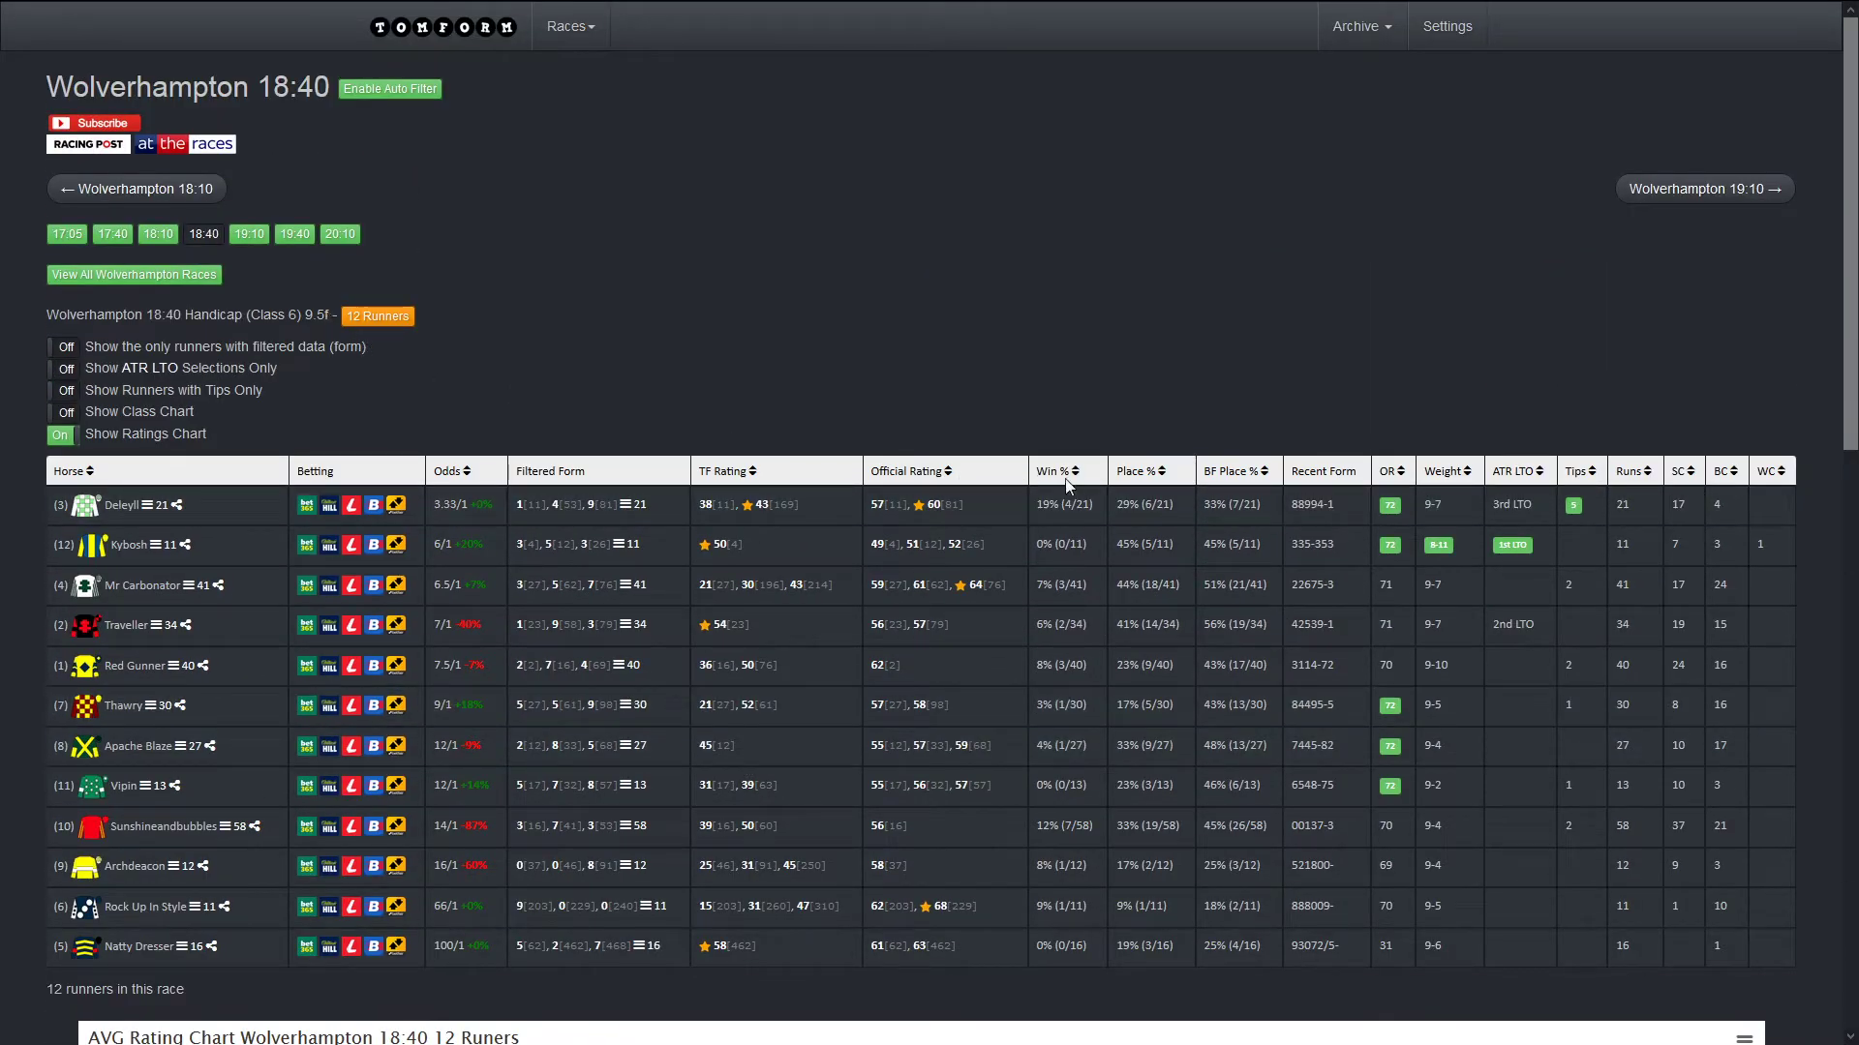
pyautogui.scroll(-3)
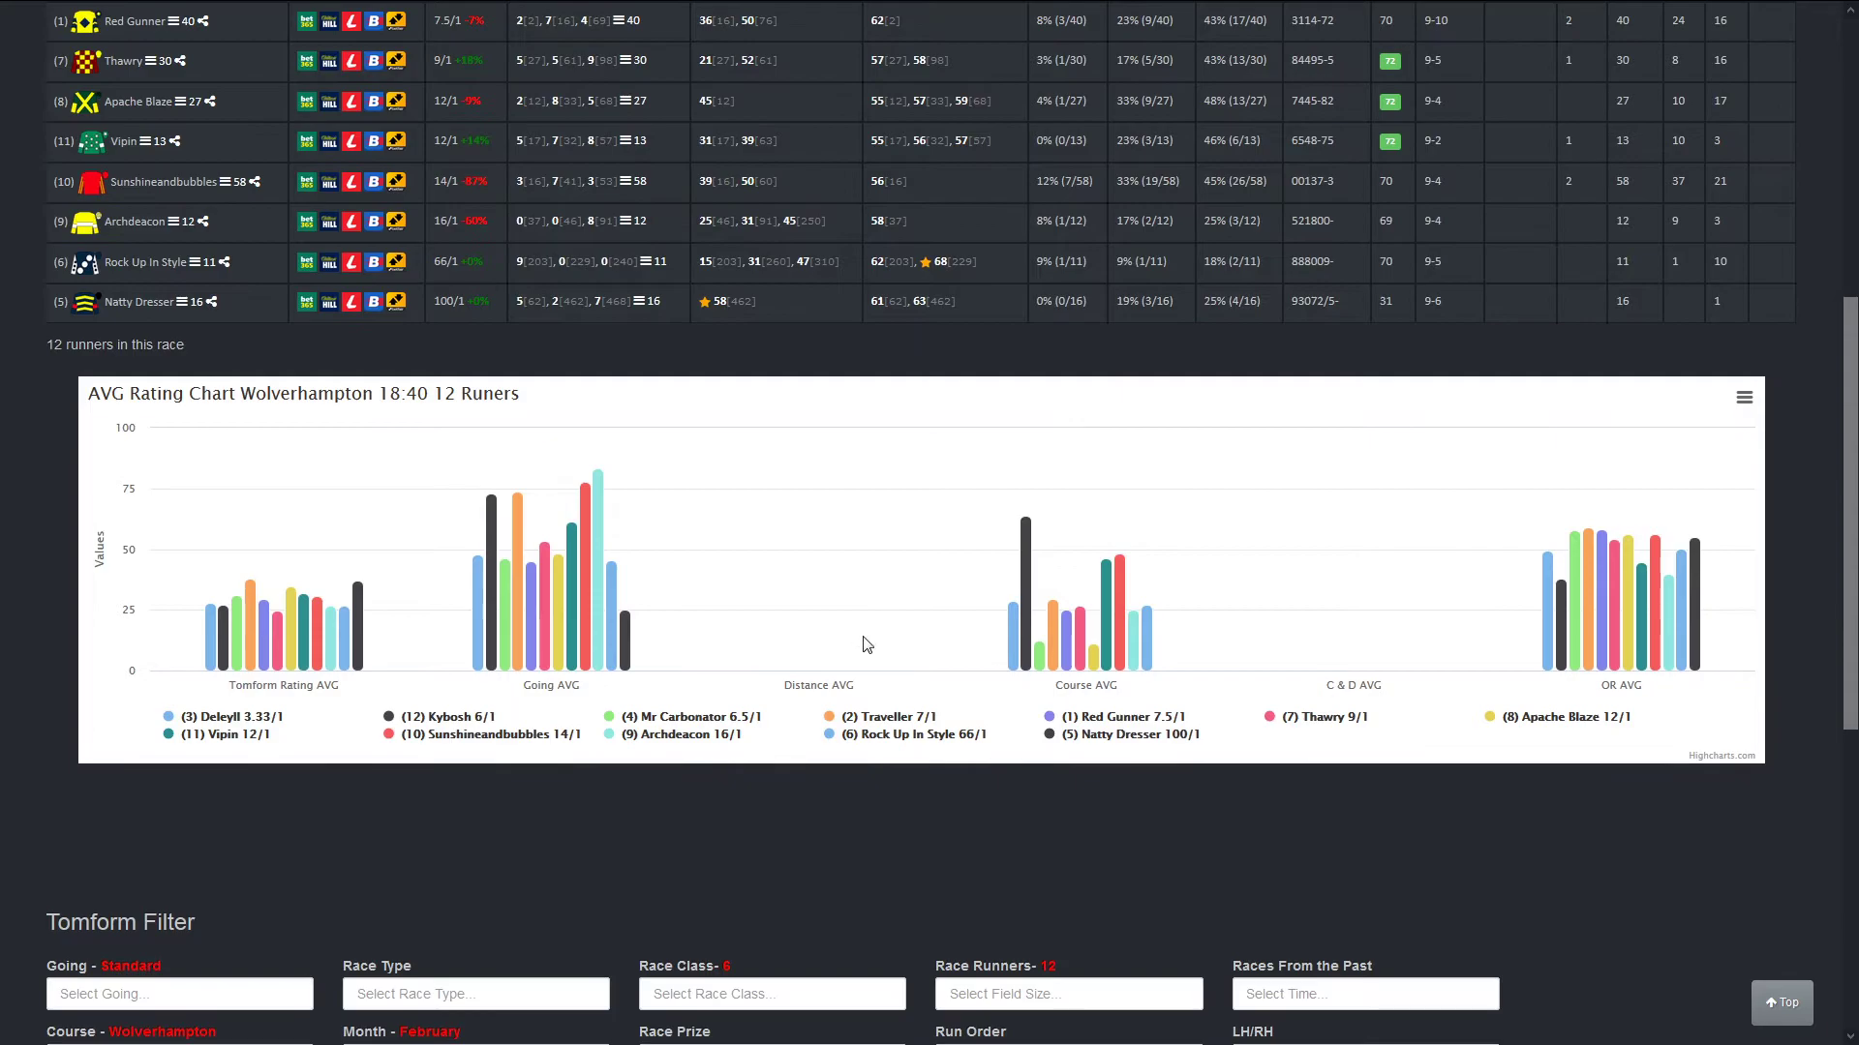
pyautogui.scroll(3)
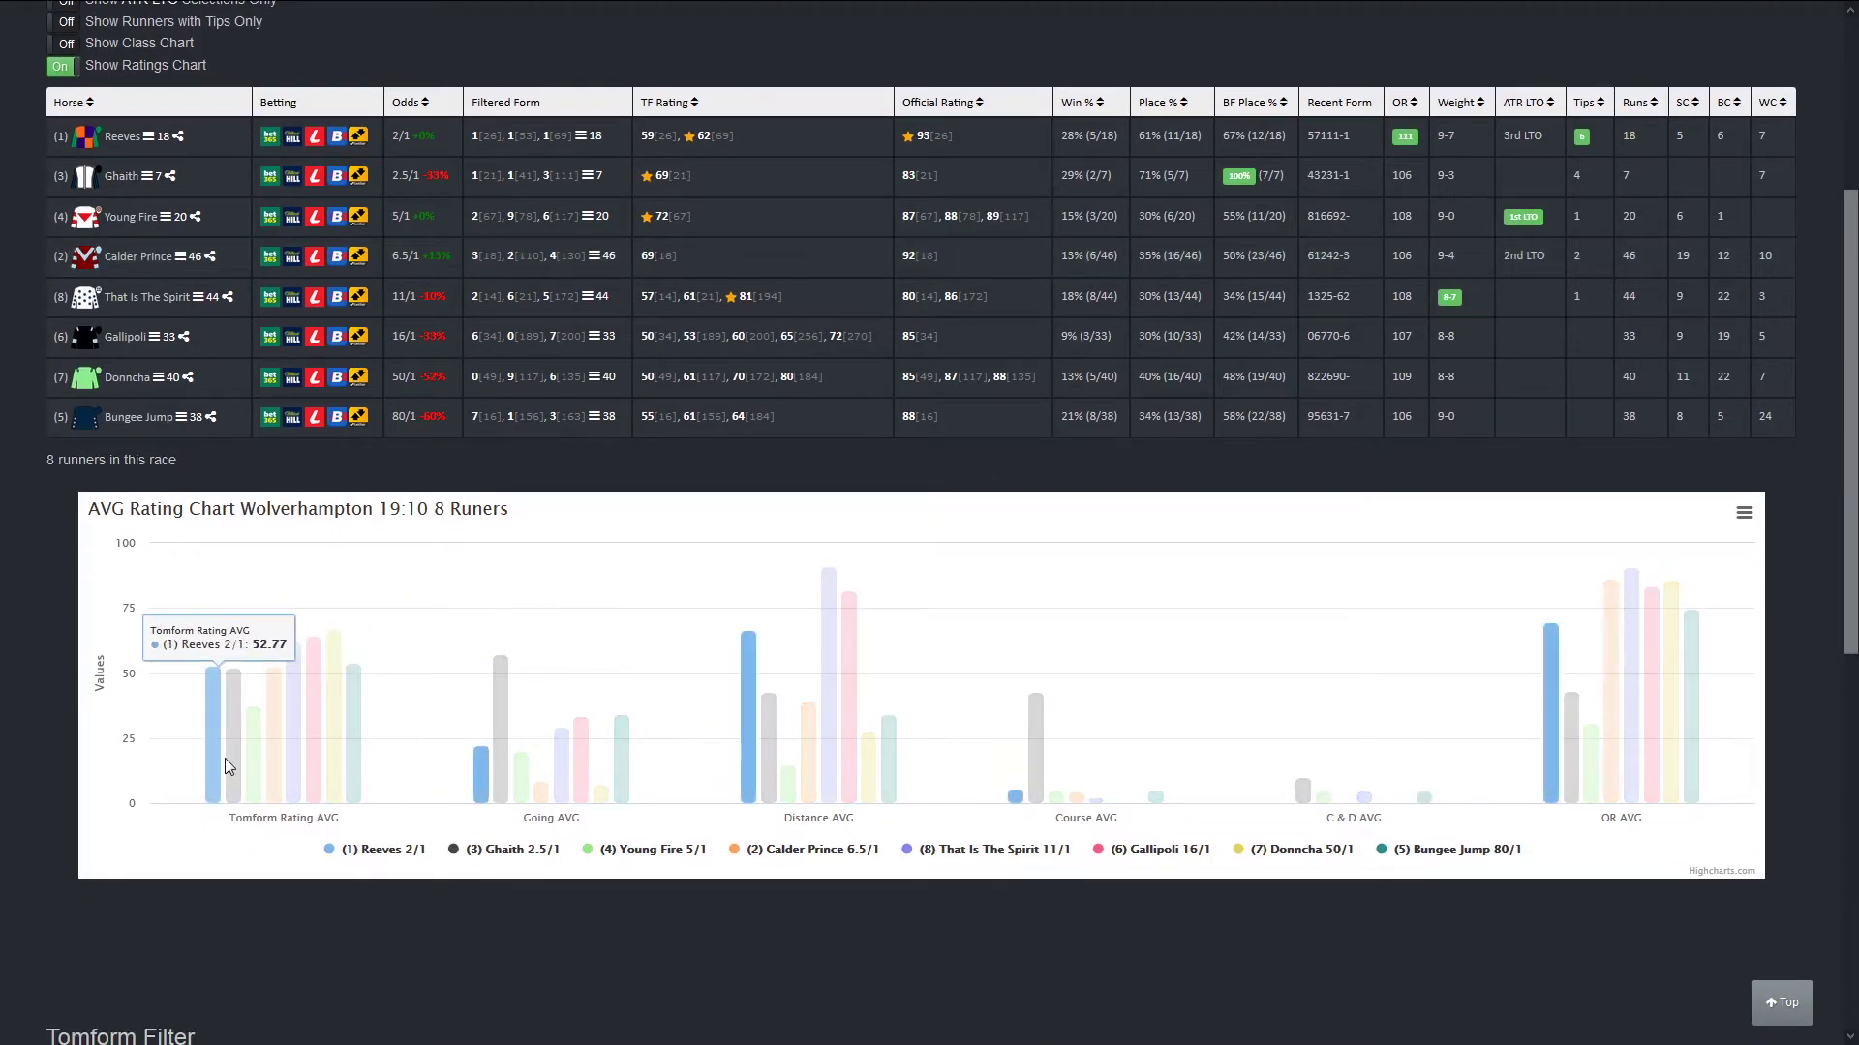
pyautogui.moveTo(271, 747)
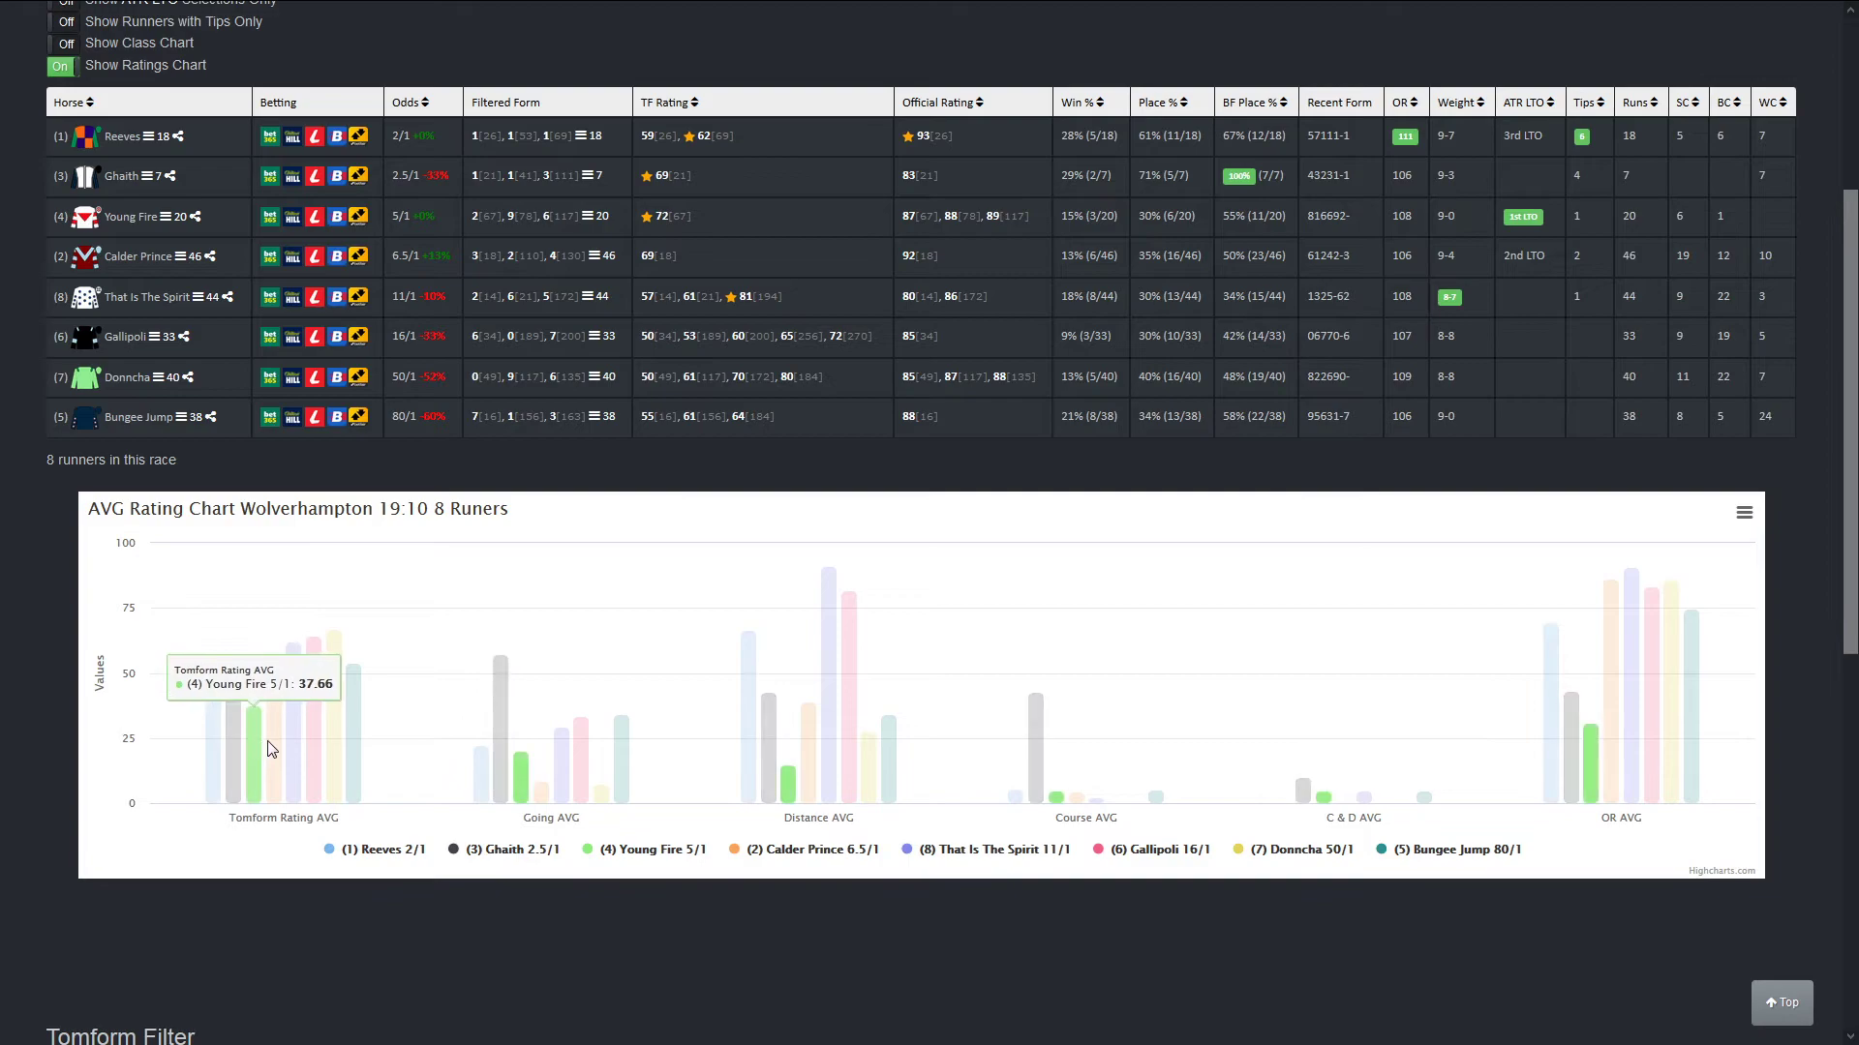
pyautogui.moveTo(268, 730)
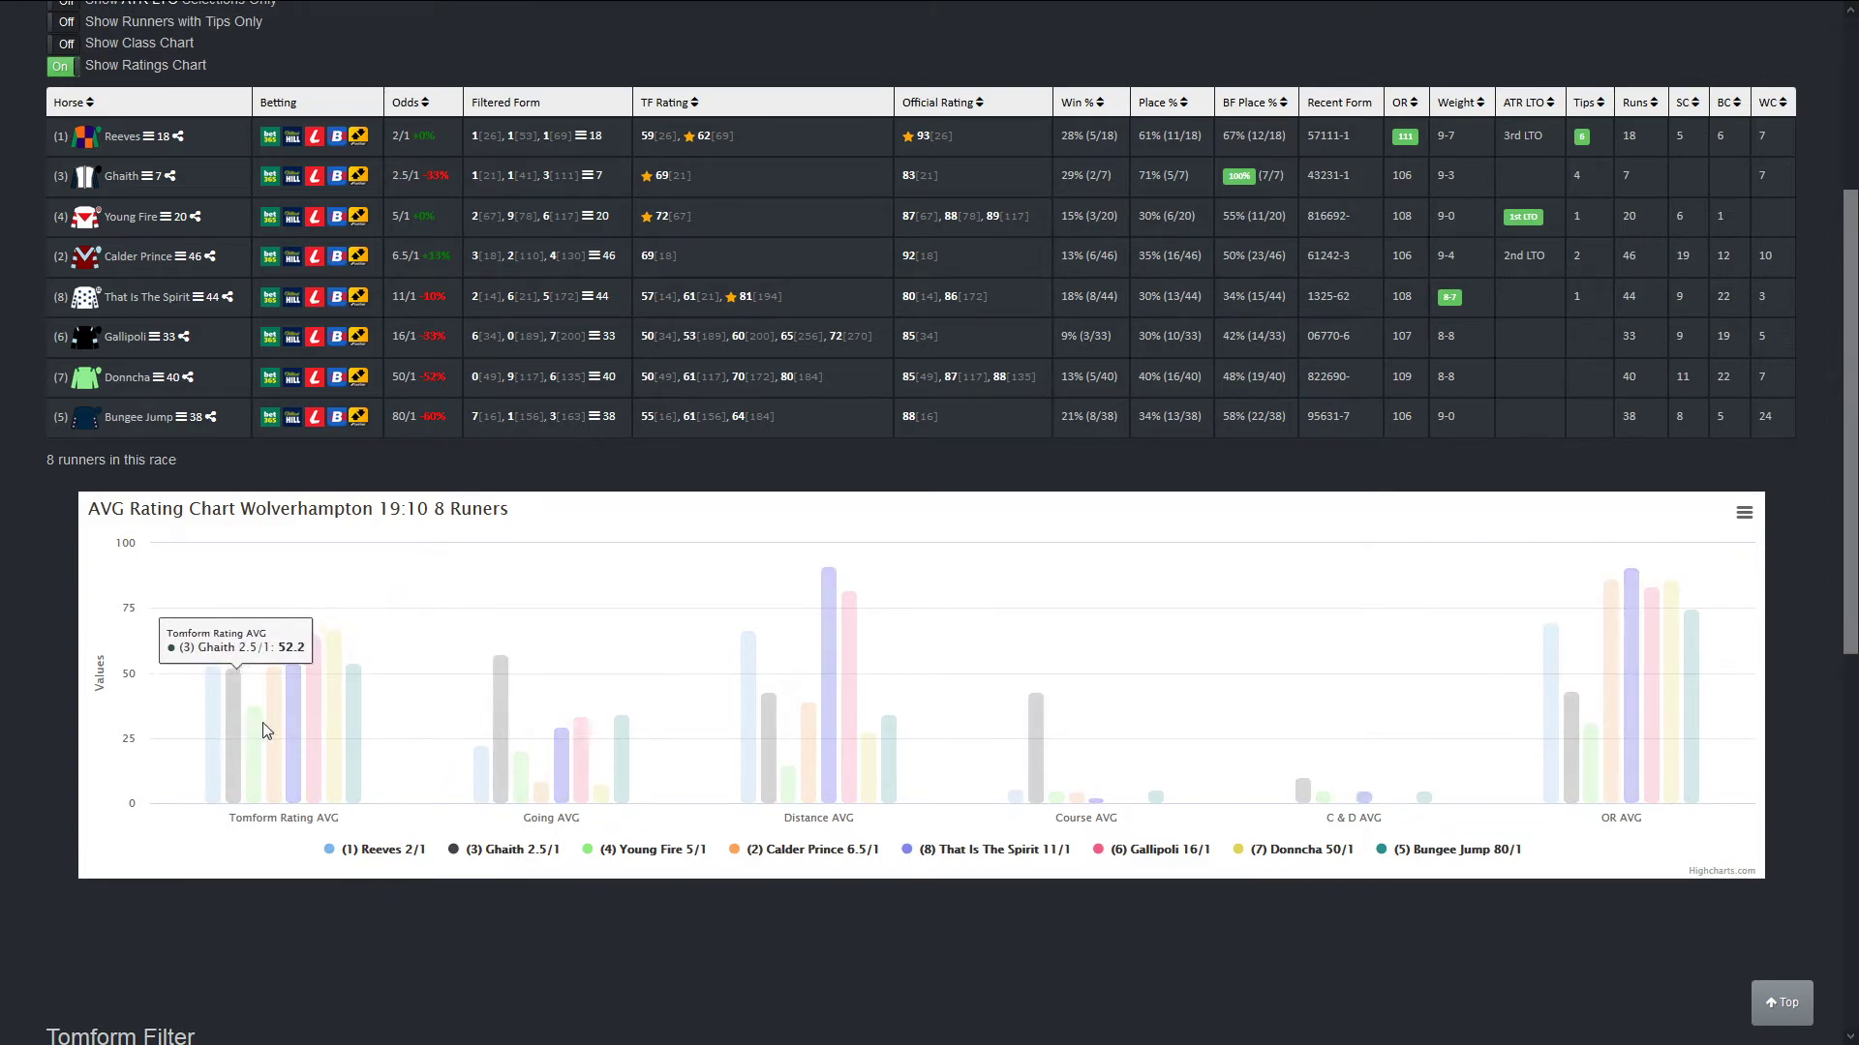
pyautogui.moveTo(317, 709)
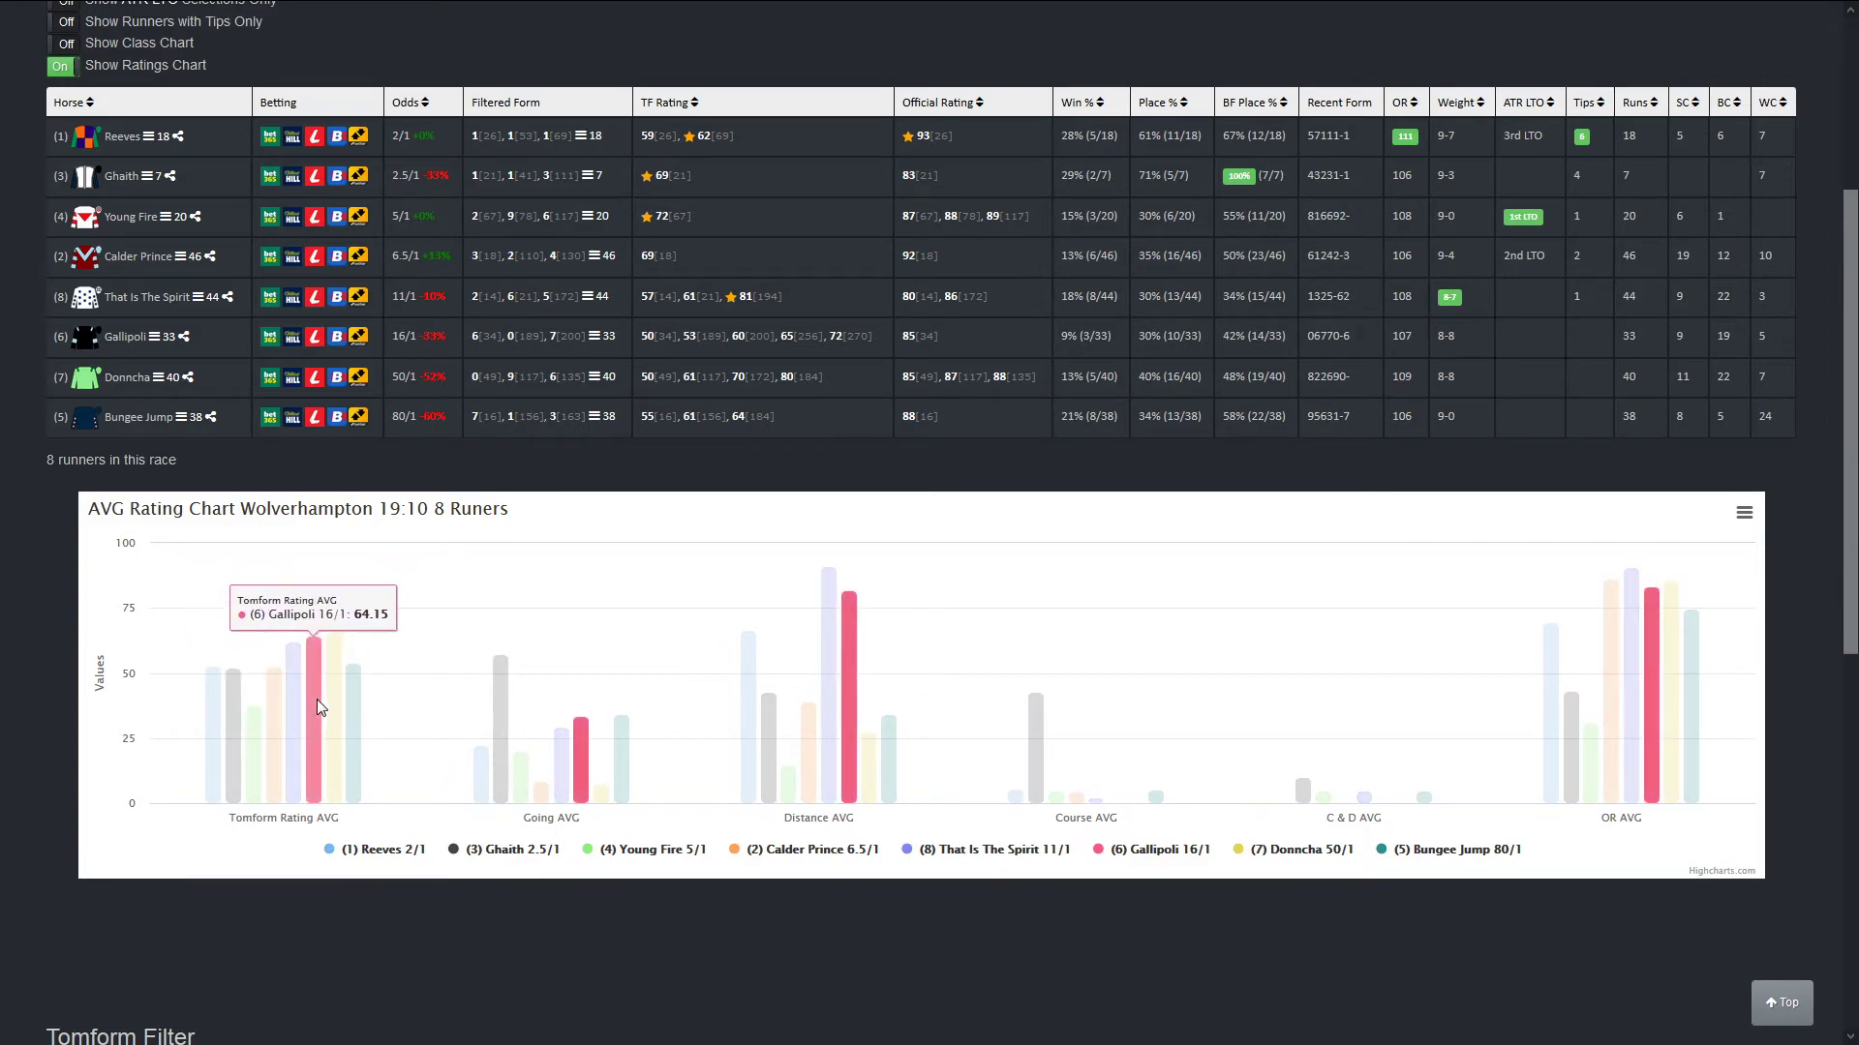
pyautogui.moveTo(294, 709)
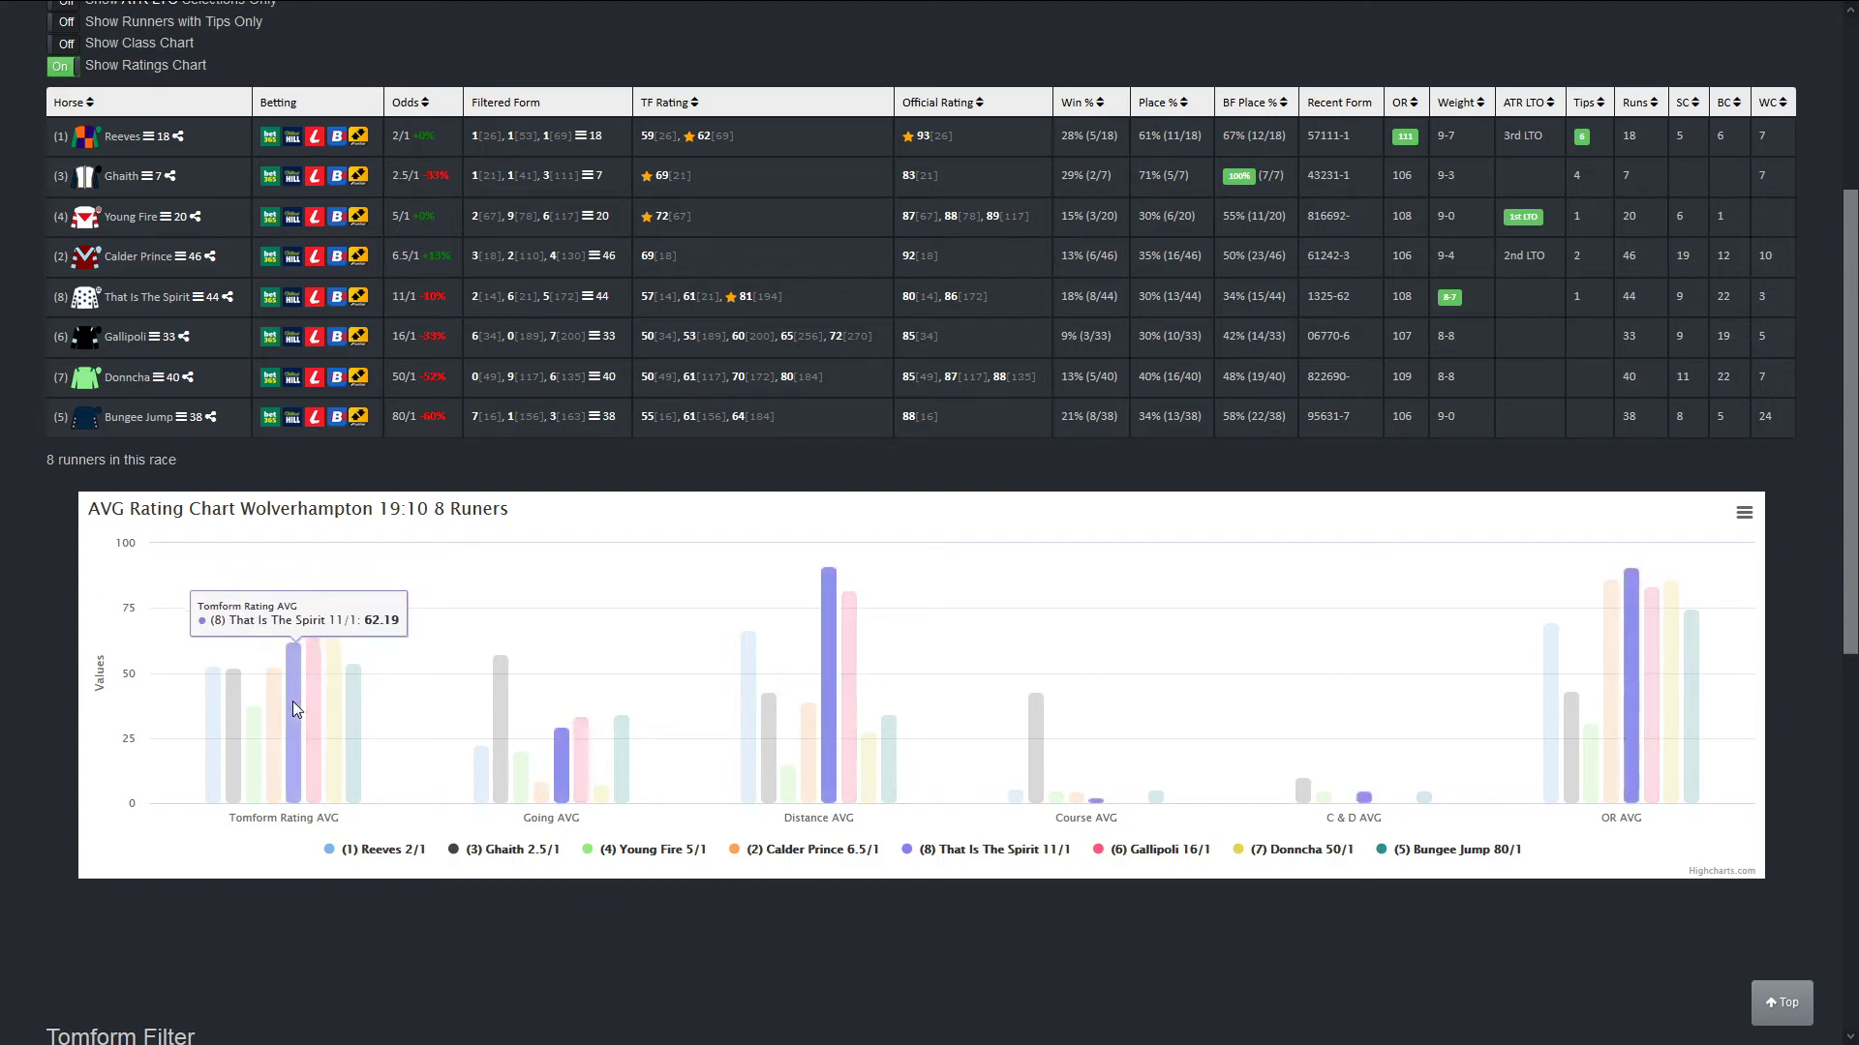
pyautogui.moveTo(310, 699)
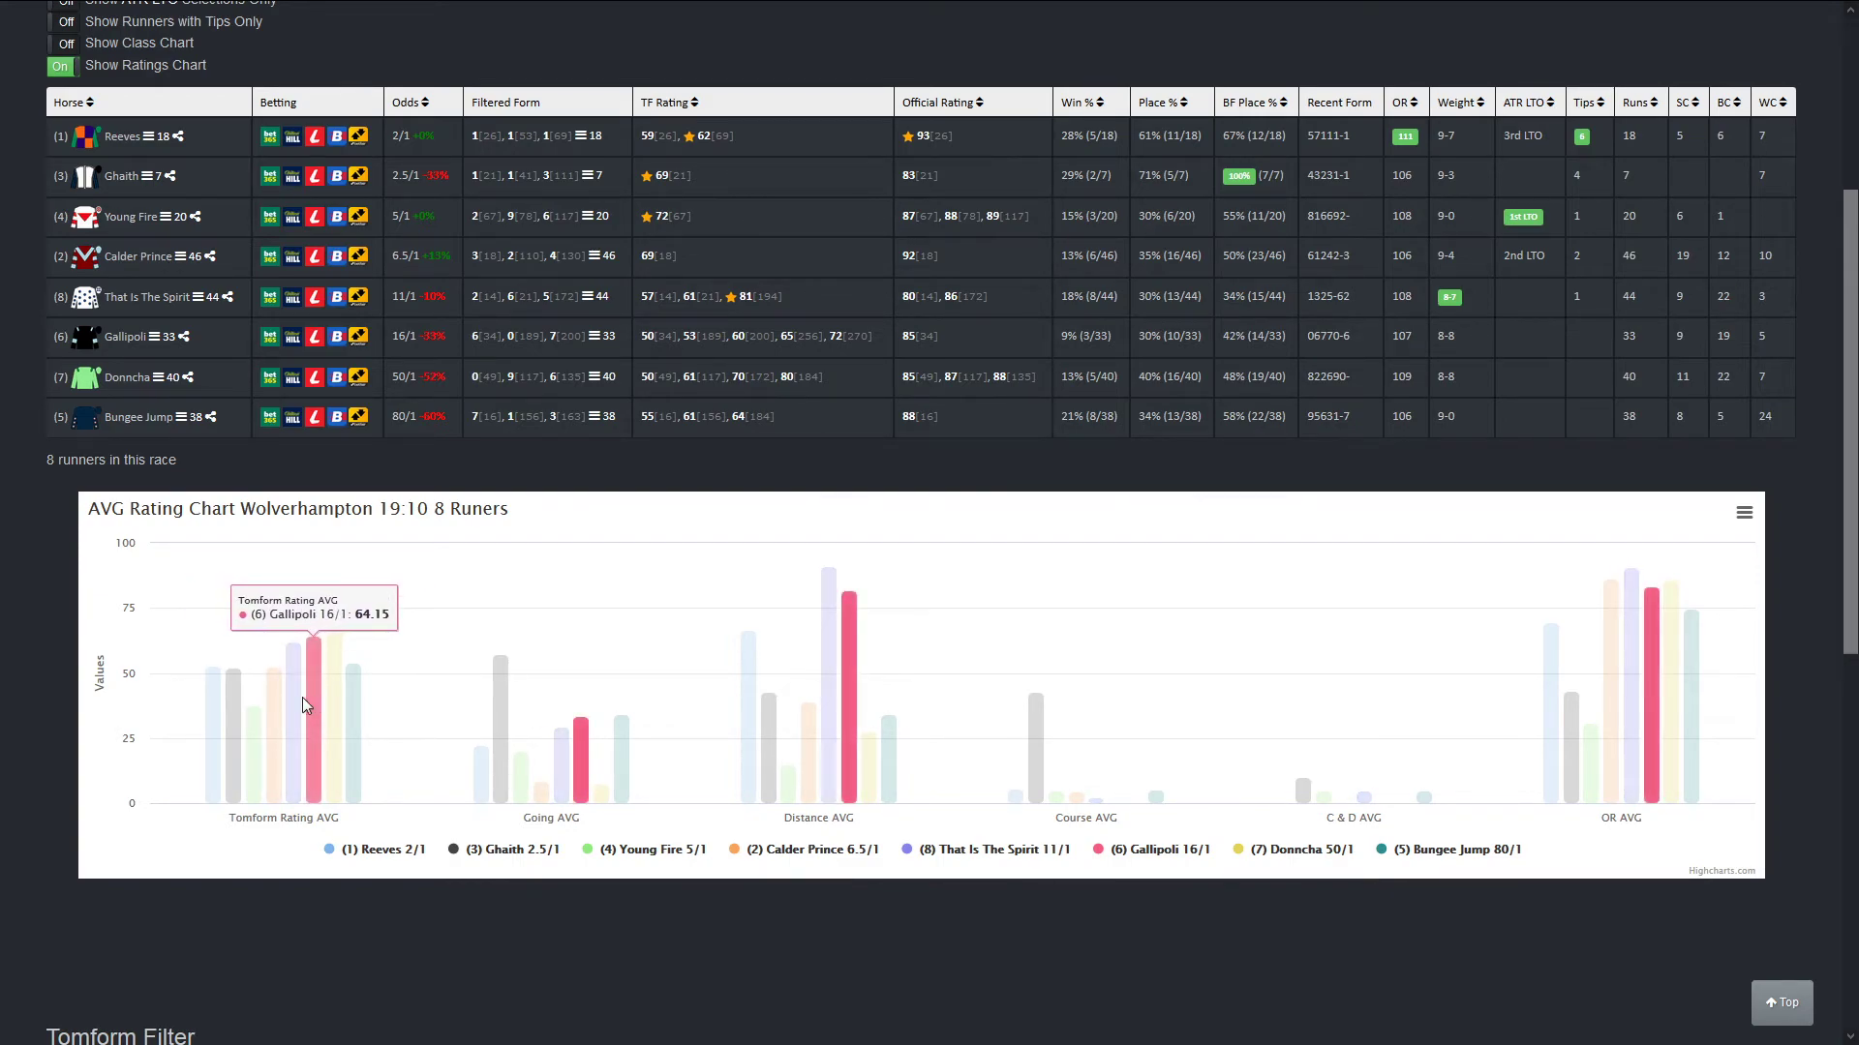
pyautogui.moveTo(293, 699)
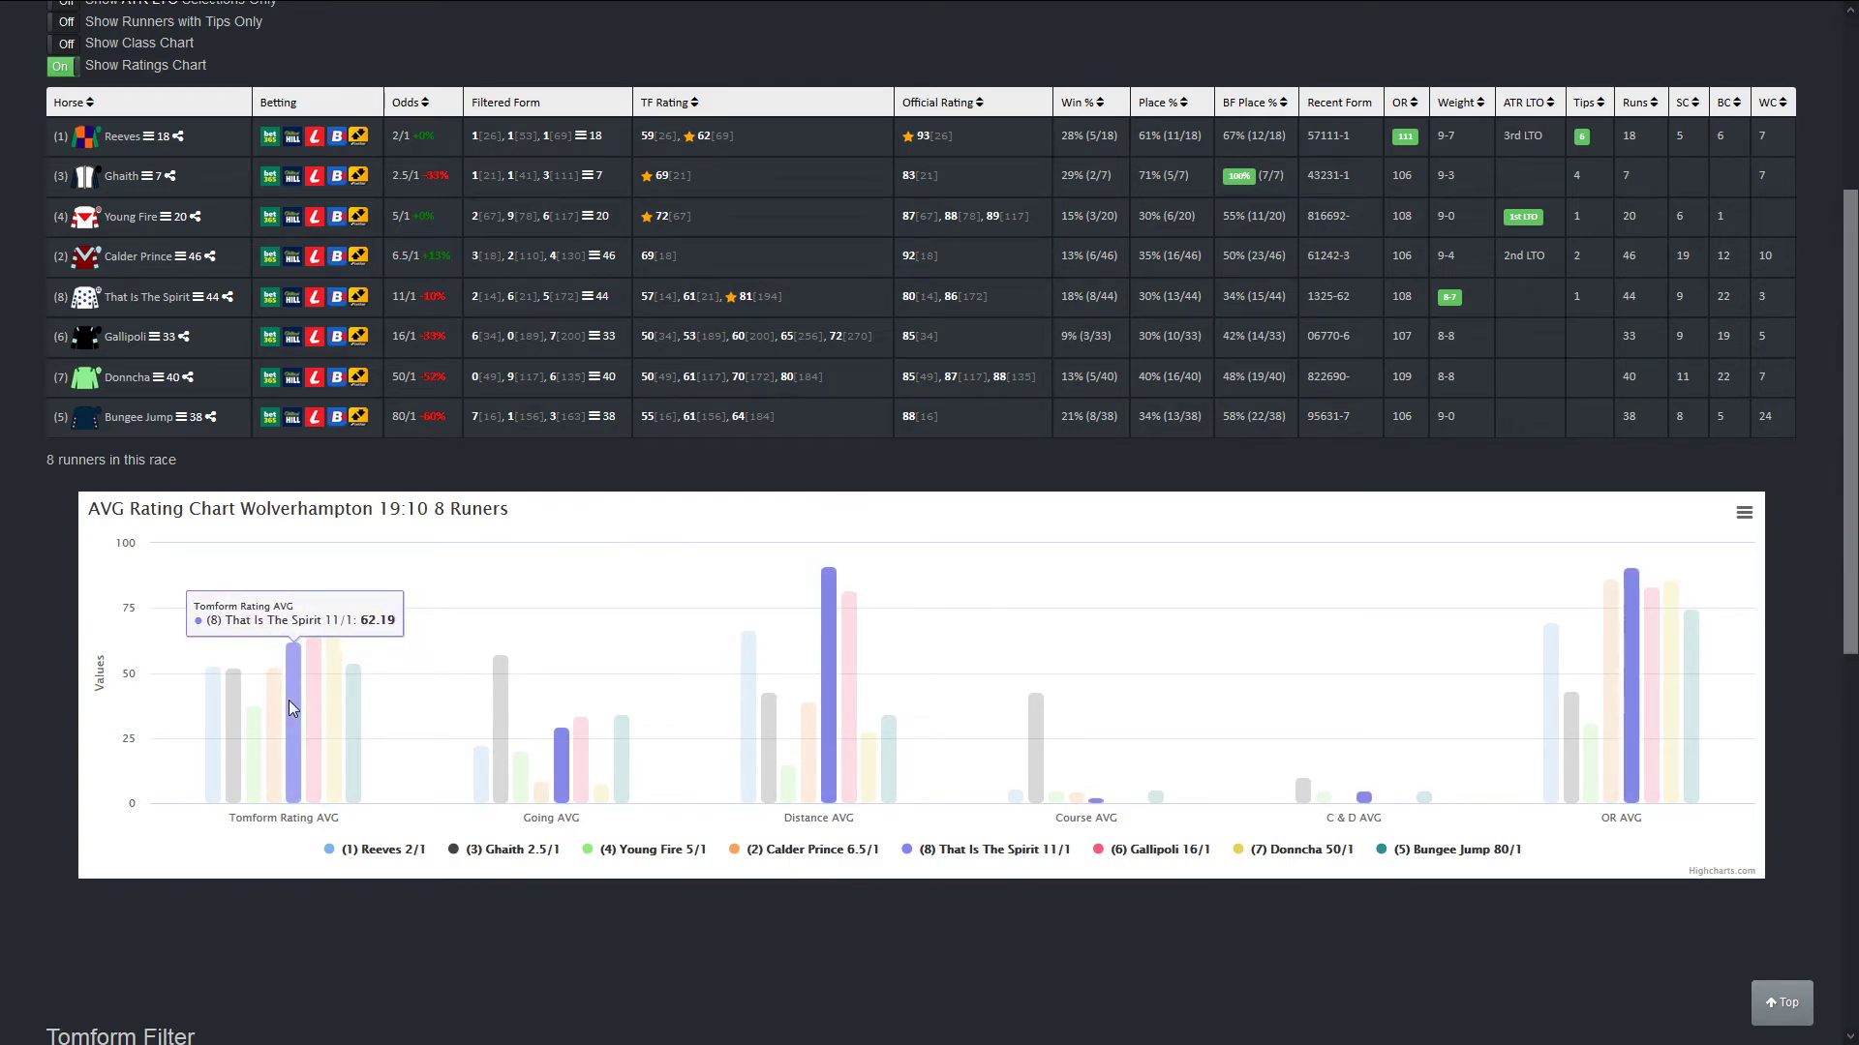
pyautogui.moveTo(317, 711)
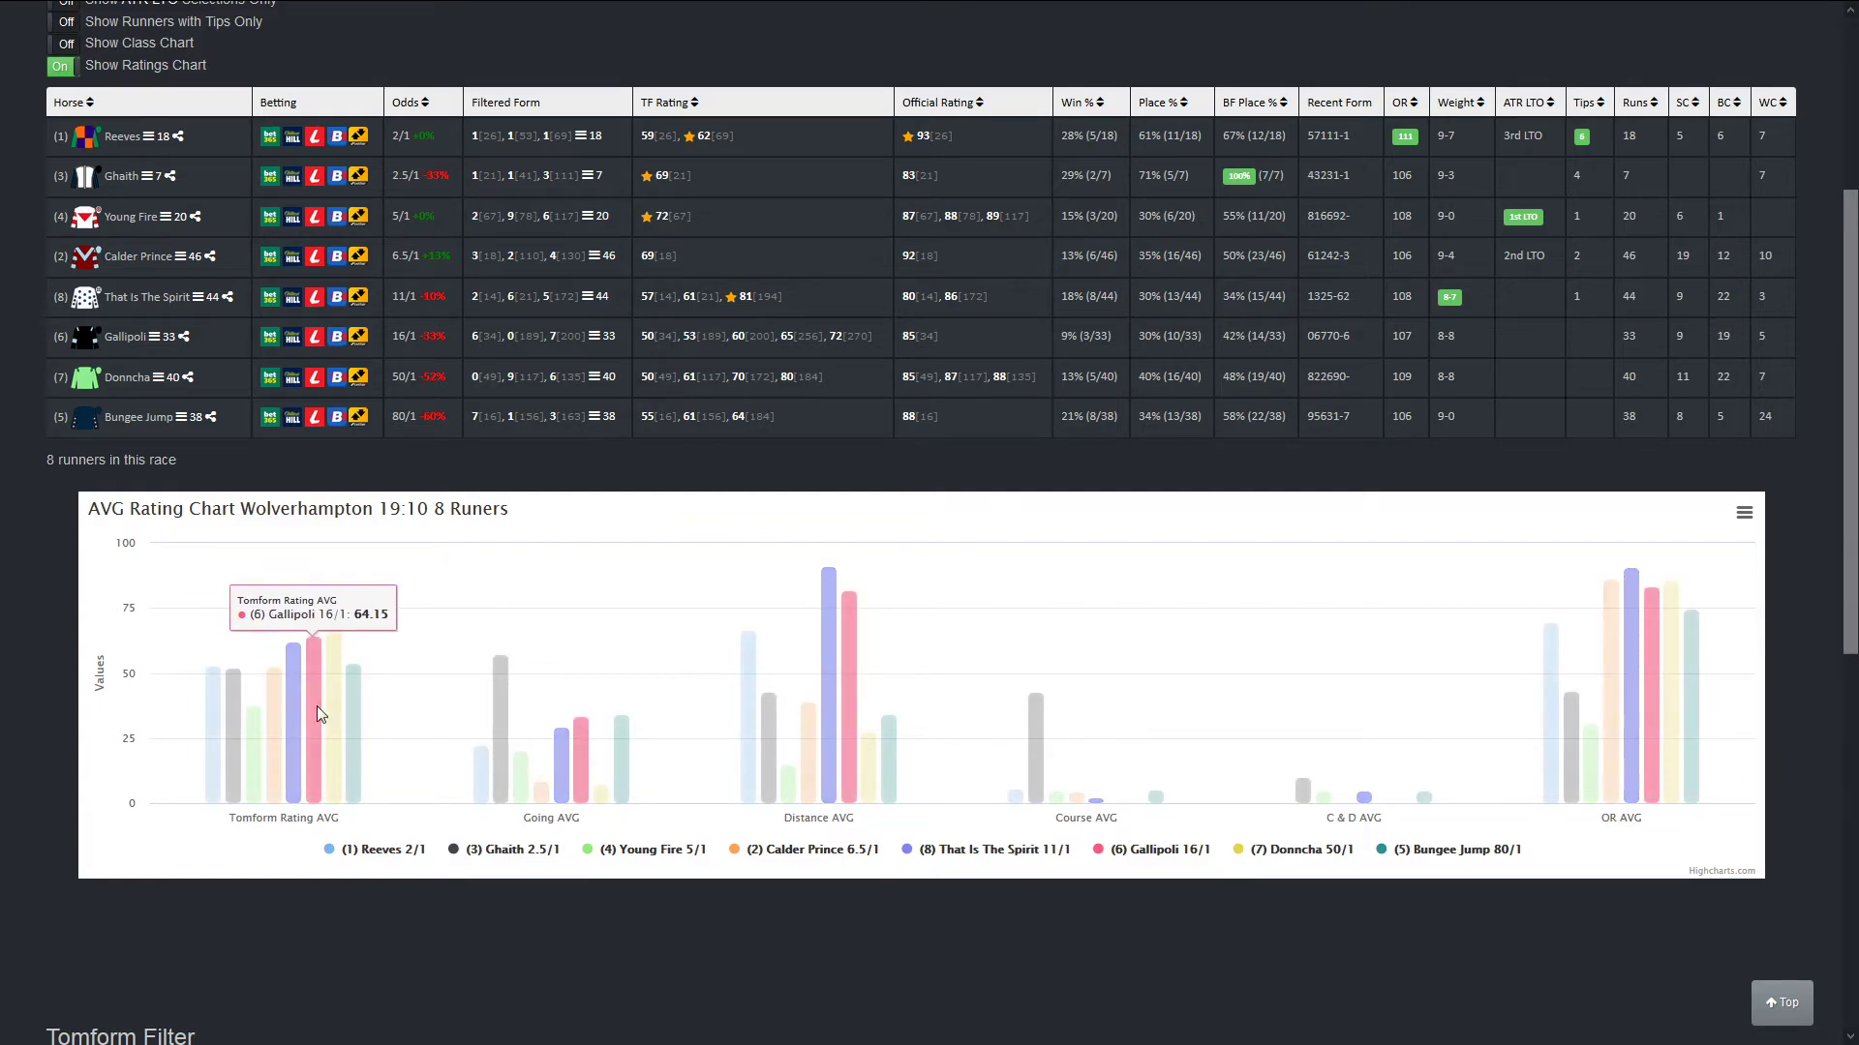
pyautogui.moveTo(304, 710)
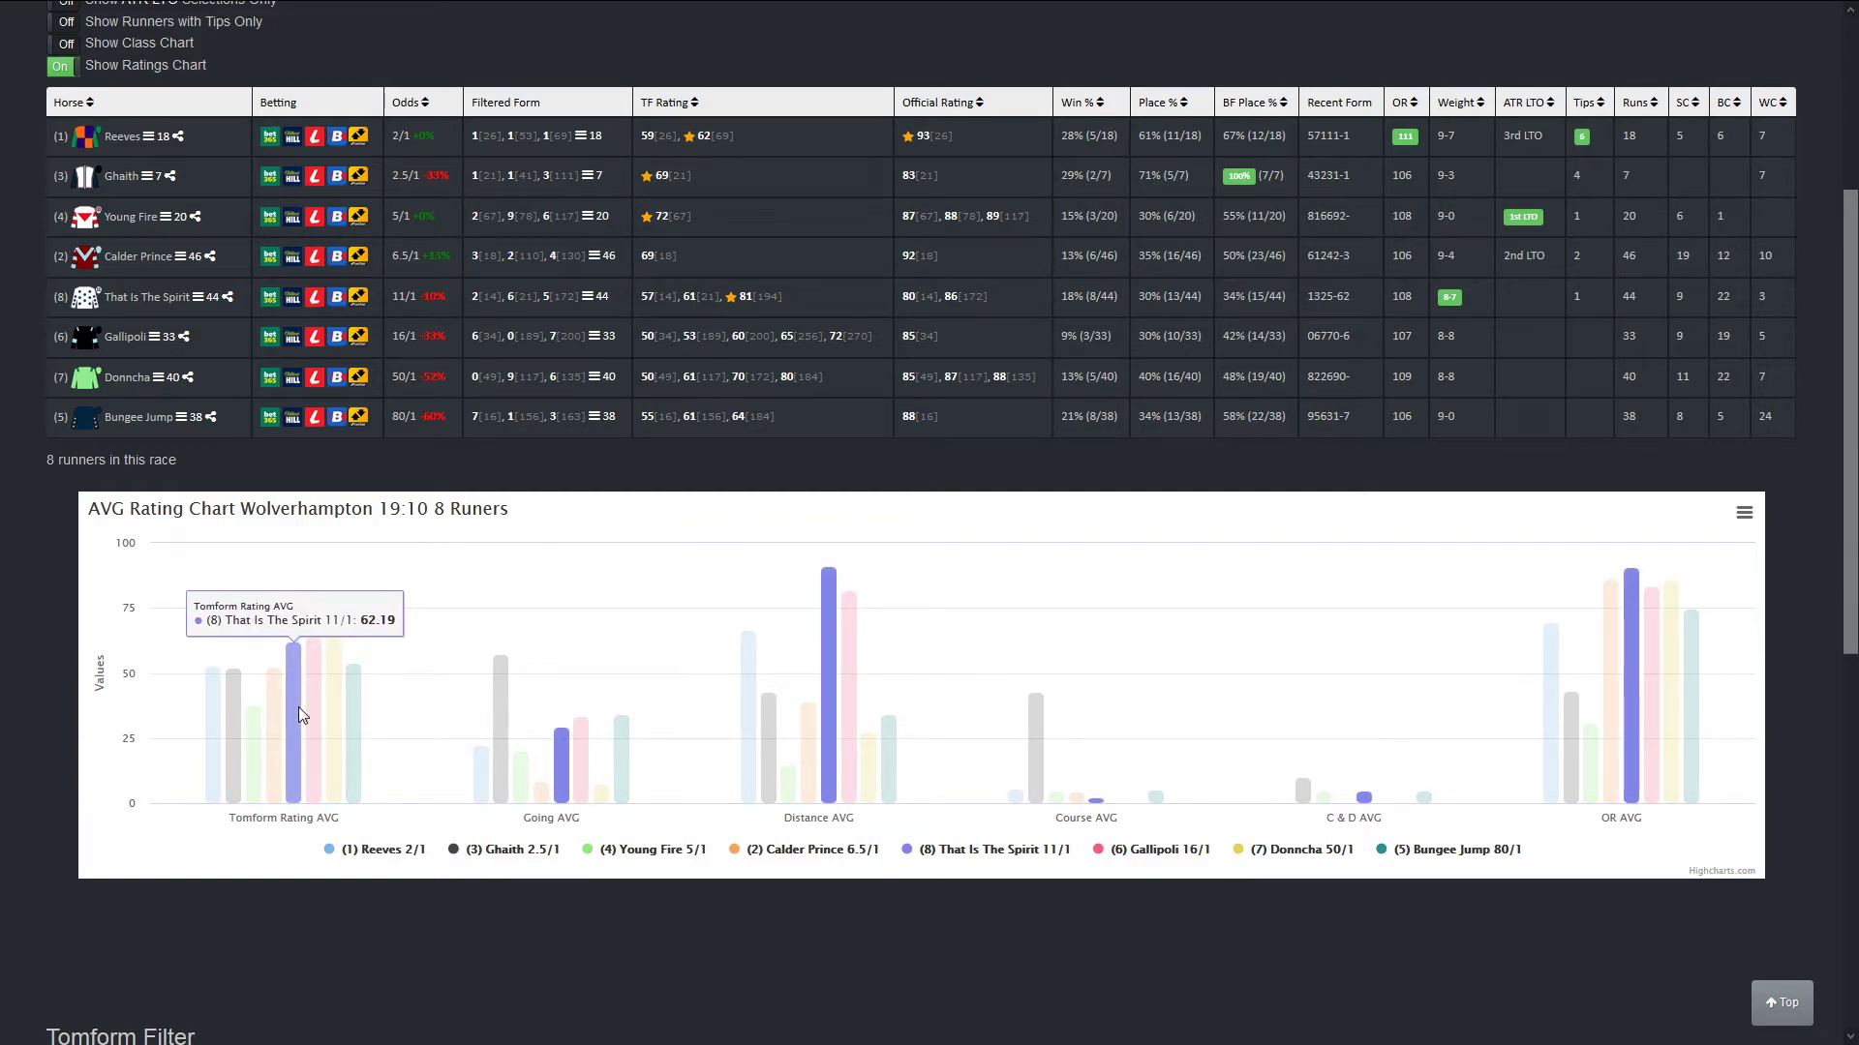
# Step: Compare Gallipoli's 64.15 Tomform Rating average against That Is The Spirit's 62.19 on the 19:10 chart
pyautogui.scroll(3)
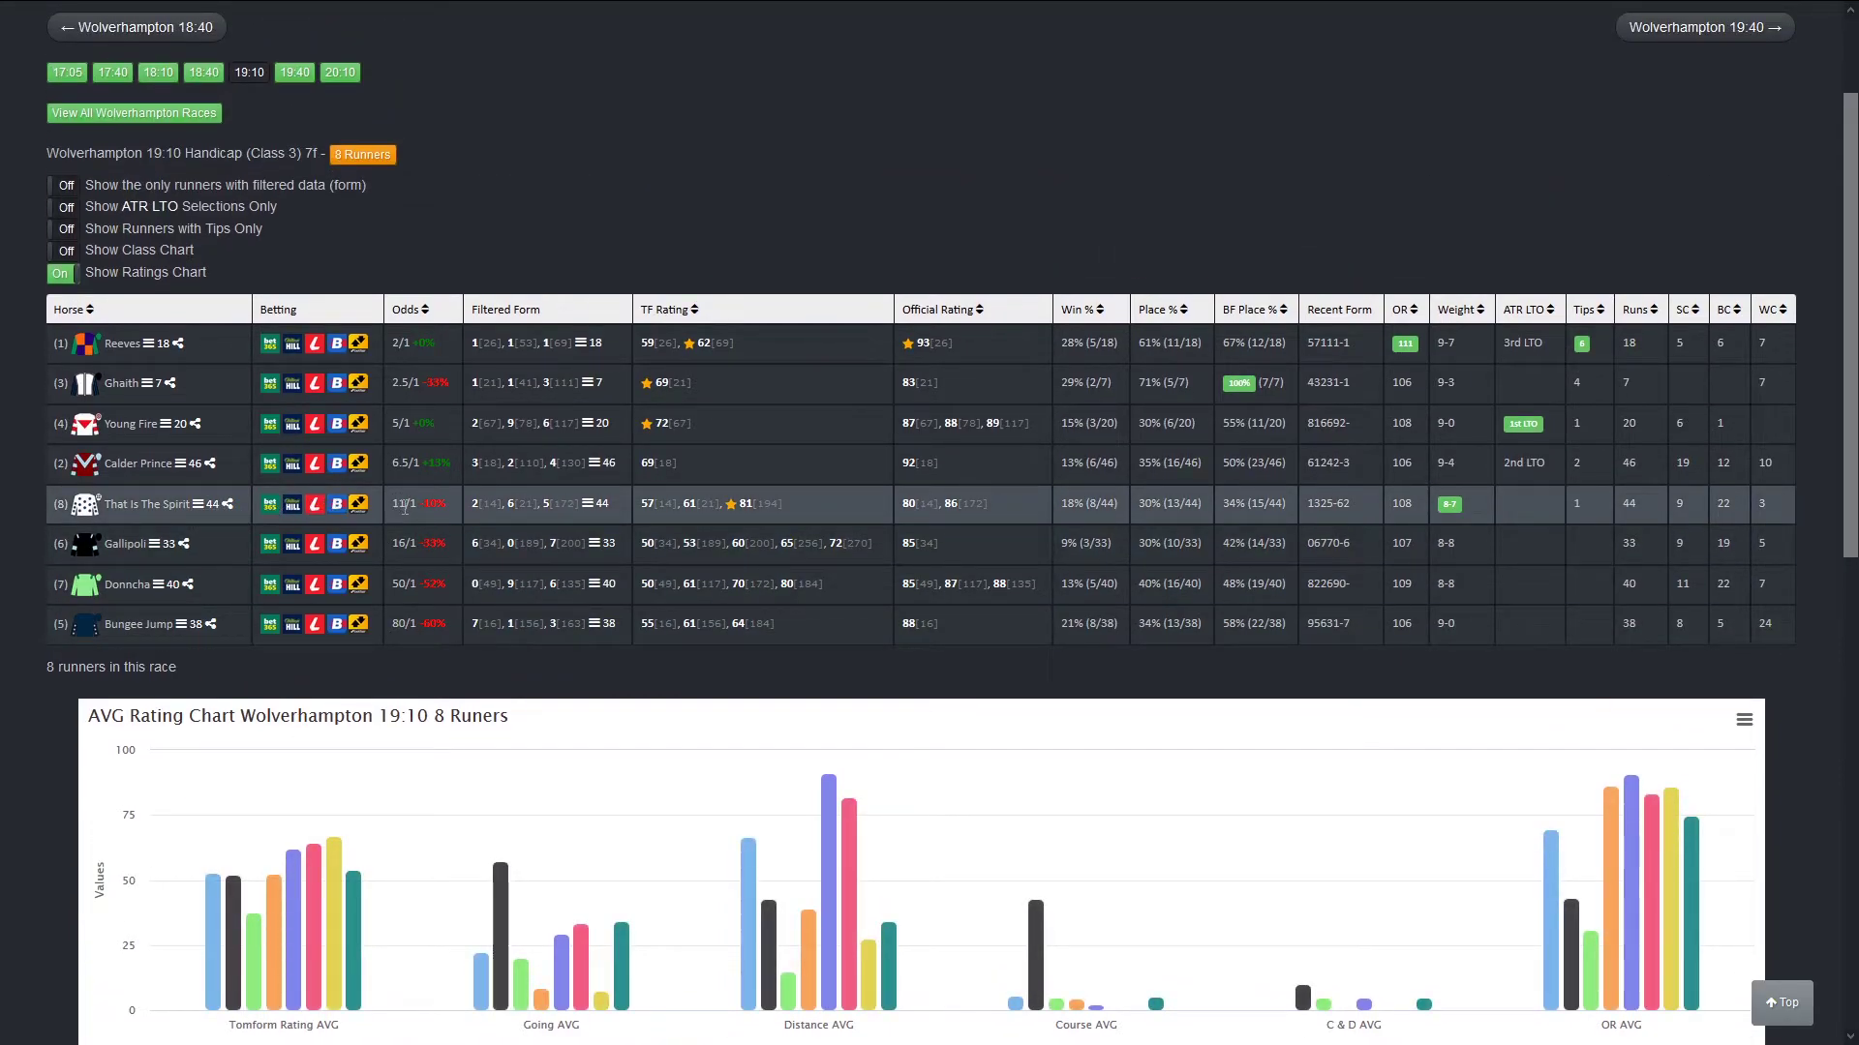
pyautogui.scroll(3)
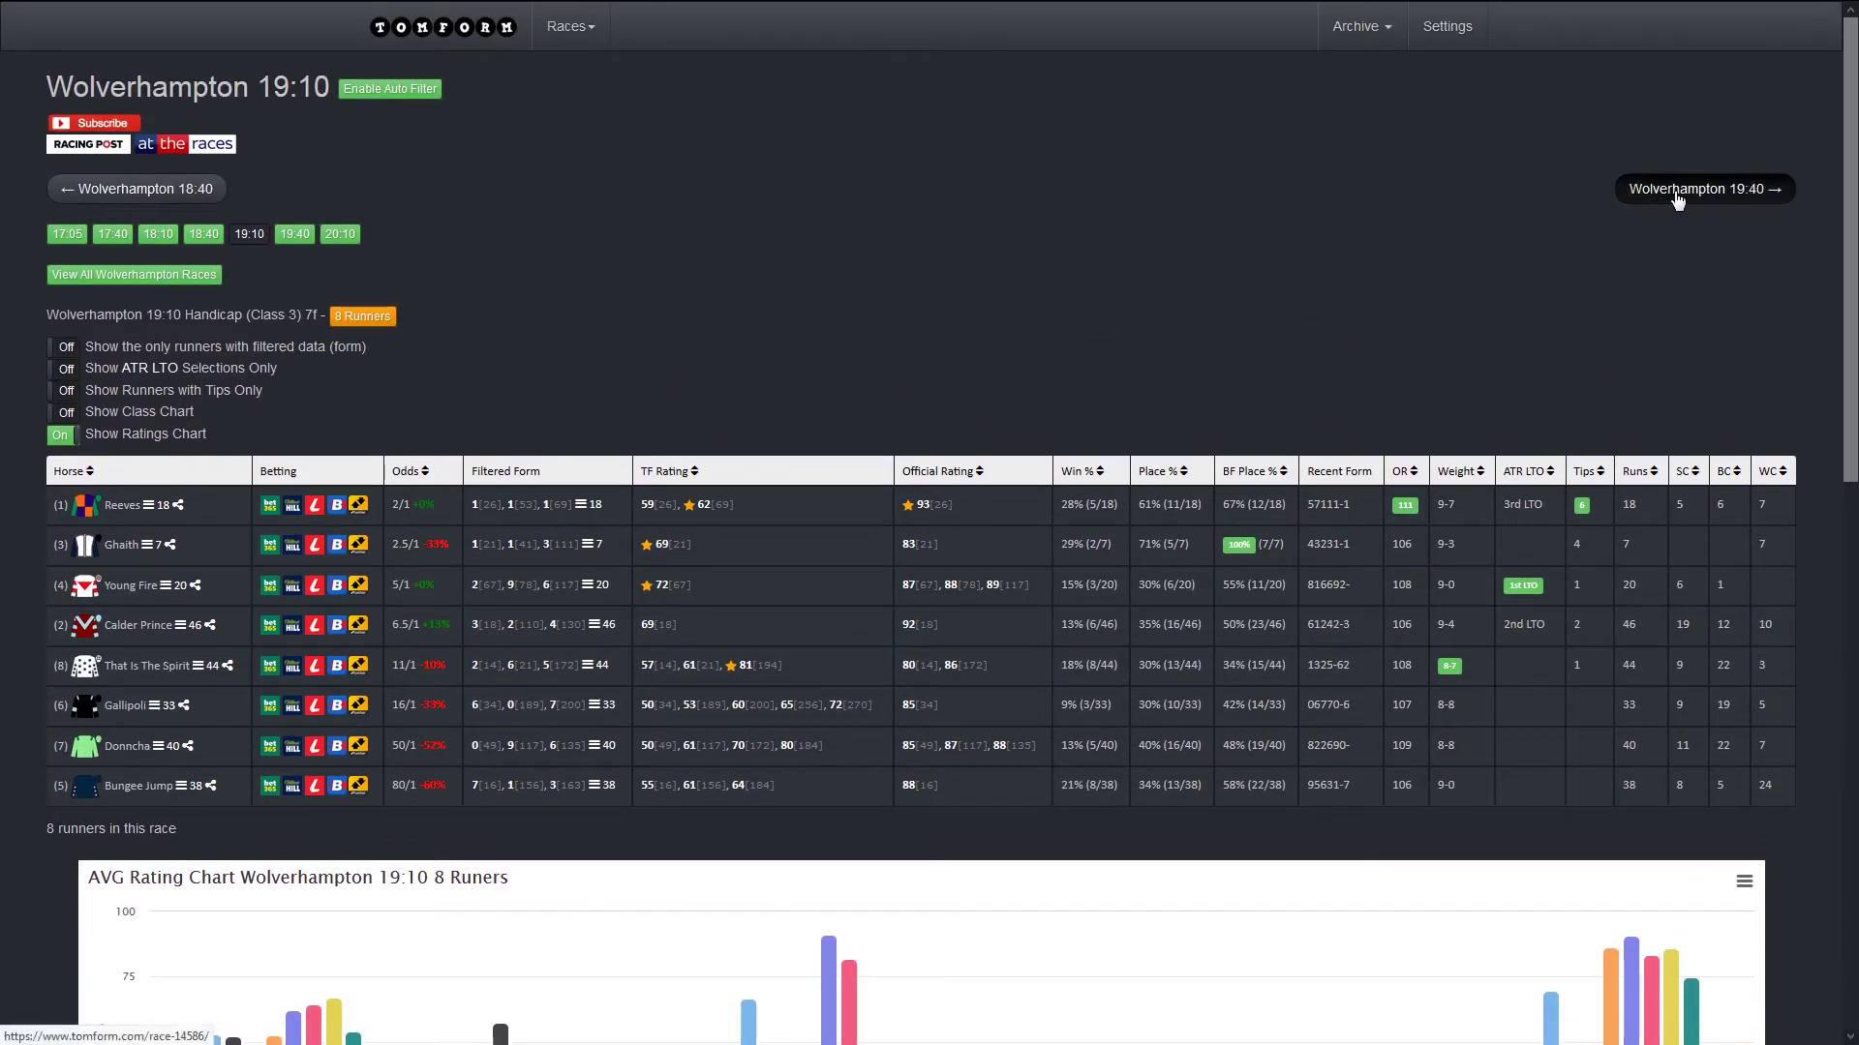
# Step: Move to the Wolverhampton 19:40 card and compare Boy George's 24.34 with Seventeen O Four's 20.65
pyautogui.click(1704, 187)
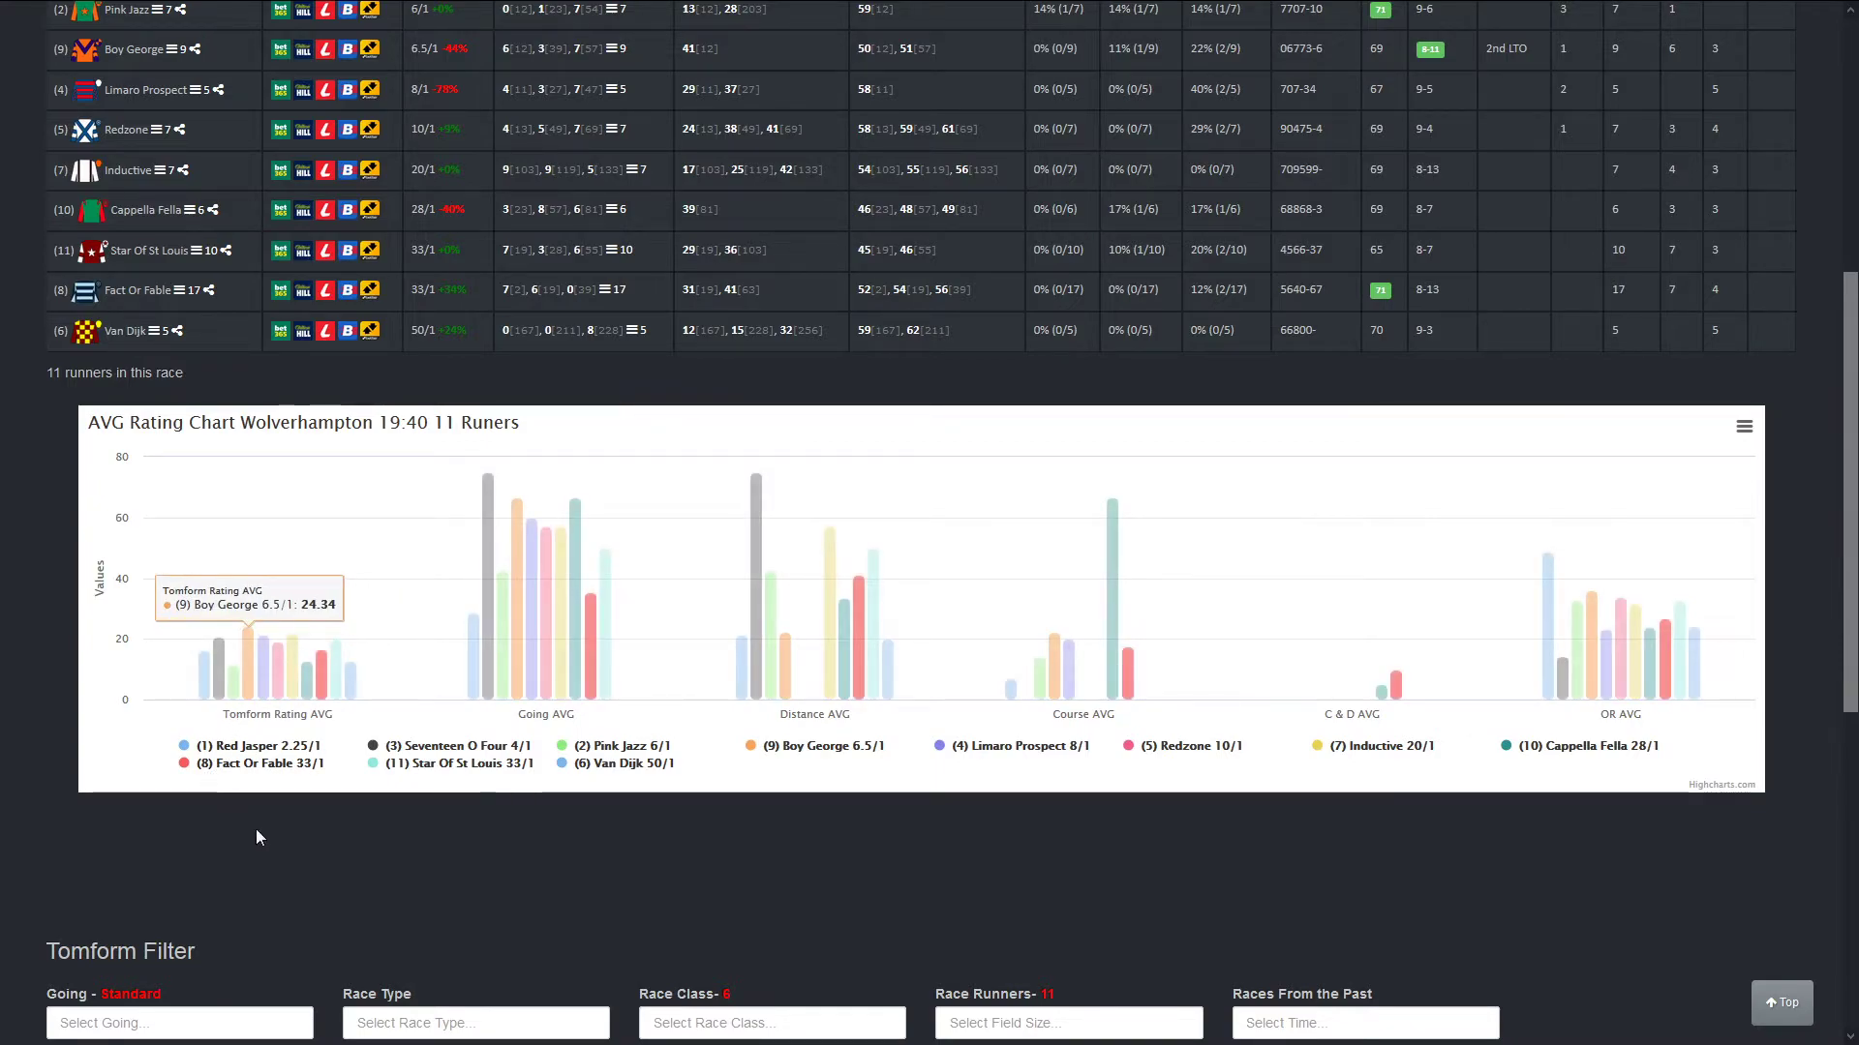
pyautogui.moveTo(243, 664)
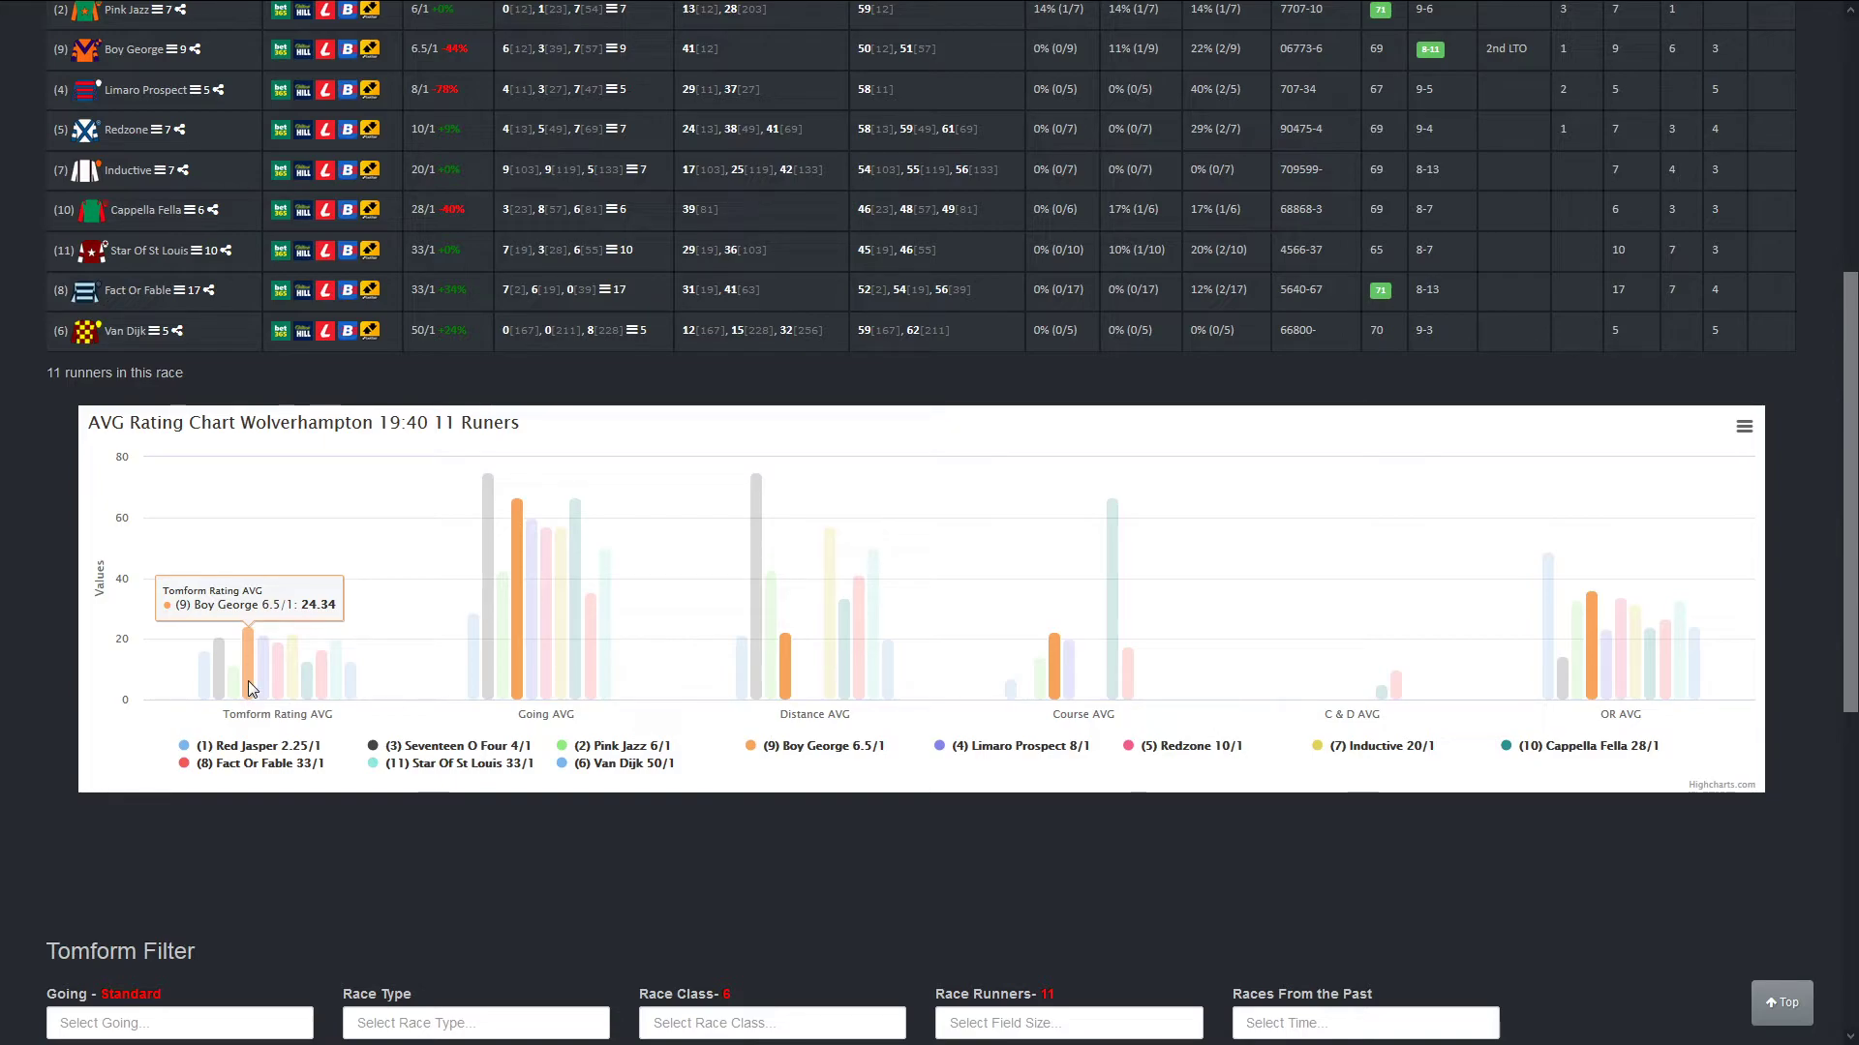
pyautogui.scroll(3)
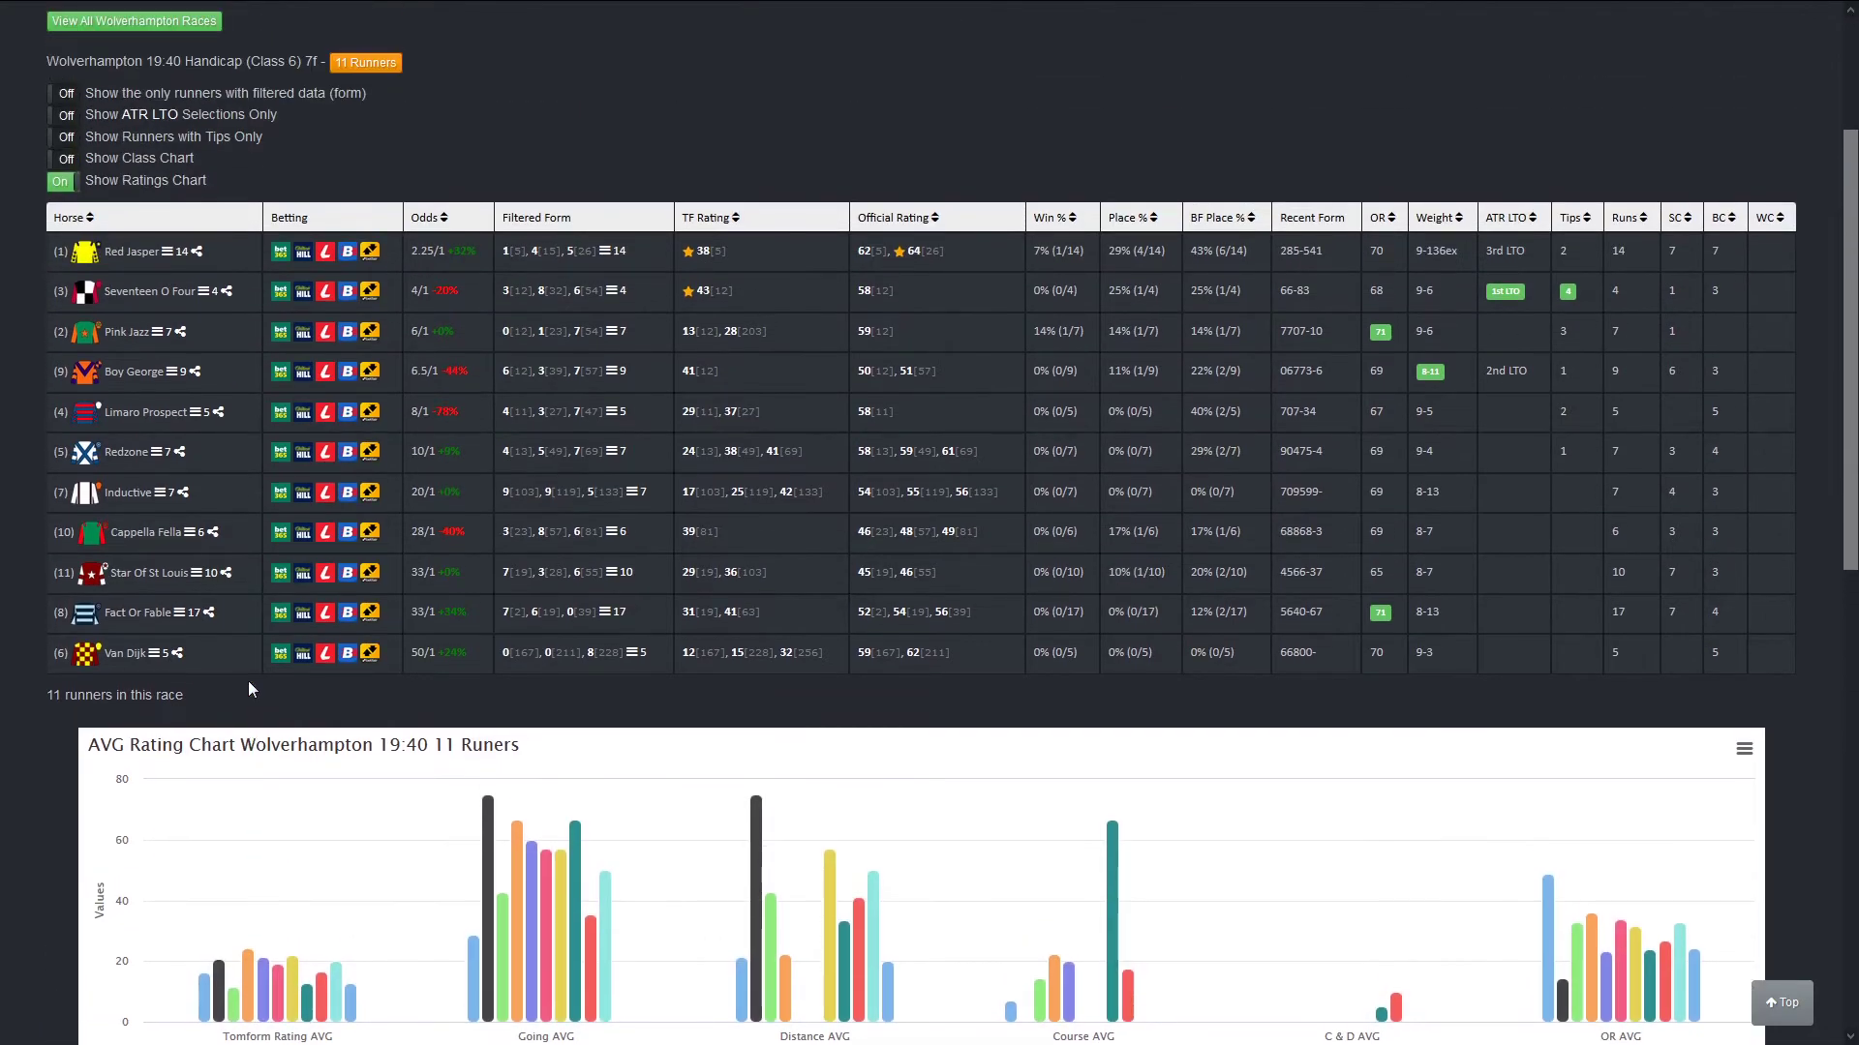
pyautogui.scroll(-3)
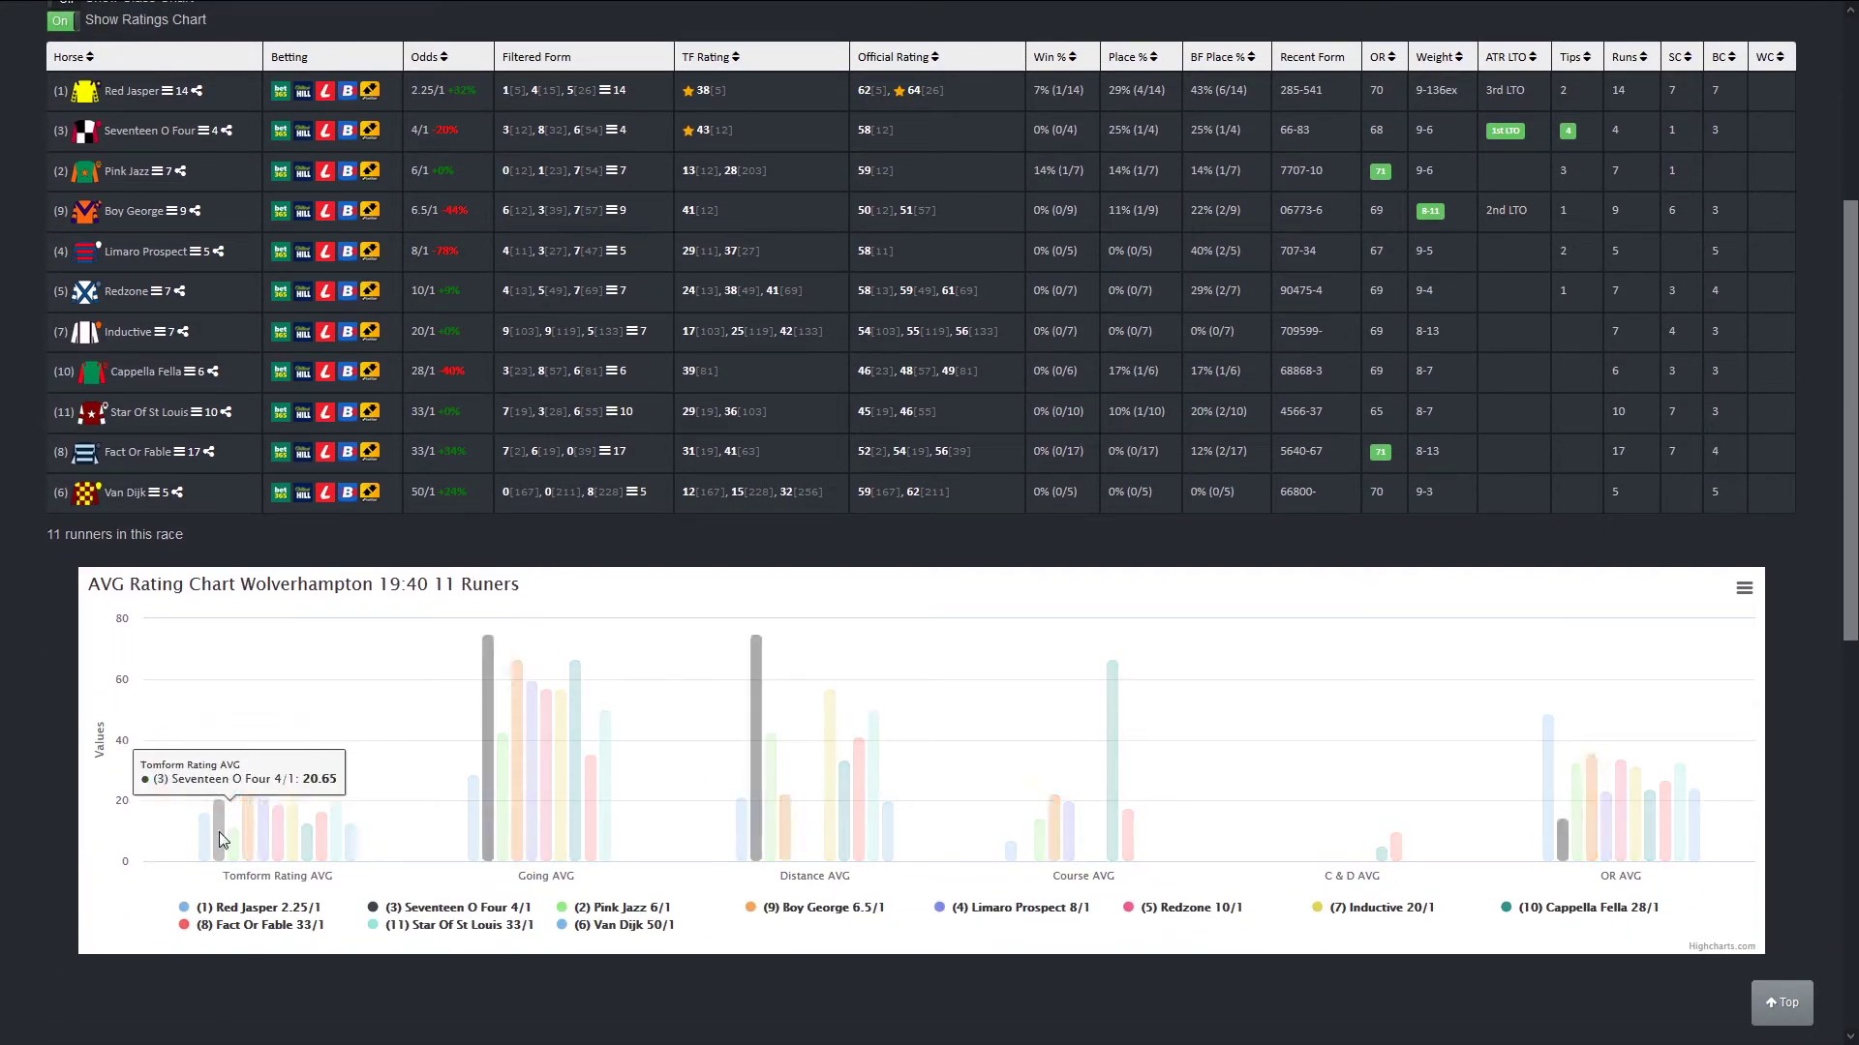
pyautogui.scroll(3)
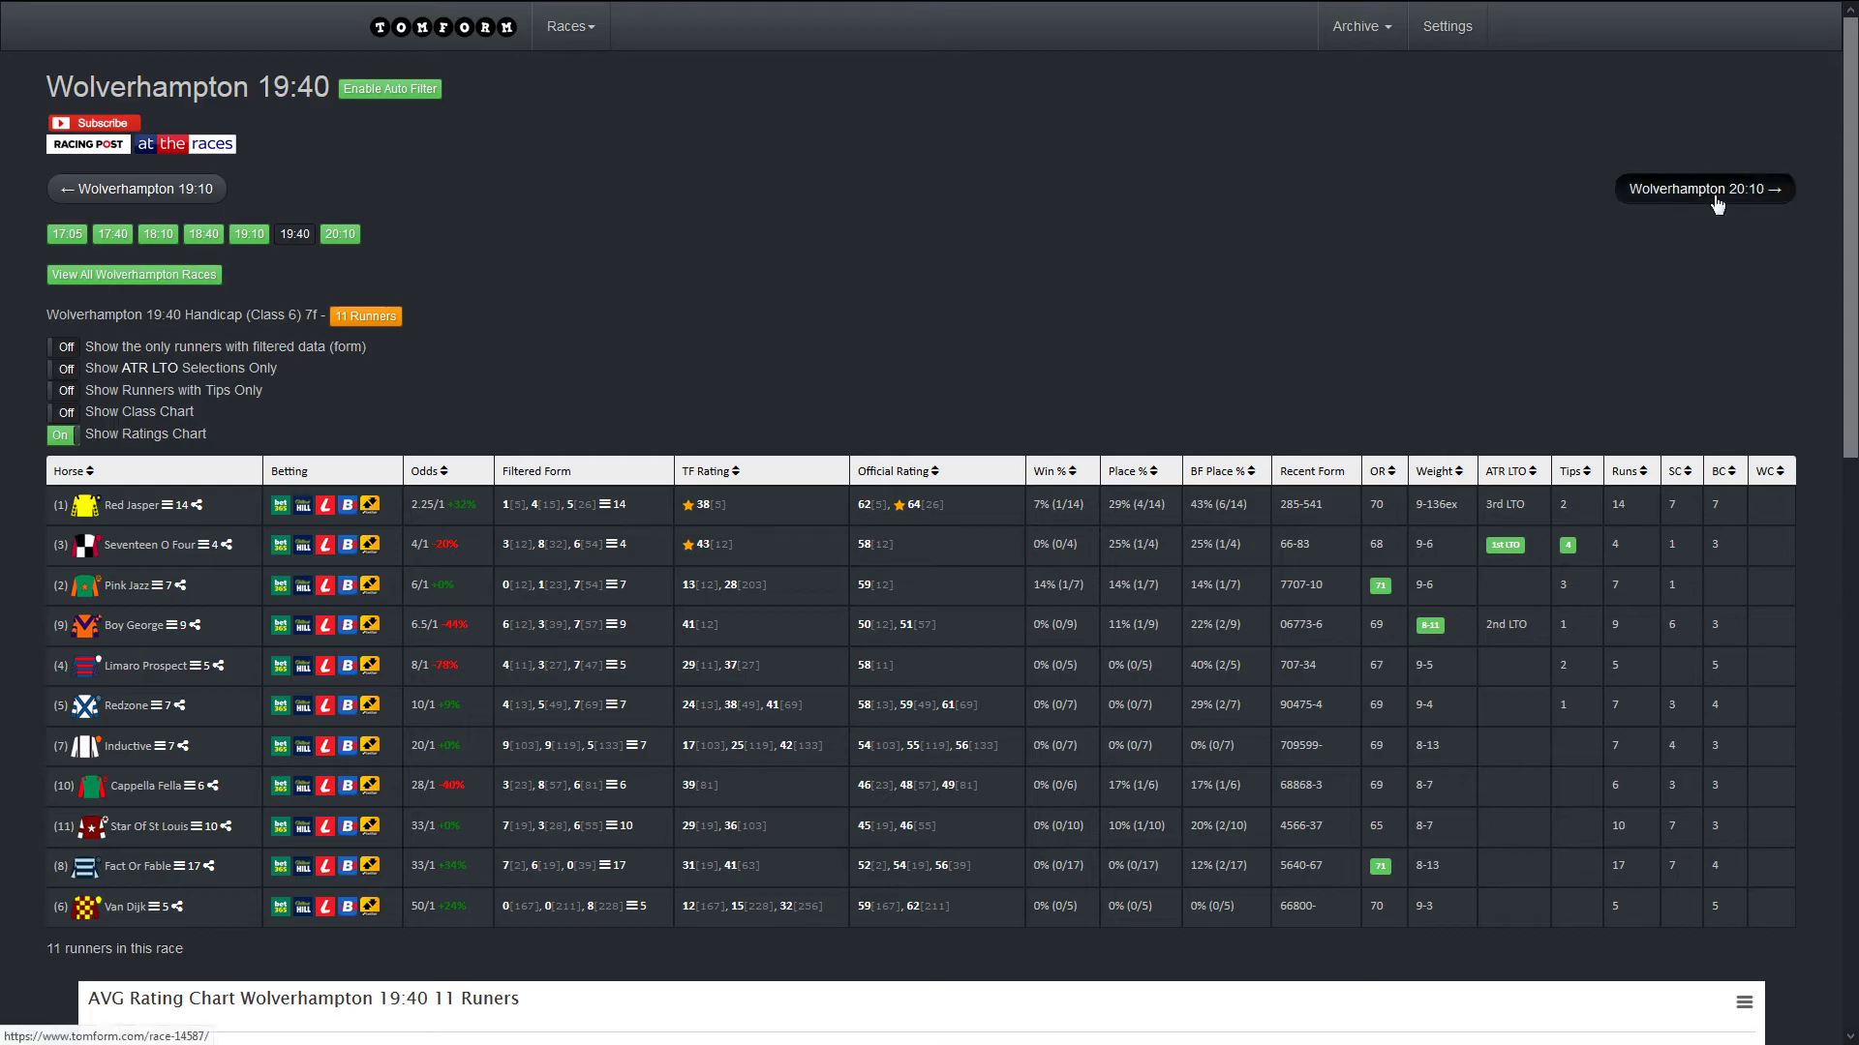
# Step: Move to the Wolverhampton 20:10 Class 6 handicap and reach its nine-runner Going and Tomform Rating chart
pyautogui.click(1704, 188)
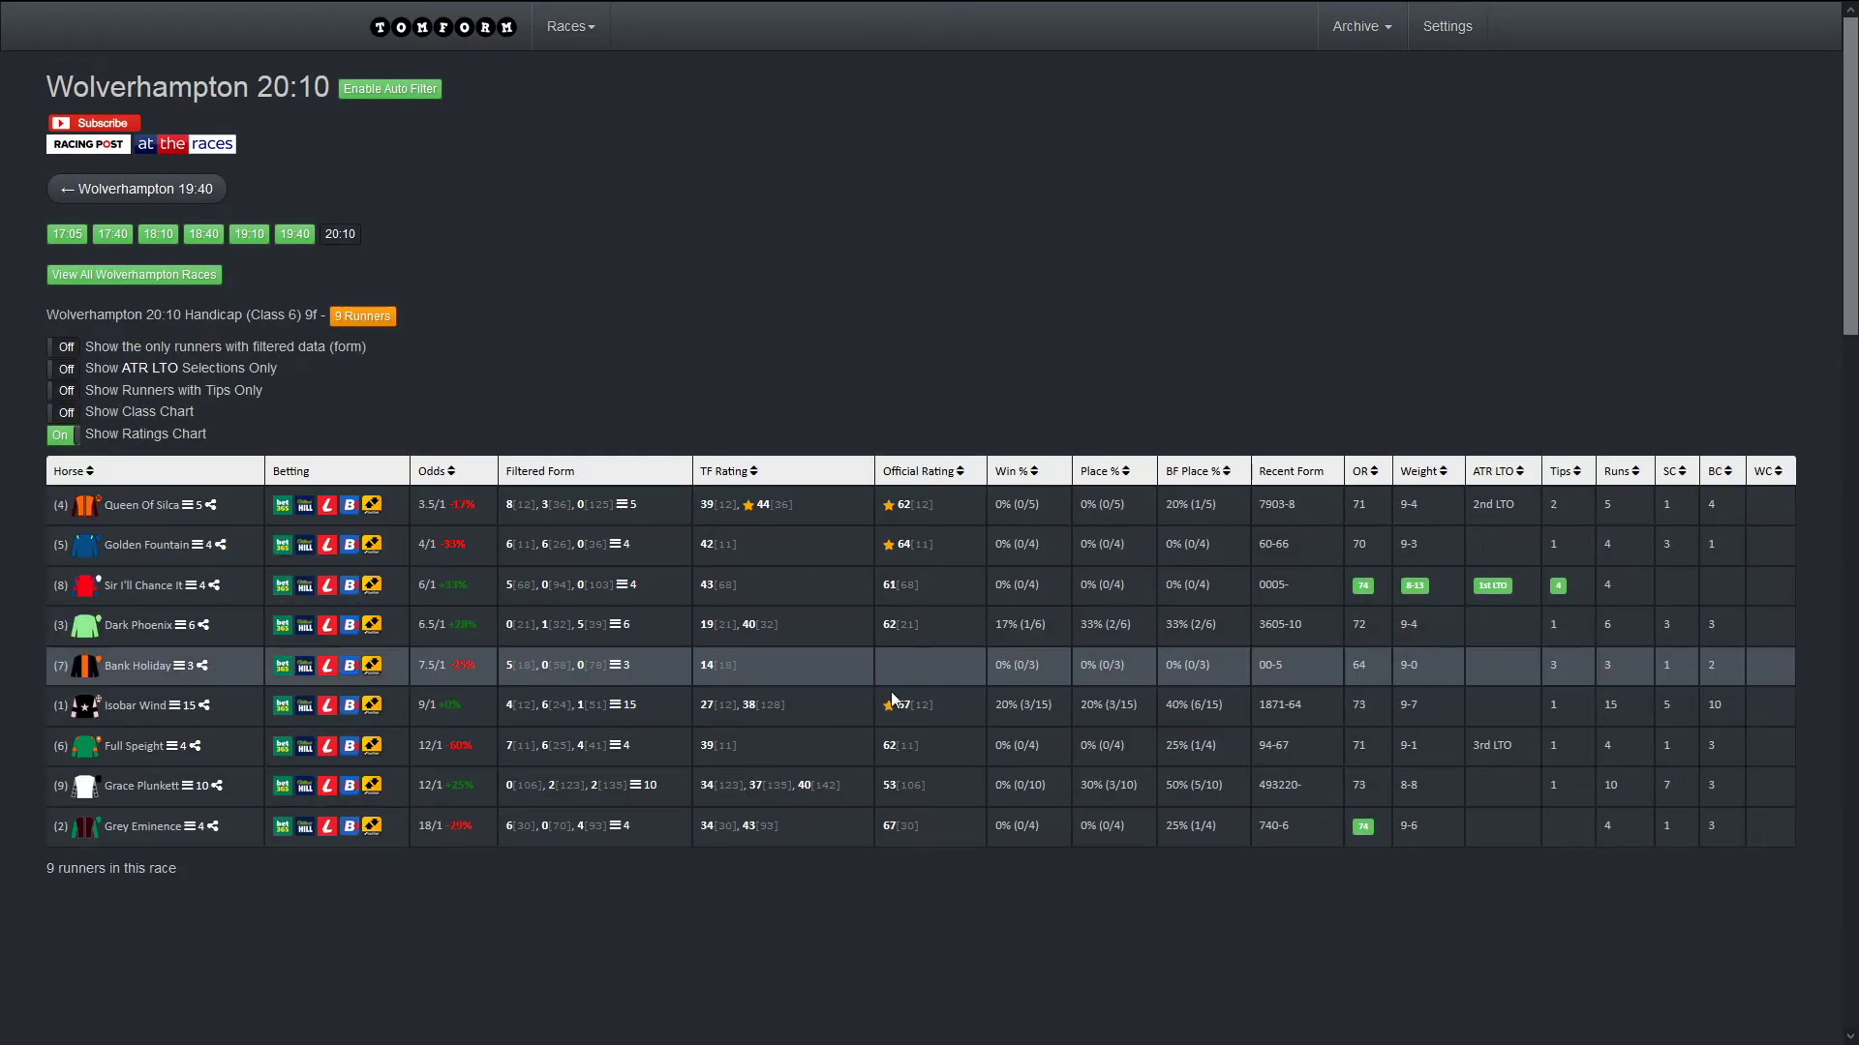
pyautogui.scroll(-3)
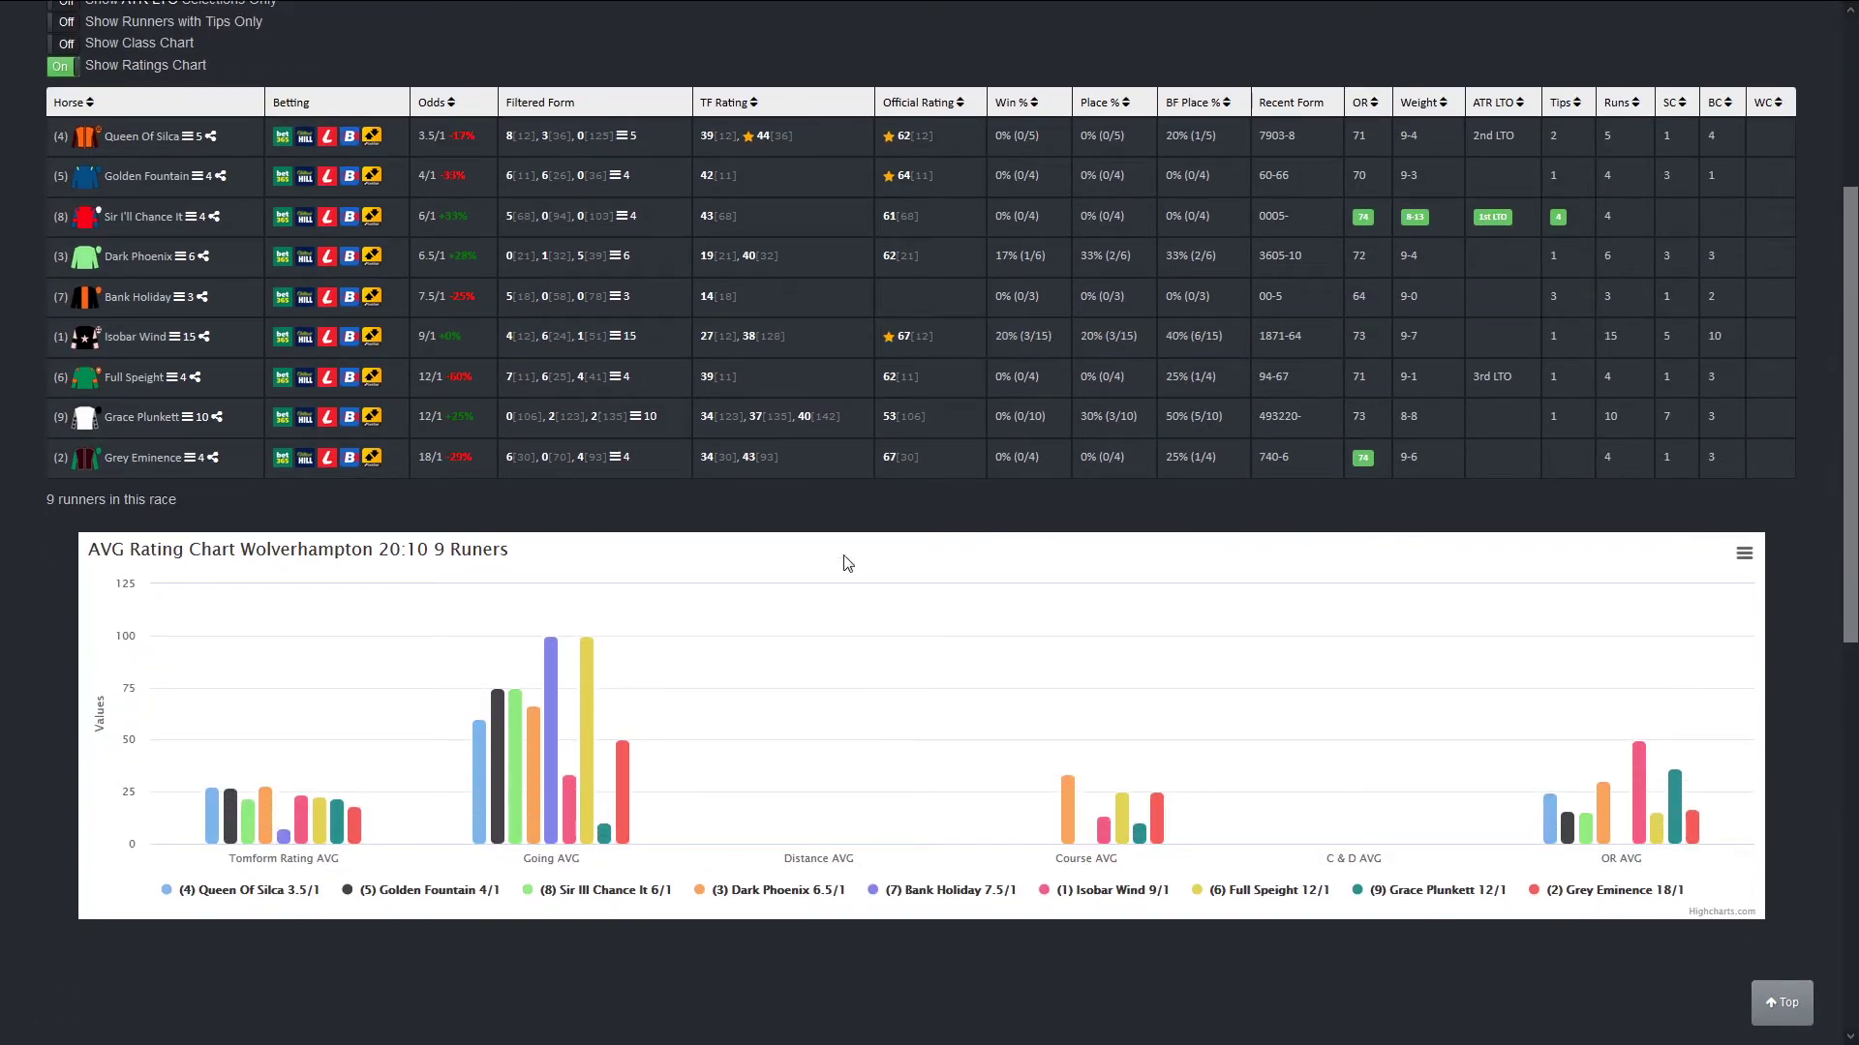
pyautogui.moveTo(475, 815)
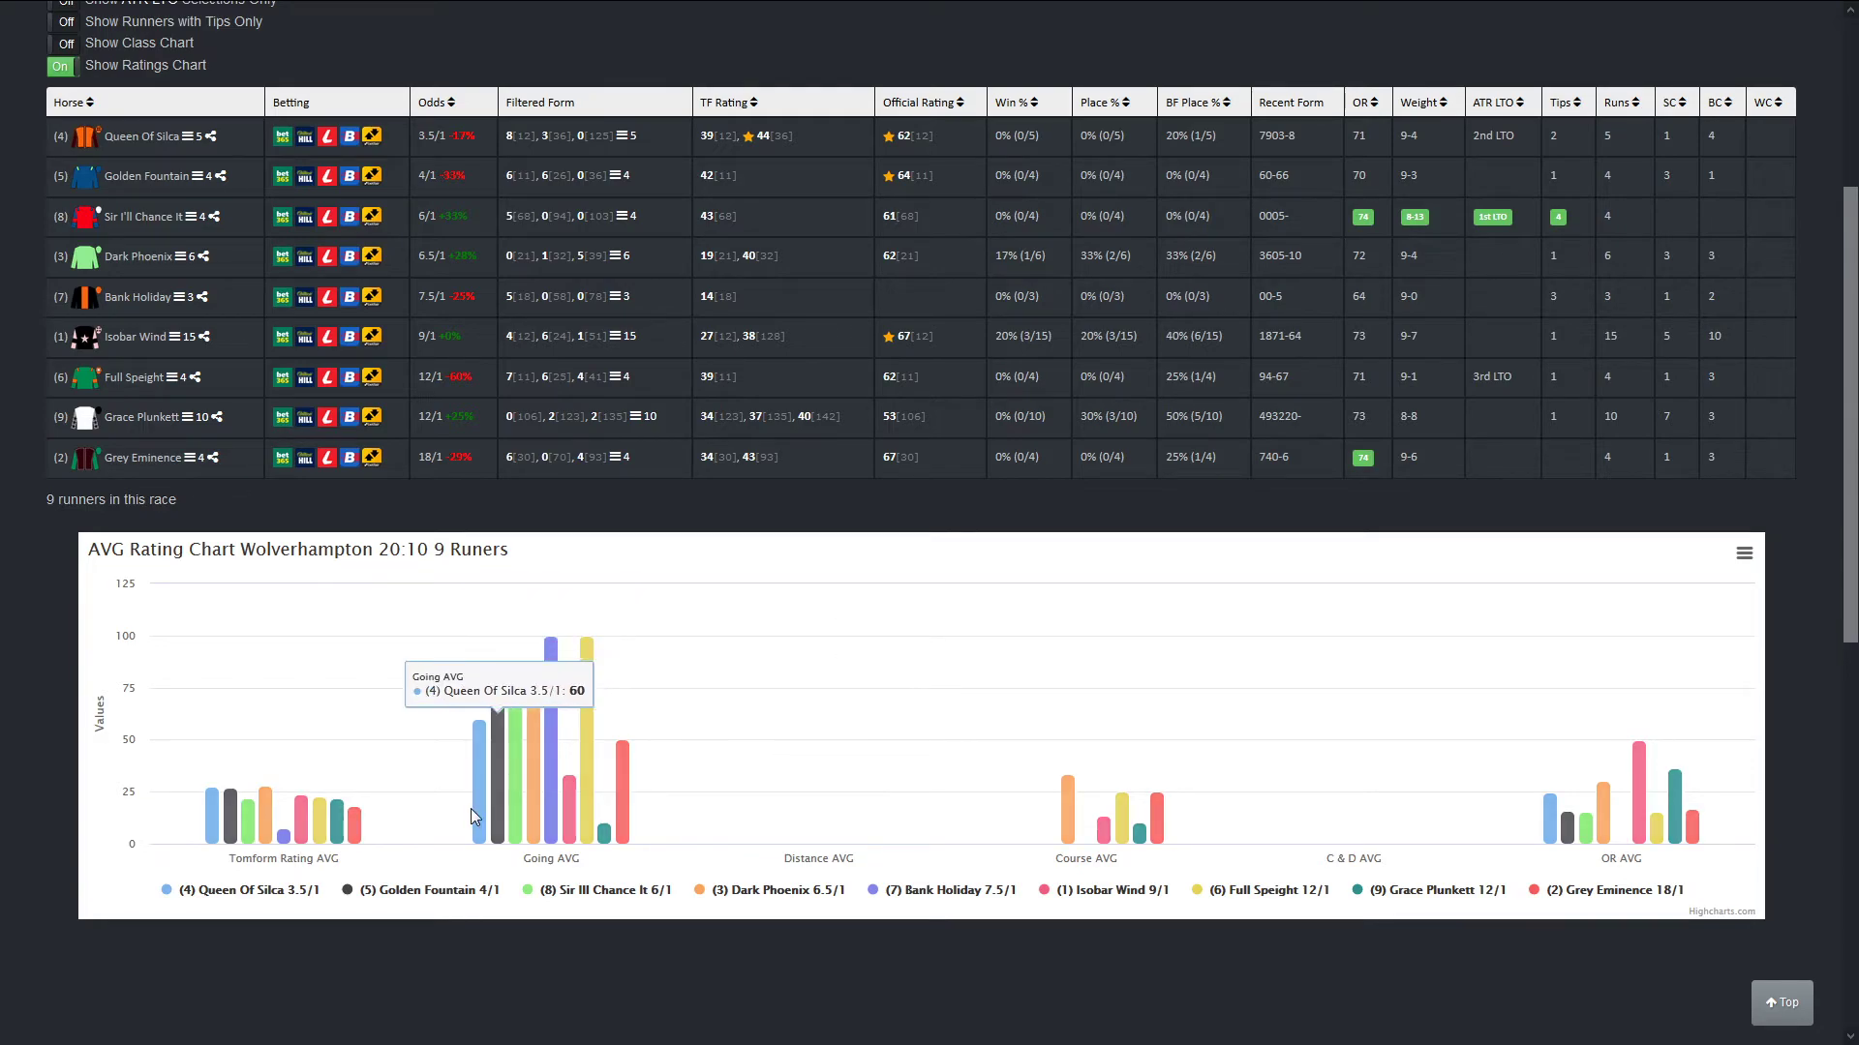
pyautogui.moveTo(224, 837)
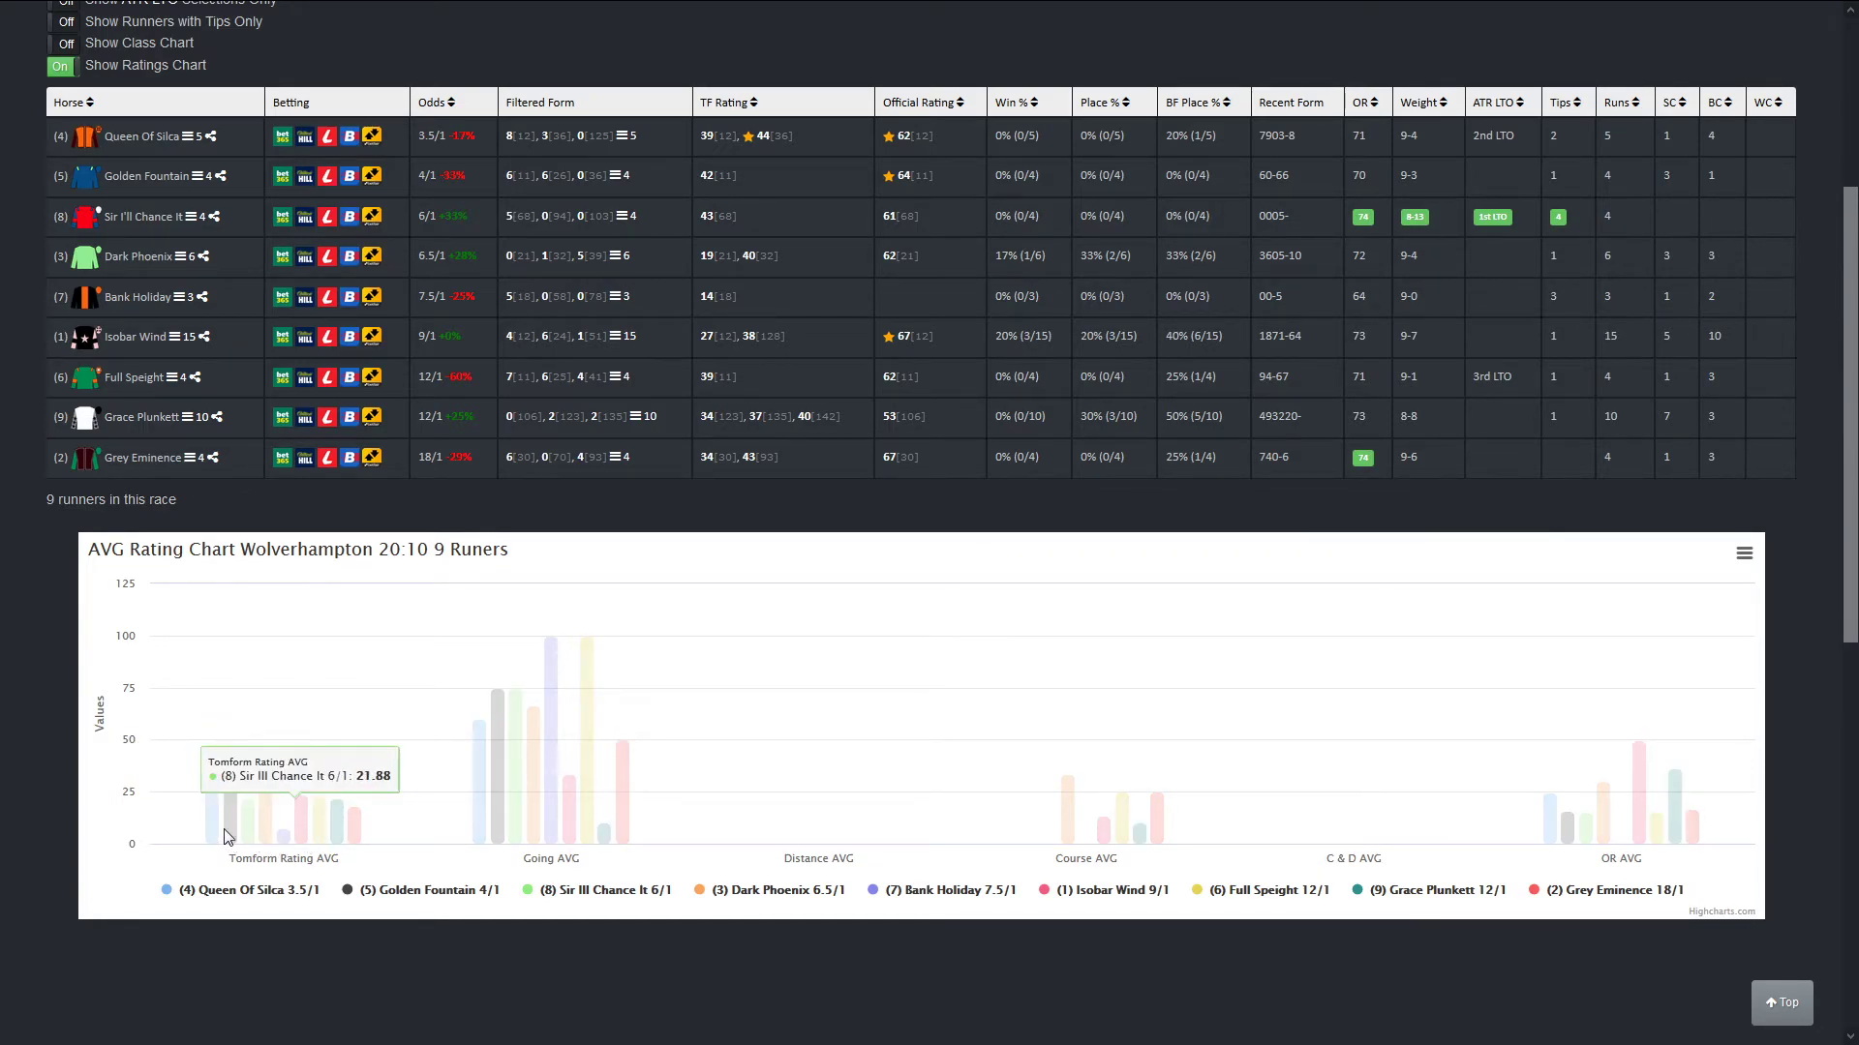
pyautogui.moveTo(333, 604)
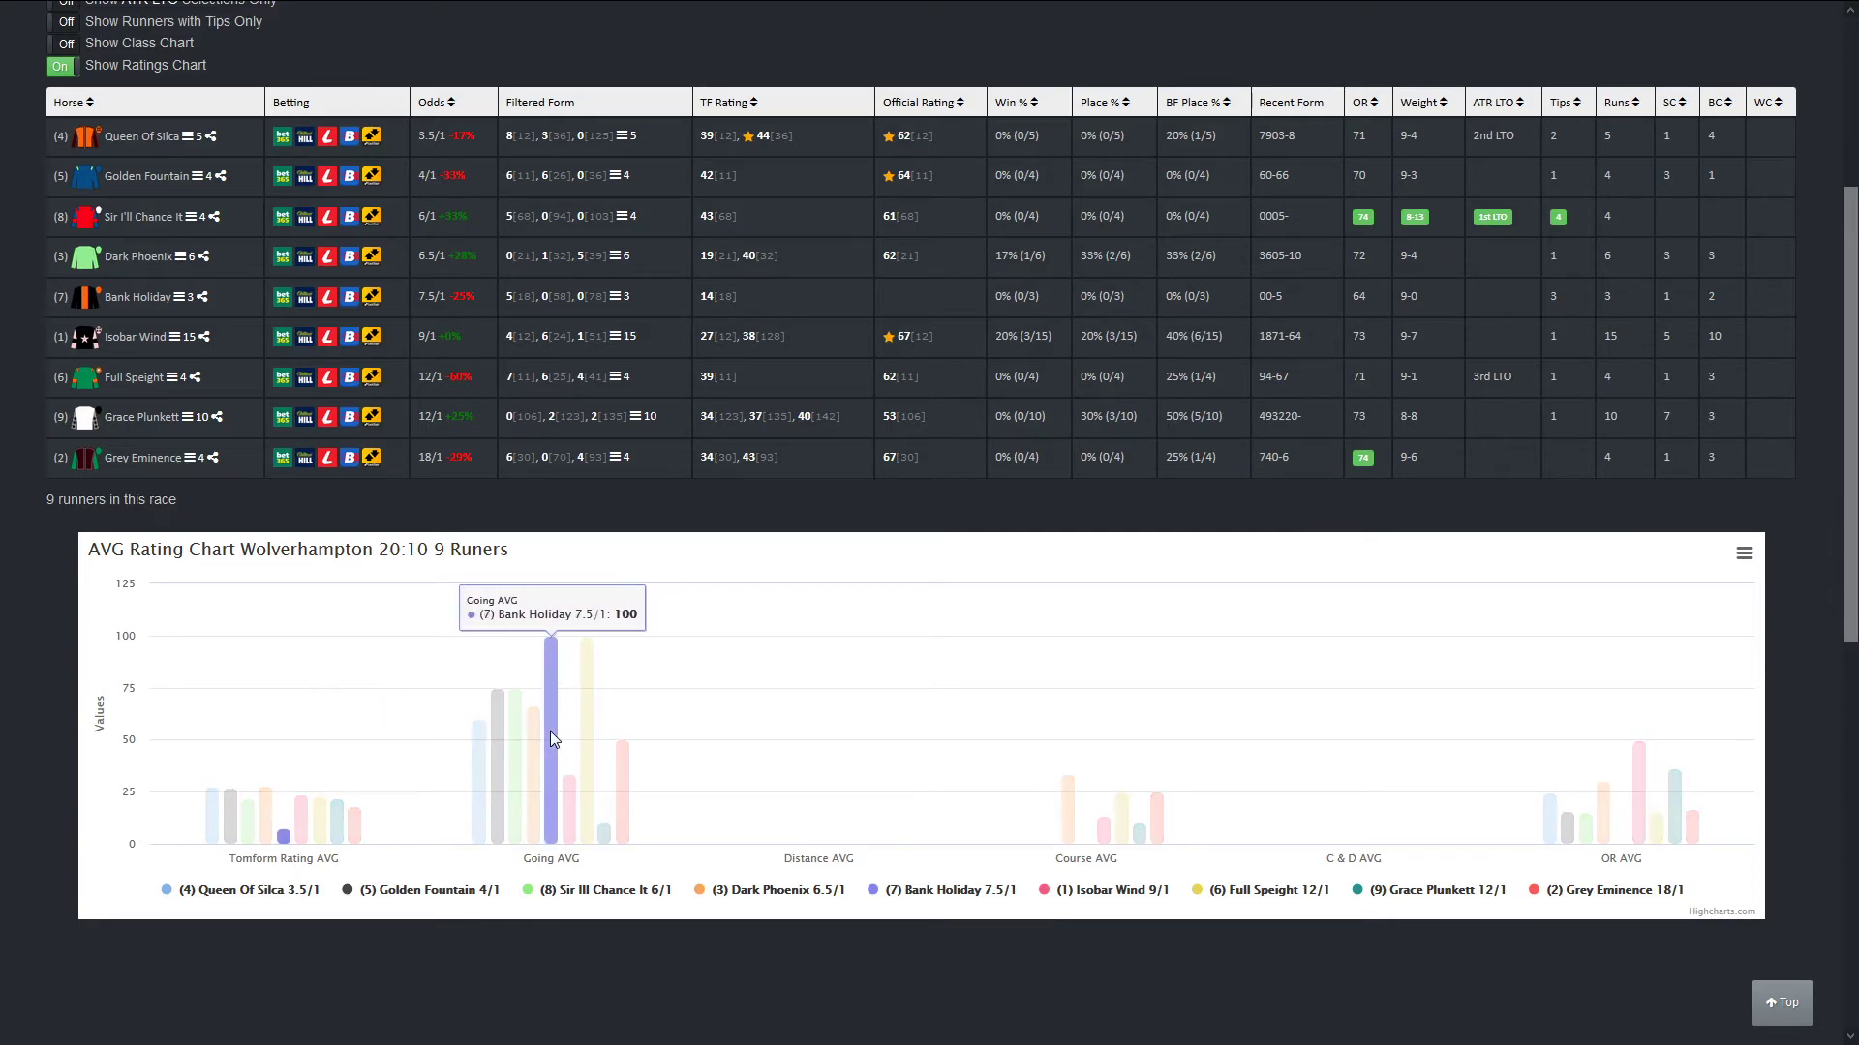
pyautogui.moveTo(329, 839)
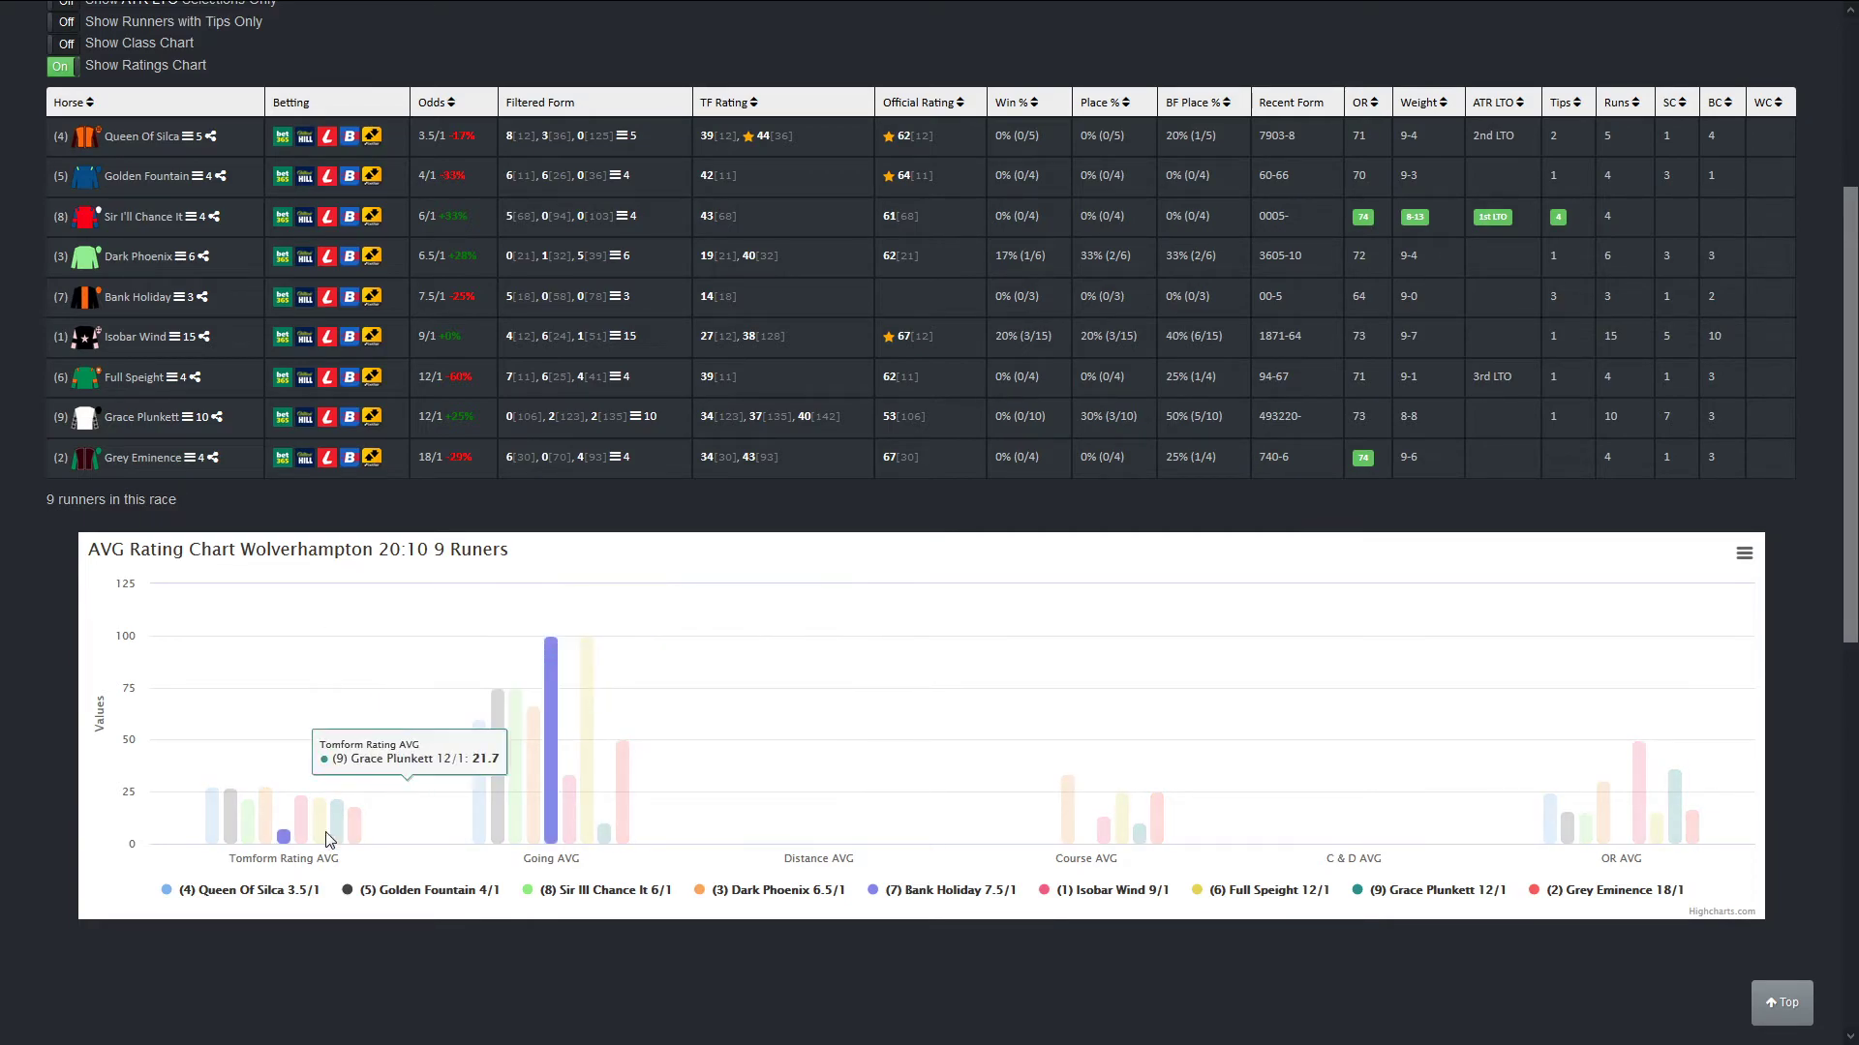
pyautogui.moveTo(283, 844)
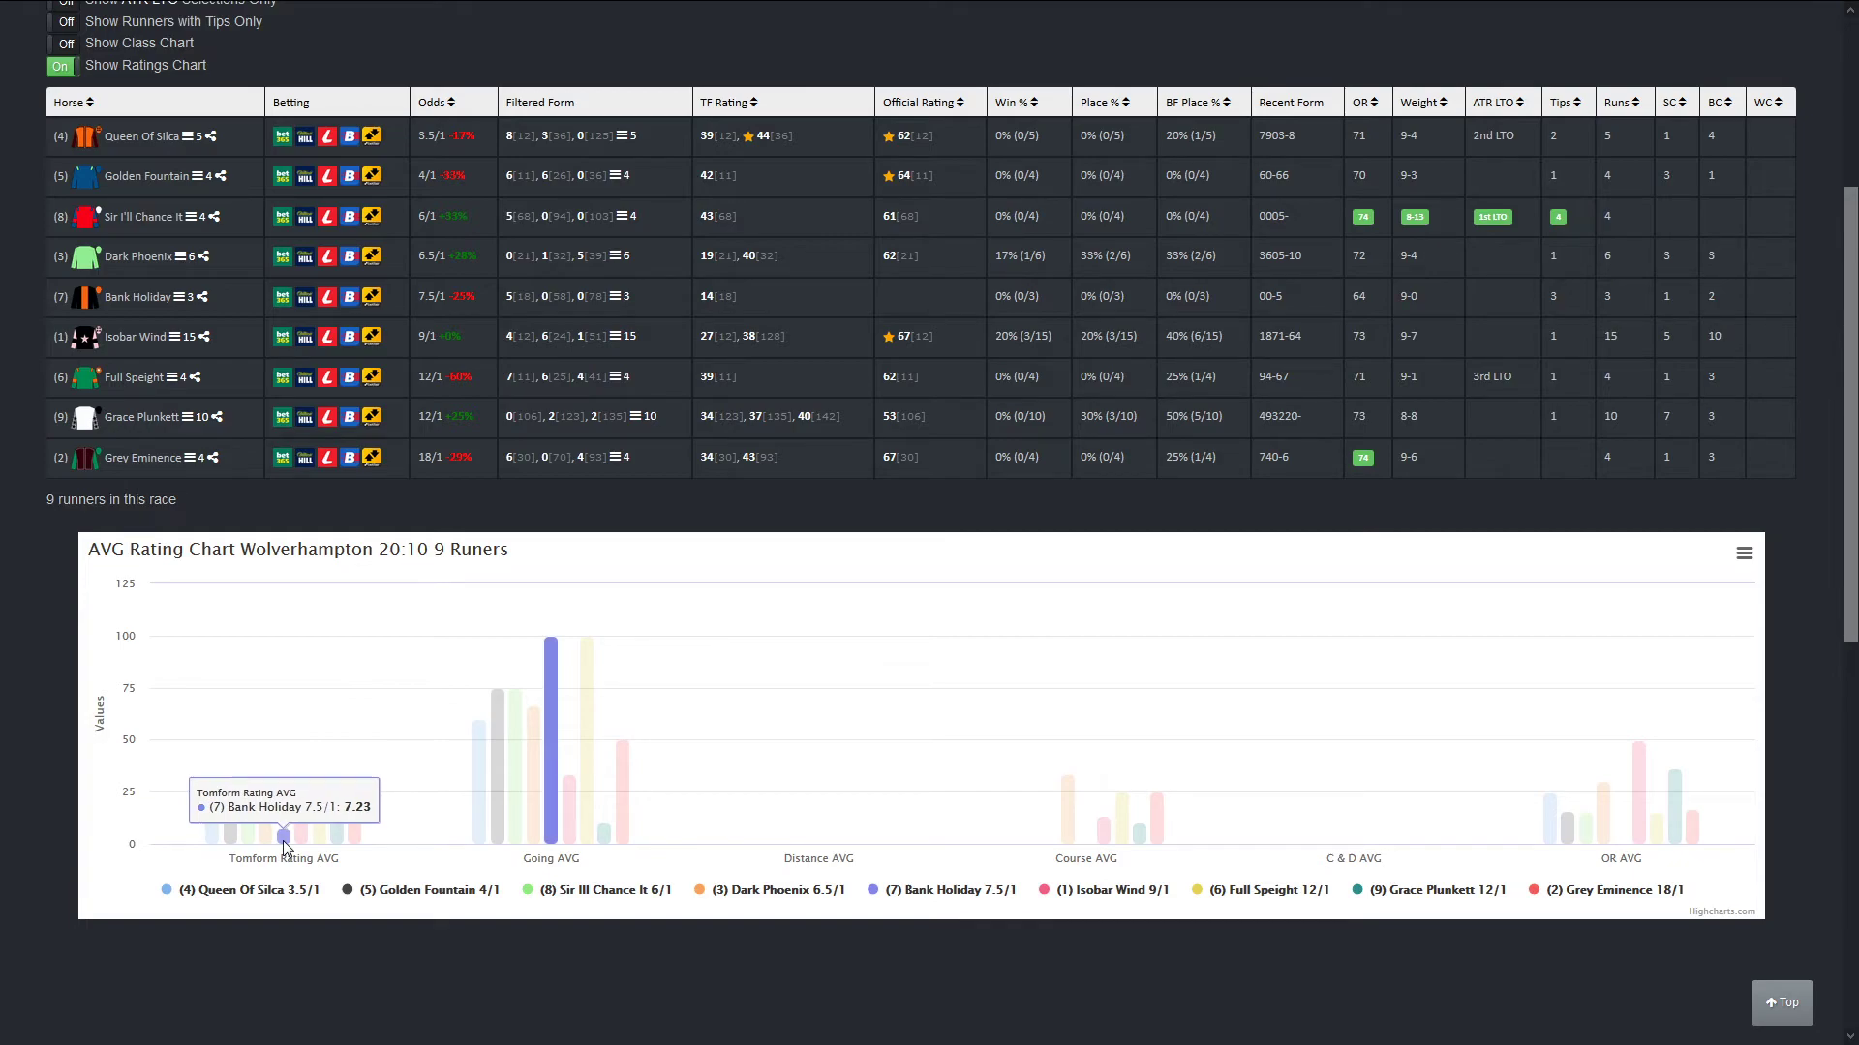
pyautogui.moveTo(548, 772)
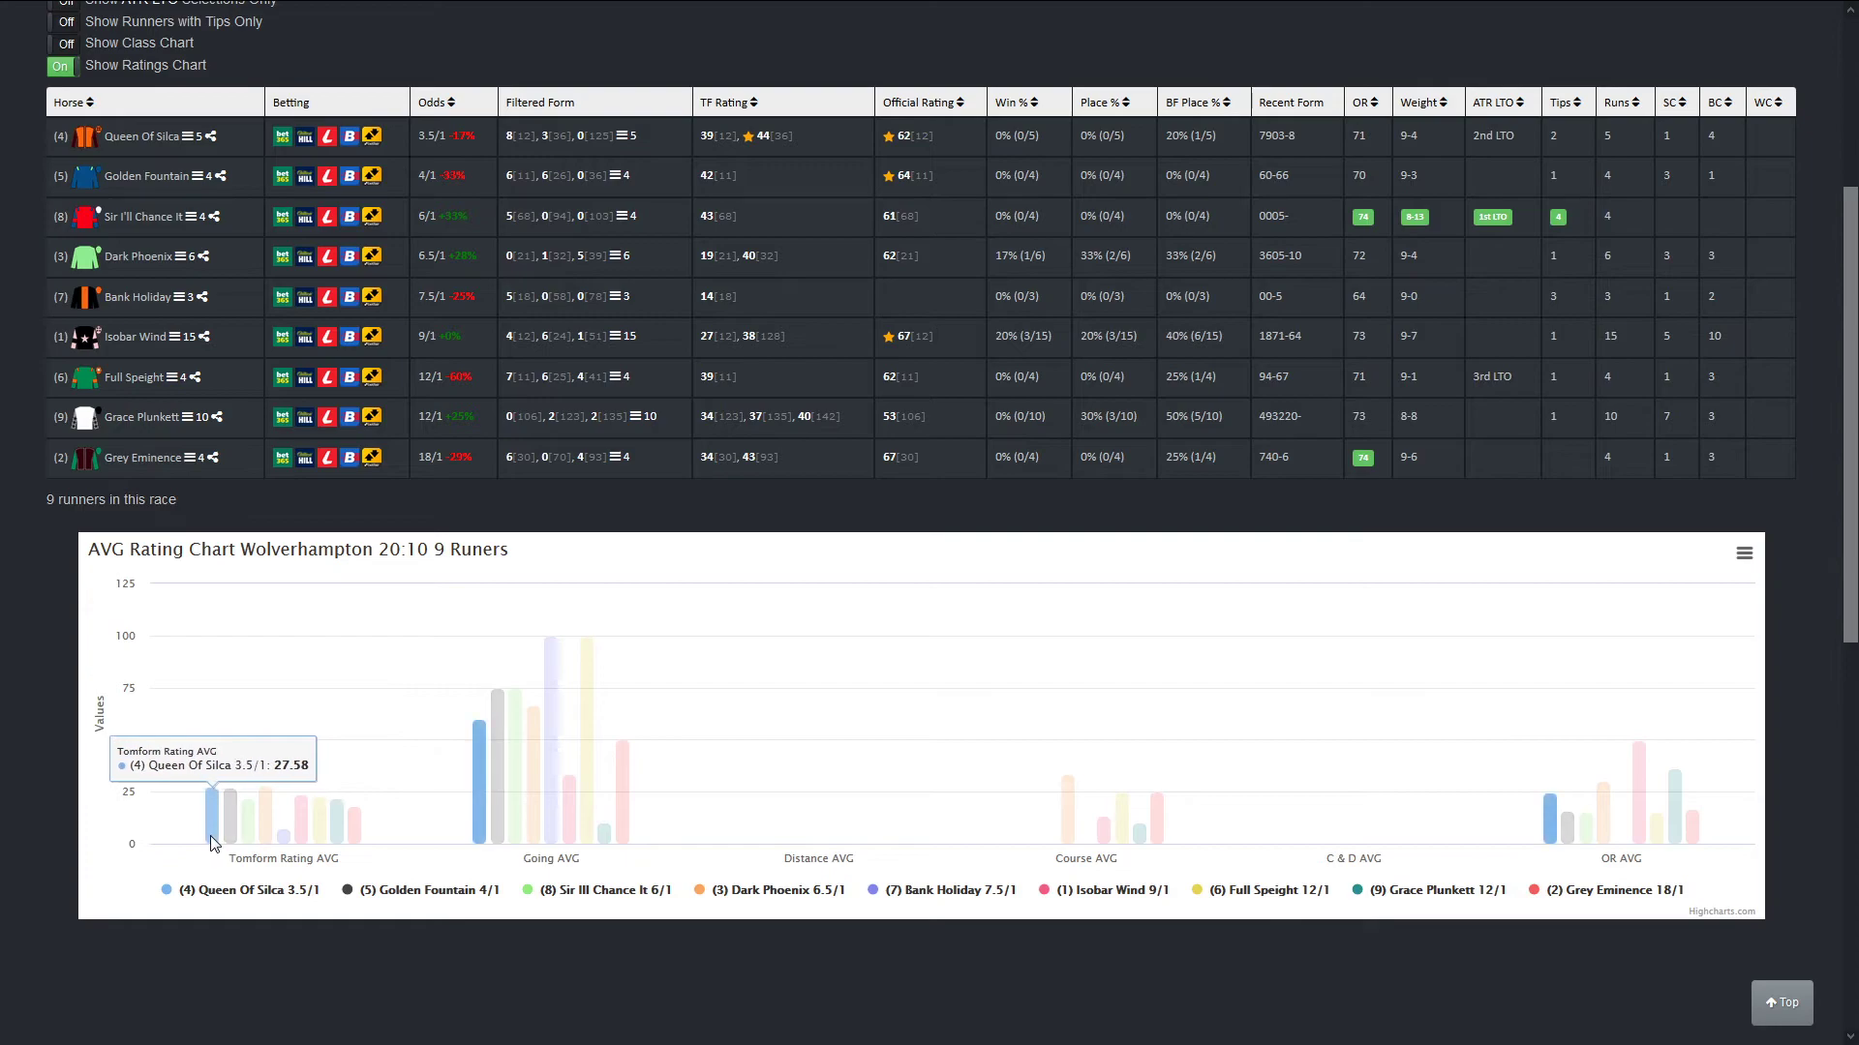
pyautogui.moveTo(285, 830)
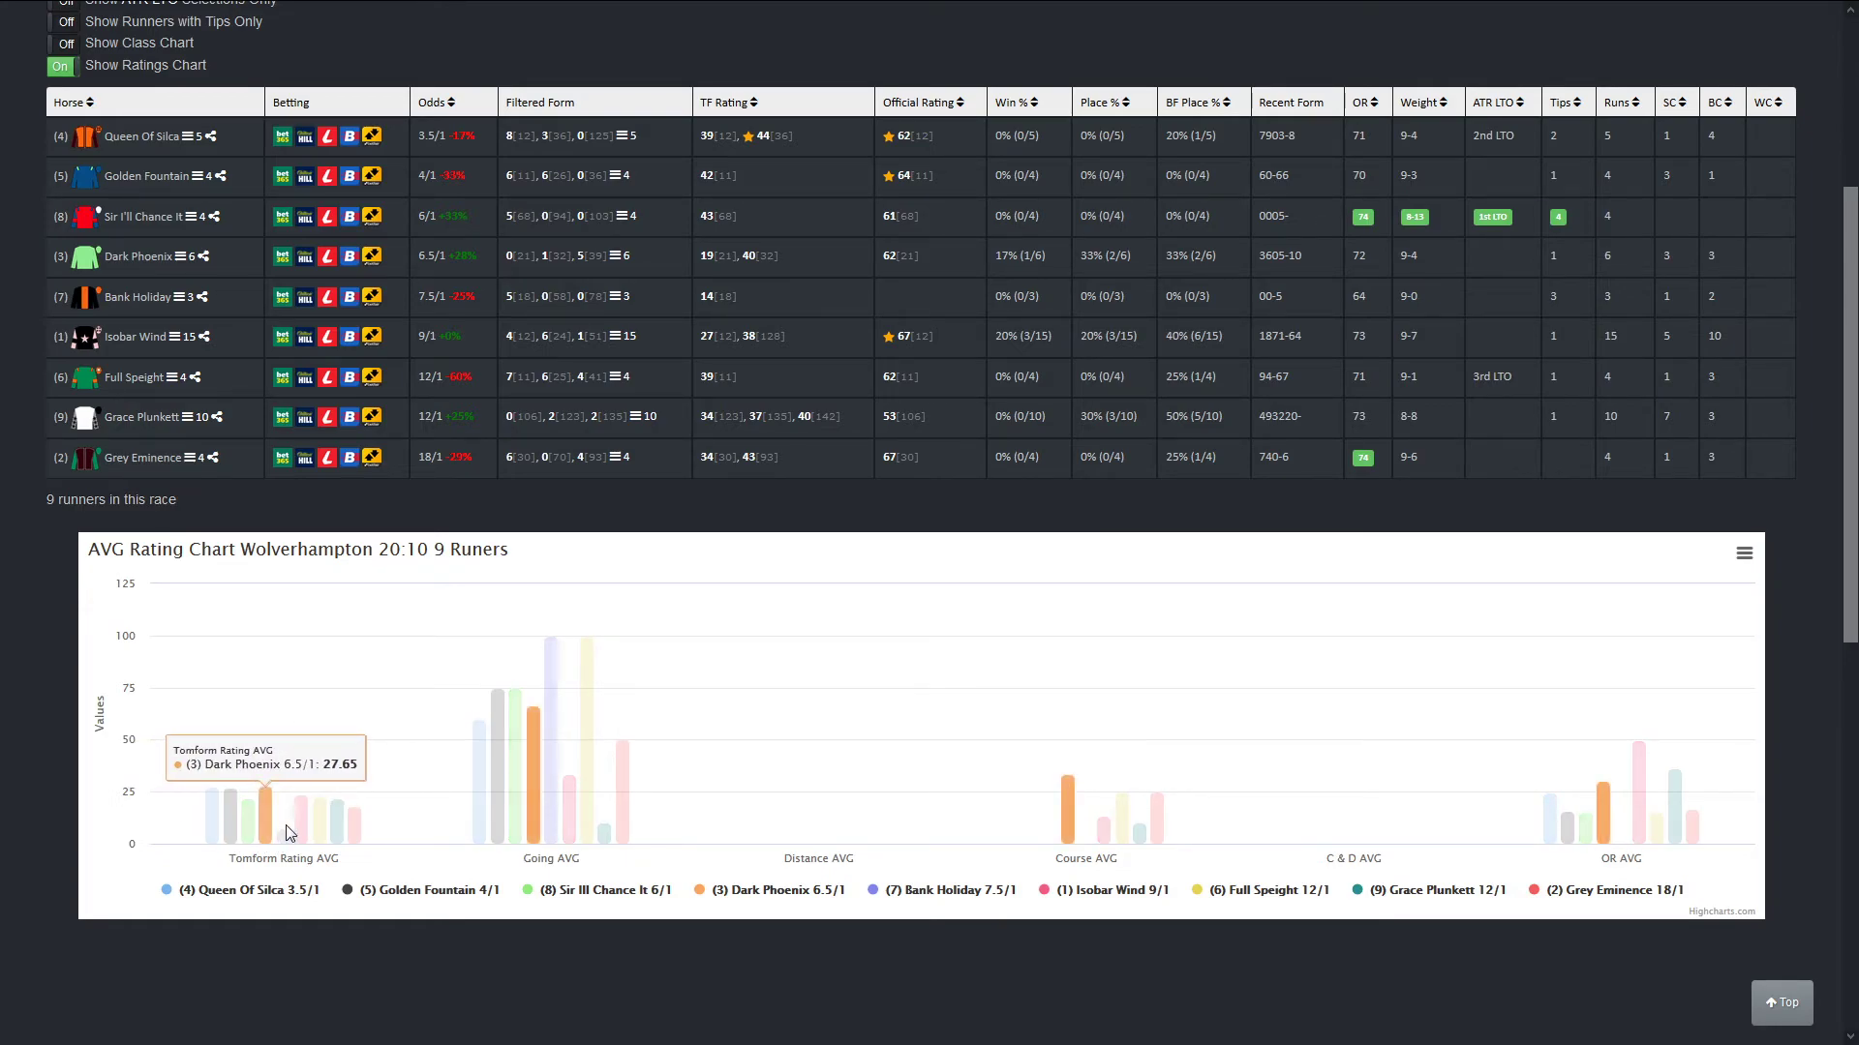
pyautogui.scroll(3)
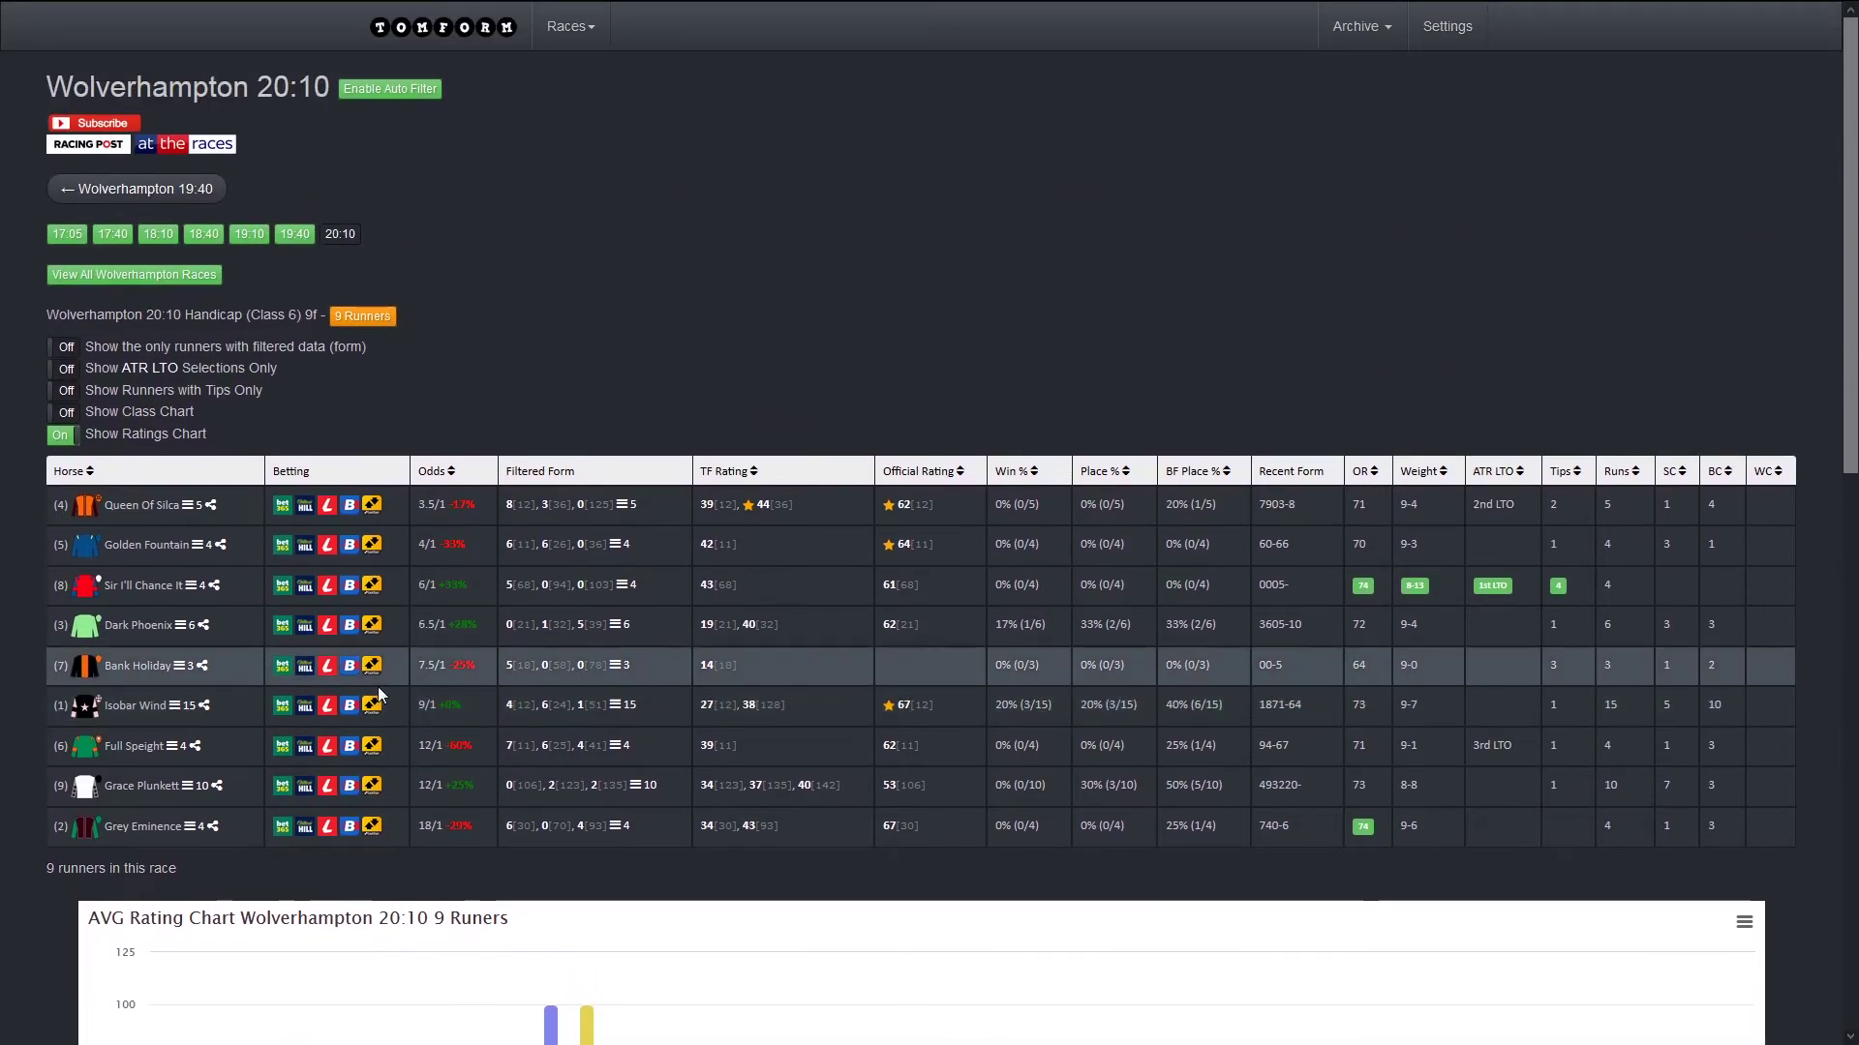
pyautogui.scroll(-3)
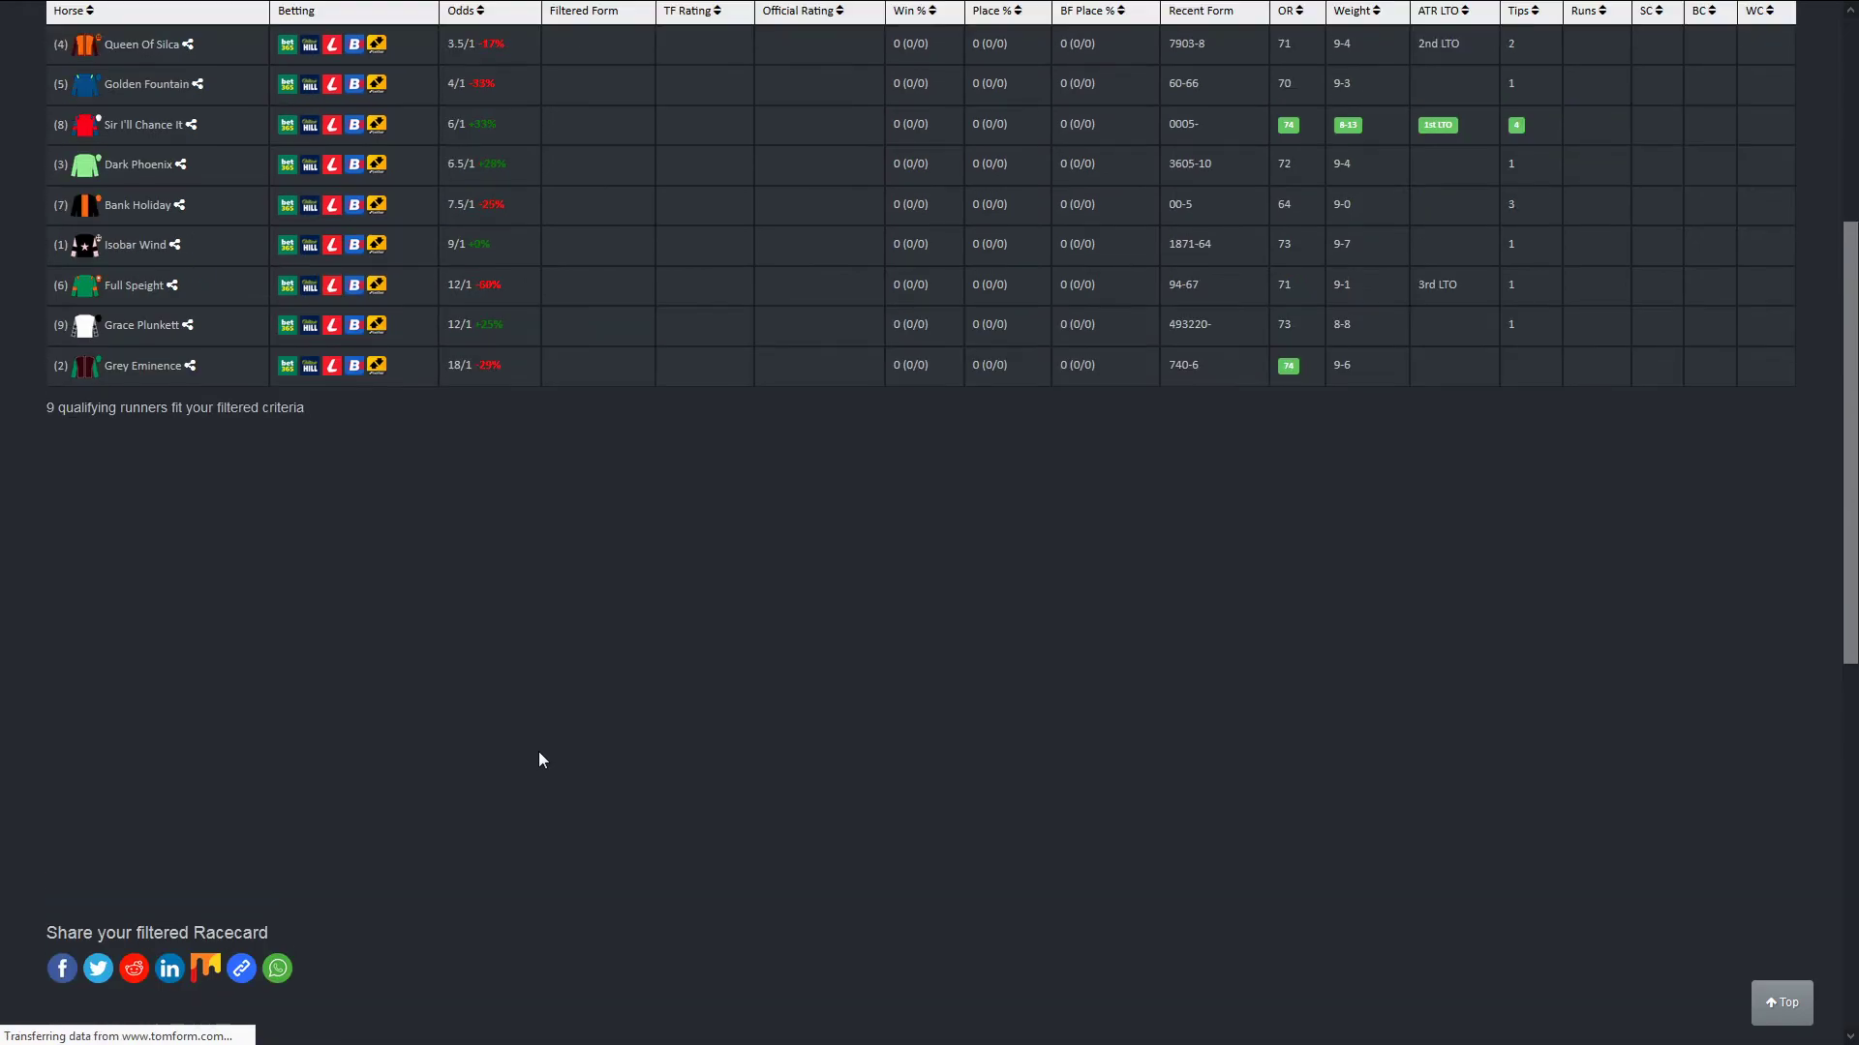
pyautogui.scroll(3)
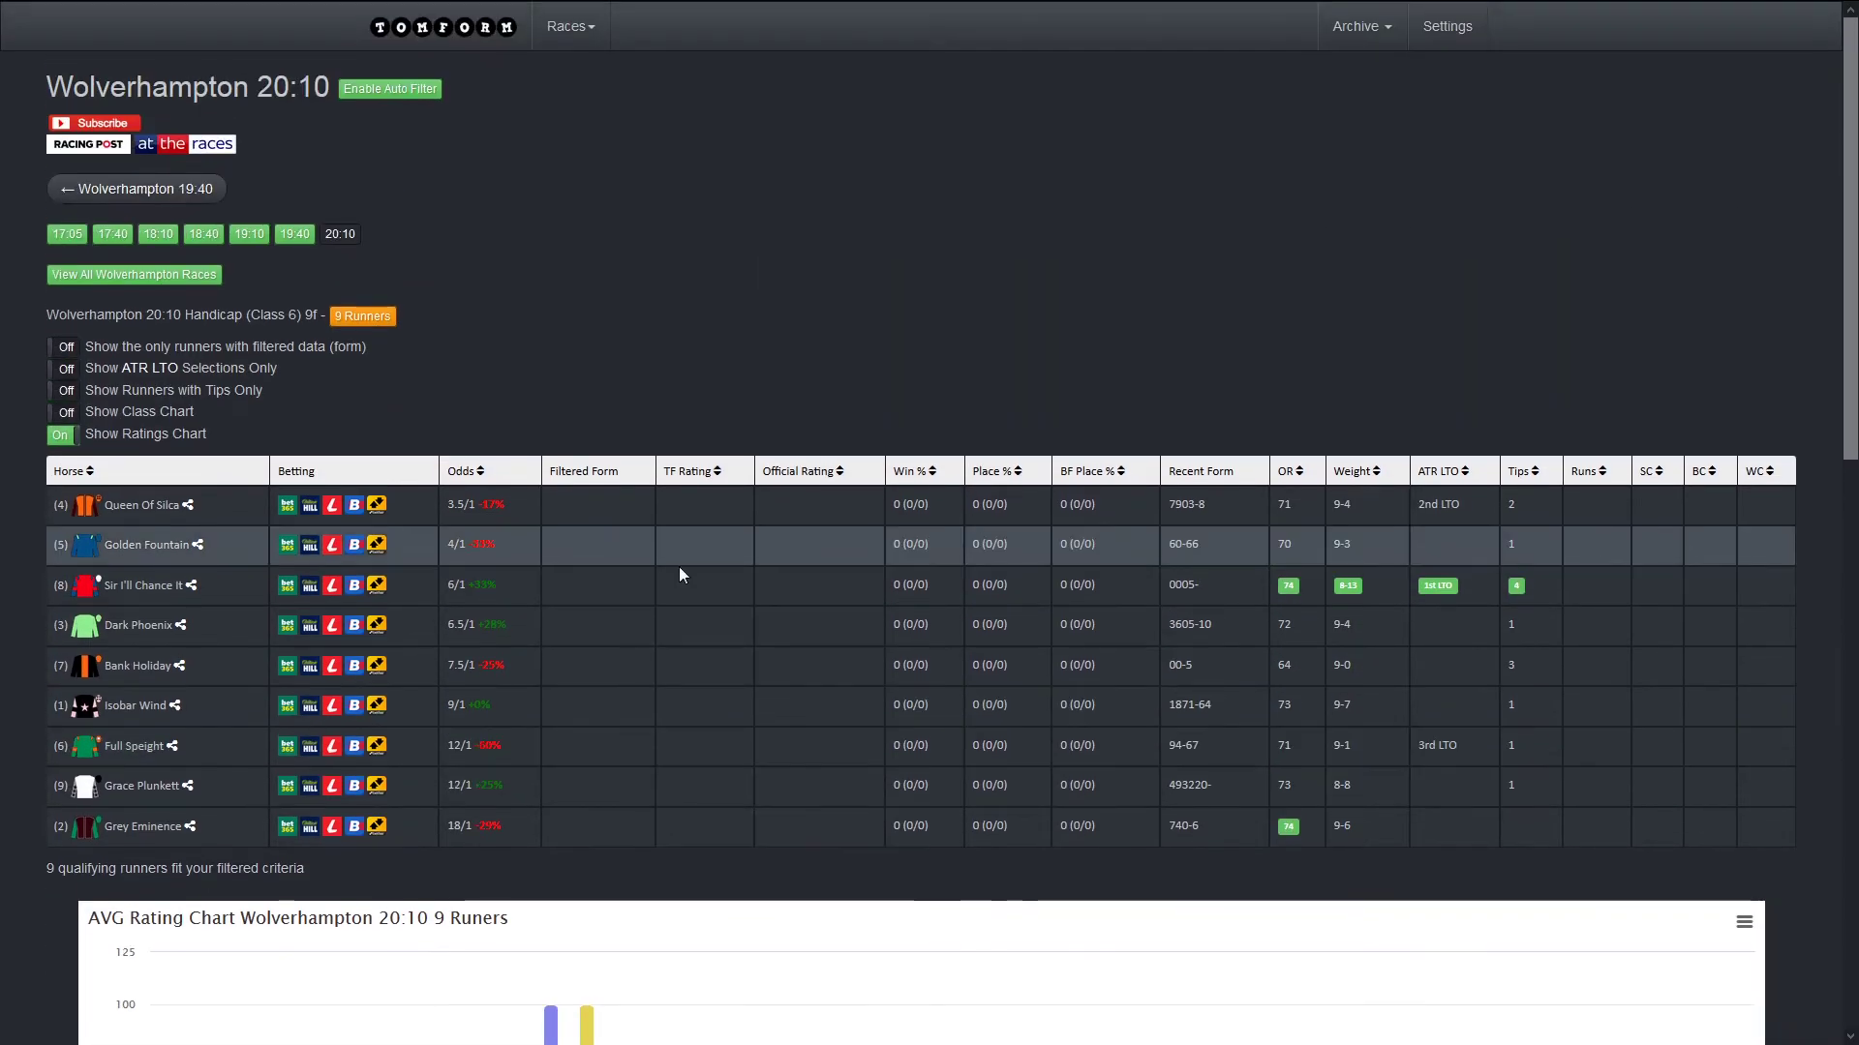
pyautogui.scroll(-3)
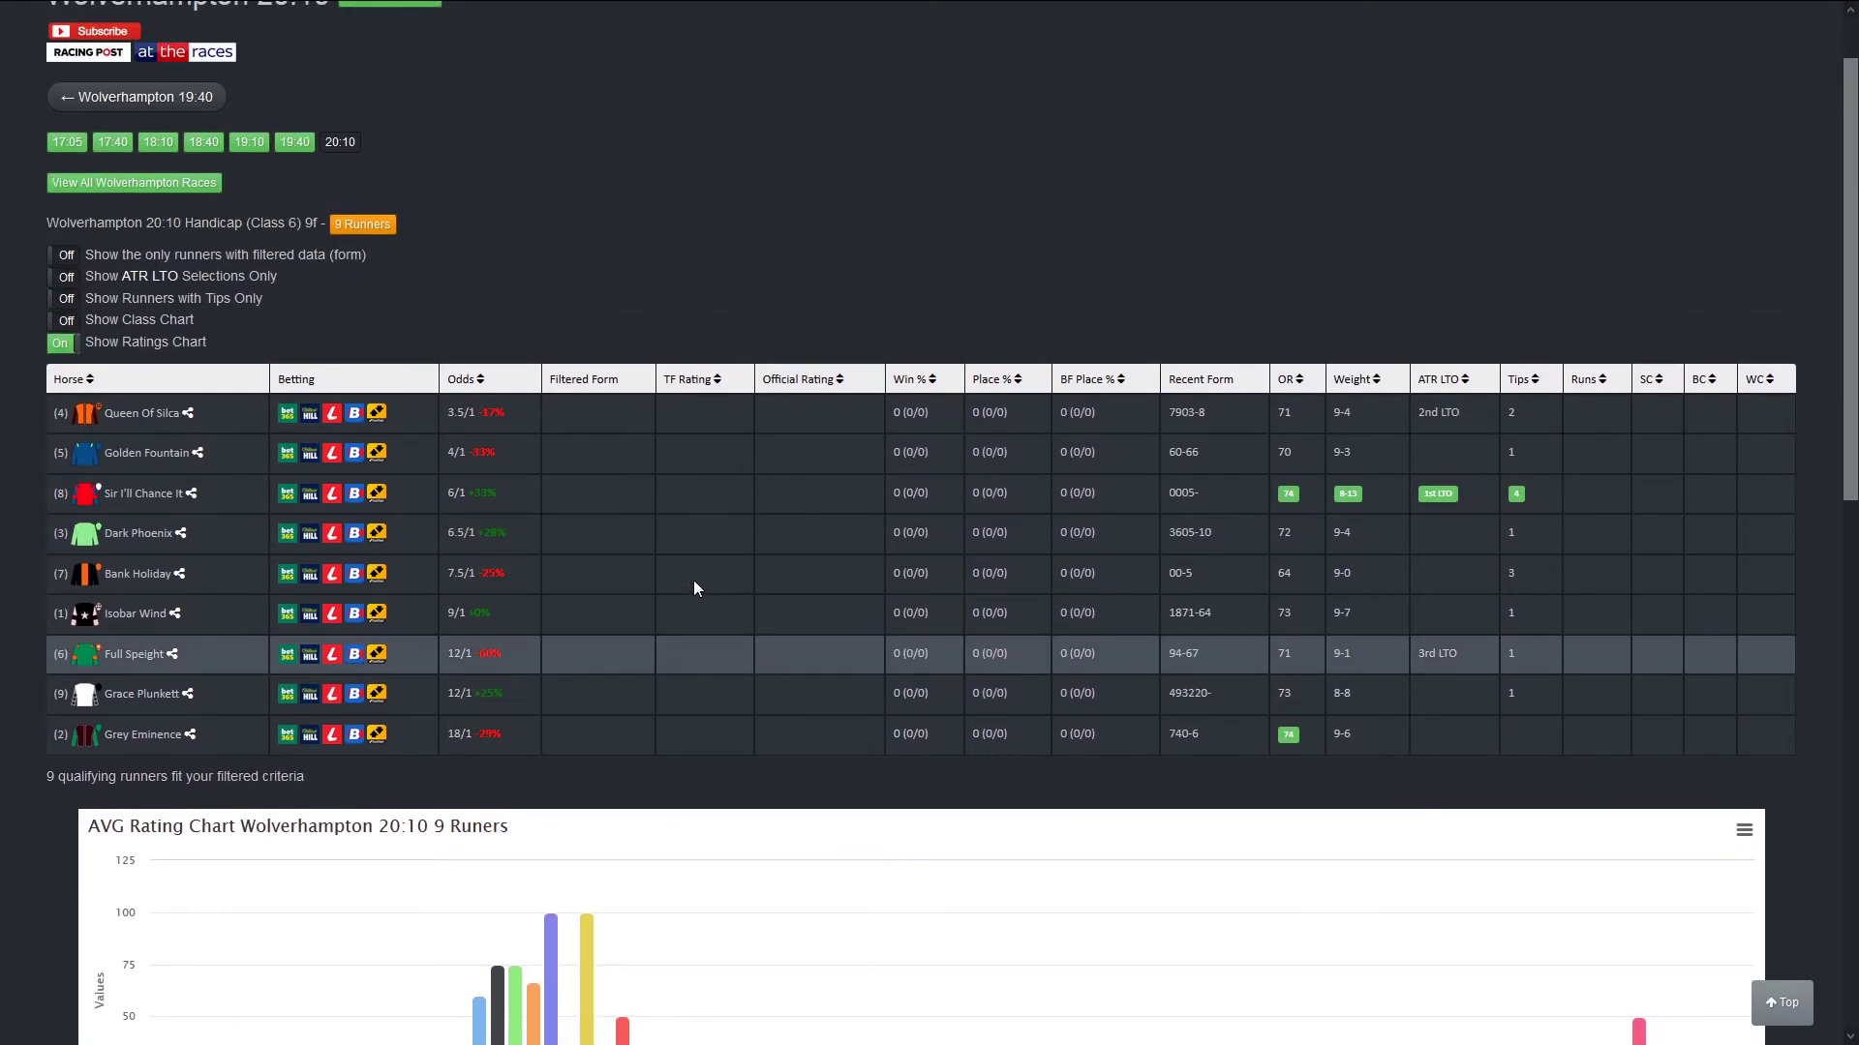
pyautogui.scroll(-3)
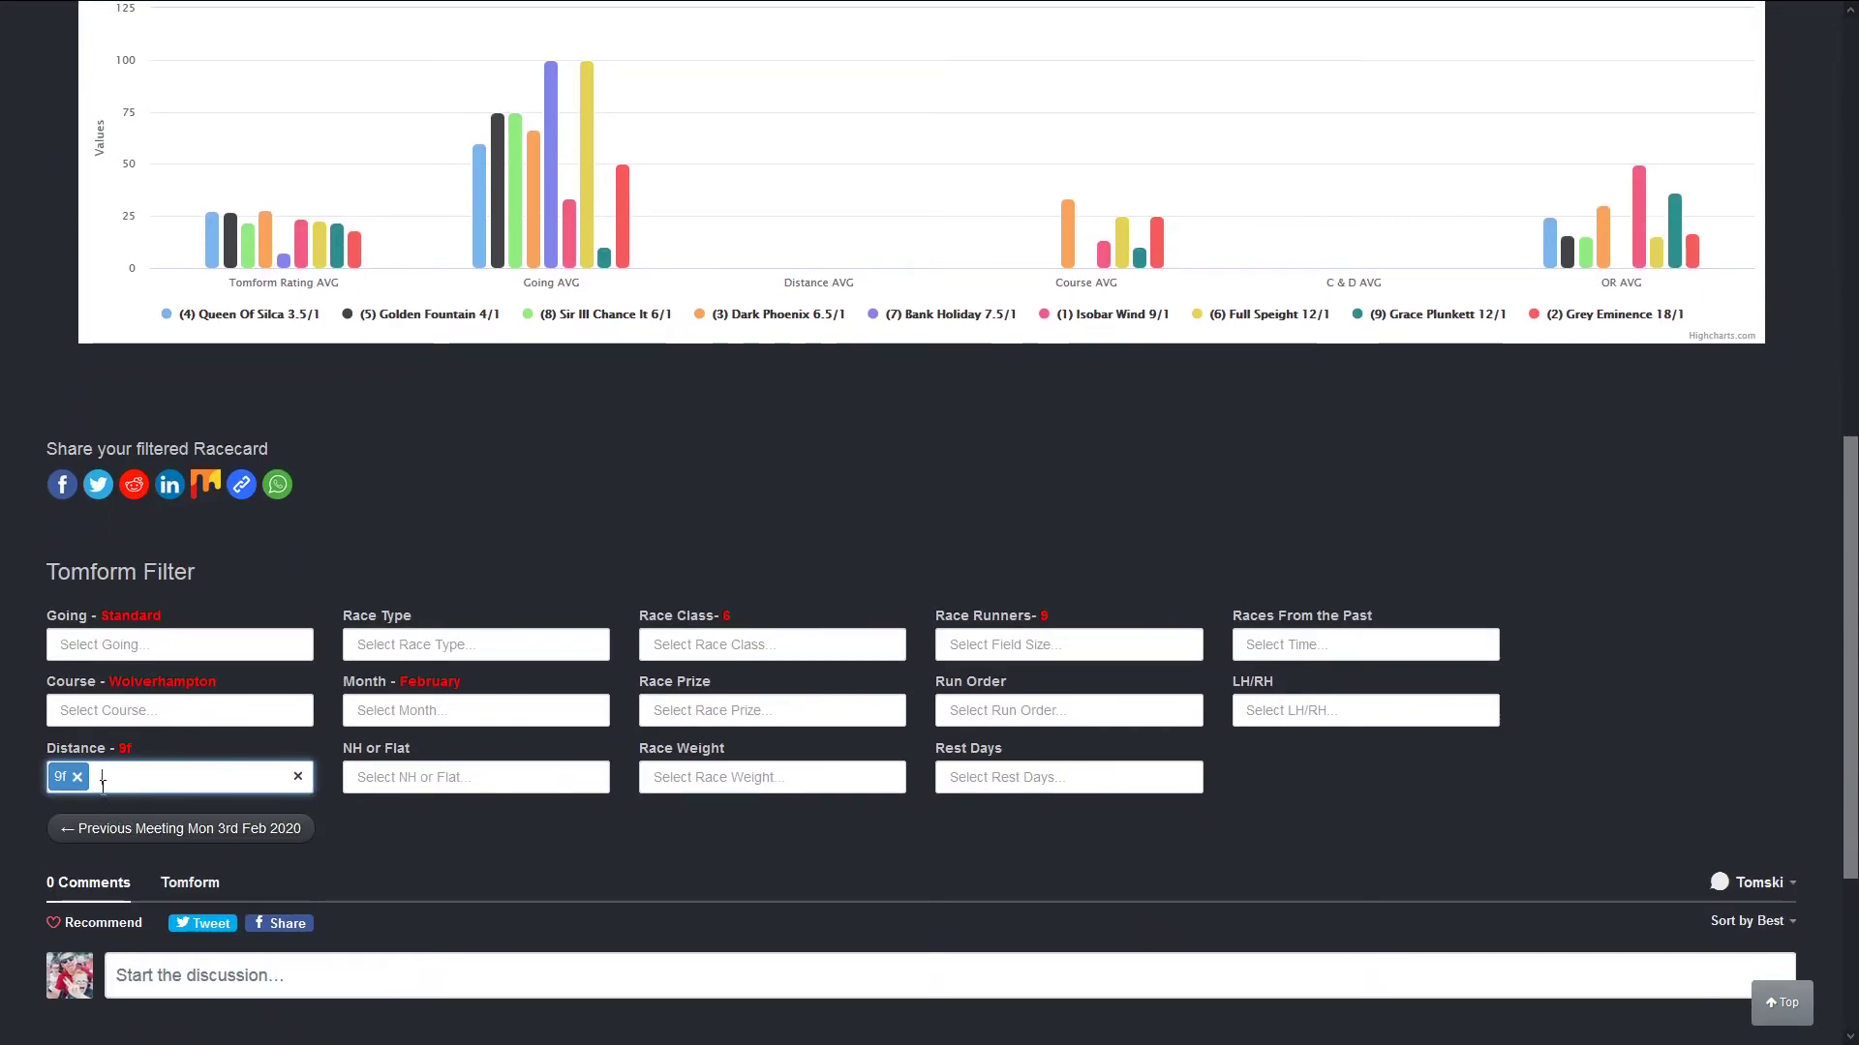
pyautogui.click(179, 779)
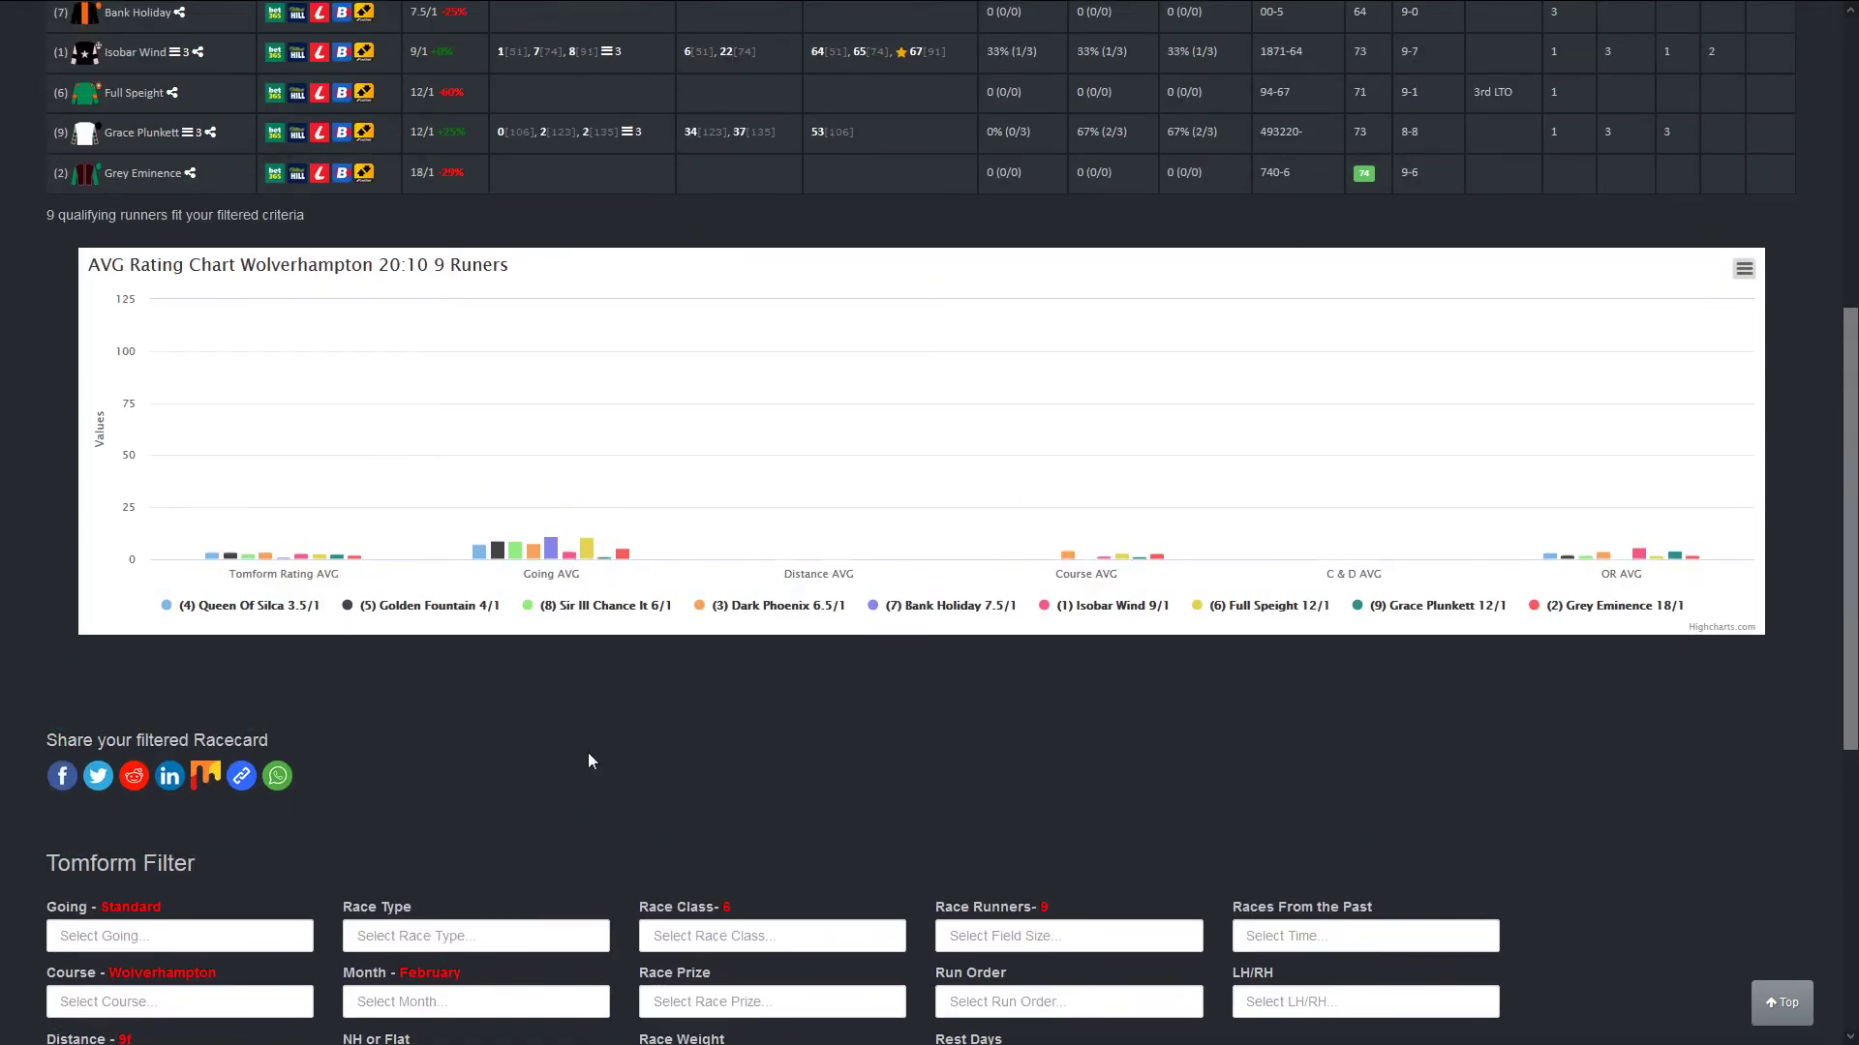
pyautogui.scroll(3)
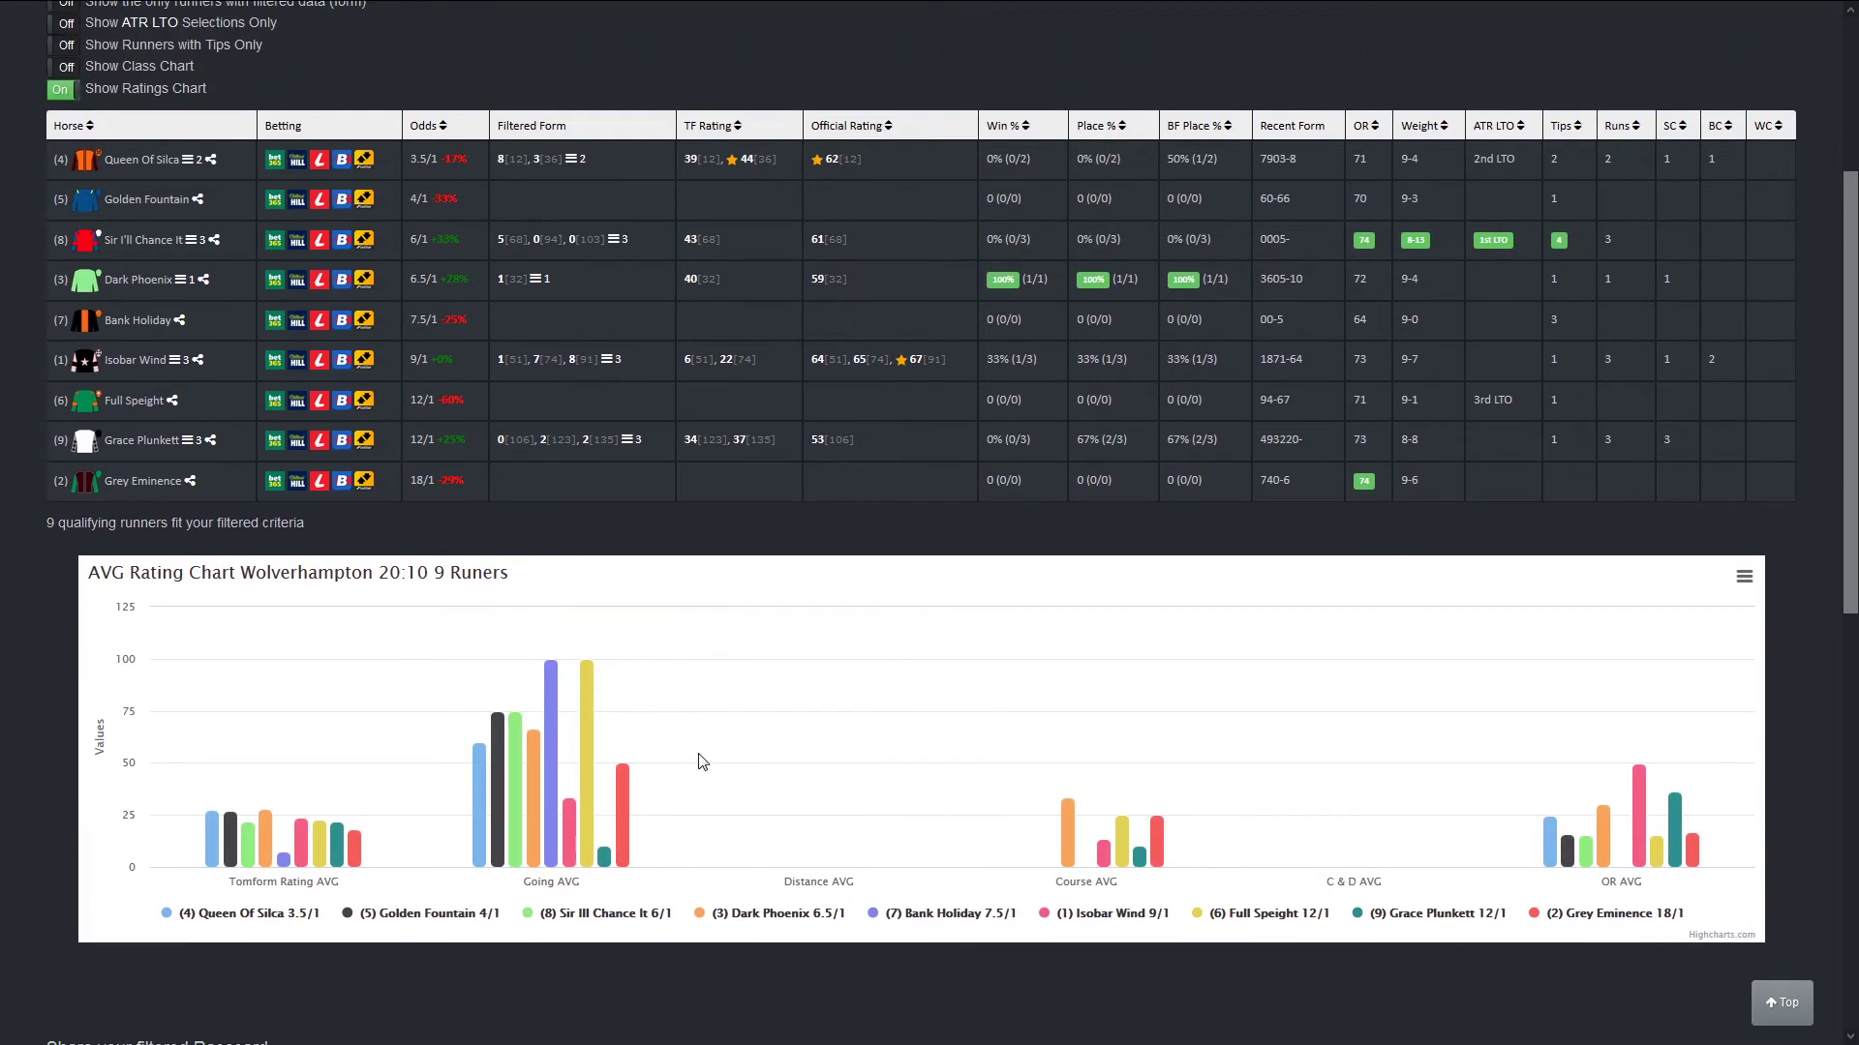
# Step: Sort the 20:10 runners by TF Rating descending and read the chart bar values
pyautogui.click(711, 263)
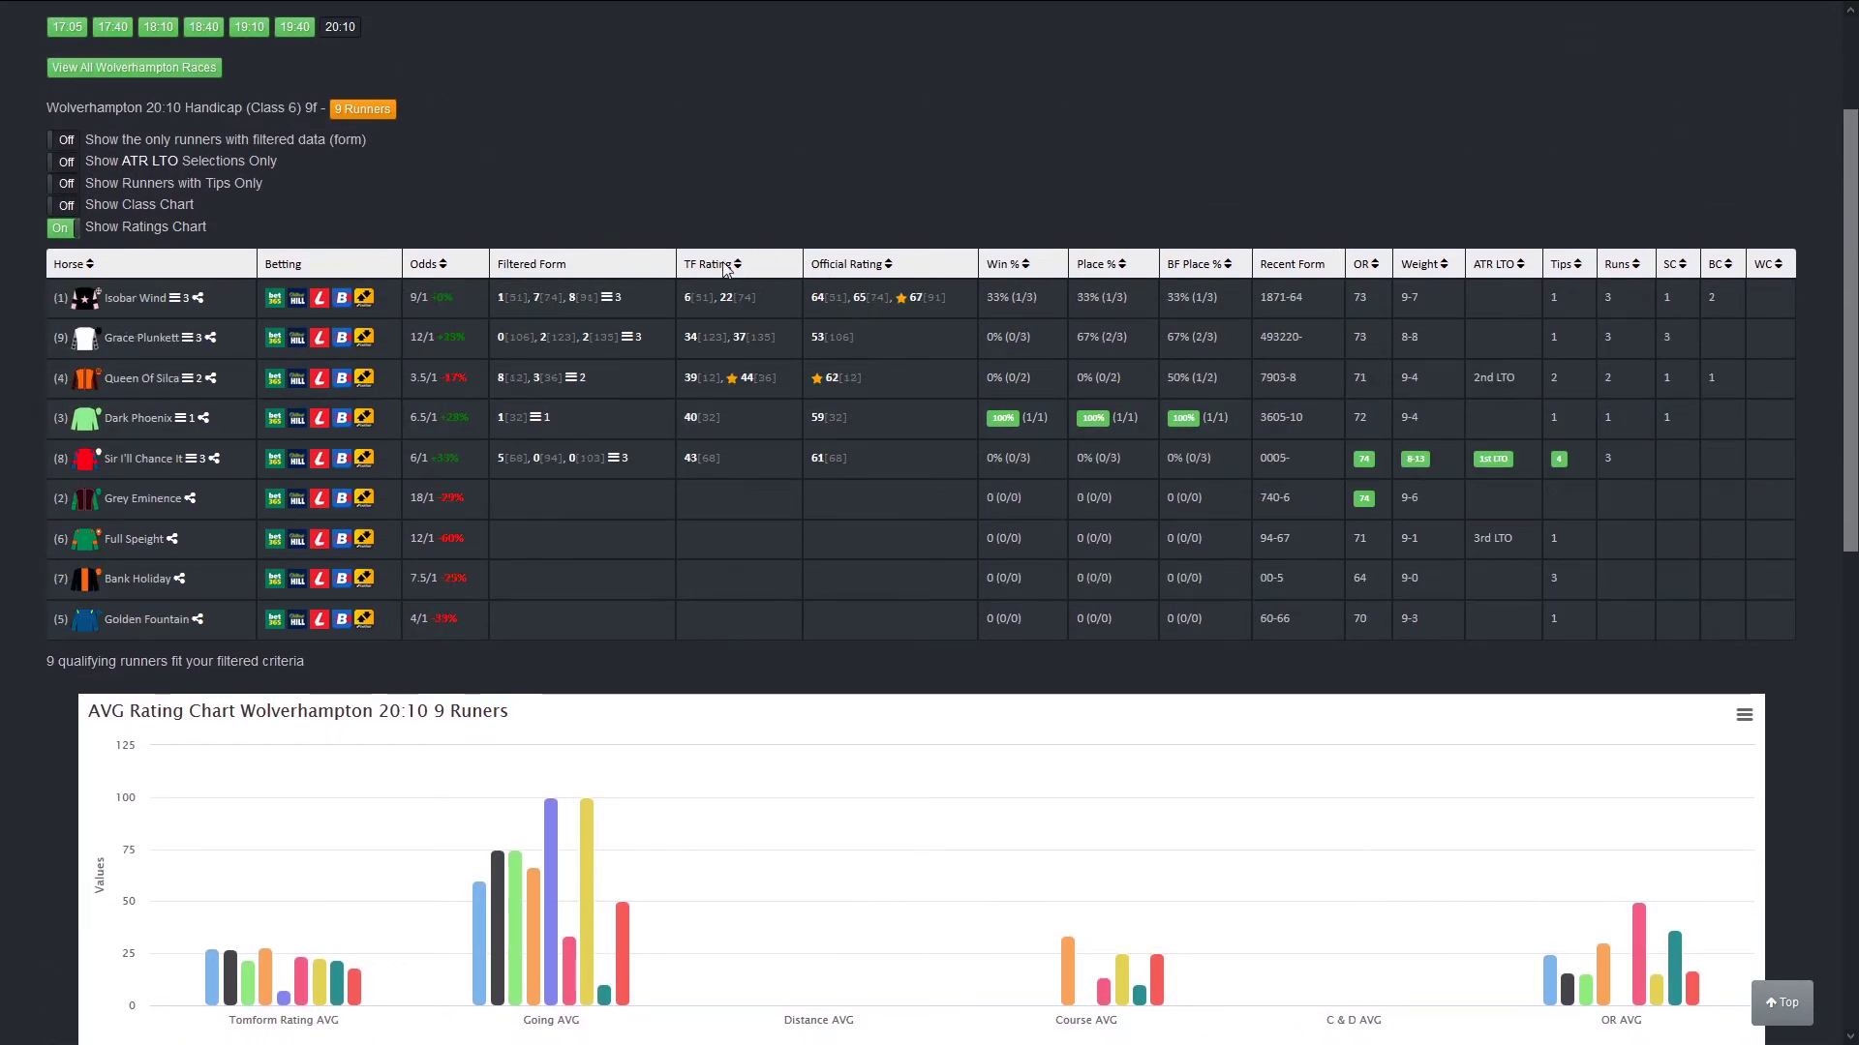
pyautogui.click(710, 264)
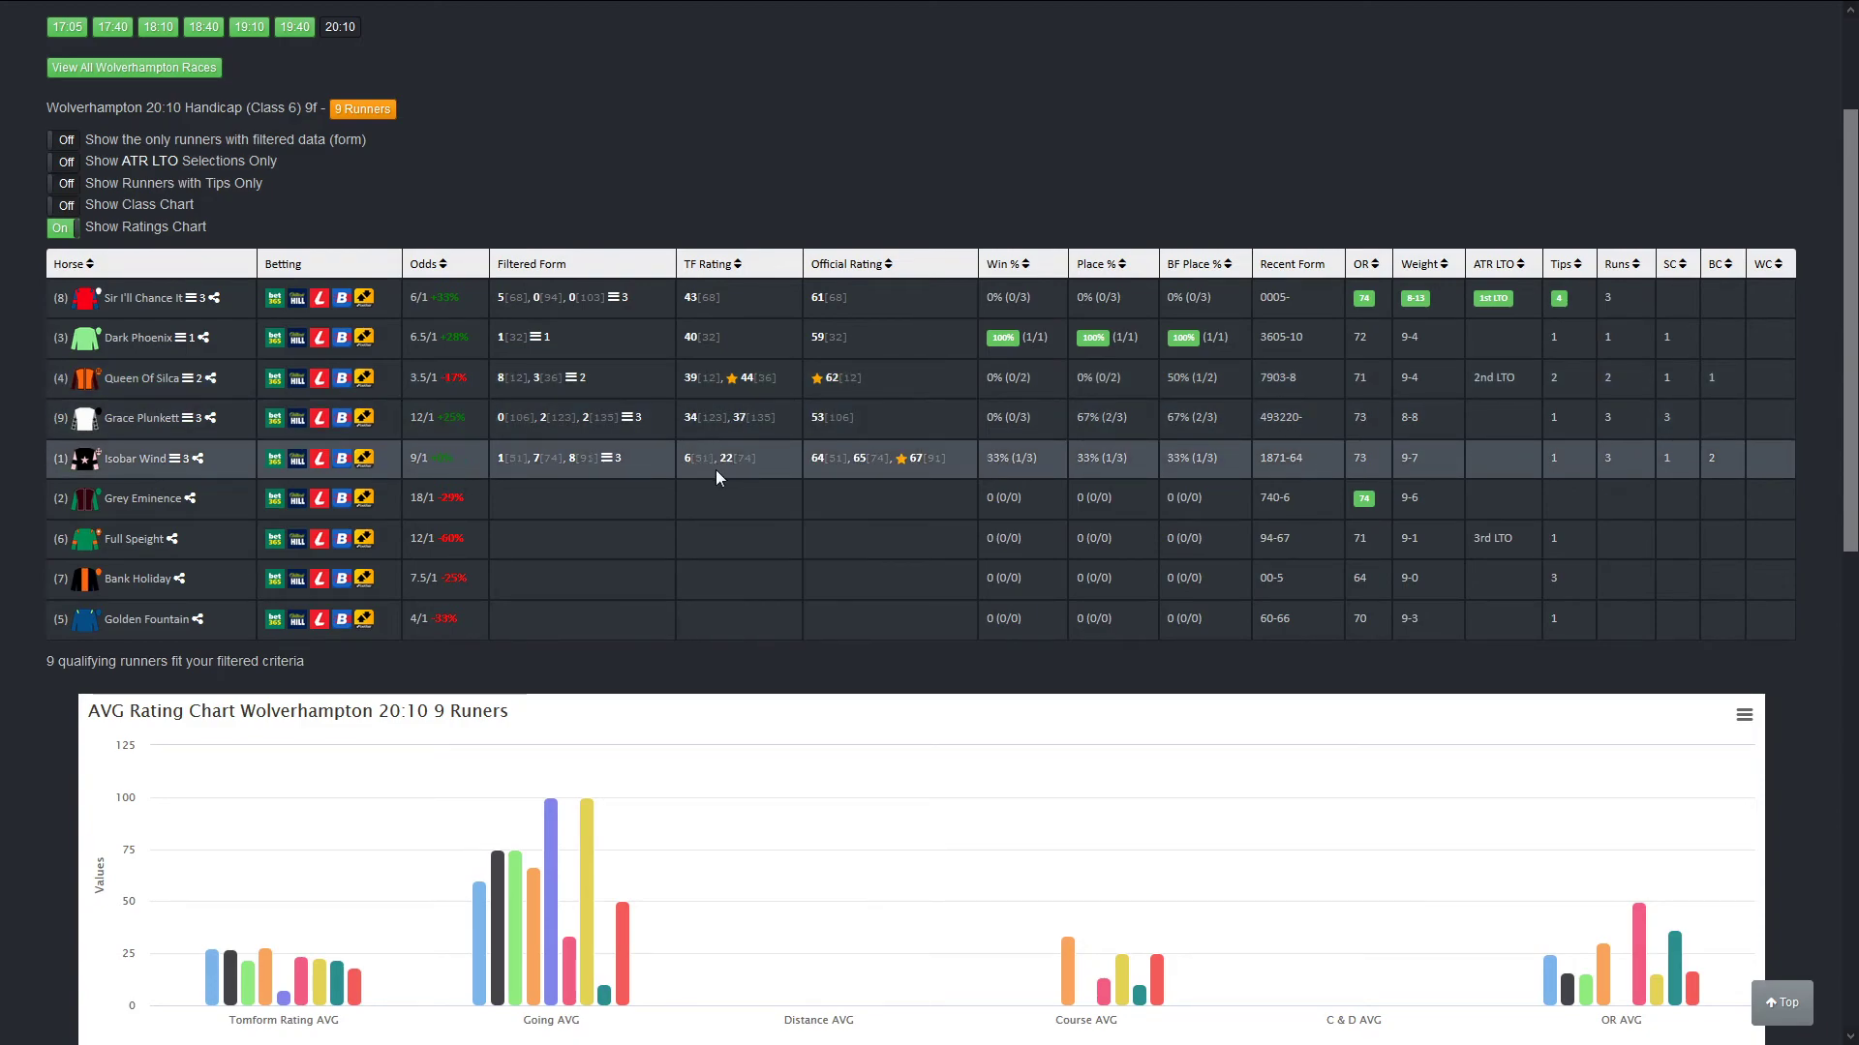
pyautogui.moveTo(176, 395)
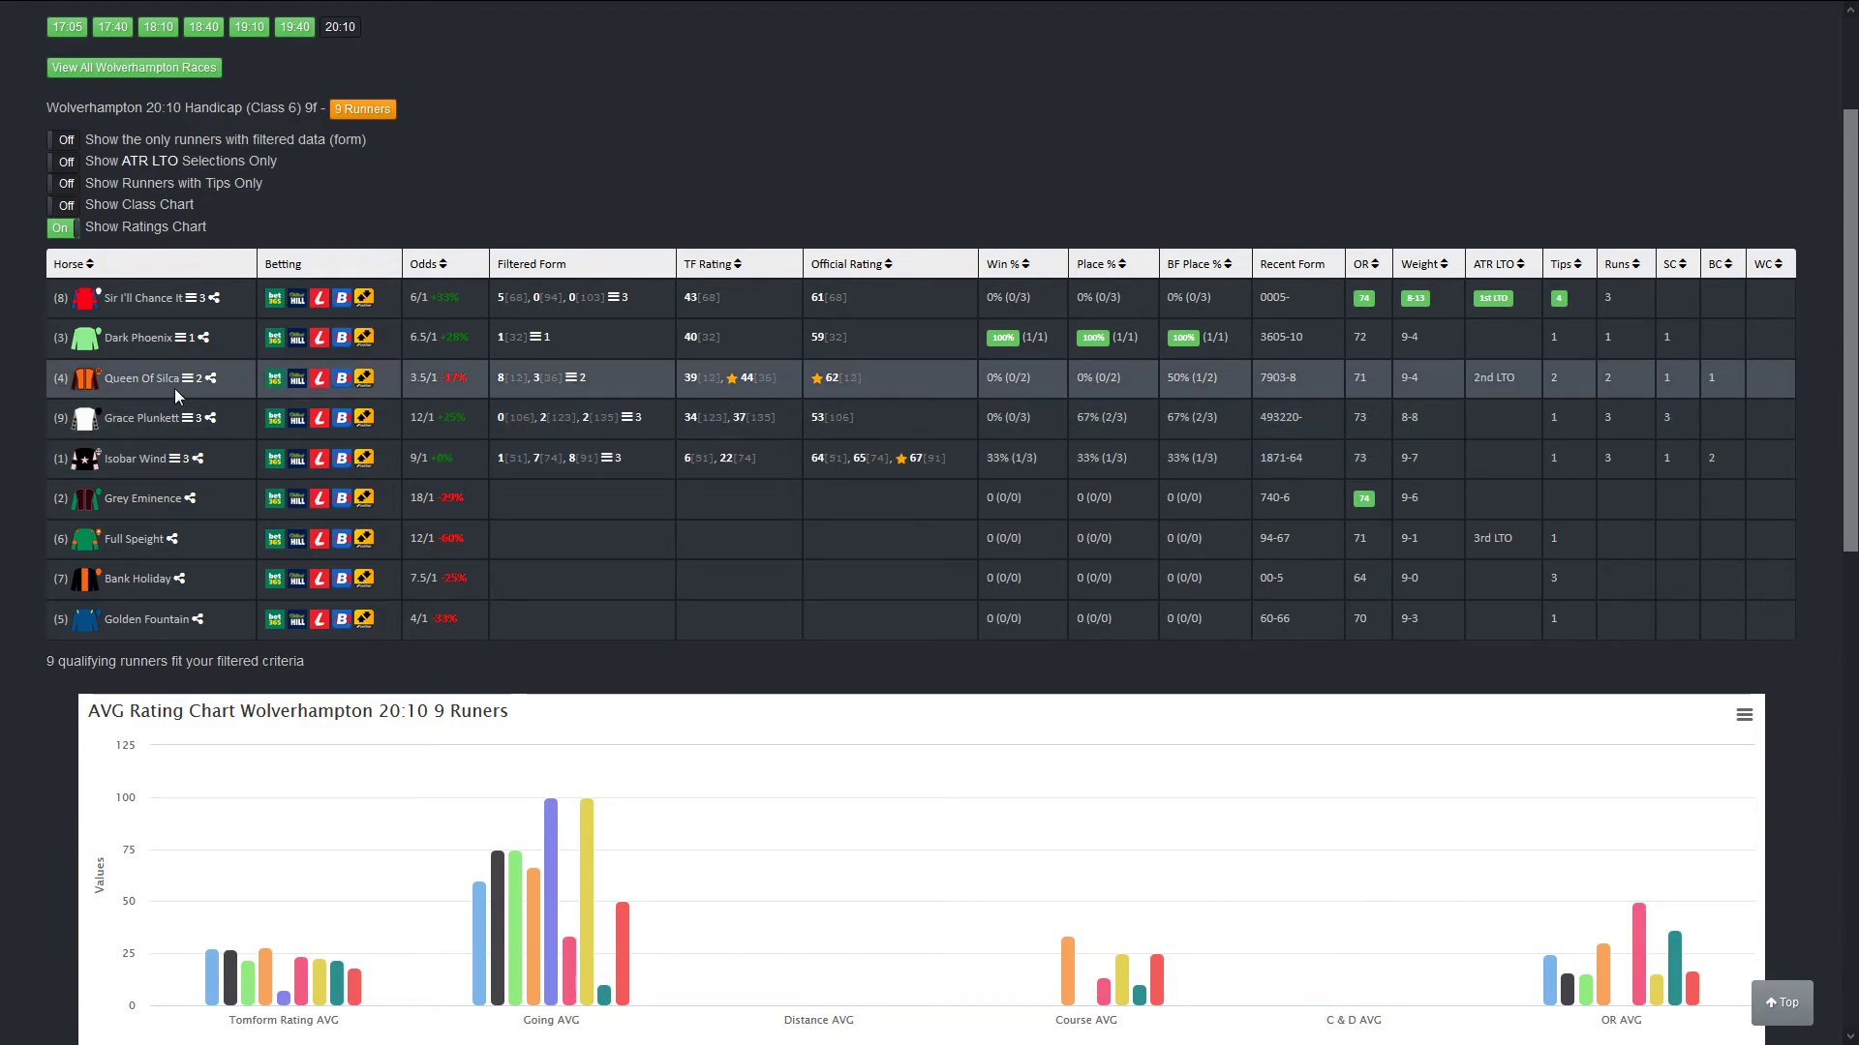
pyautogui.moveTo(826, 391)
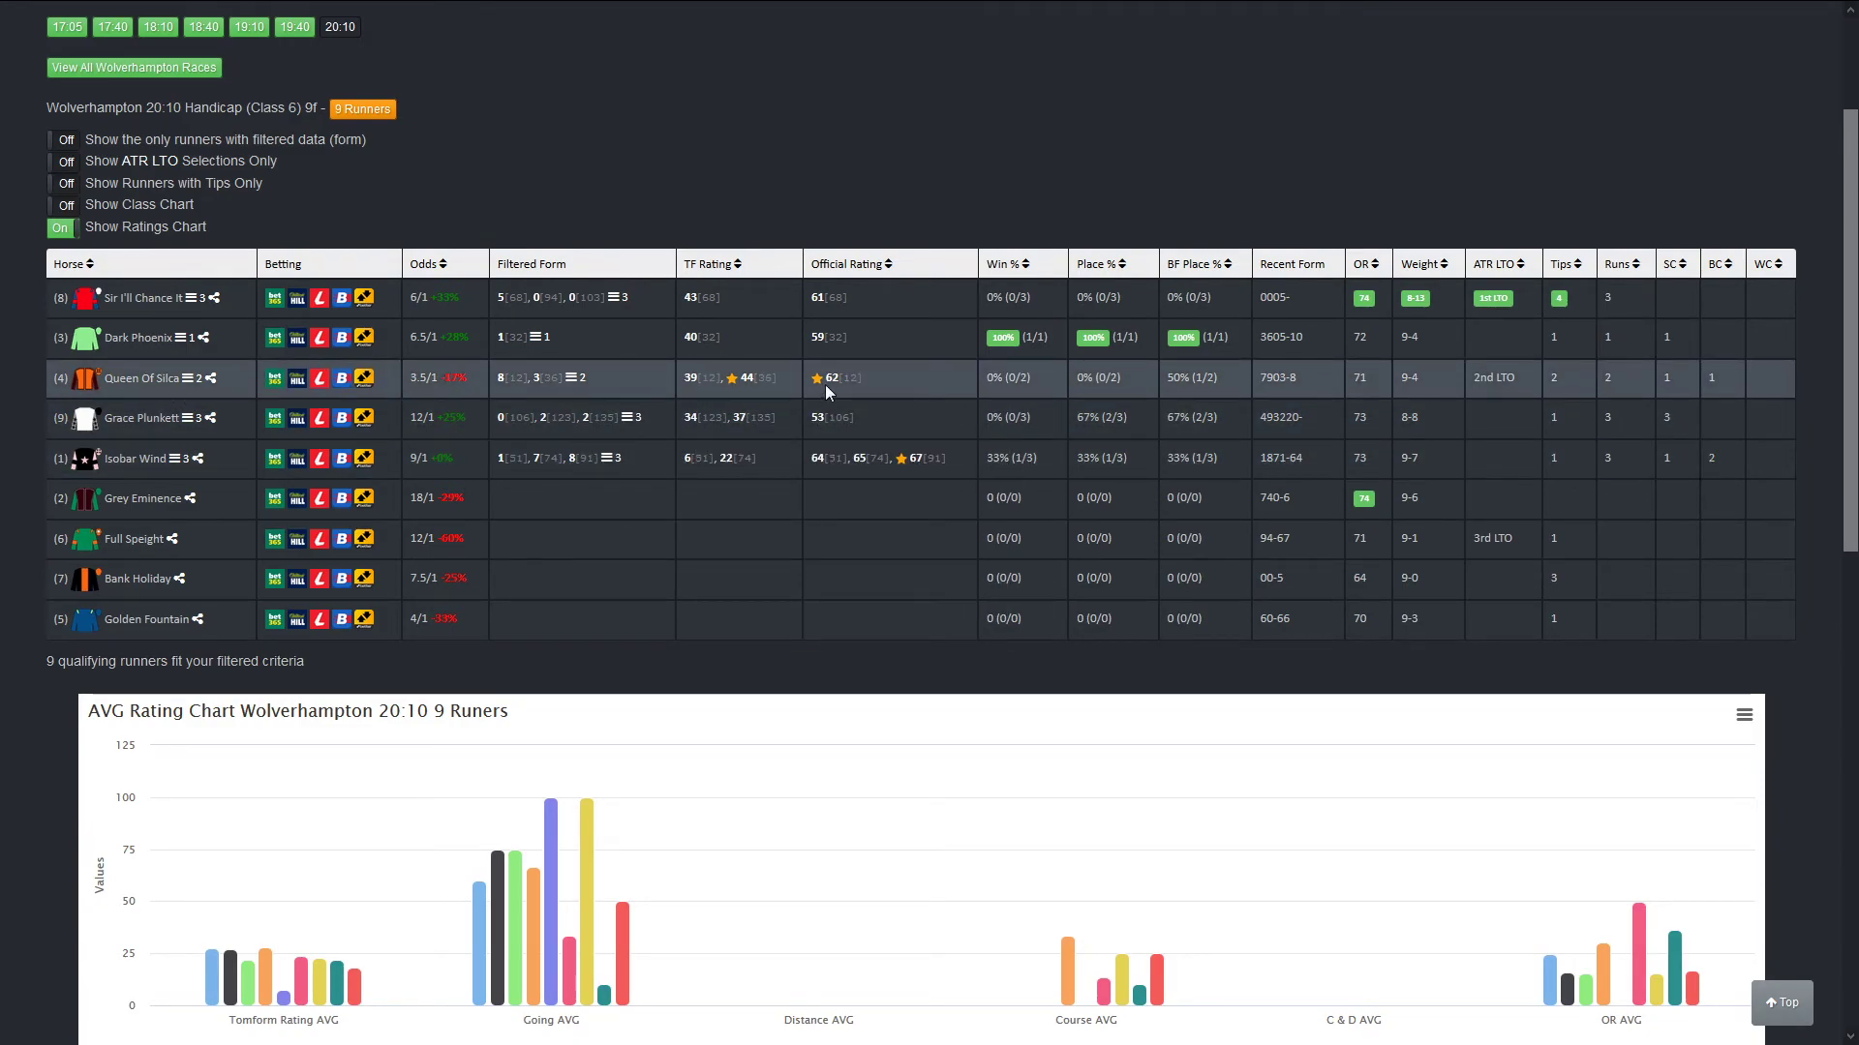
pyautogui.moveTo(905, 383)
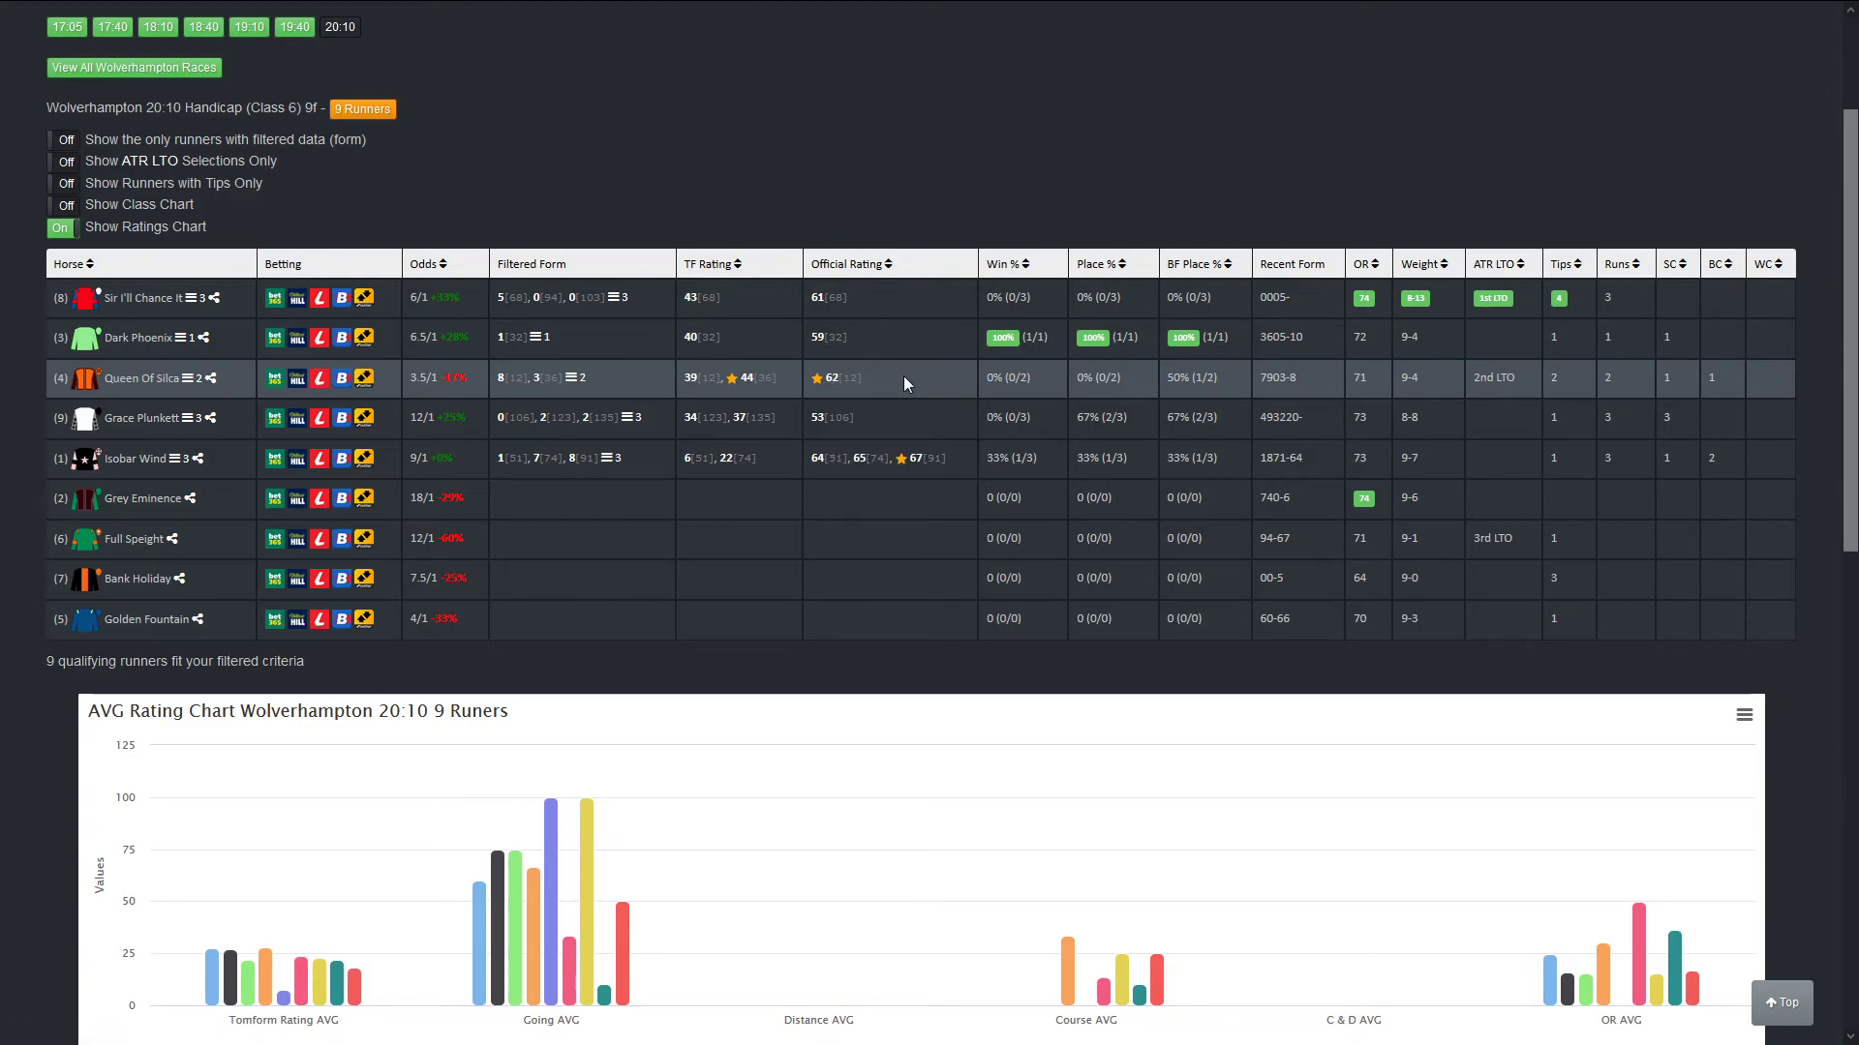
pyautogui.moveTo(748, 378)
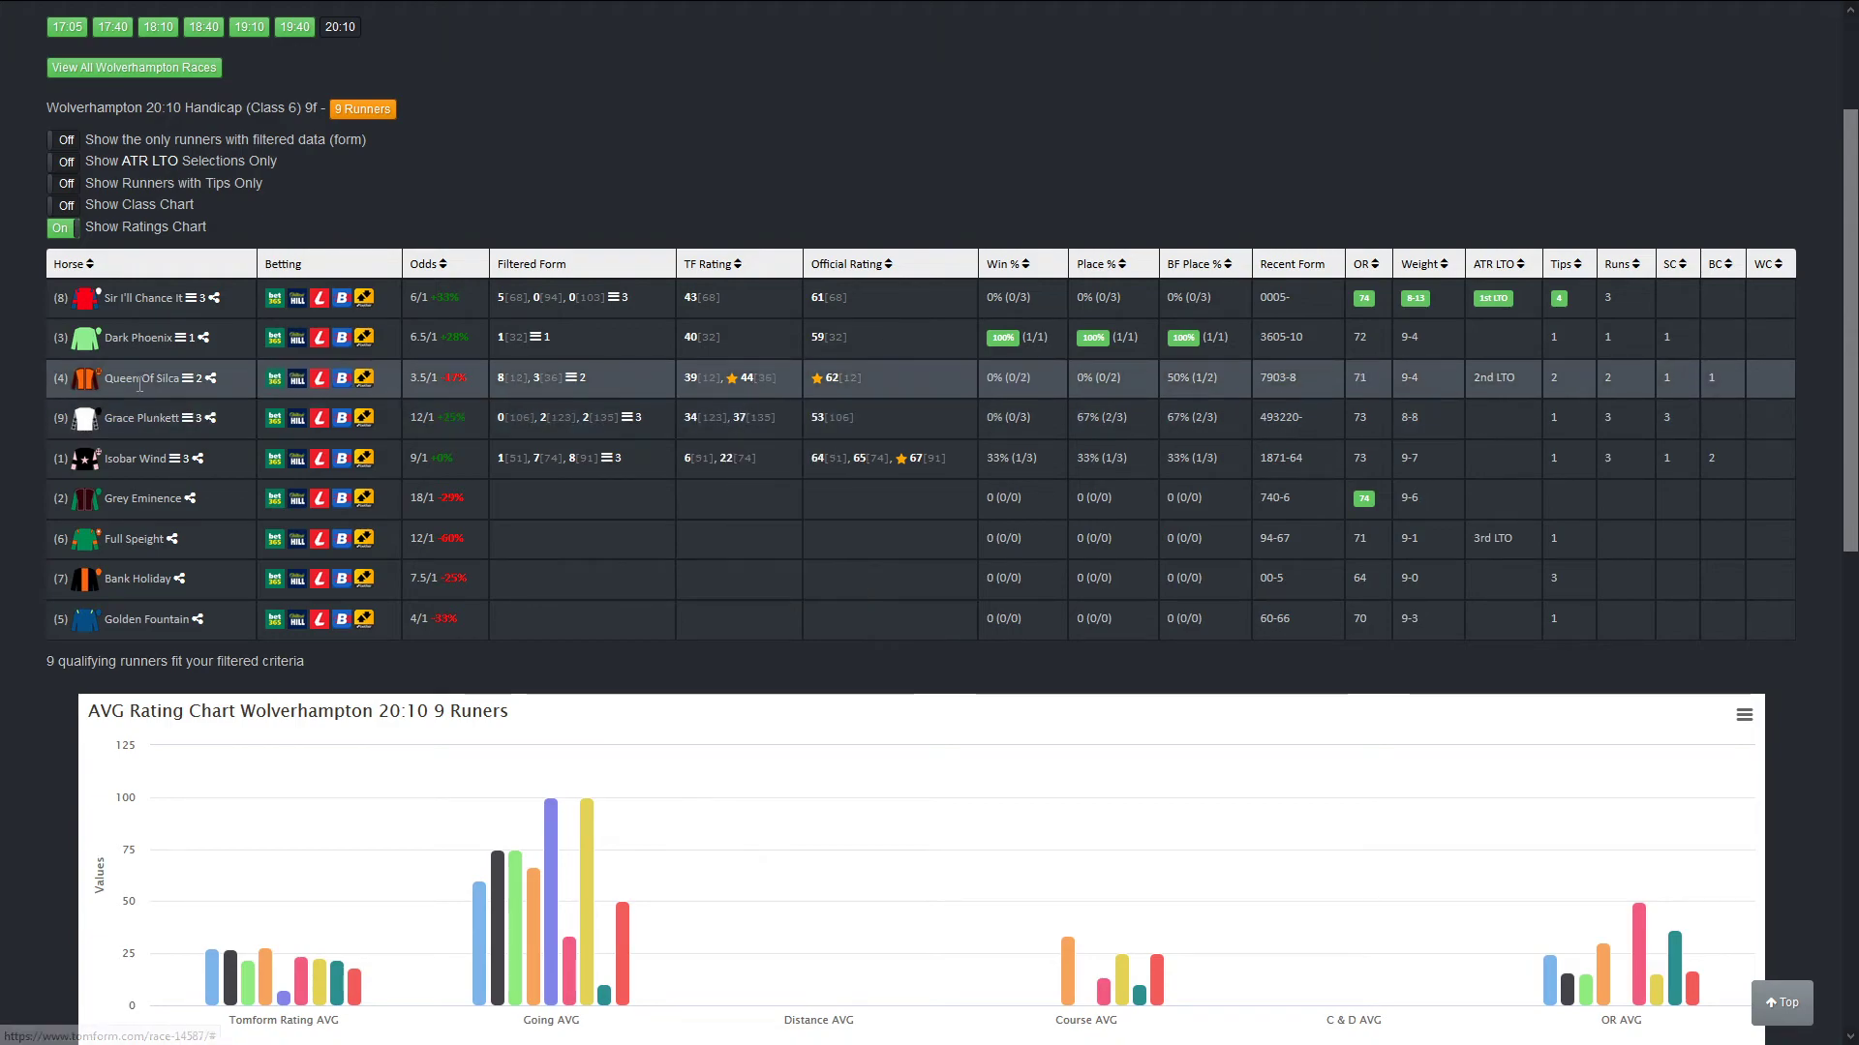
pyautogui.scroll(-3)
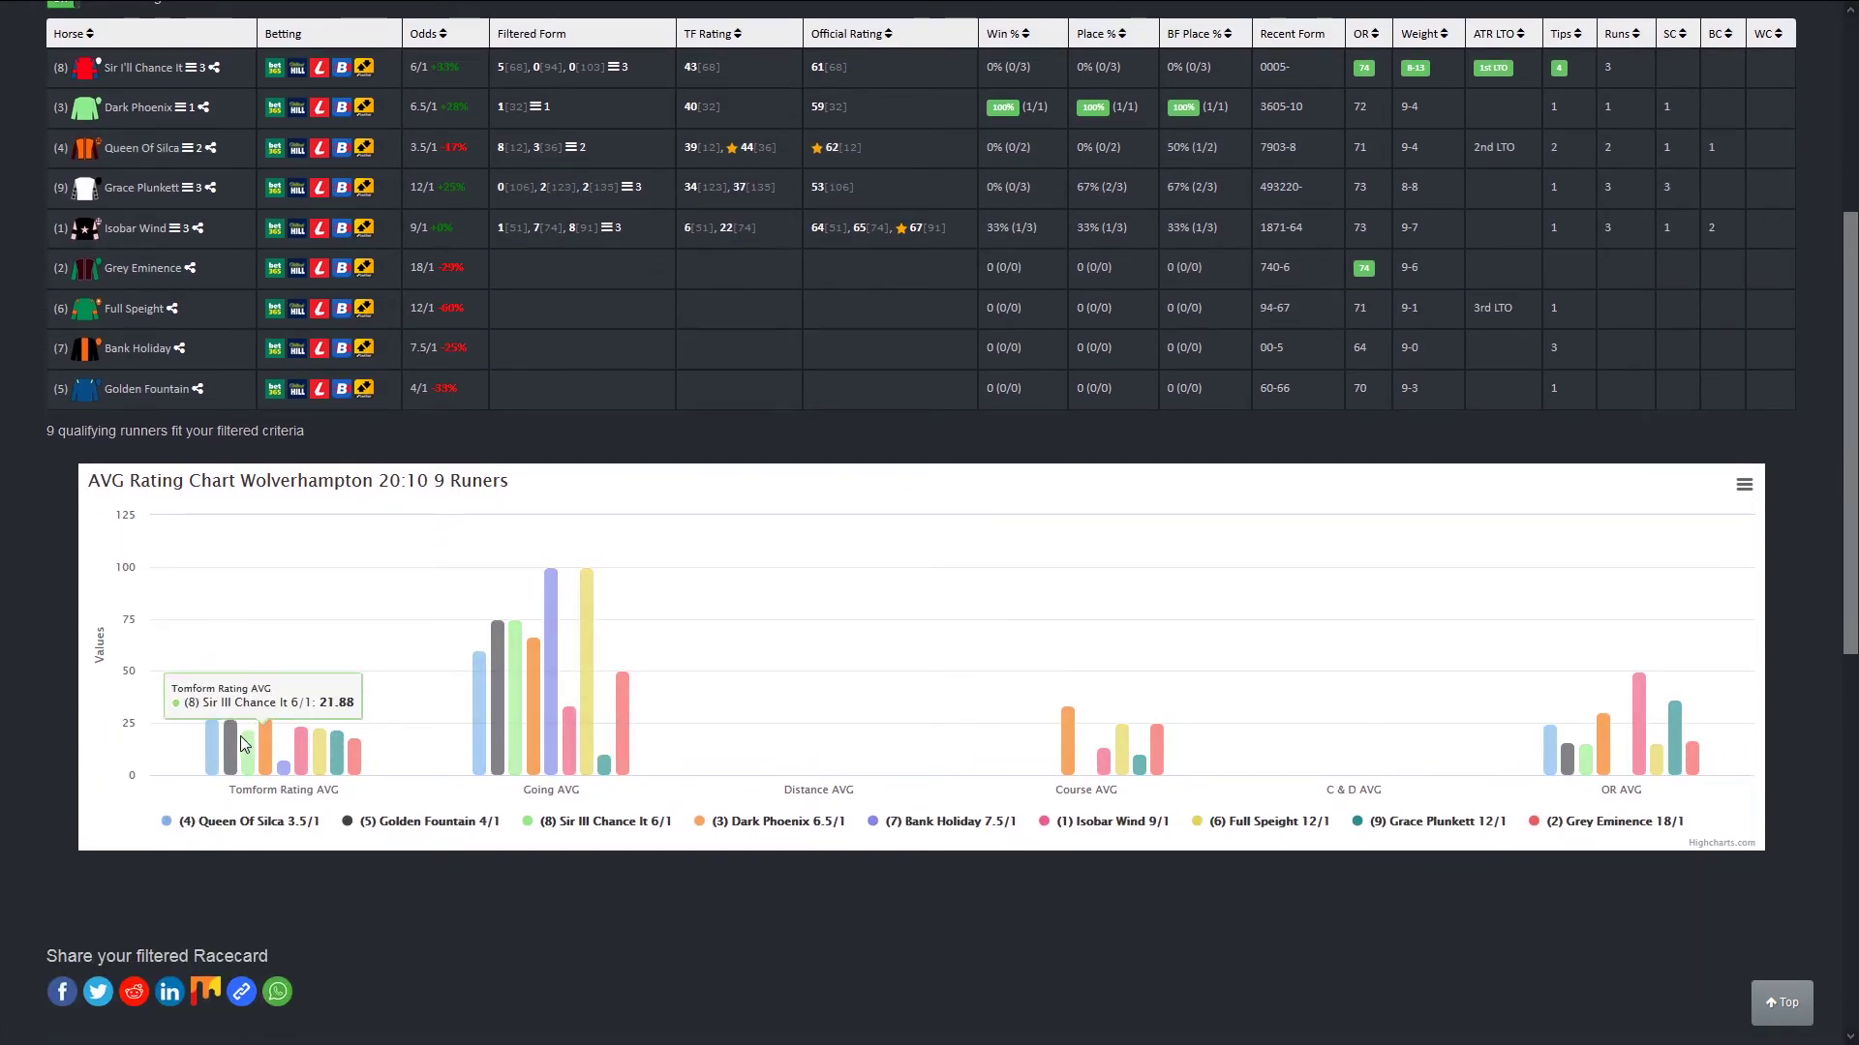
pyautogui.moveTo(264, 759)
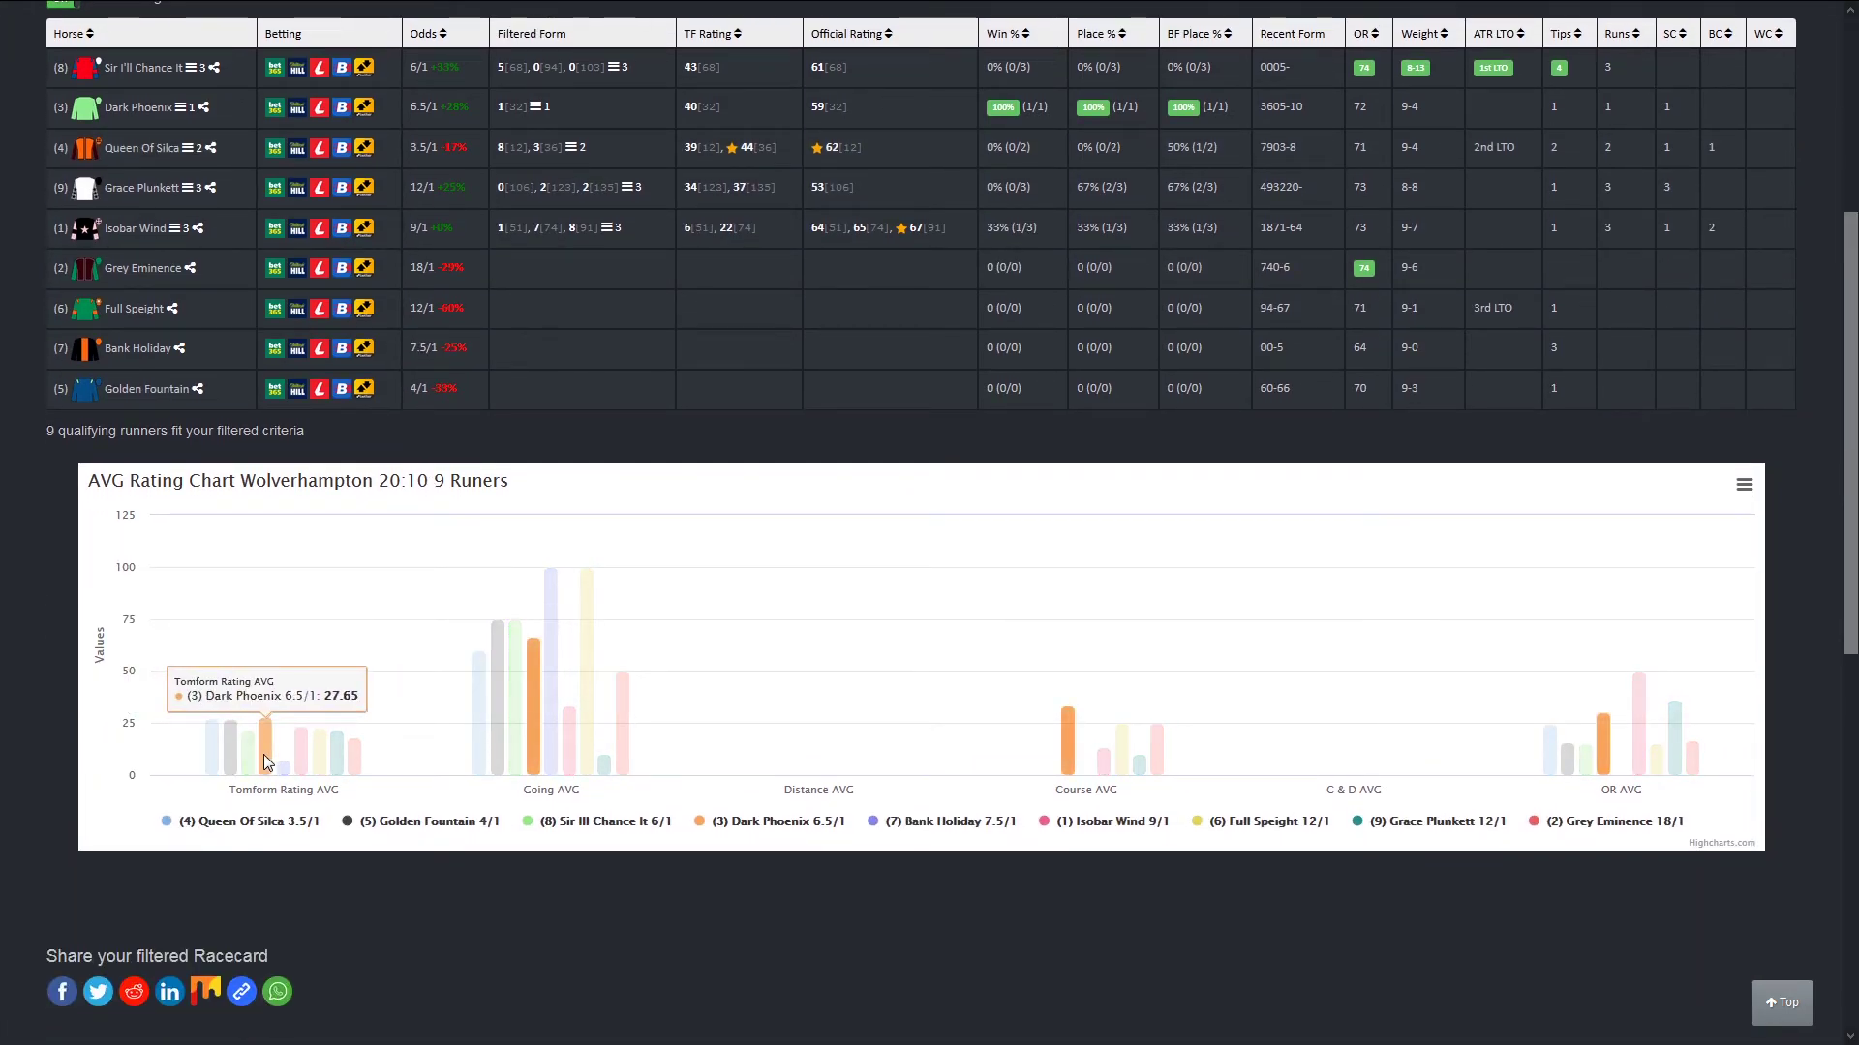
pyautogui.moveTo(228, 747)
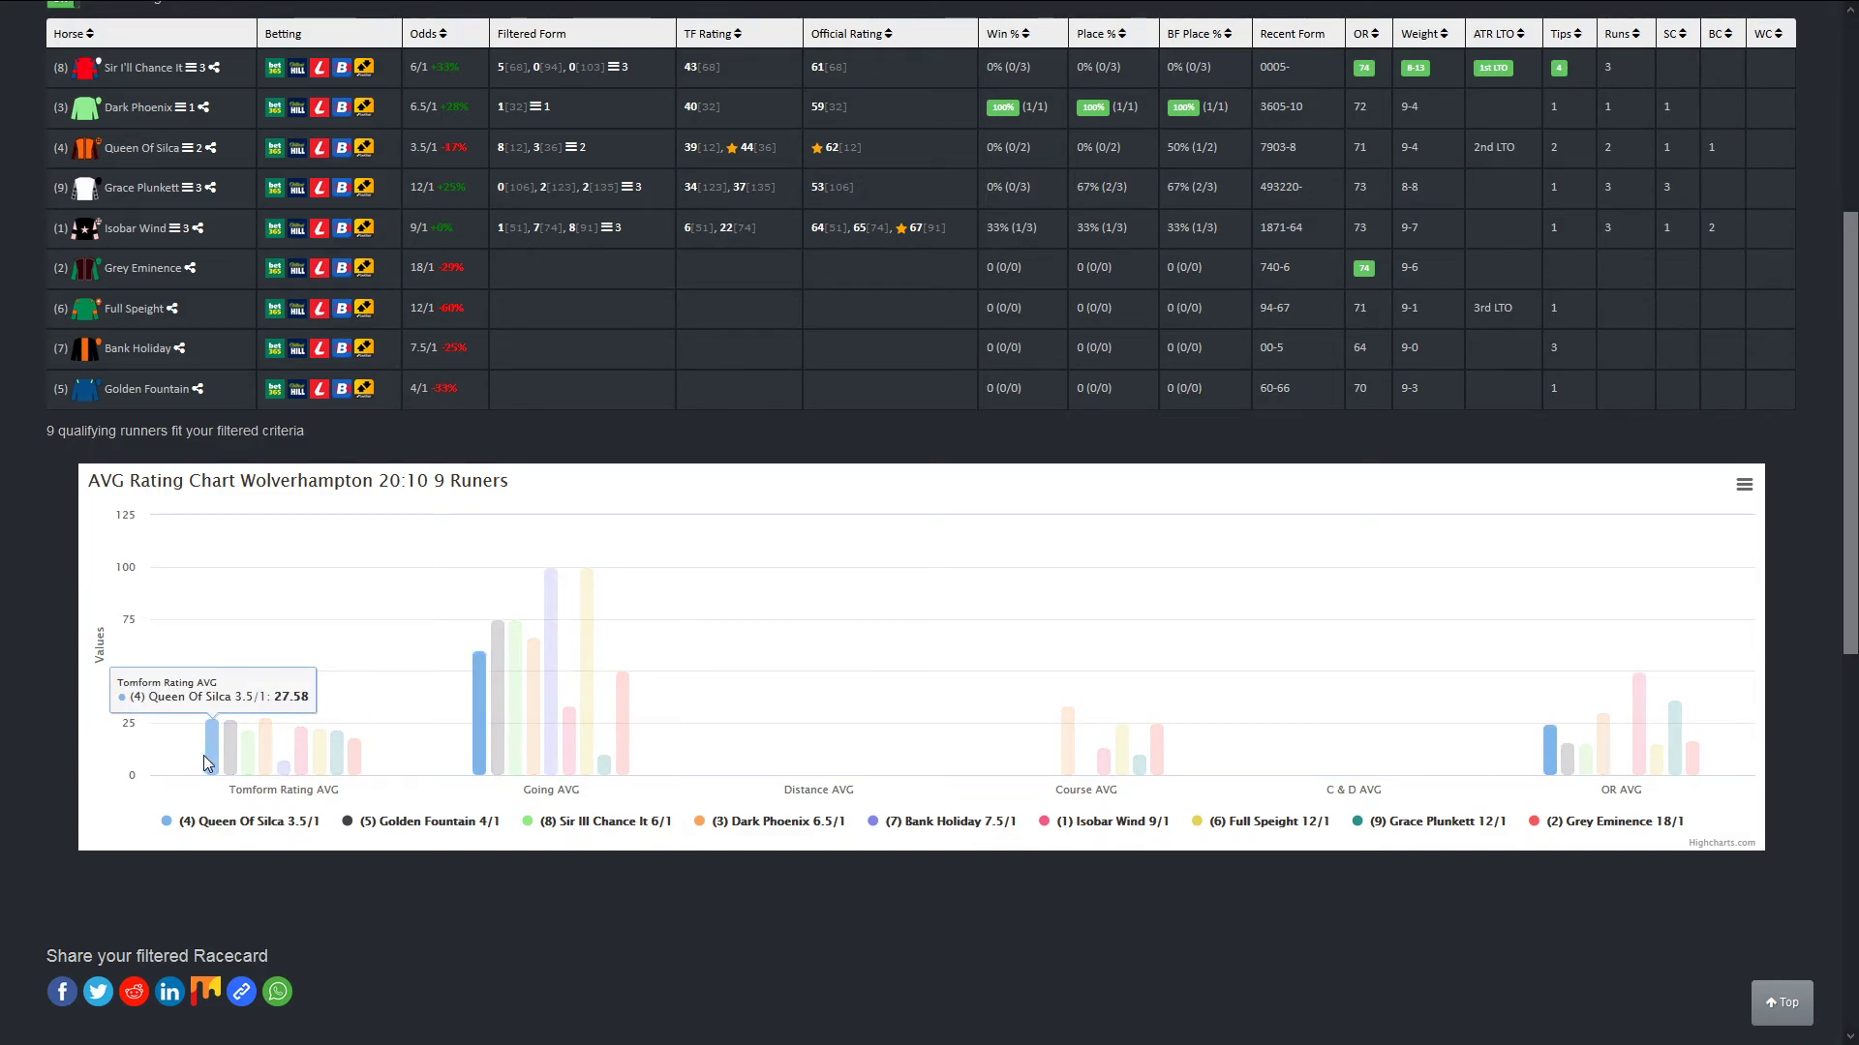
pyautogui.scroll(3)
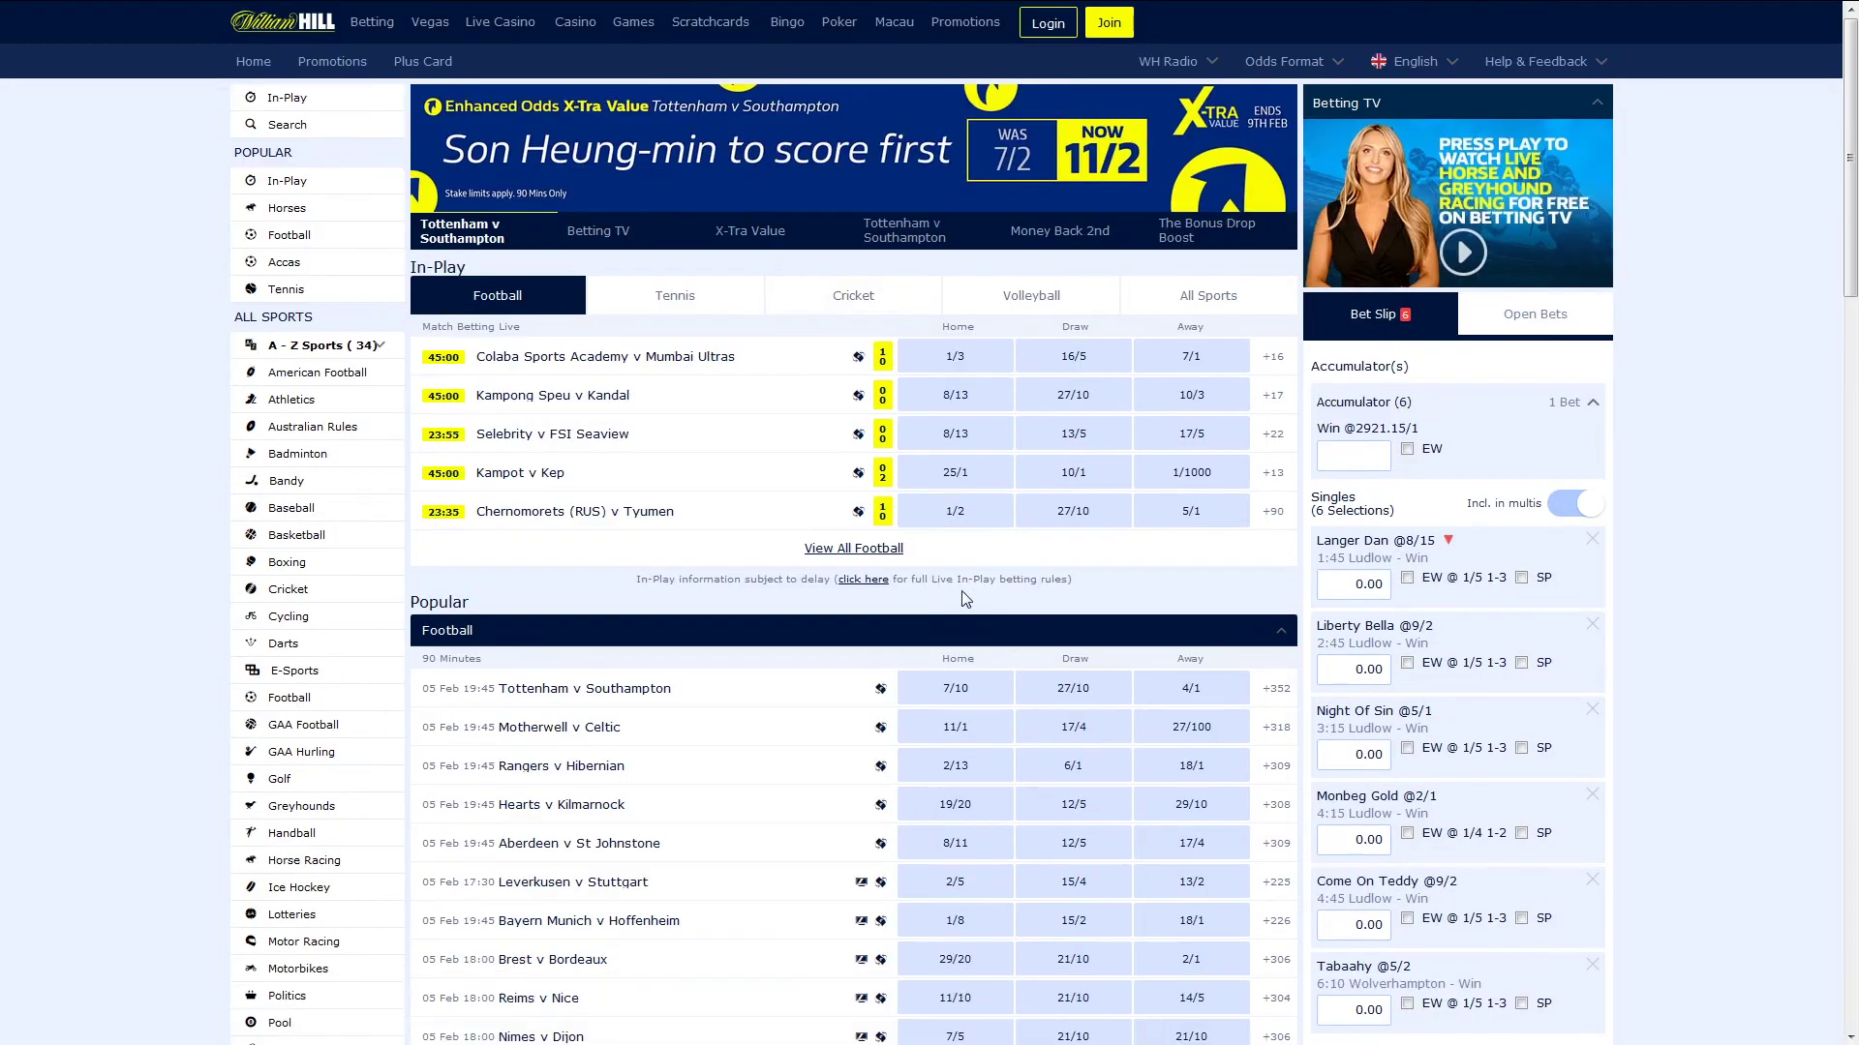
# Step: Enter a 1.00 stake on the six-selection accumulator and tick EW for a 2.00 total
pyautogui.scroll(-3)
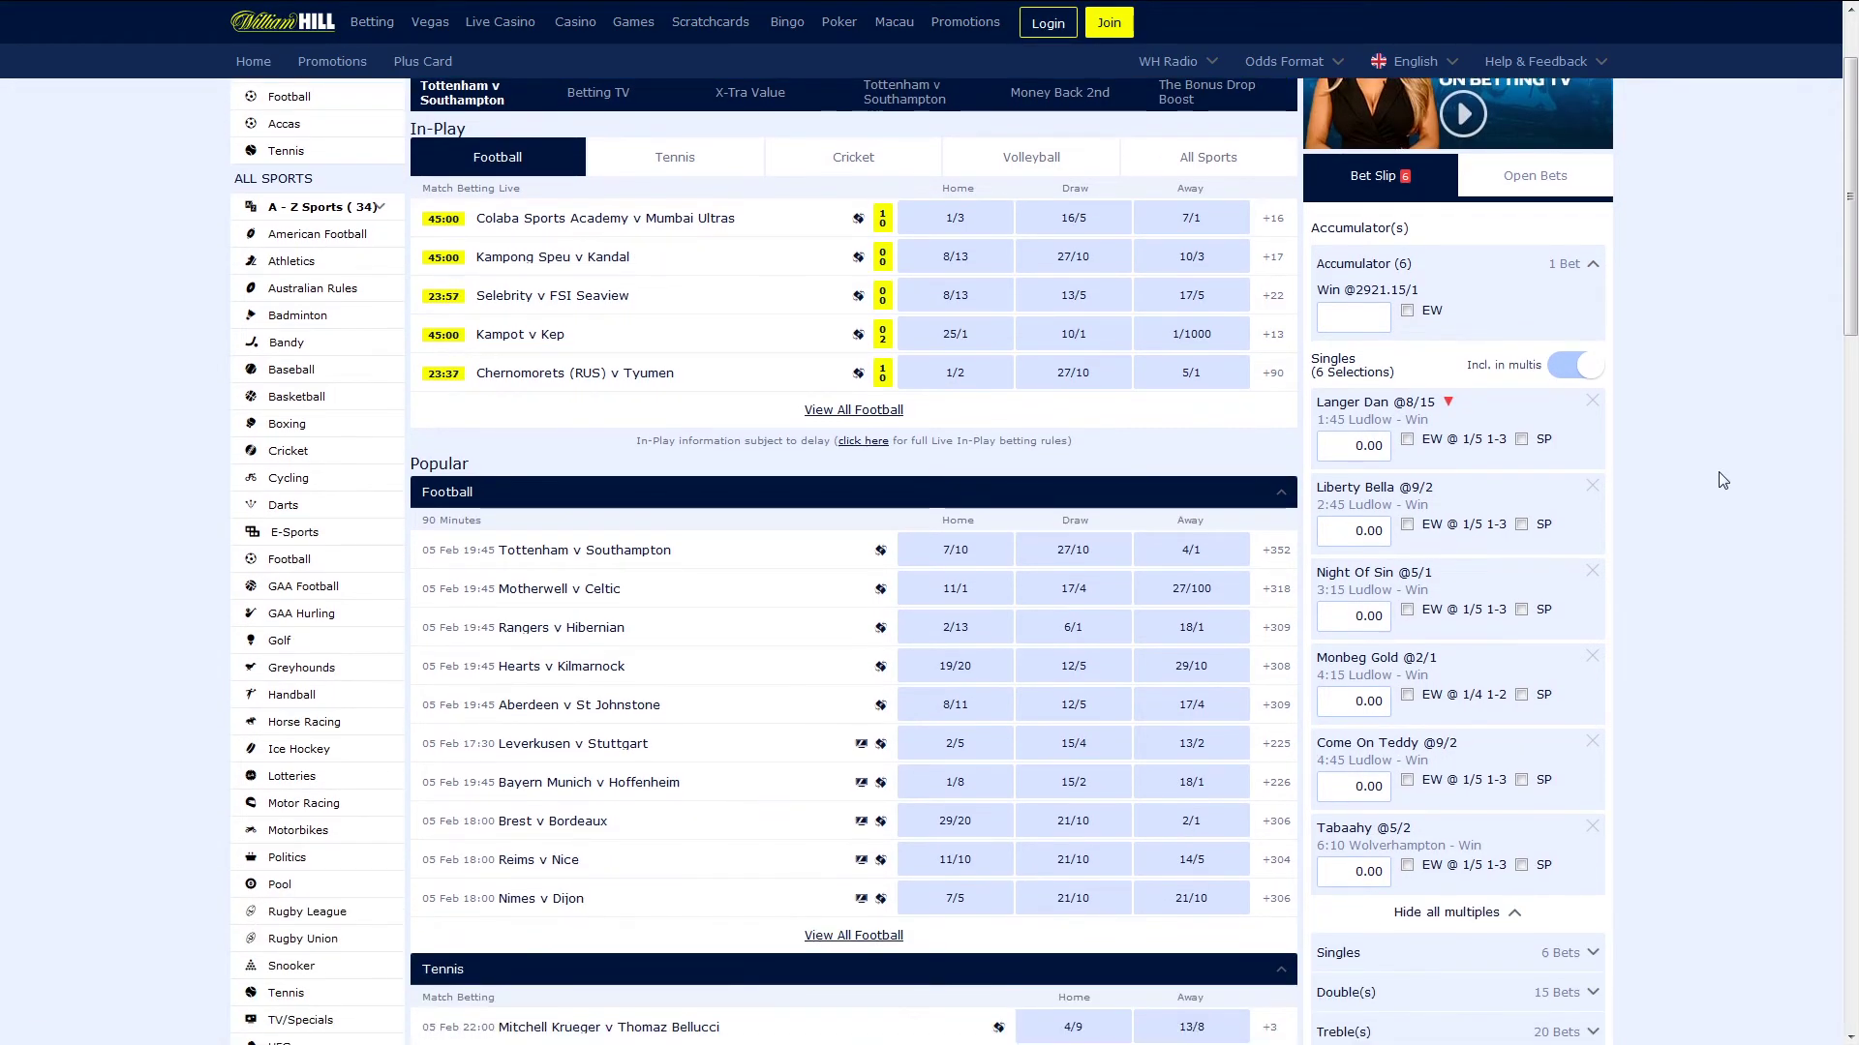
pyautogui.scroll(-3)
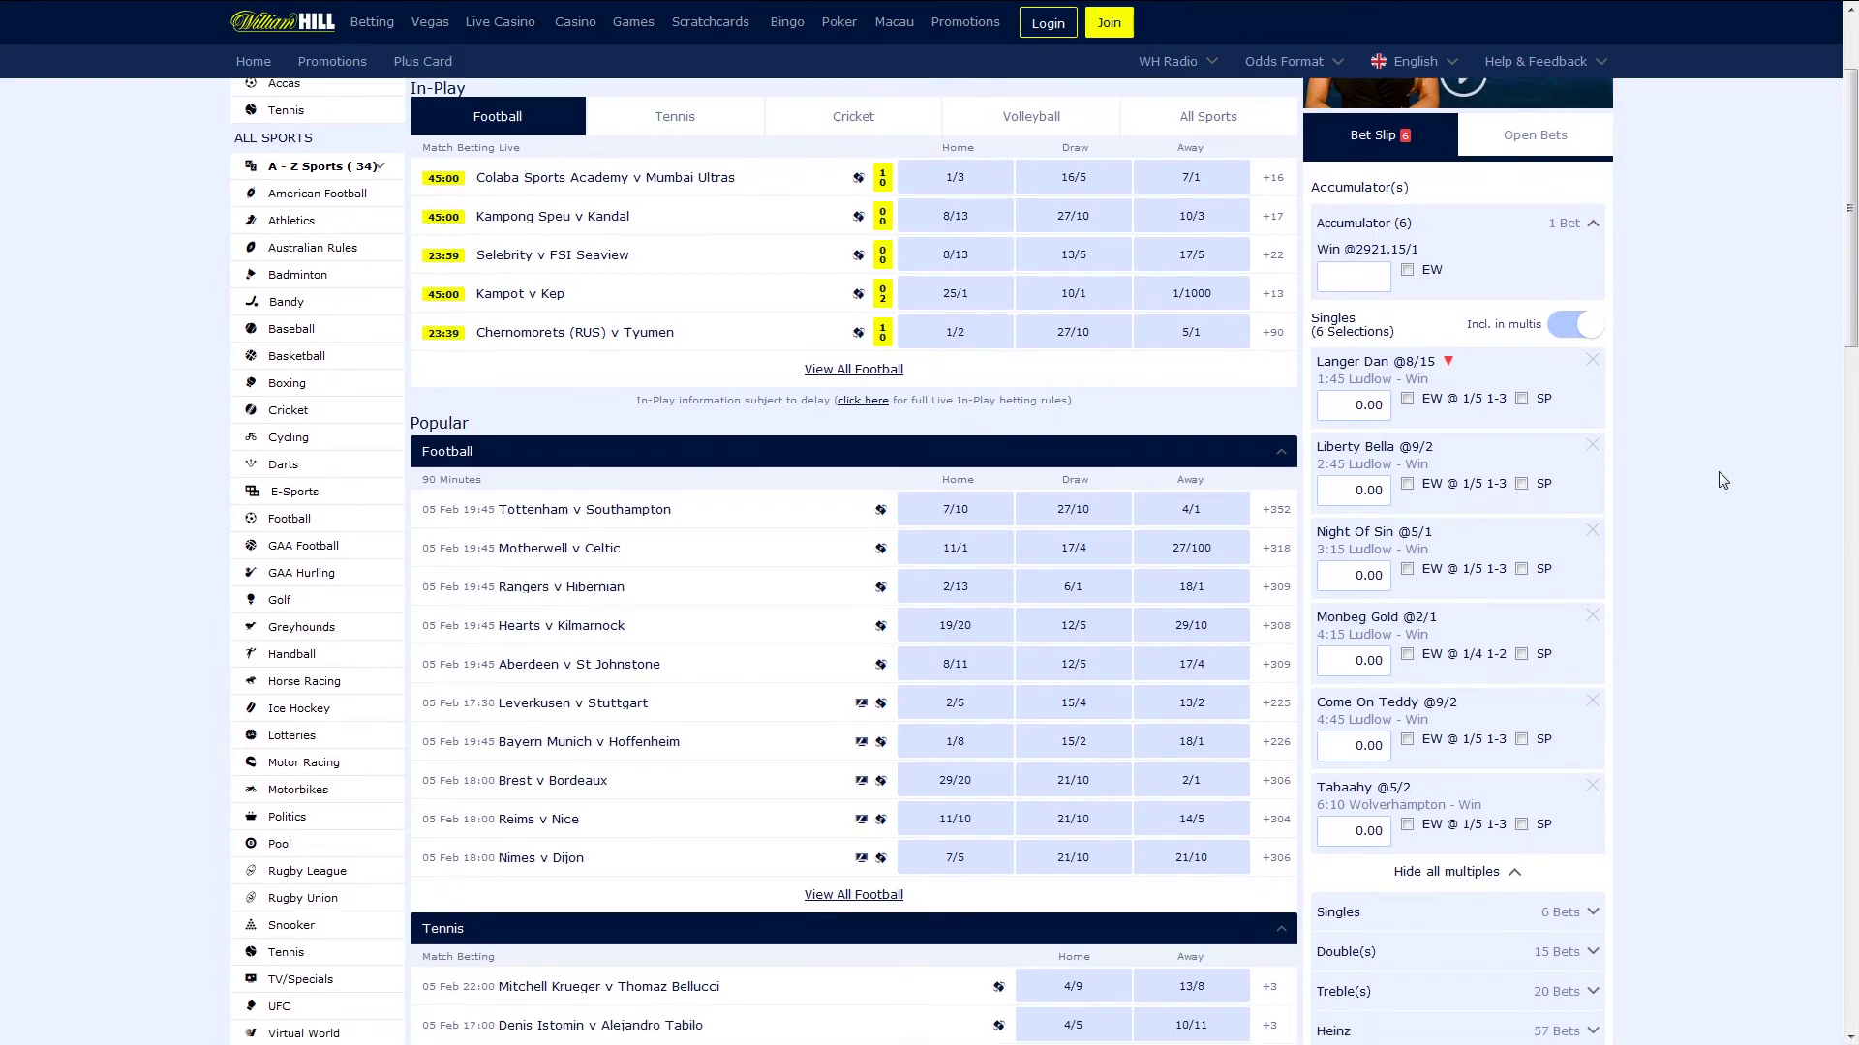
pyautogui.scroll(-3)
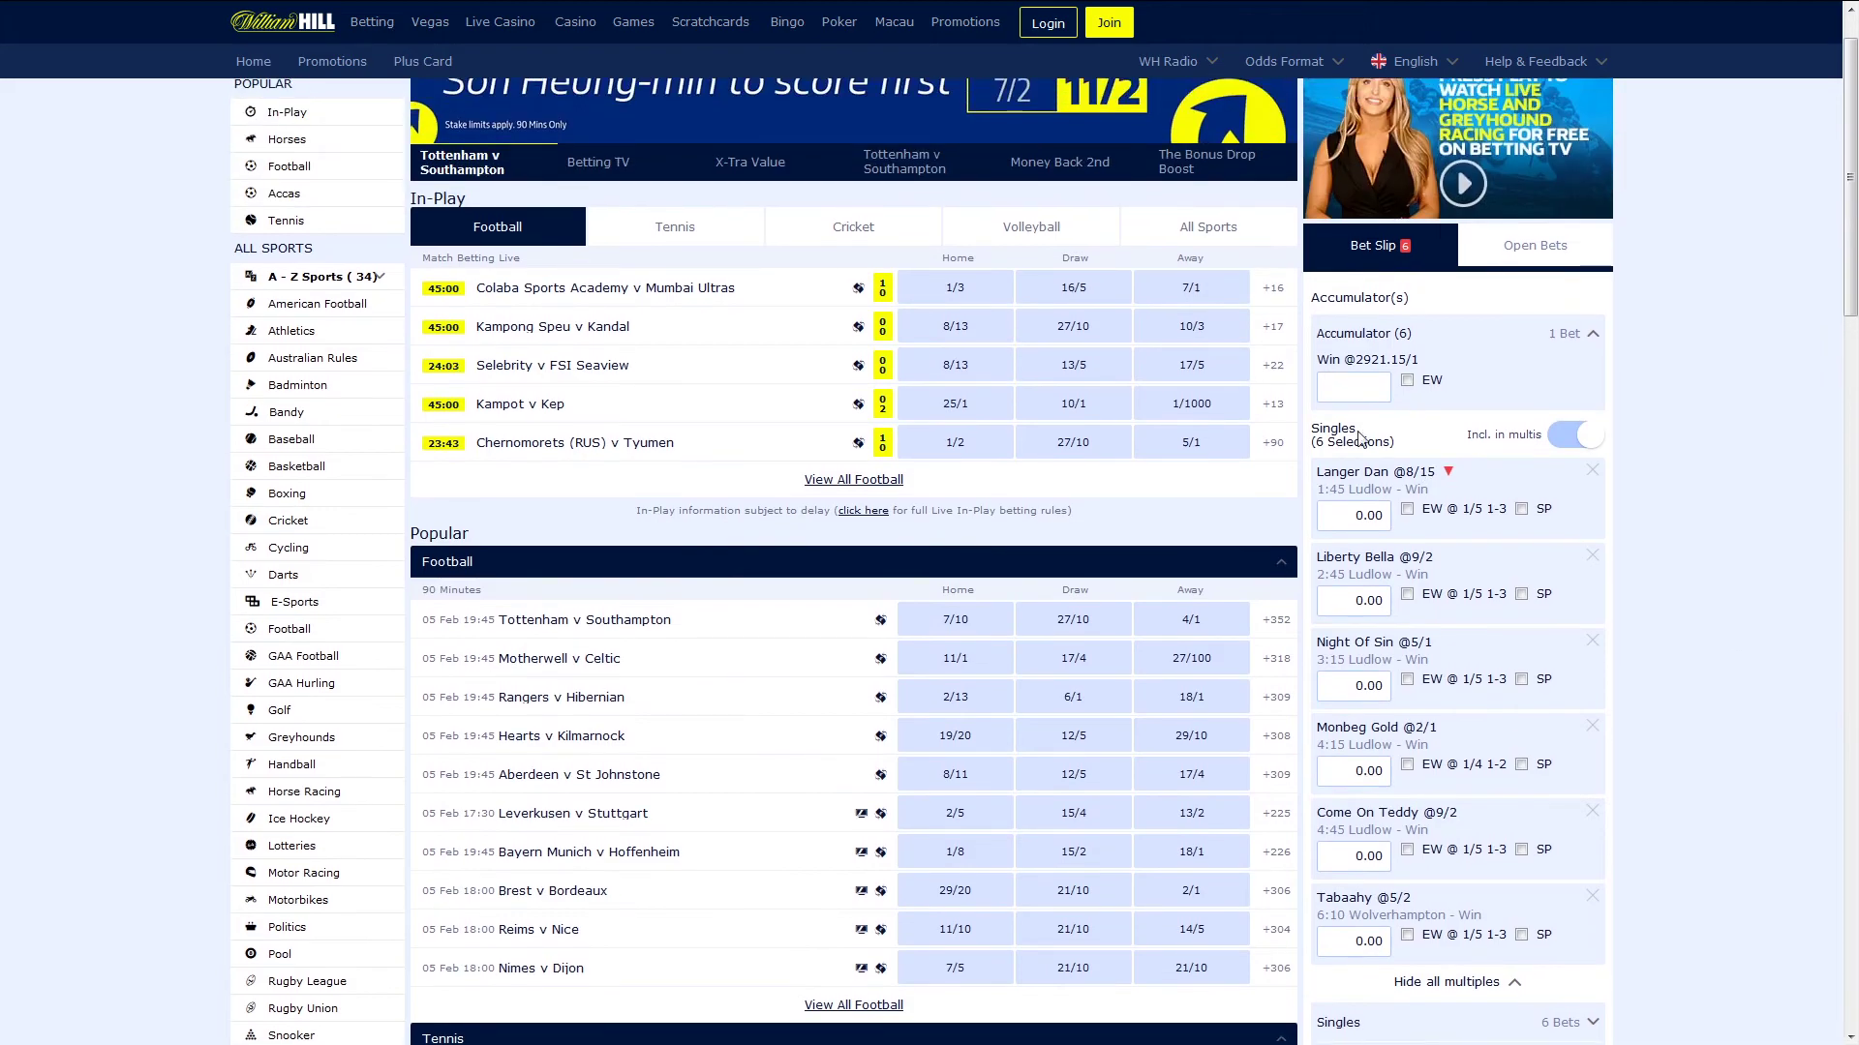
pyautogui.click(1351, 388)
pyautogui.write('1')
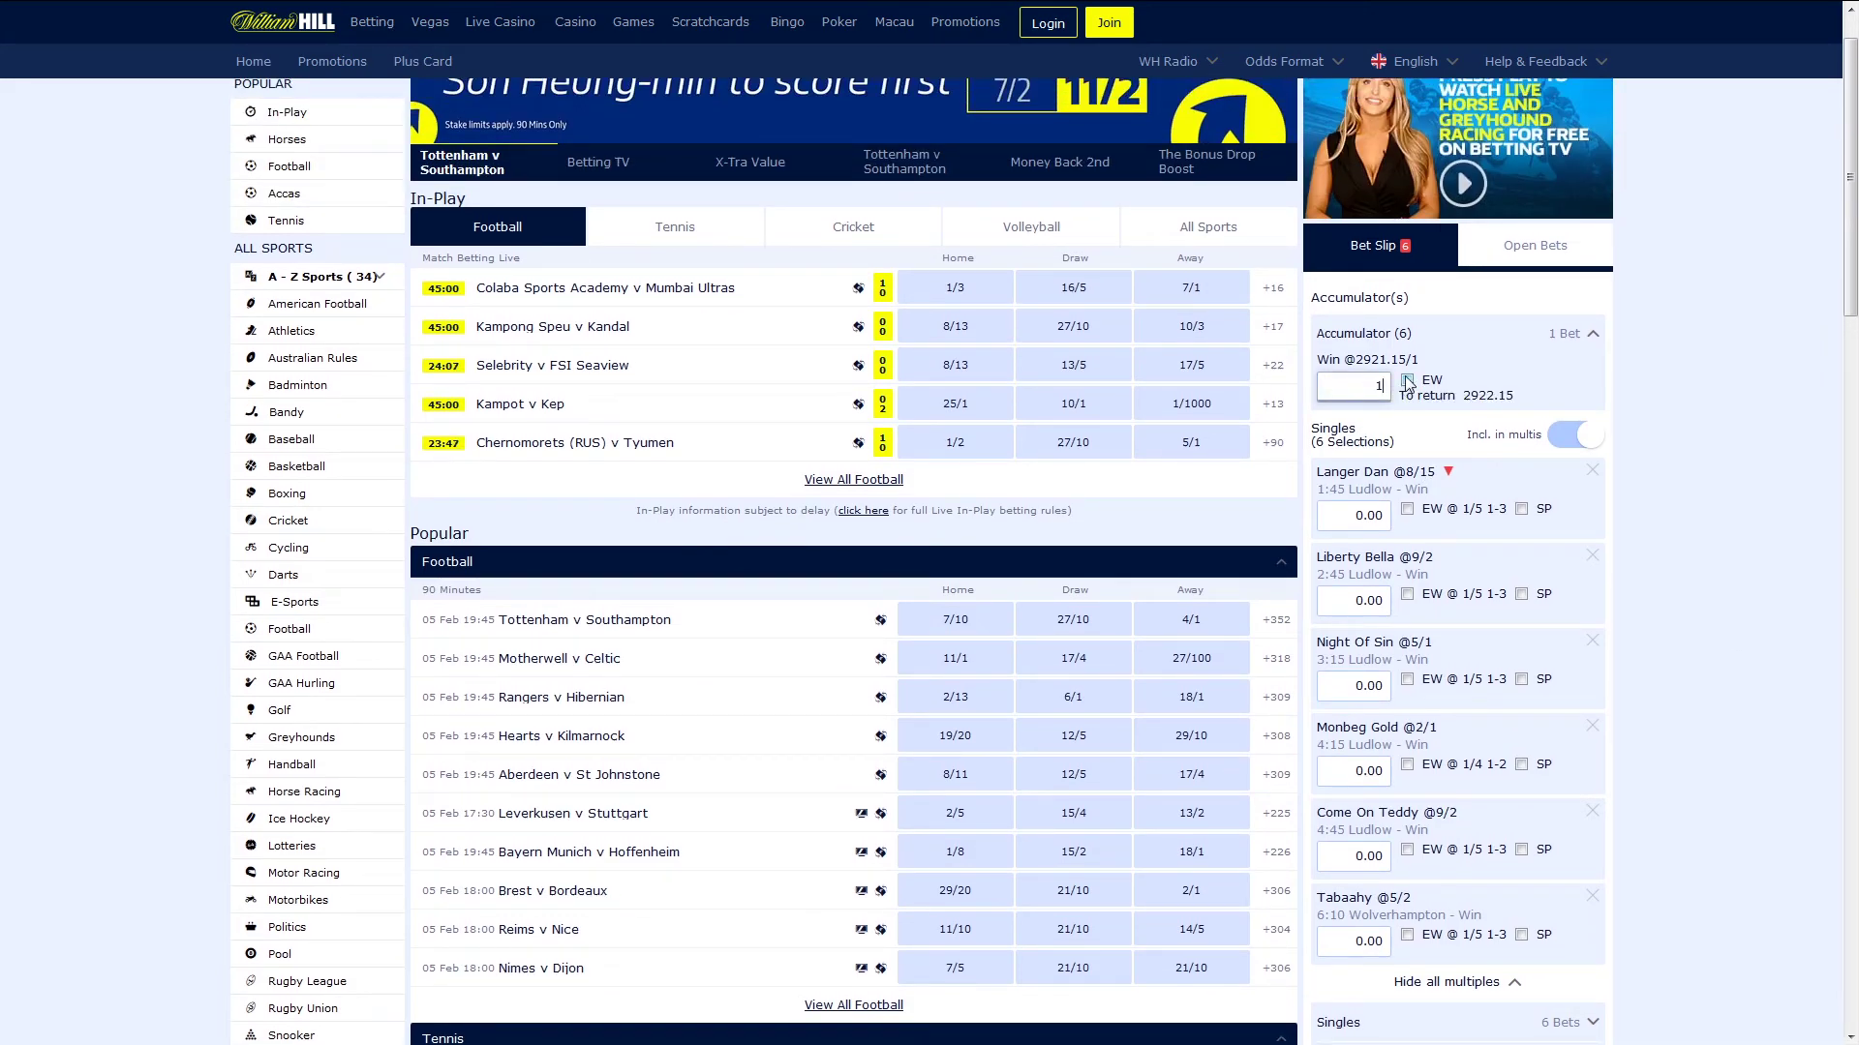
pyautogui.click(1408, 362)
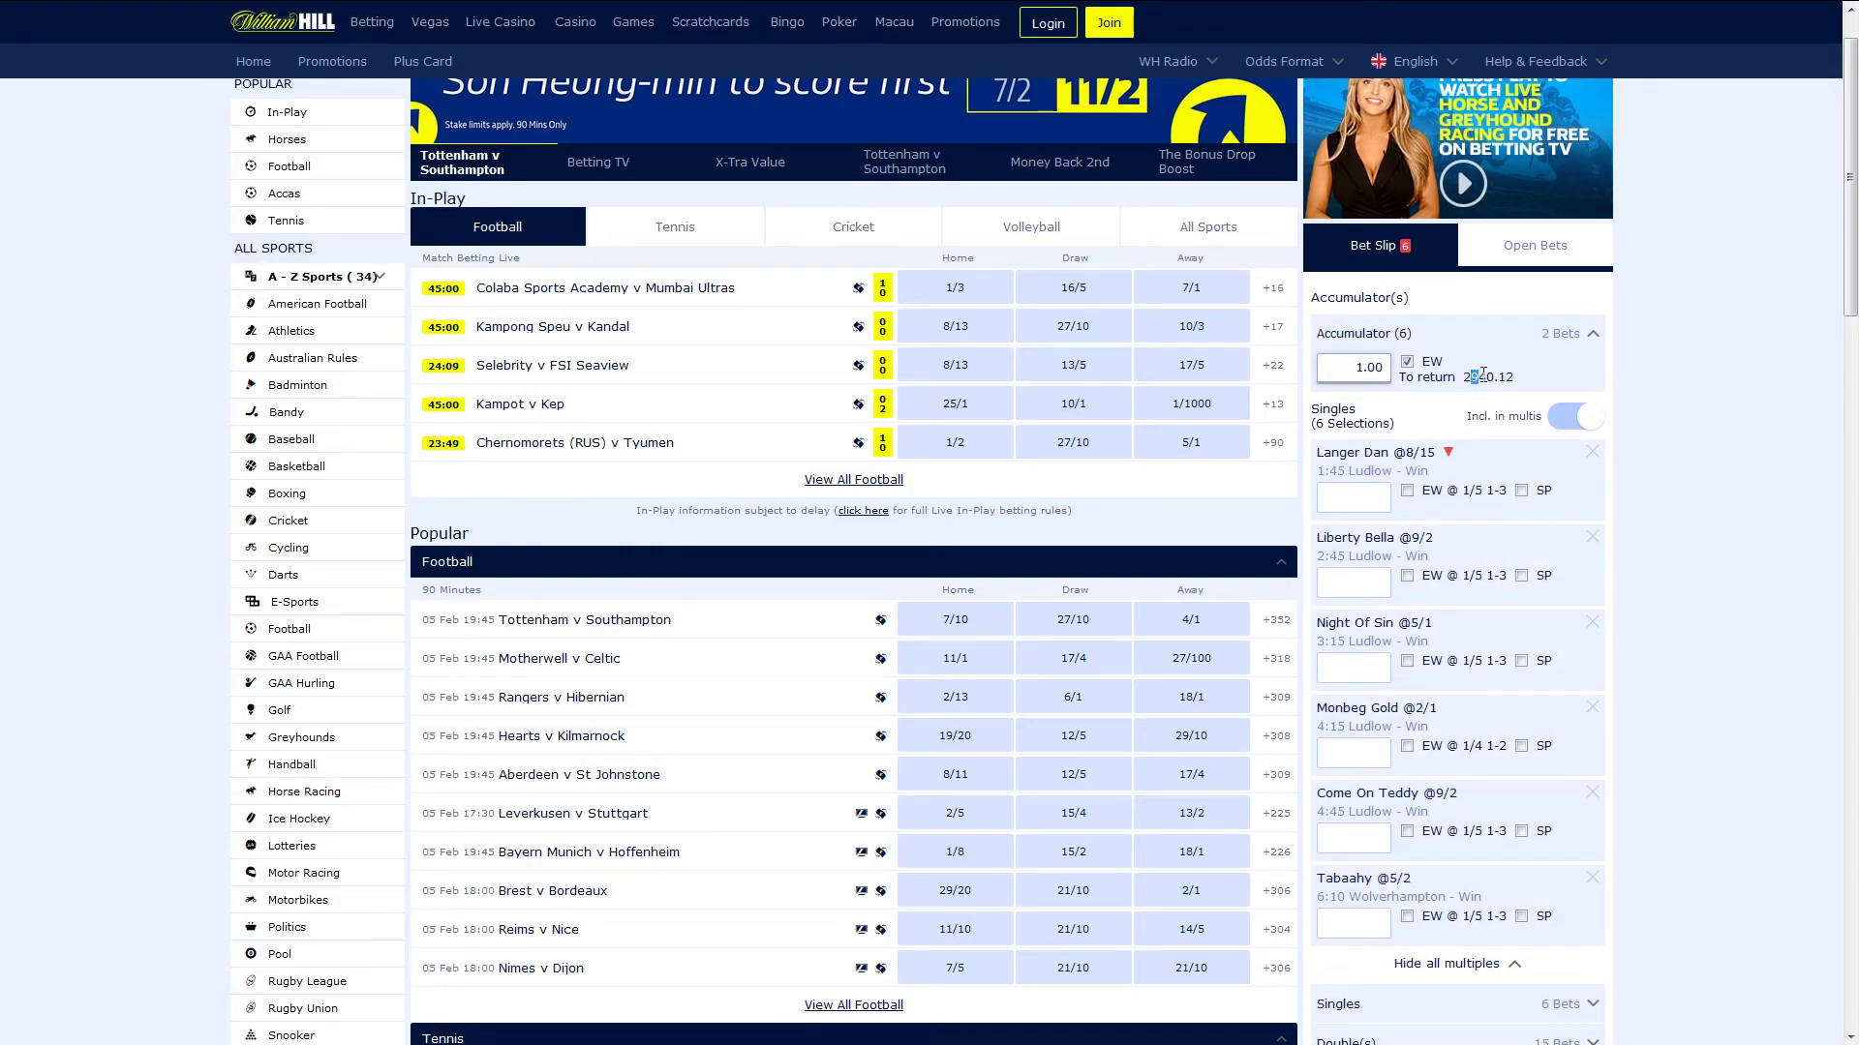
pyautogui.scroll(-3)
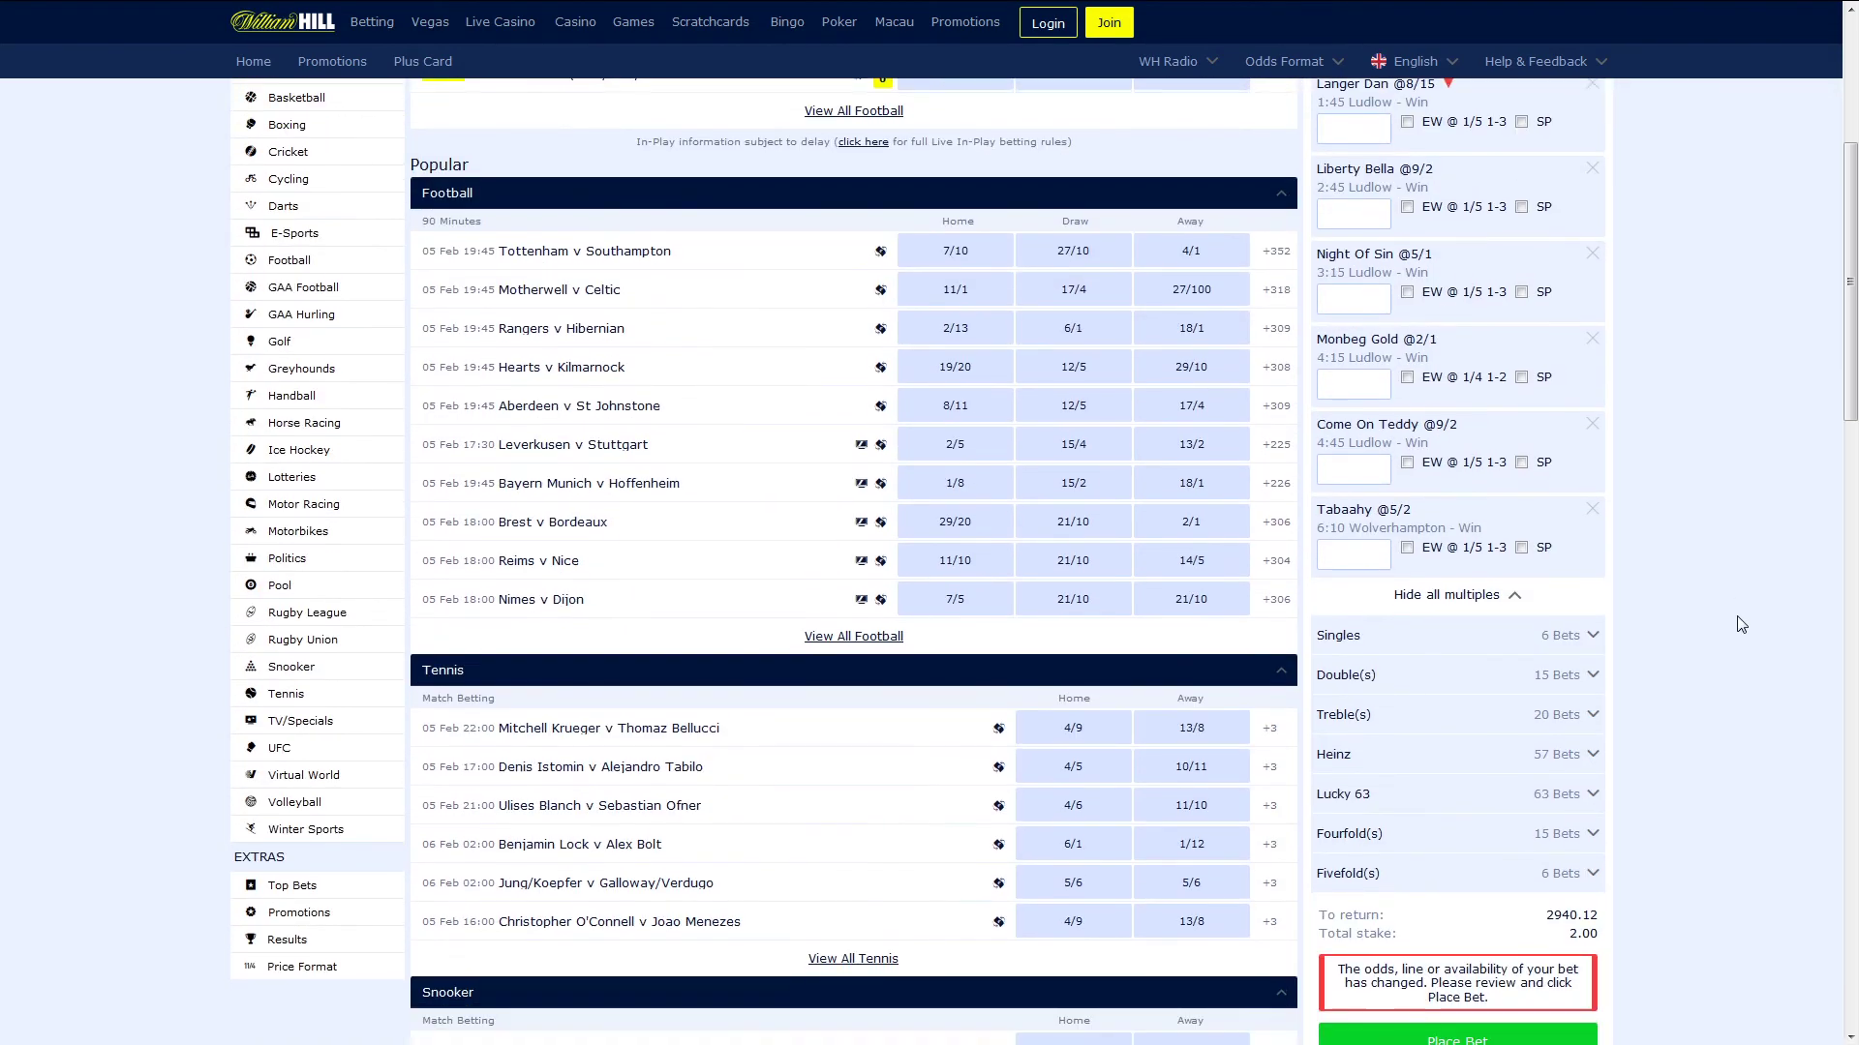
# Step: Scroll the William Hill bet slip to reach the Lucky 63 stake set at 0.05
pyautogui.scroll(-3)
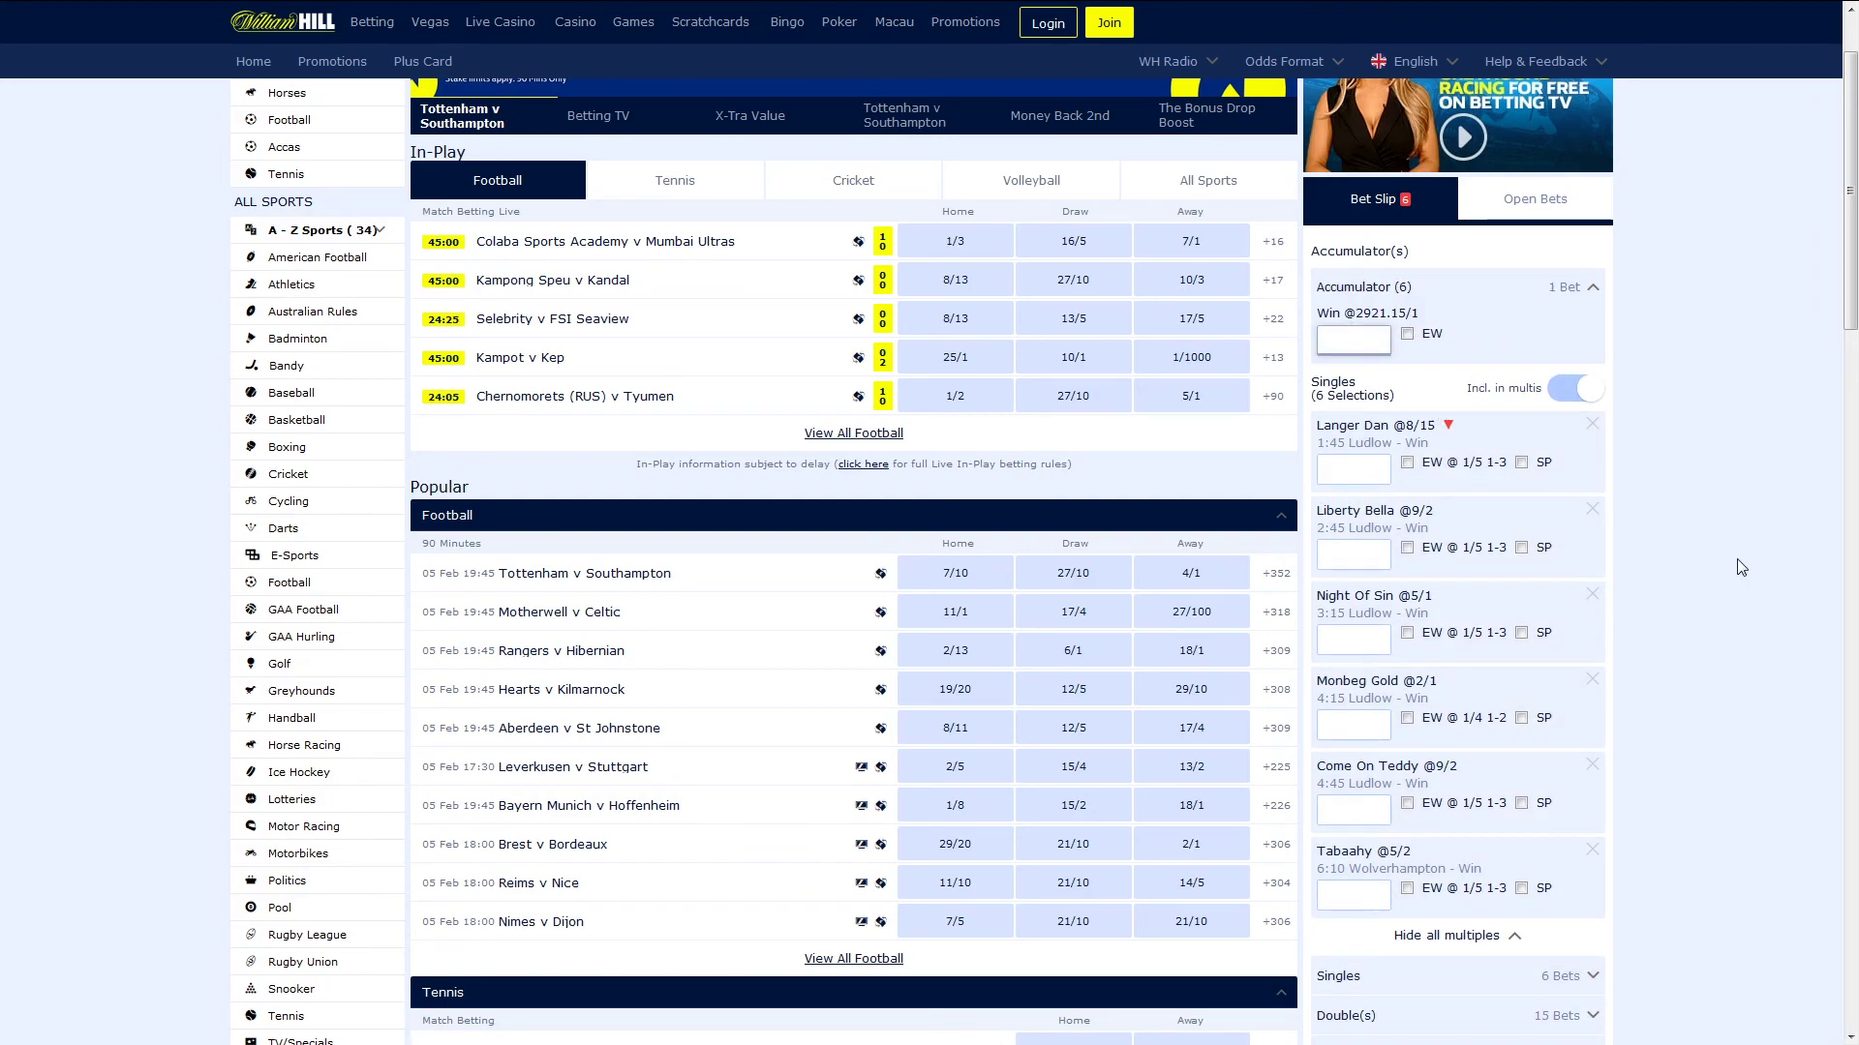
pyautogui.scroll(-3)
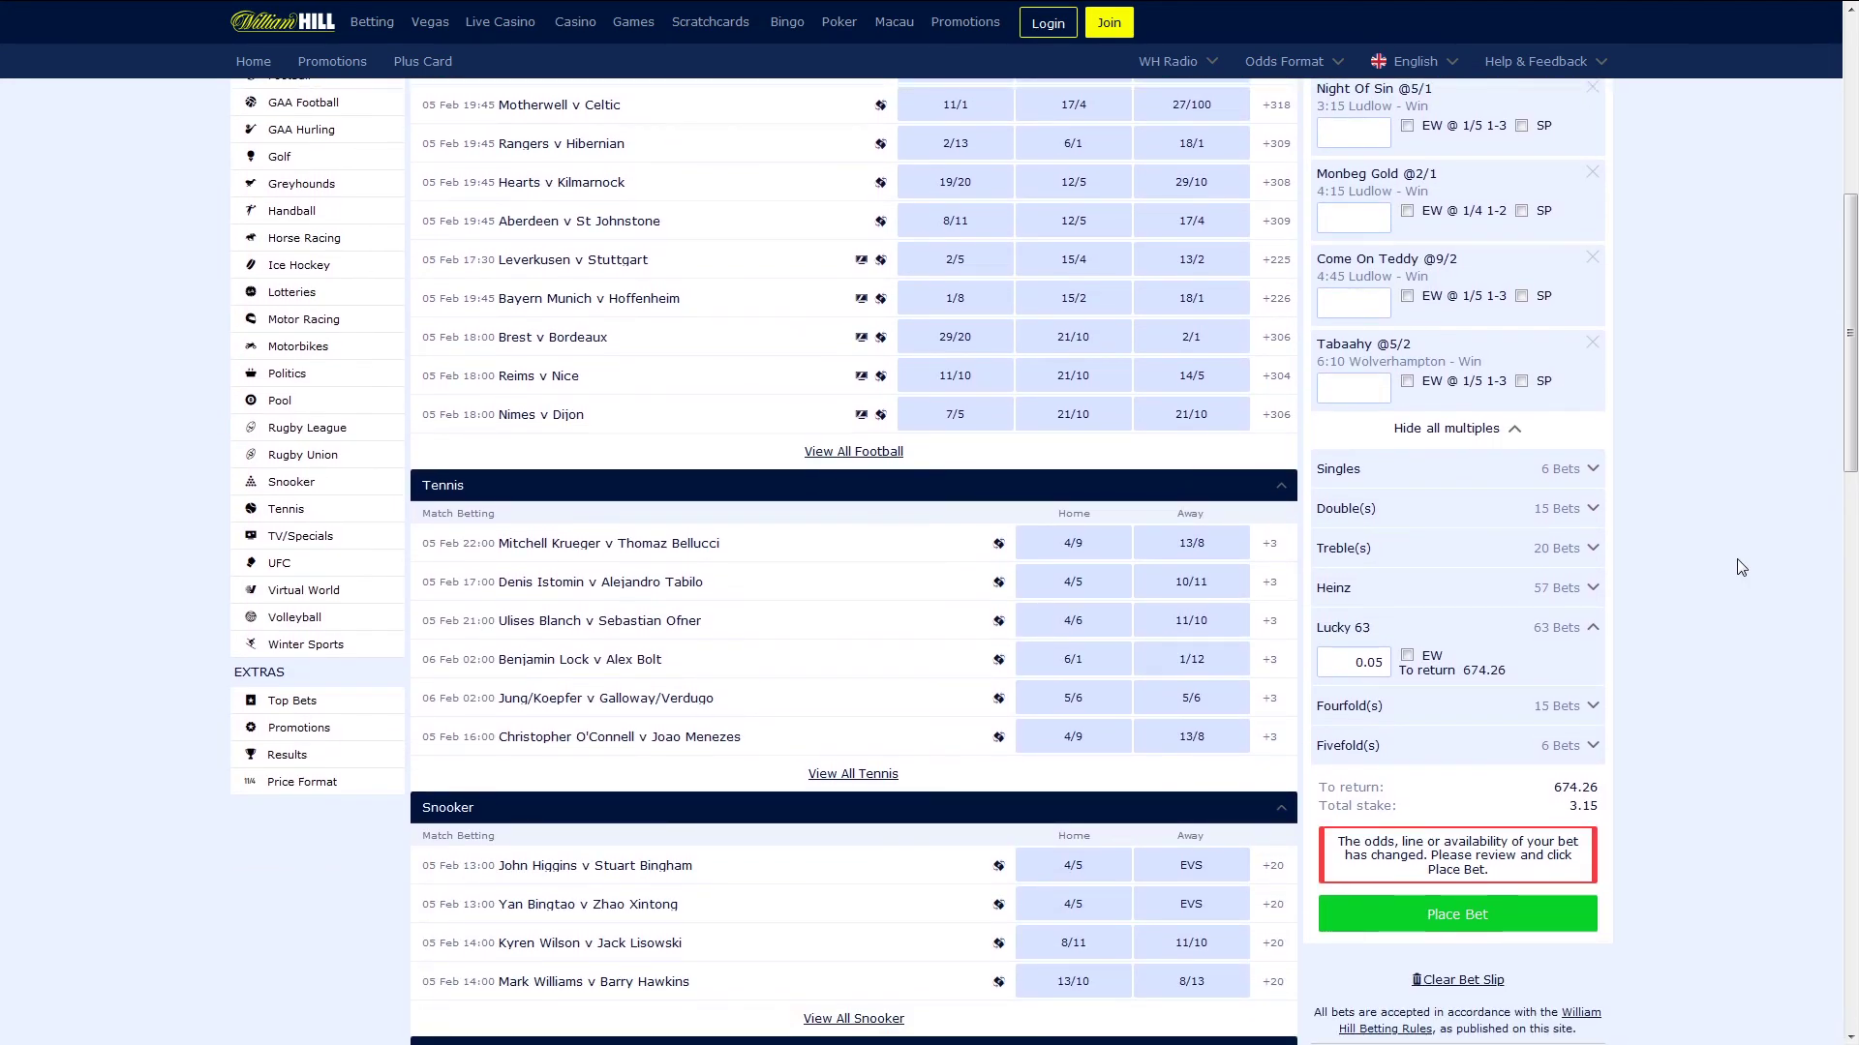
pyautogui.moveTo(1654, 796)
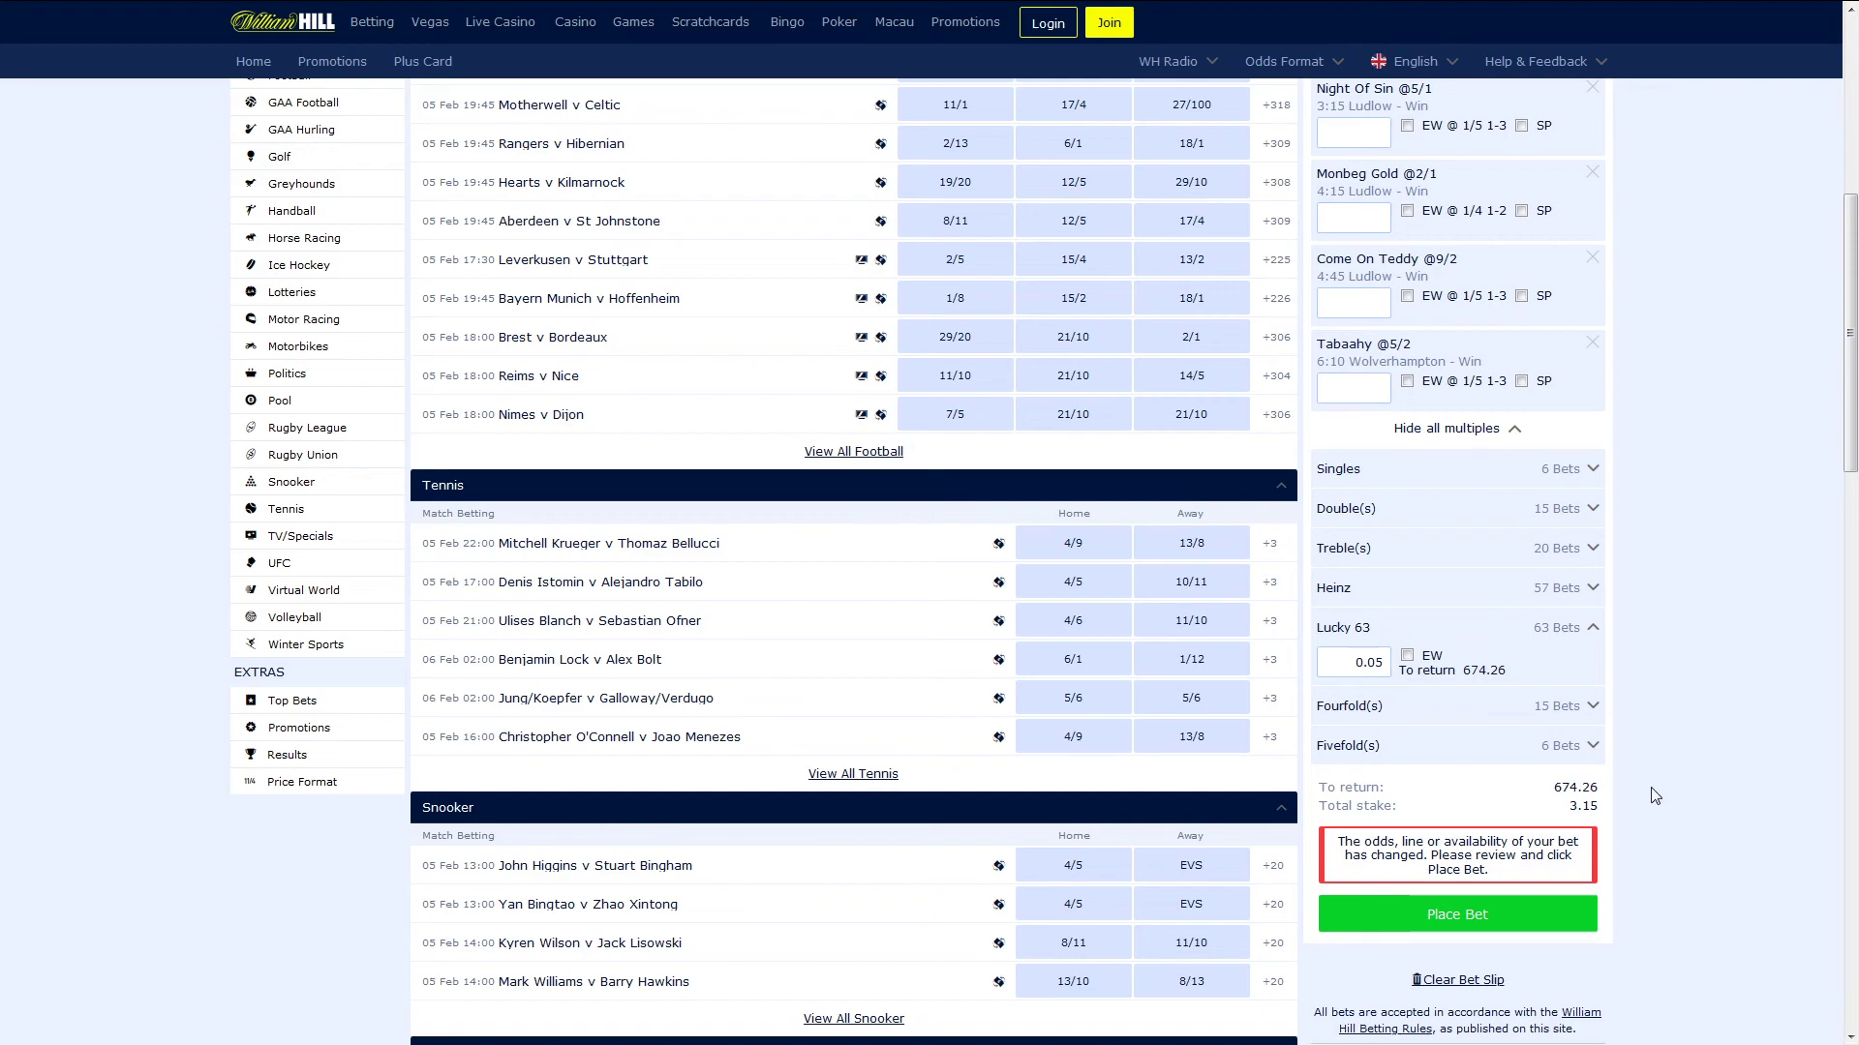
pyautogui.scroll(3)
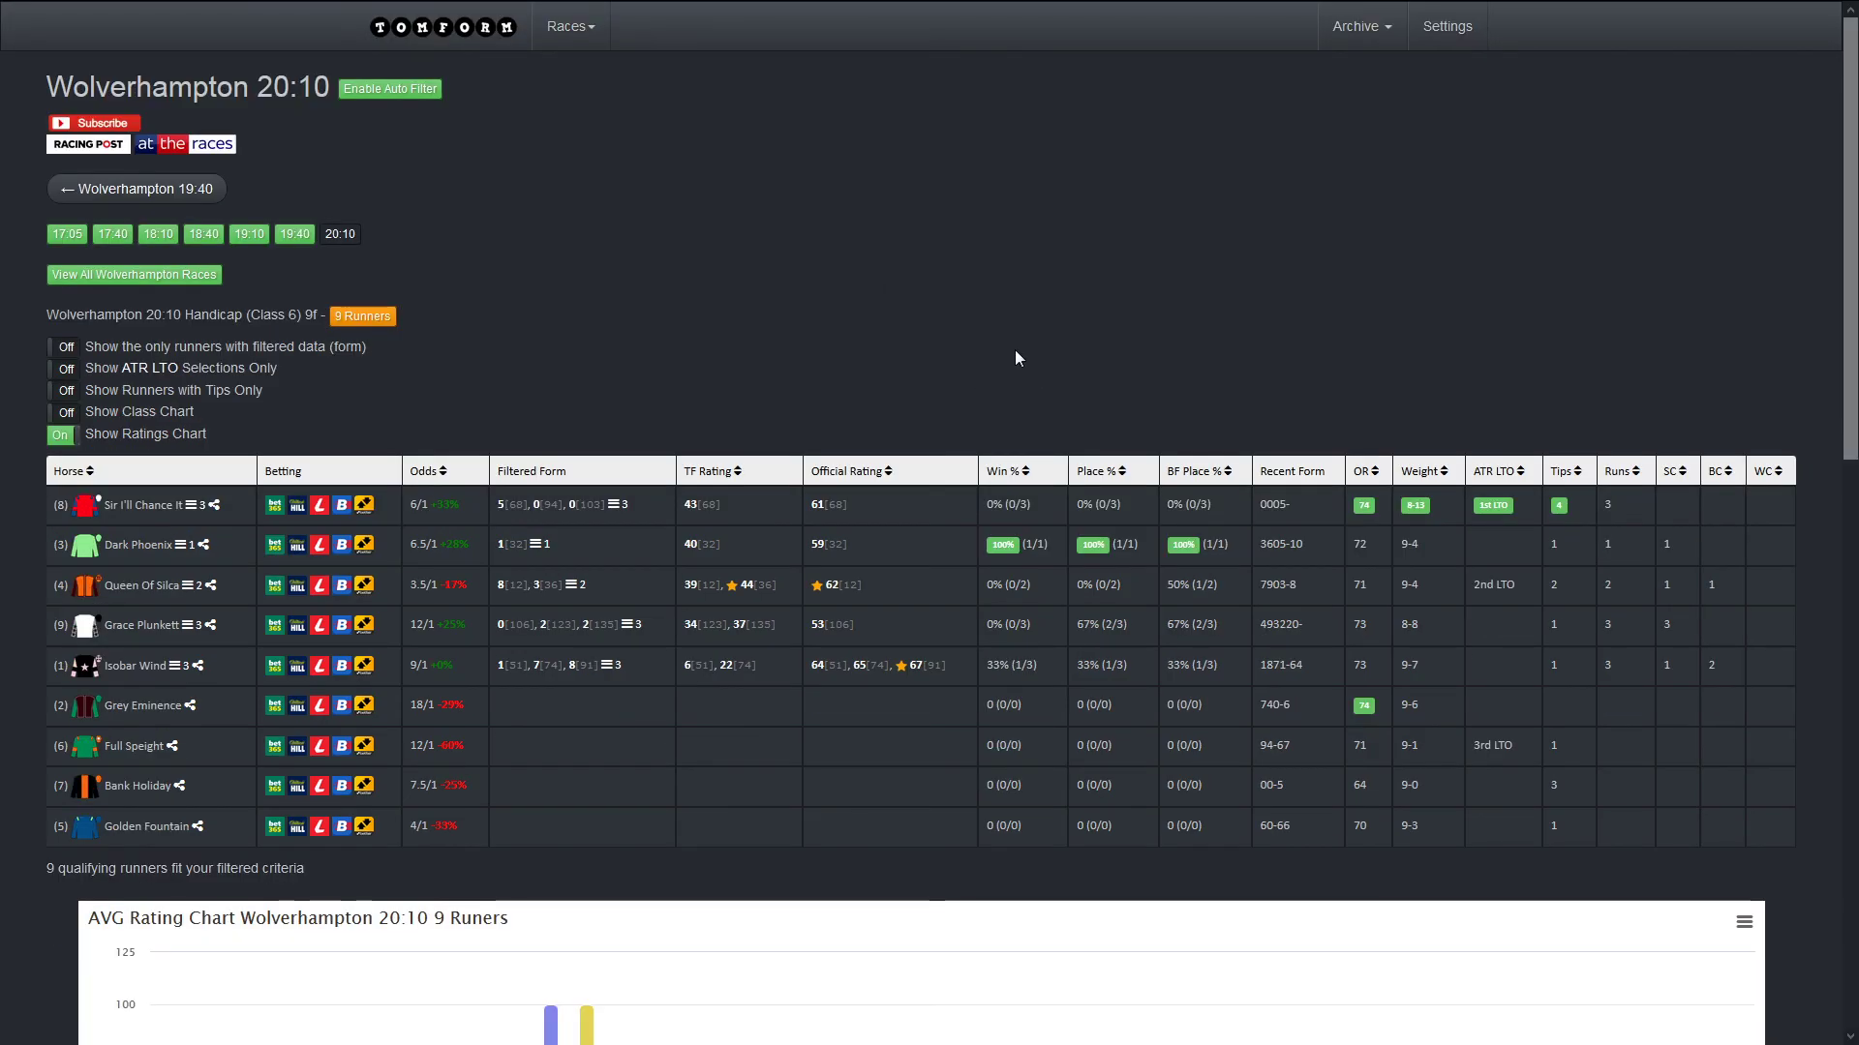
# Step: Scroll through the 20:10 racecard's nine-runner form table and AVG ratings chart
pyautogui.scroll(-3)
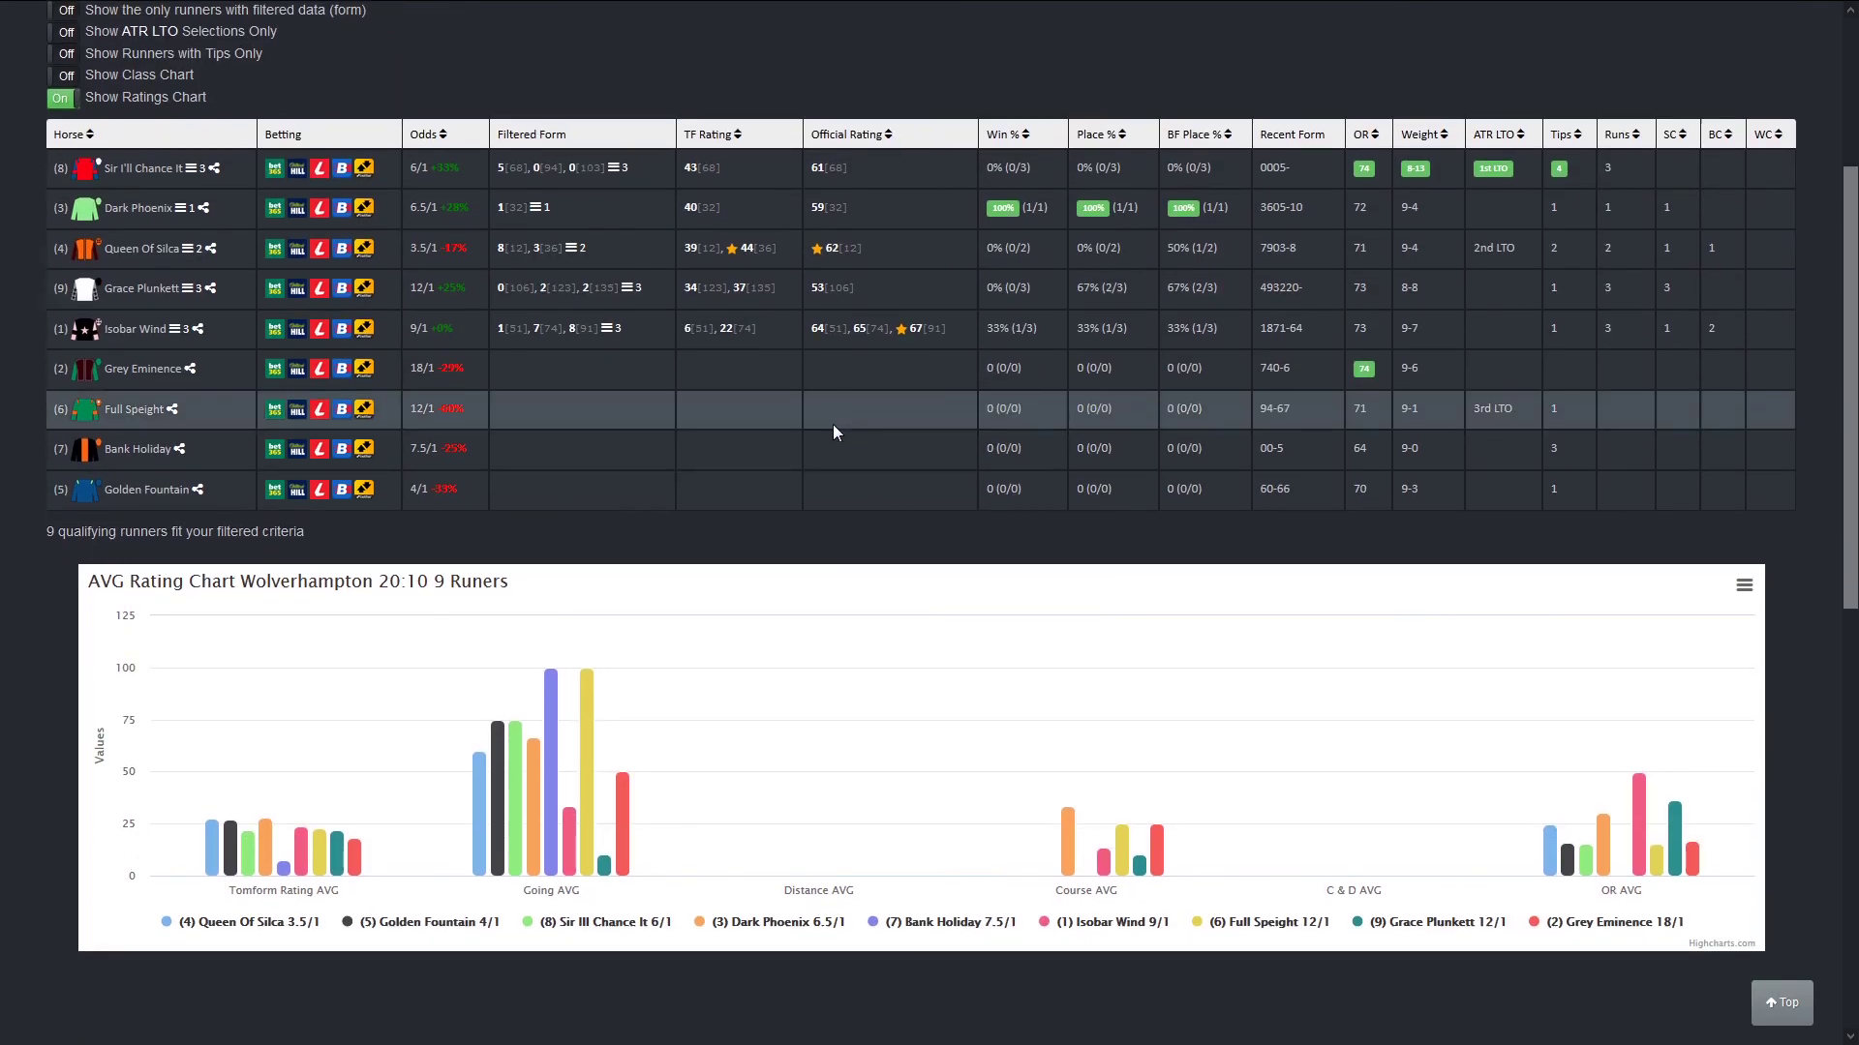
pyautogui.scroll(-3)
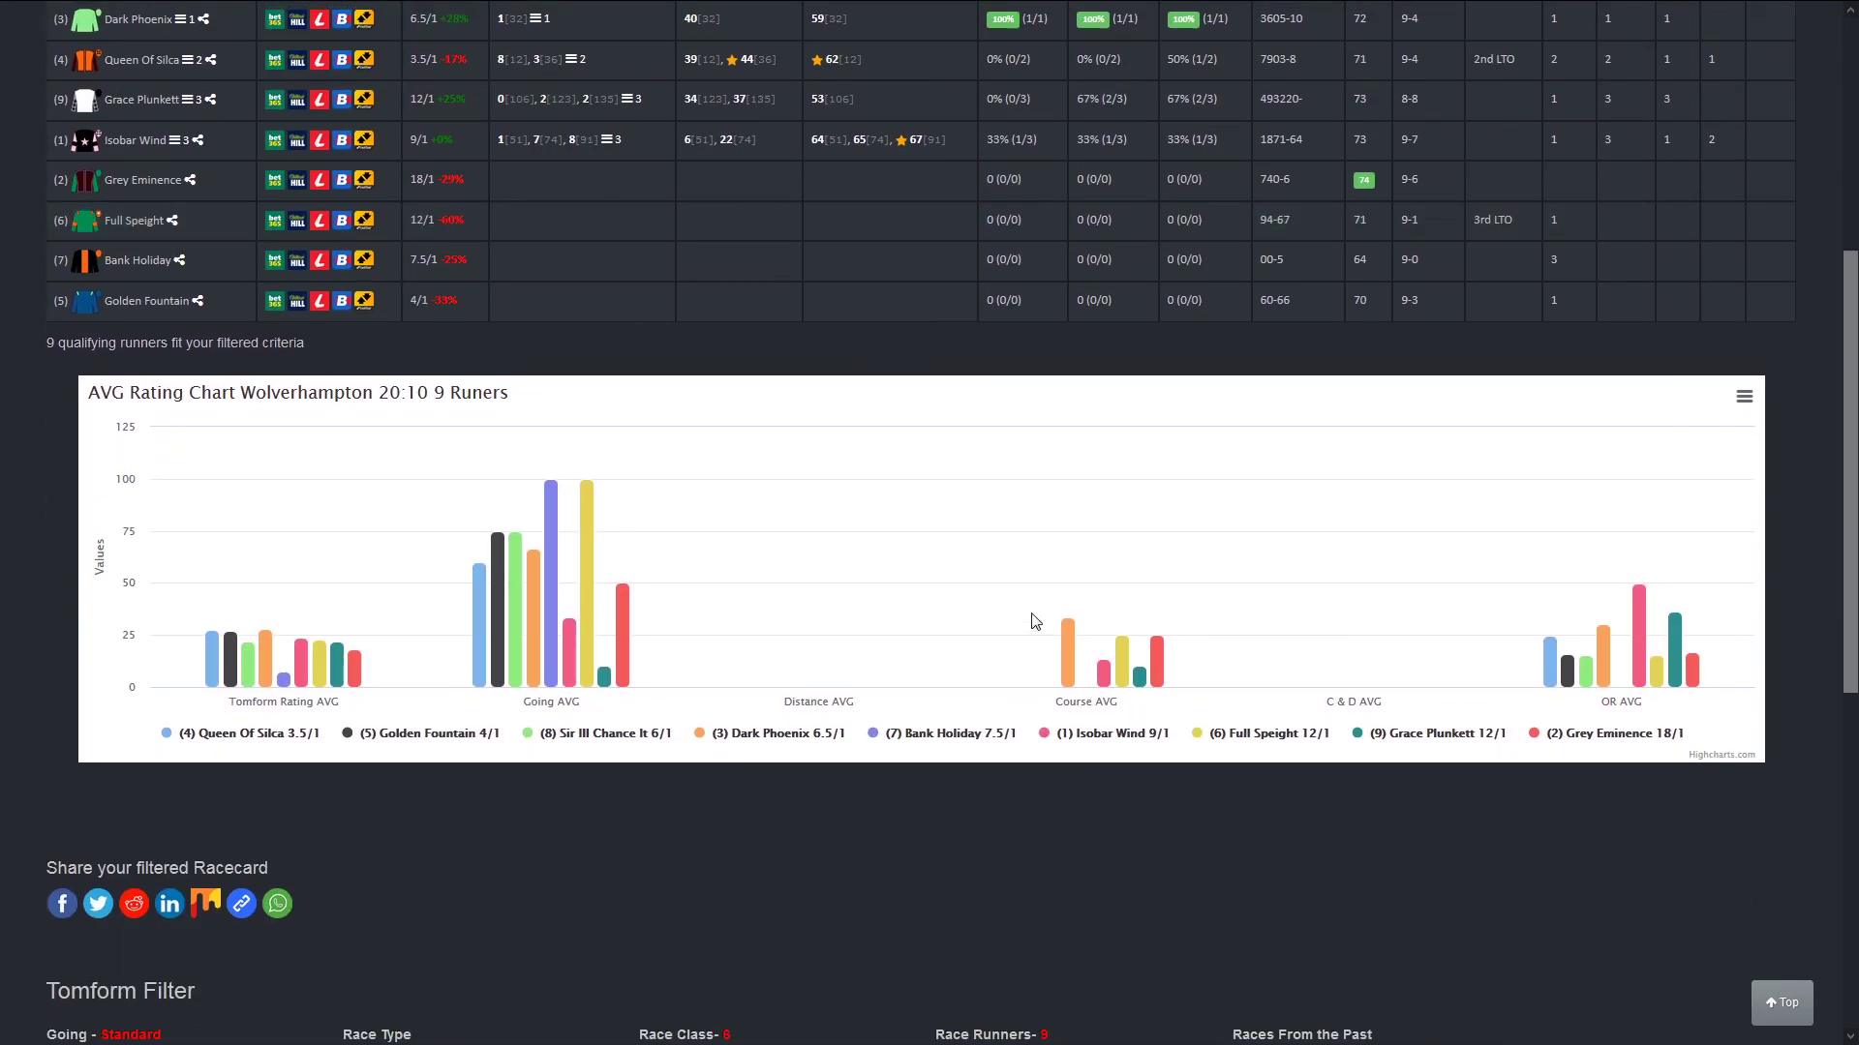
pyautogui.scroll(3)
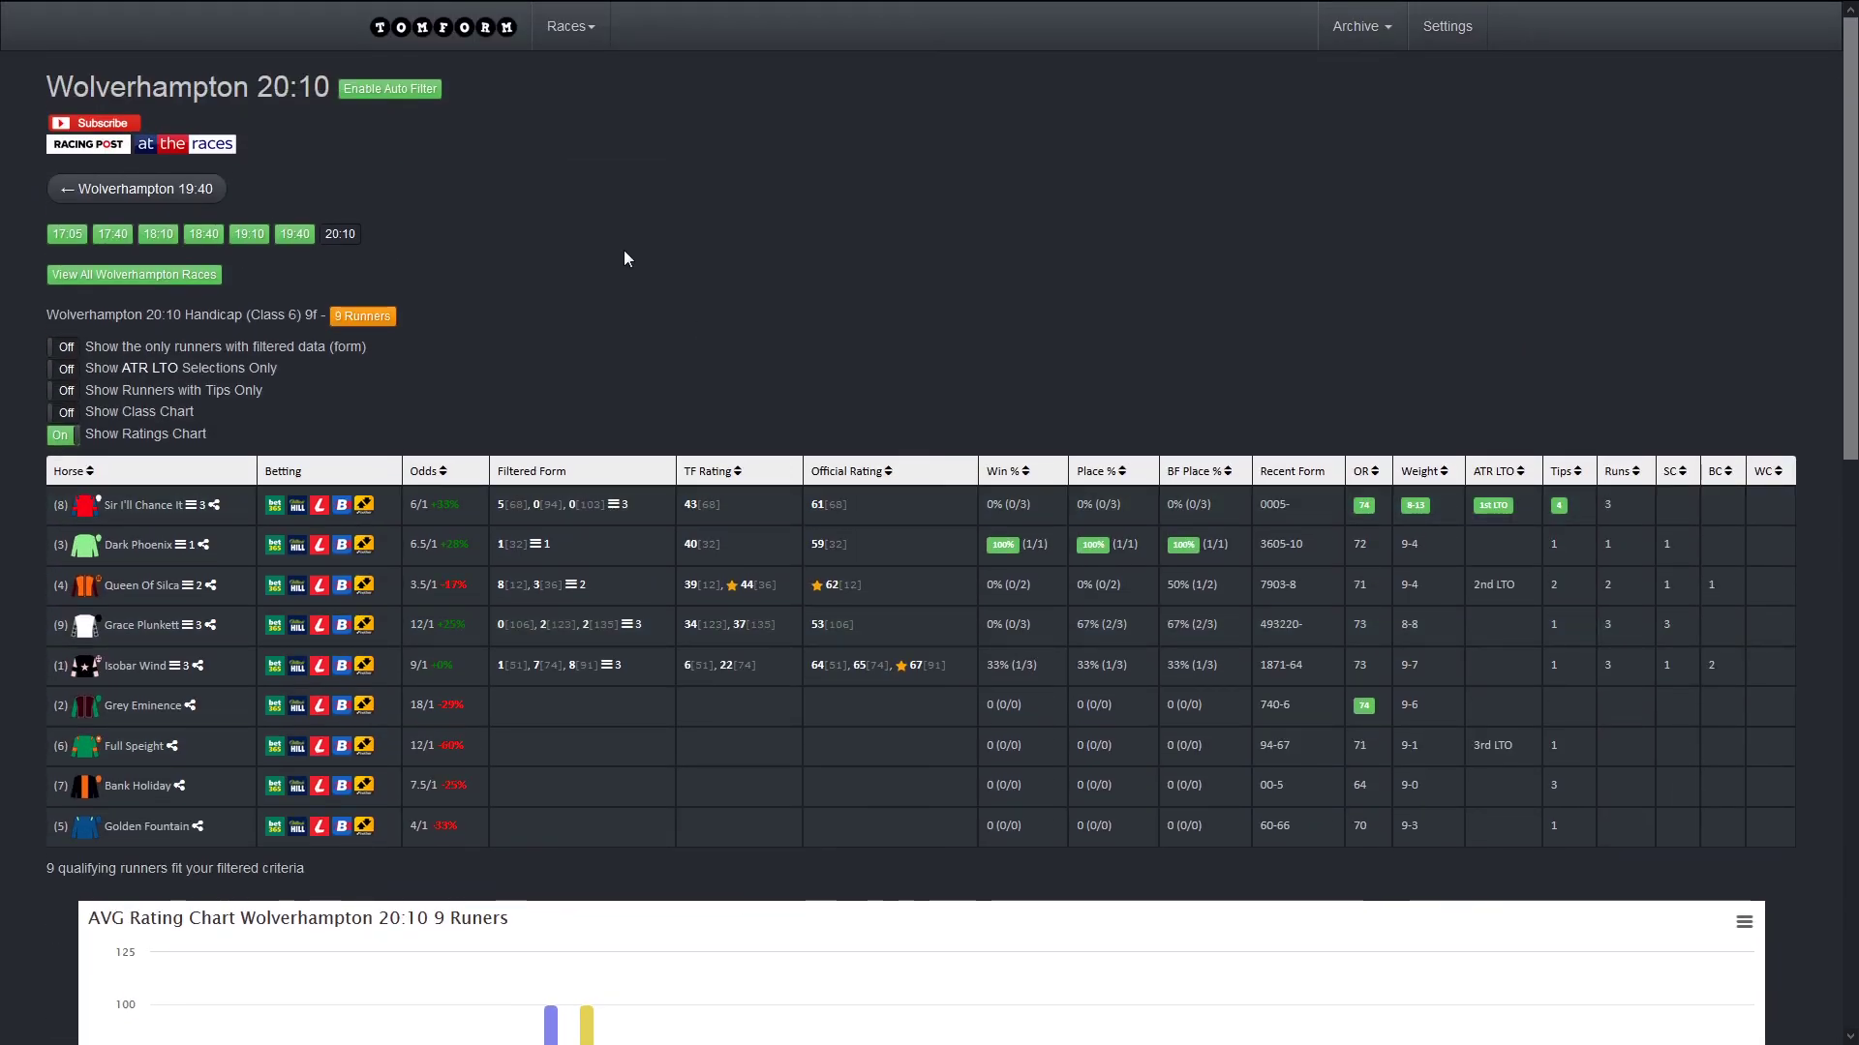
pyautogui.moveTo(753, 351)
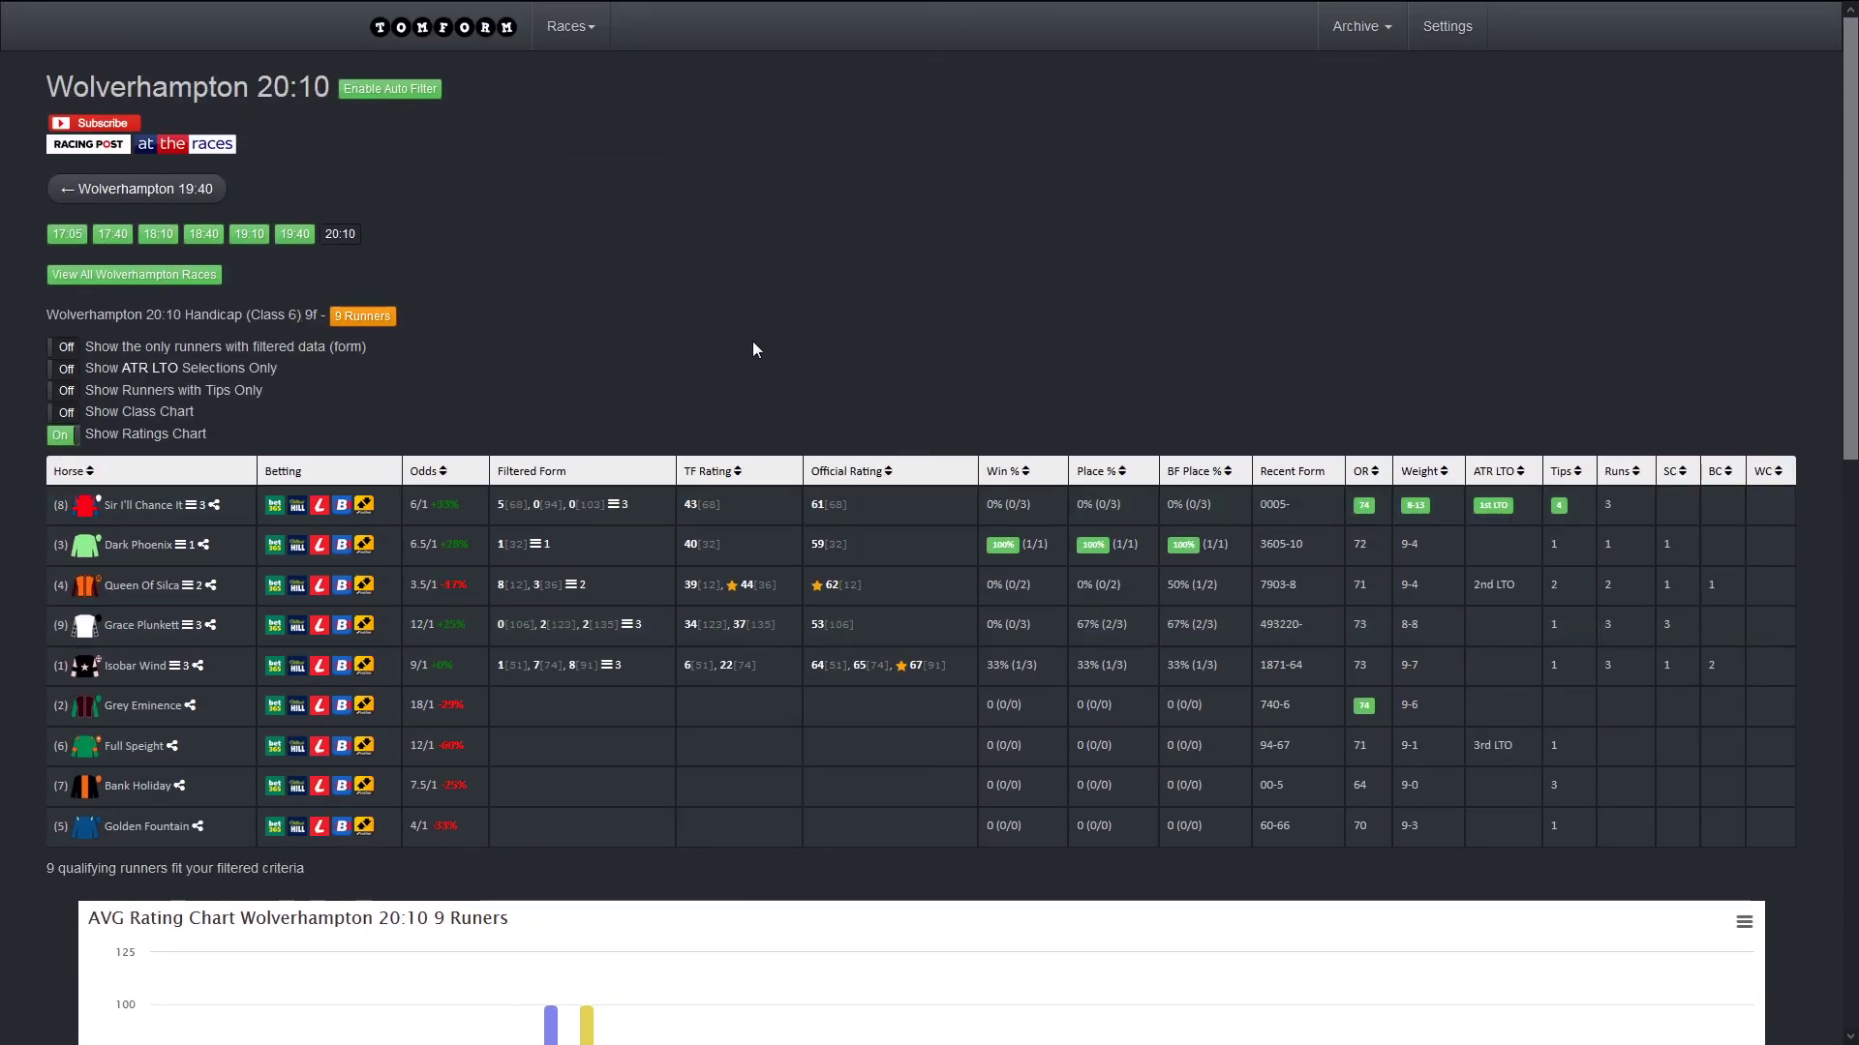
pyautogui.scroll(-3)
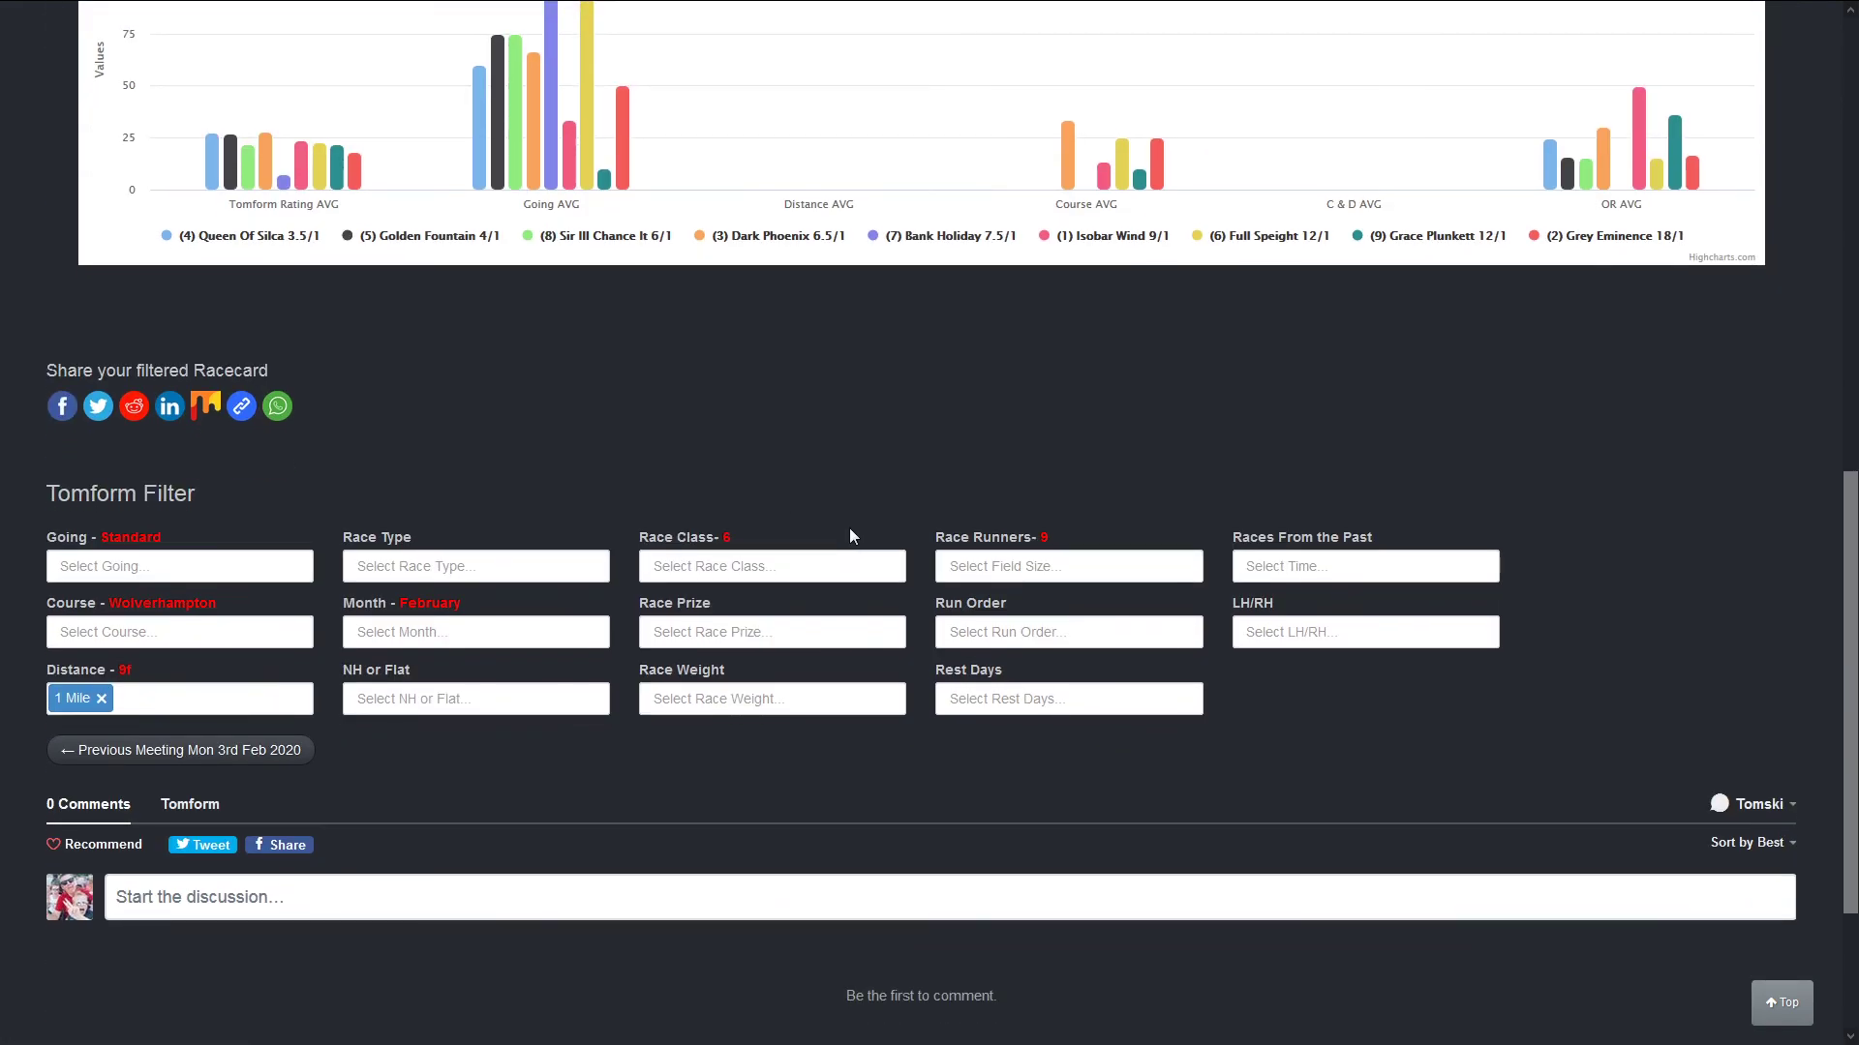
pyautogui.scroll(3)
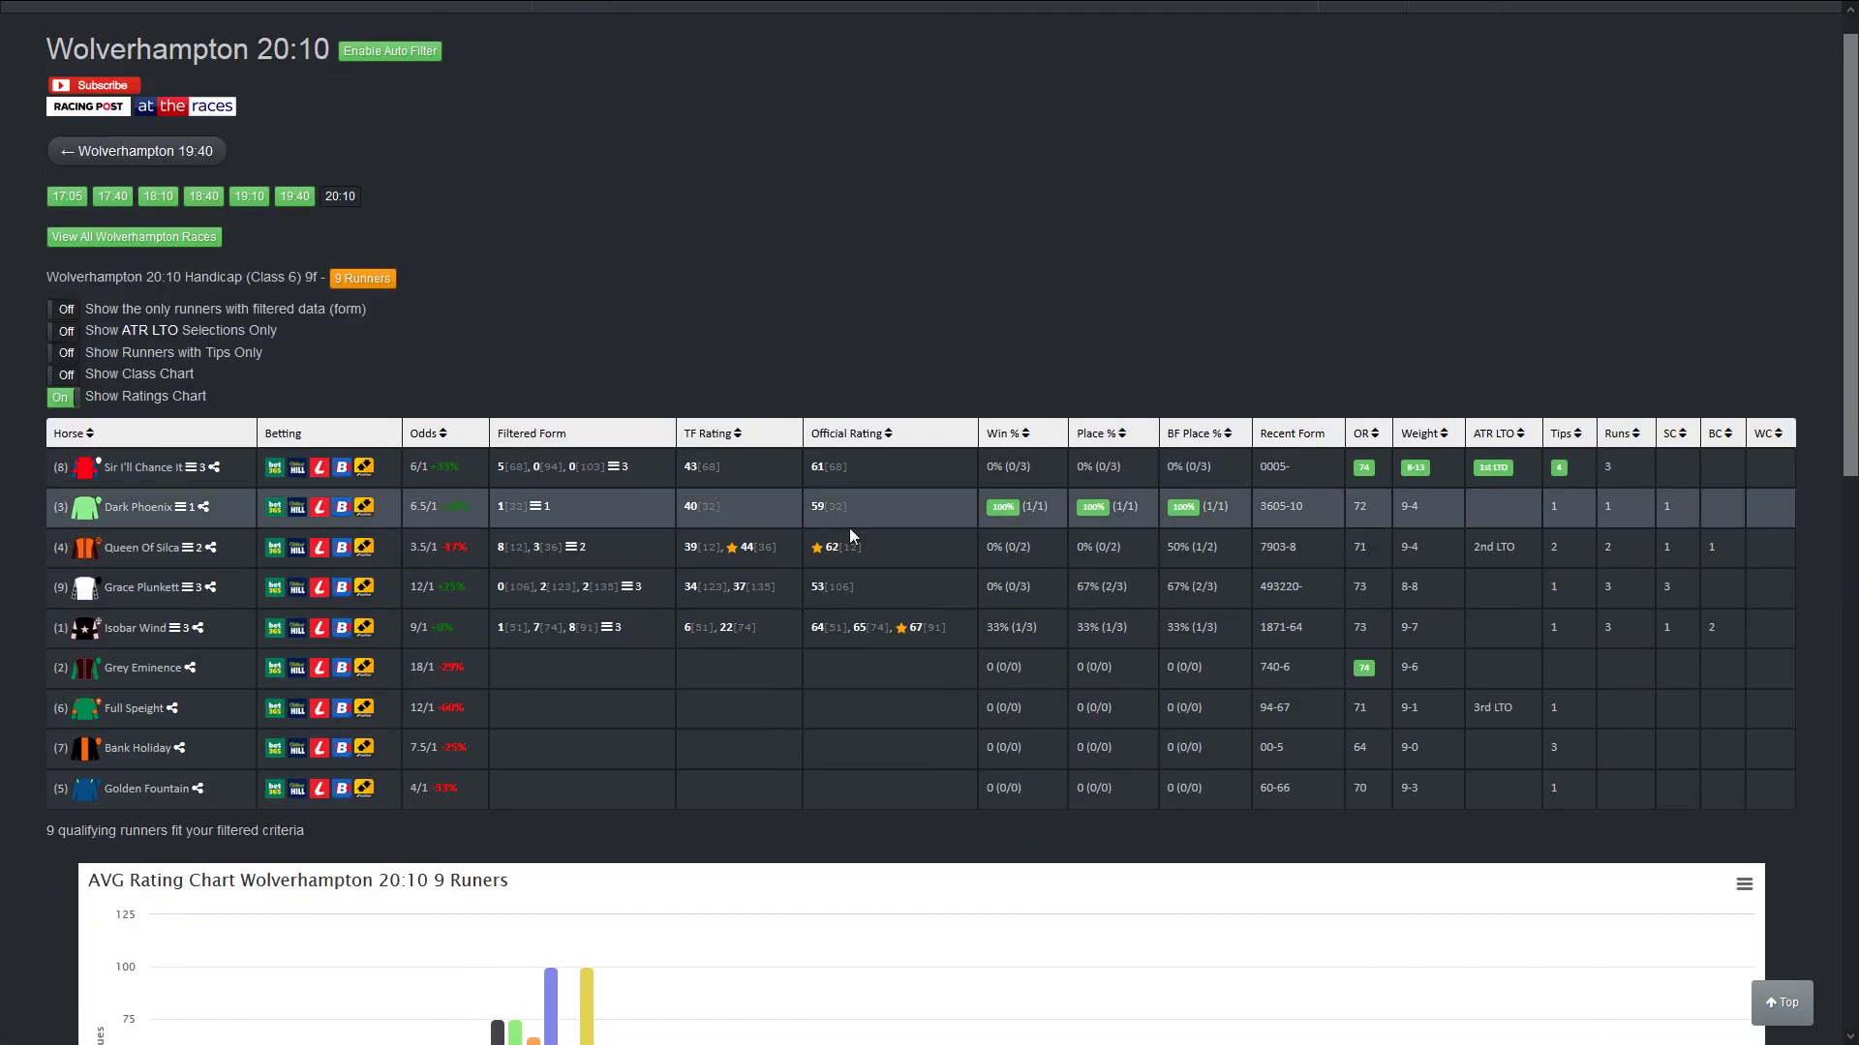
pyautogui.scroll(-3)
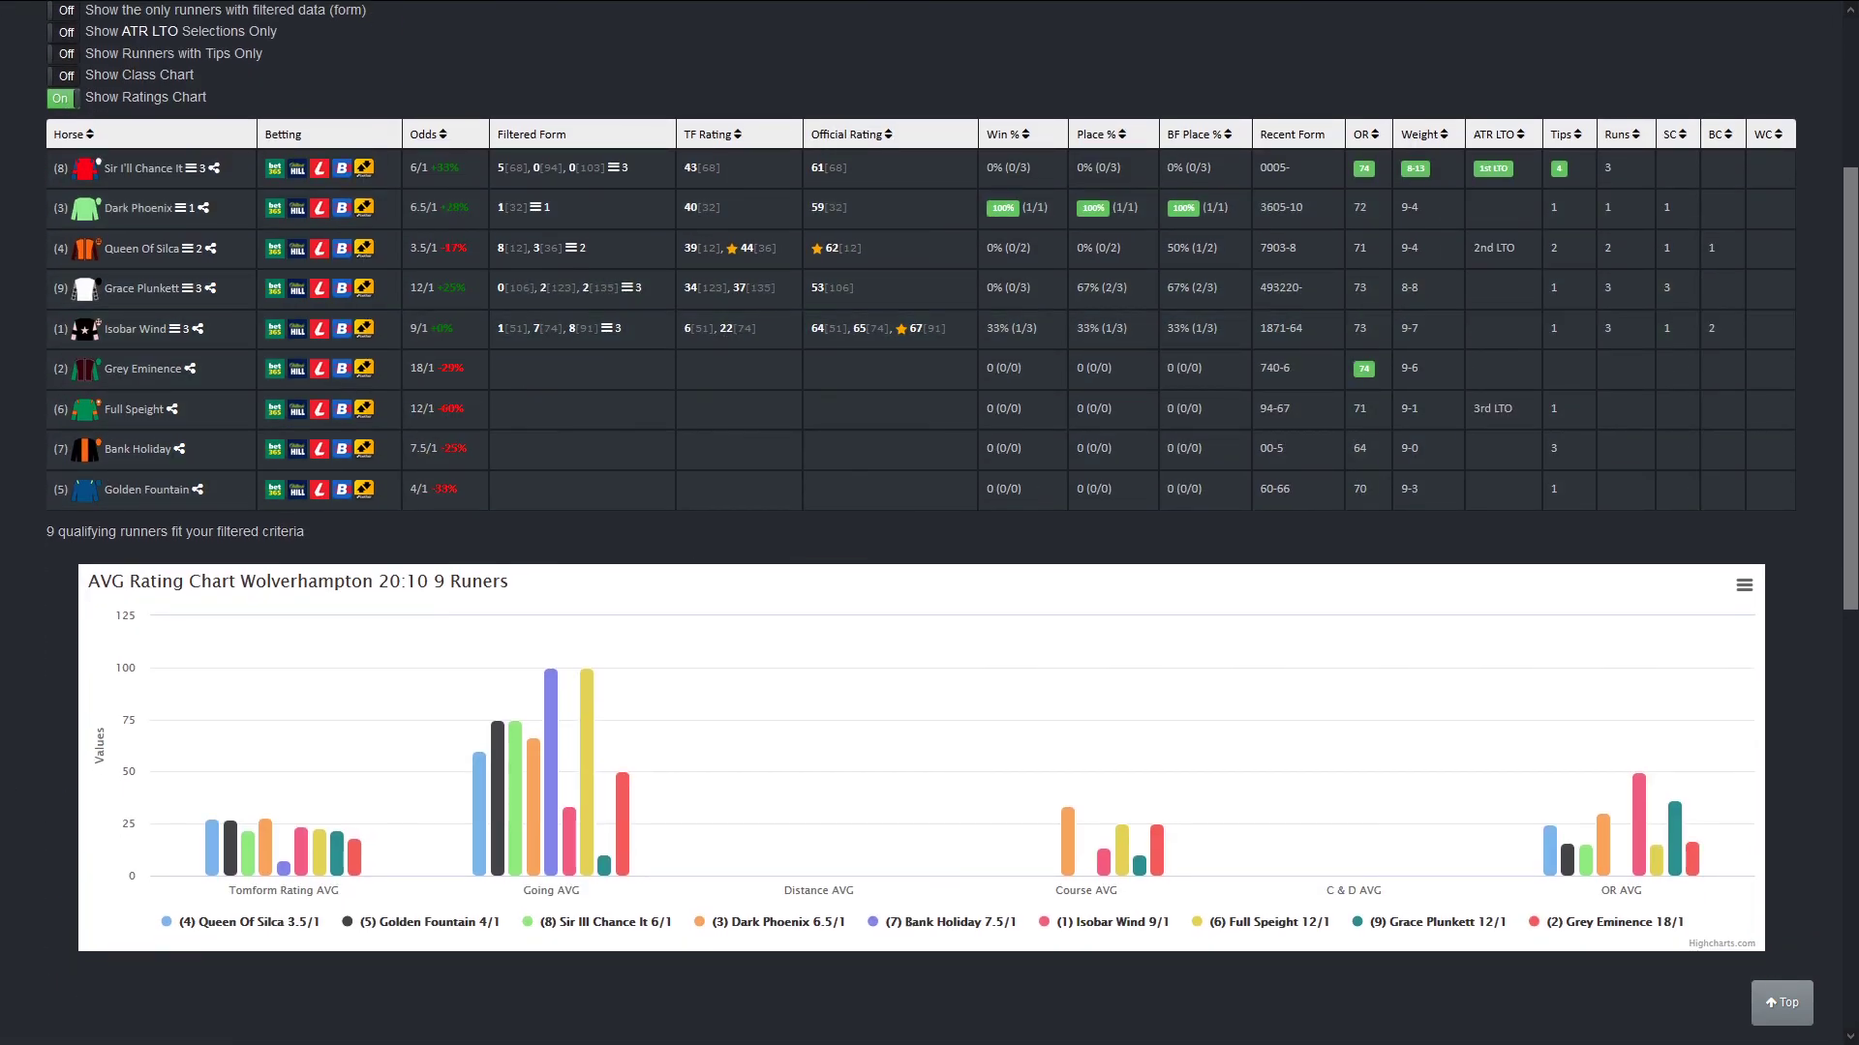